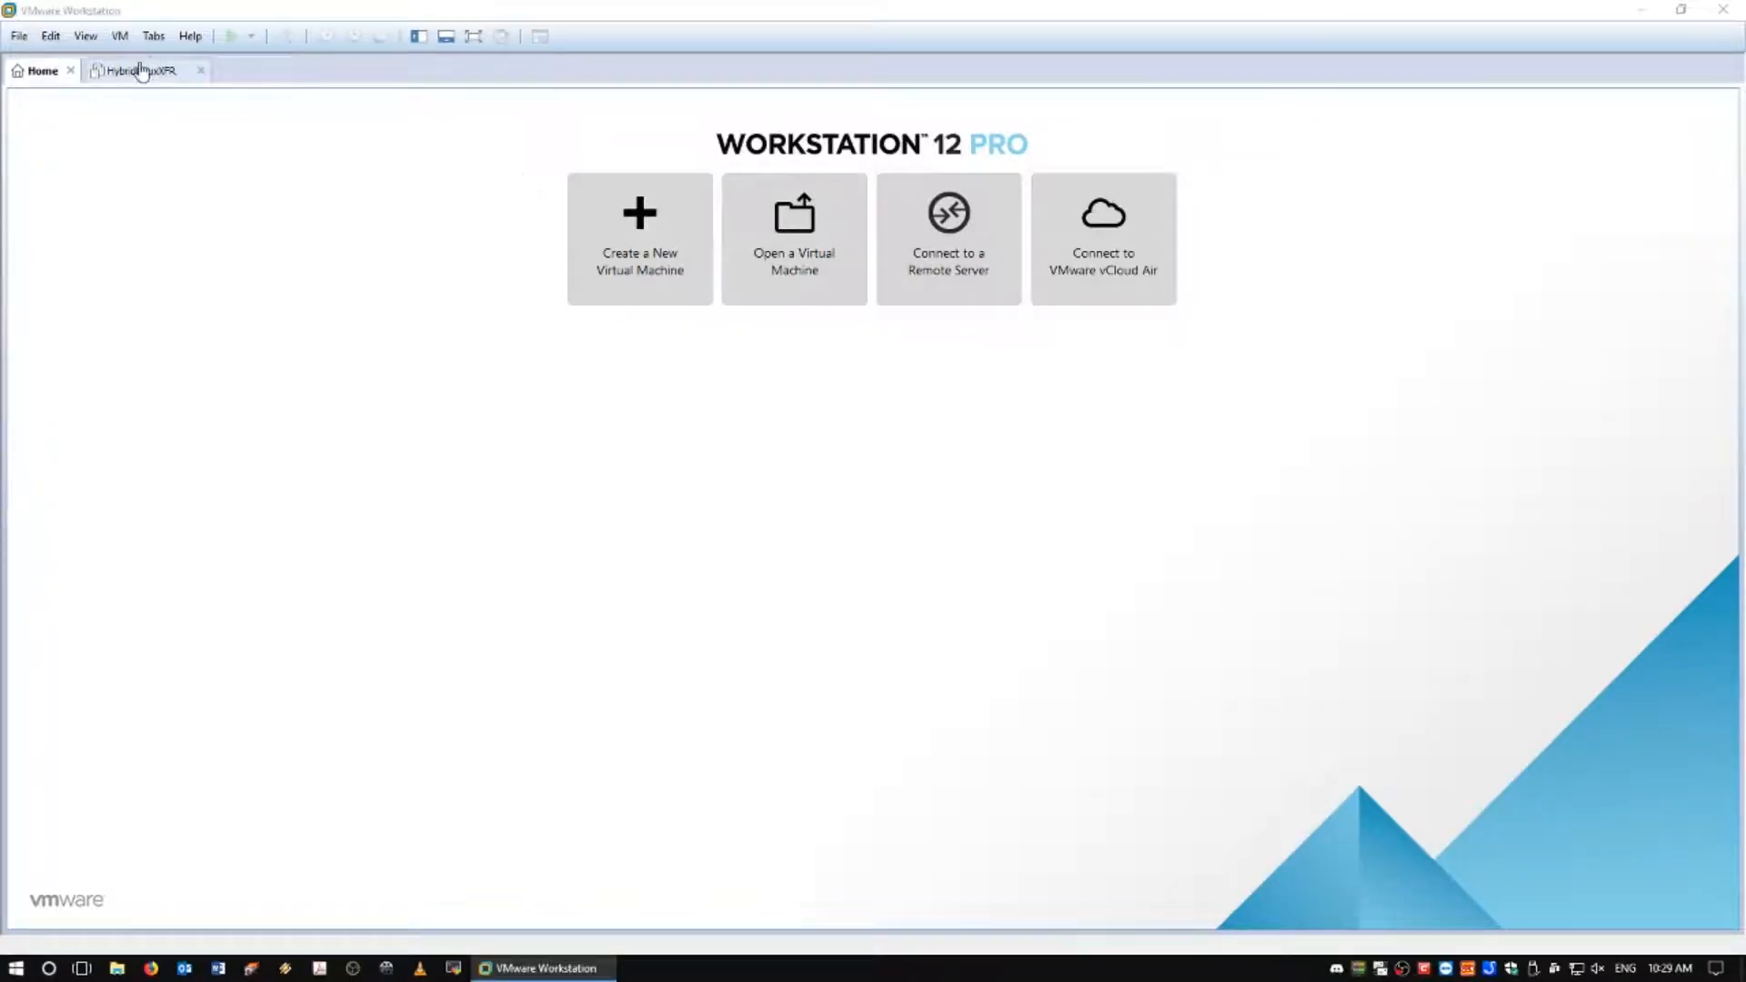
mouse_move(139, 70)
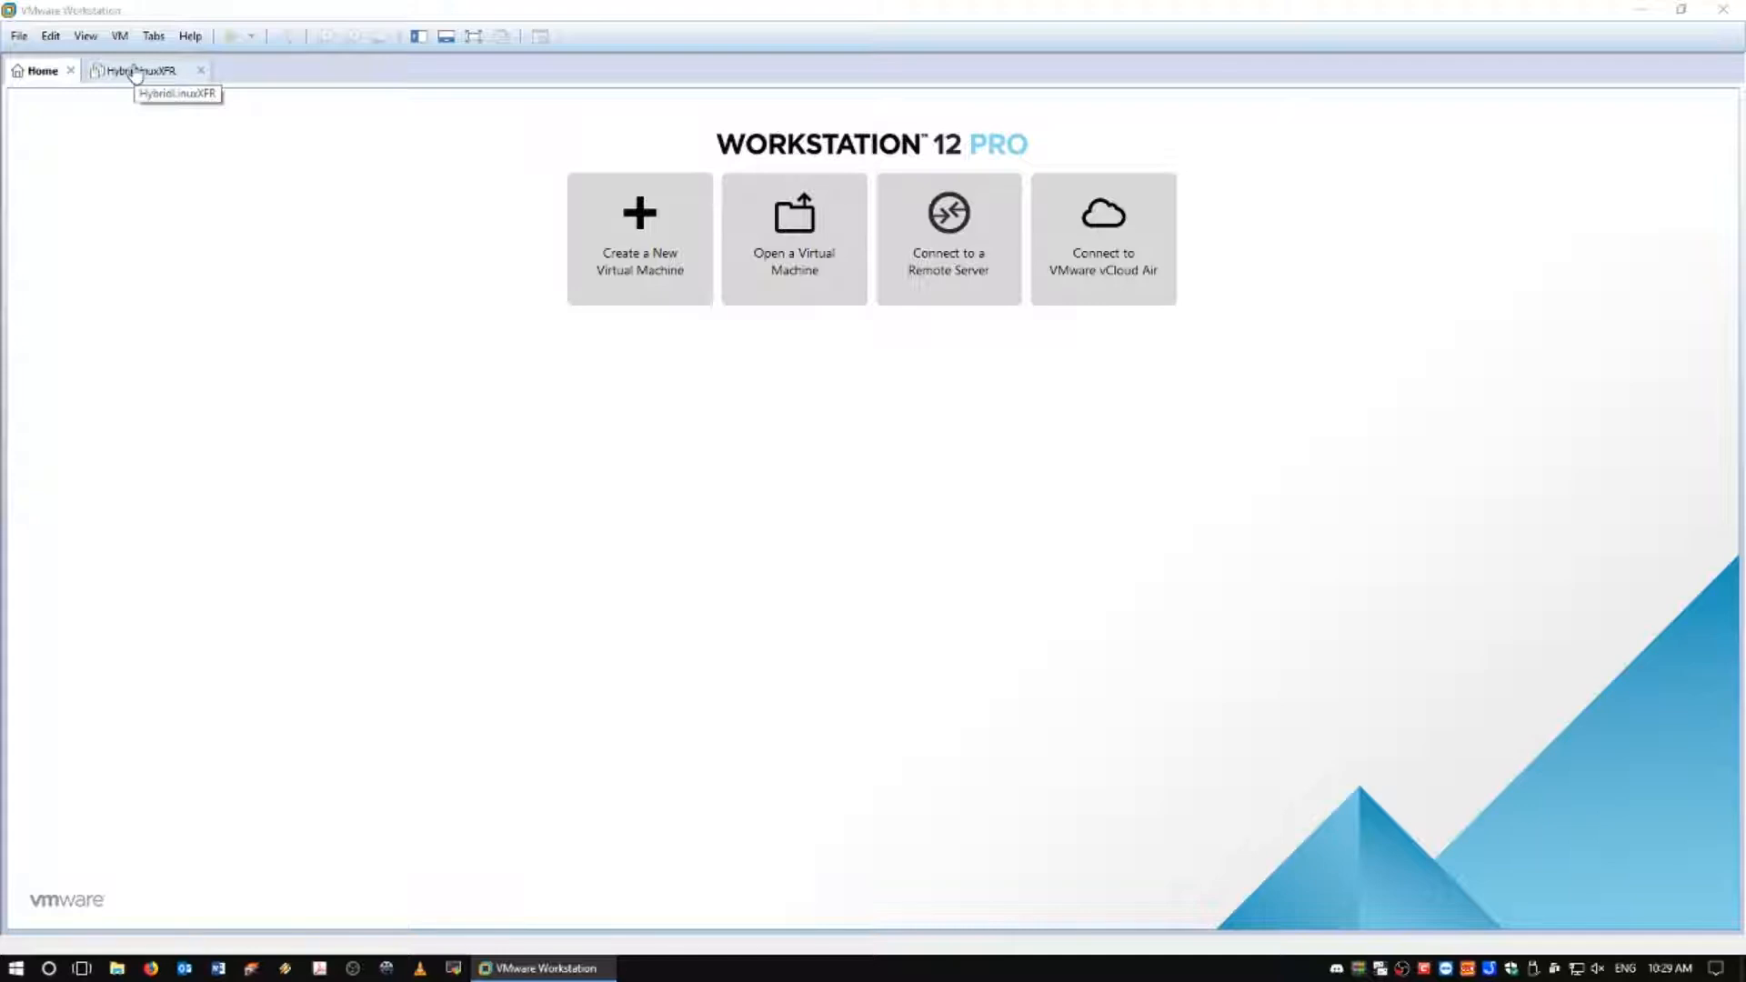
Step: Open the HybridLinuxXFR tab to view its powered-off 4 GB, 2-processor, 120 GB hardware summary
click(139, 70)
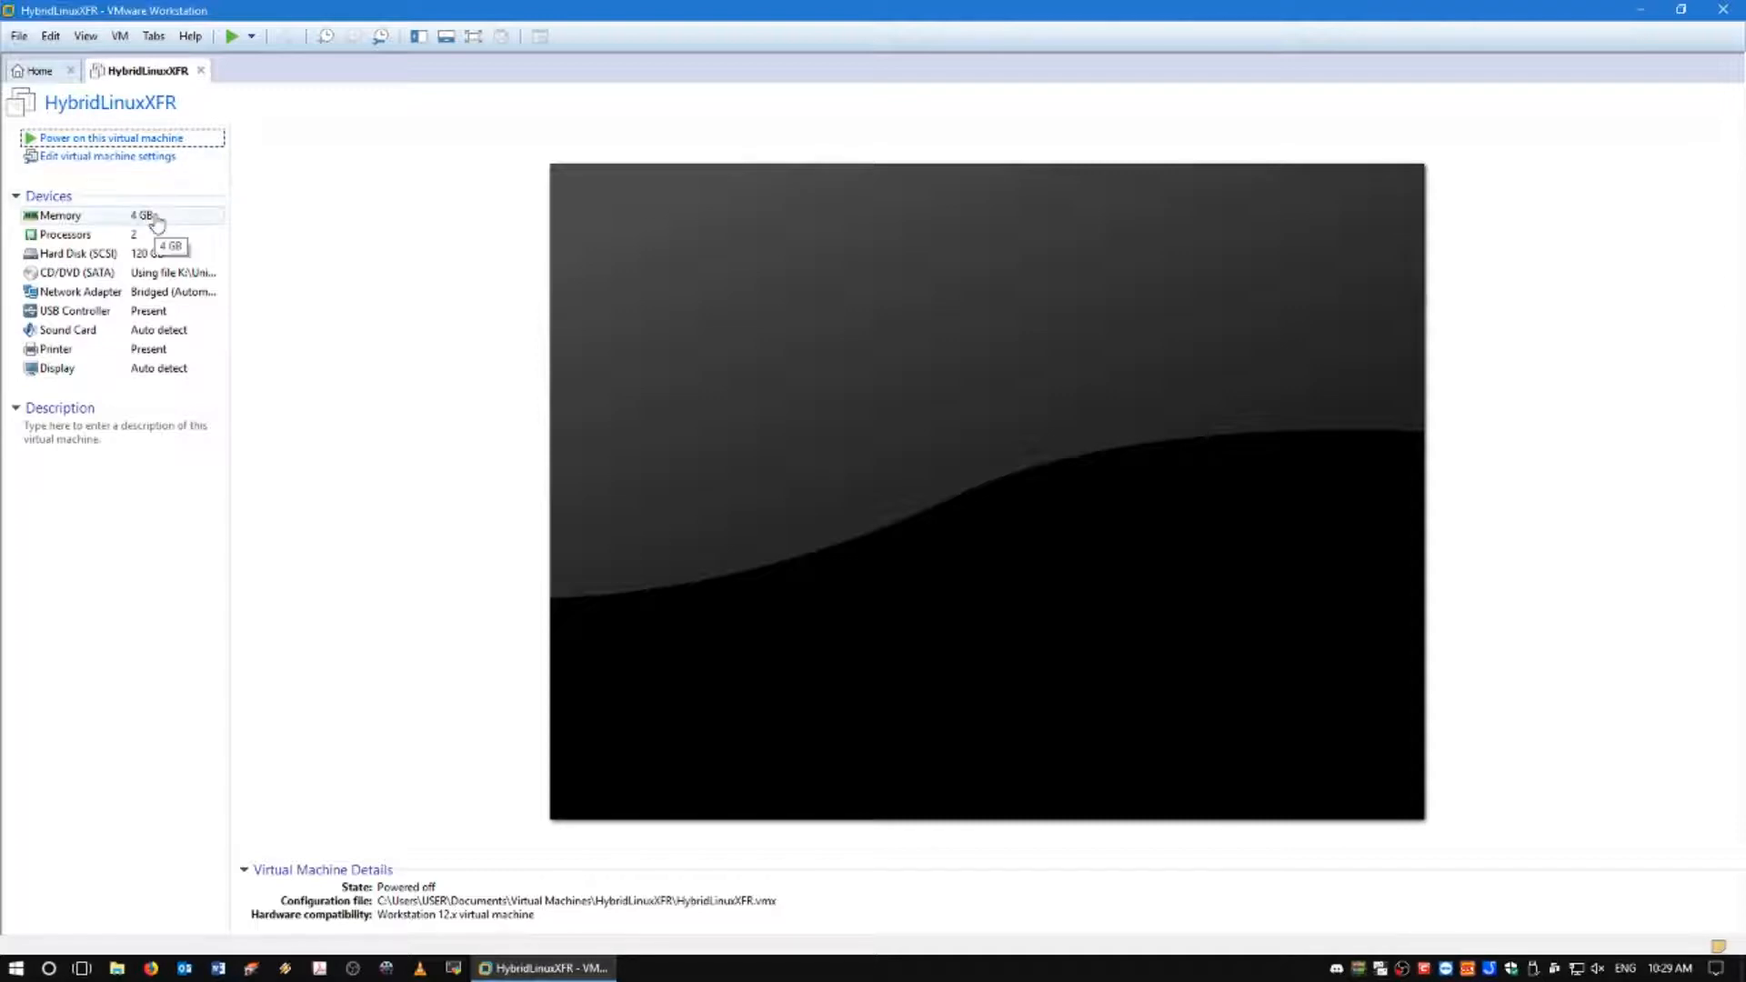
mouse_move(148, 254)
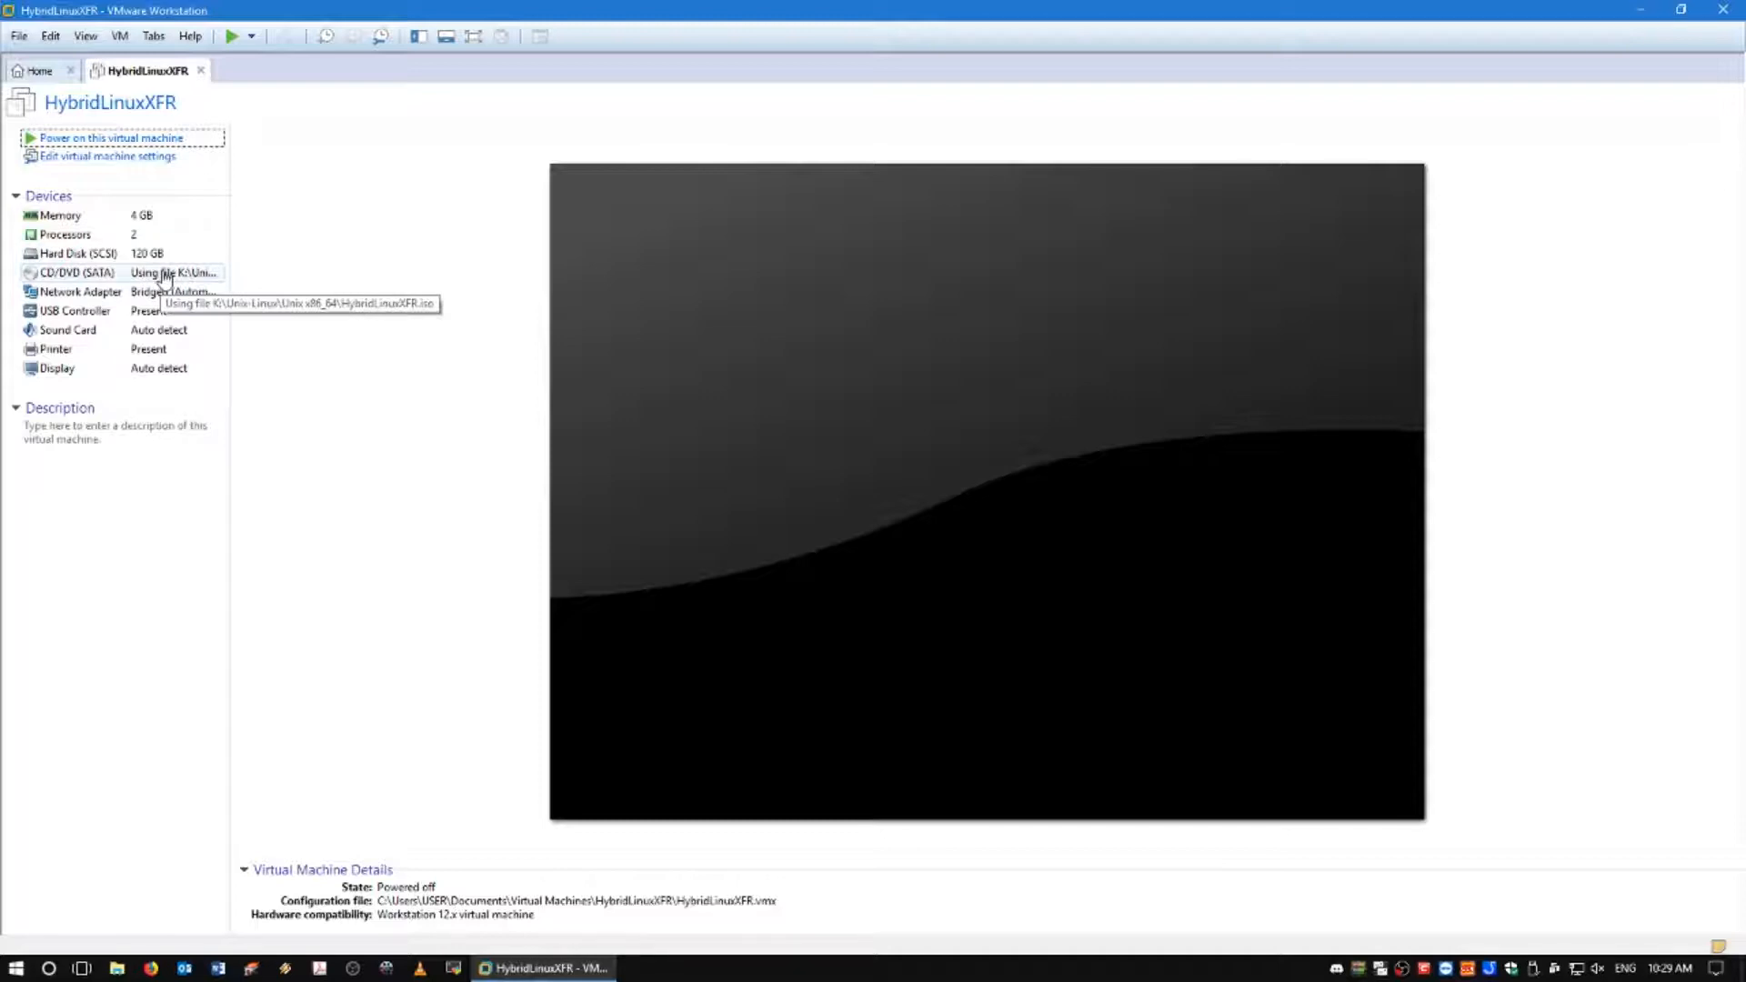
mouse_move(150, 253)
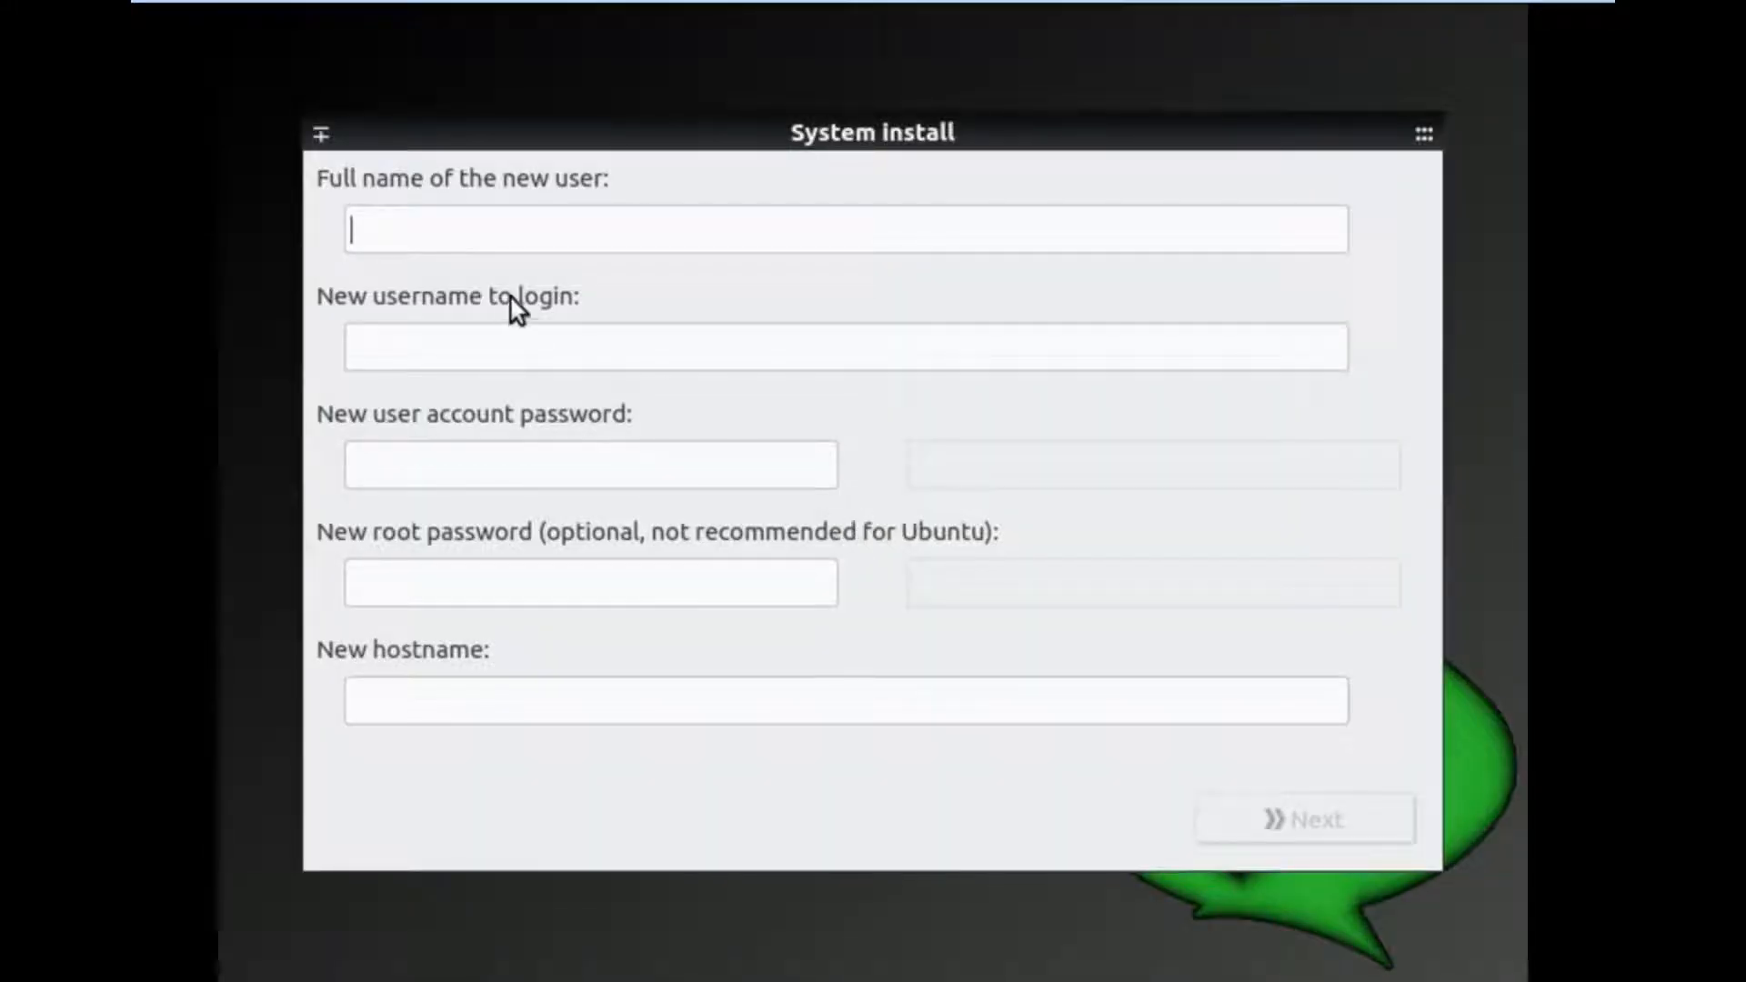
mouse_move(532, 304)
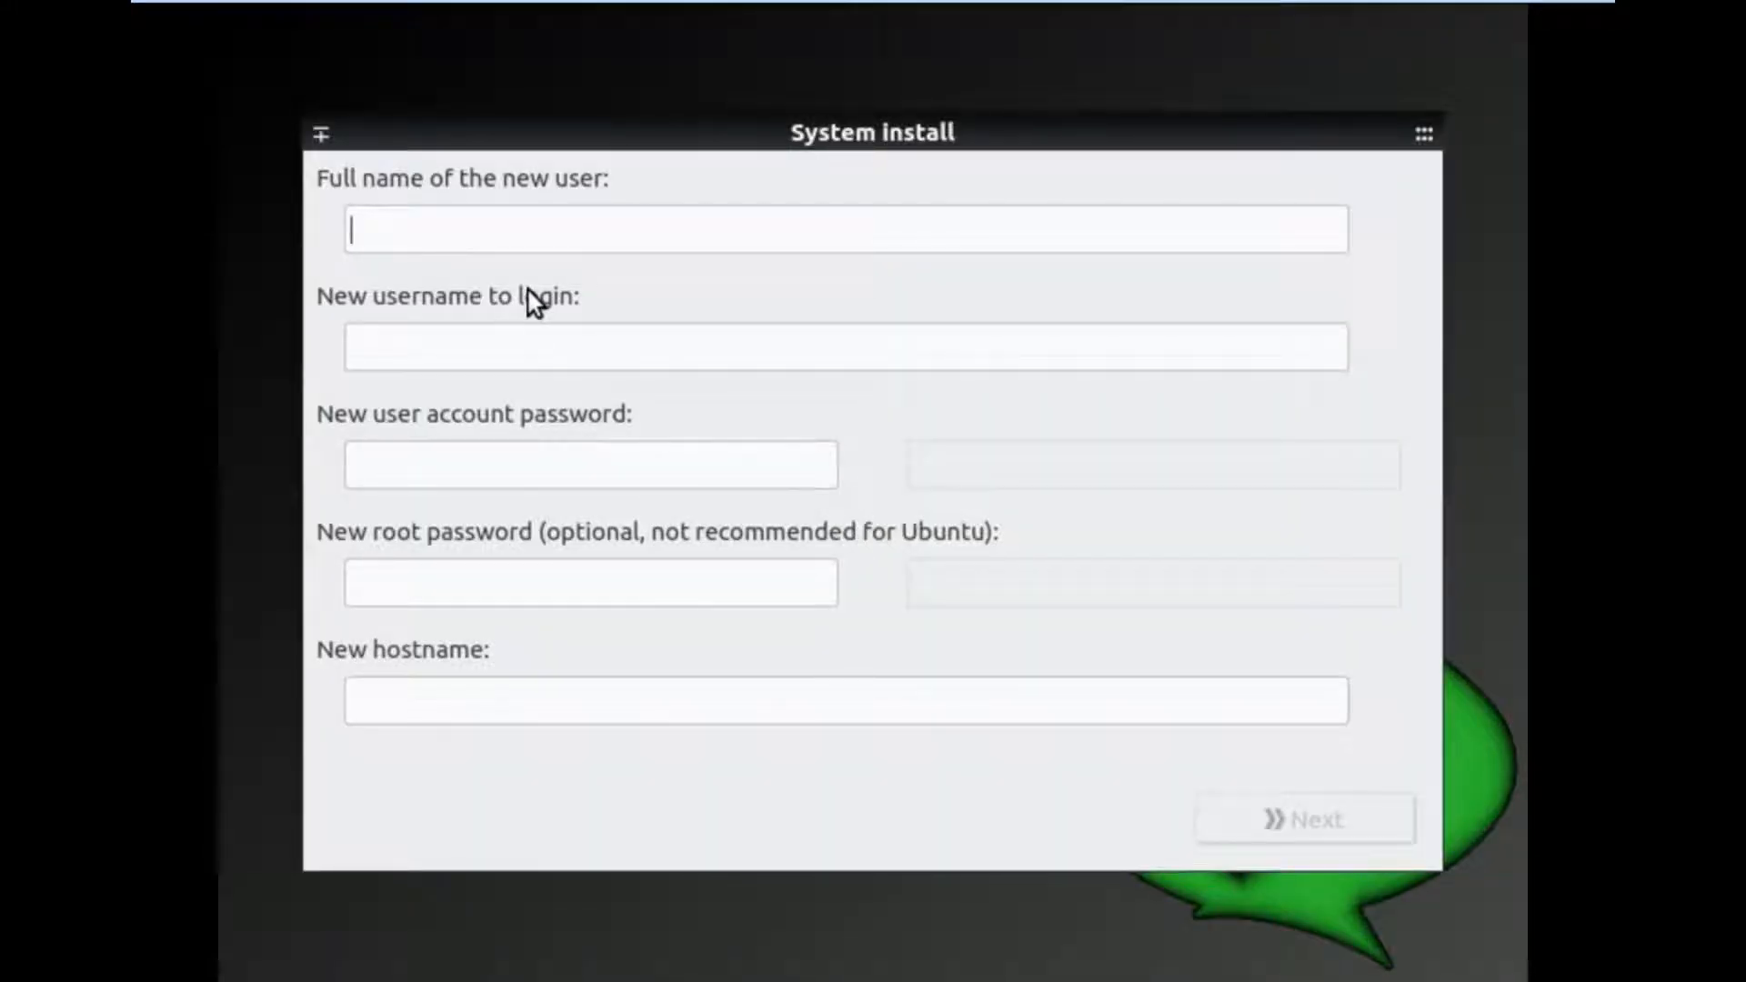
Step: Enter full name 'Backyard', login 'backyard' and hostname 'HybridLinuxXFR', then continue
text(Backyard)
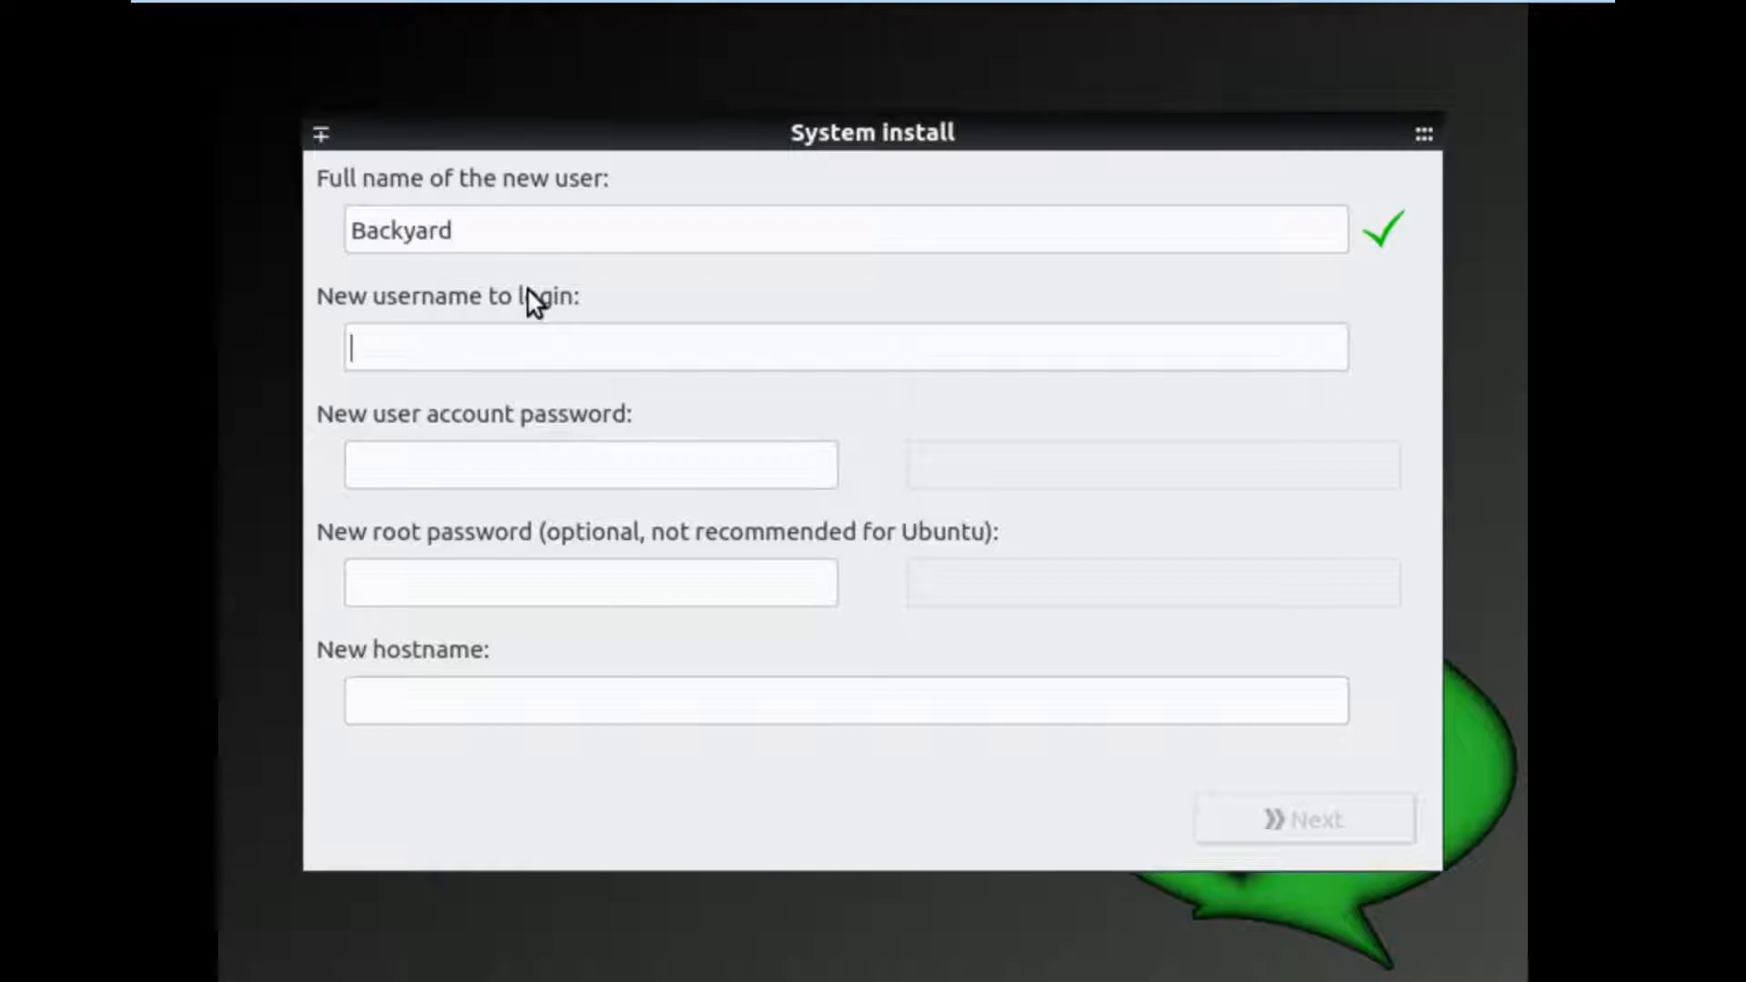
text(backyard)
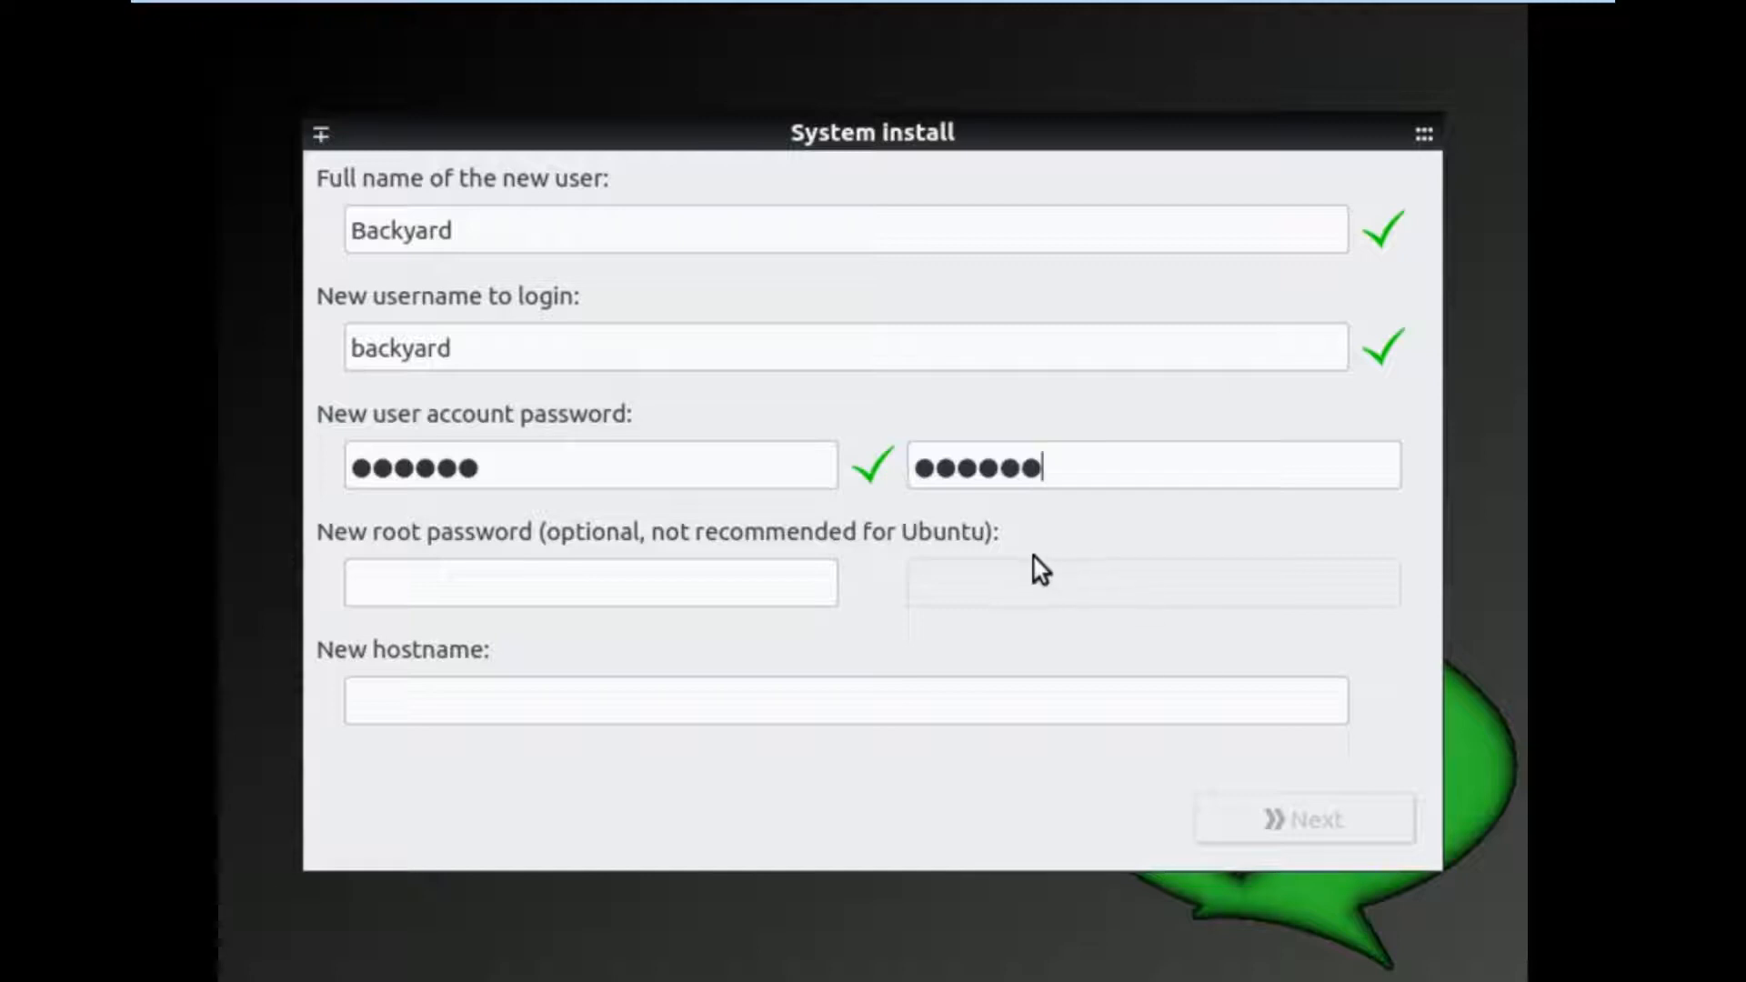
mouse_move(663, 746)
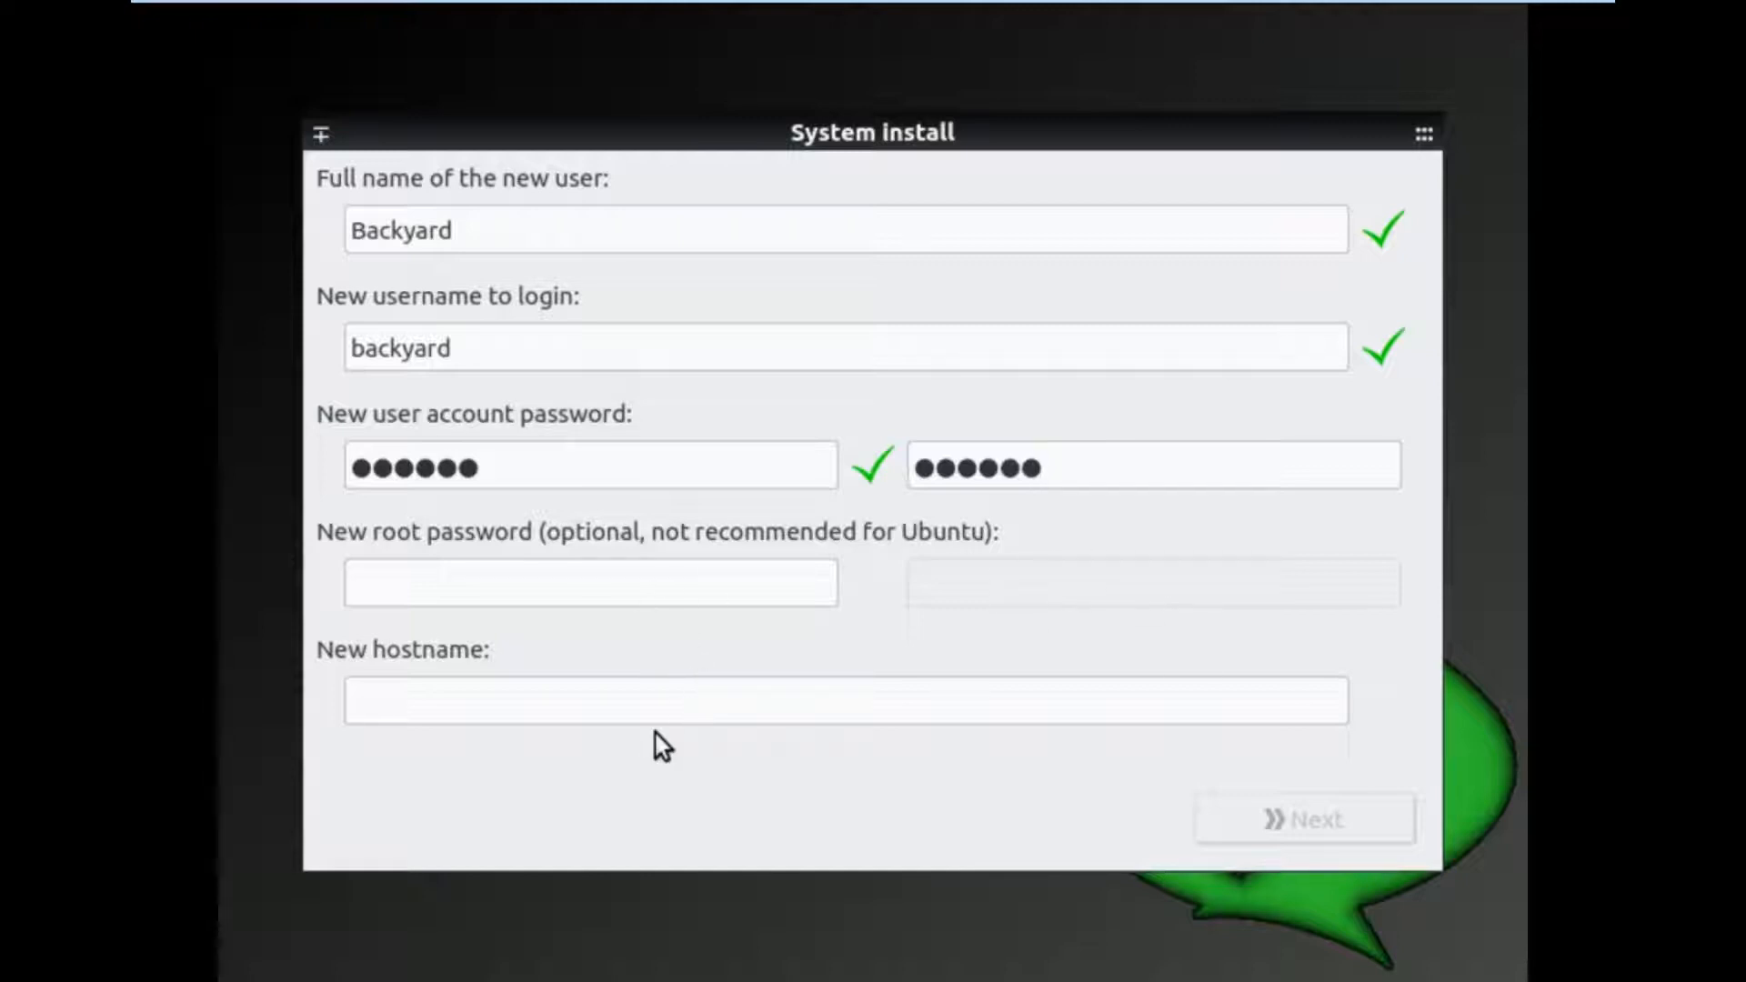
text(Hyb)
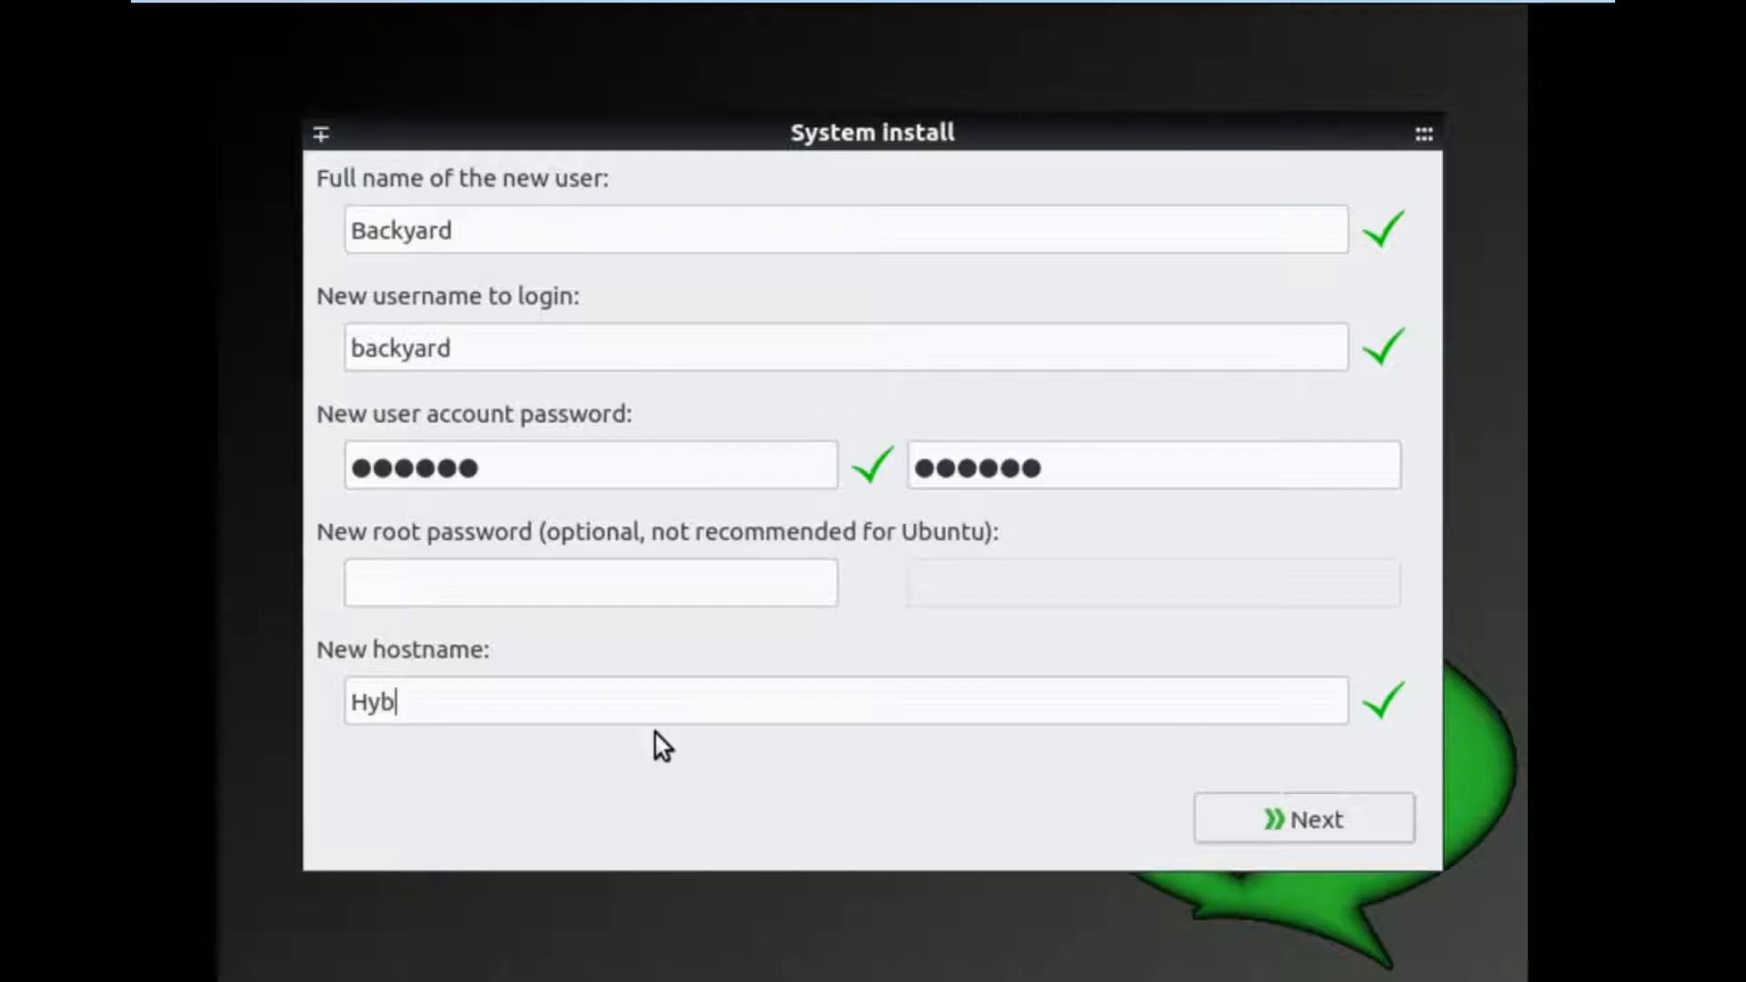
text(rid)
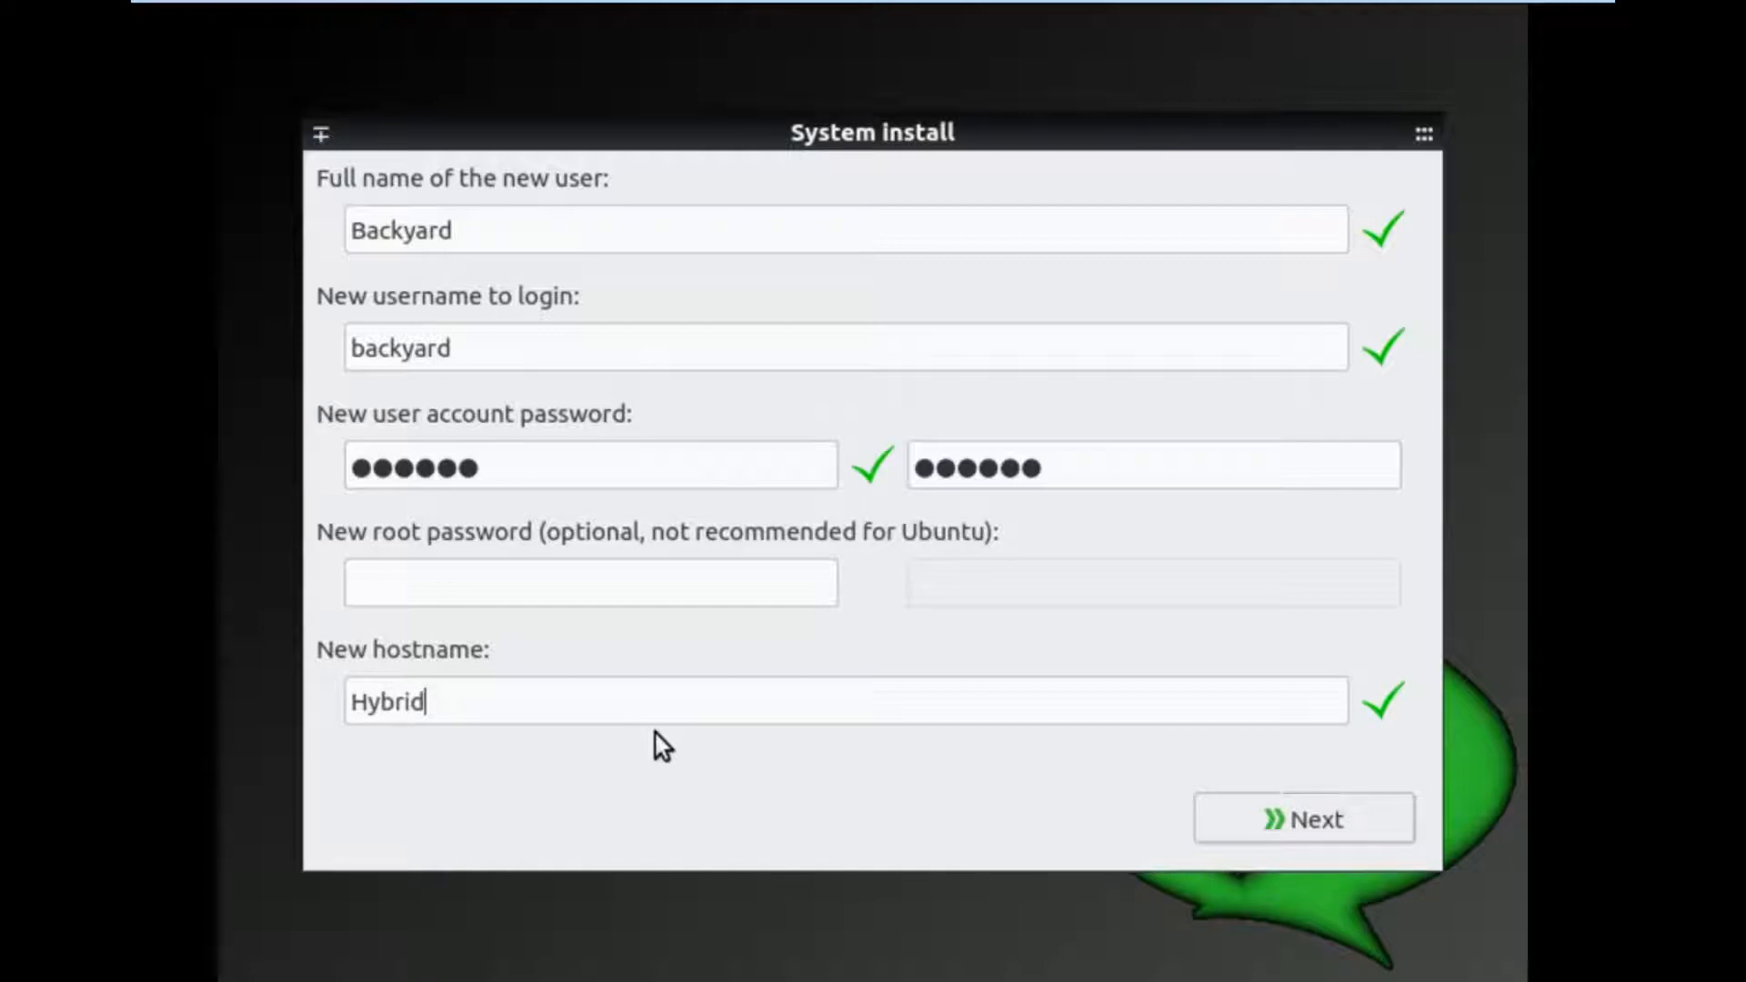
text(Linux)
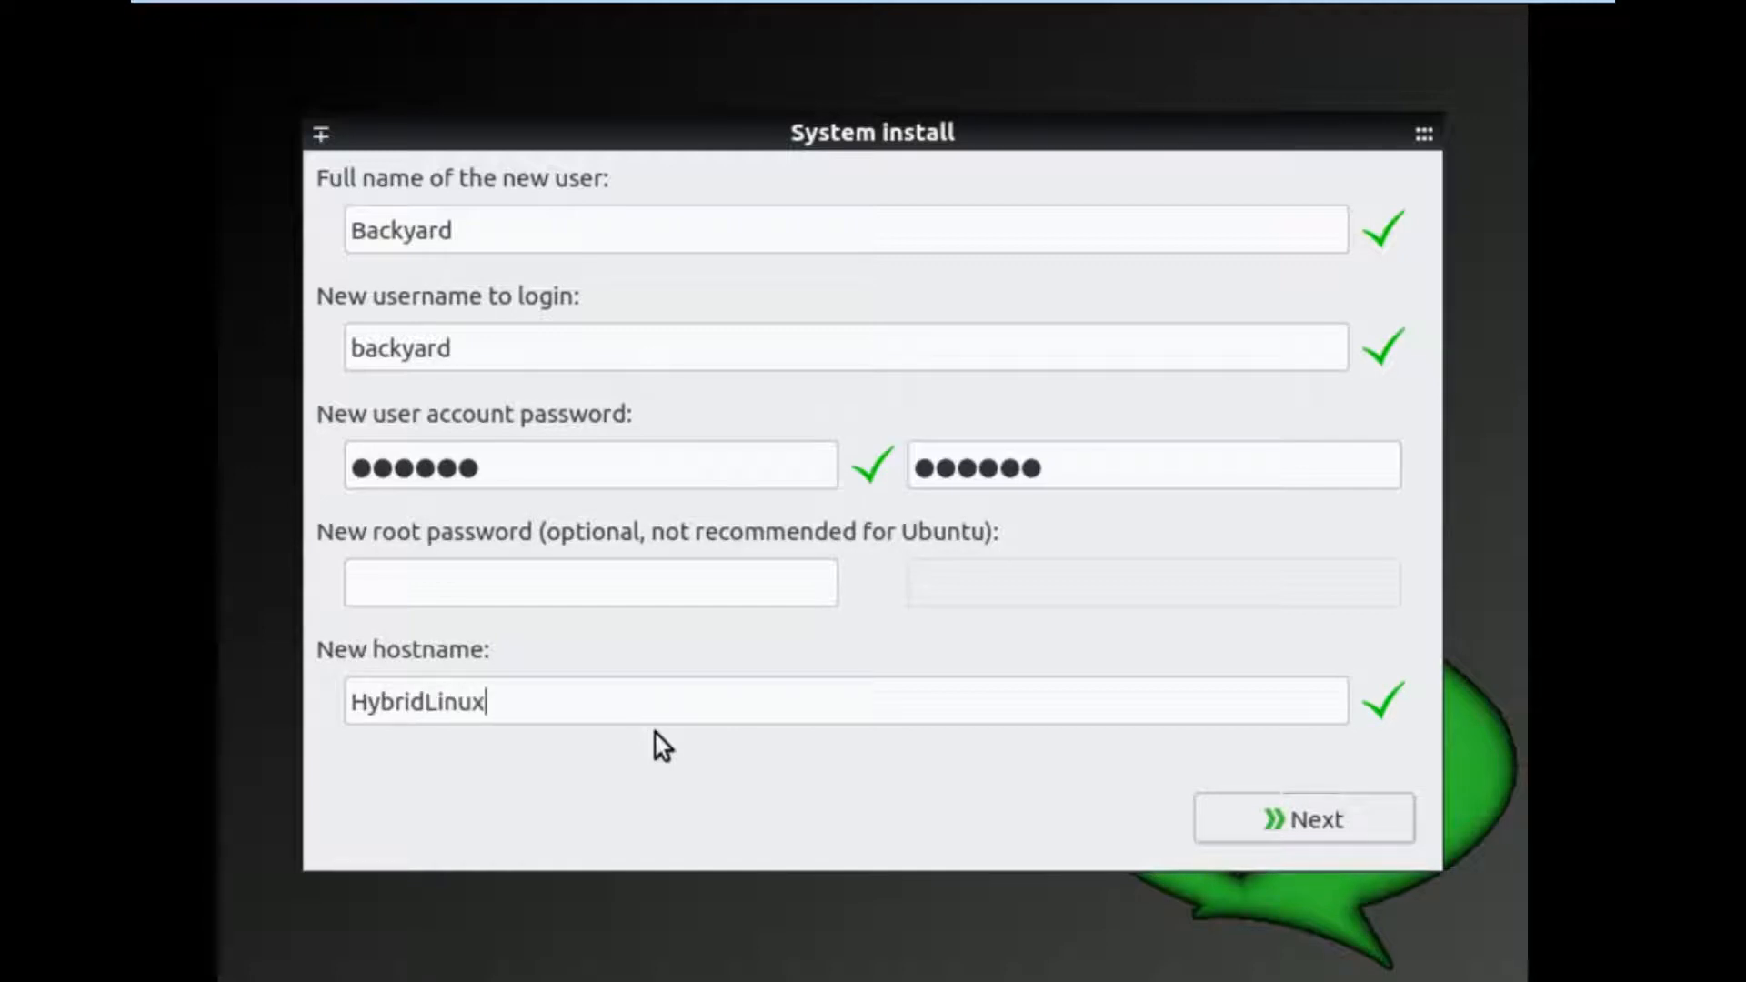
text(XFR)
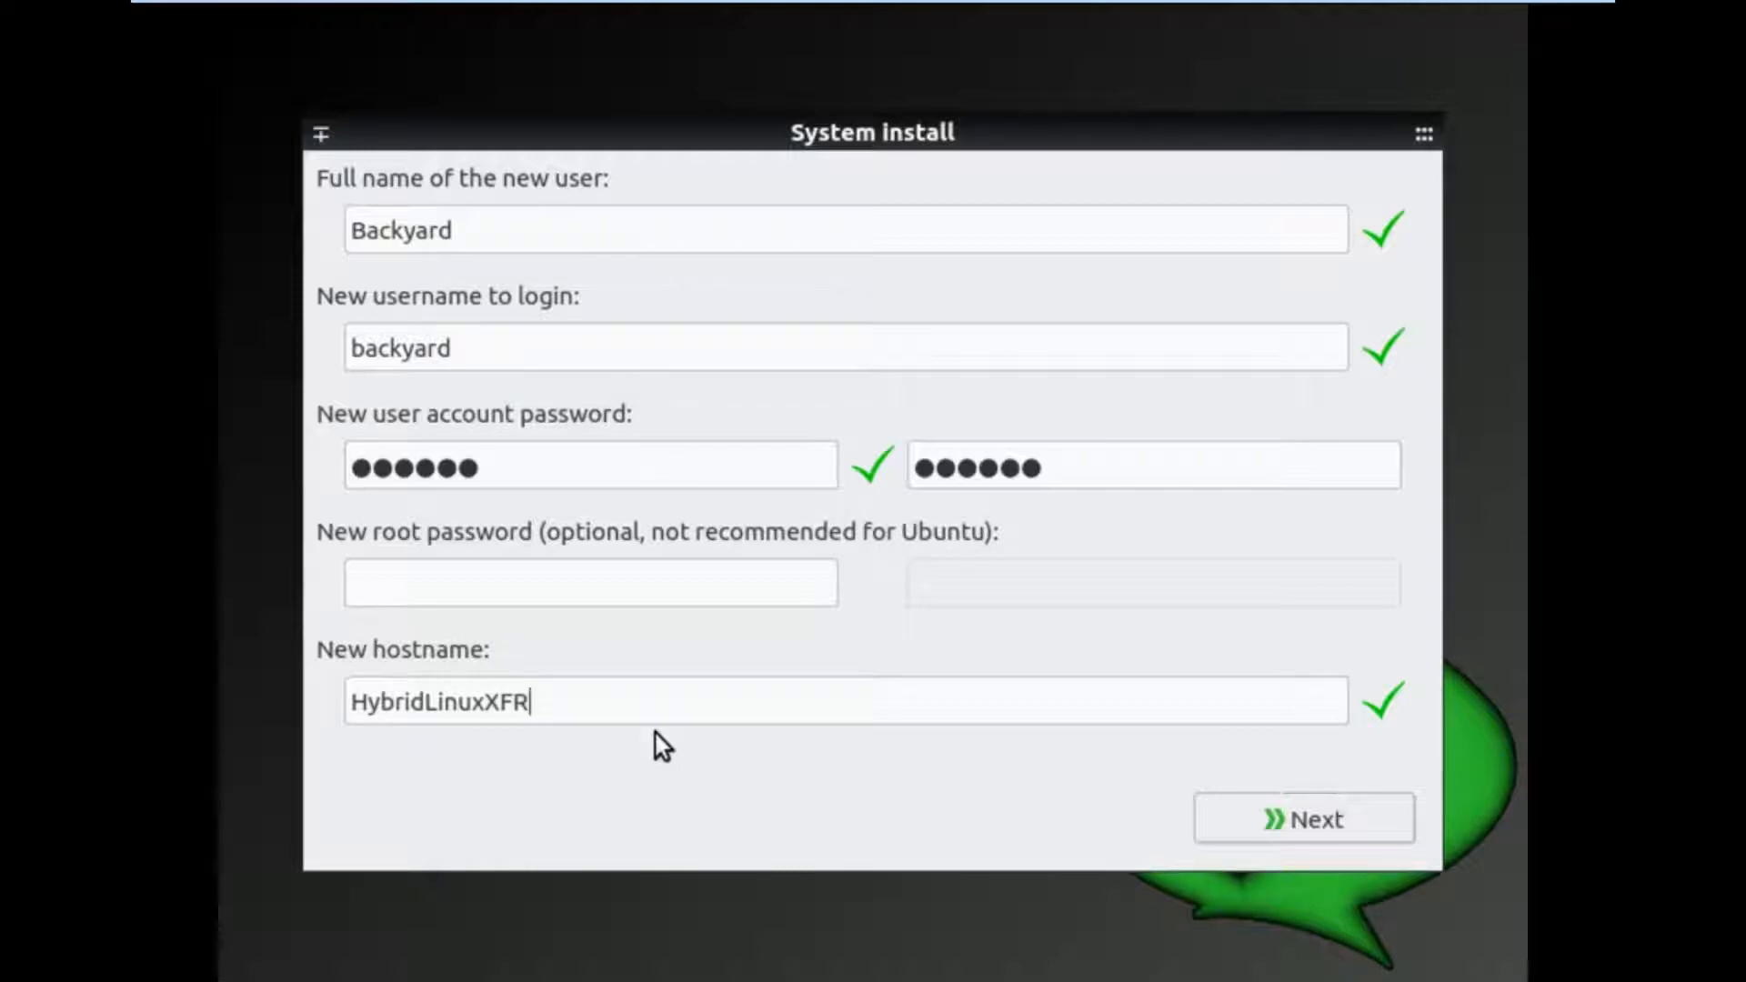
click(1303, 818)
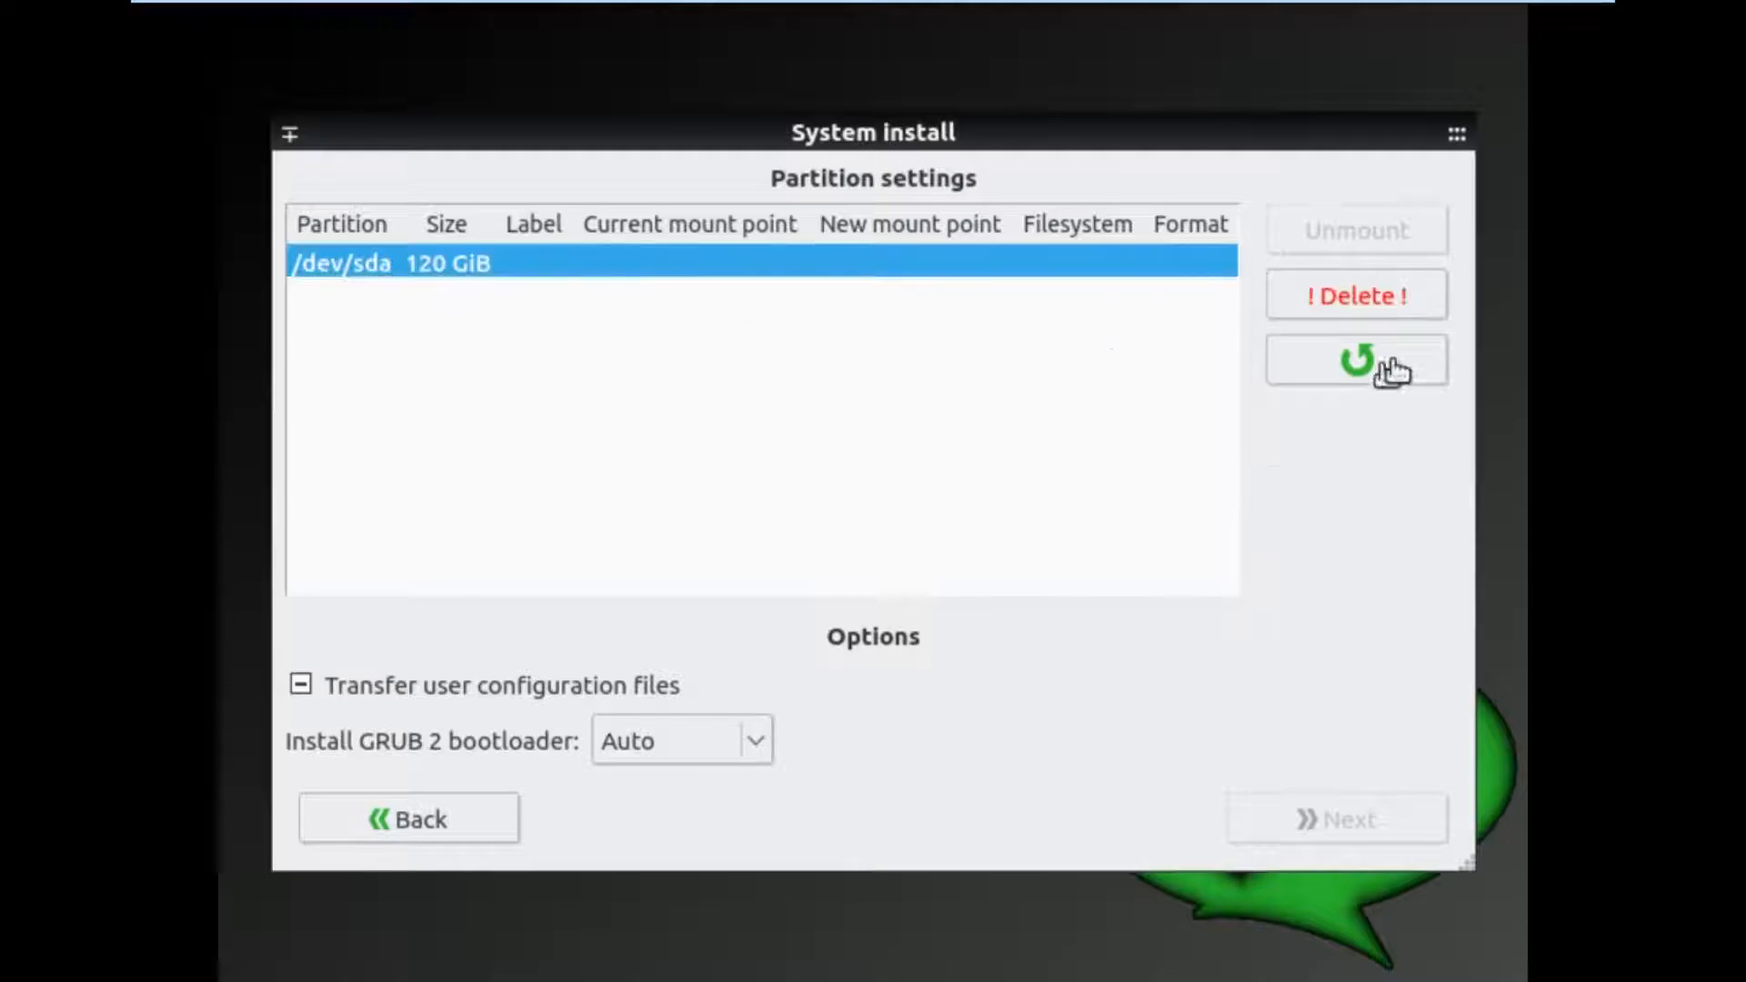
Step: Create a 120 GiB ext4 partition mounted at / and start the installation
click(1355, 360)
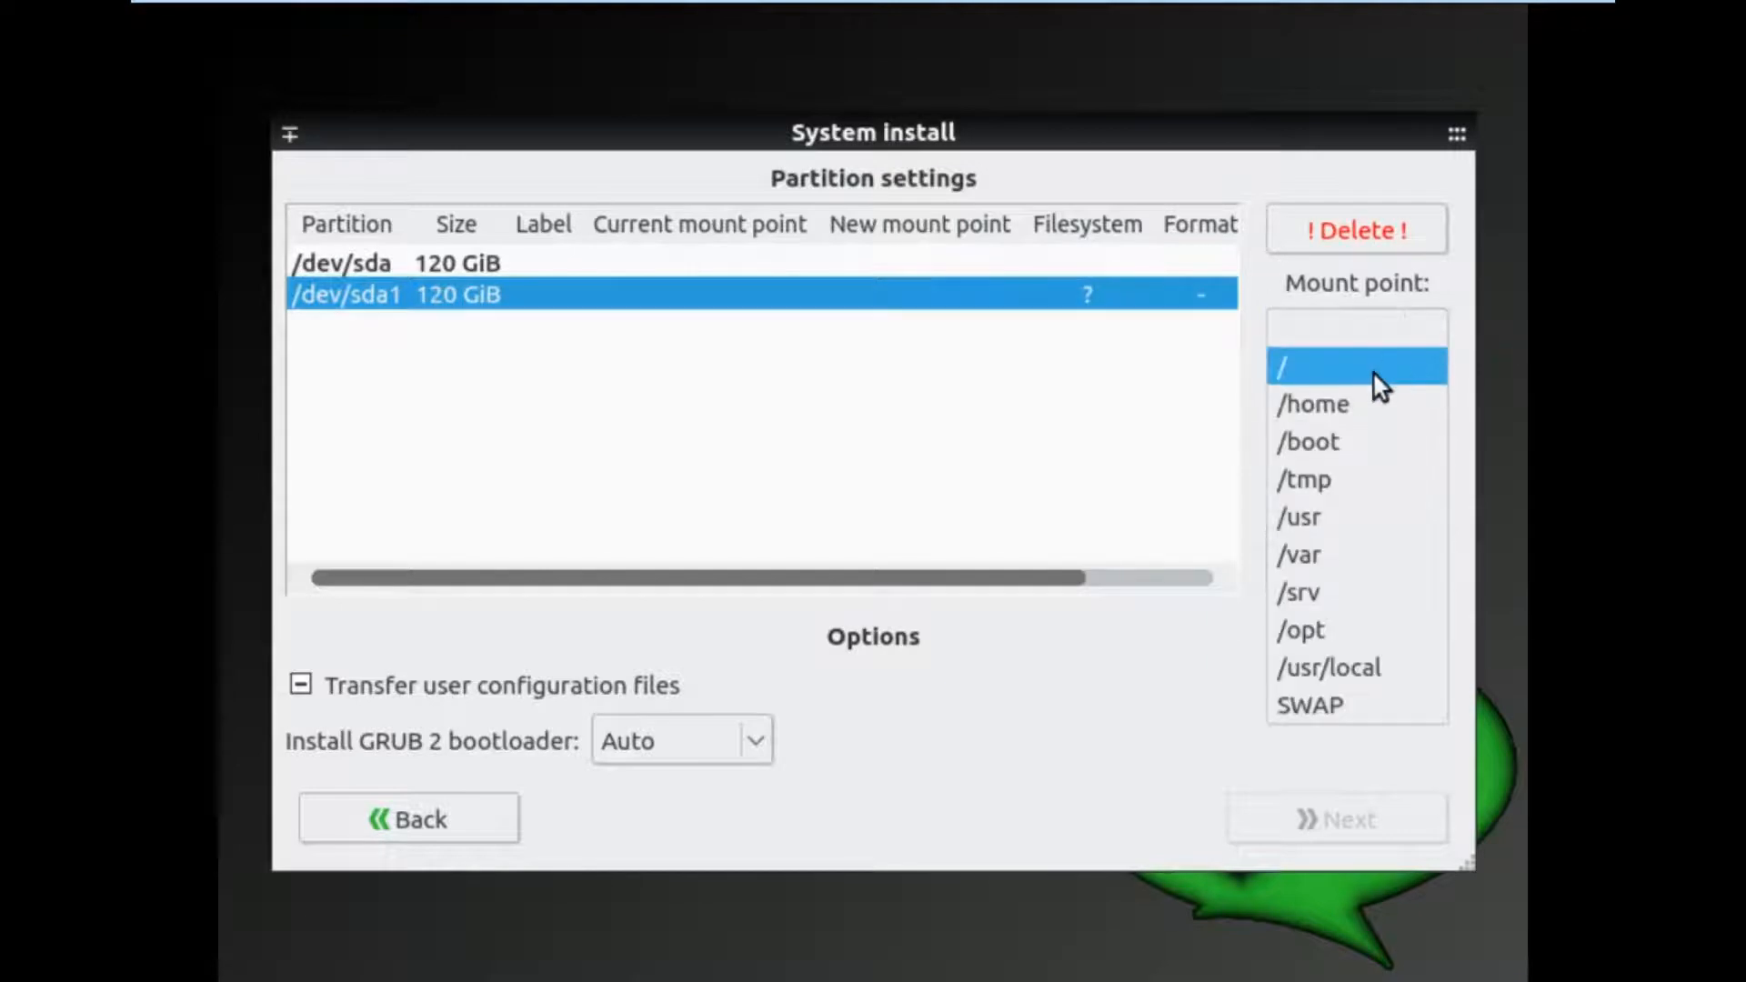
click(1283, 367)
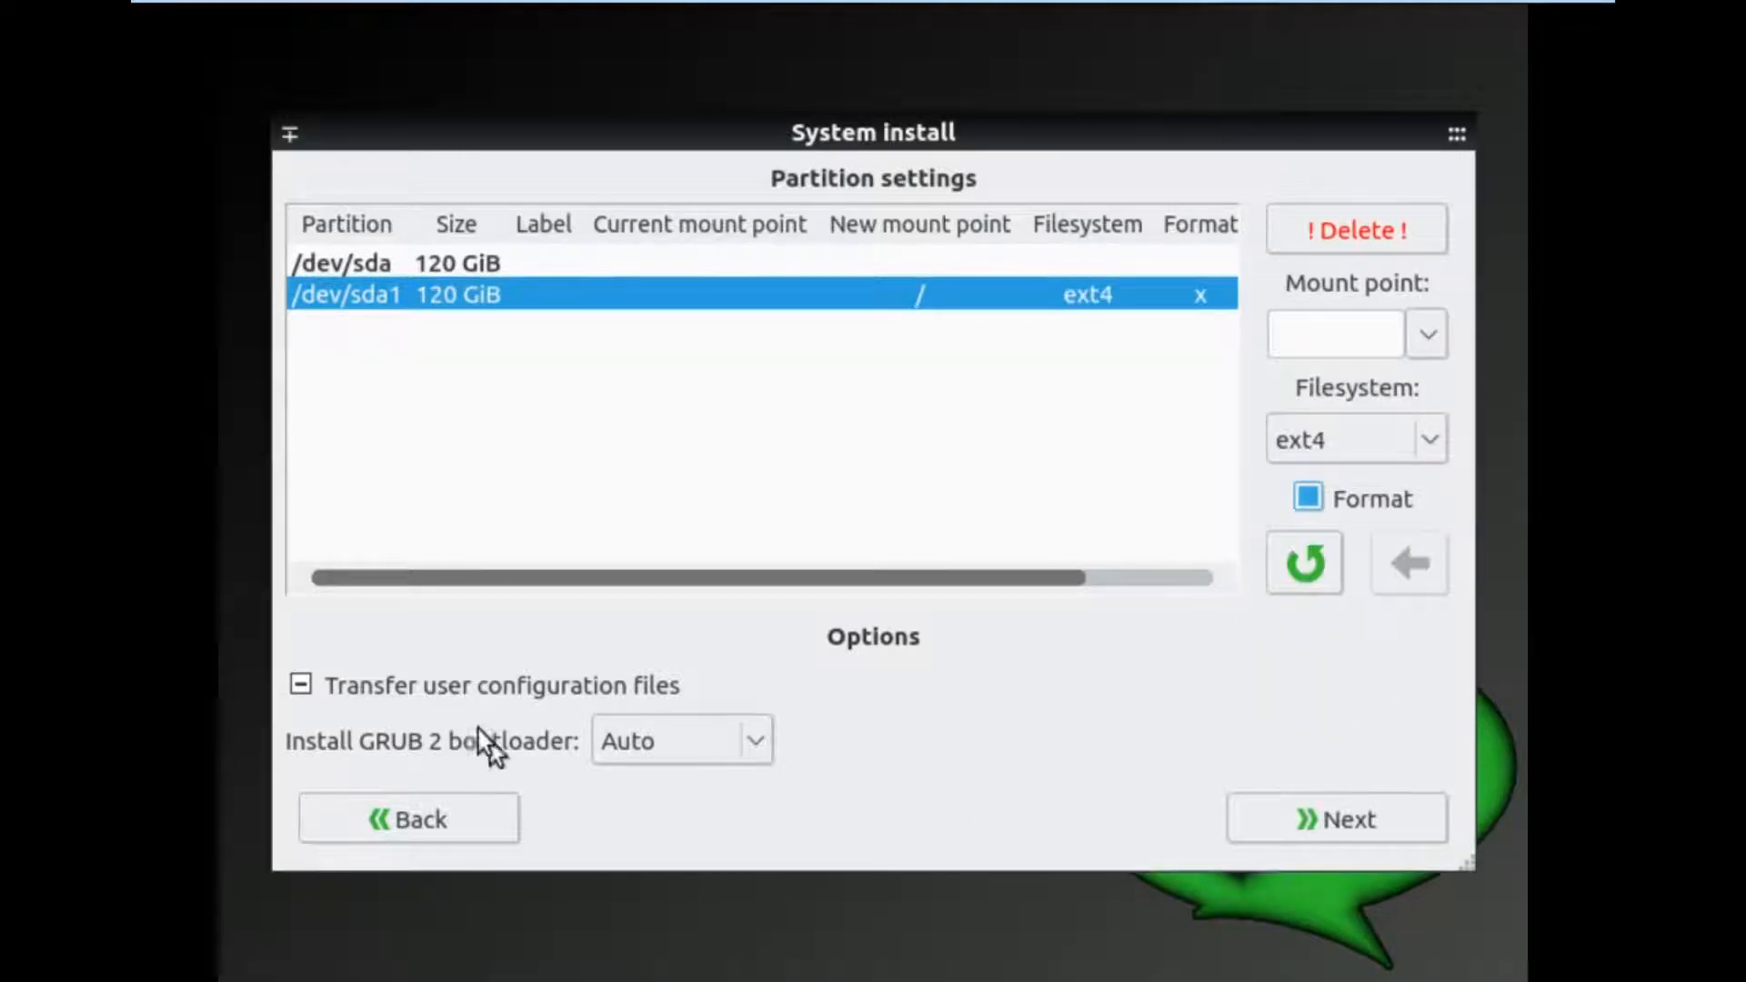
click(1335, 818)
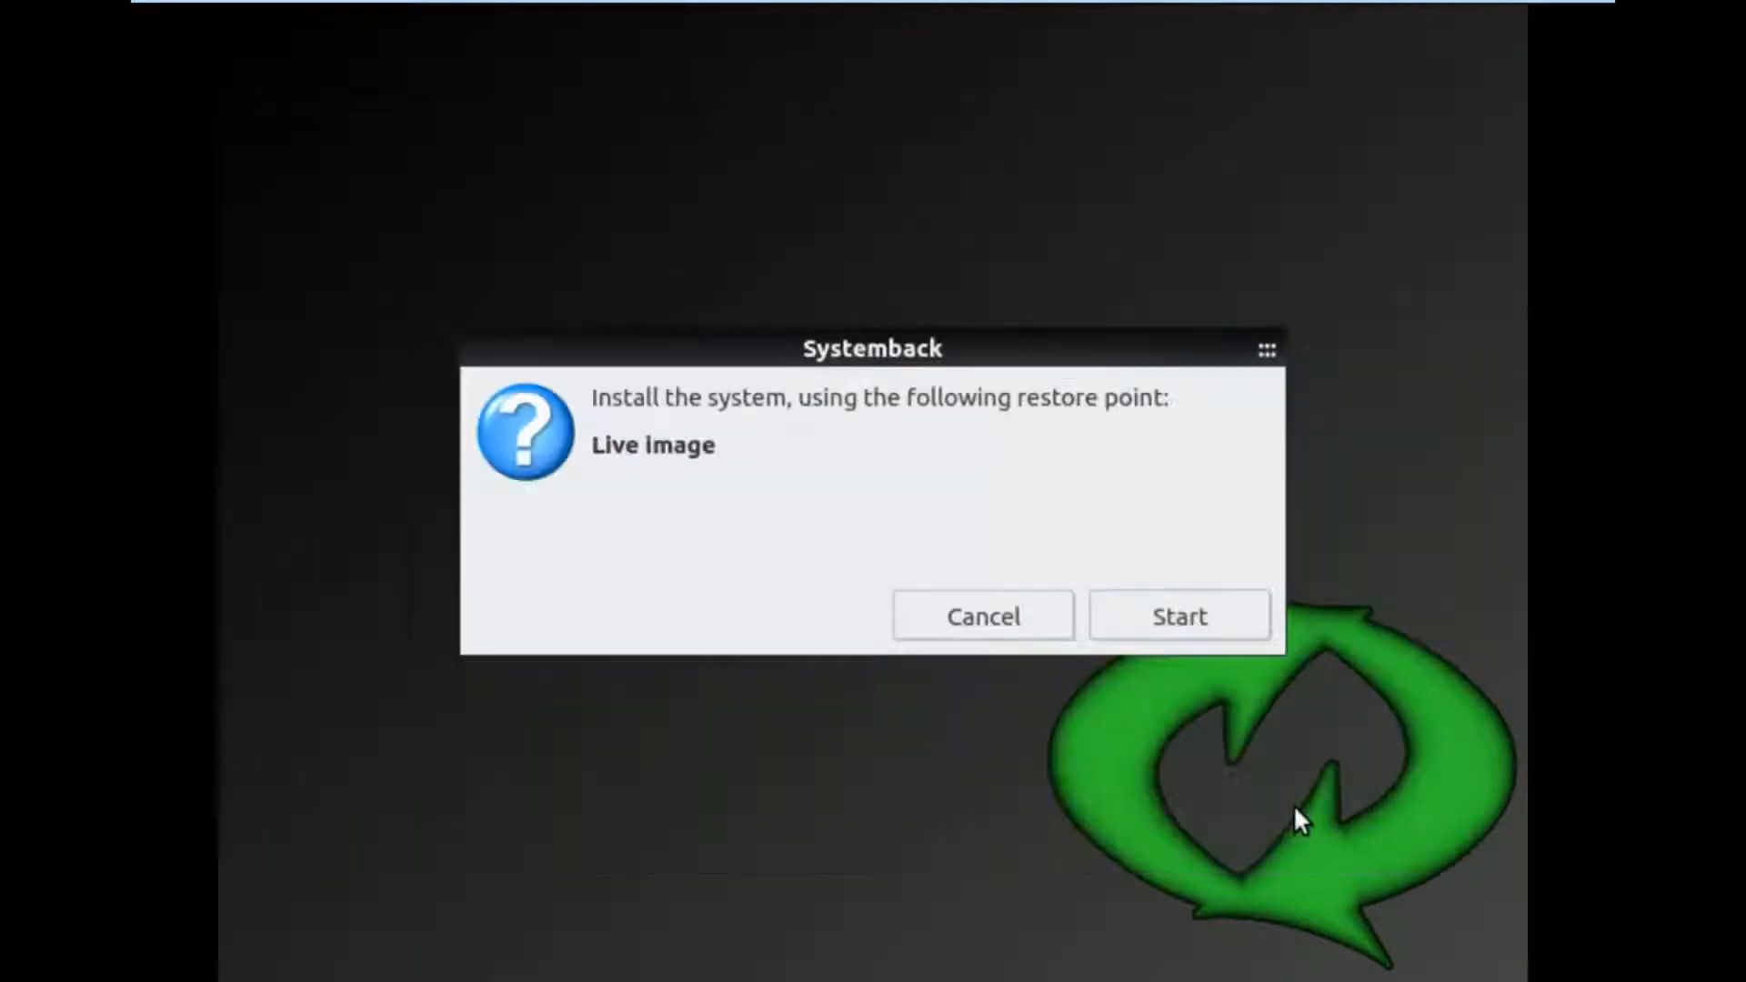
click(1179, 615)
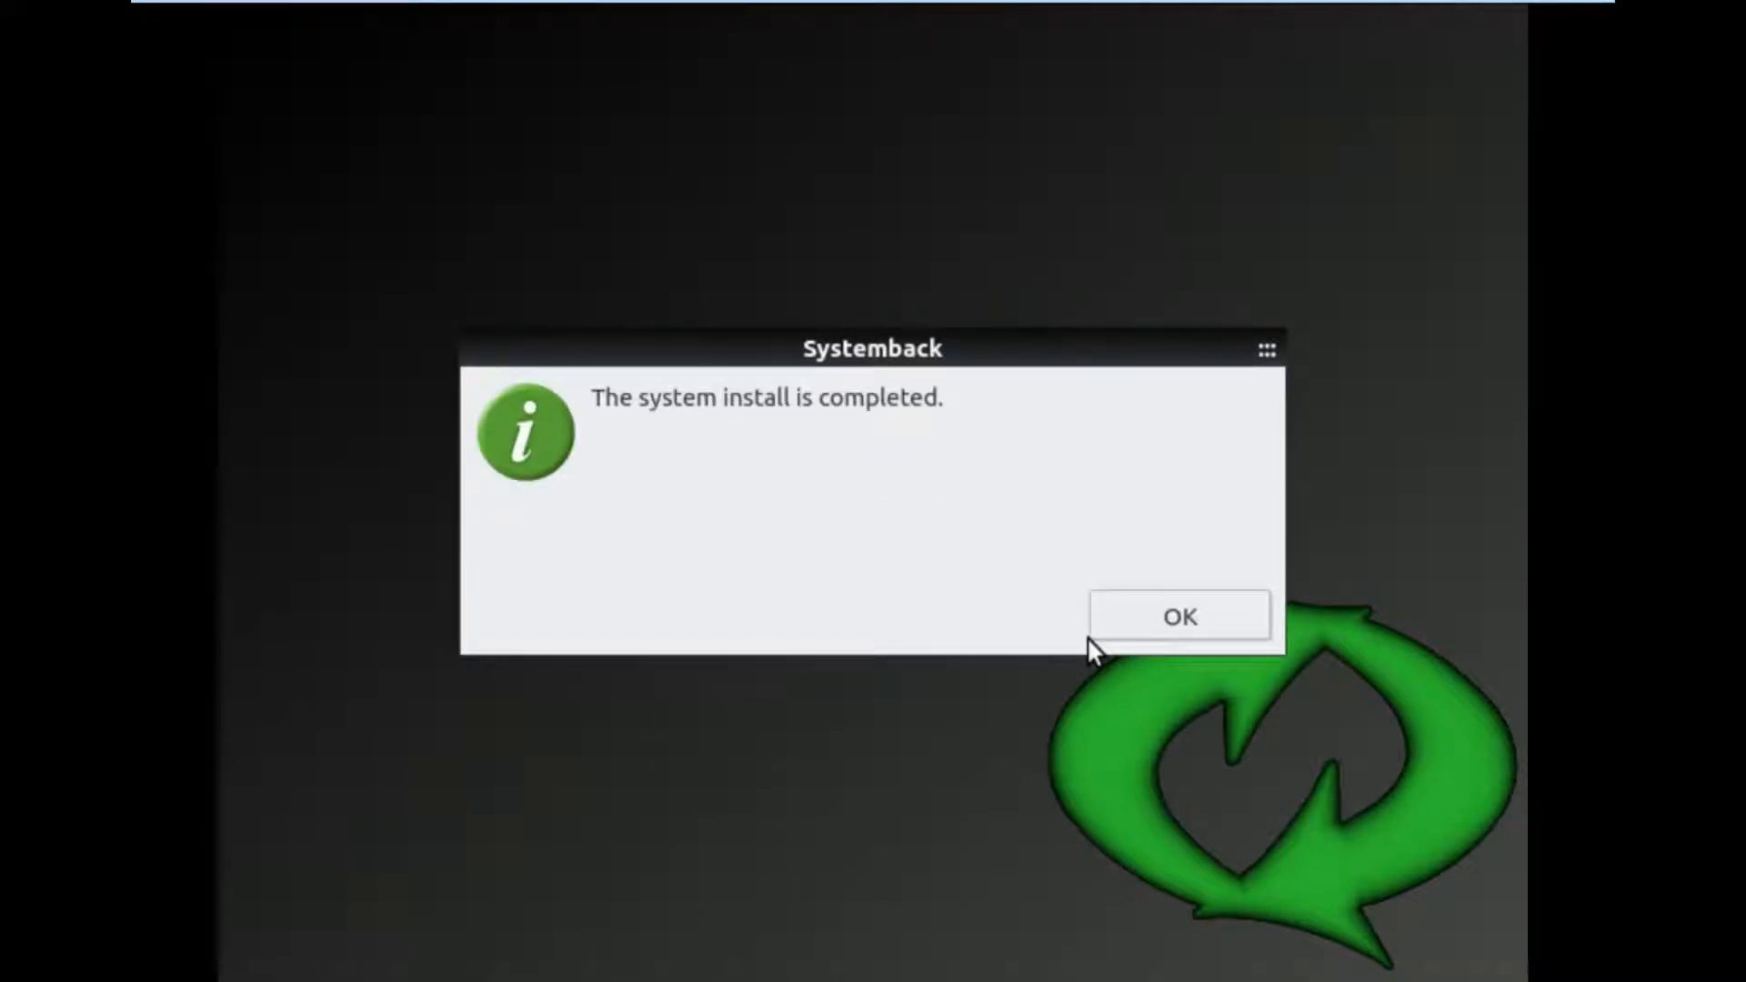
Step: Confirm installation completion, reboot past the remove-medium prompt, and log in as Backyard
click(1177, 616)
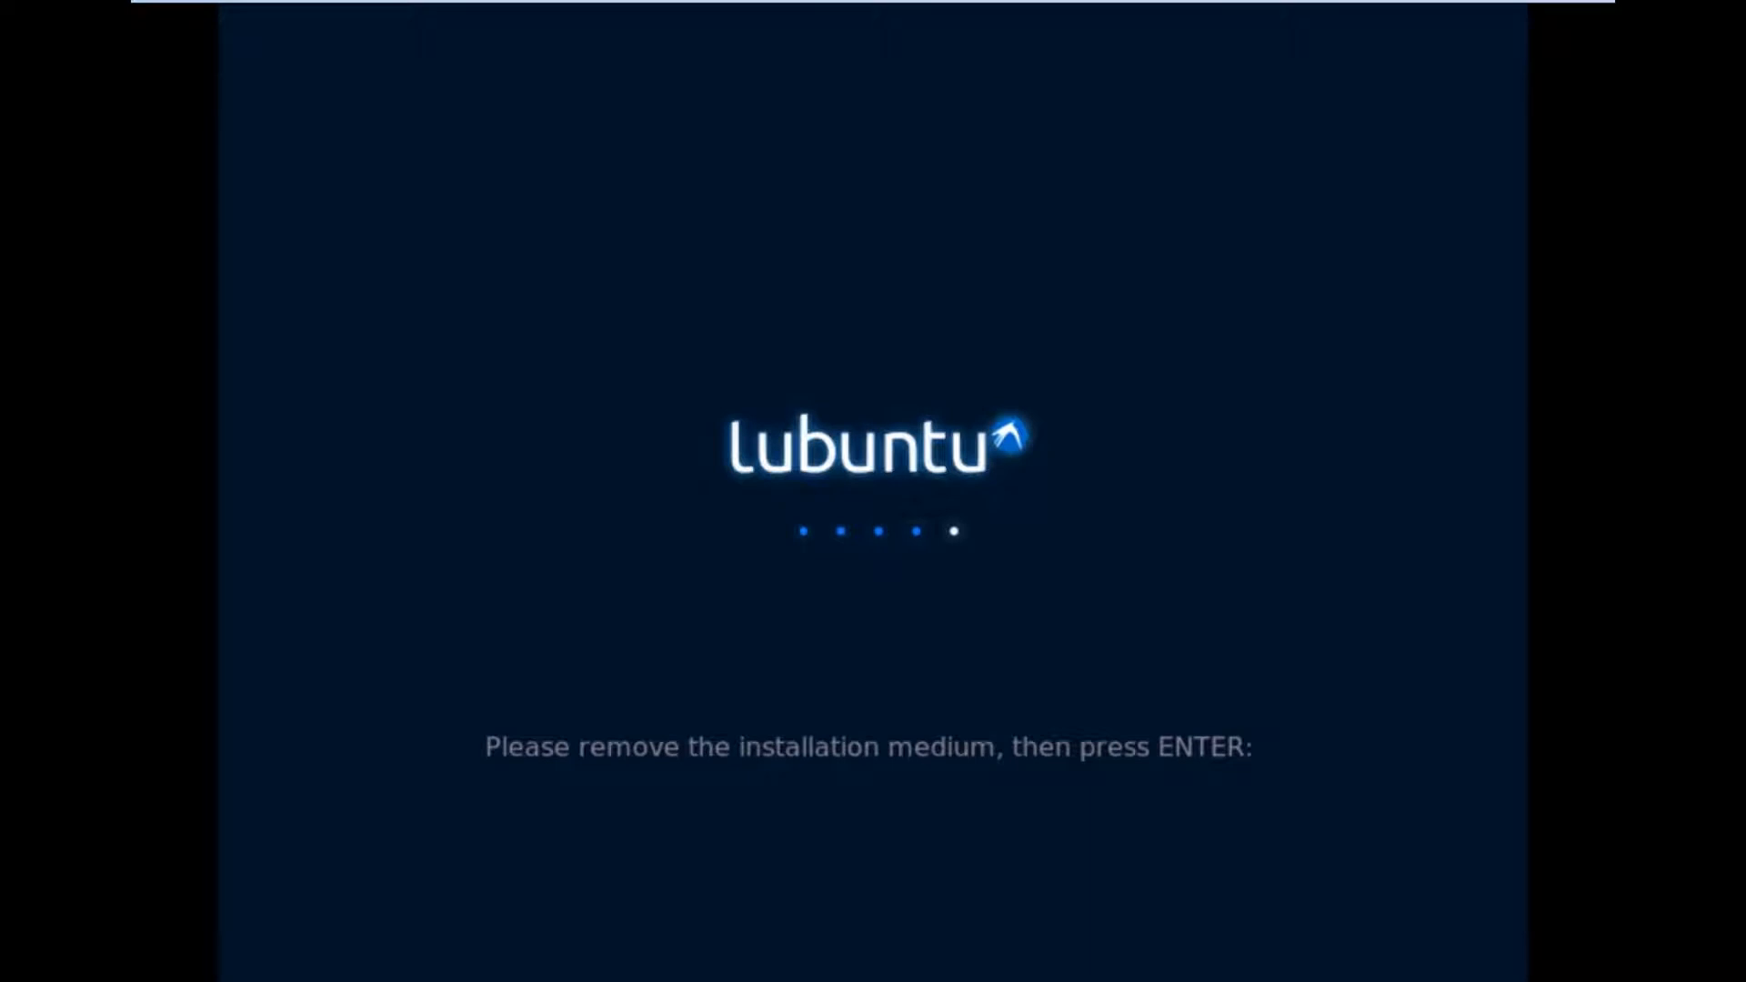
key(enter)
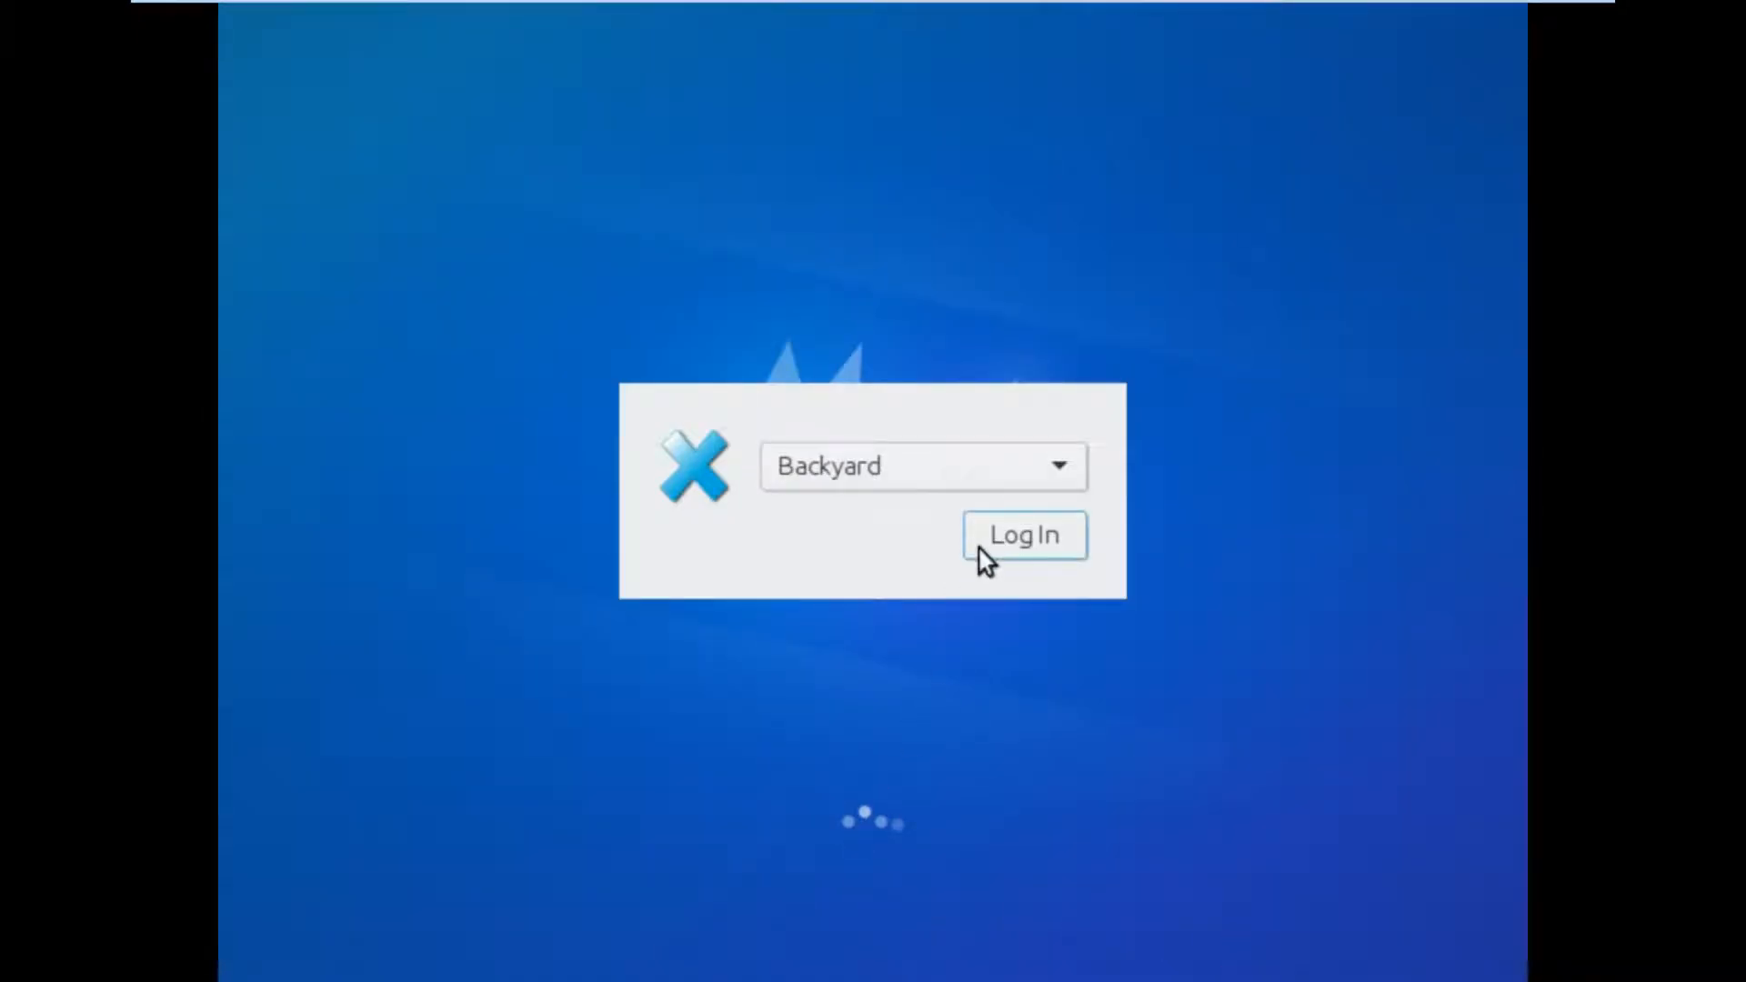
click(1022, 536)
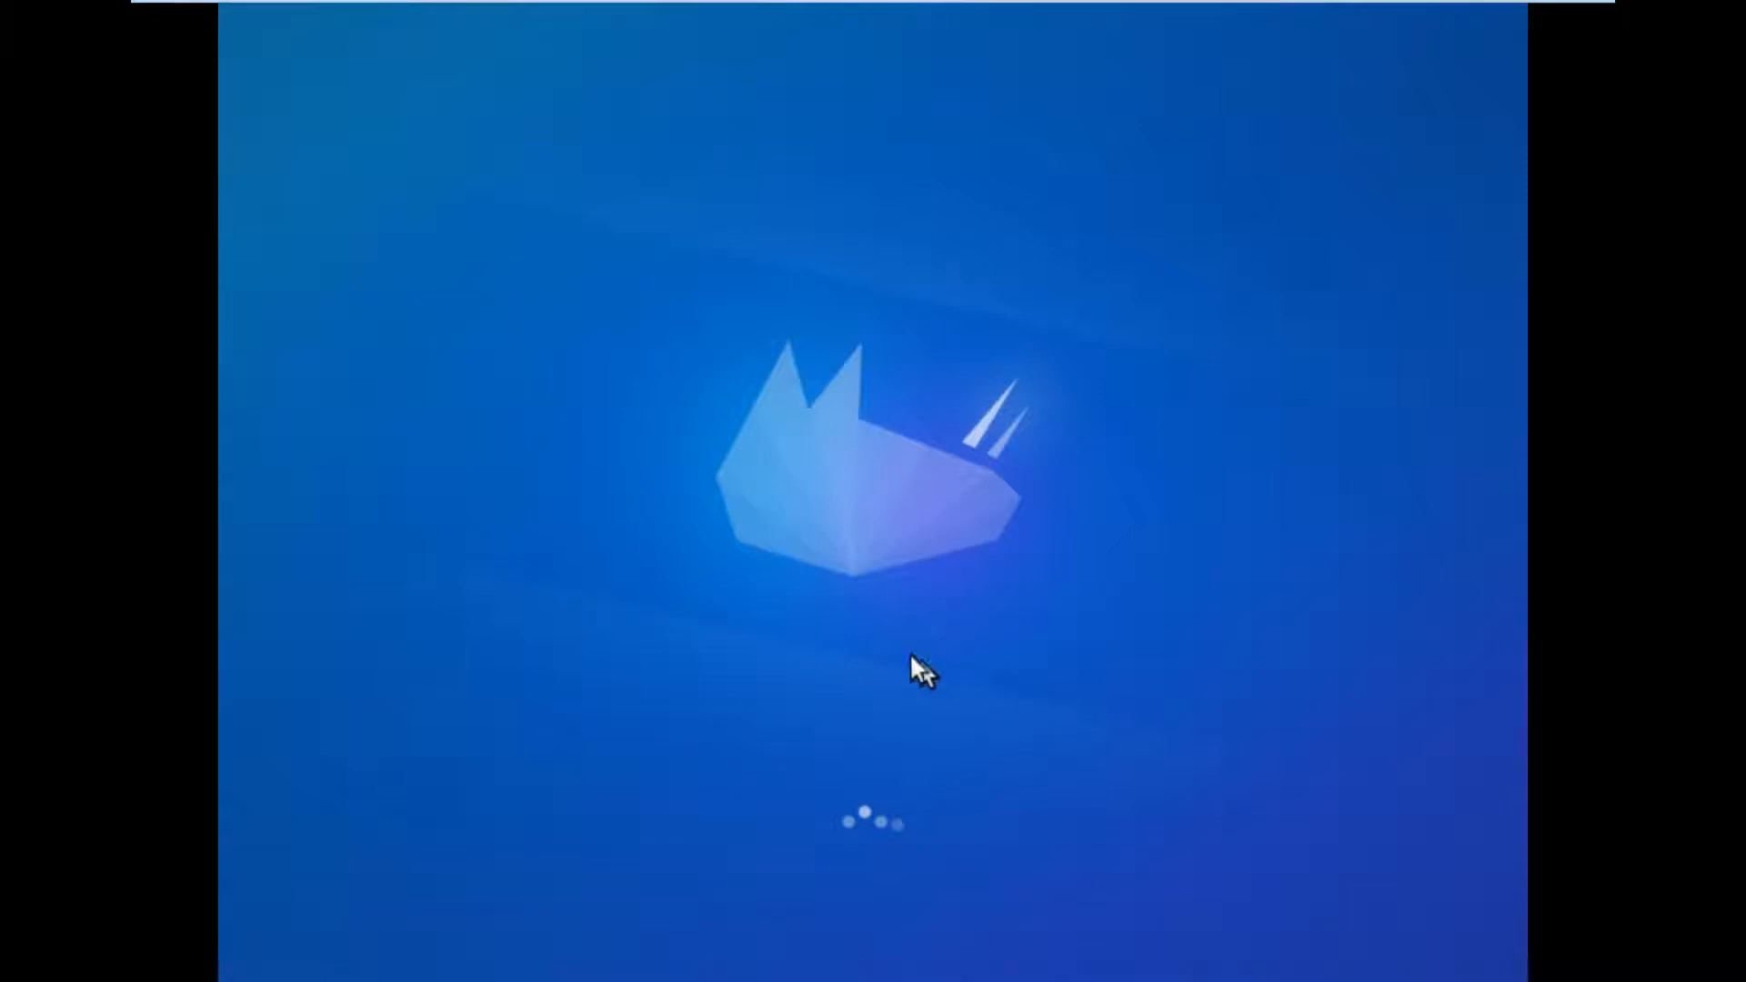
mouse_move(899, 668)
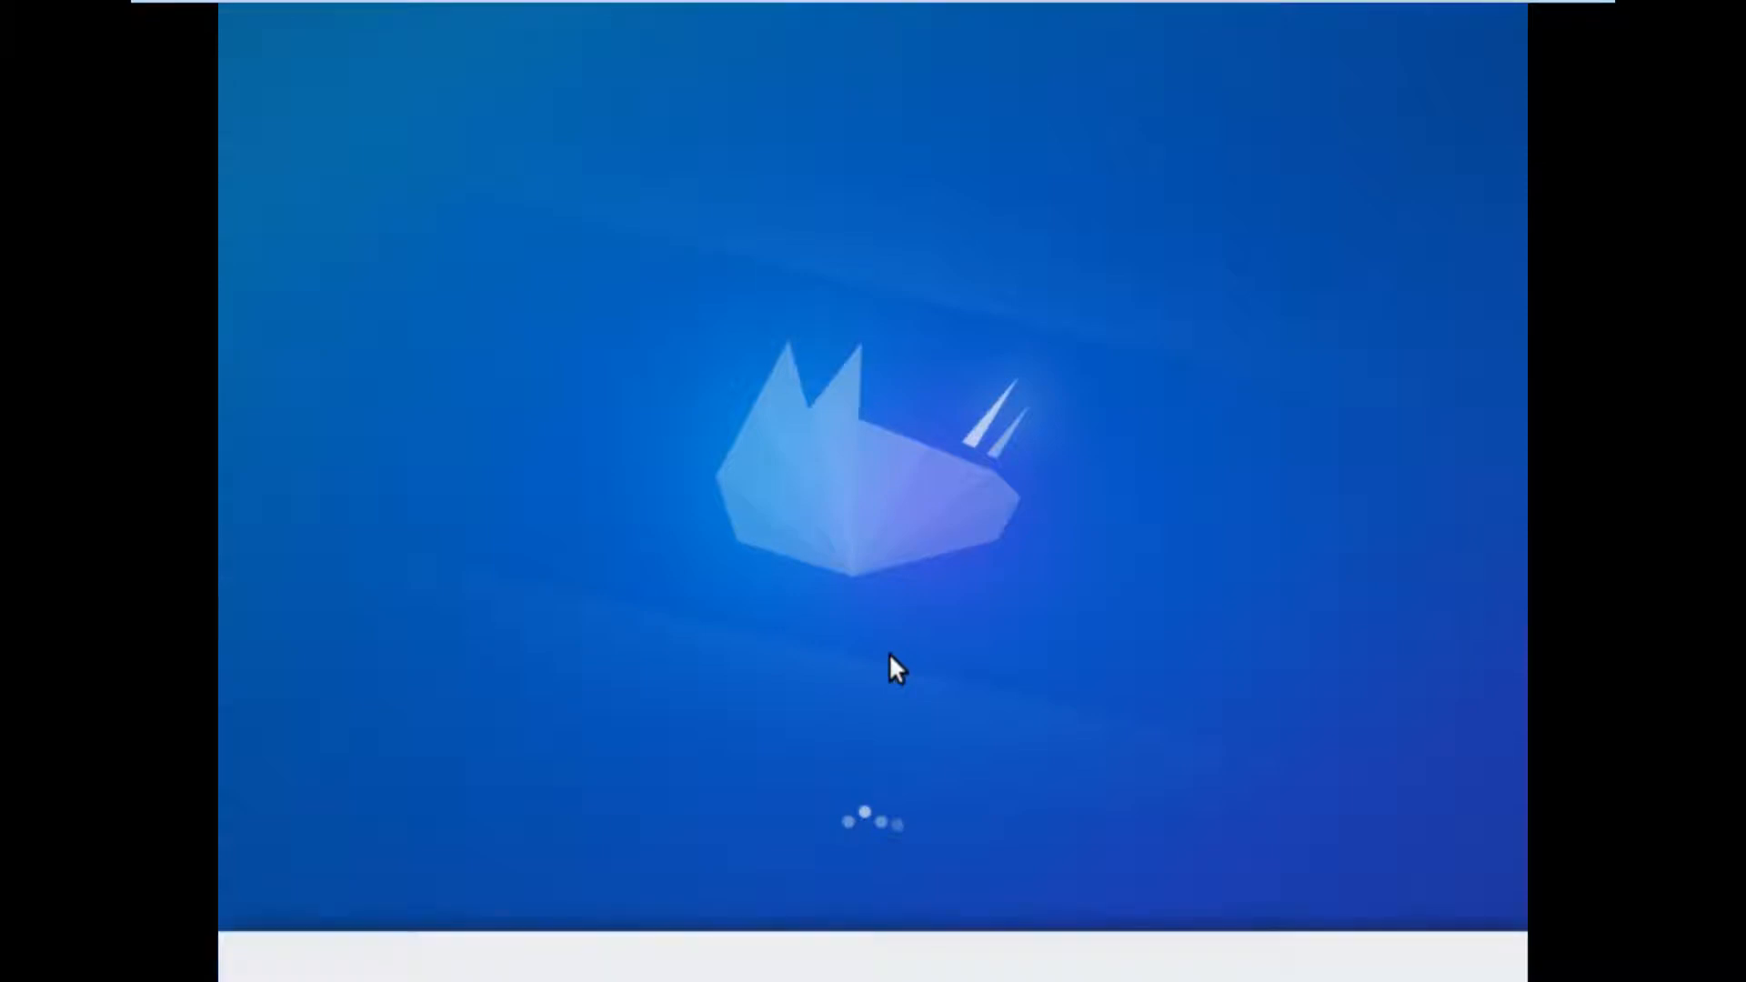
mouse_move(600, 480)
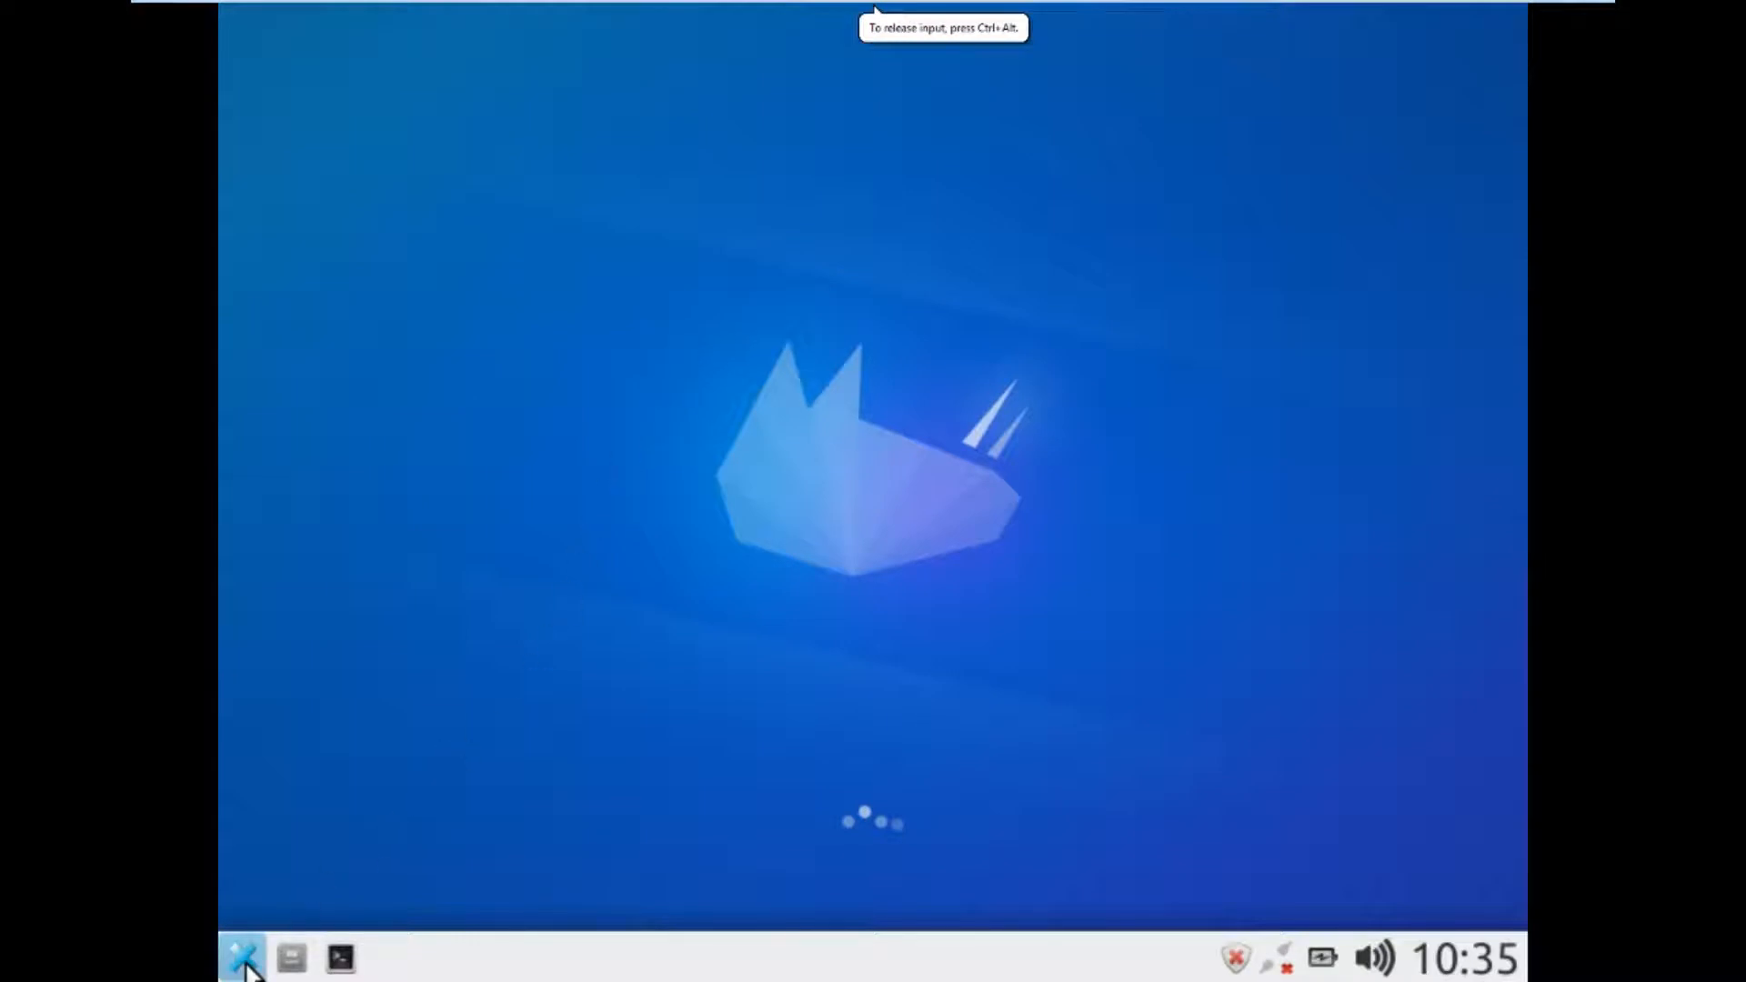
Step: Browse the Whisker Menu's Settings and System categories, then show all applications
click(238, 957)
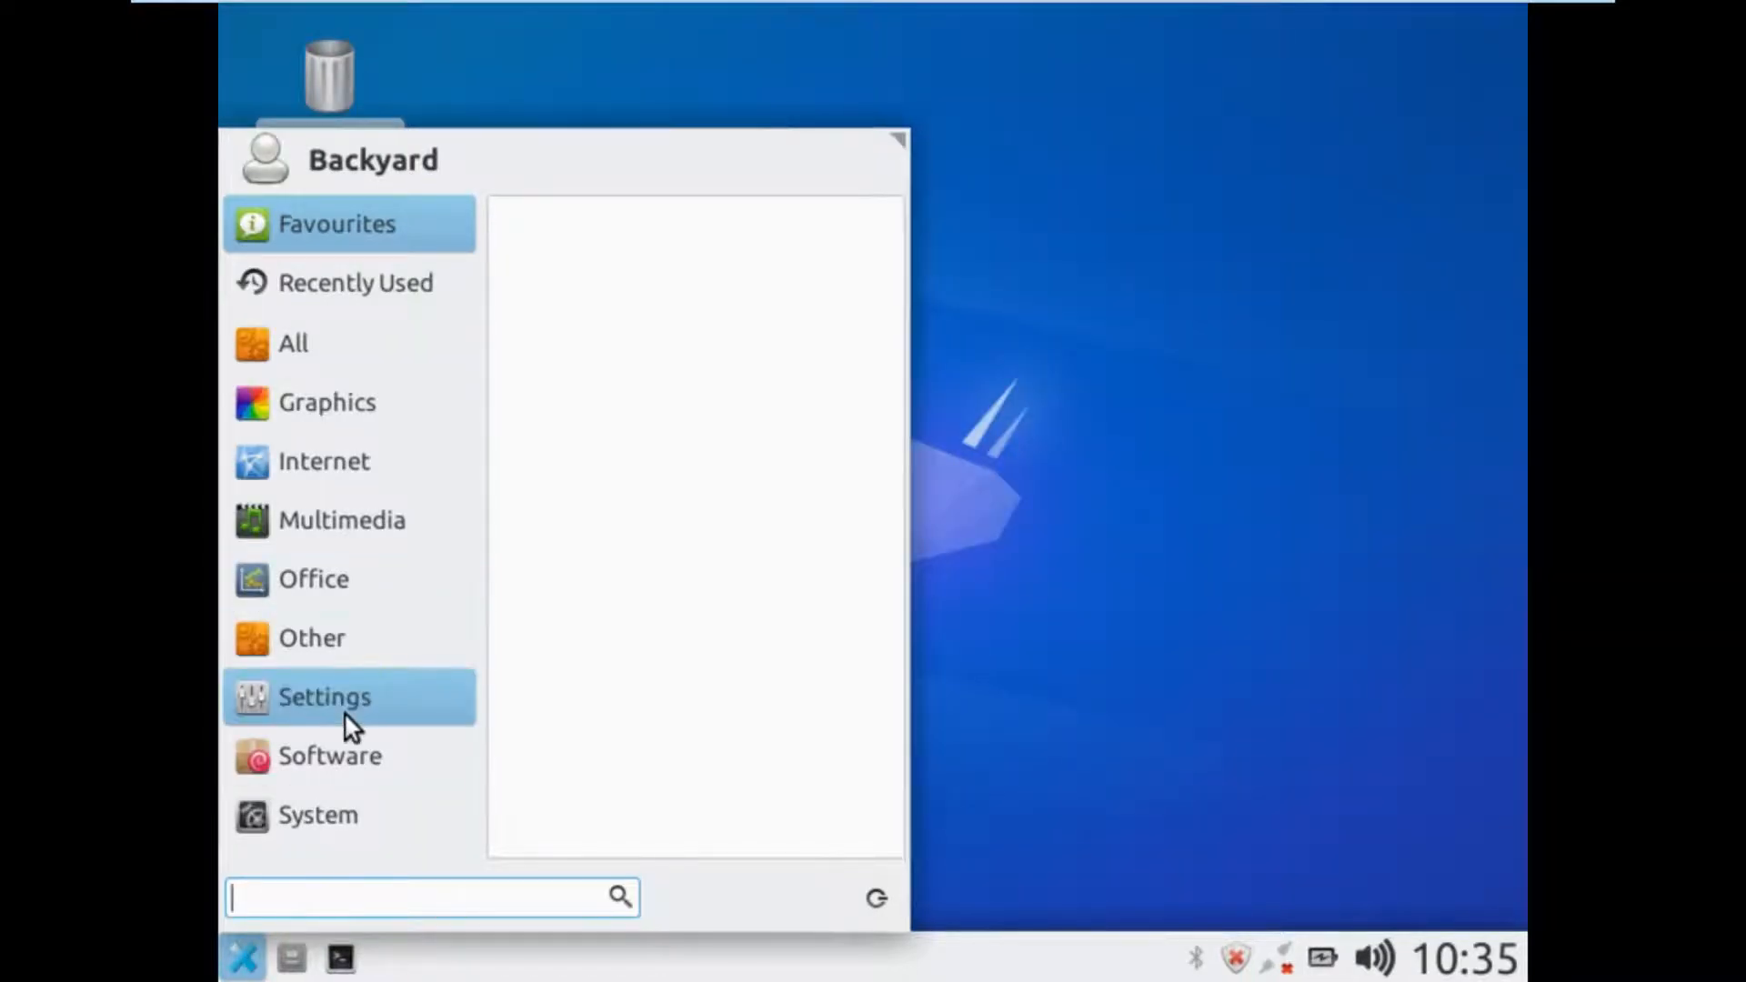
click(323, 696)
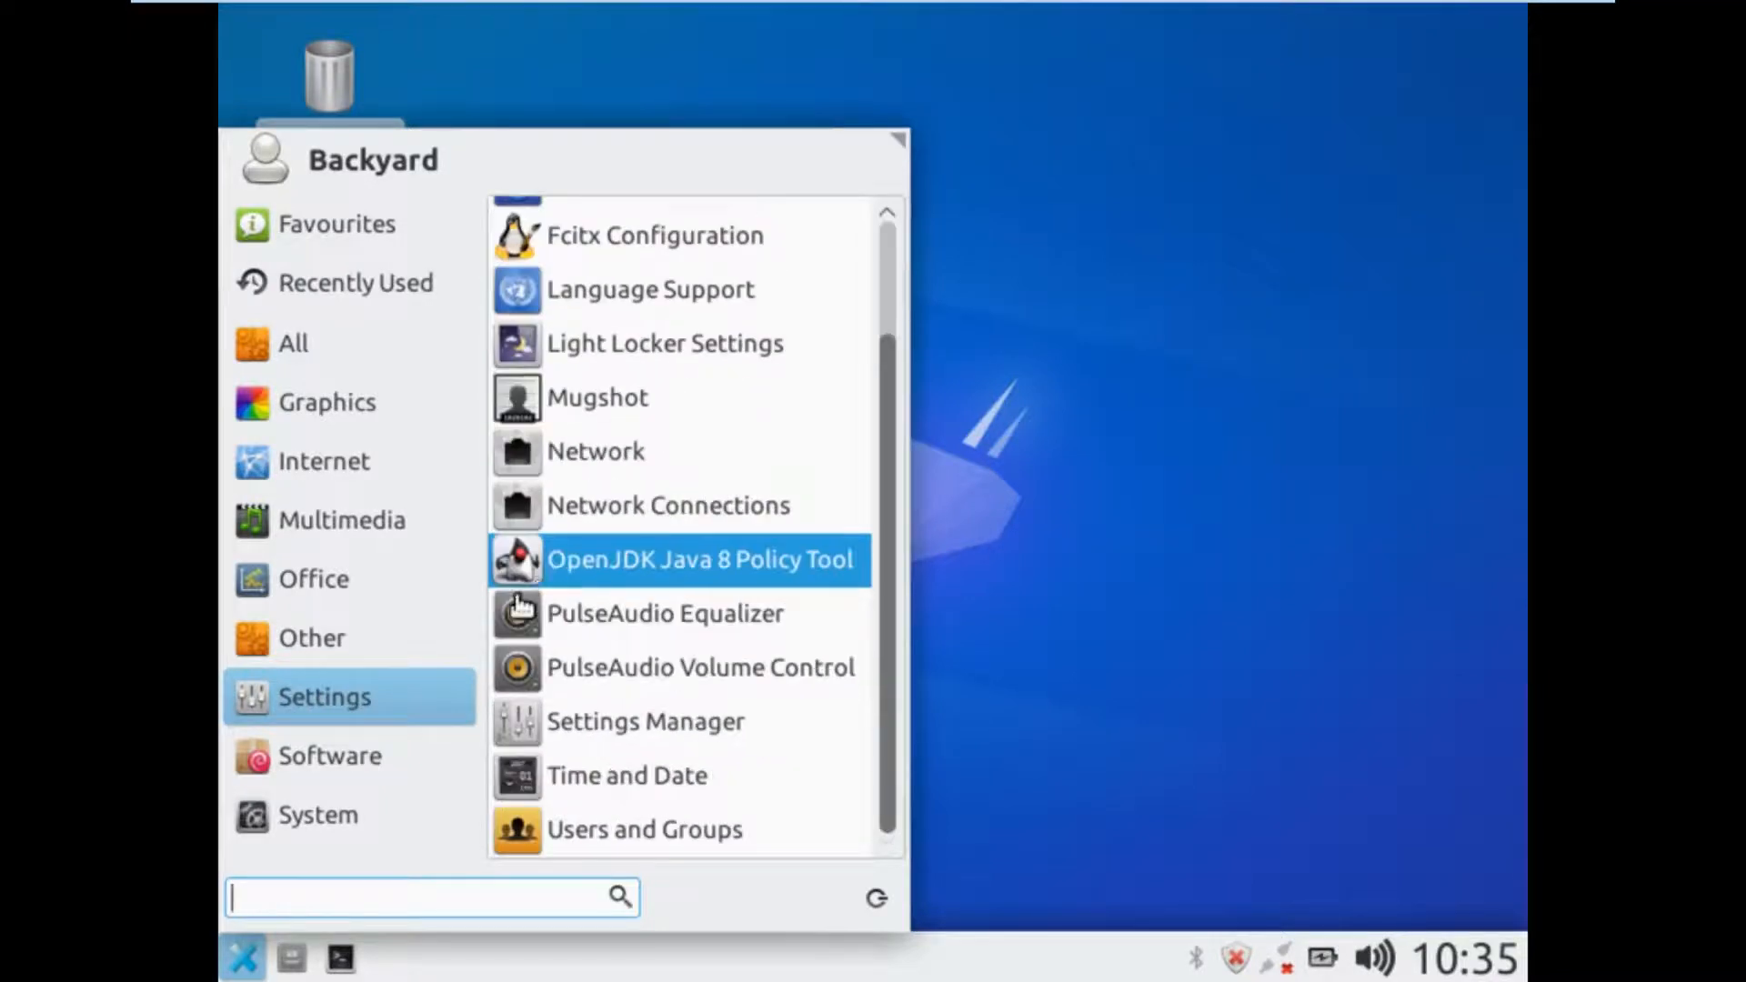
click(312, 637)
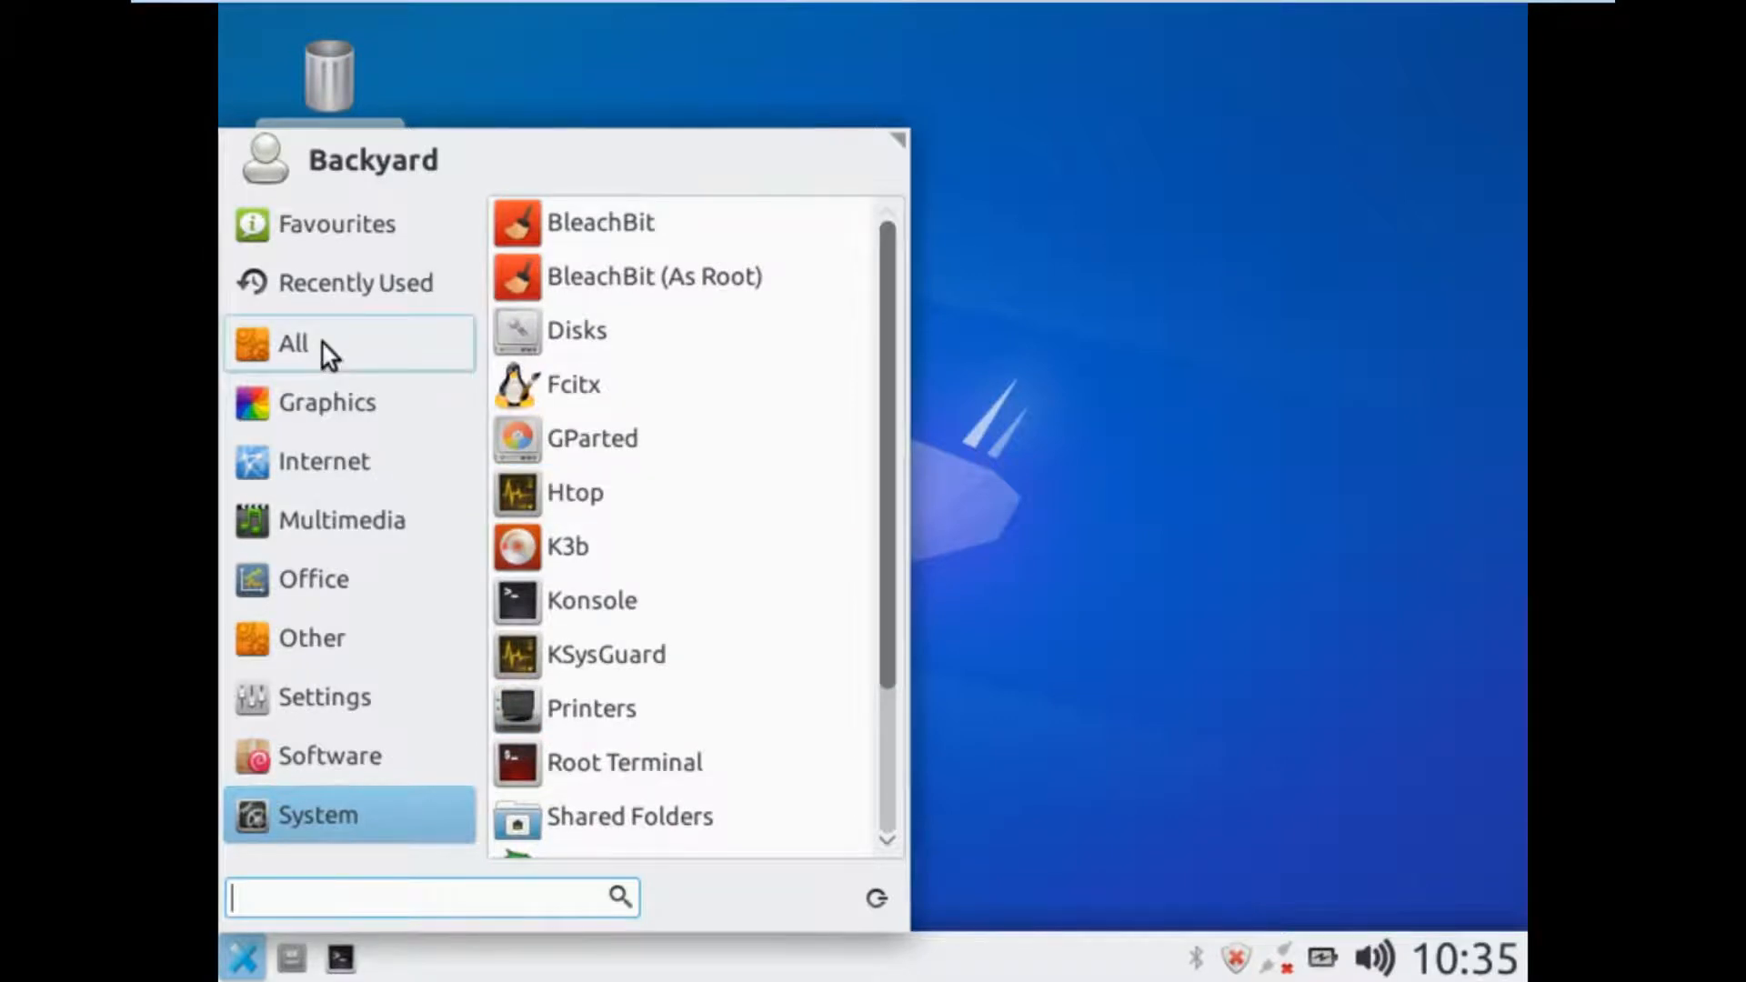
click(292, 343)
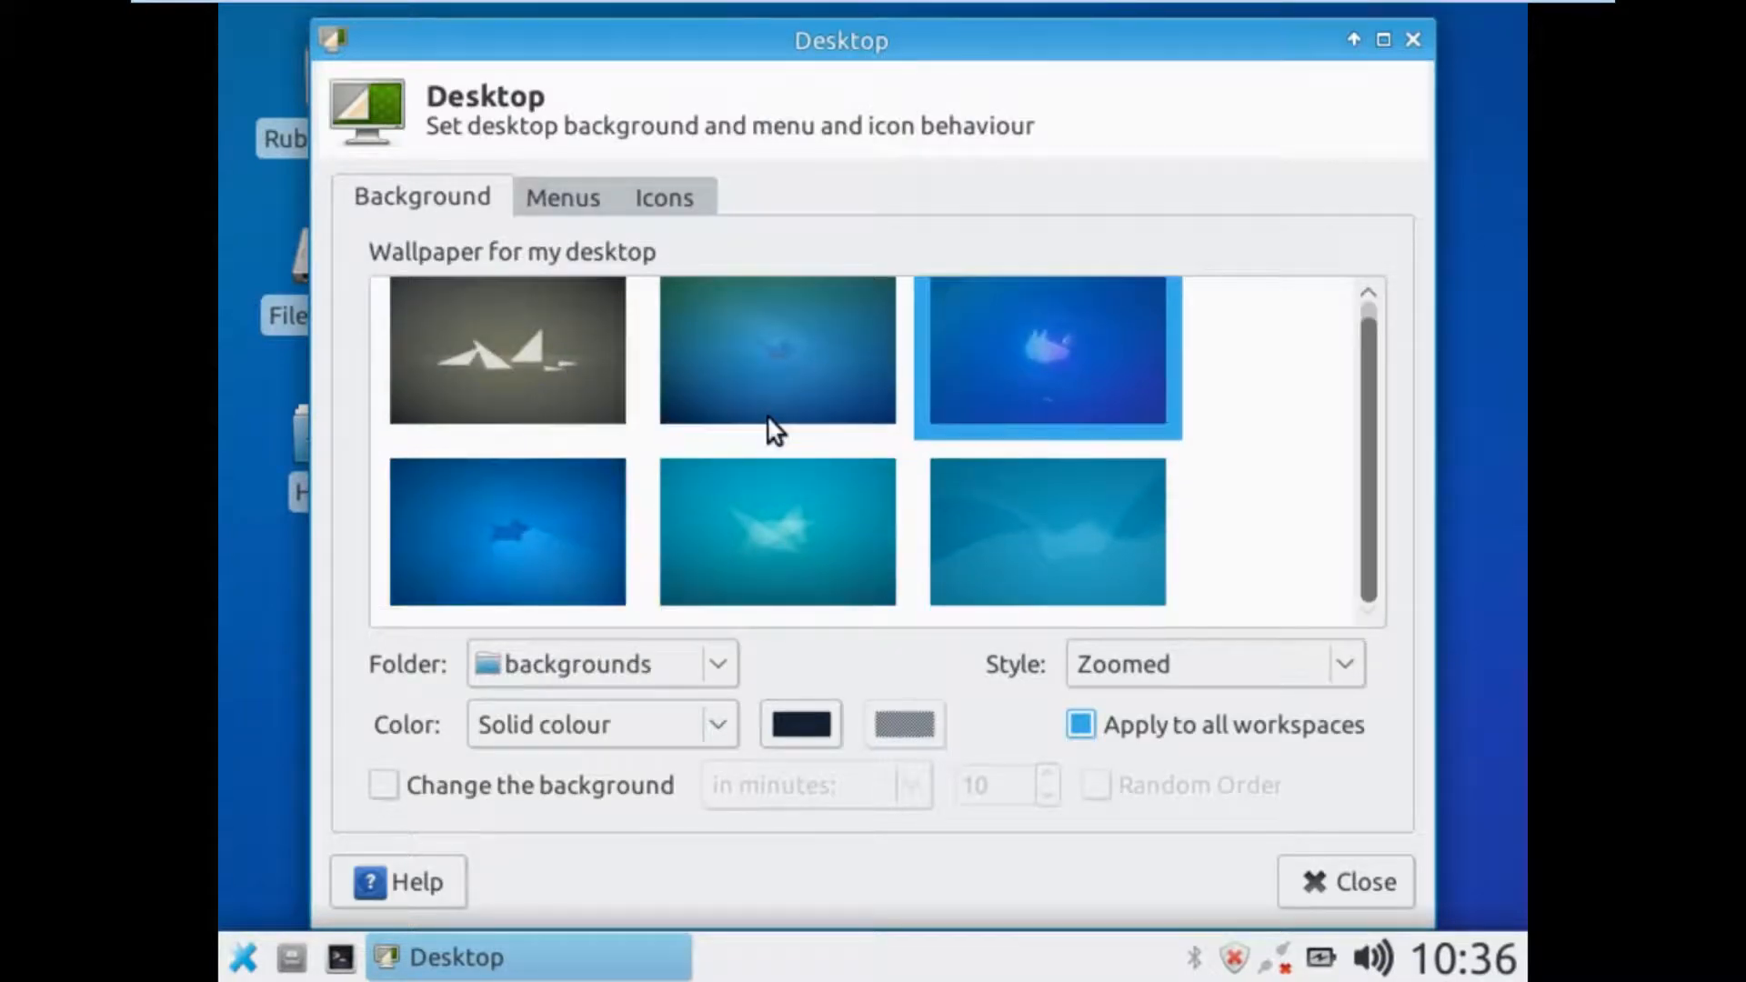
Step: Check the Desktop menu and icon options, then view and close the Desktop folder properties
click(562, 198)
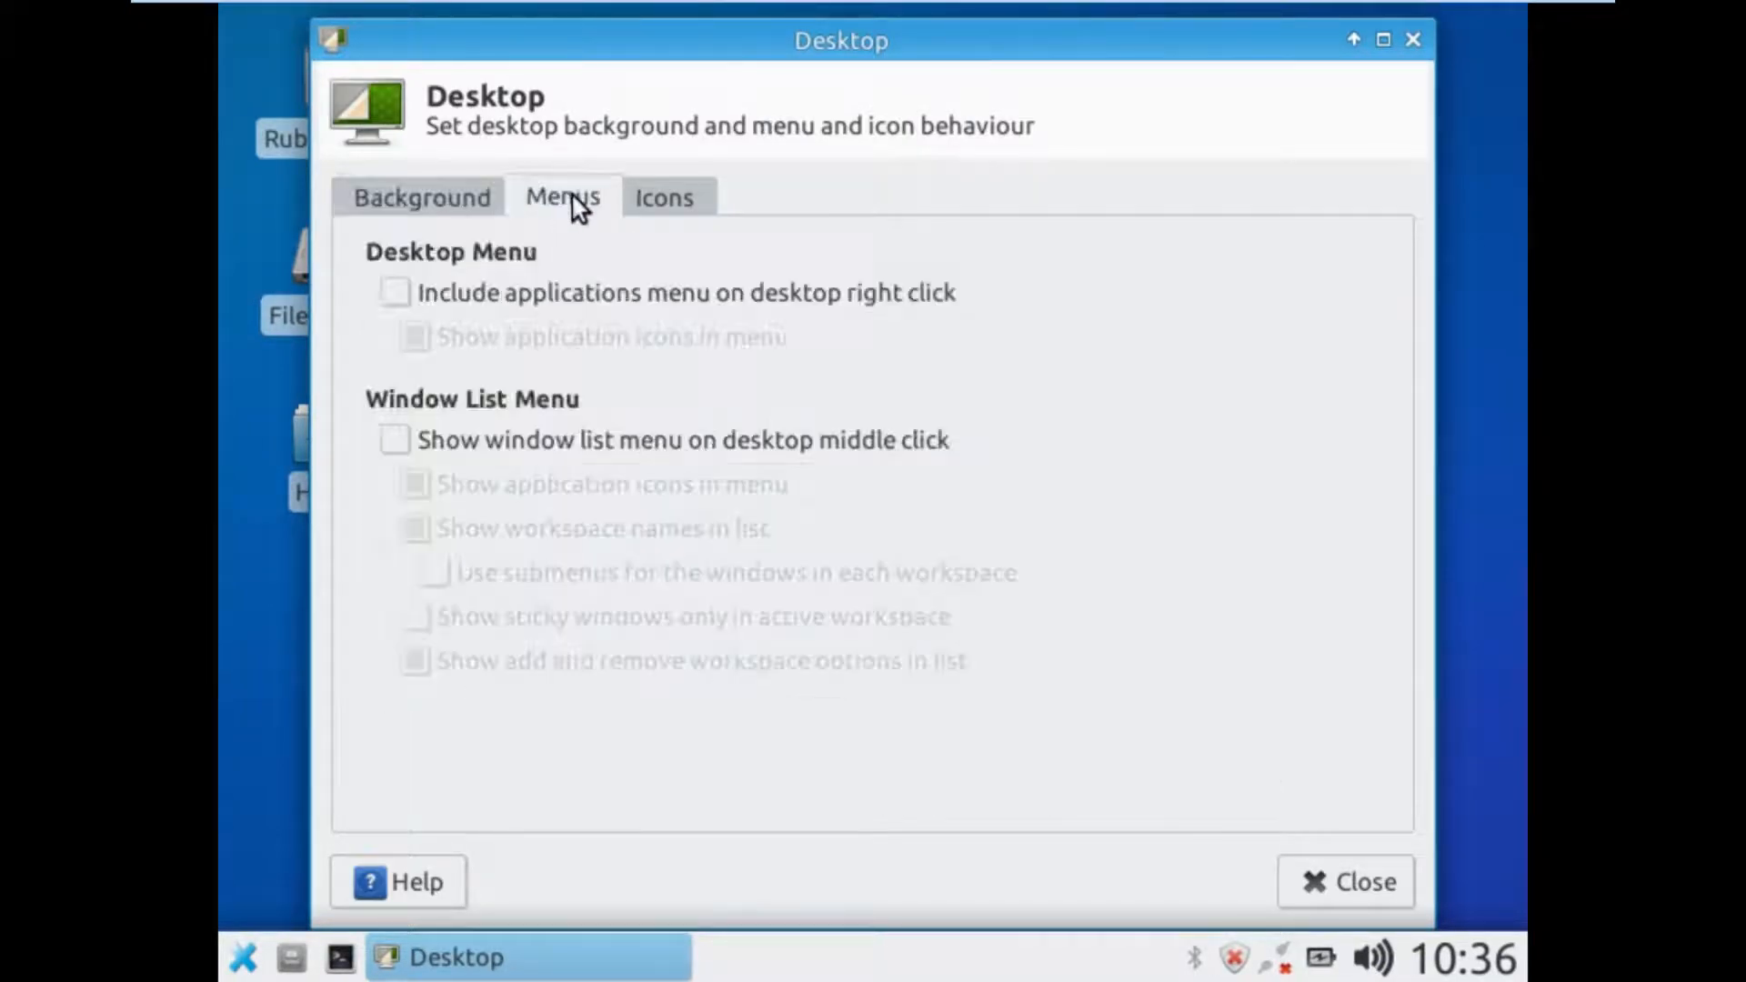
click(664, 197)
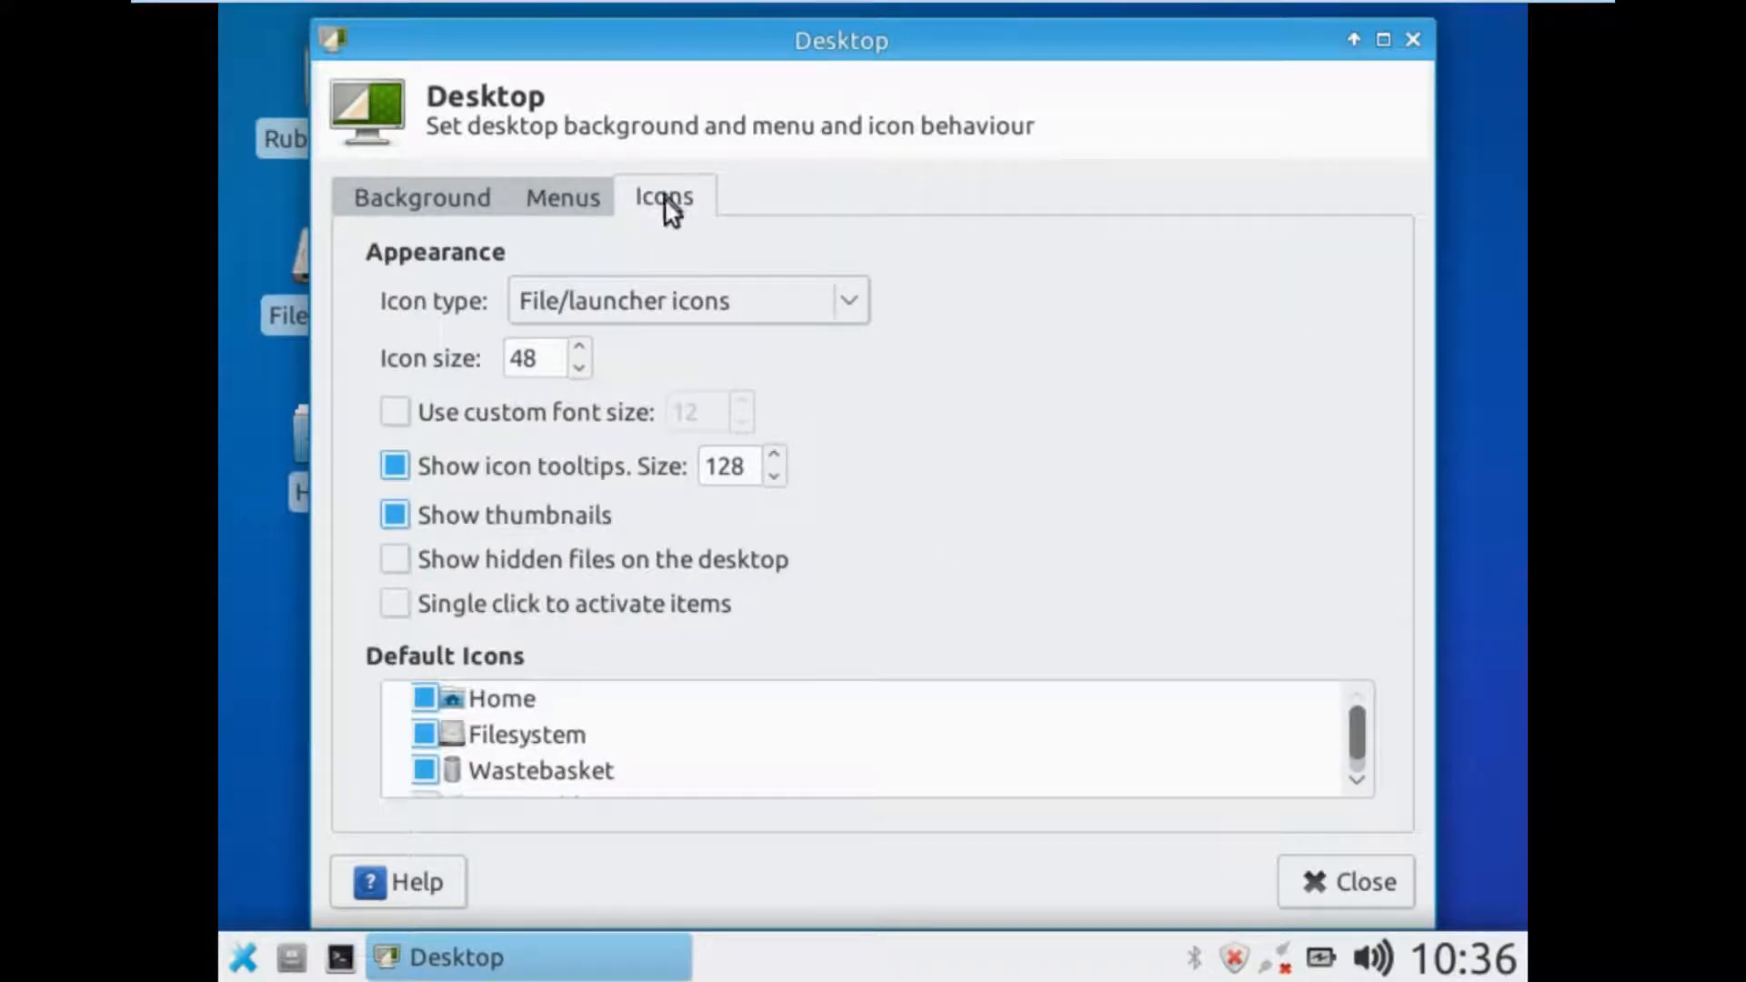
right_click(936, 545)
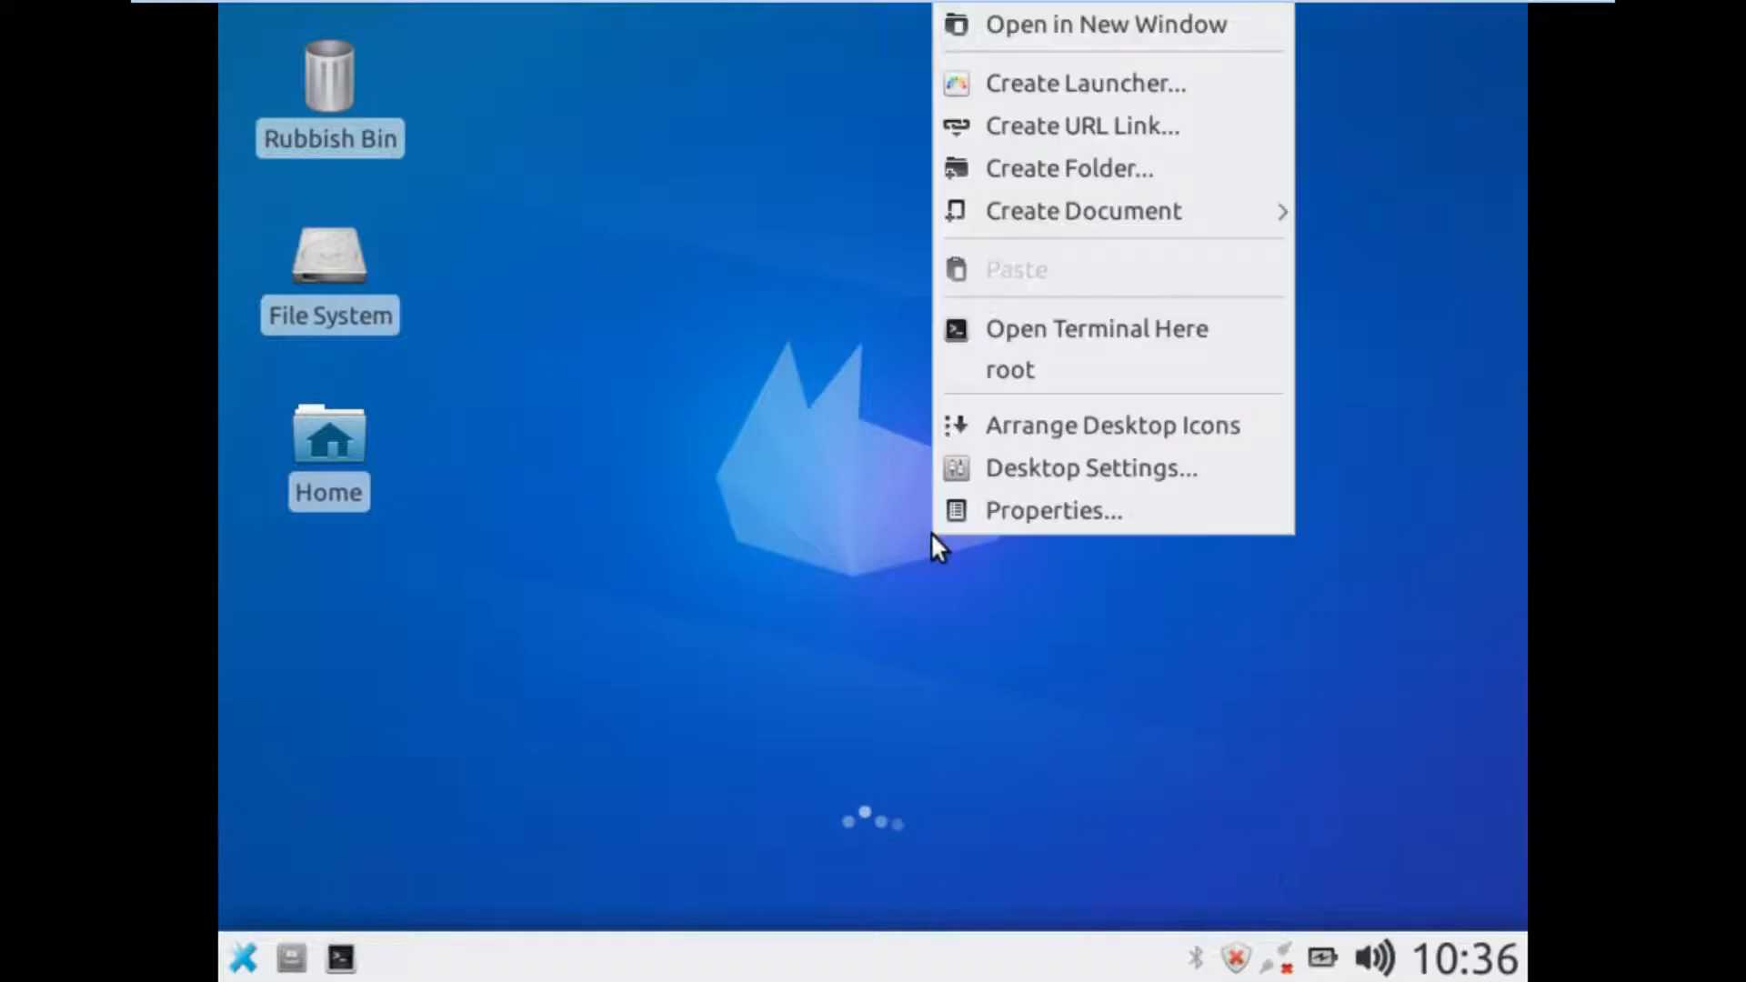
mouse_move(1092, 468)
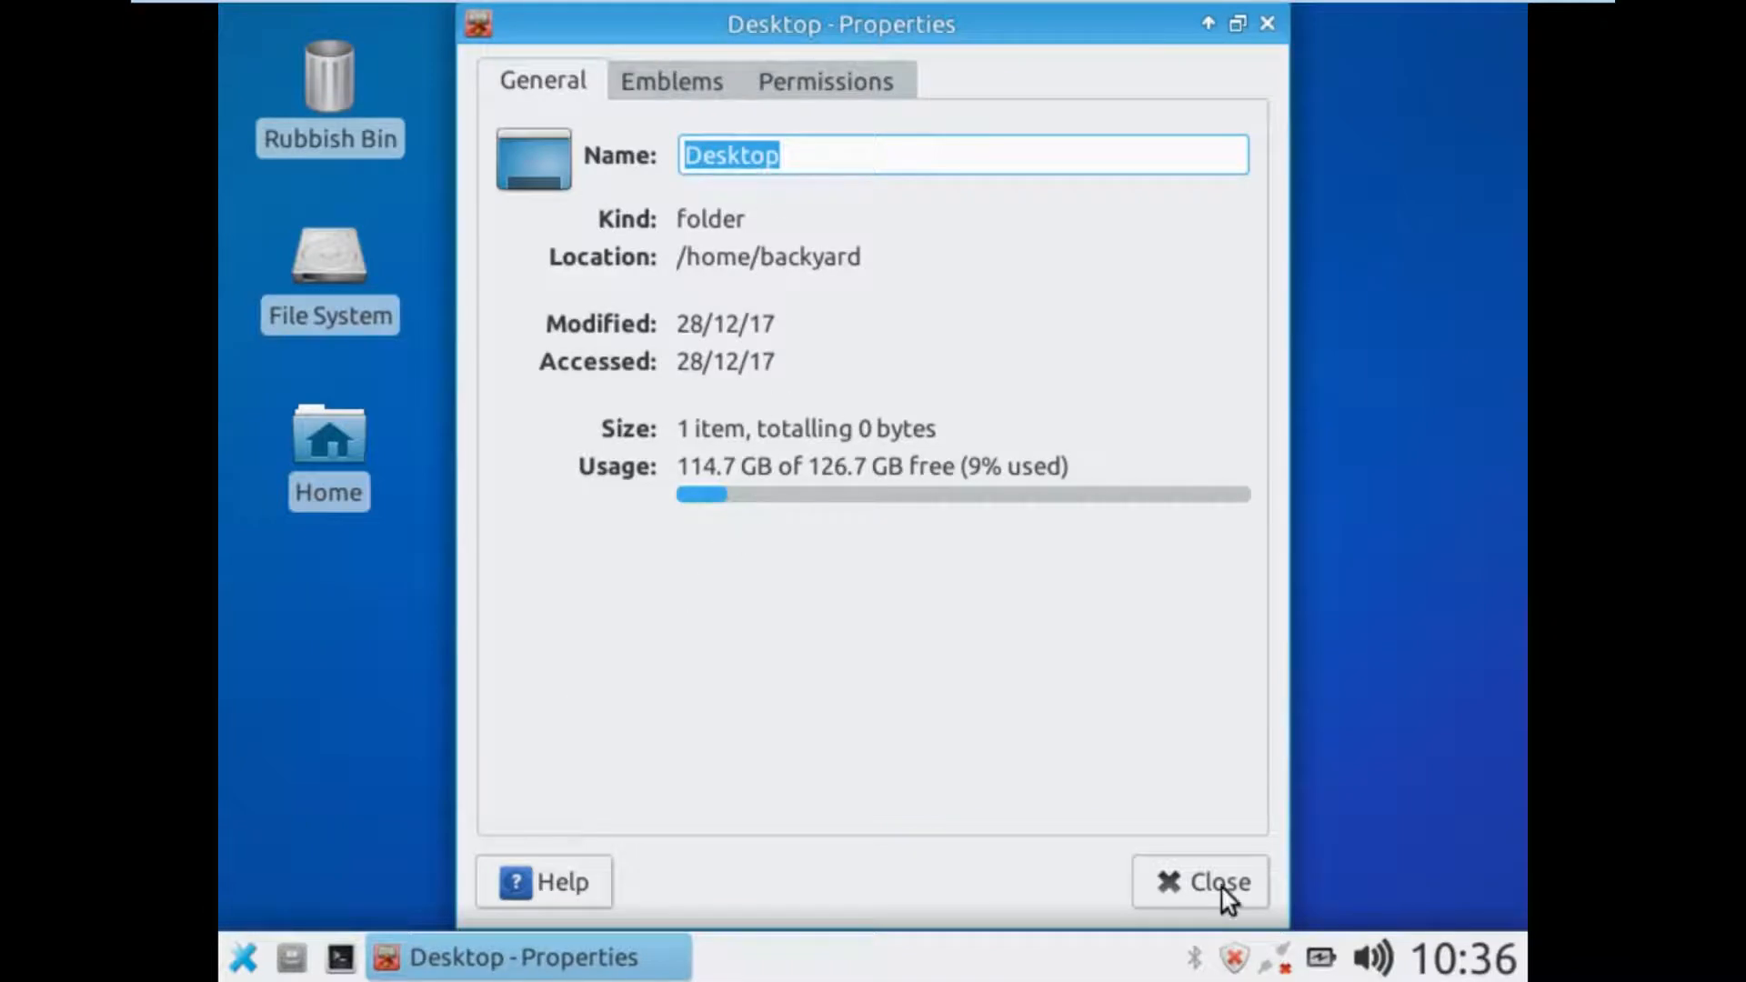
click(1200, 882)
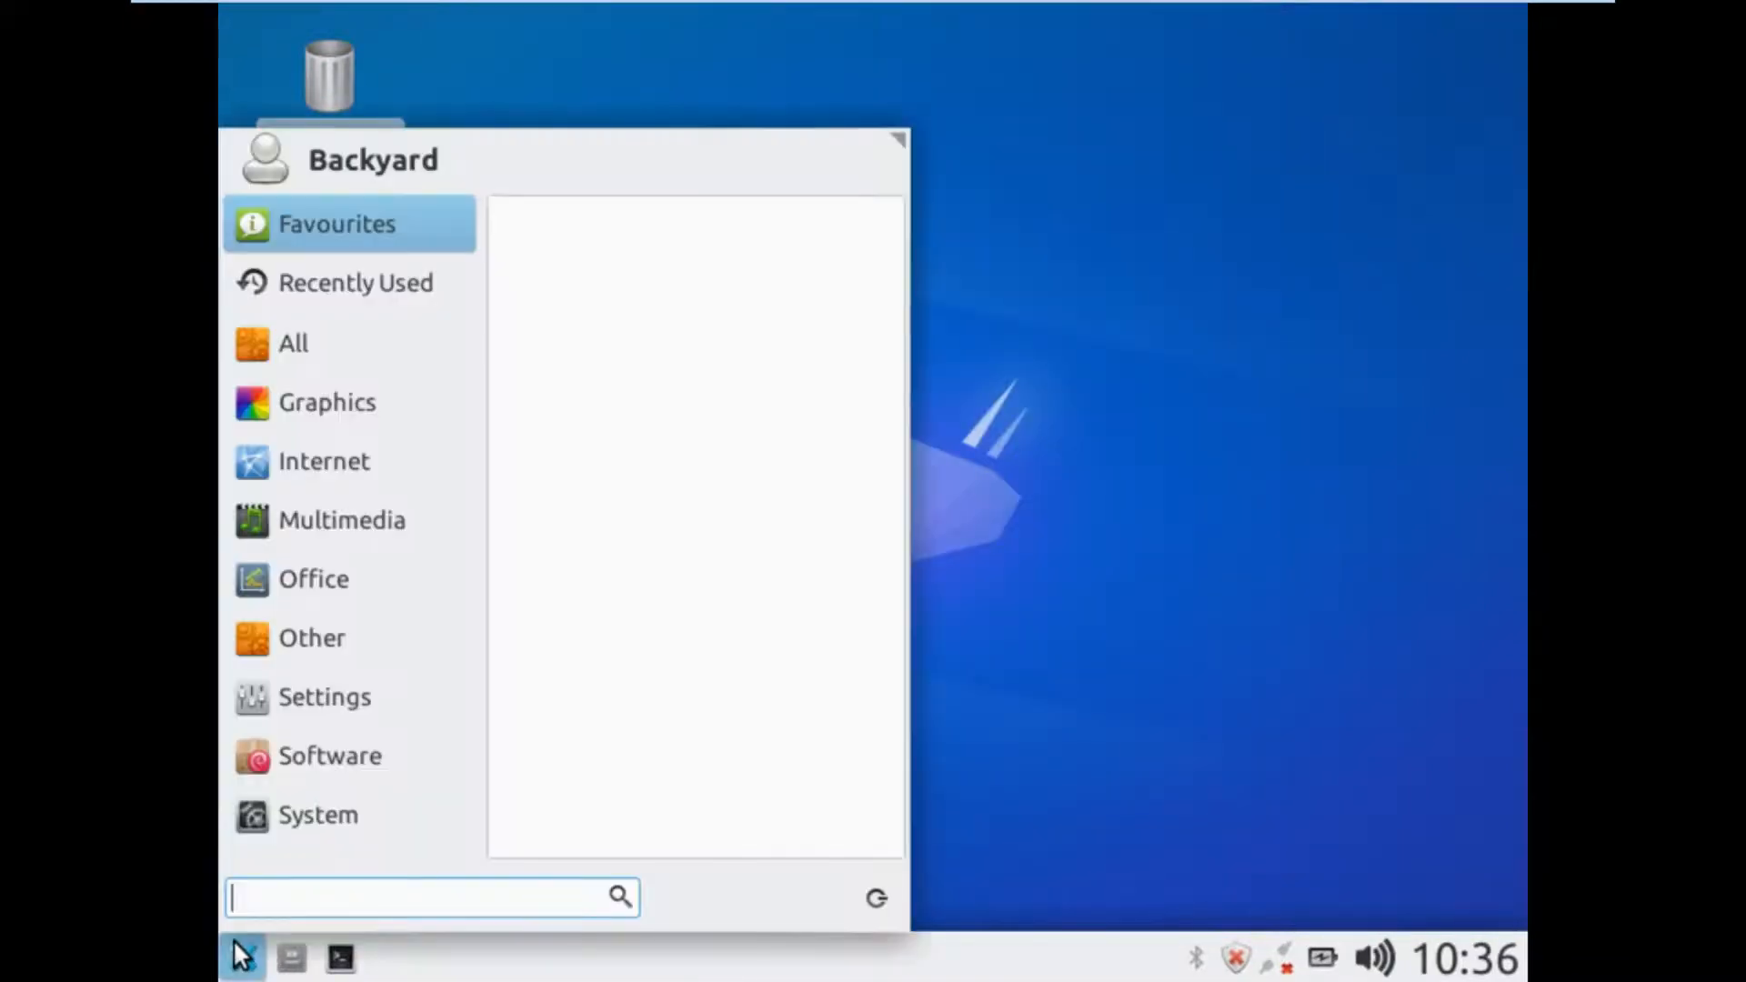
Step: Browse the Settings and Internet menu categories, ending with the Appearance settings window open
click(323, 696)
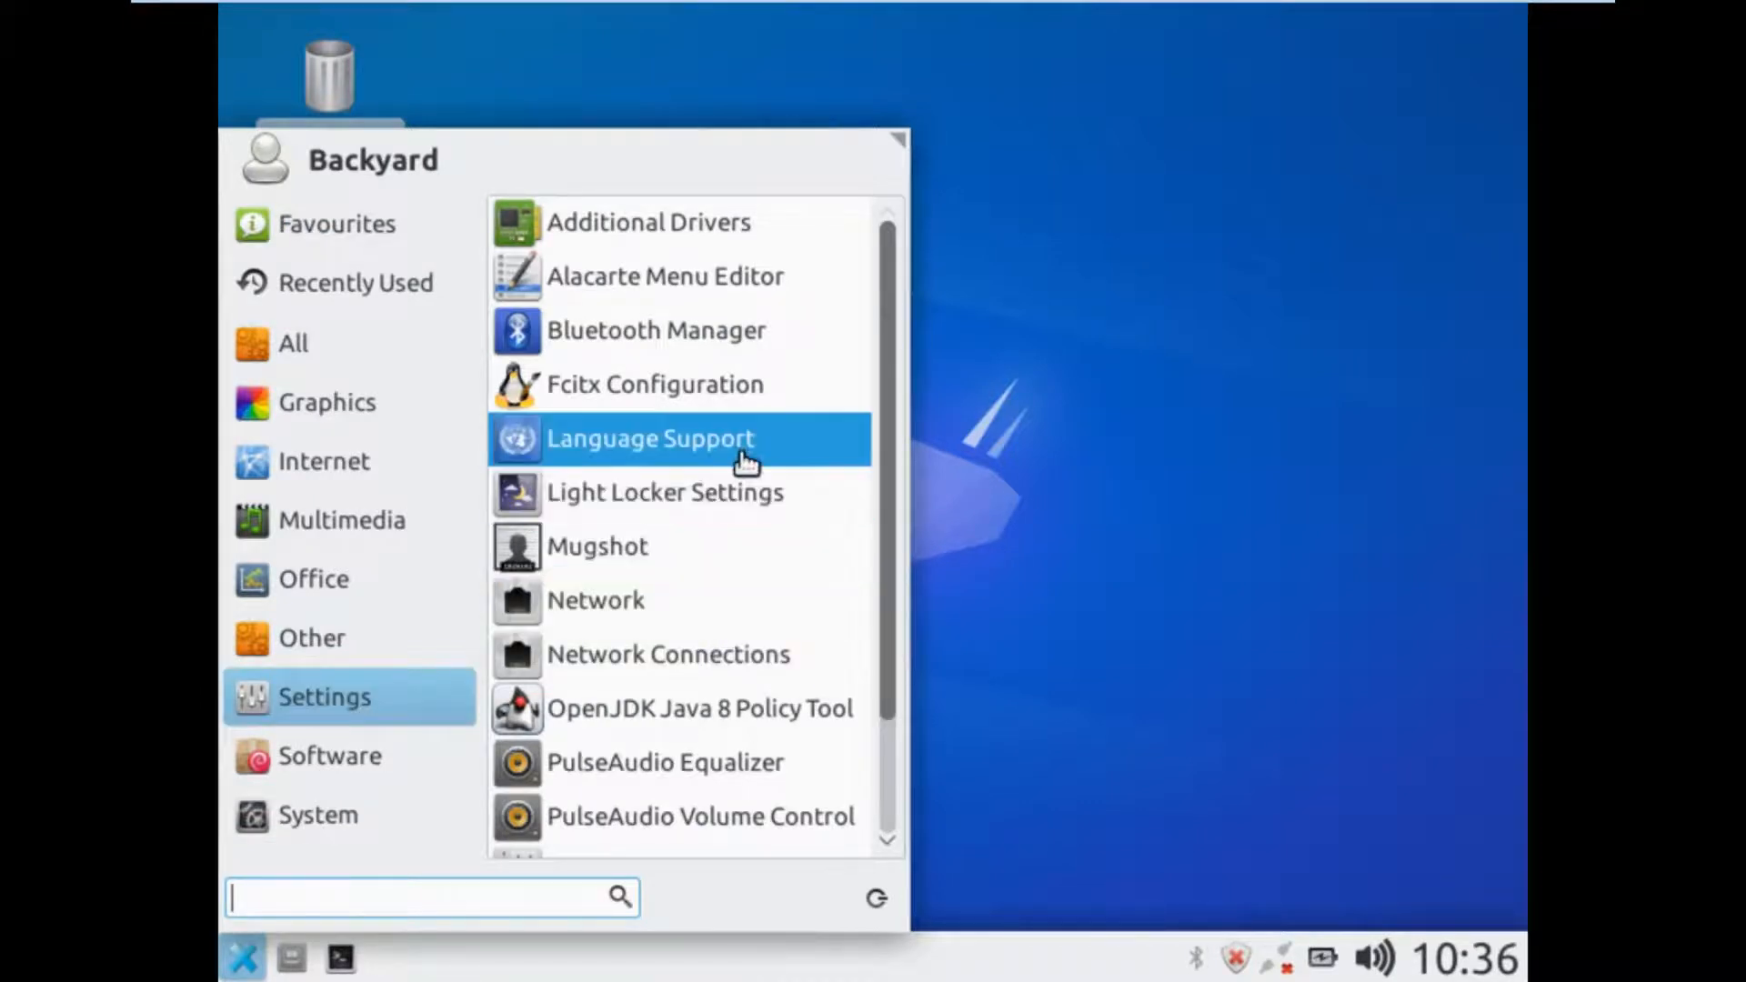
scroll(down, 3)
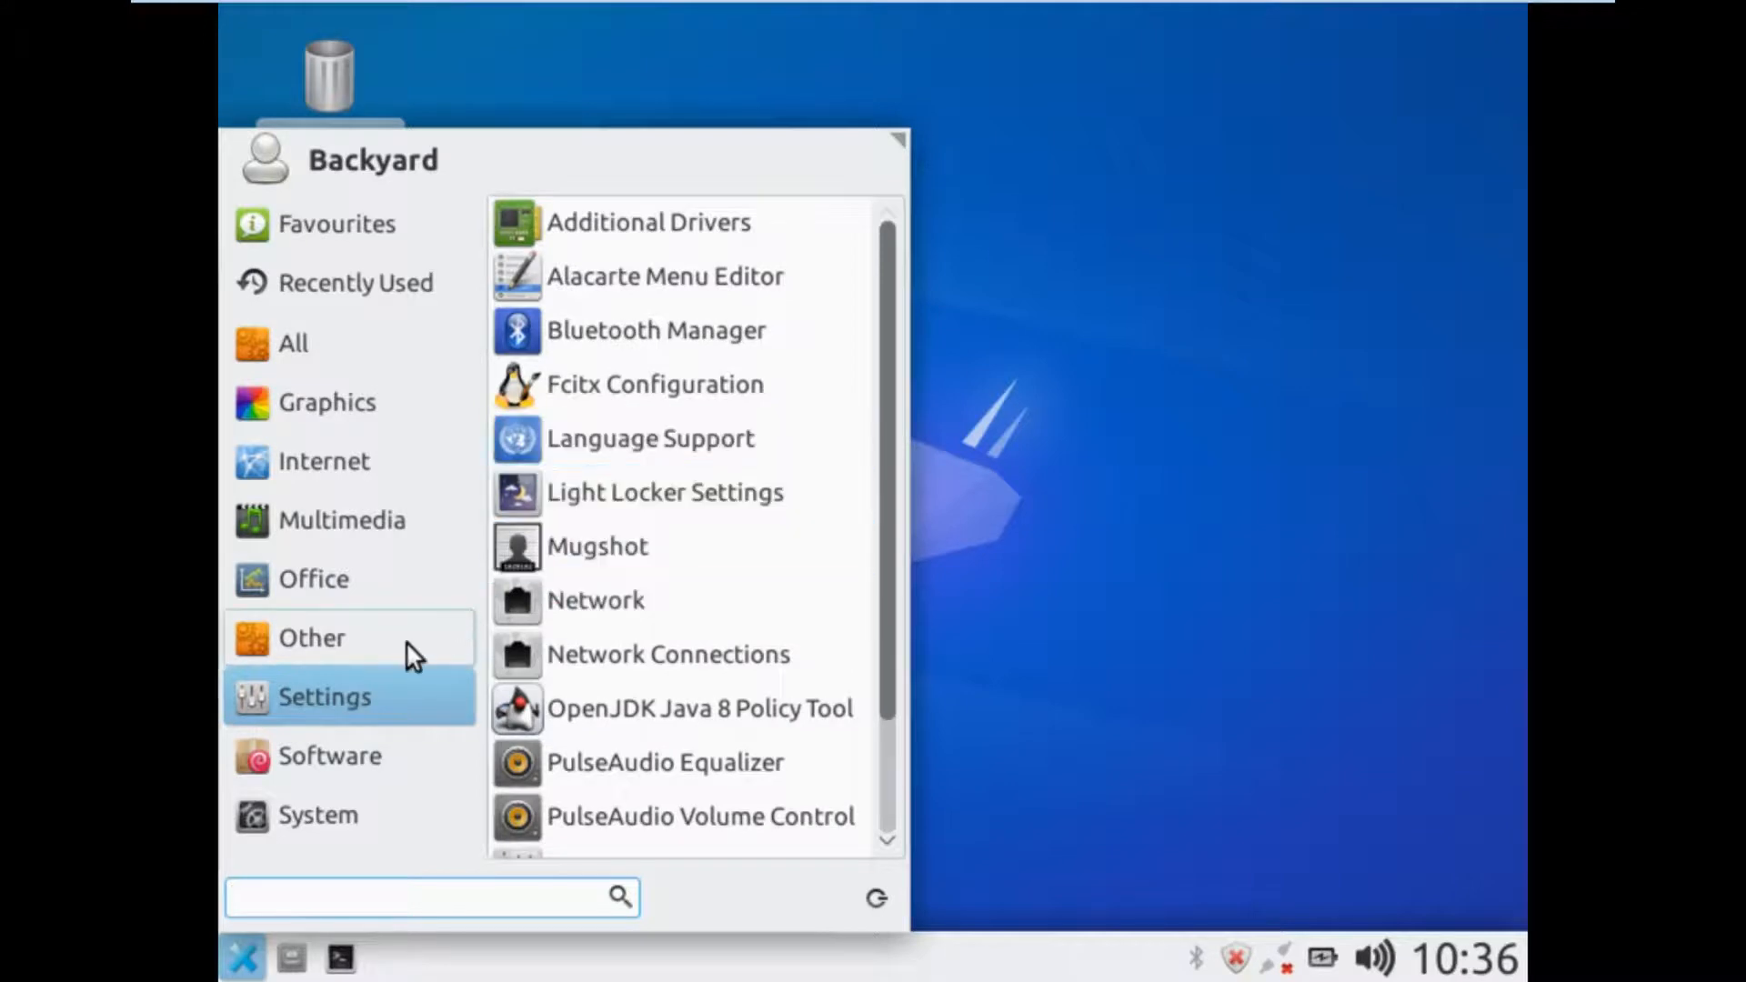
click(316, 578)
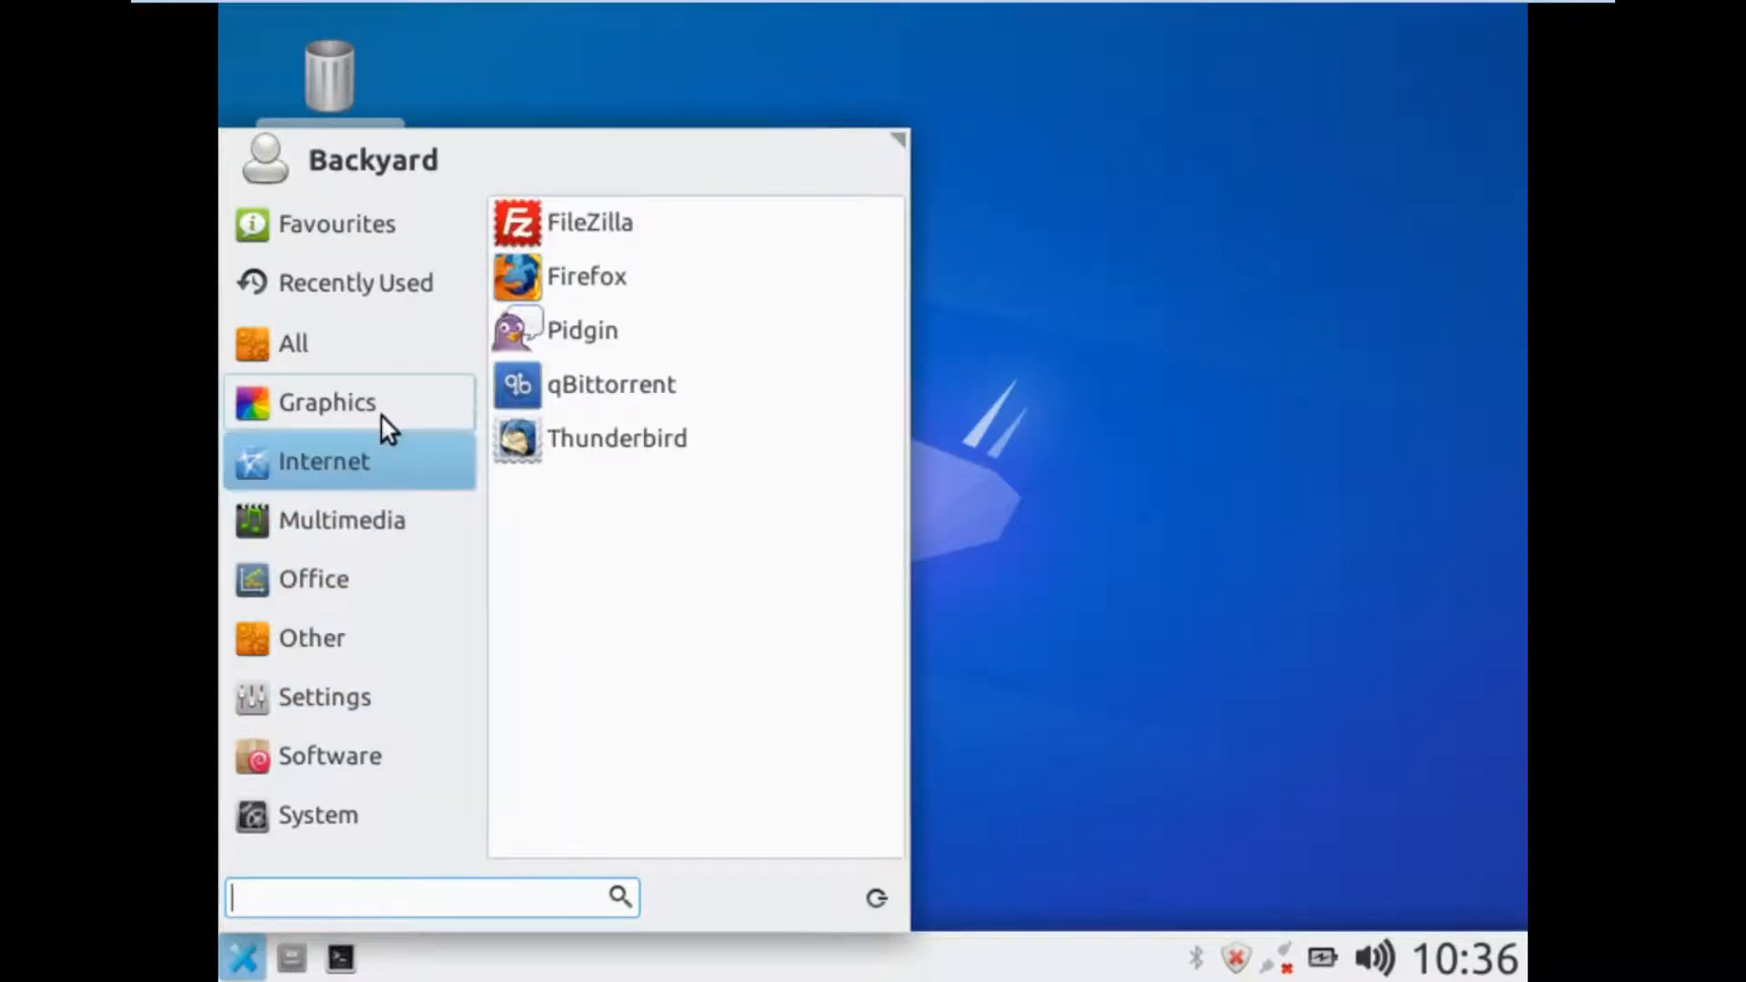
click(292, 342)
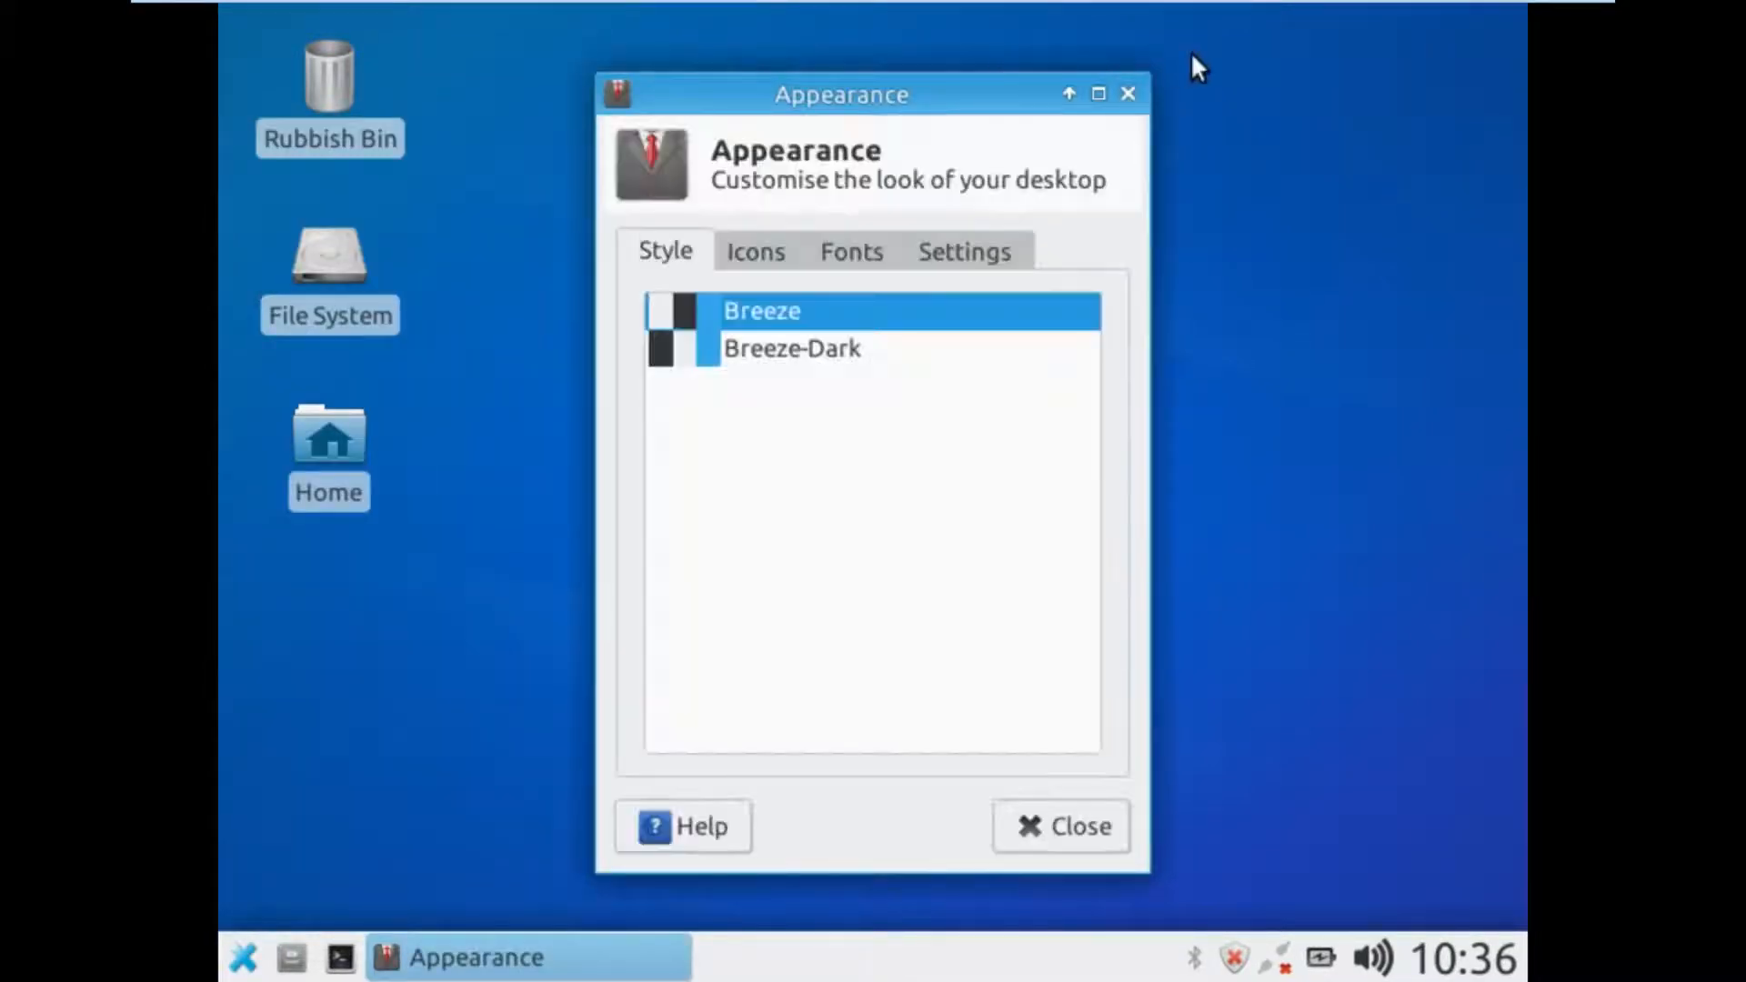
mouse_move(776, 362)
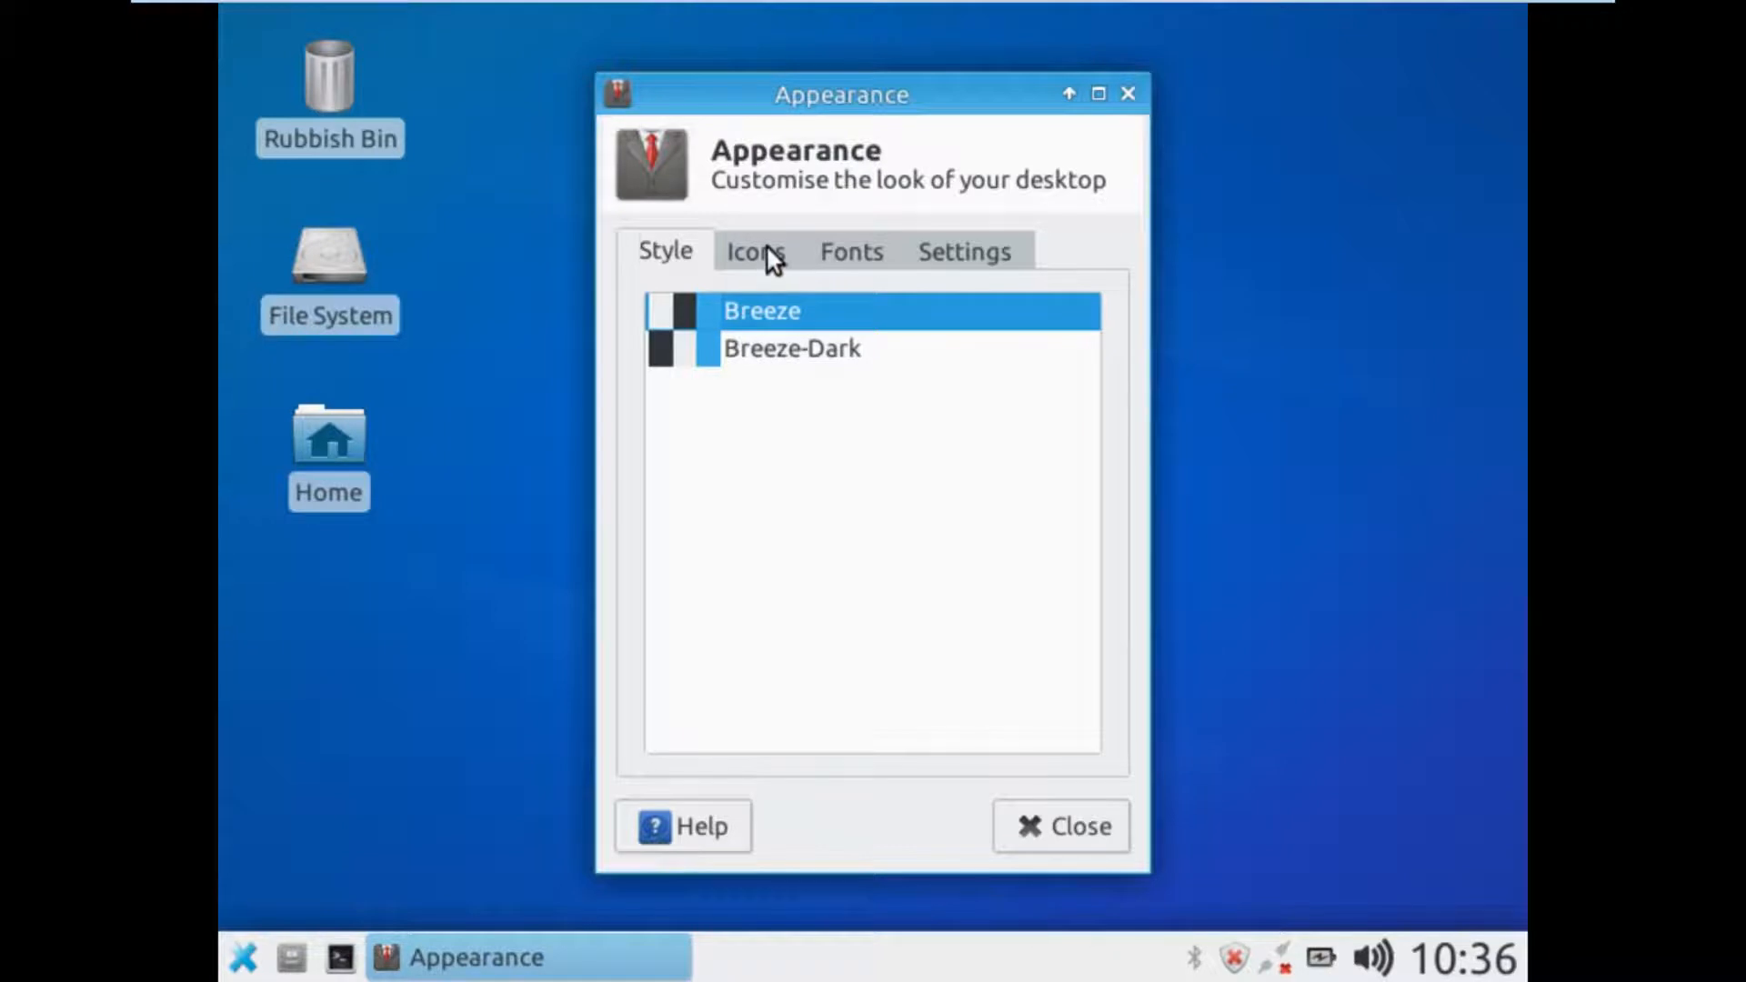
mouse_move(843, 493)
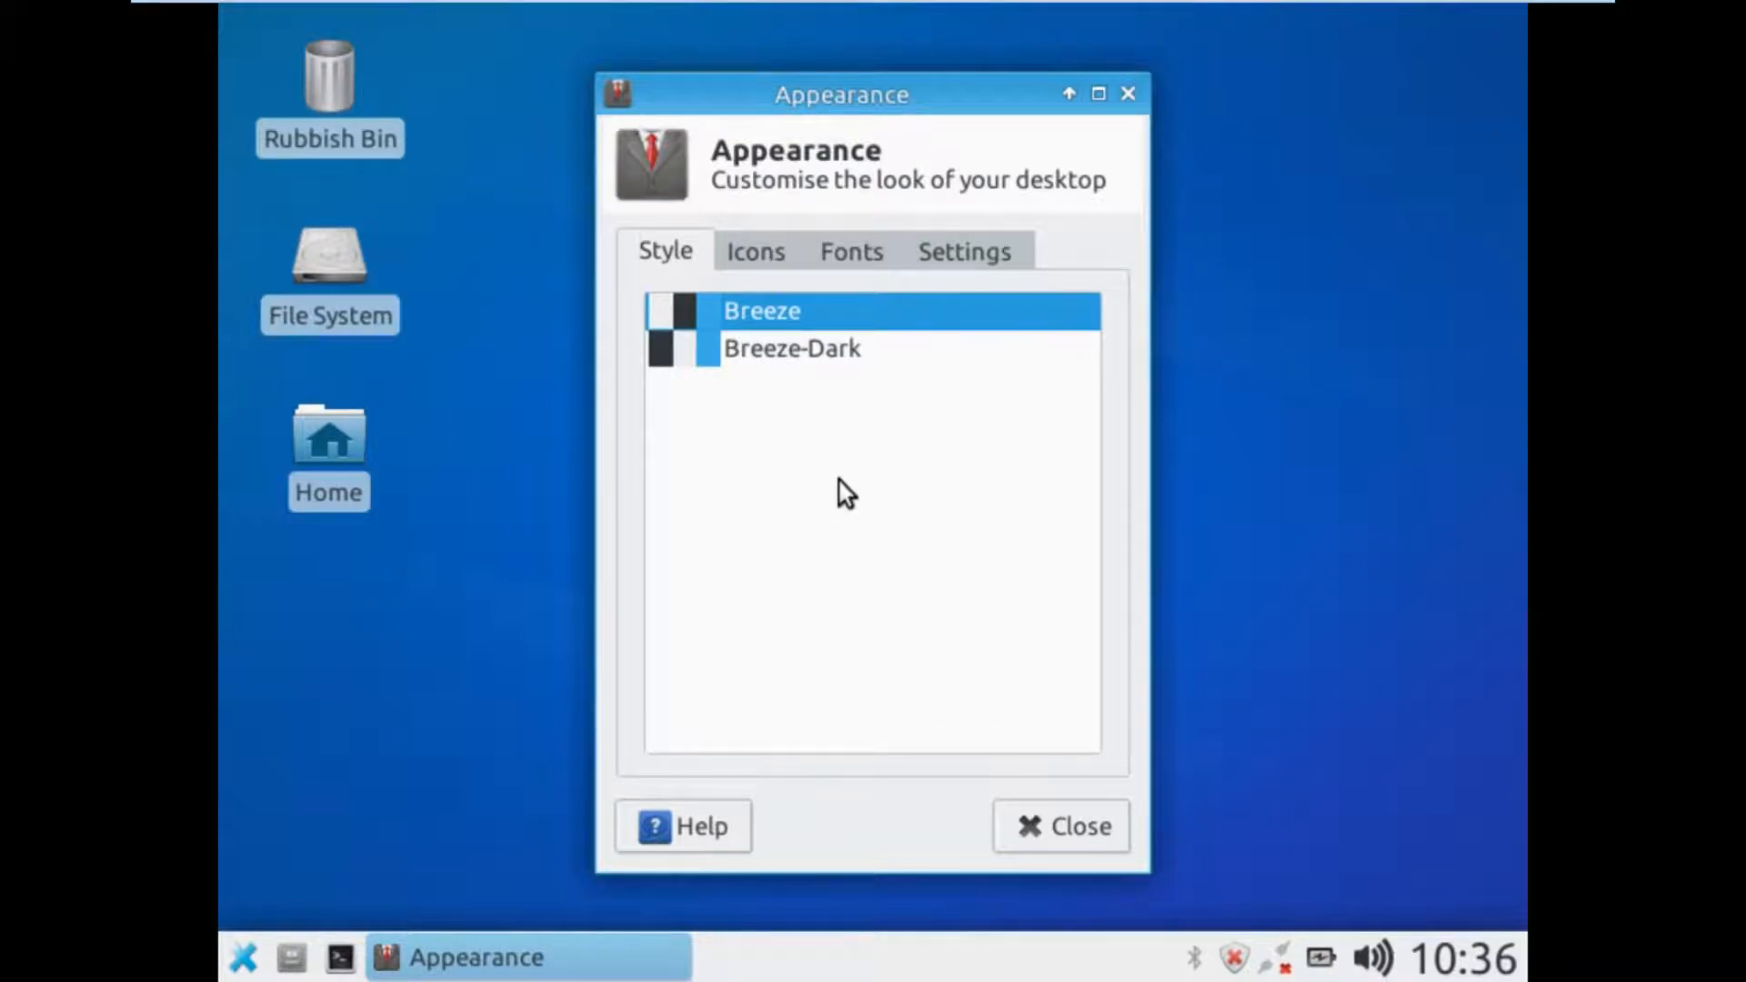
mouse_move(864, 463)
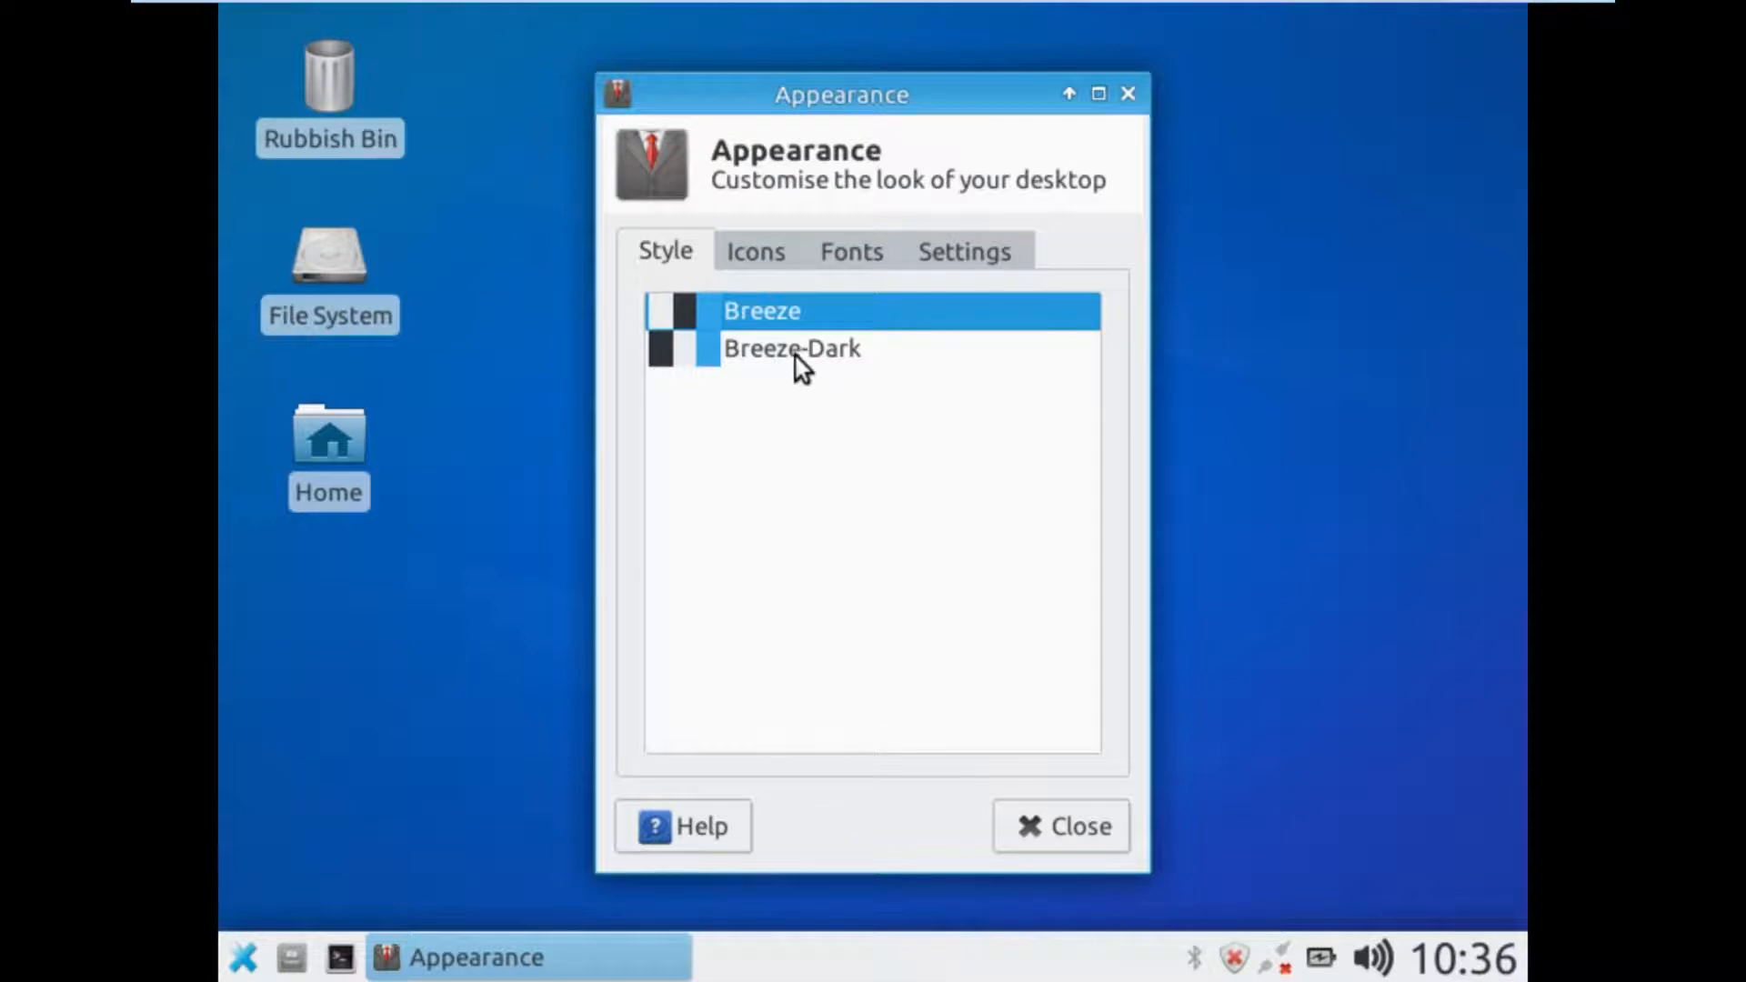
Step: Select the Breeze-Dark style, glance at the Icons tab, and close Appearance
click(755, 251)
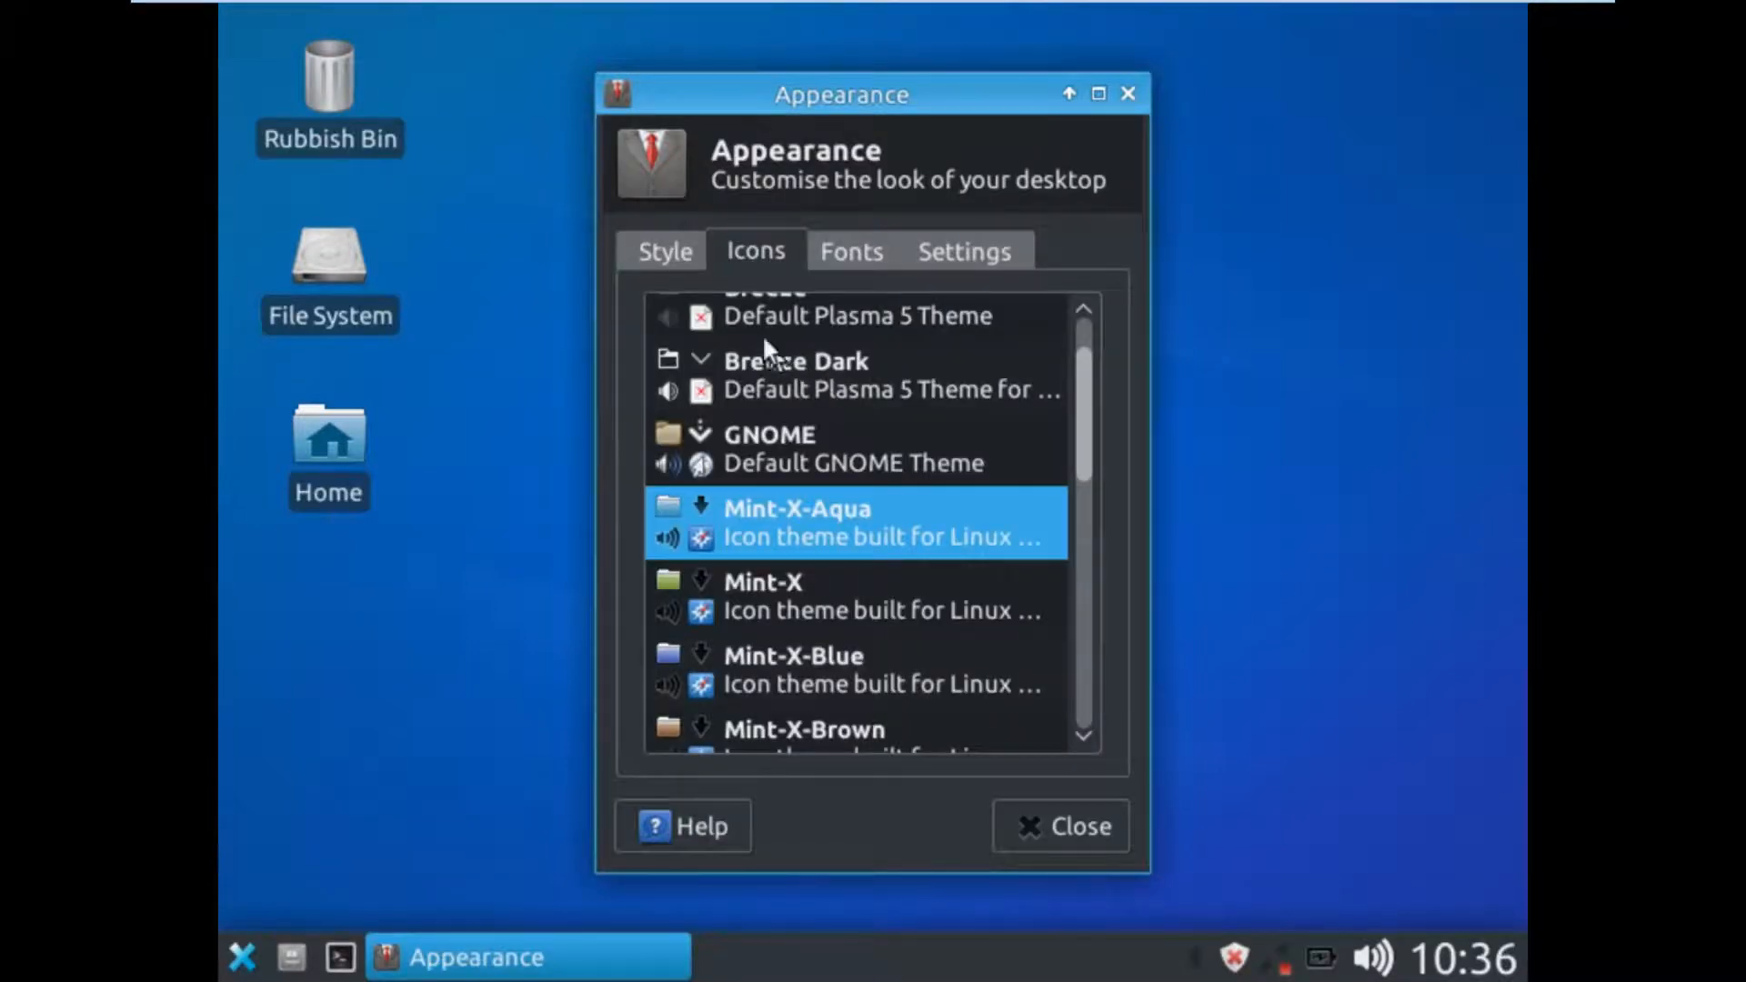
click(663, 251)
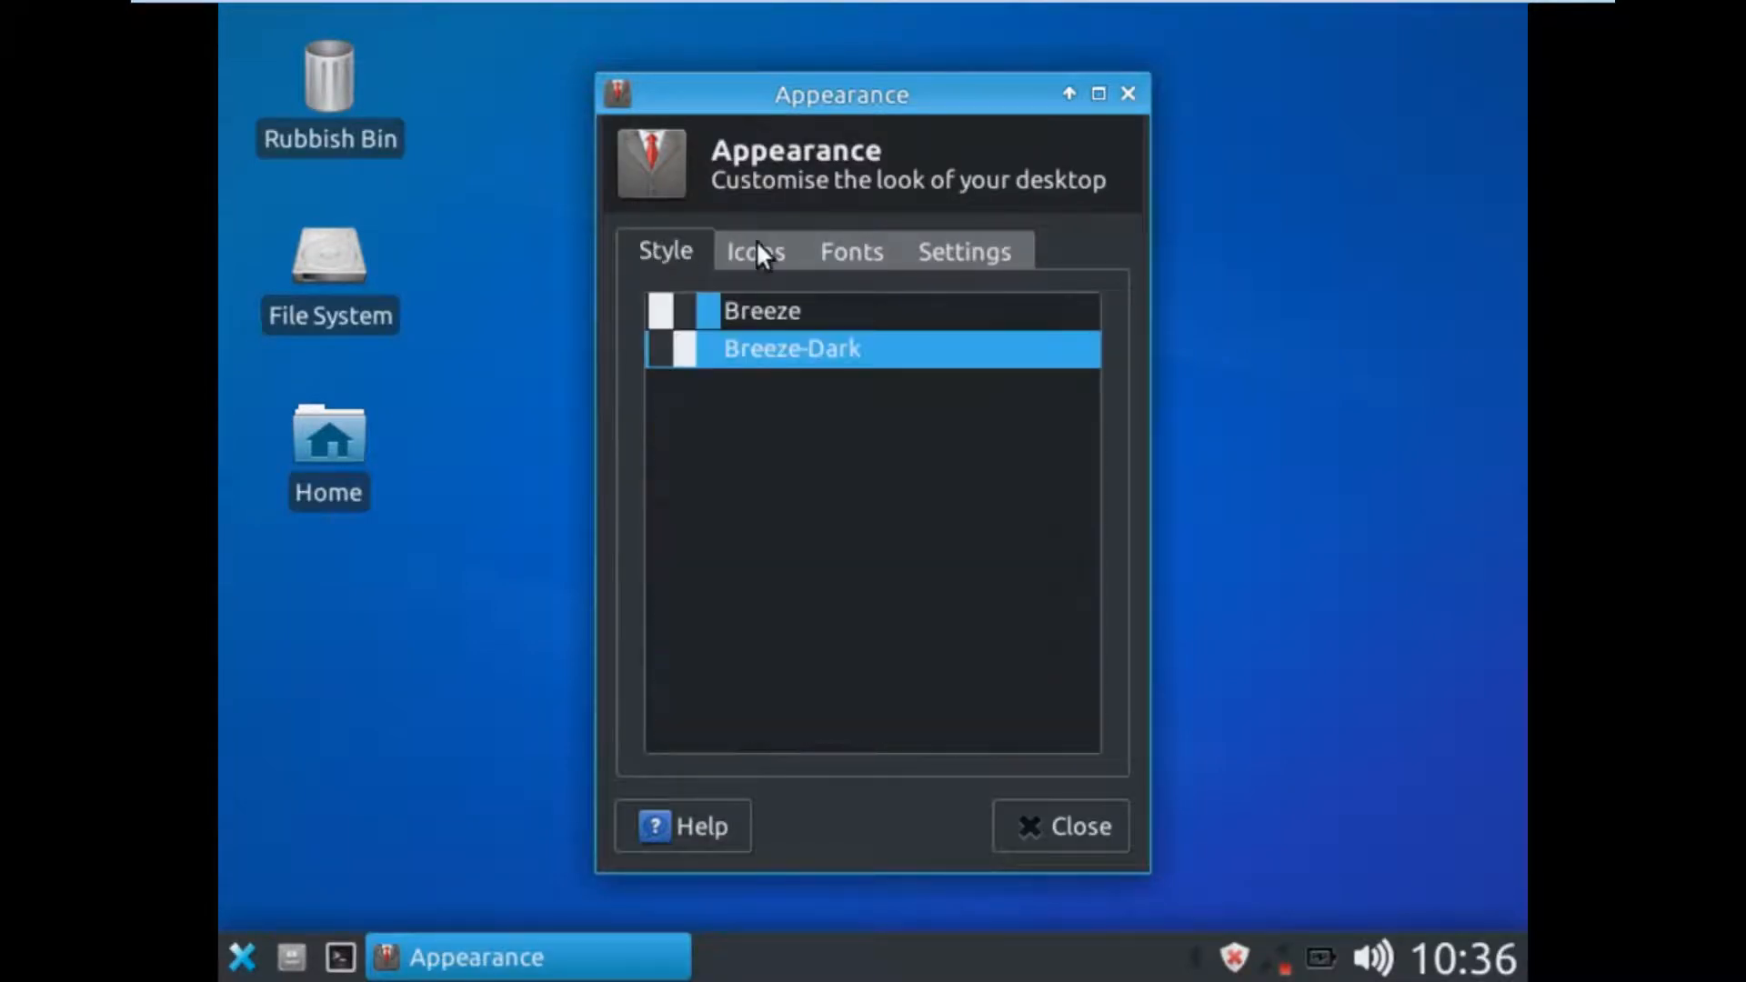
click(962, 250)
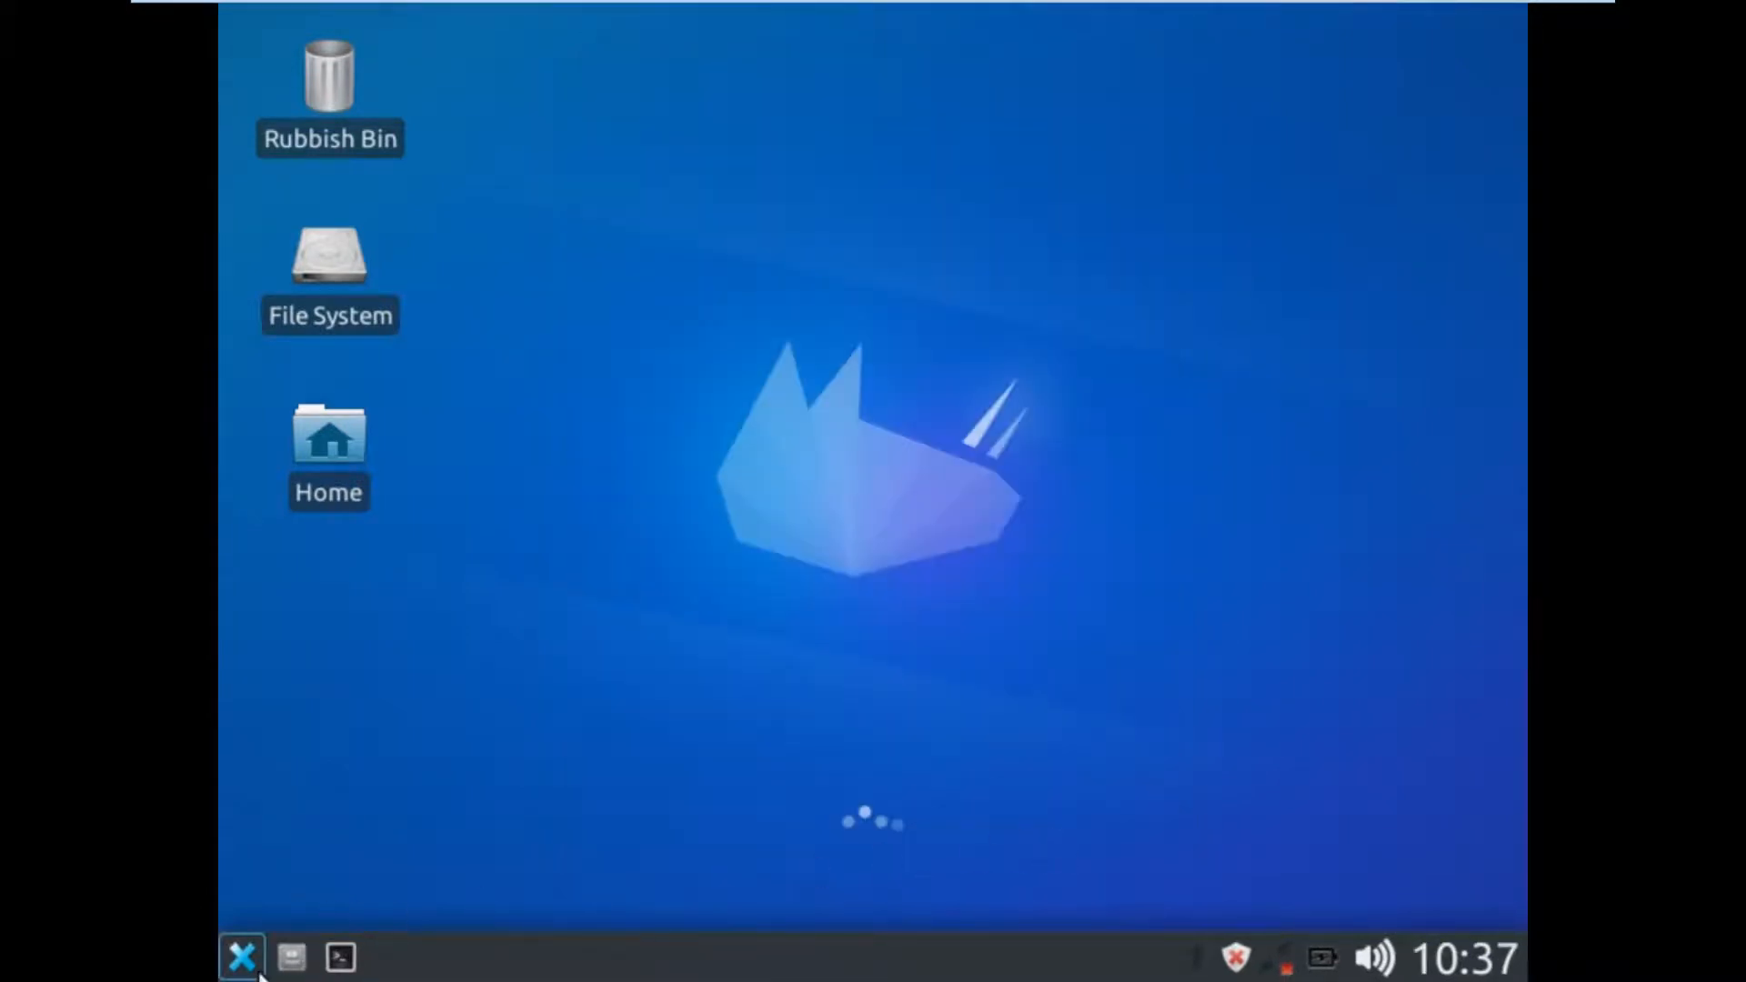
Step: Open the Whisker Menu on All and scroll to the end of the application list
click(240, 957)
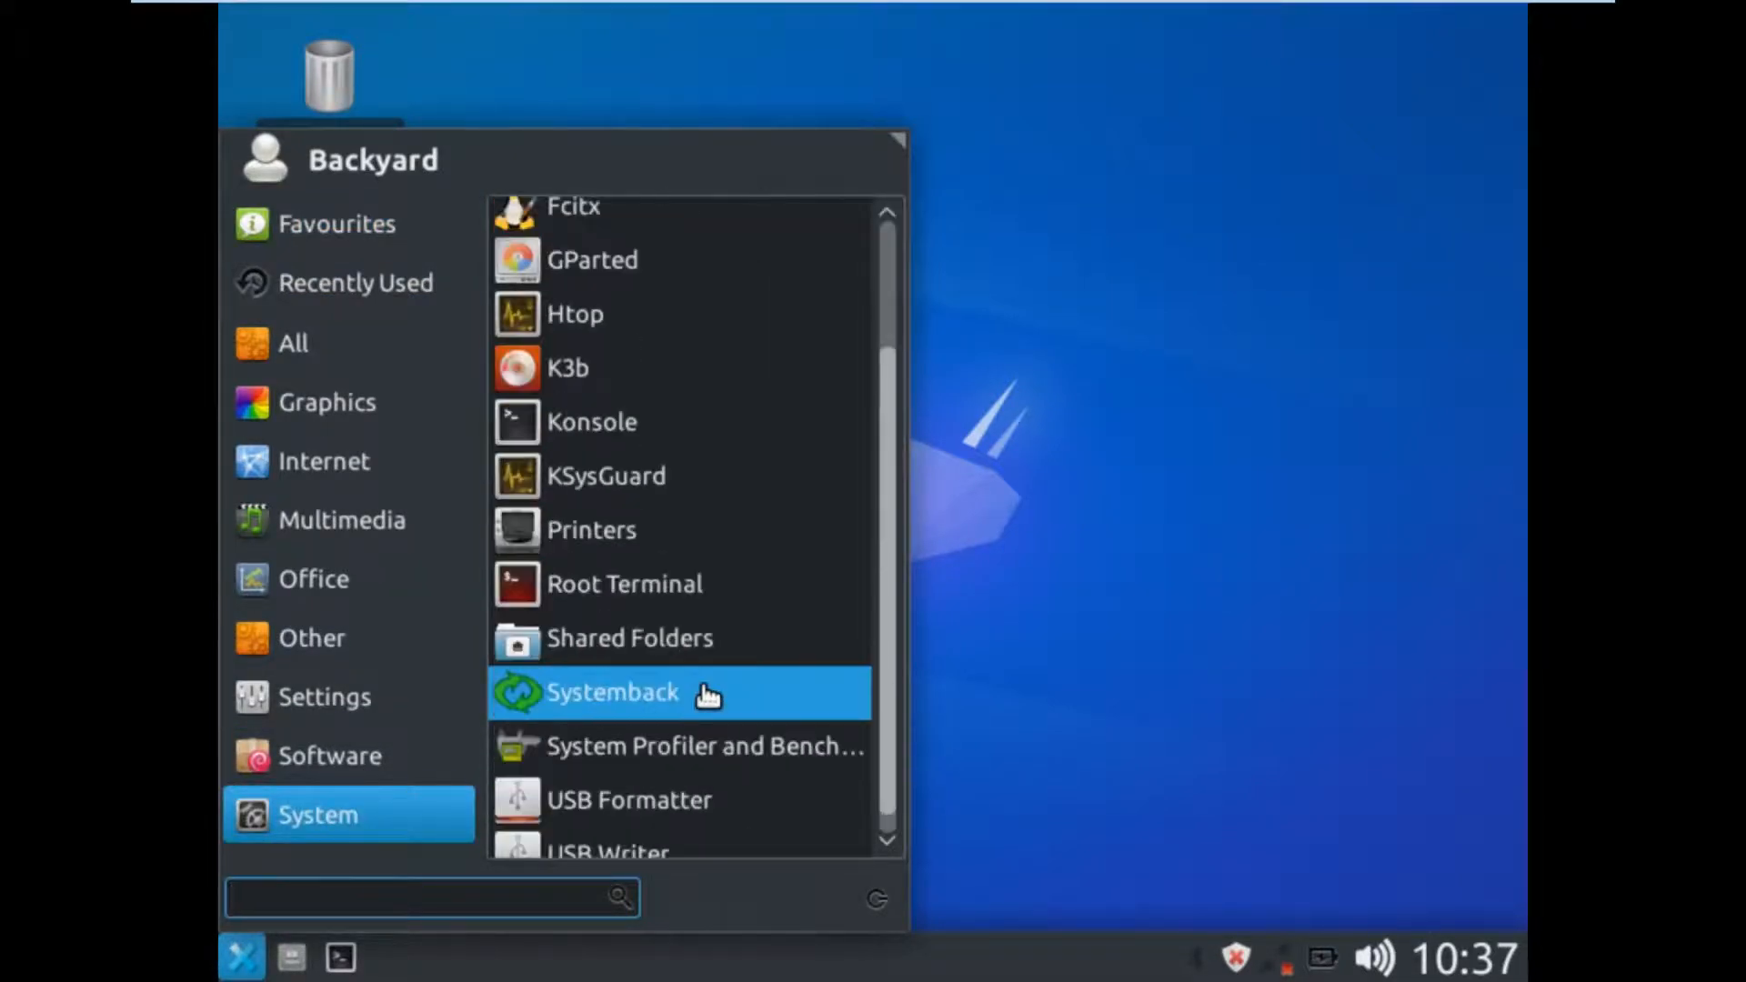
scroll(down, 3)
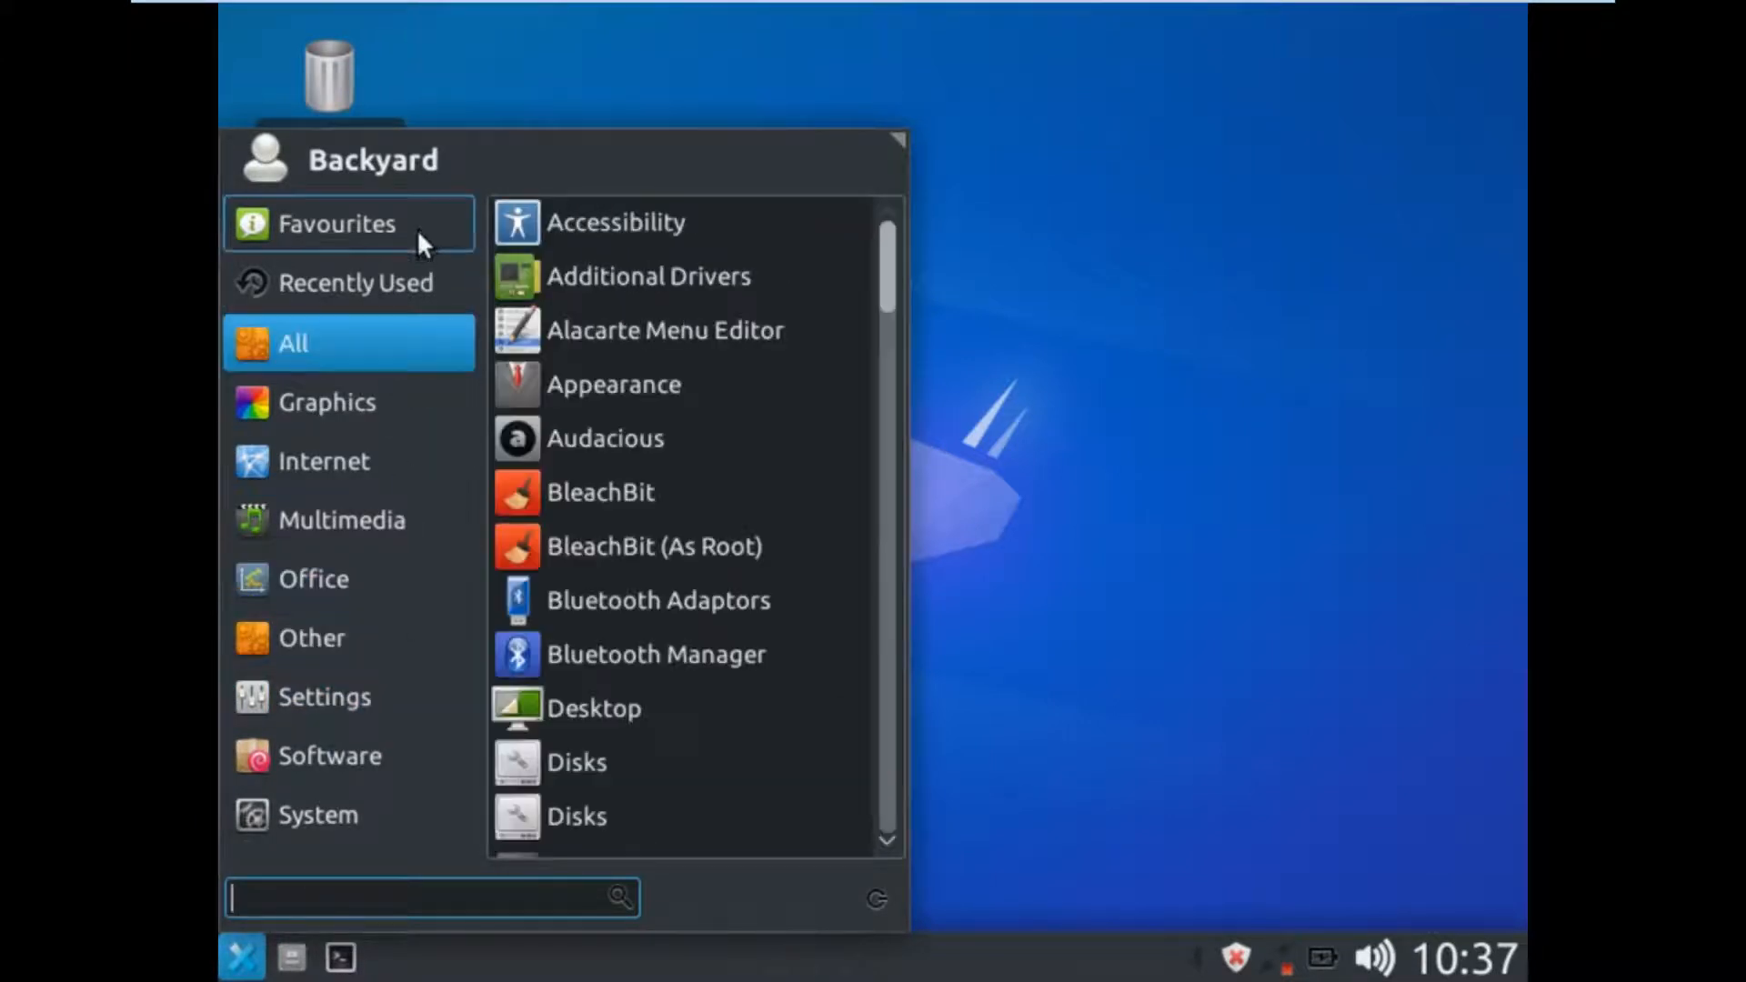
mouse_move(368, 359)
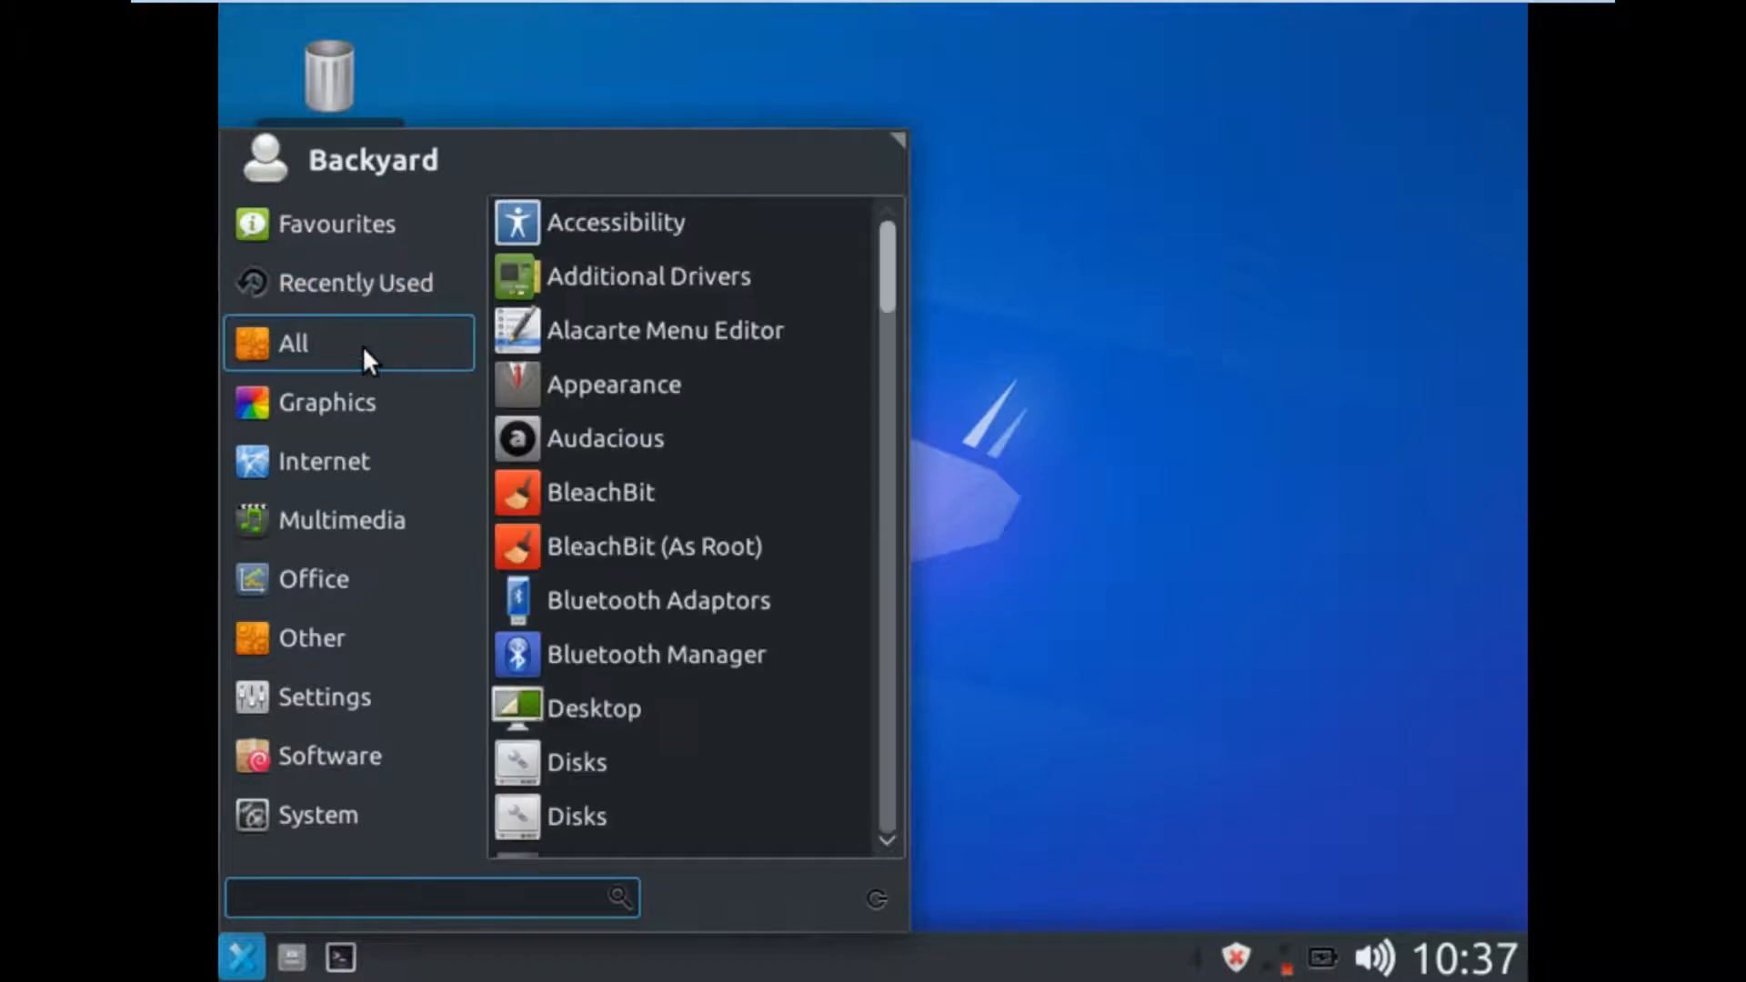
scroll(down, 3)
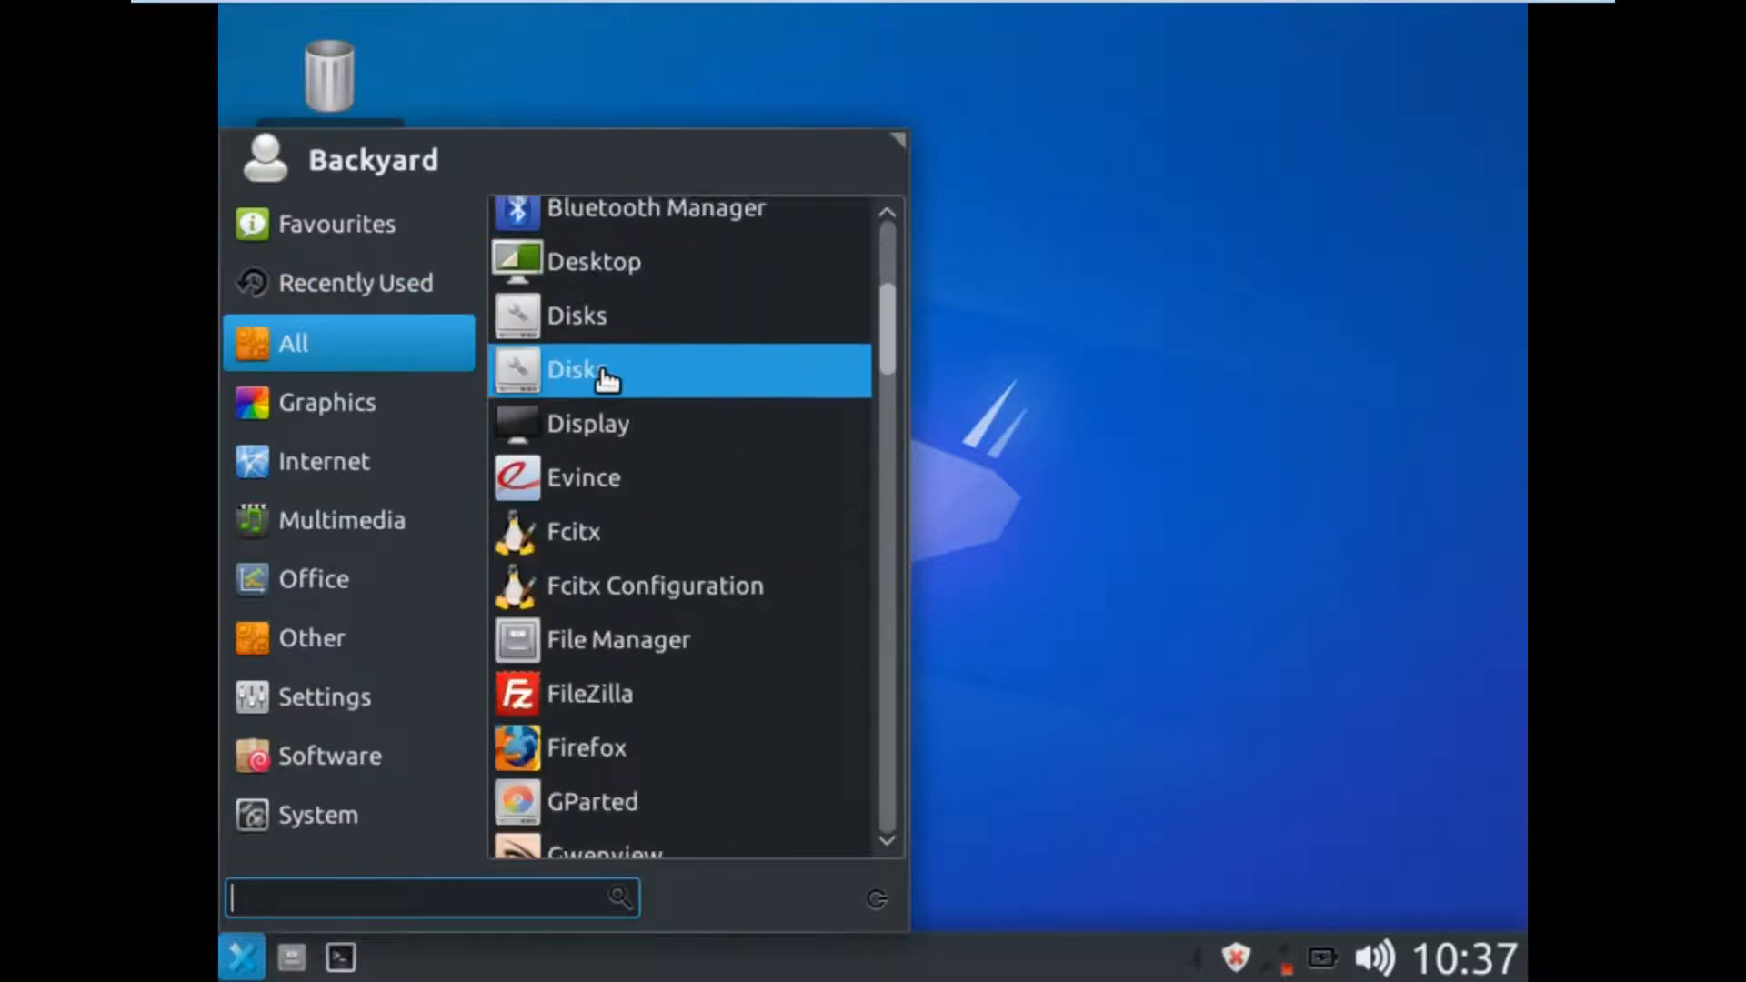
scroll(down, 3)
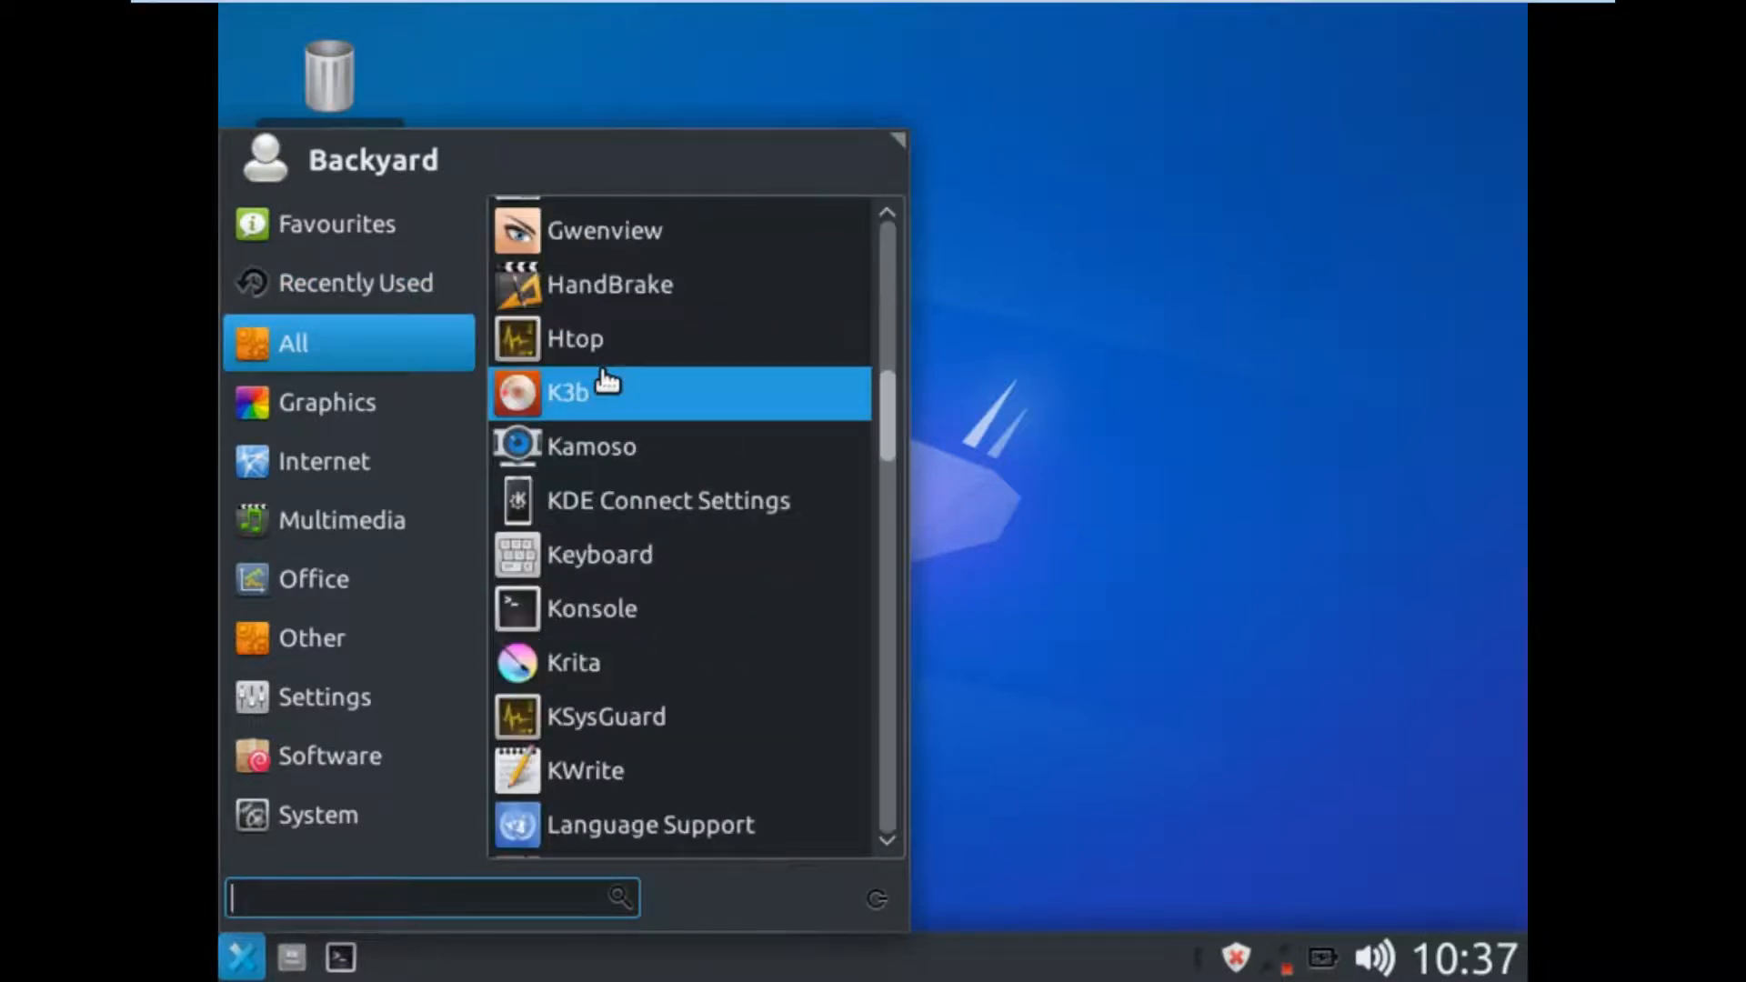
scroll(down, 3)
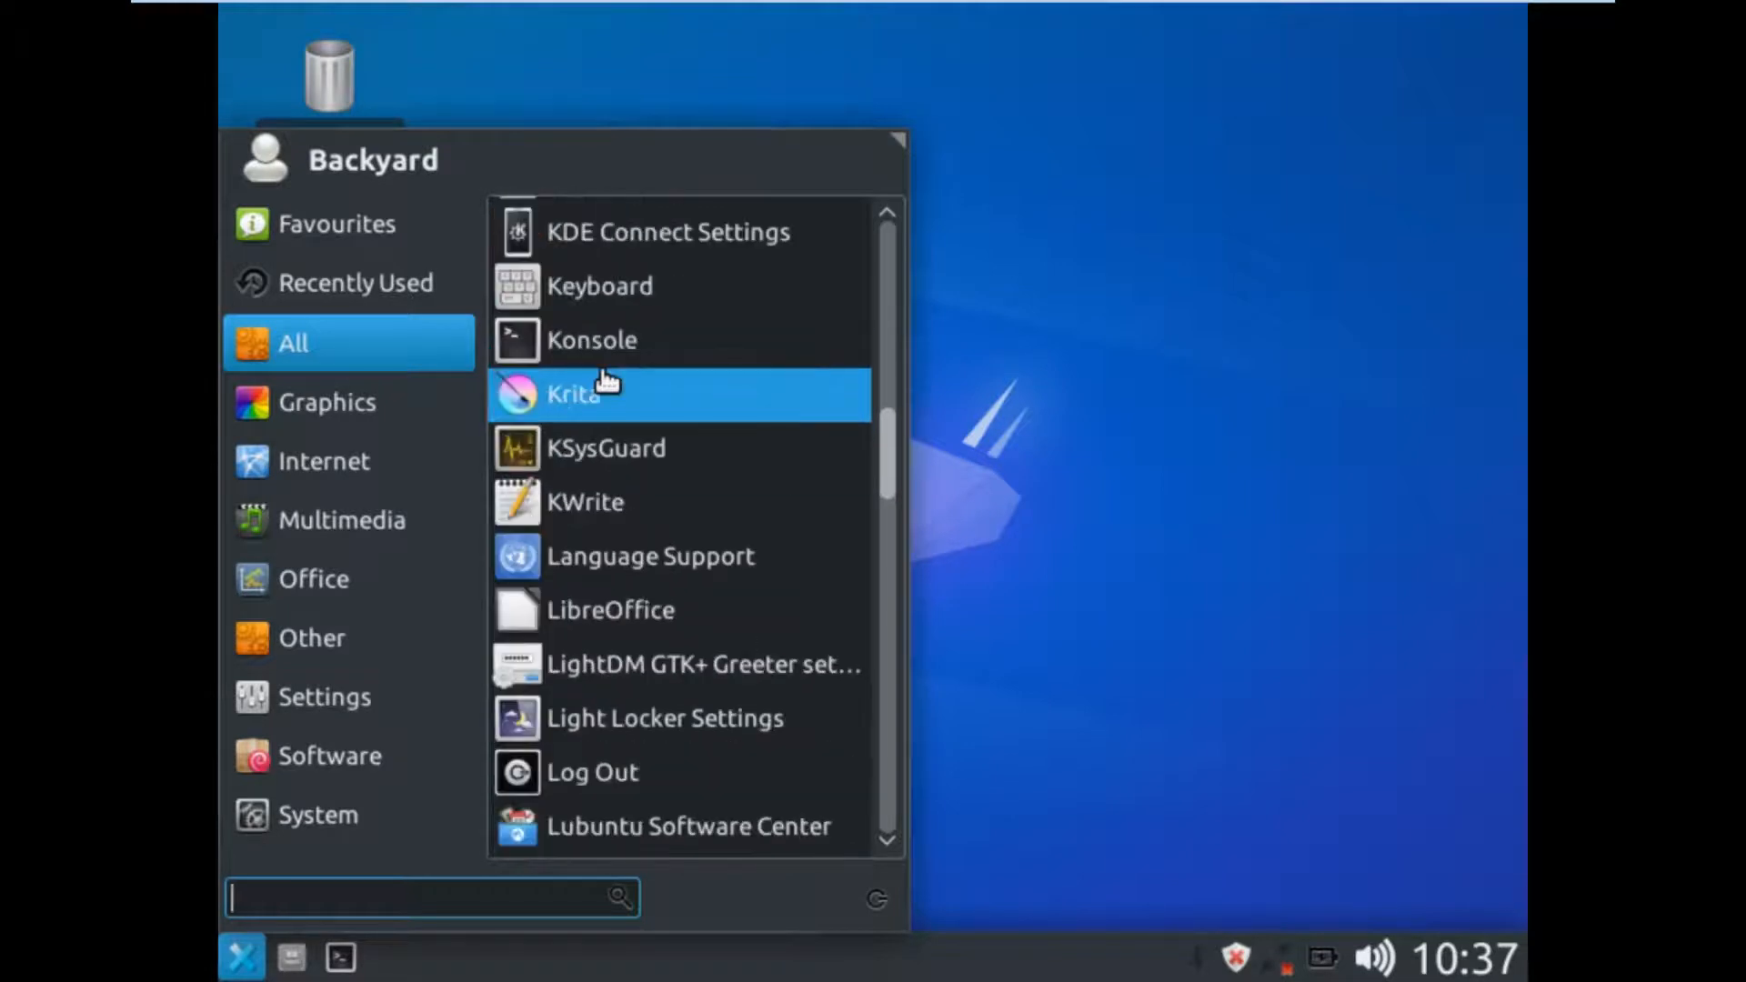
scroll(down, 3)
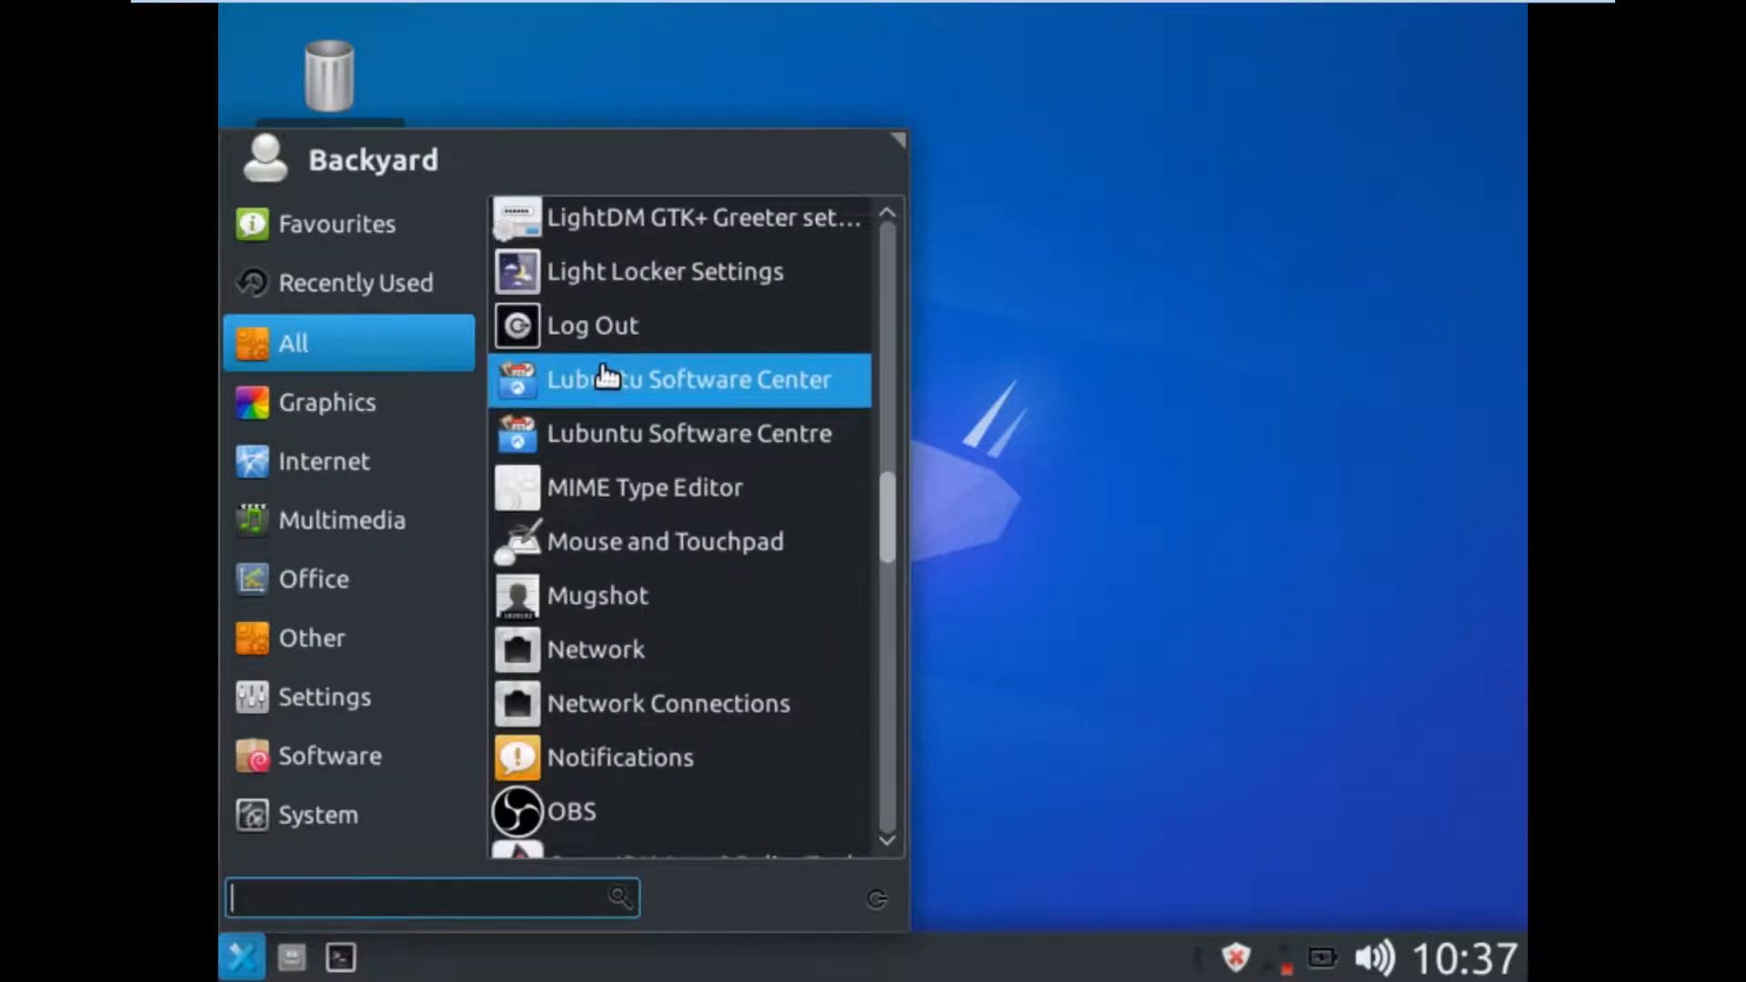
scroll(down, 3)
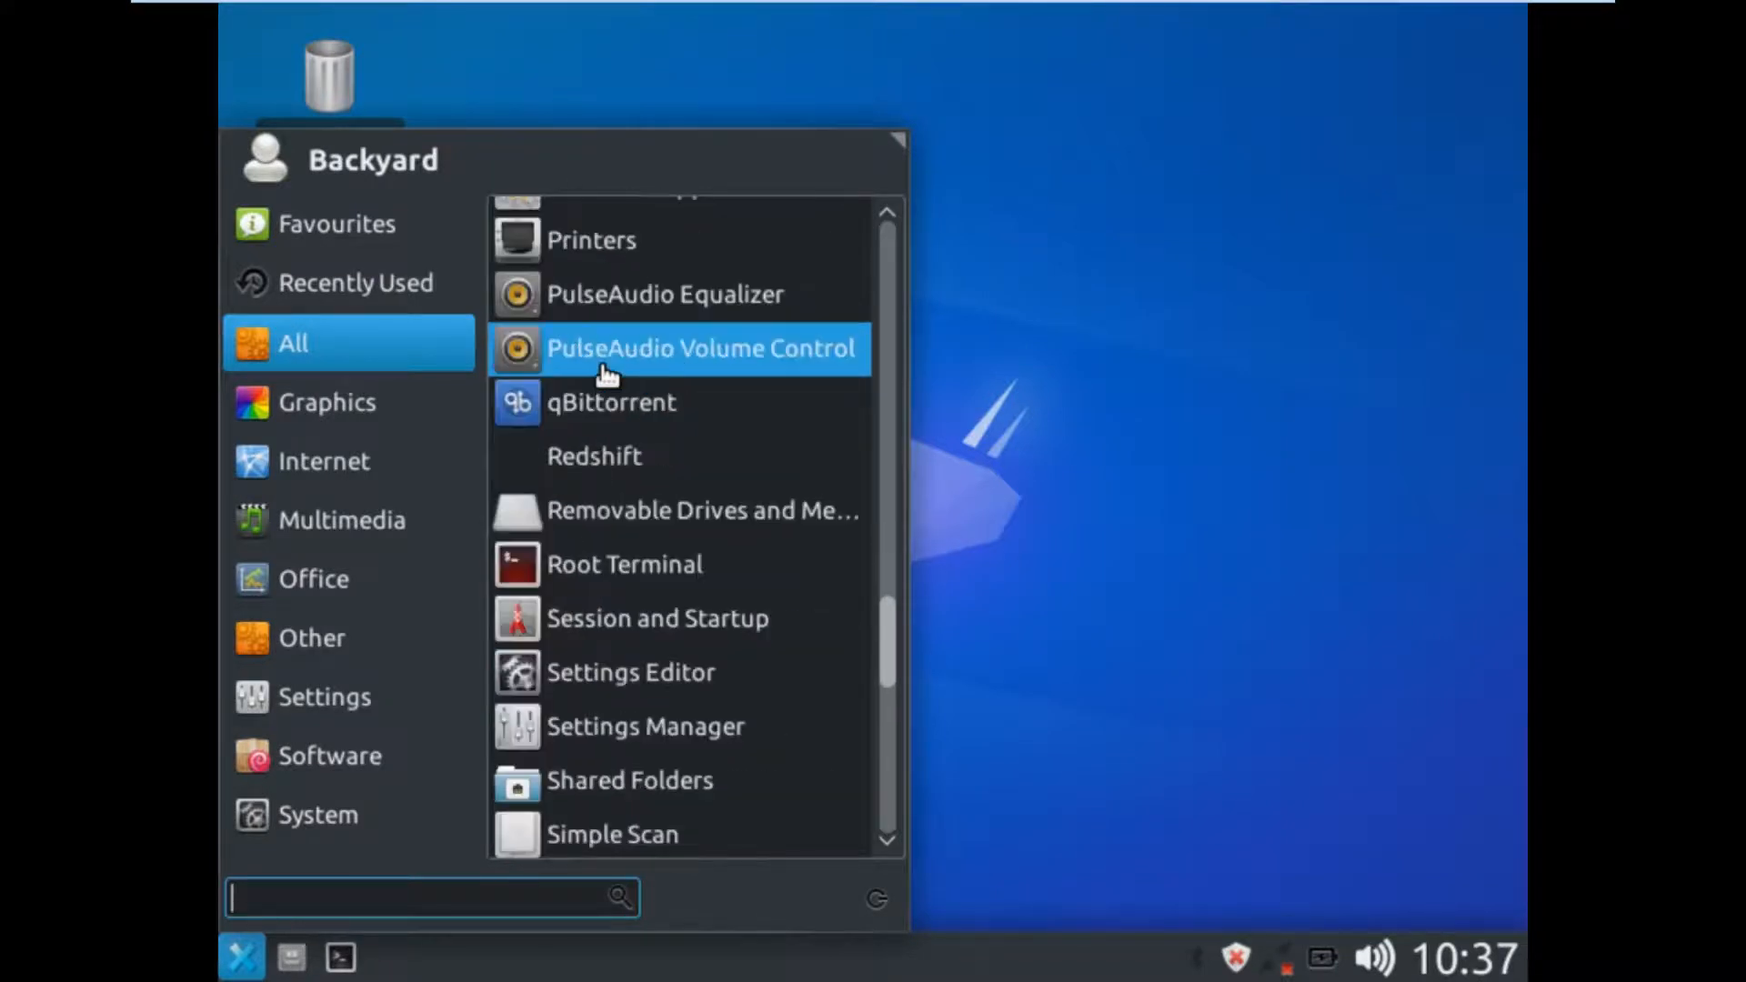
scroll(down, 3)
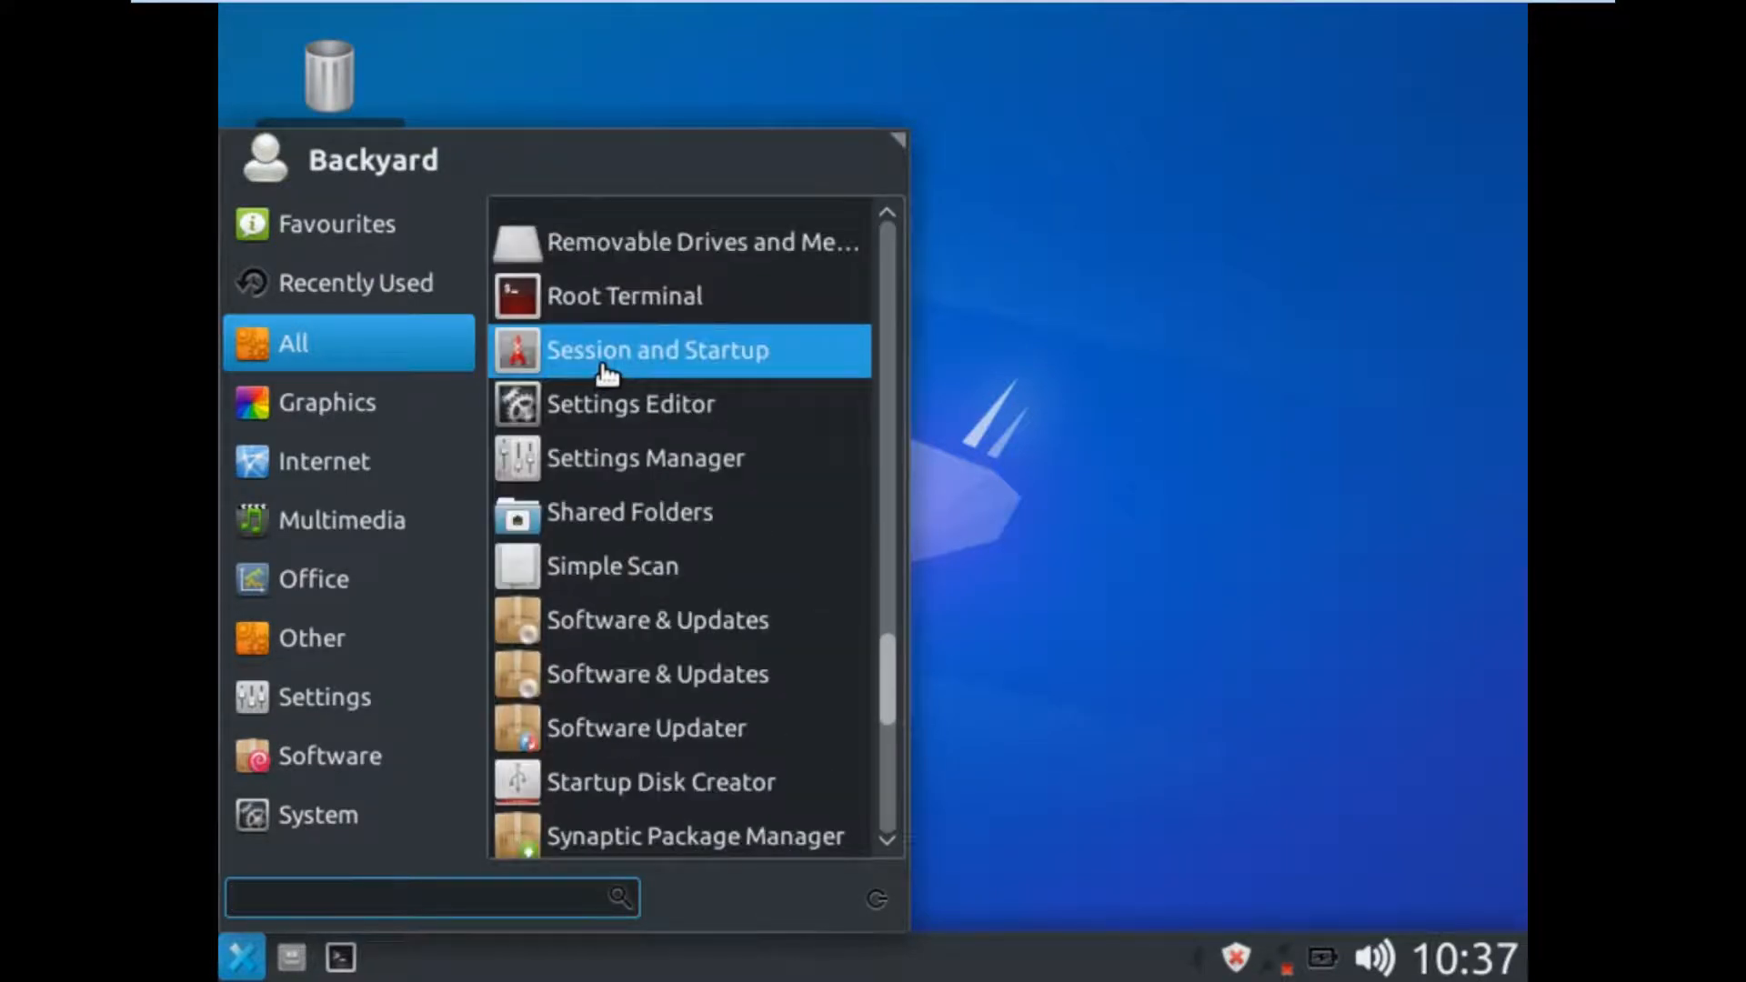
scroll(down, 3)
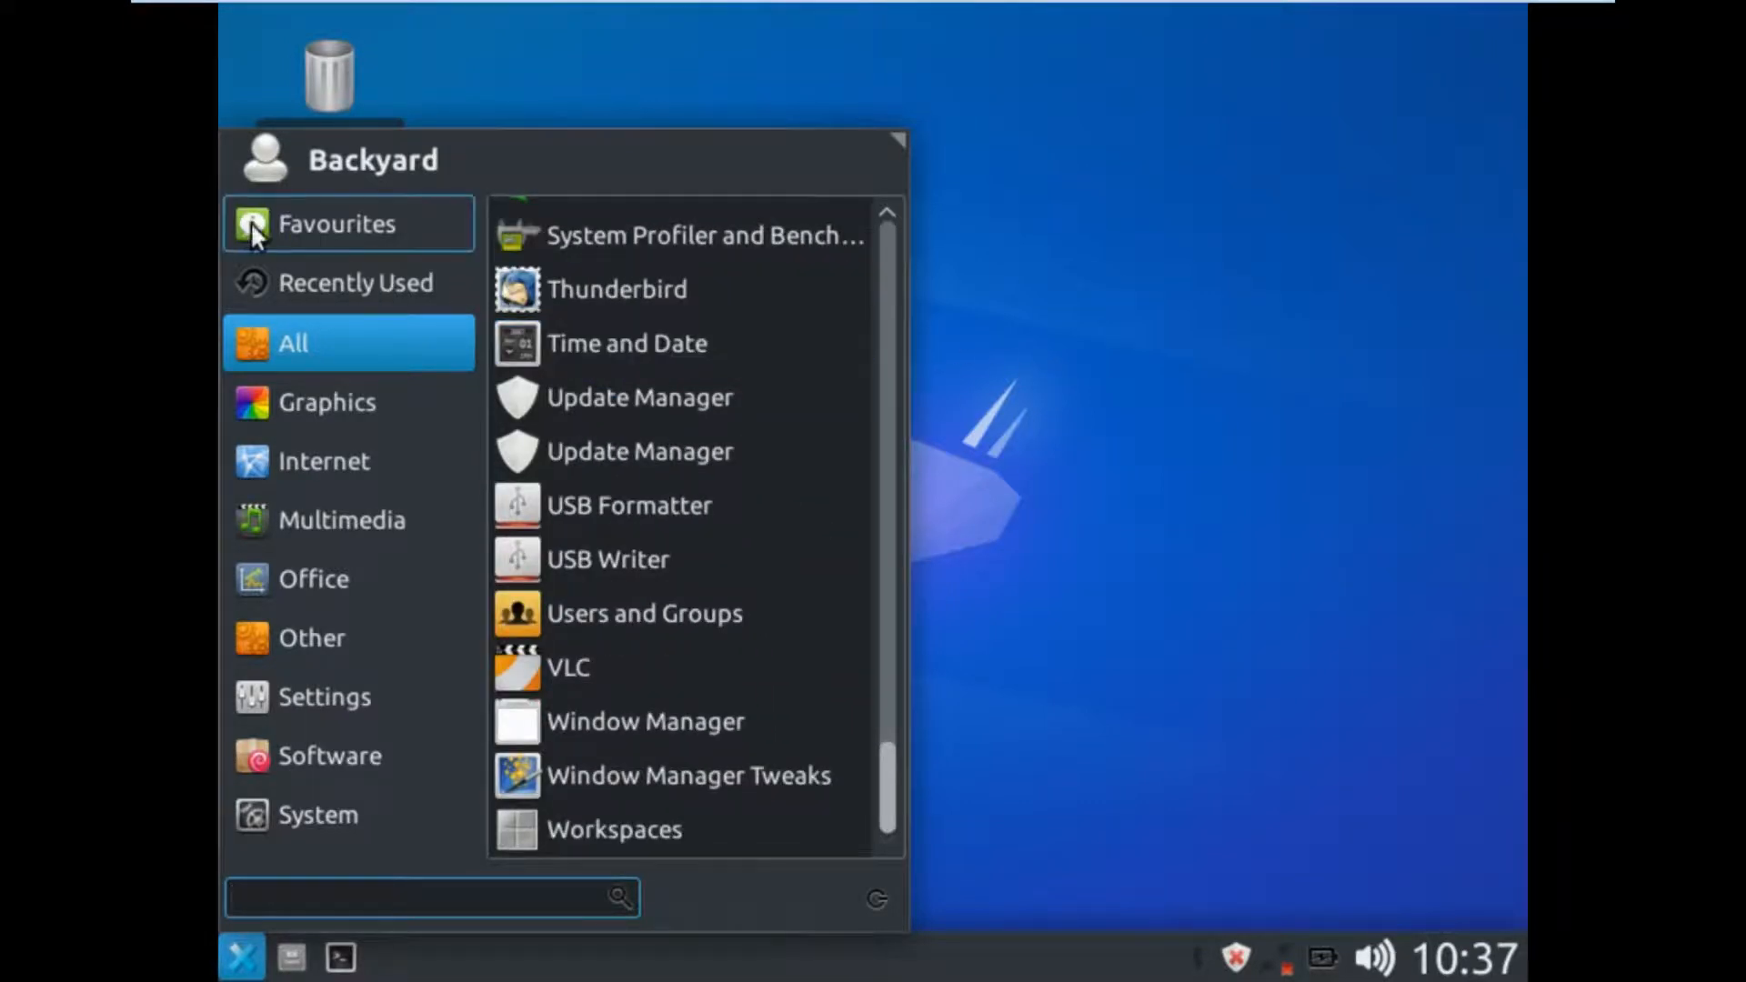
Step: View the Graphics, Internet, Multimedia, Office and Settings menu categories in turn
click(328, 402)
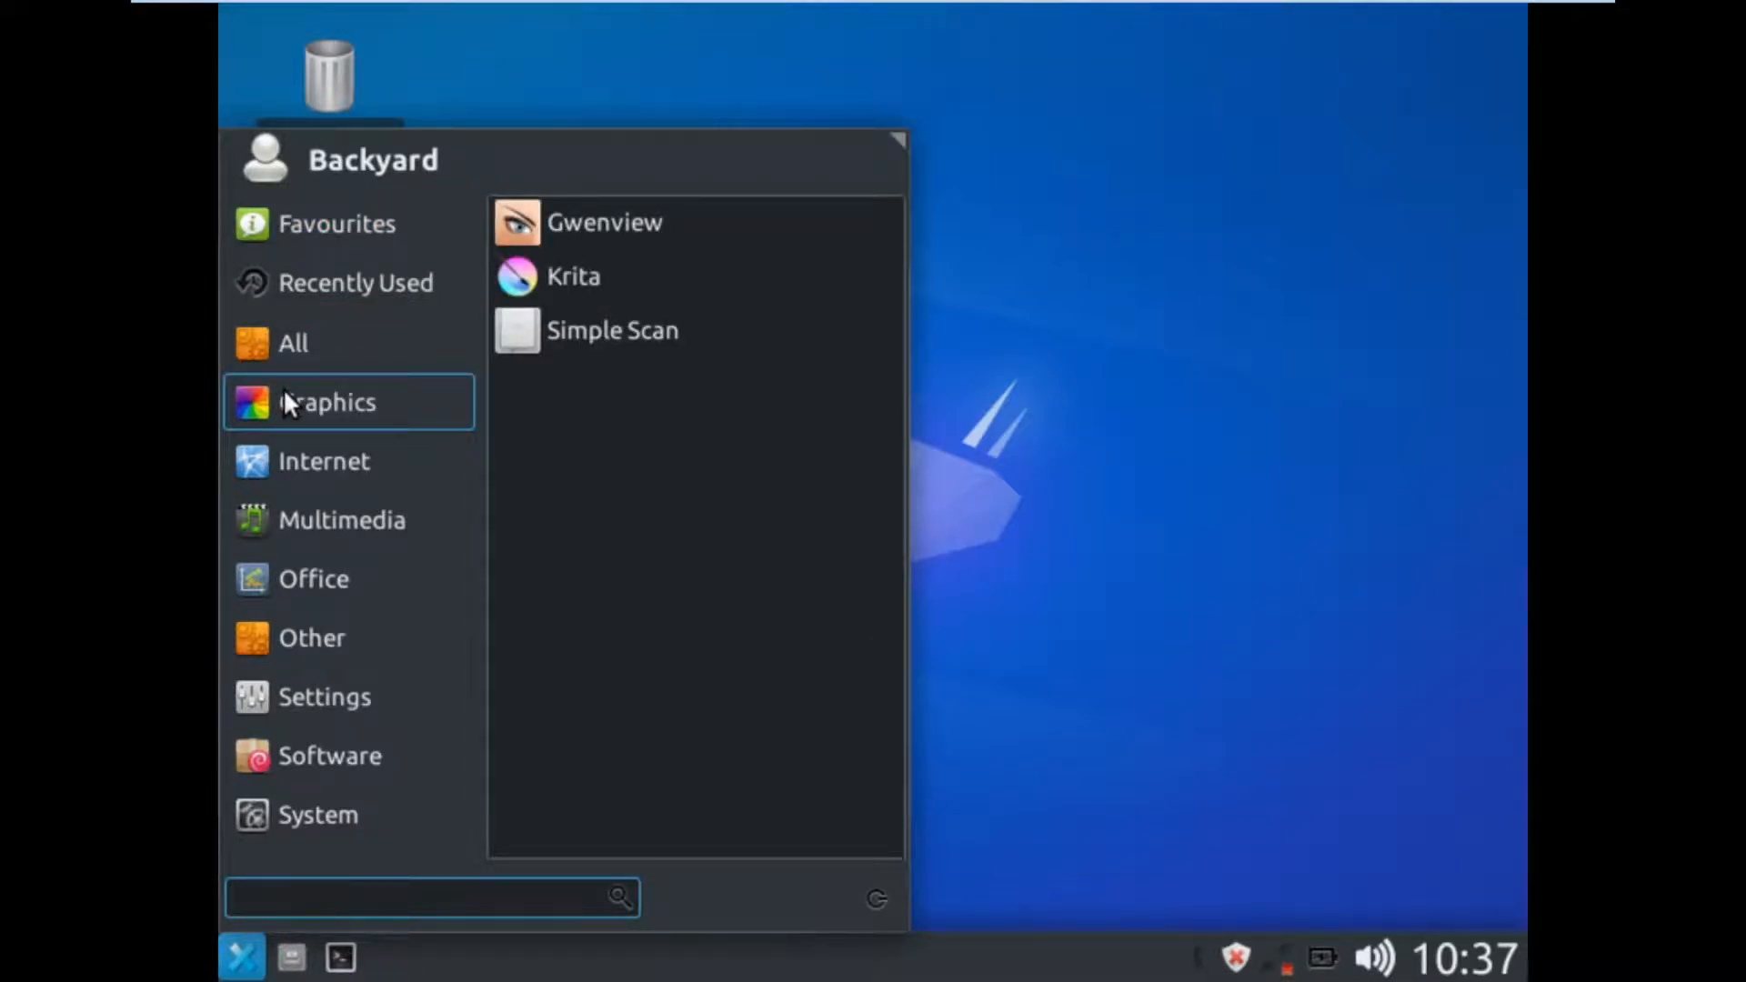
click(323, 460)
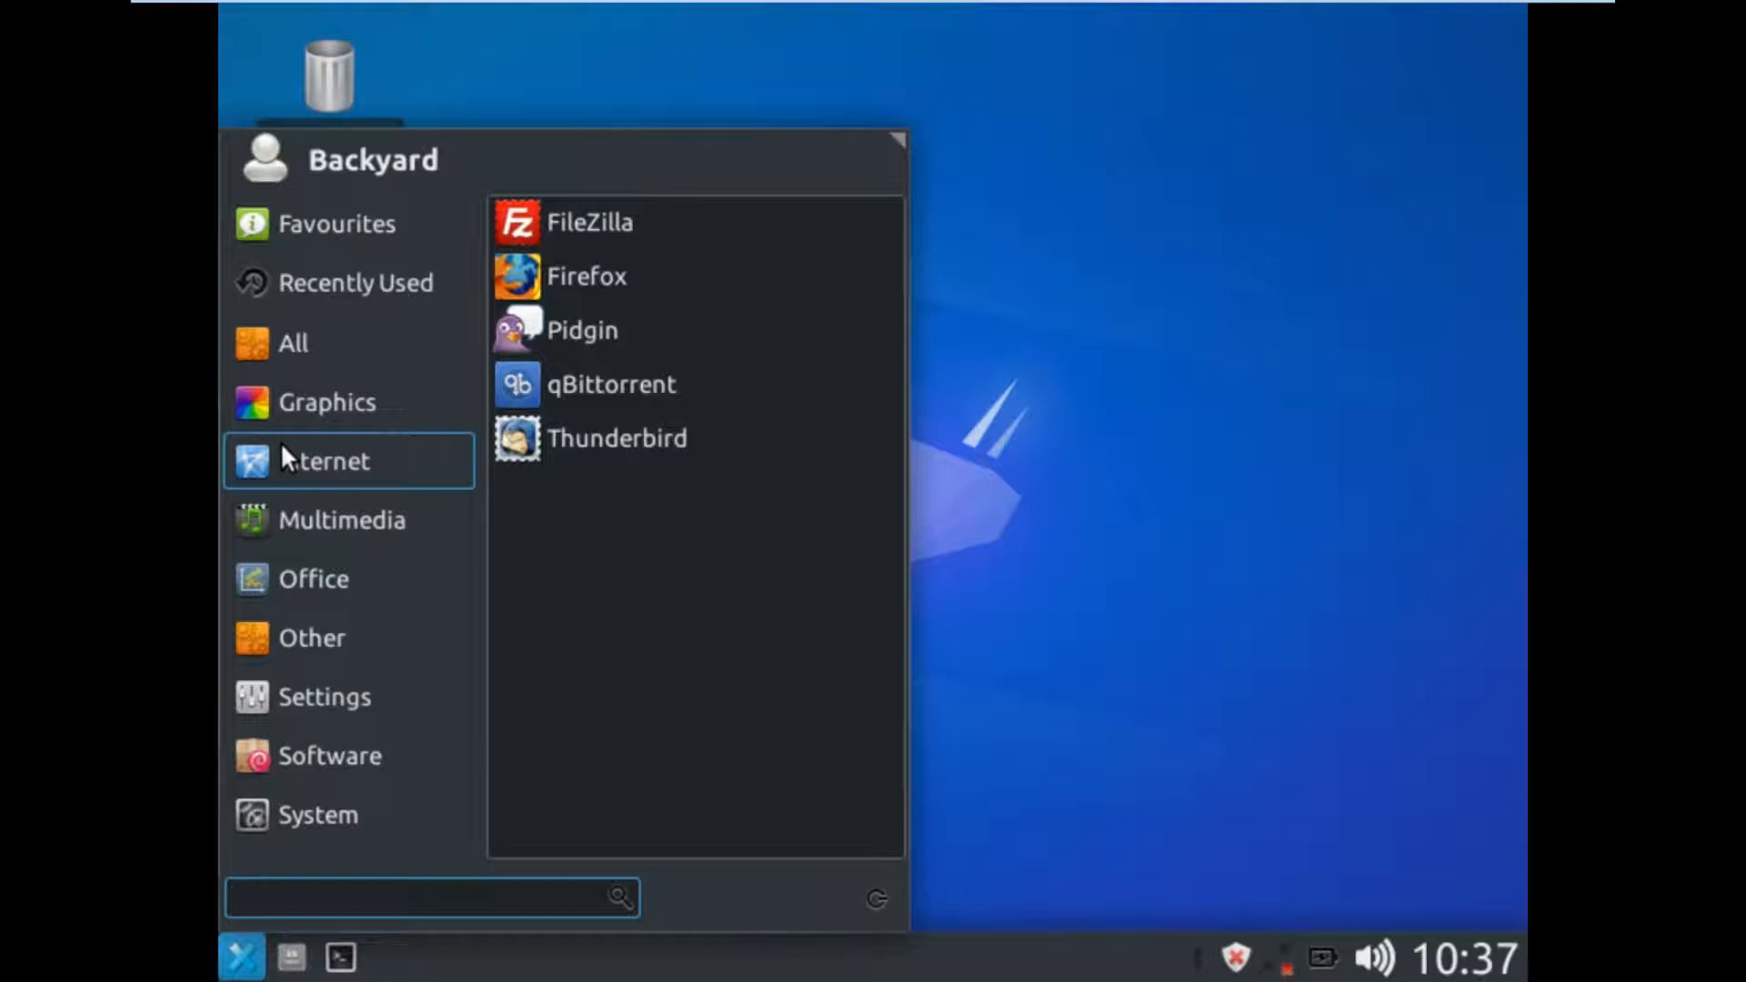
click(431, 898)
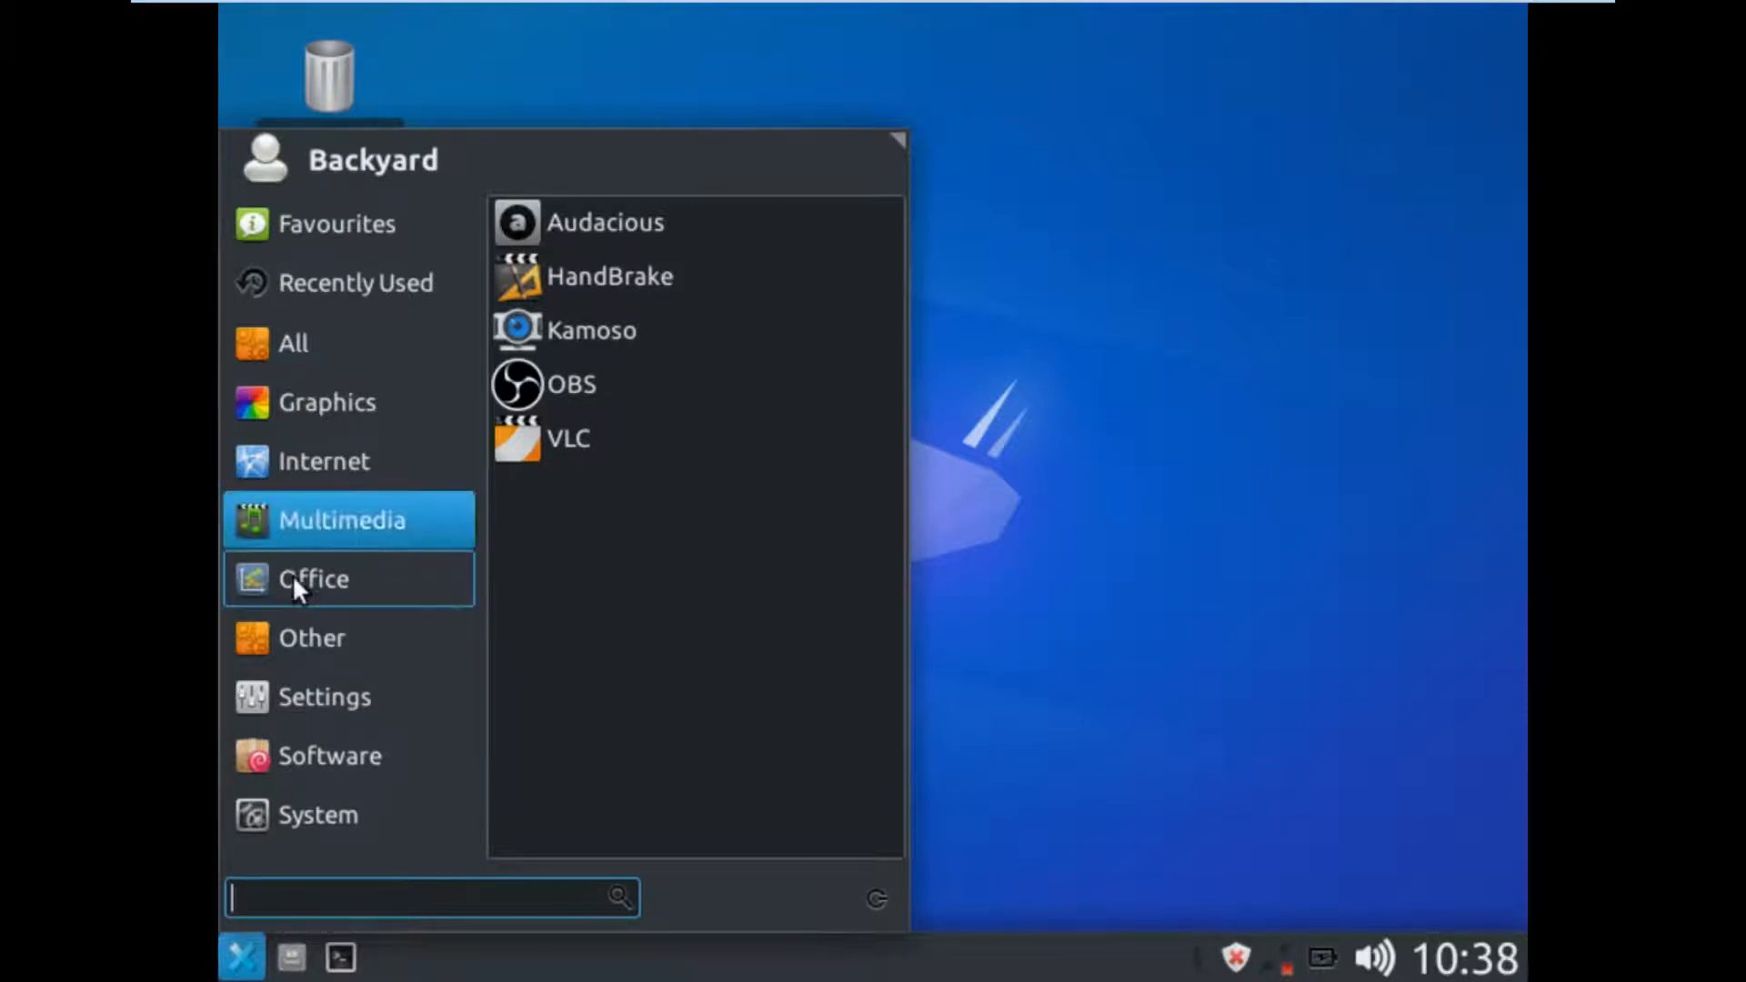
click(315, 578)
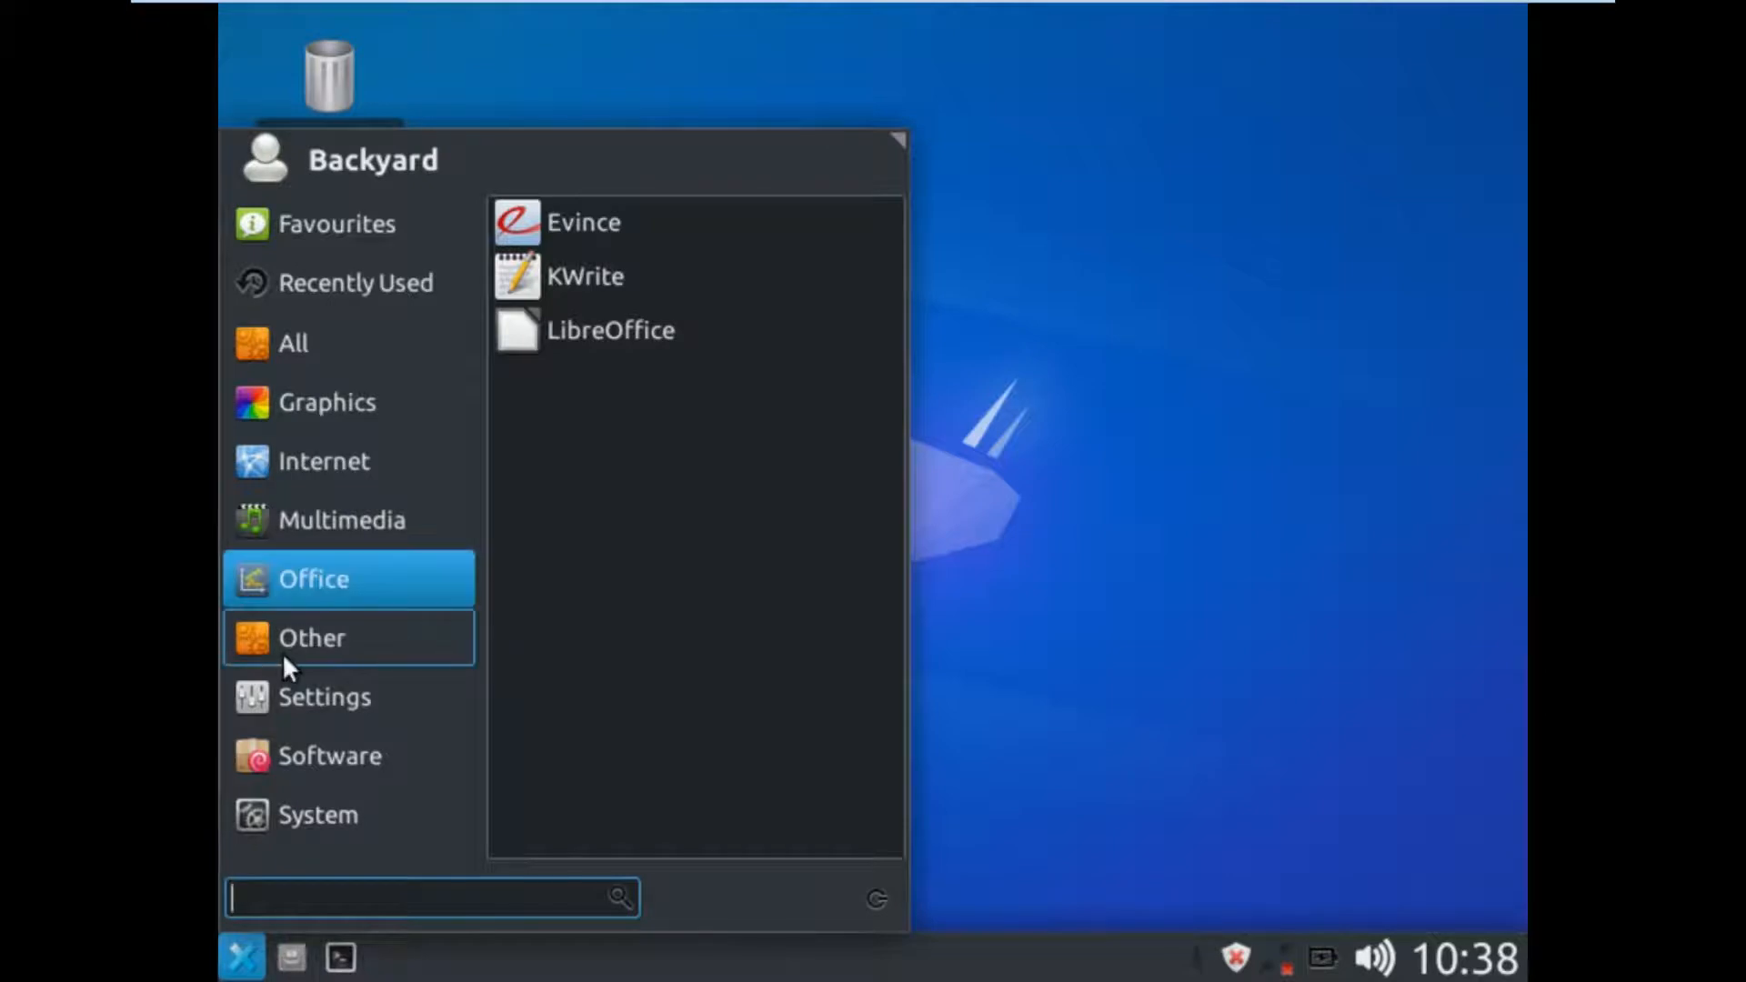
click(326, 696)
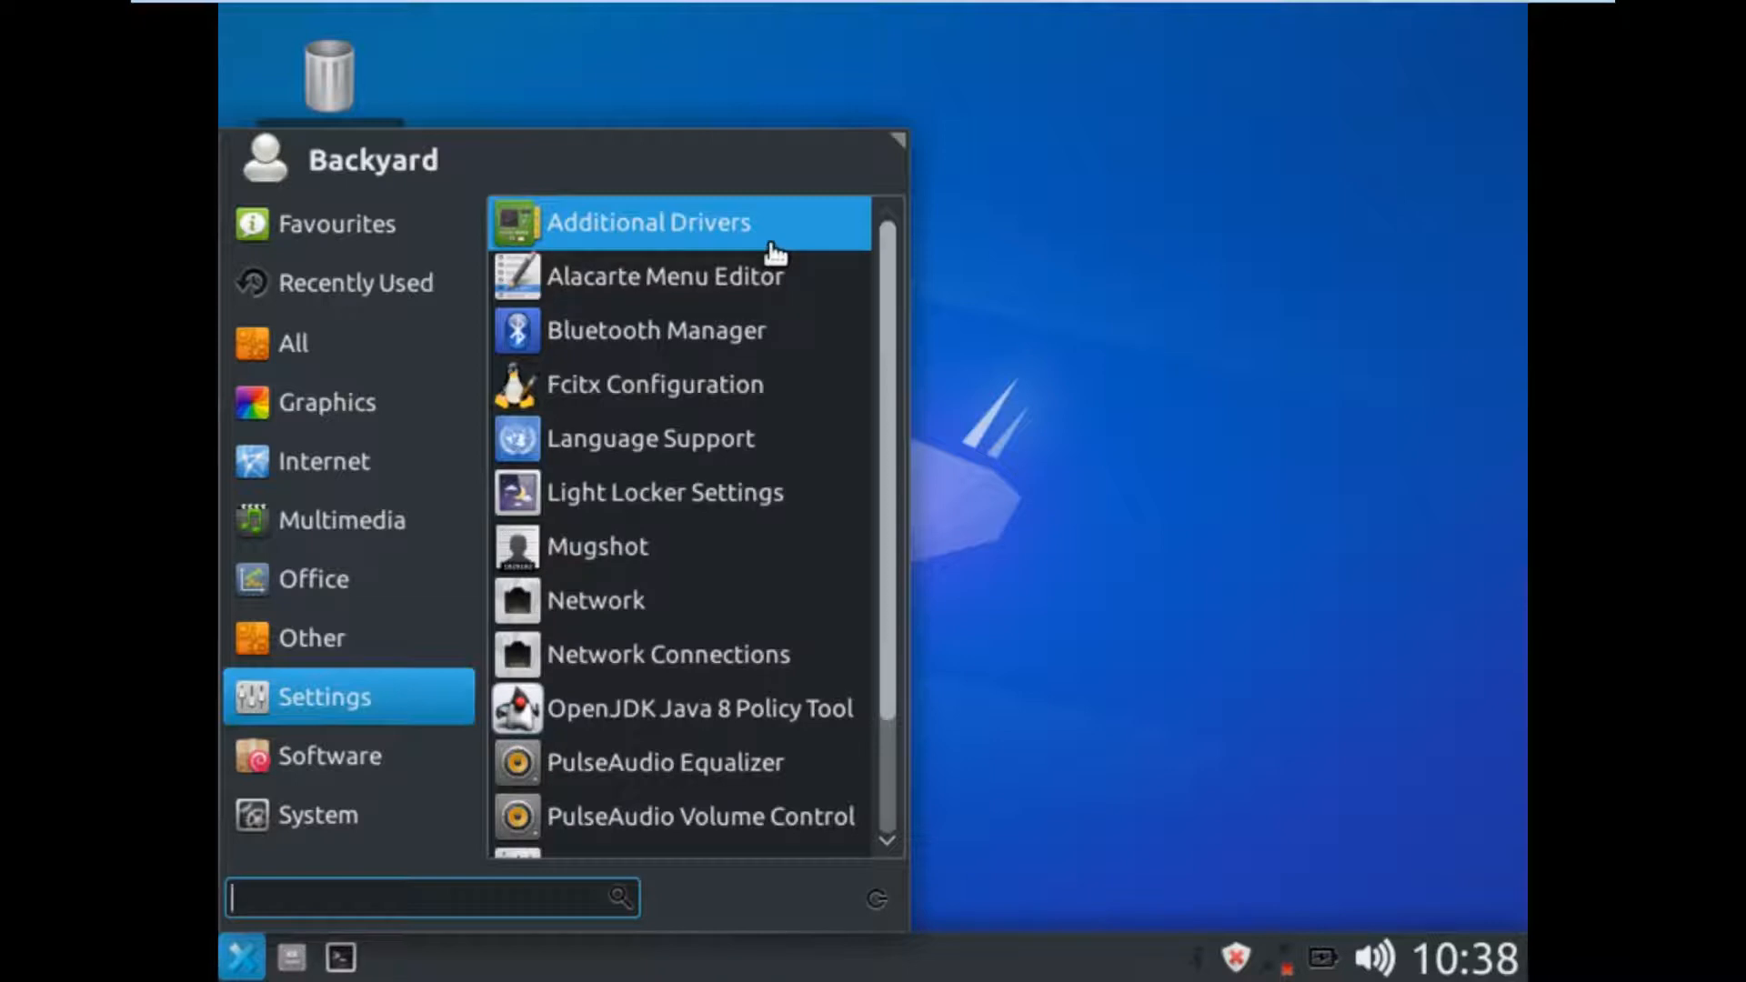
mouse_move(1361, 955)
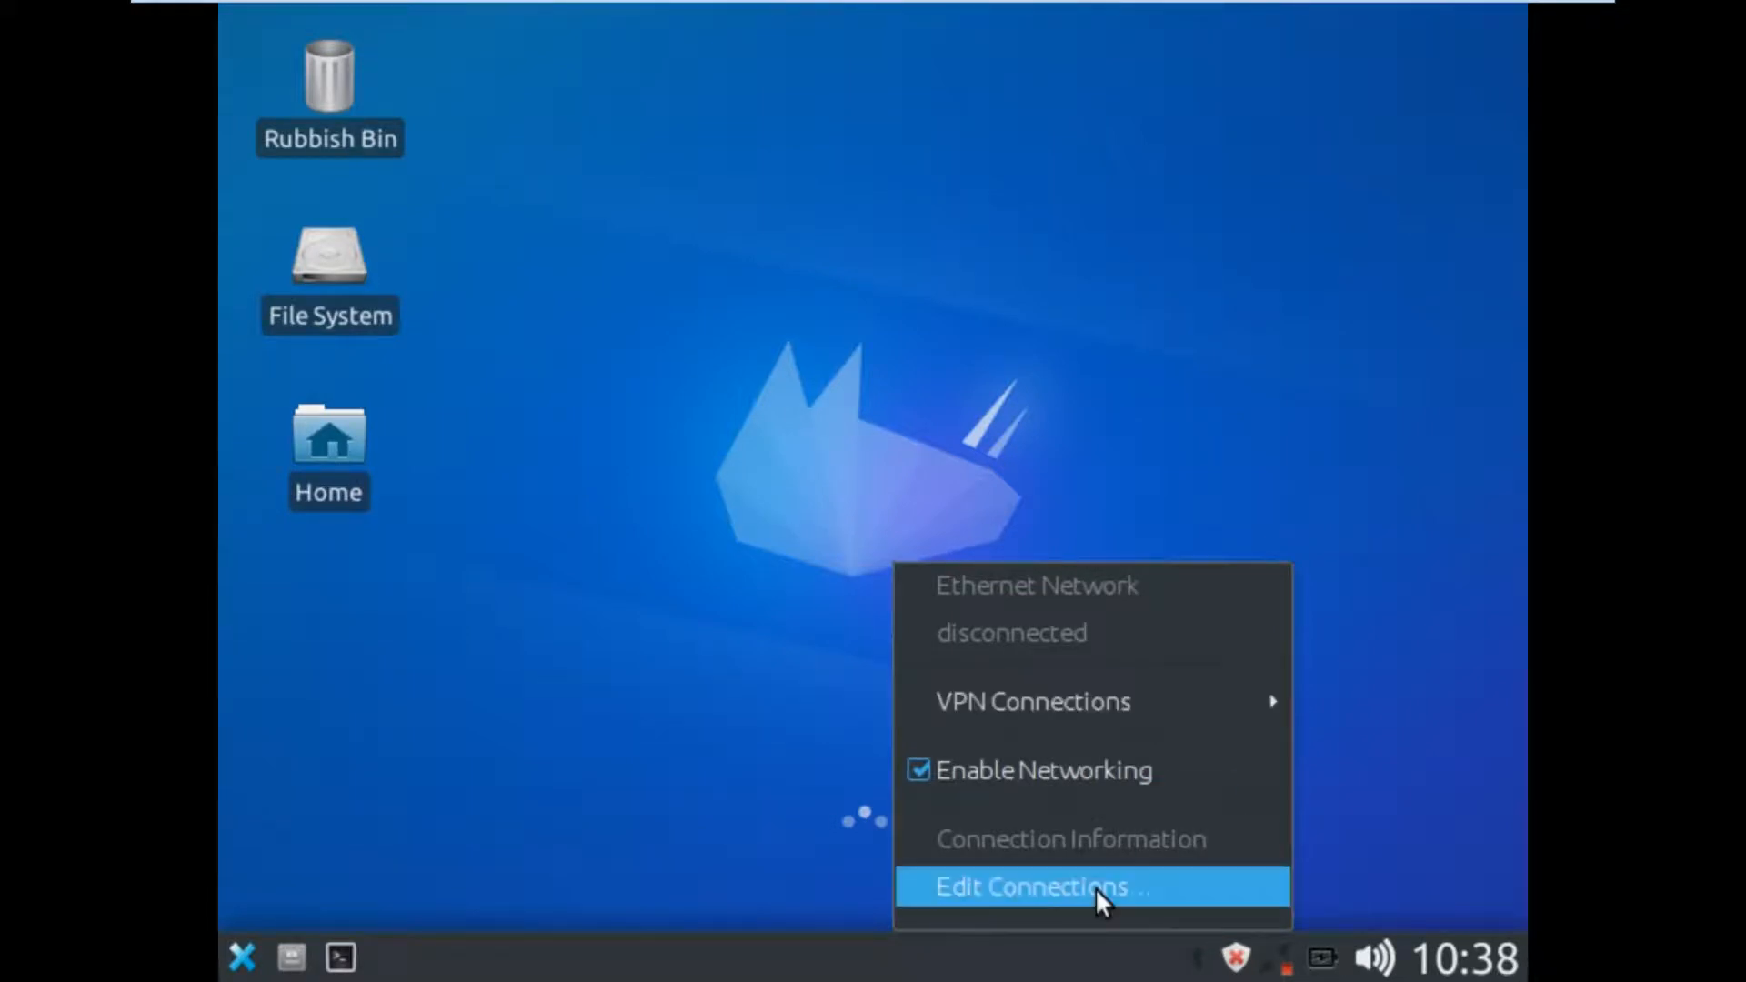
Step: Edit Wired connection 1 and review its General, Ethernet and IPv4 tabs, keeping Automatic (DHCP)
click(1036, 886)
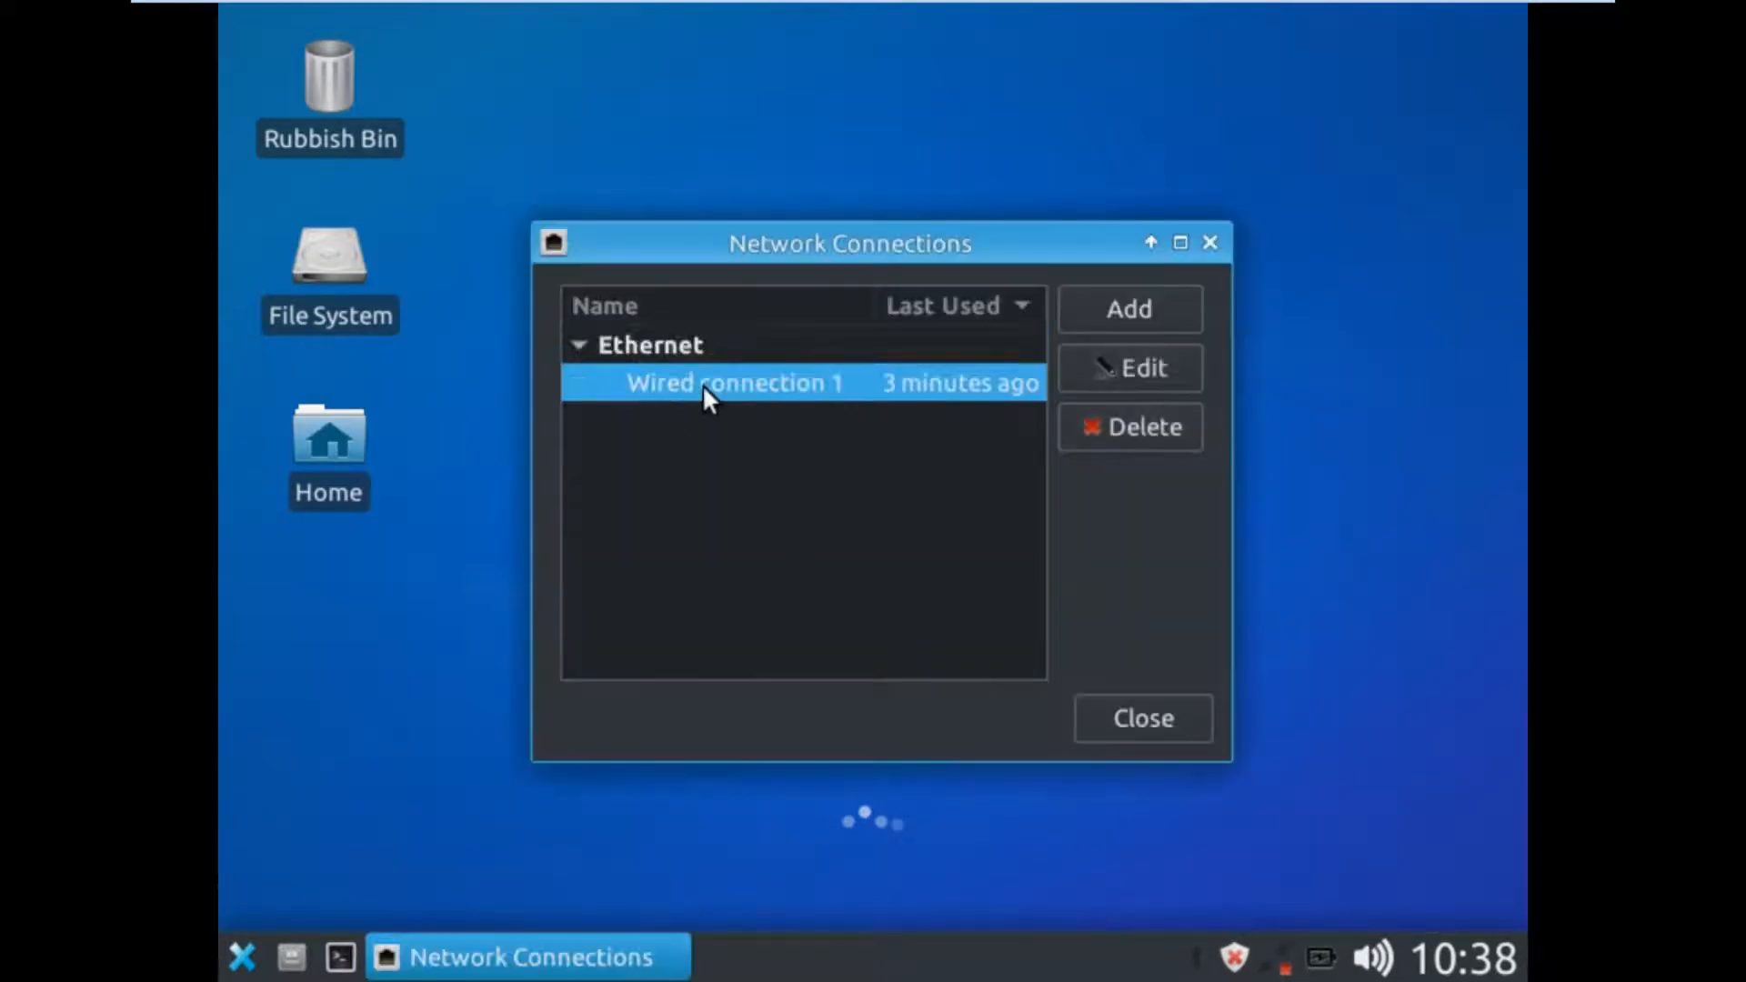
mouse_move(1127, 368)
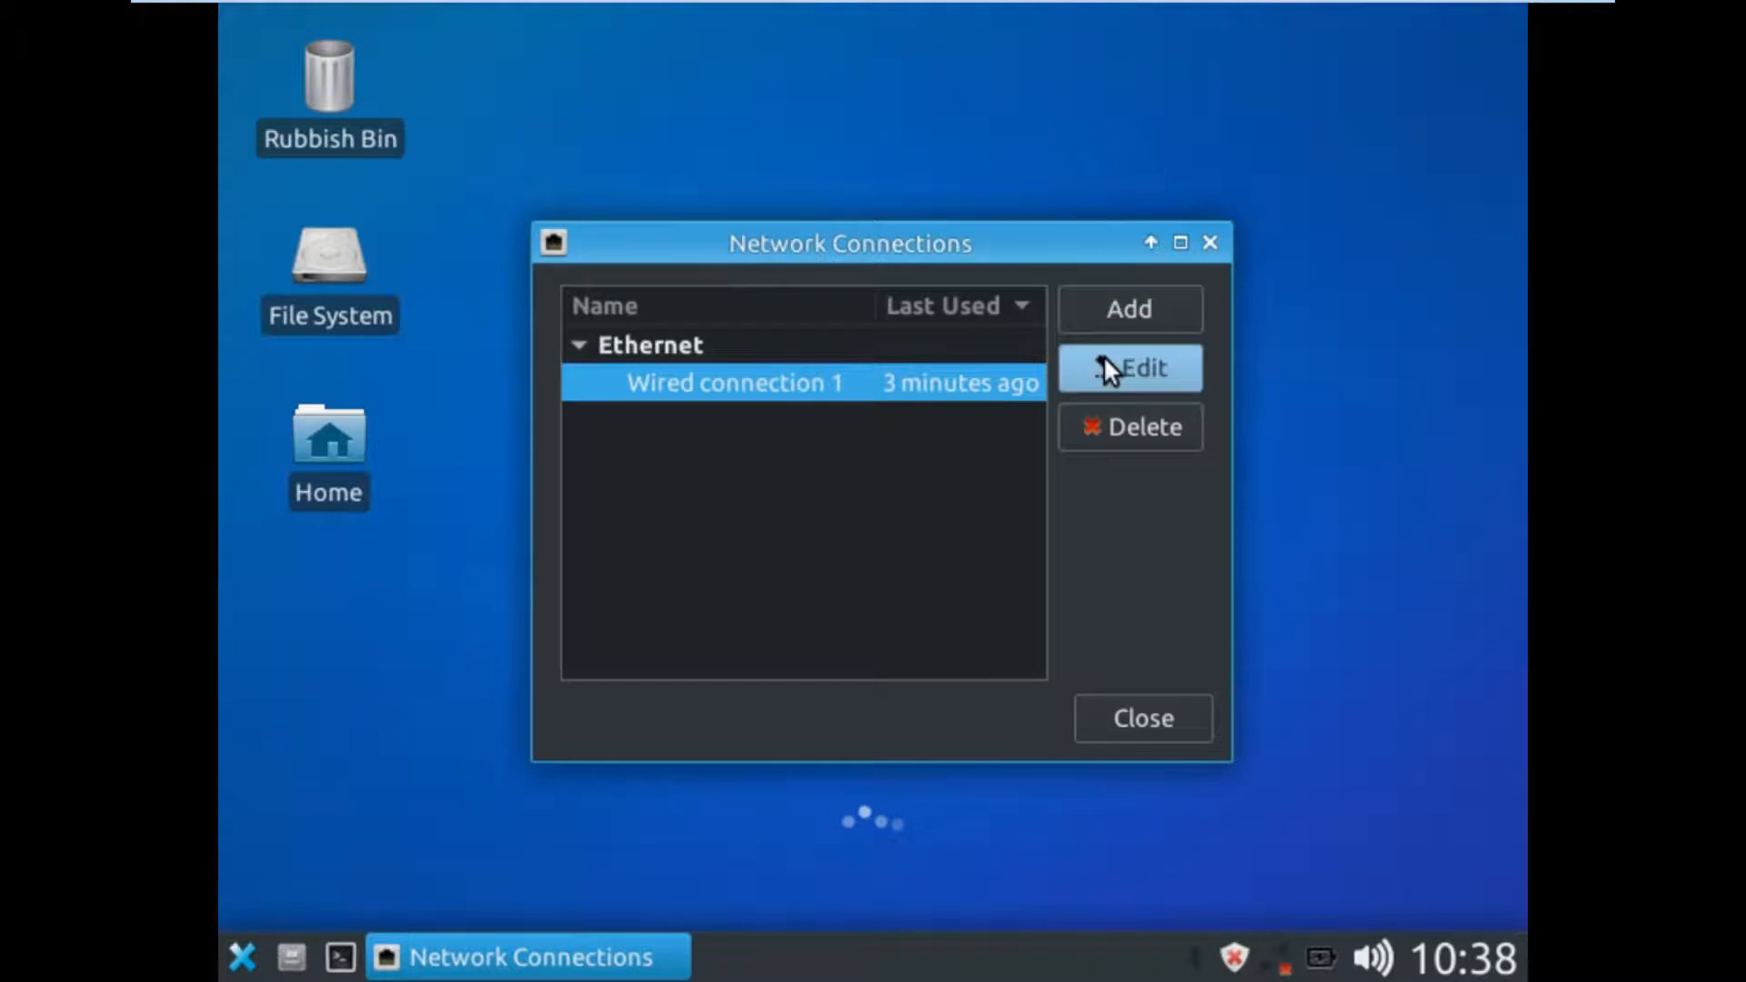
click(1126, 368)
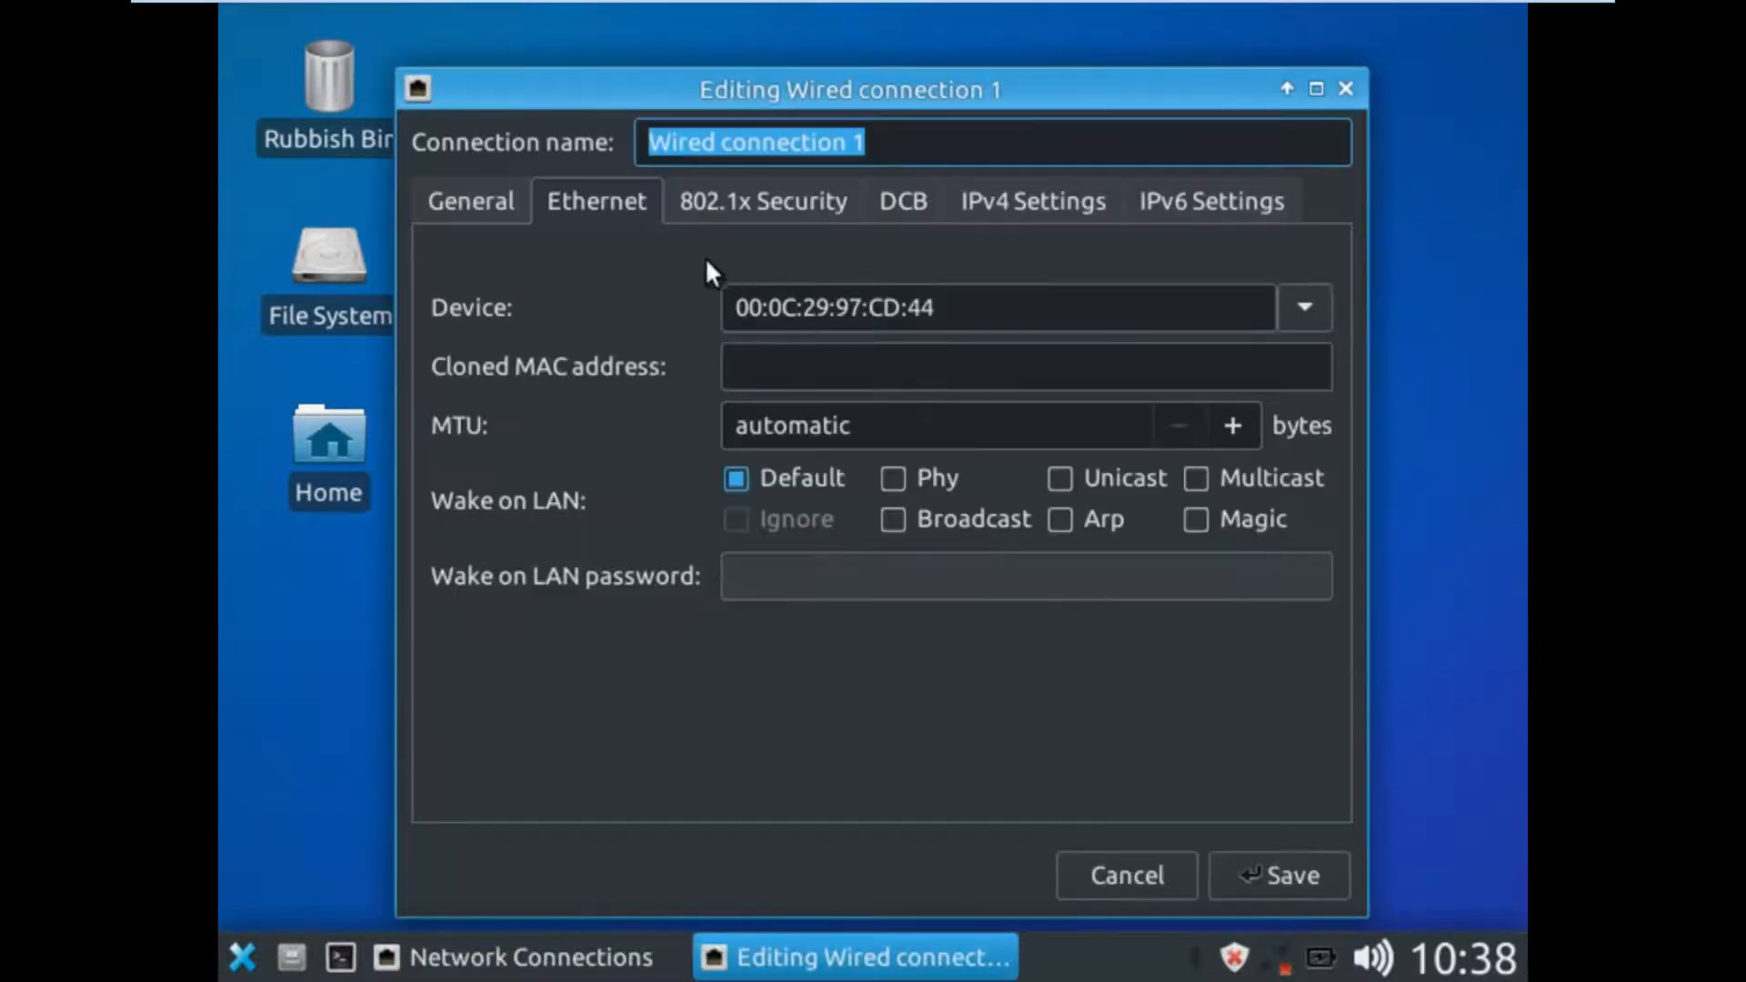
click(470, 200)
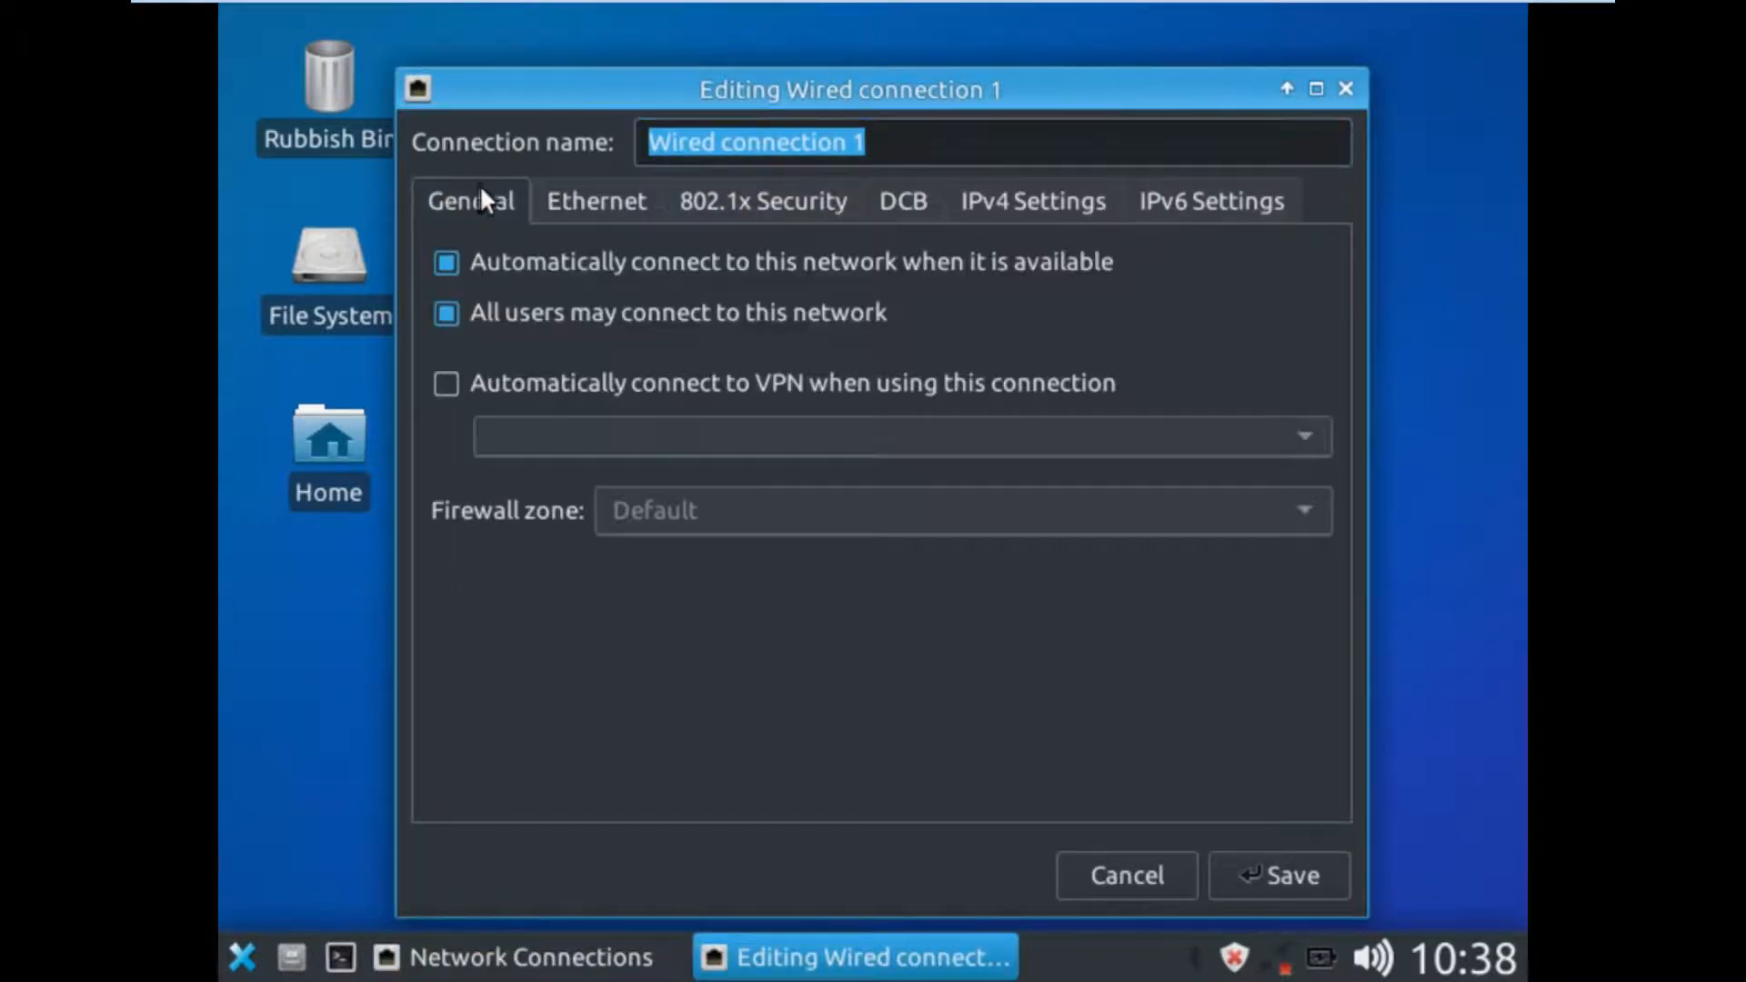
click(596, 200)
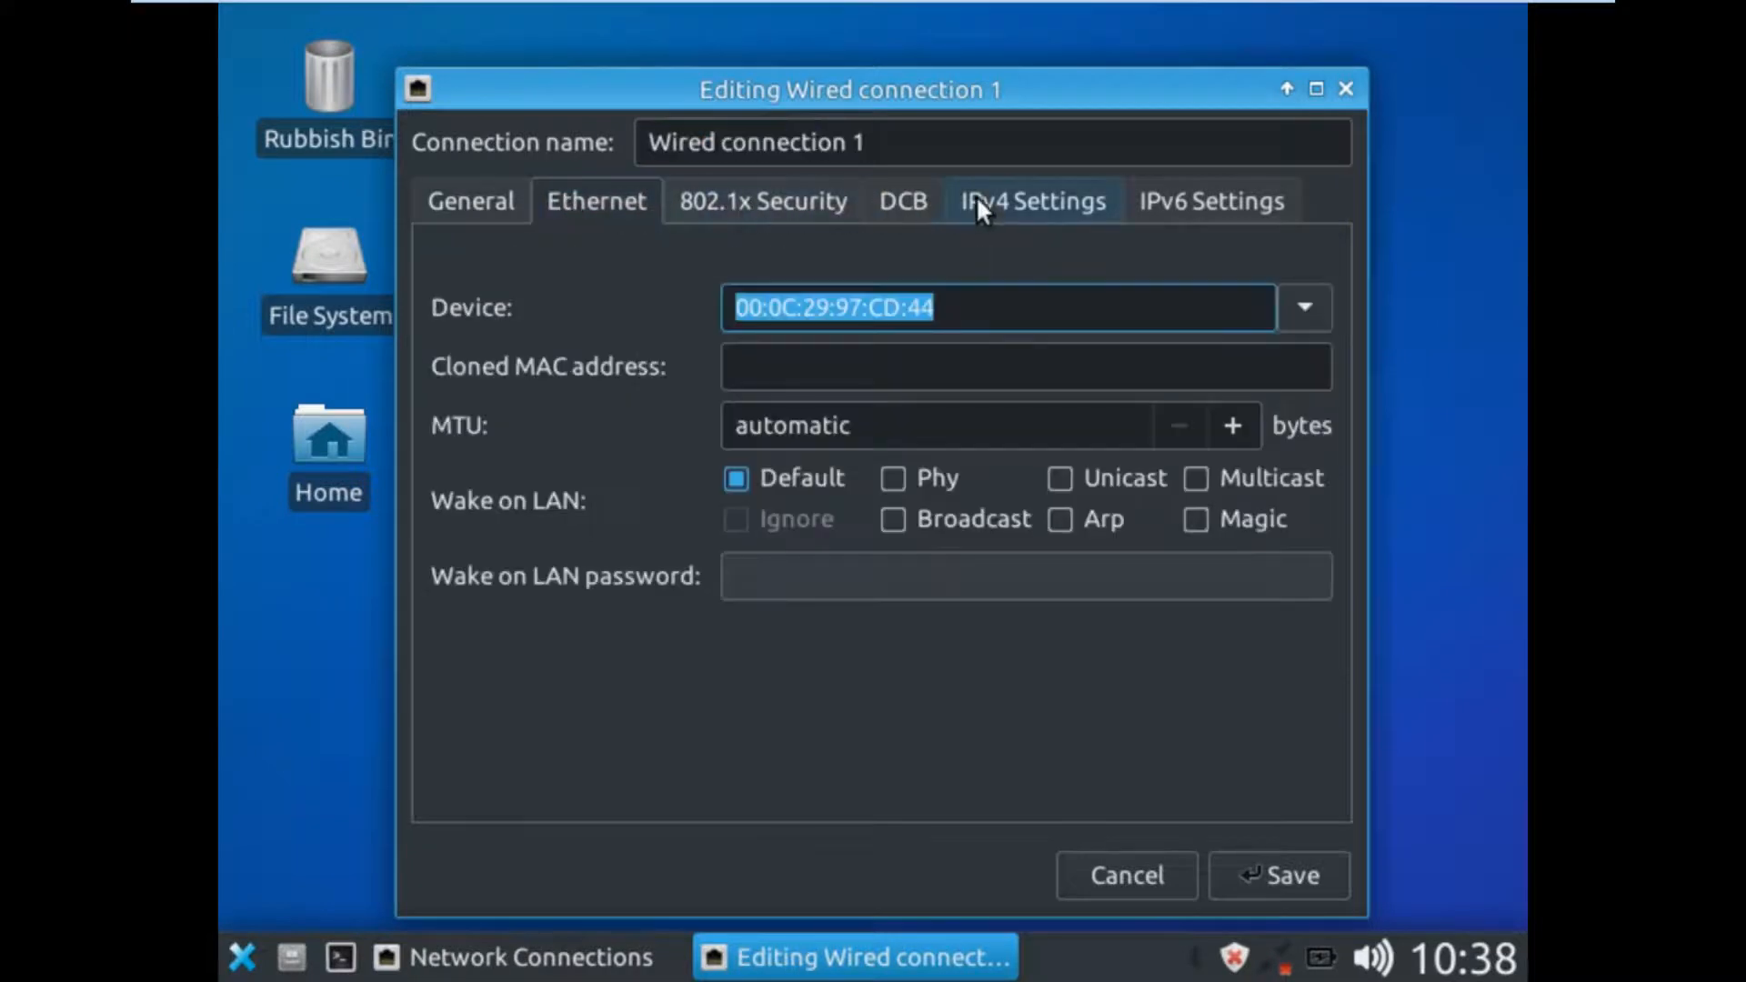
click(1031, 200)
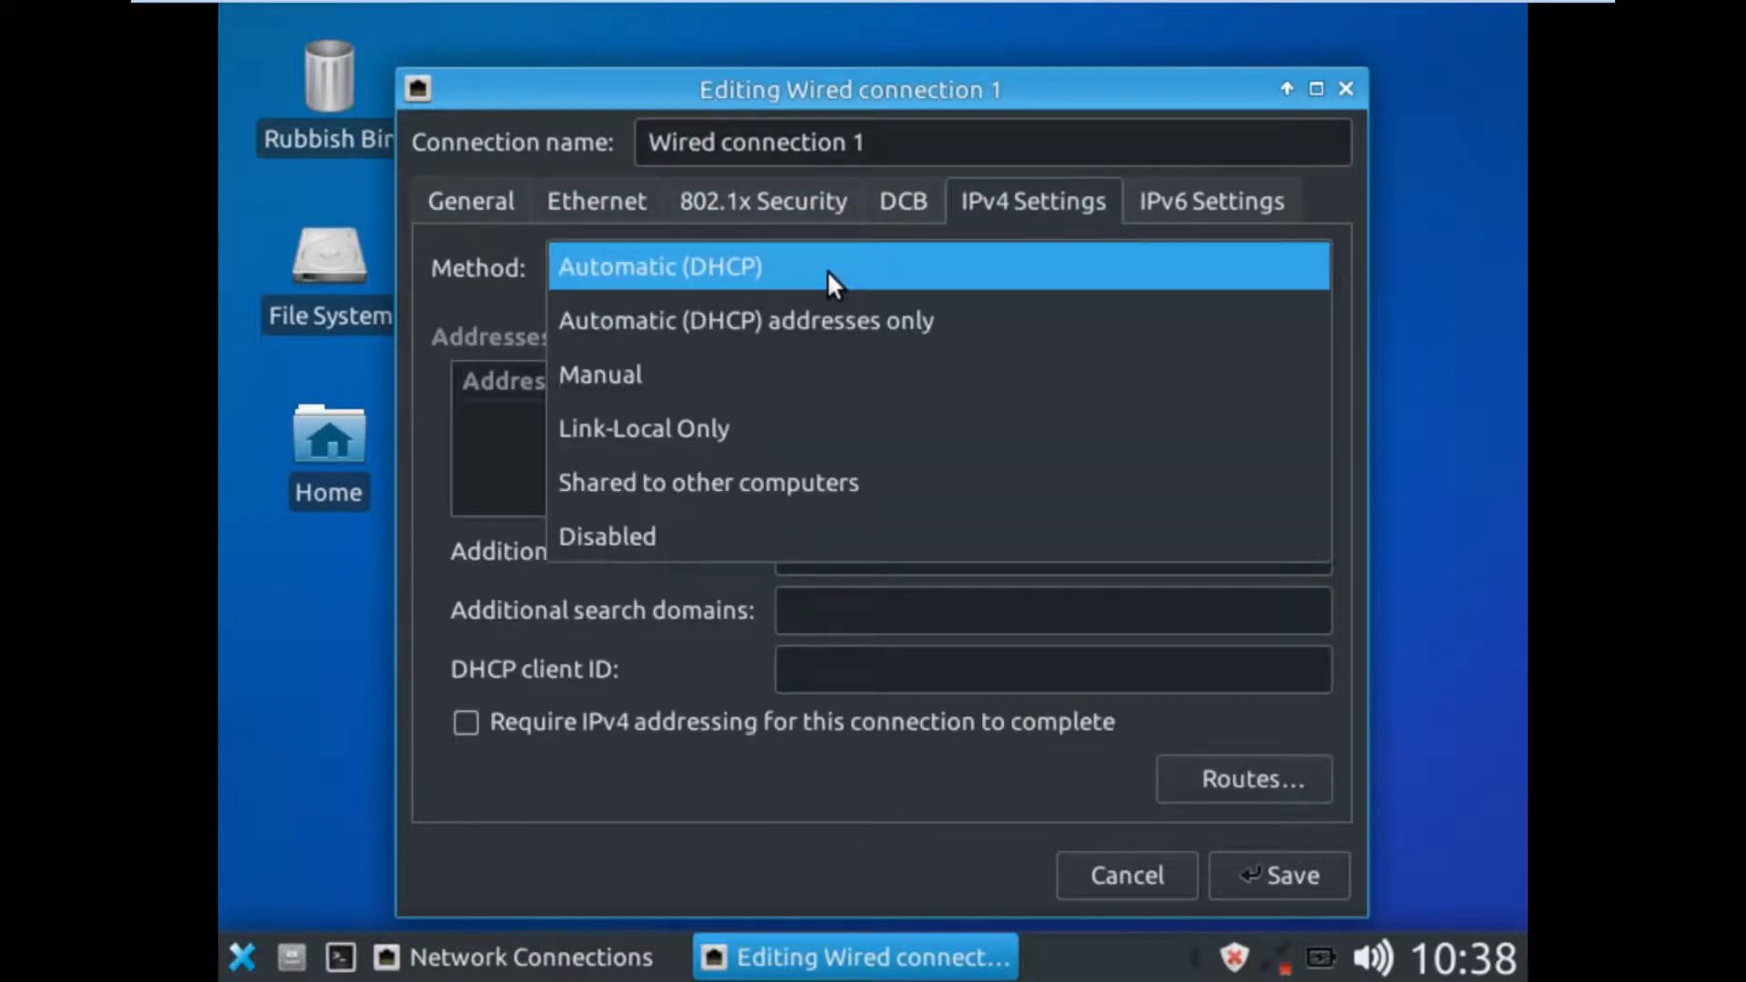
click(660, 267)
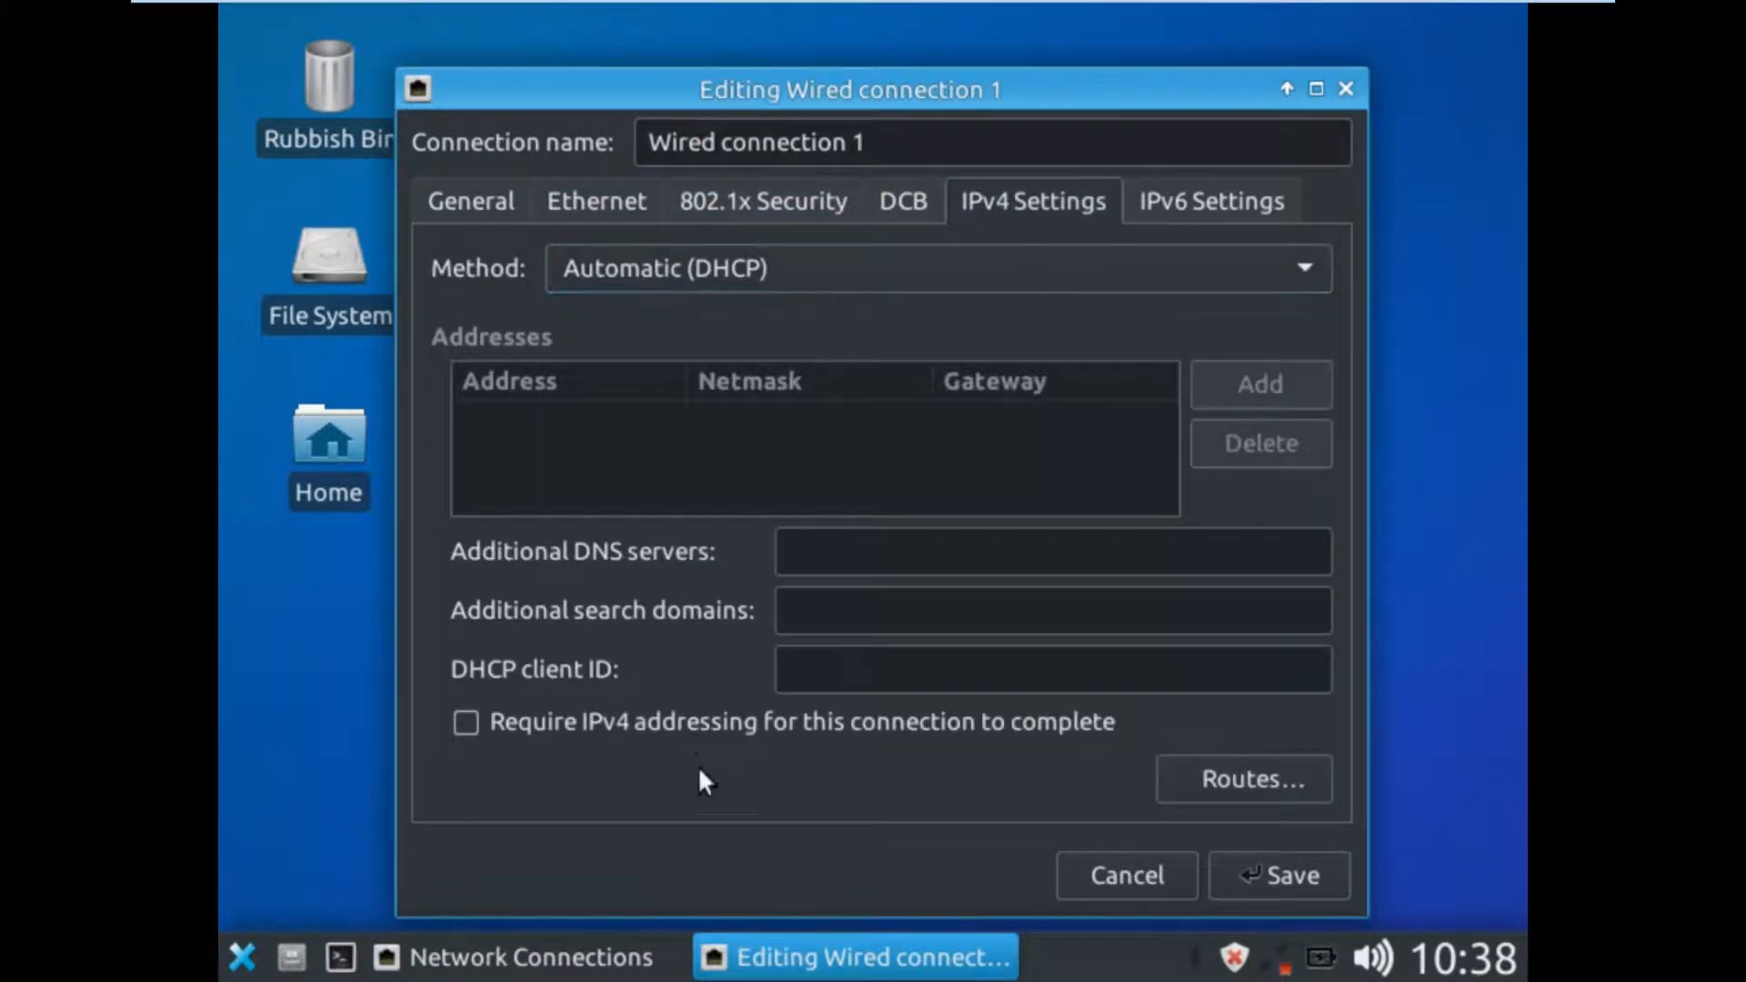
click(1050, 551)
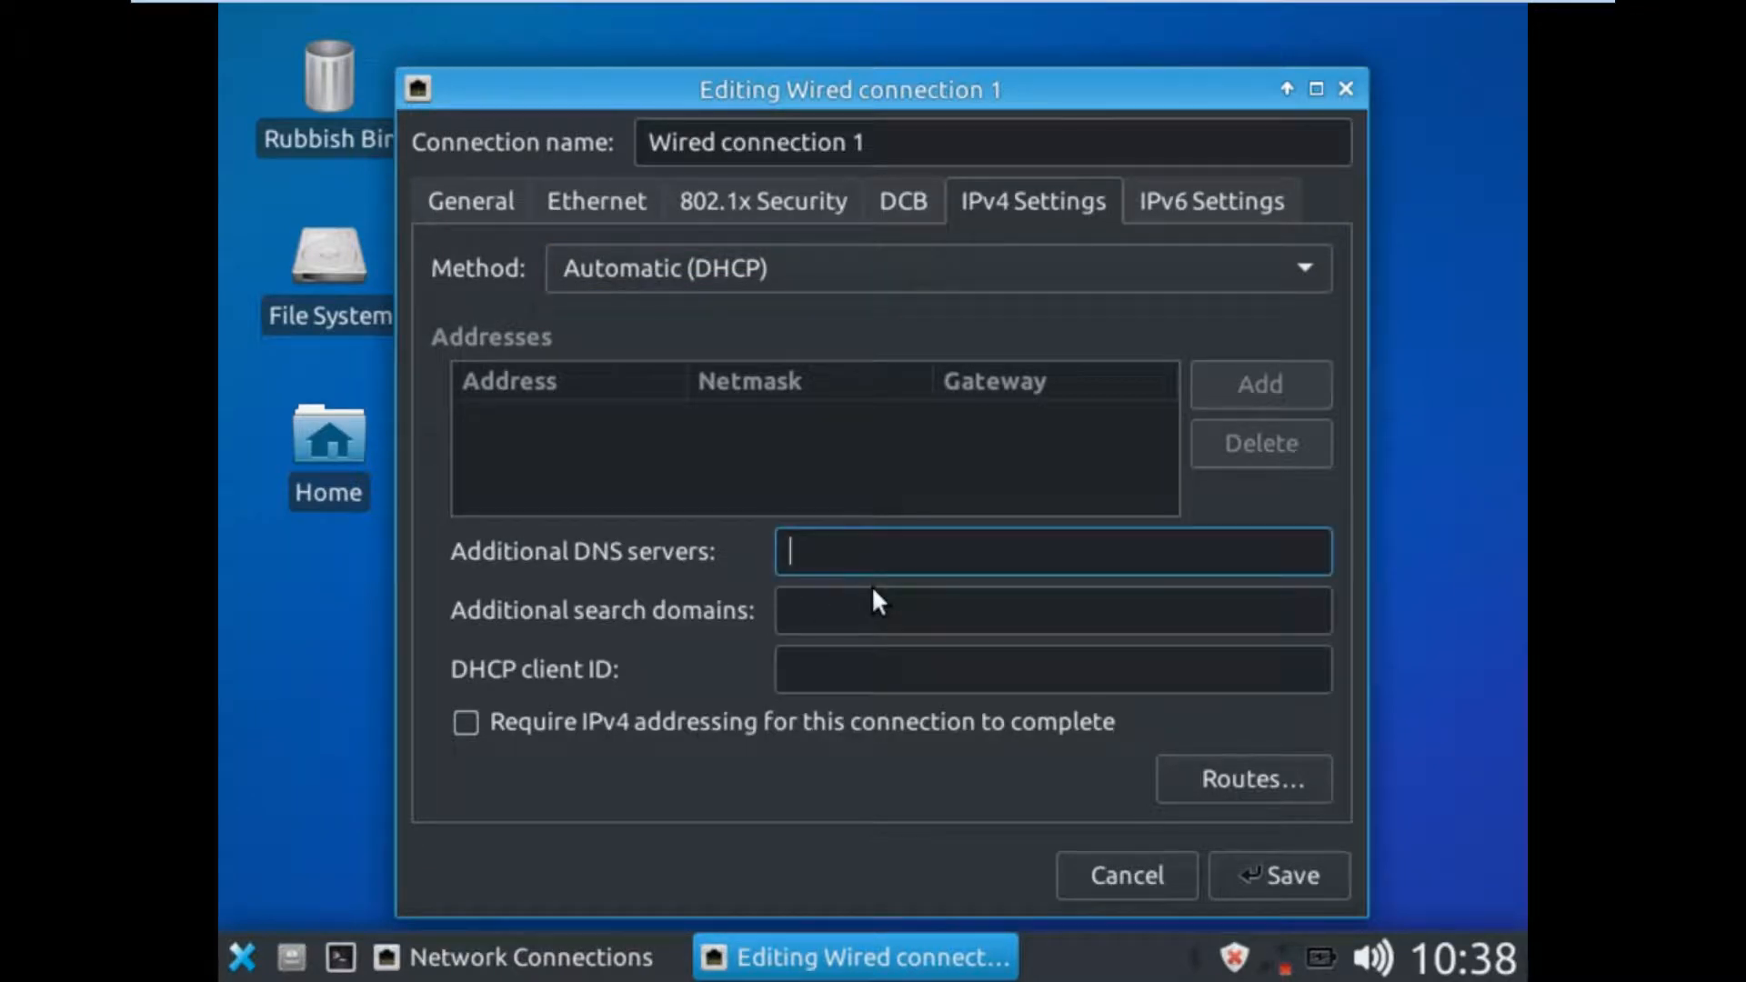
mouse_move(869, 546)
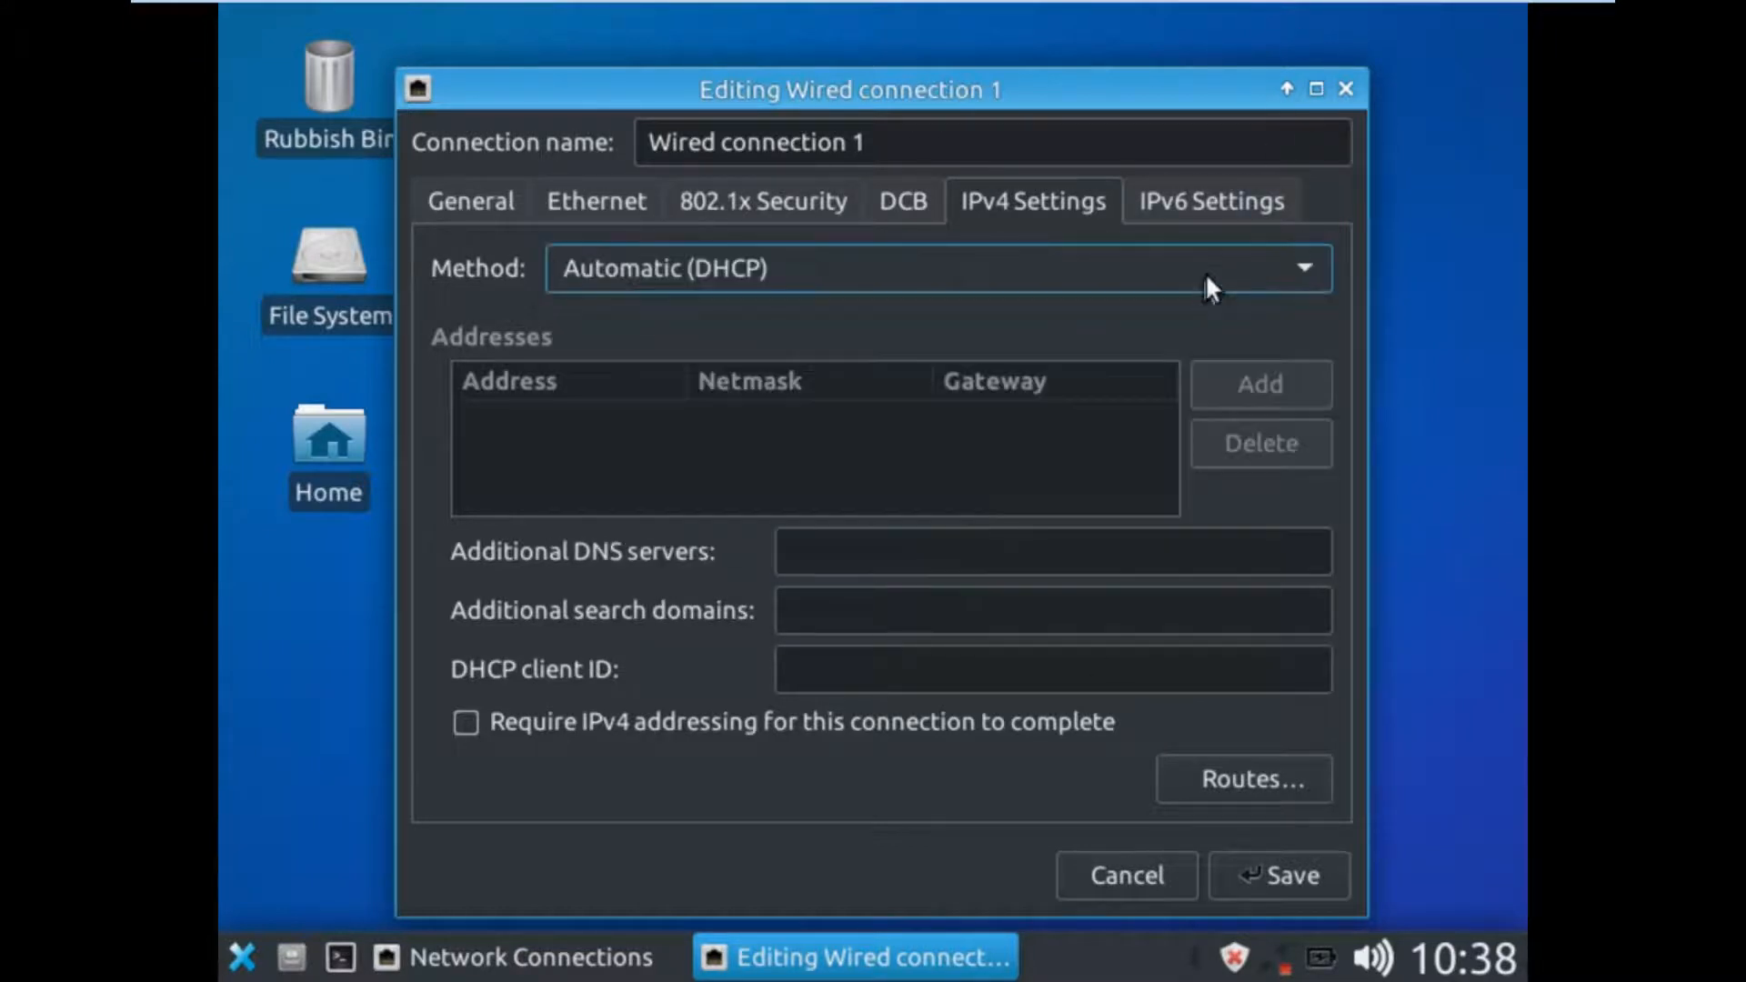
Step: Switch IPv4 to Manual, add address 192.168.100.165 with netmask and gateway, and save
click(936, 267)
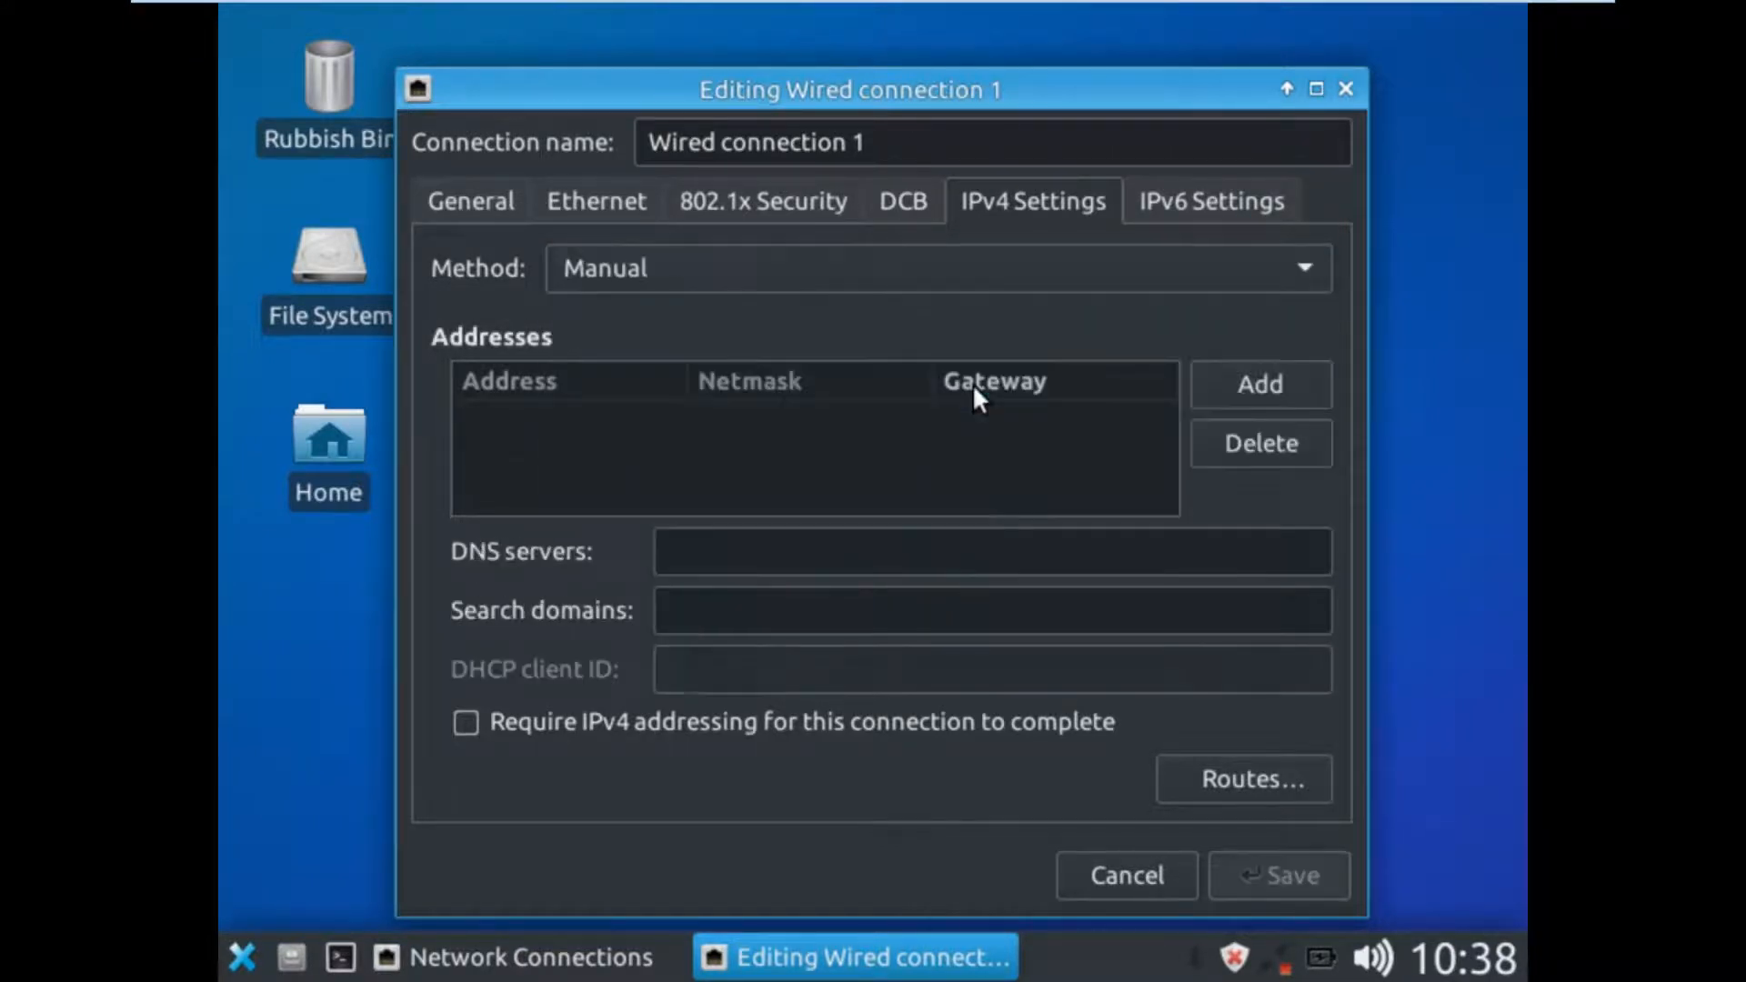
click(1260, 384)
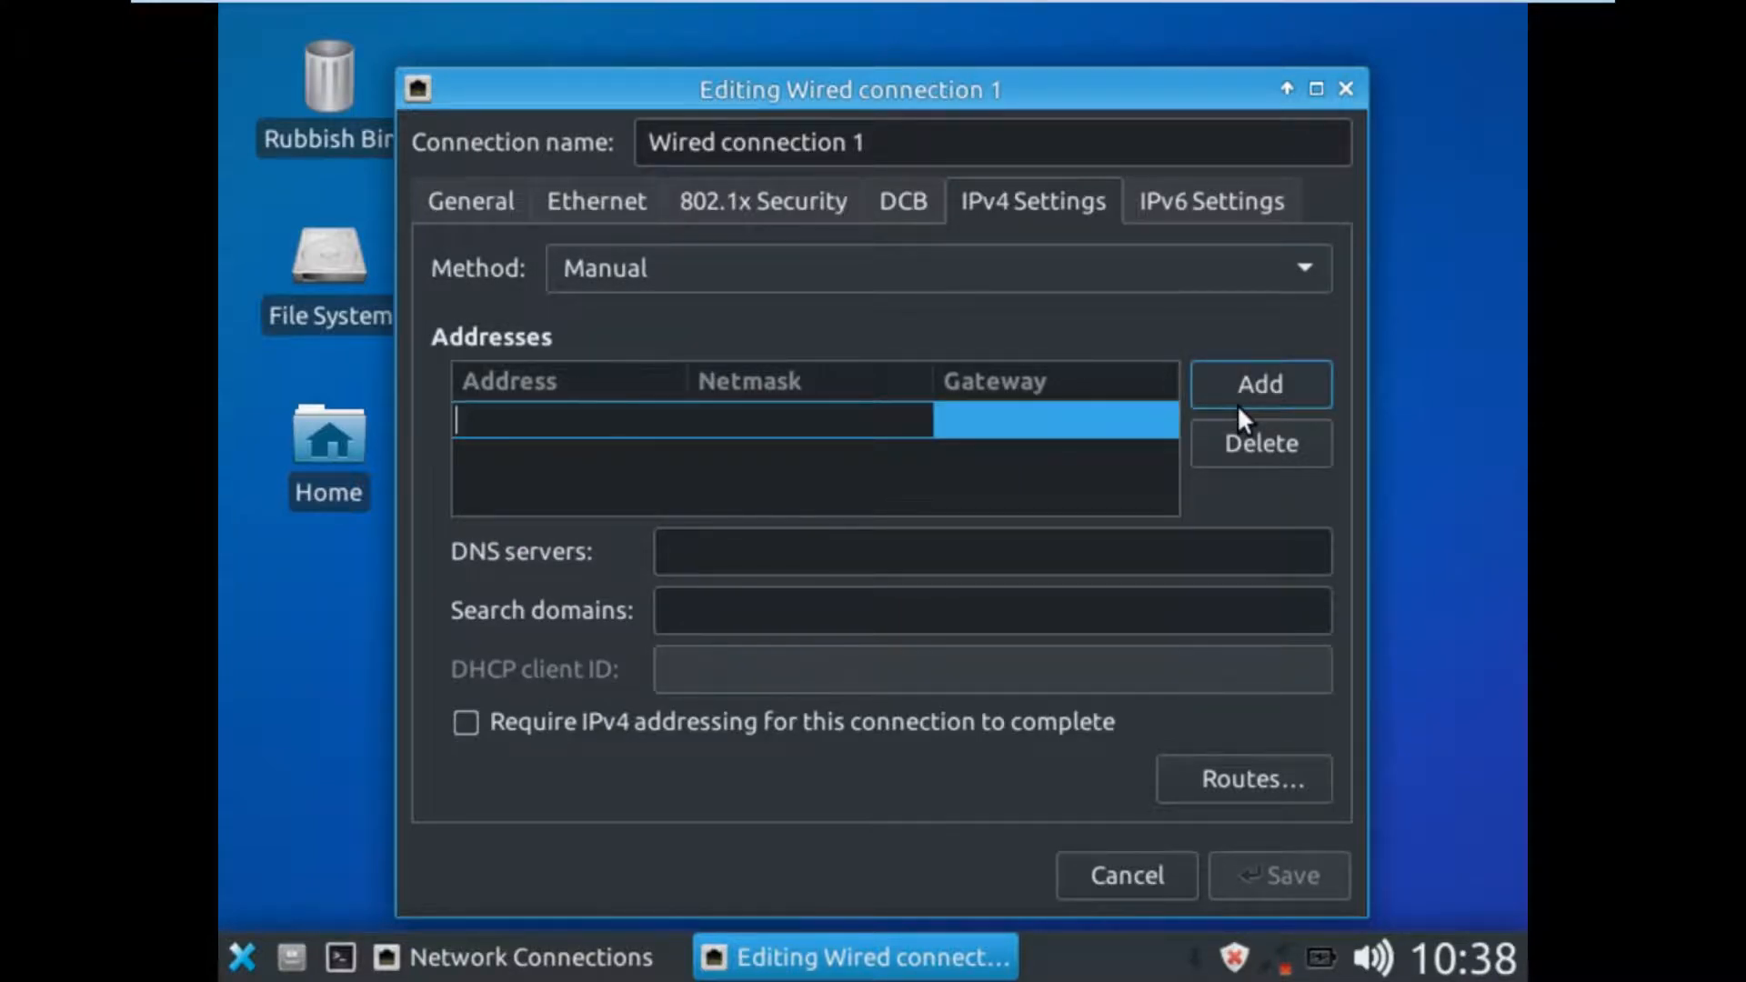
text(192.168.100.1)
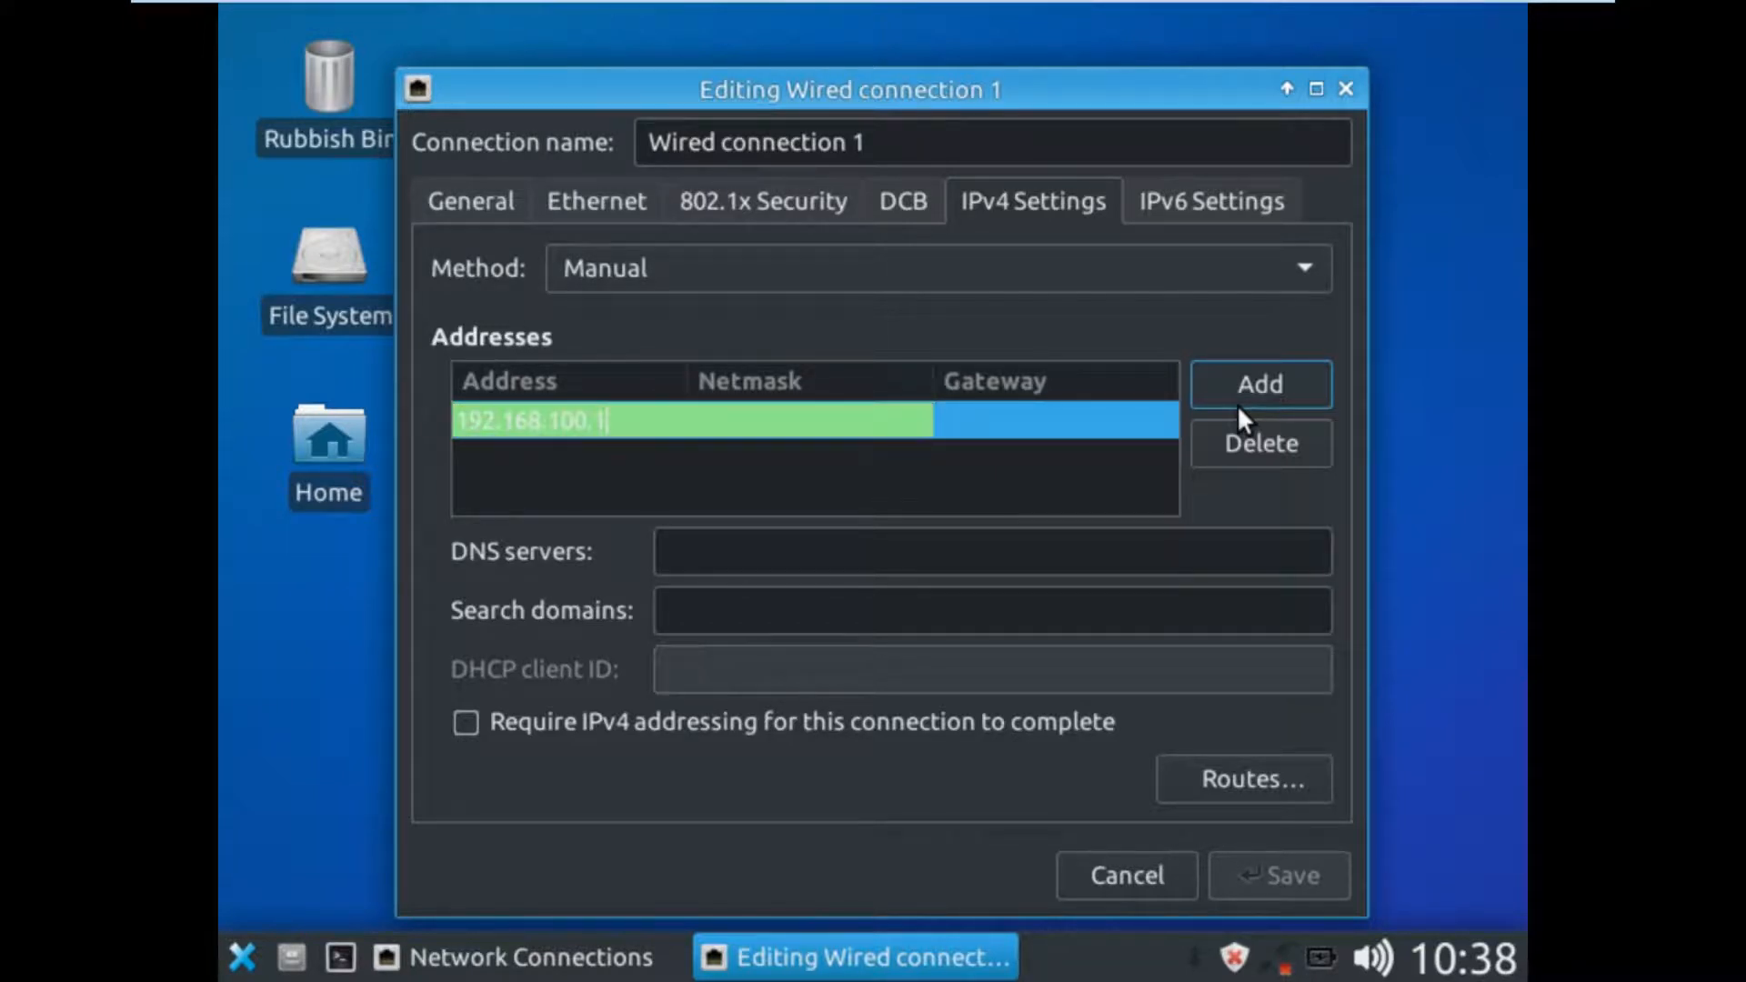
text(65)
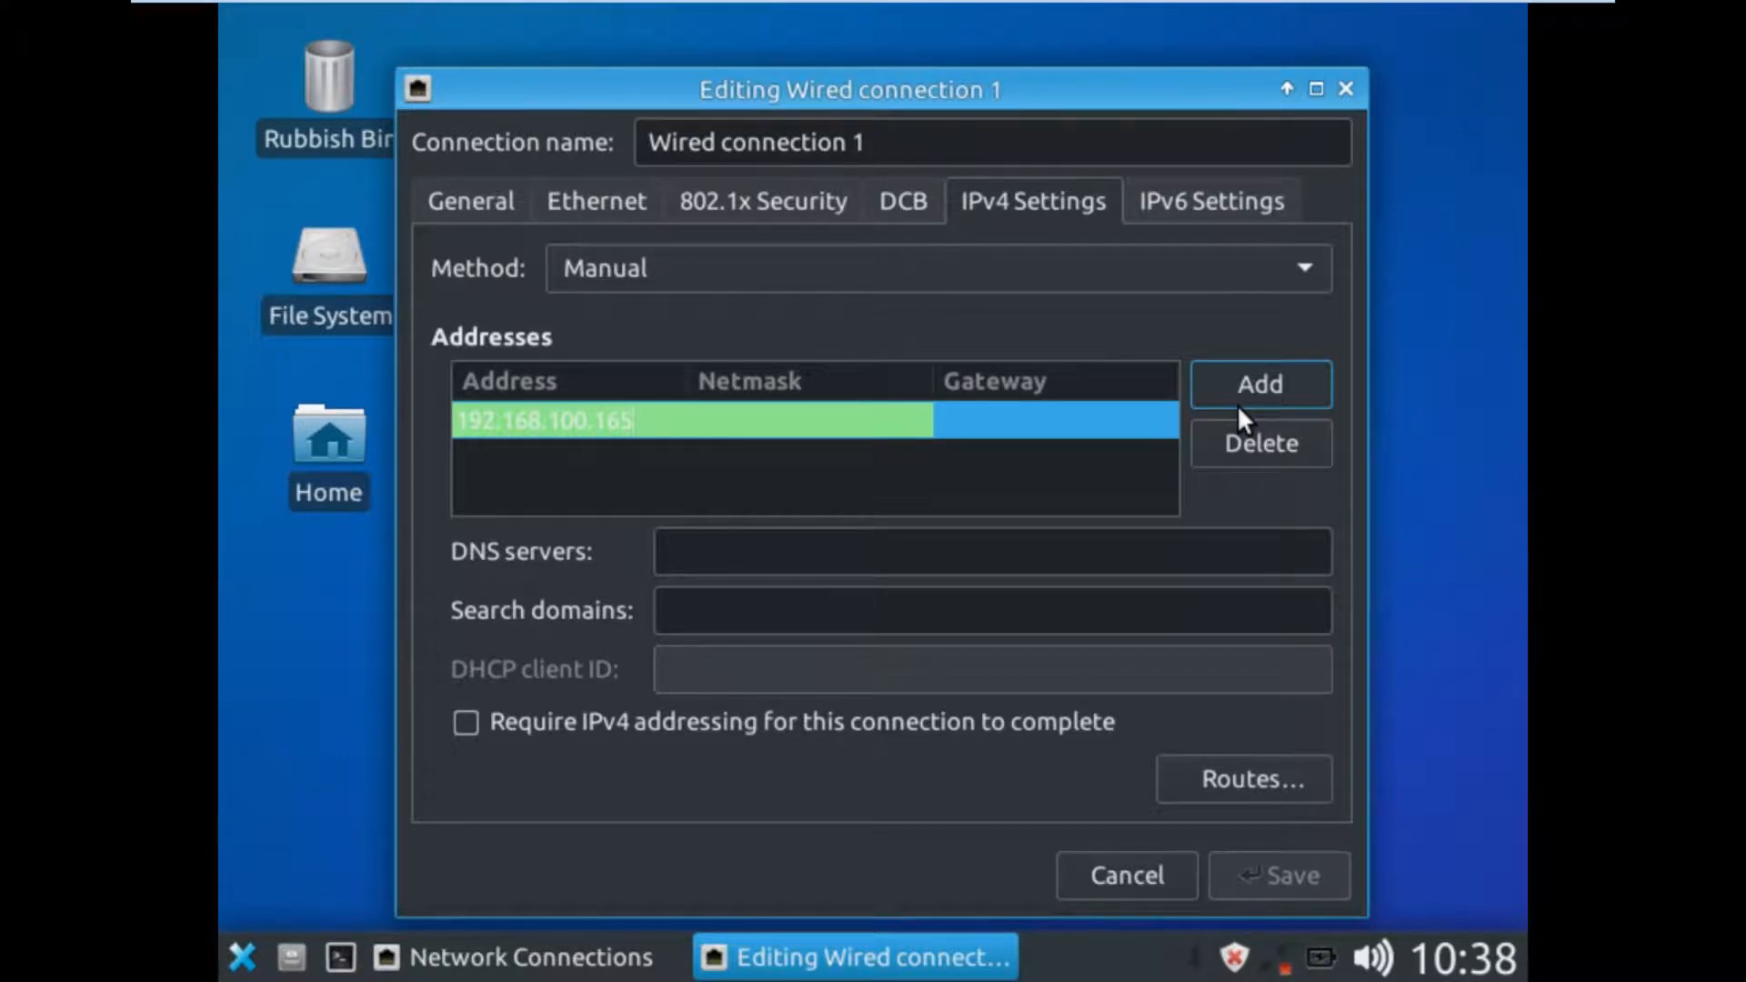
text(24)
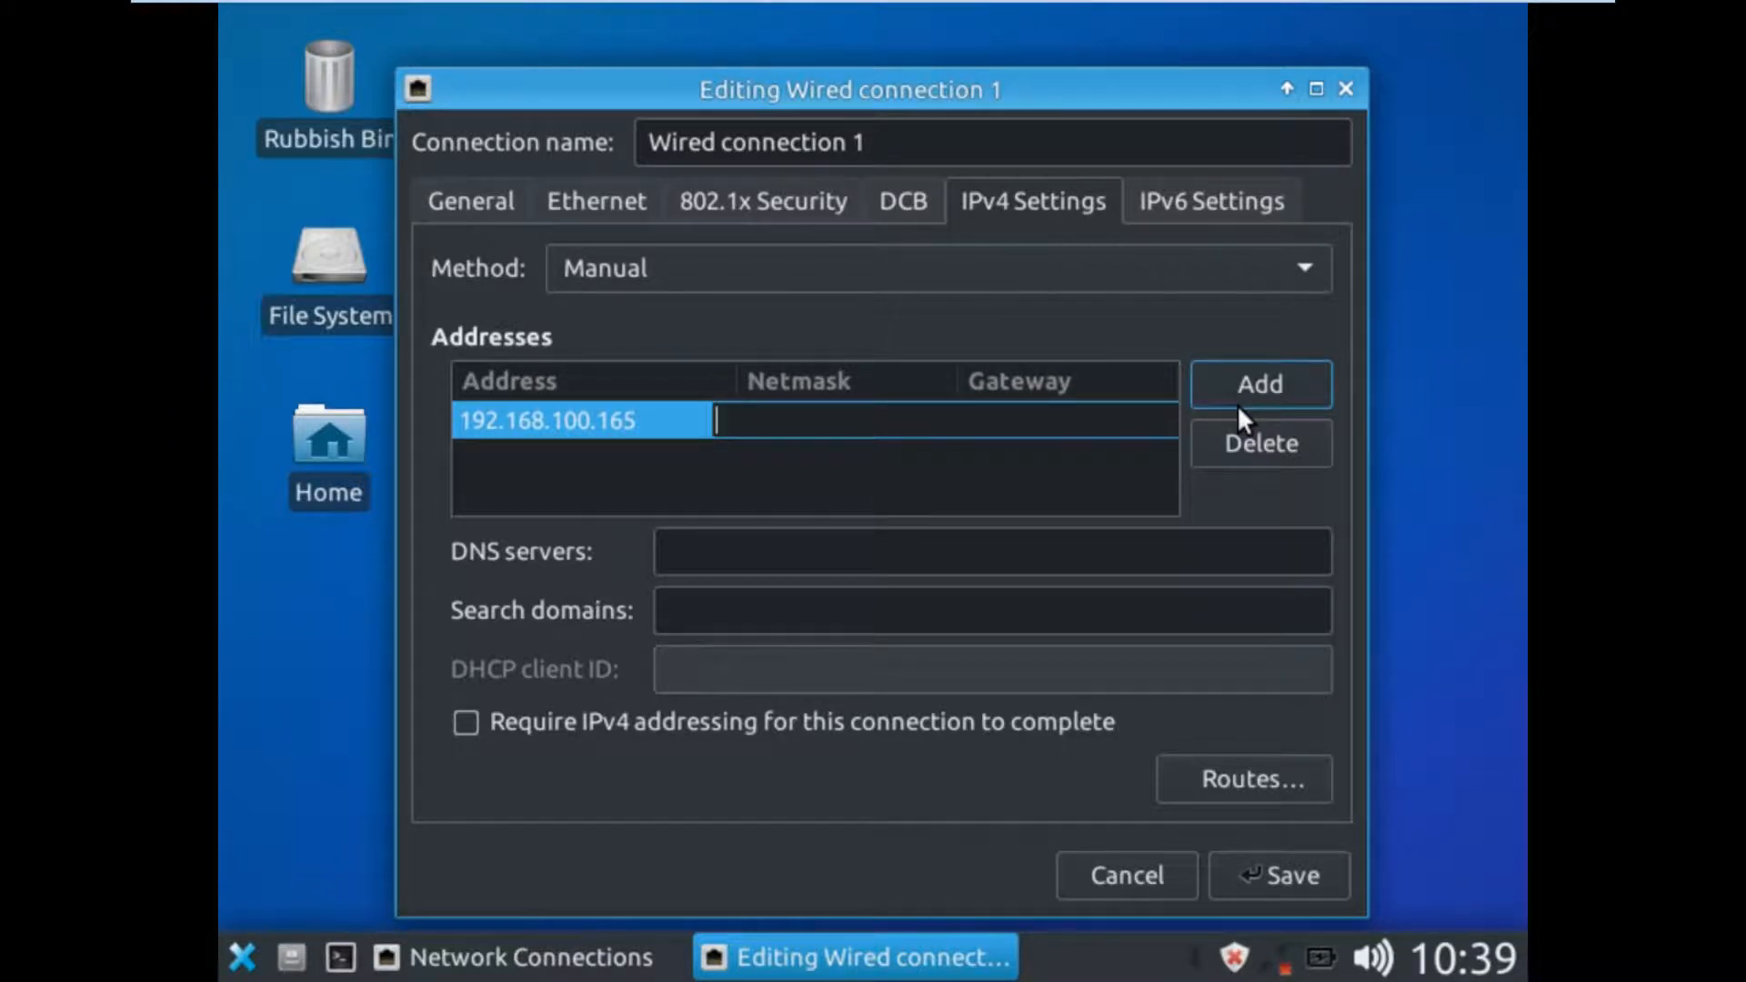
text(24)
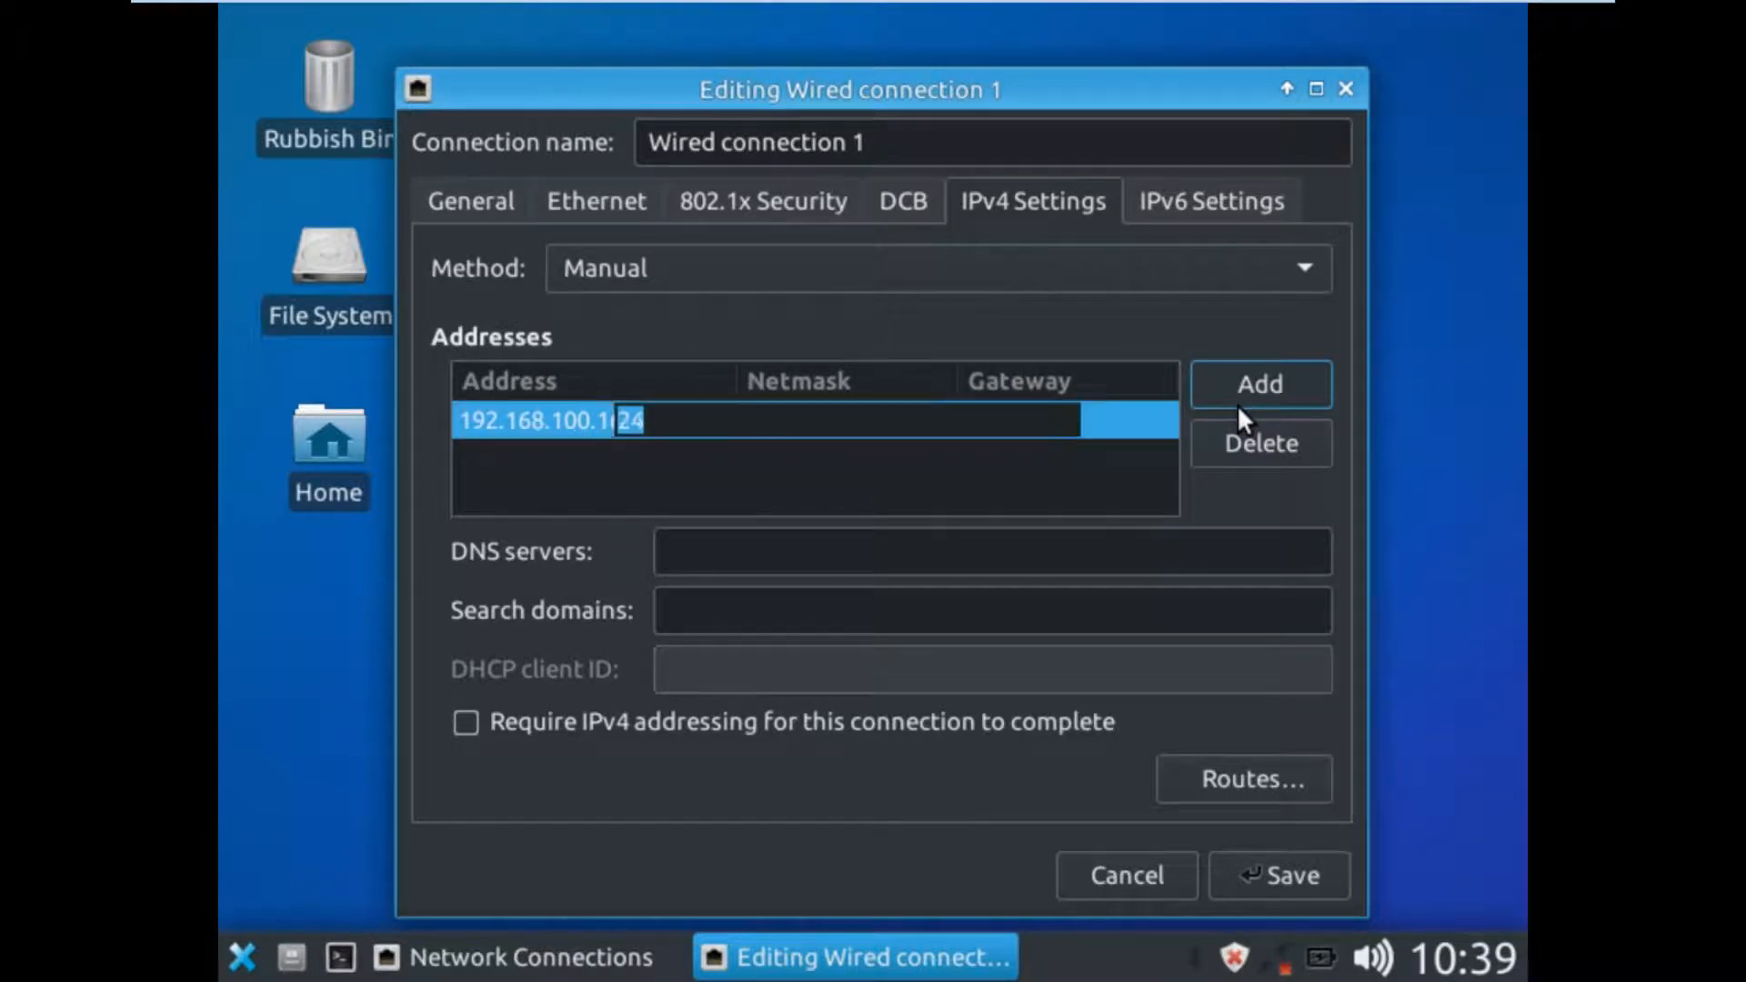
text(192.168.100.2)
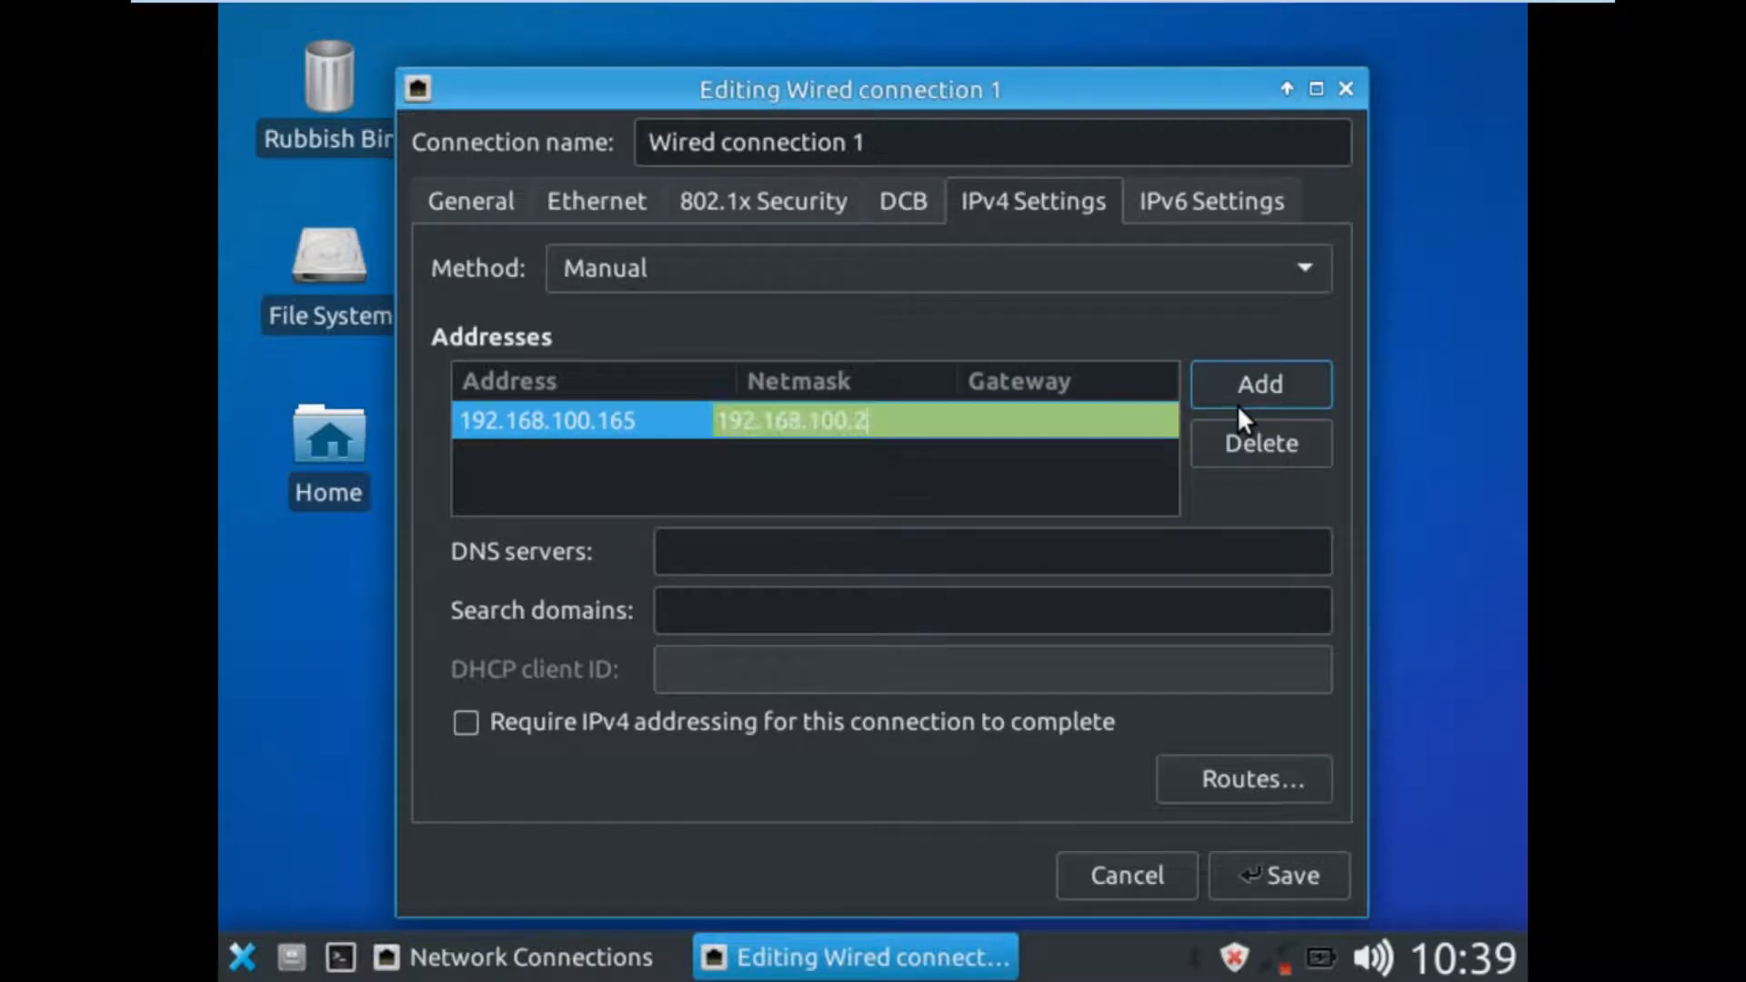
text(05)
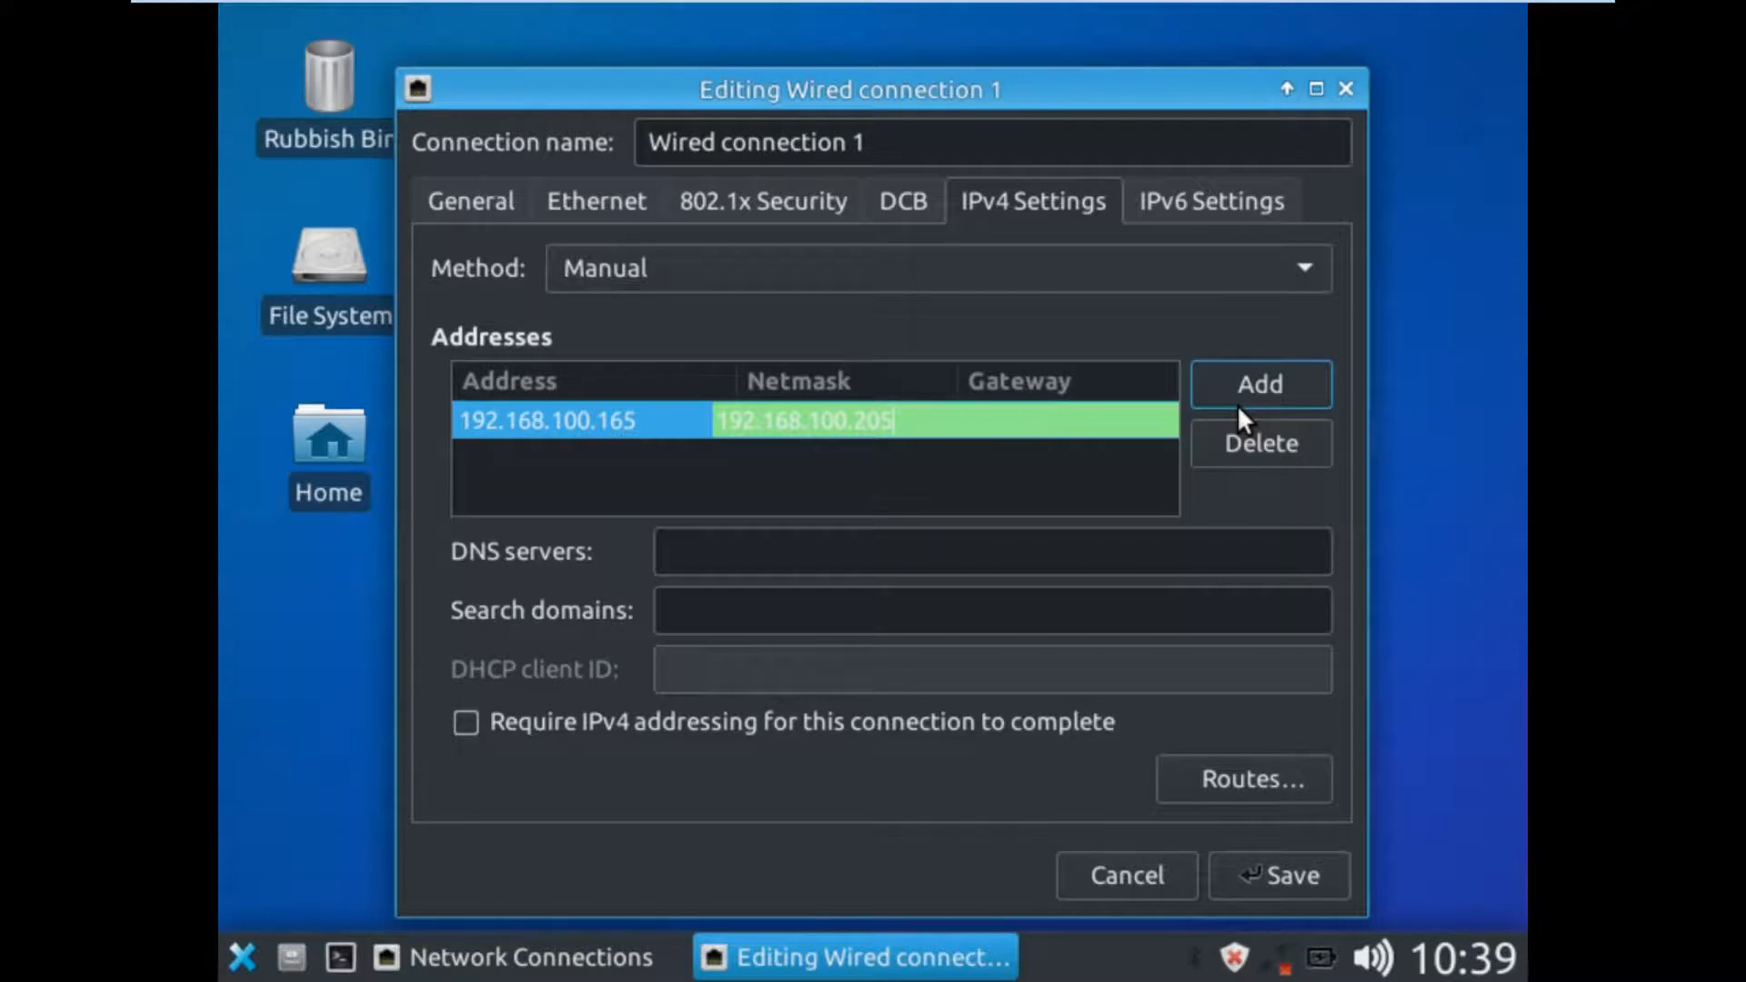
click(1278, 875)
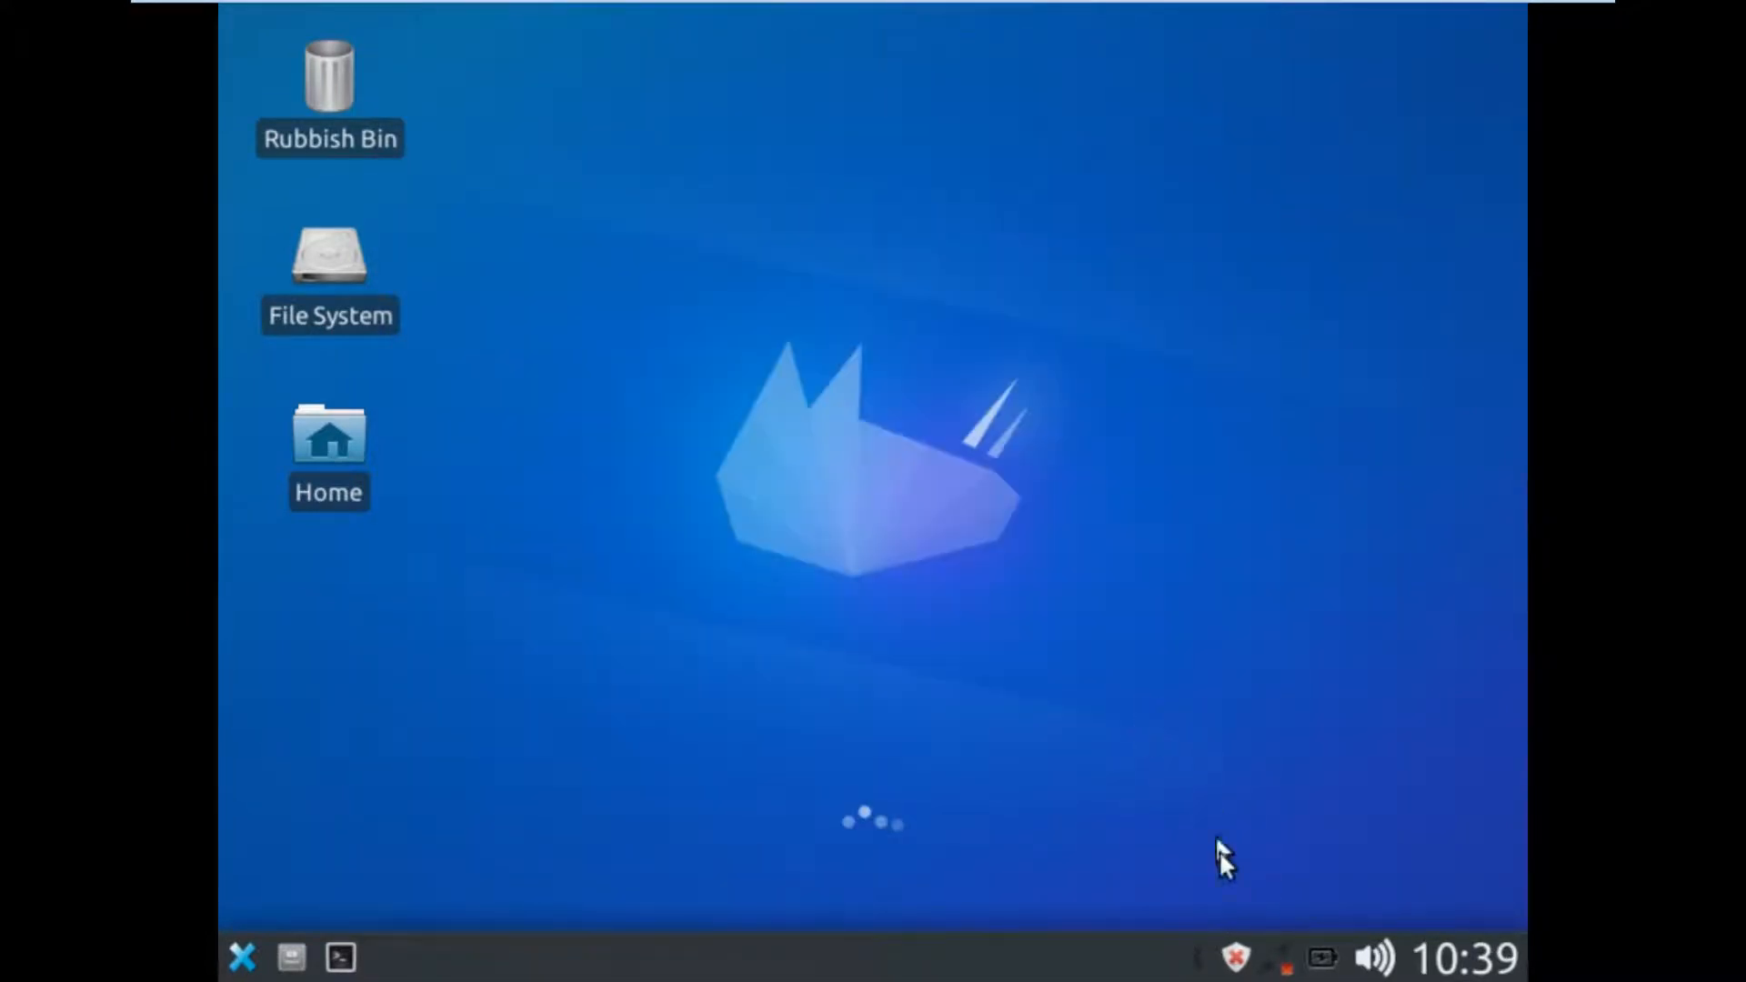
mouse_move(1264, 969)
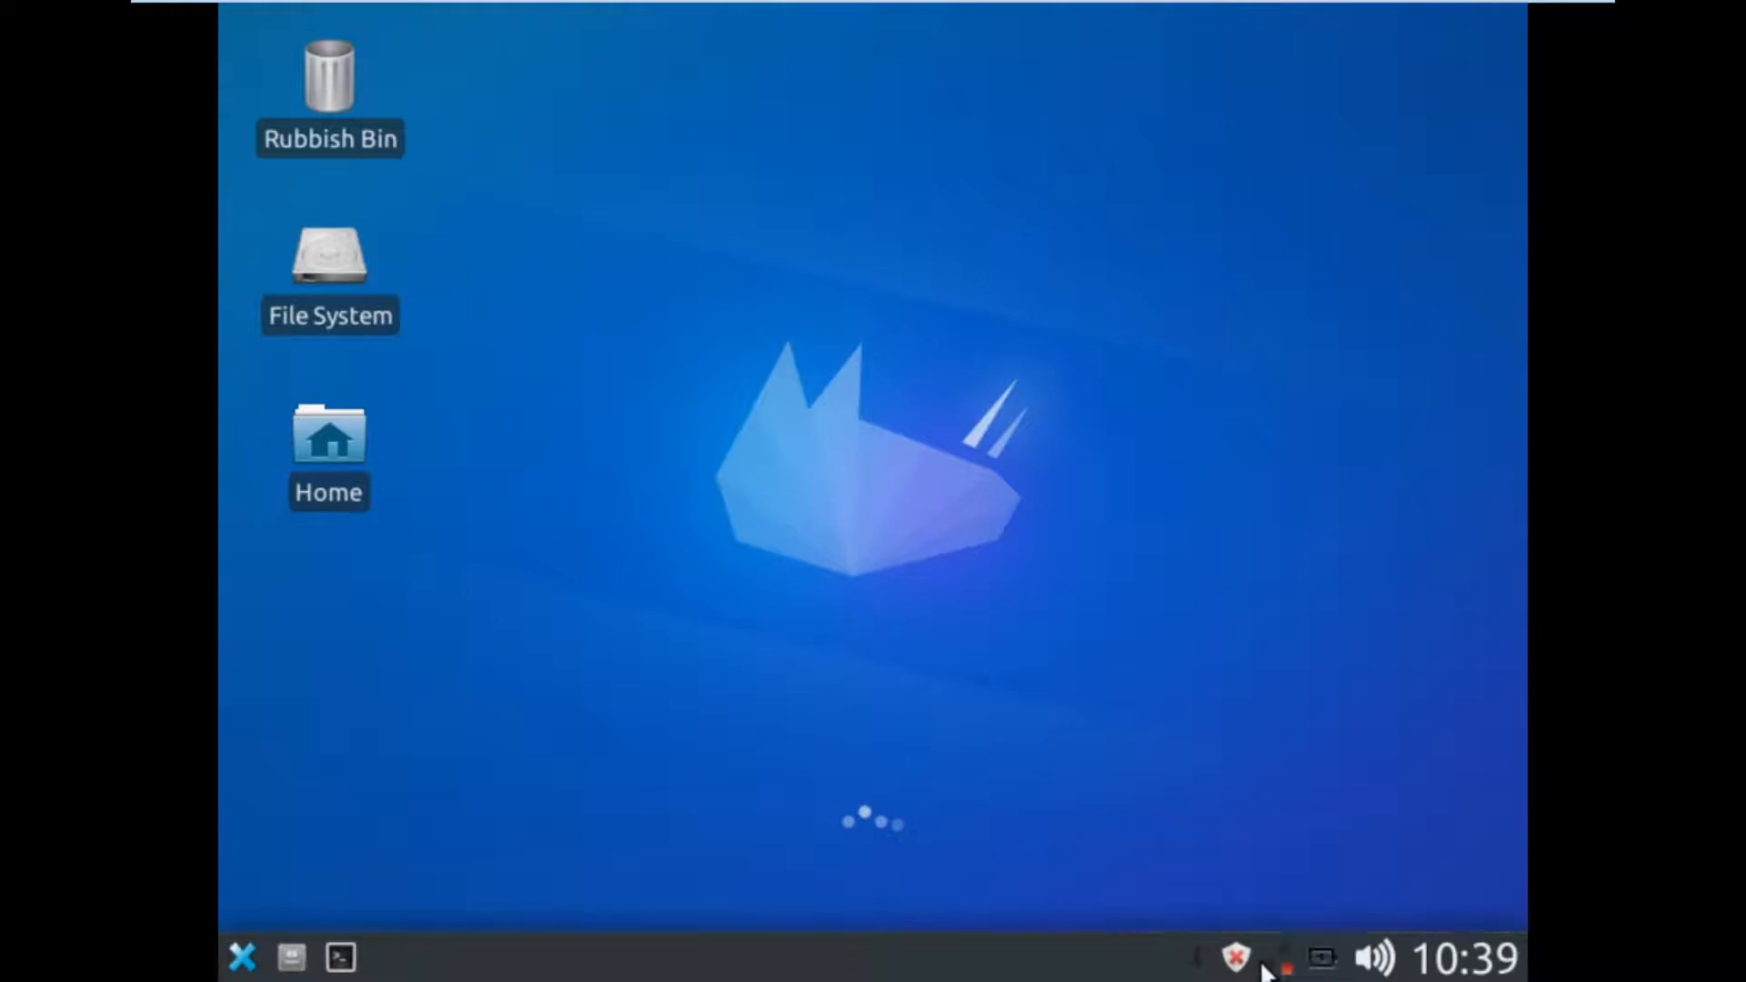
Step: Open Edit Connections from the network tray icon and select Wired connection 1
click(1278, 958)
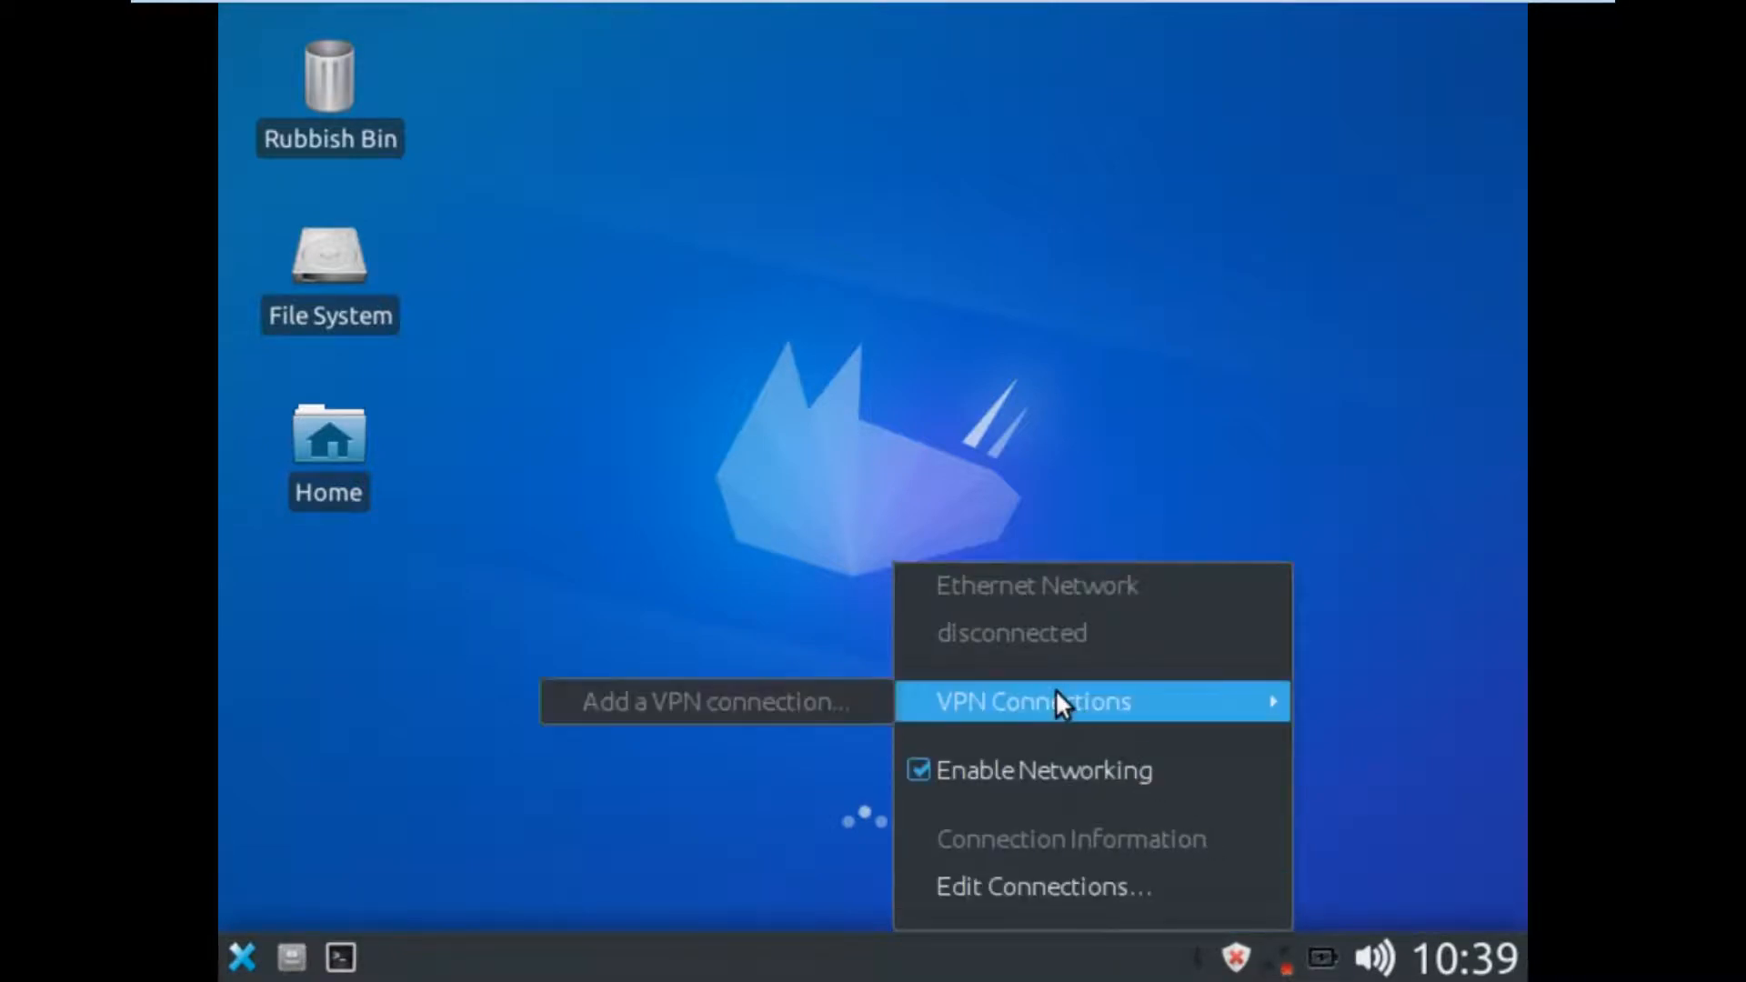
click(1042, 887)
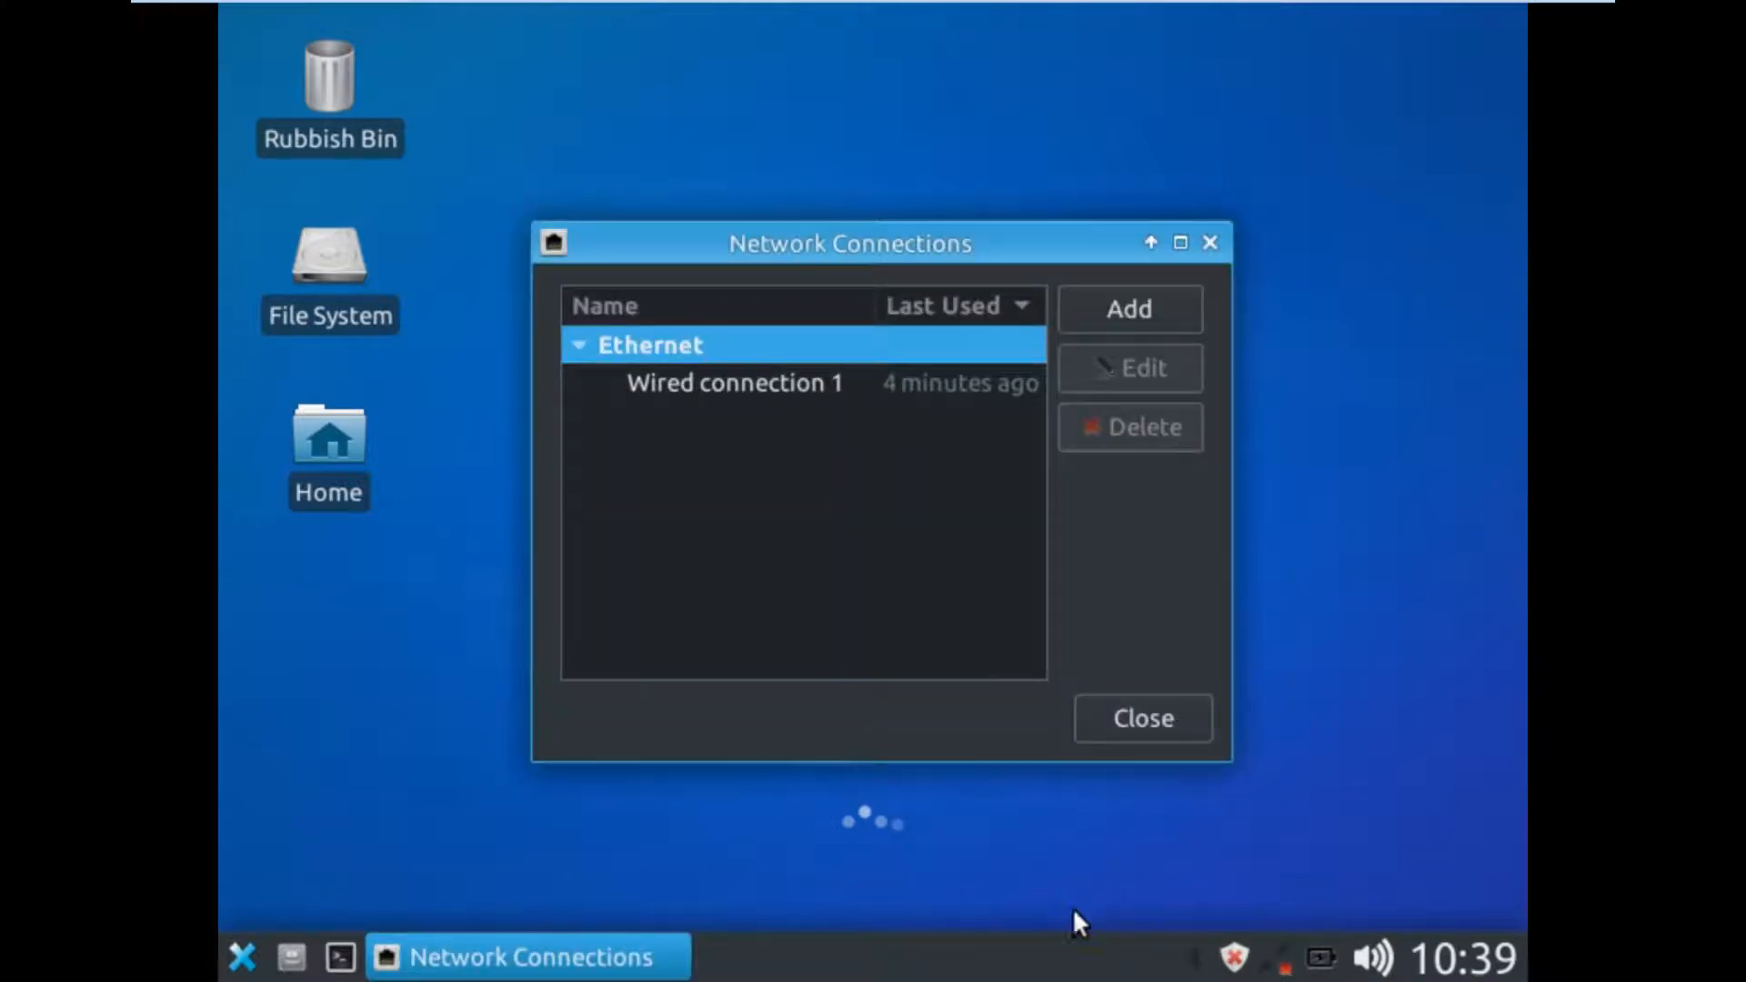
click(734, 382)
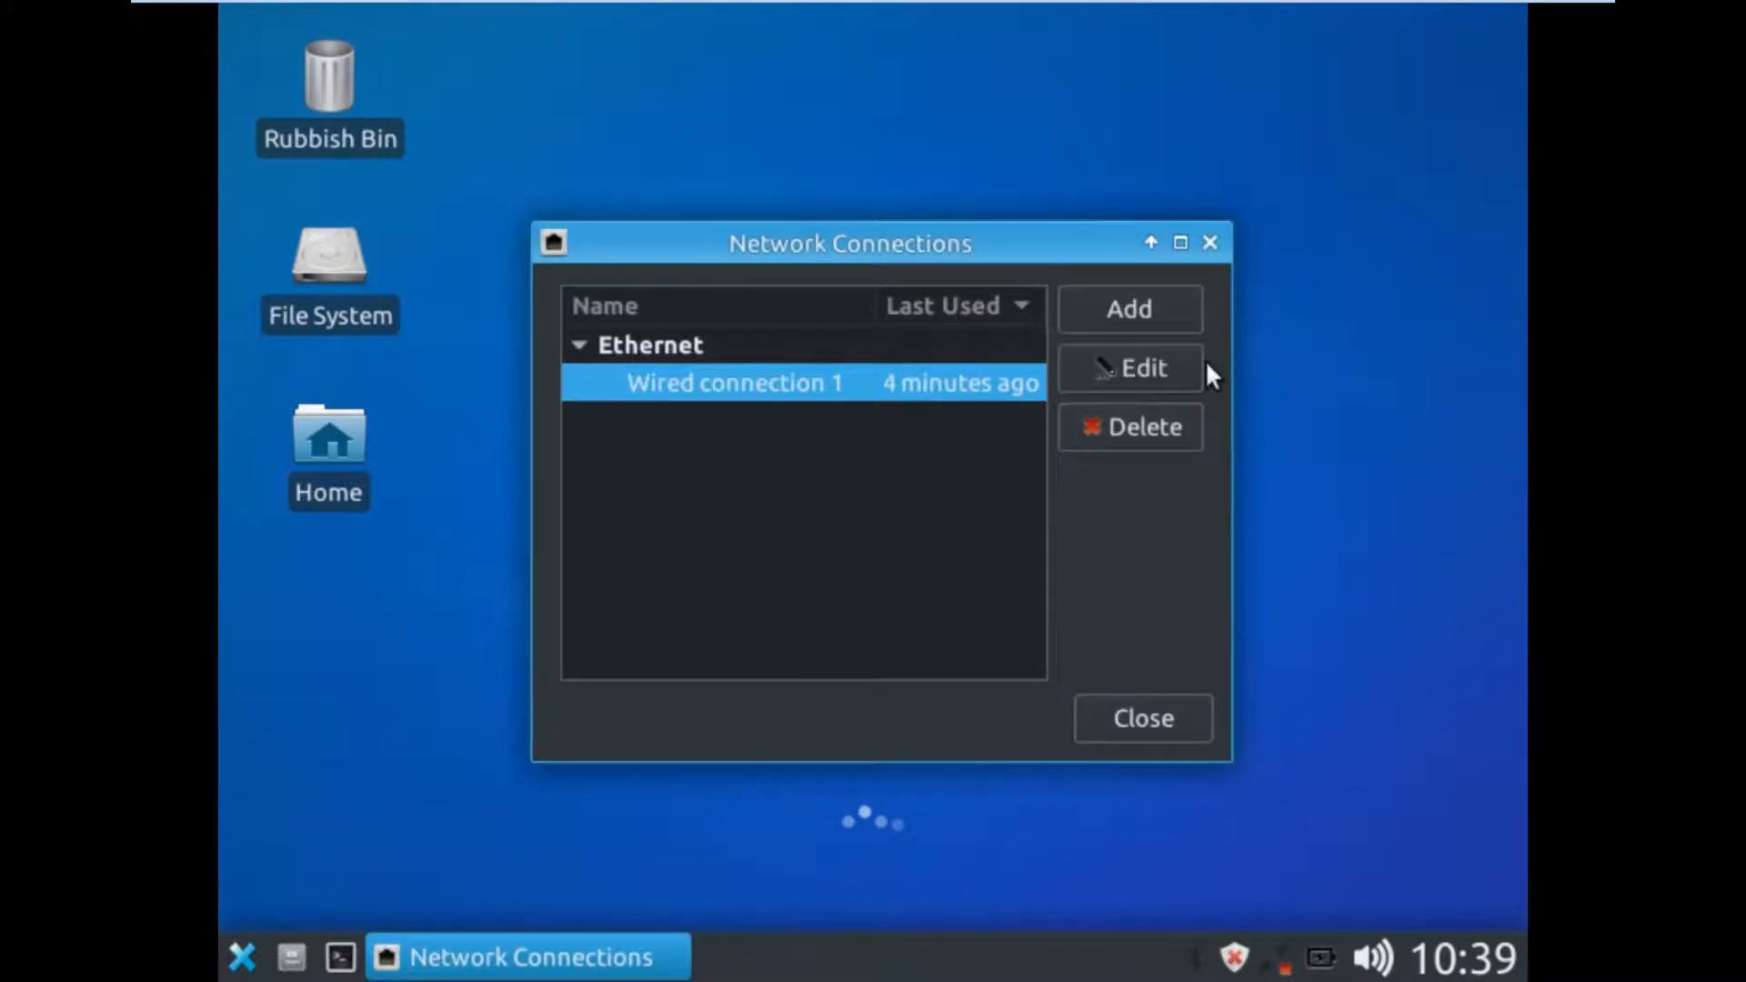
Step: Change Wired connection 1's IPv4 netmask to 255.255.255.0, save, and close Network Connections
click(1128, 367)
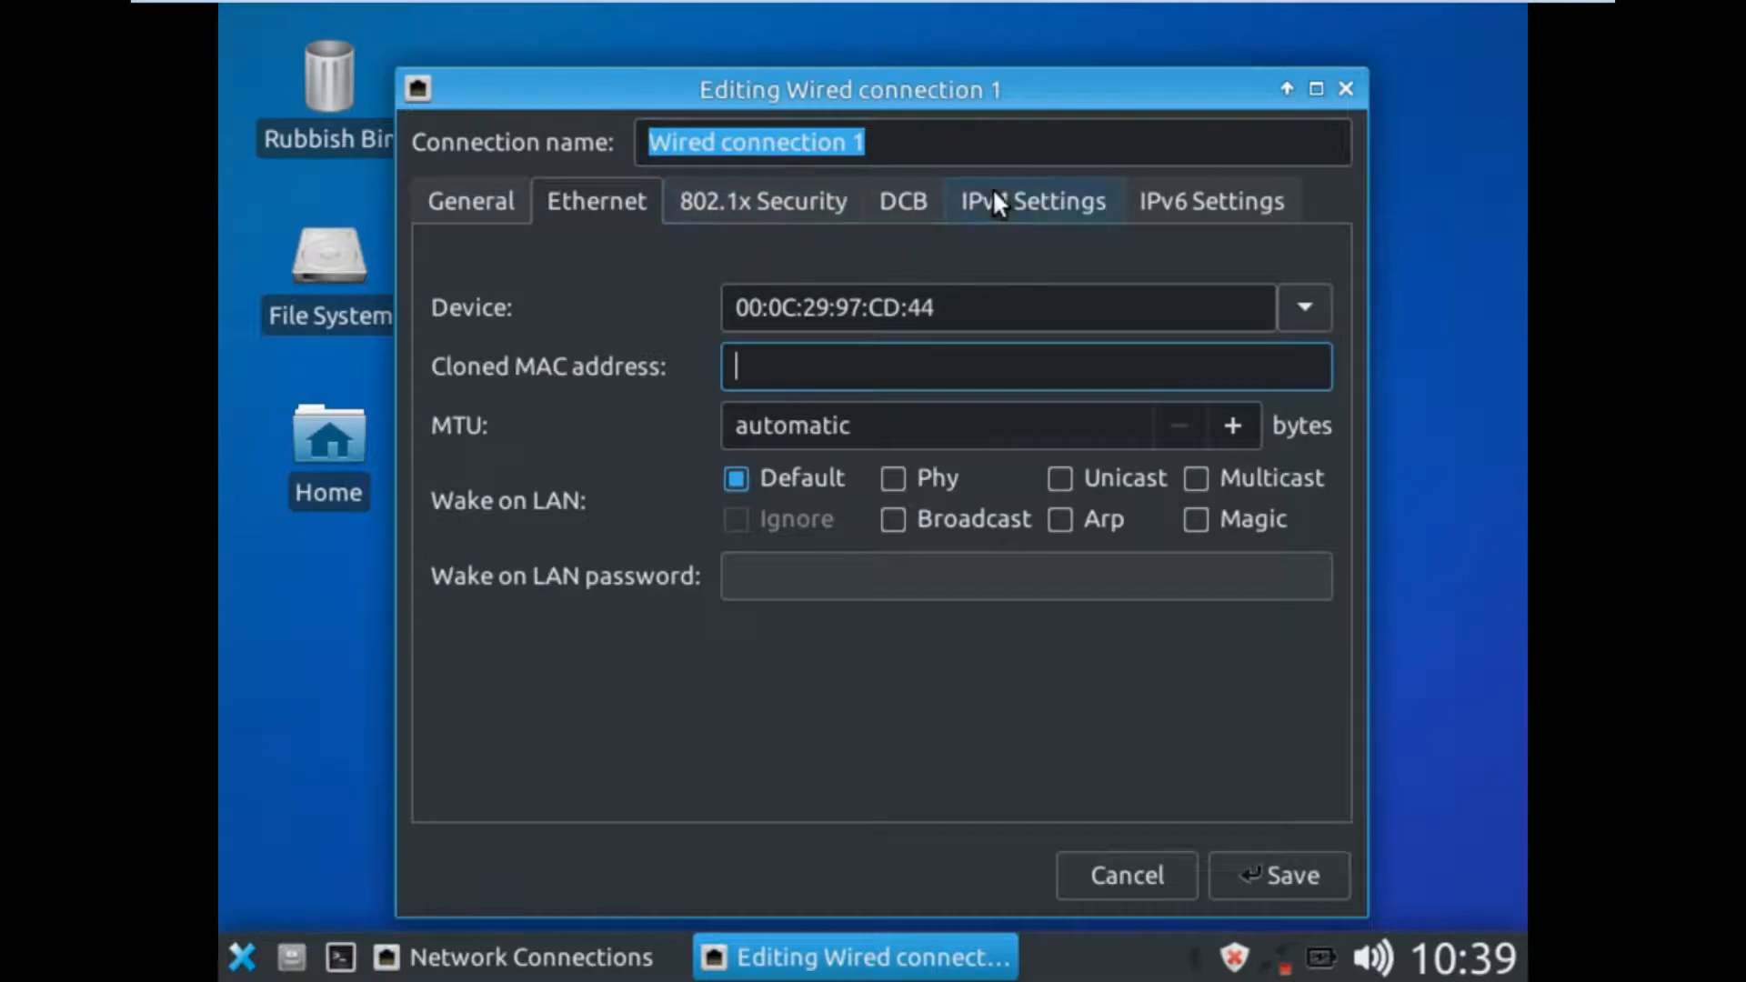
click(1031, 200)
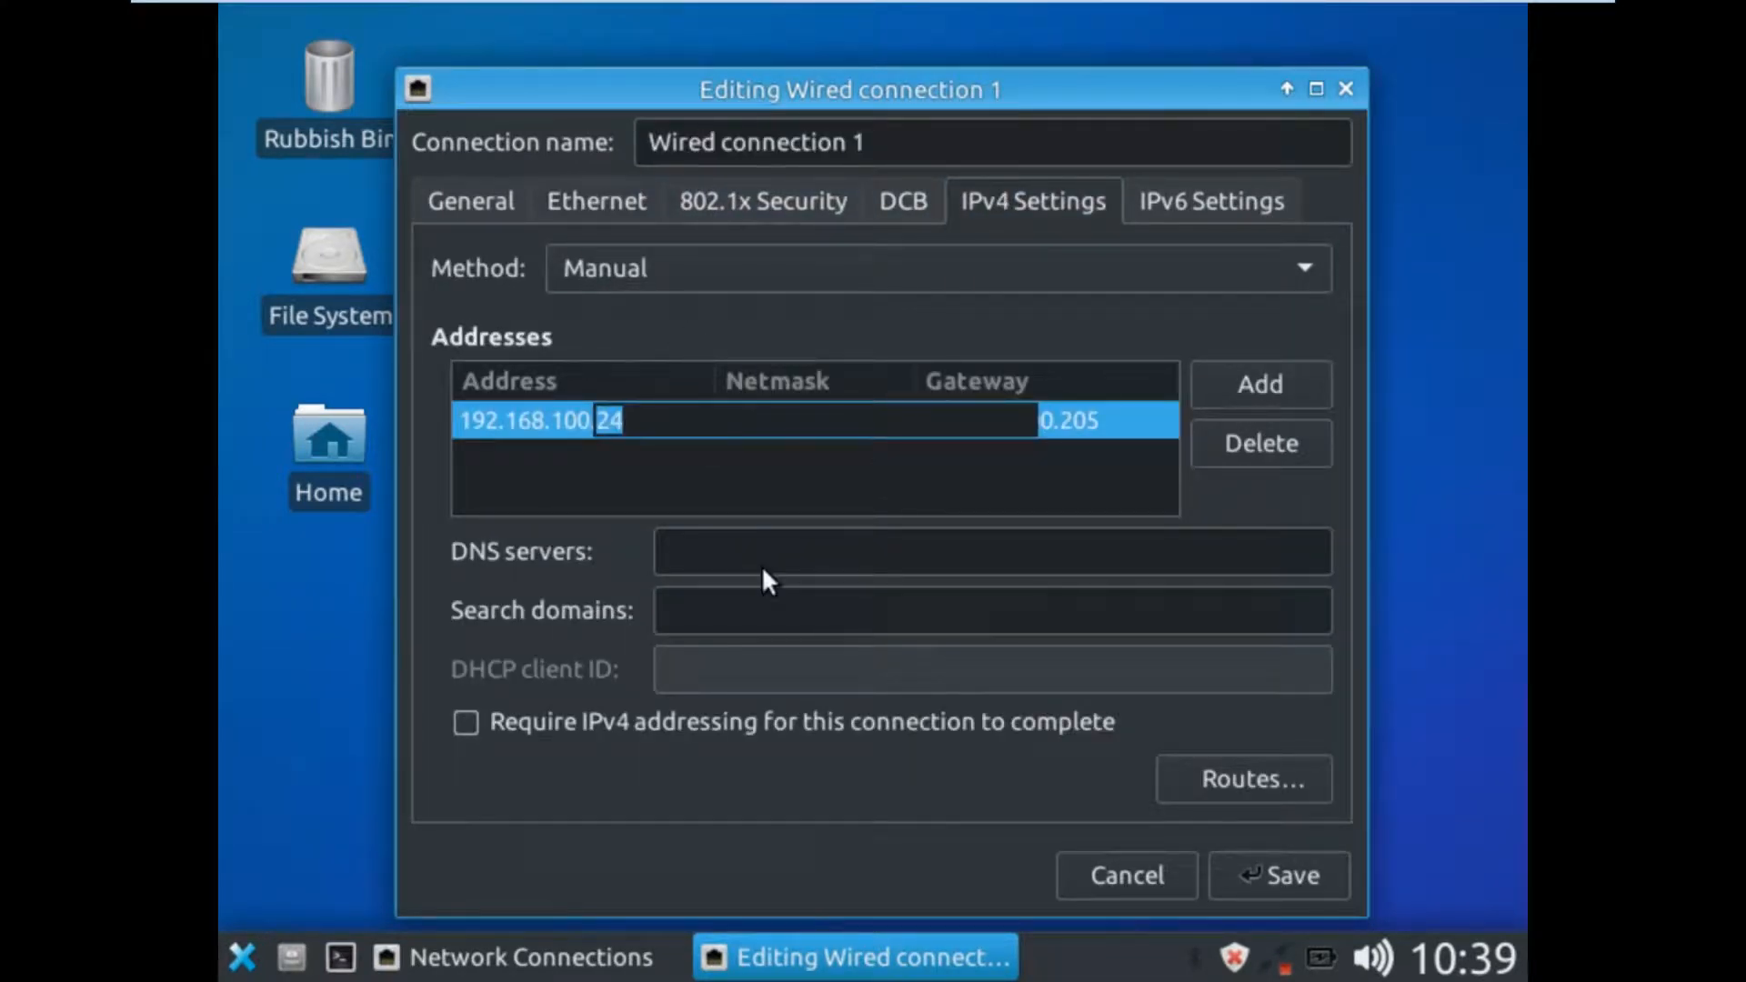
text(255.255.0)
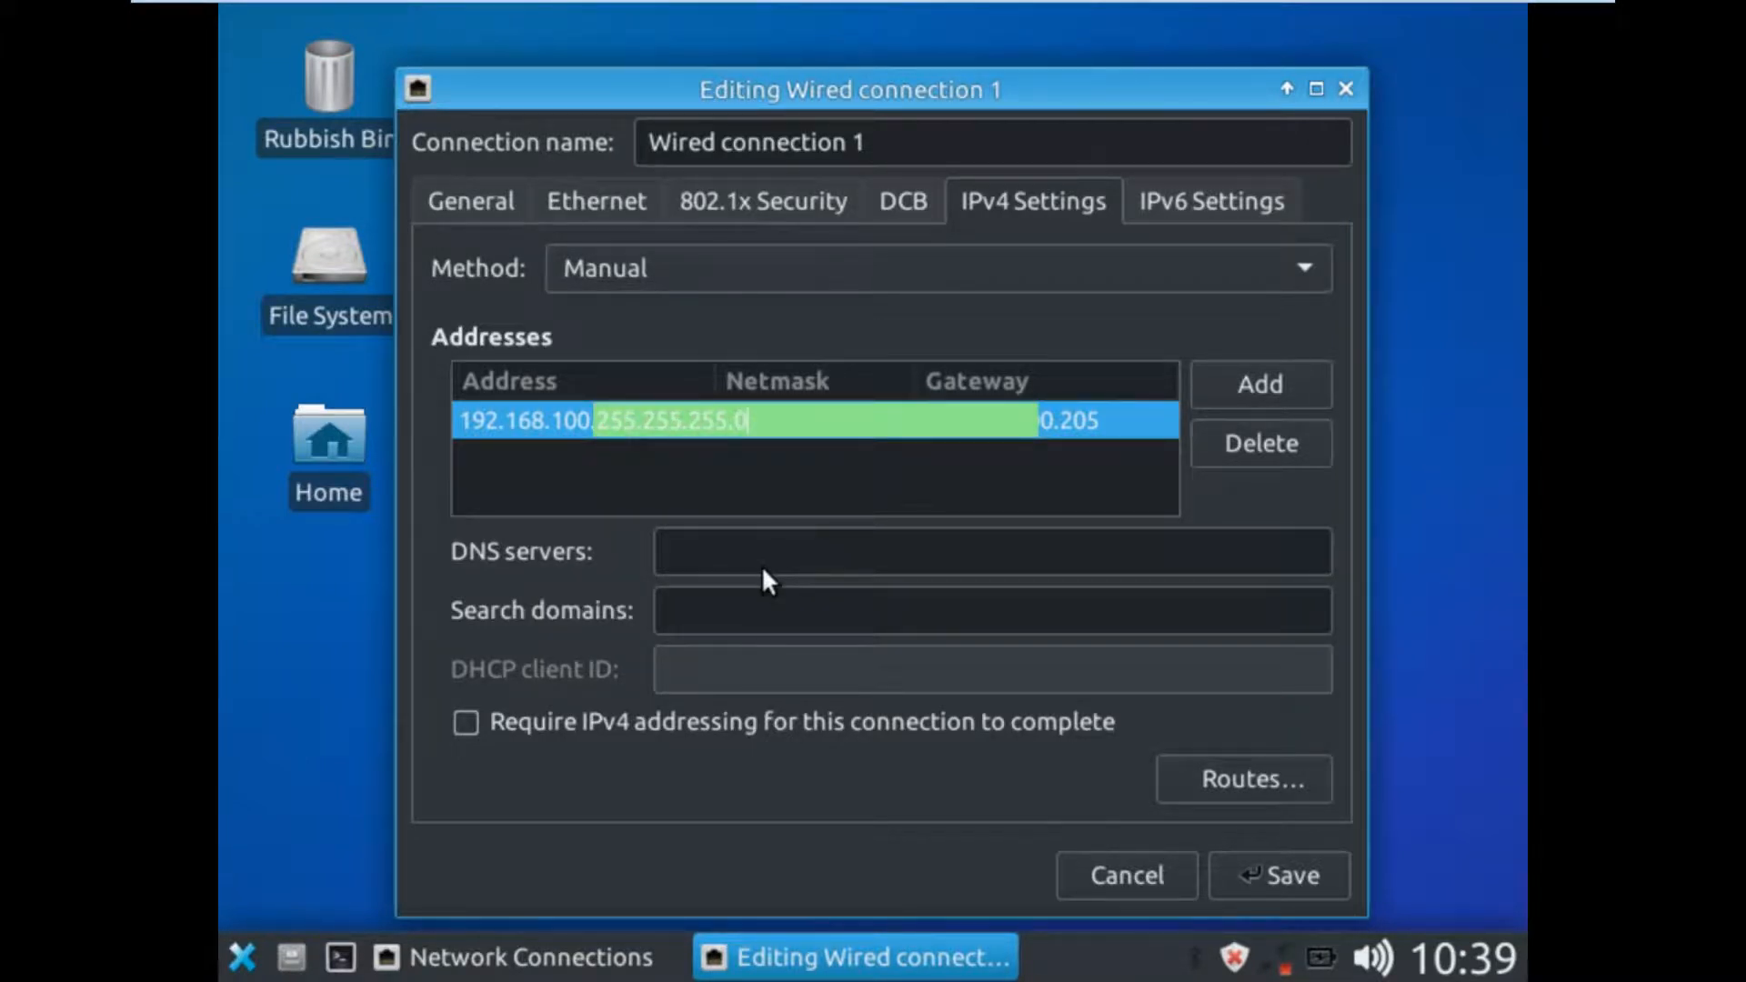
click(1277, 875)
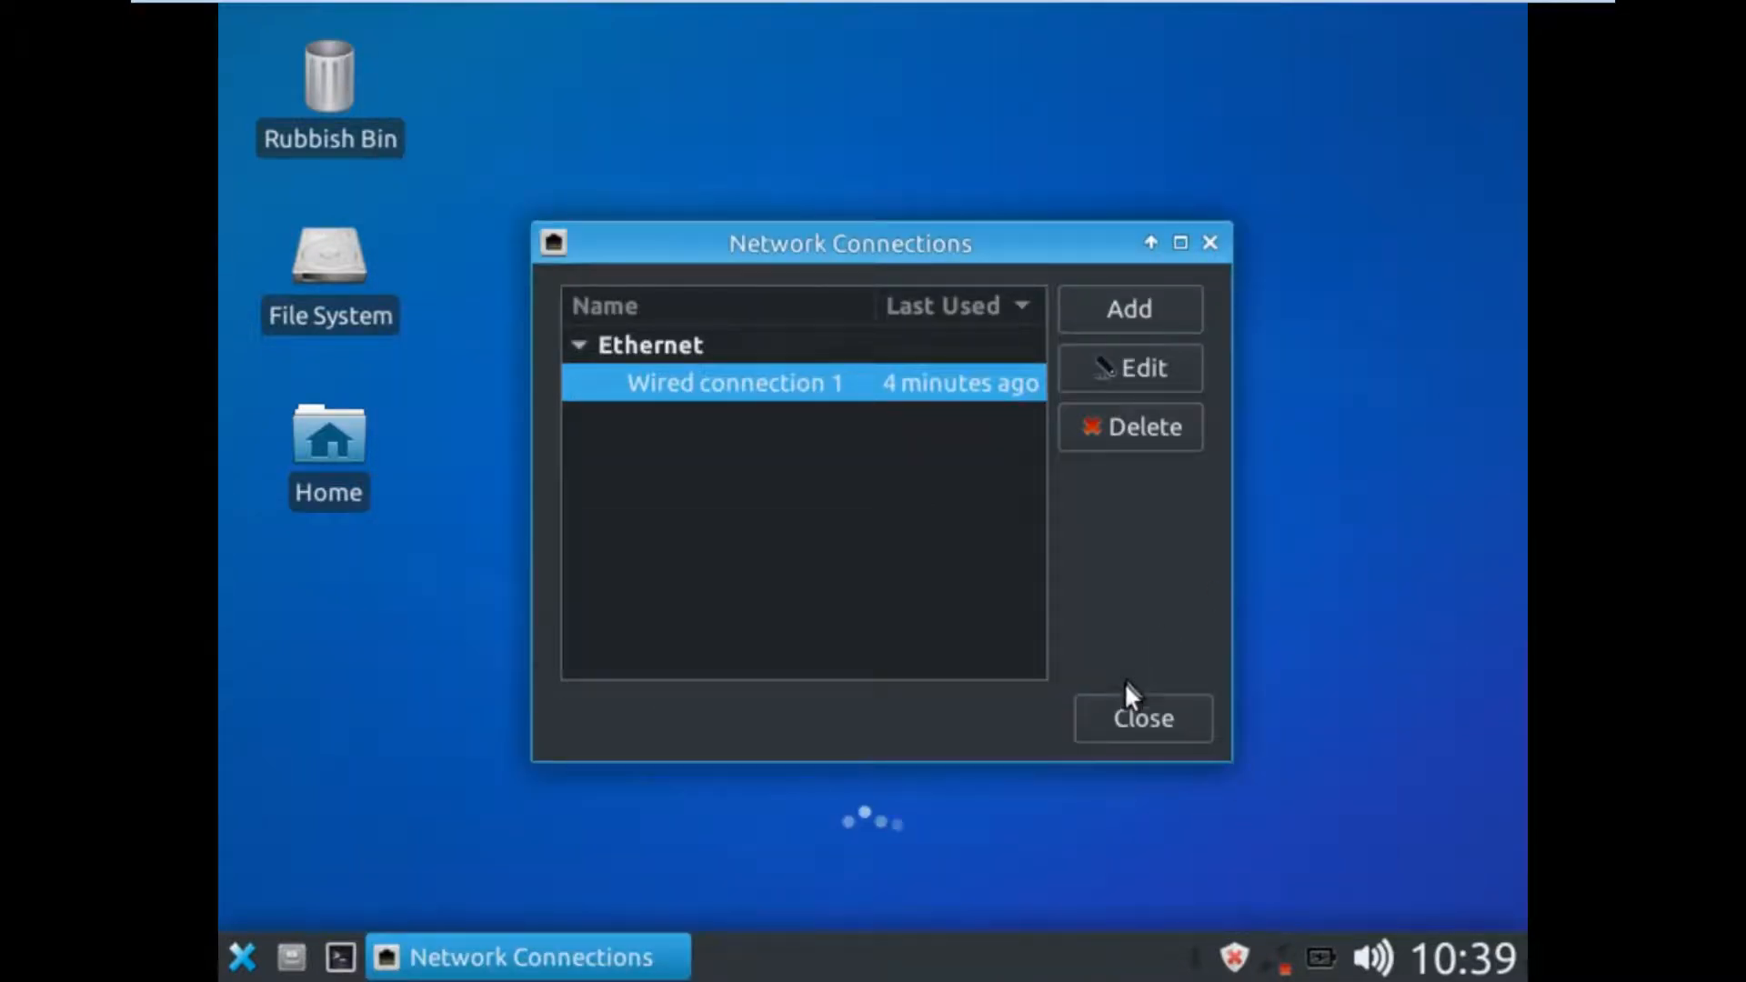
click(1140, 718)
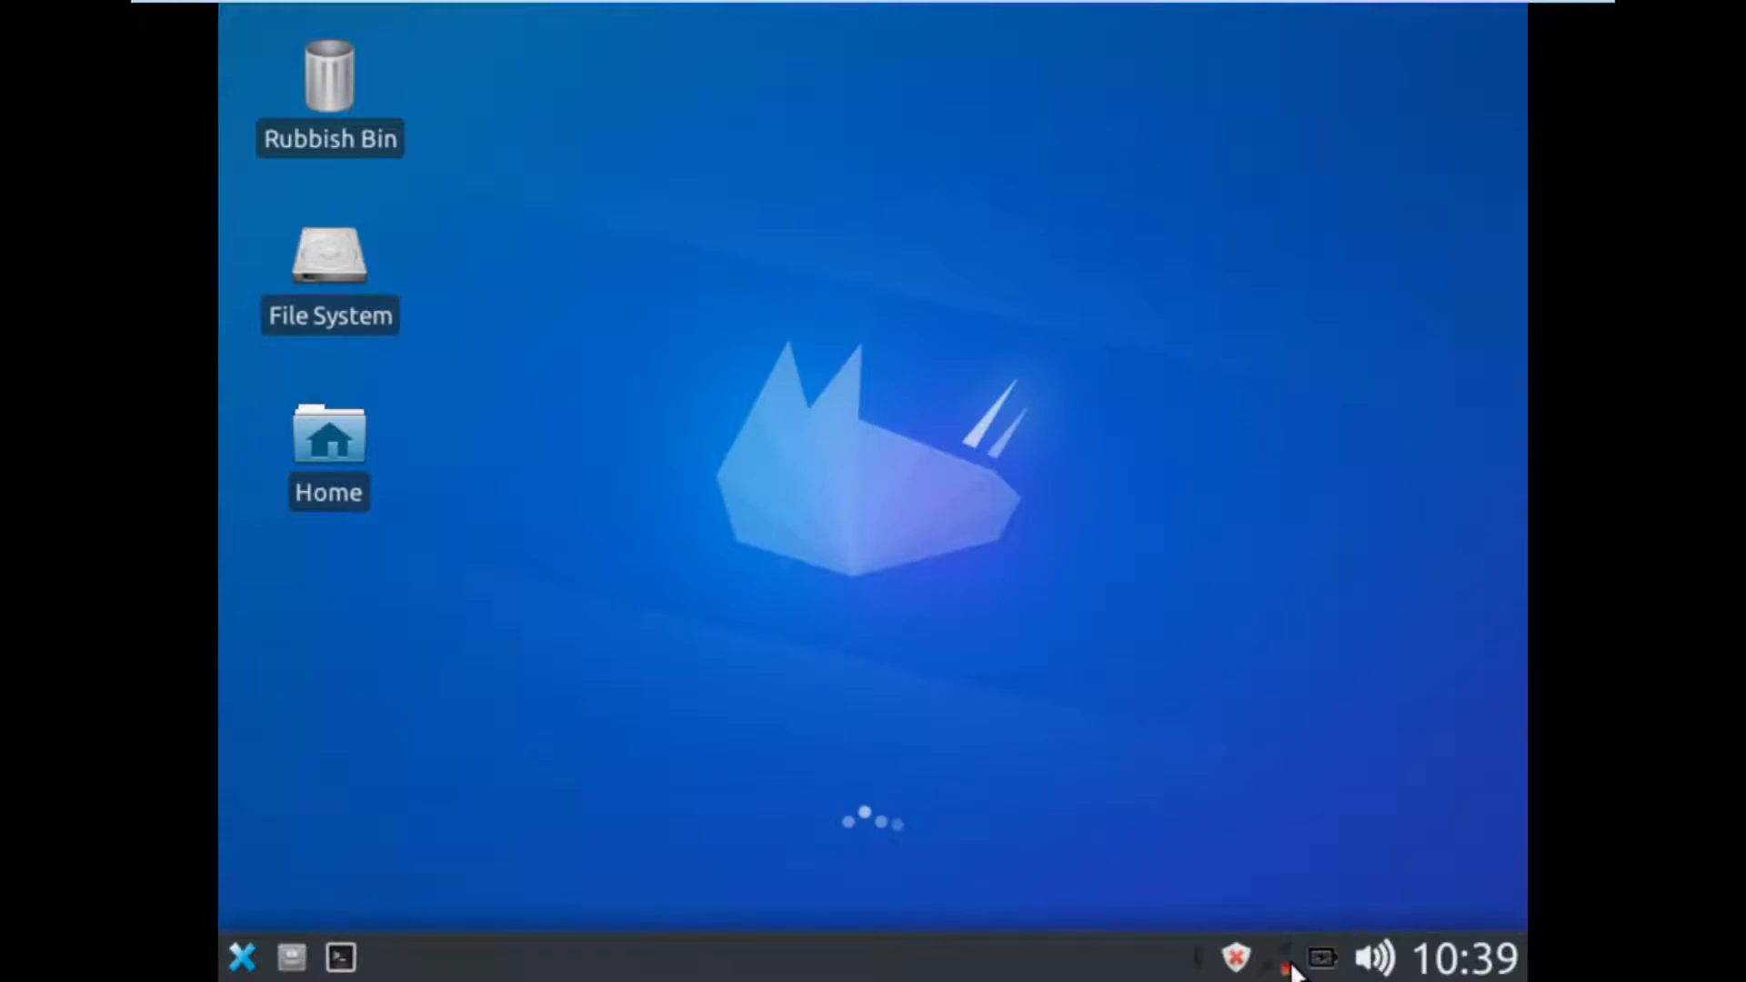
click(1283, 957)
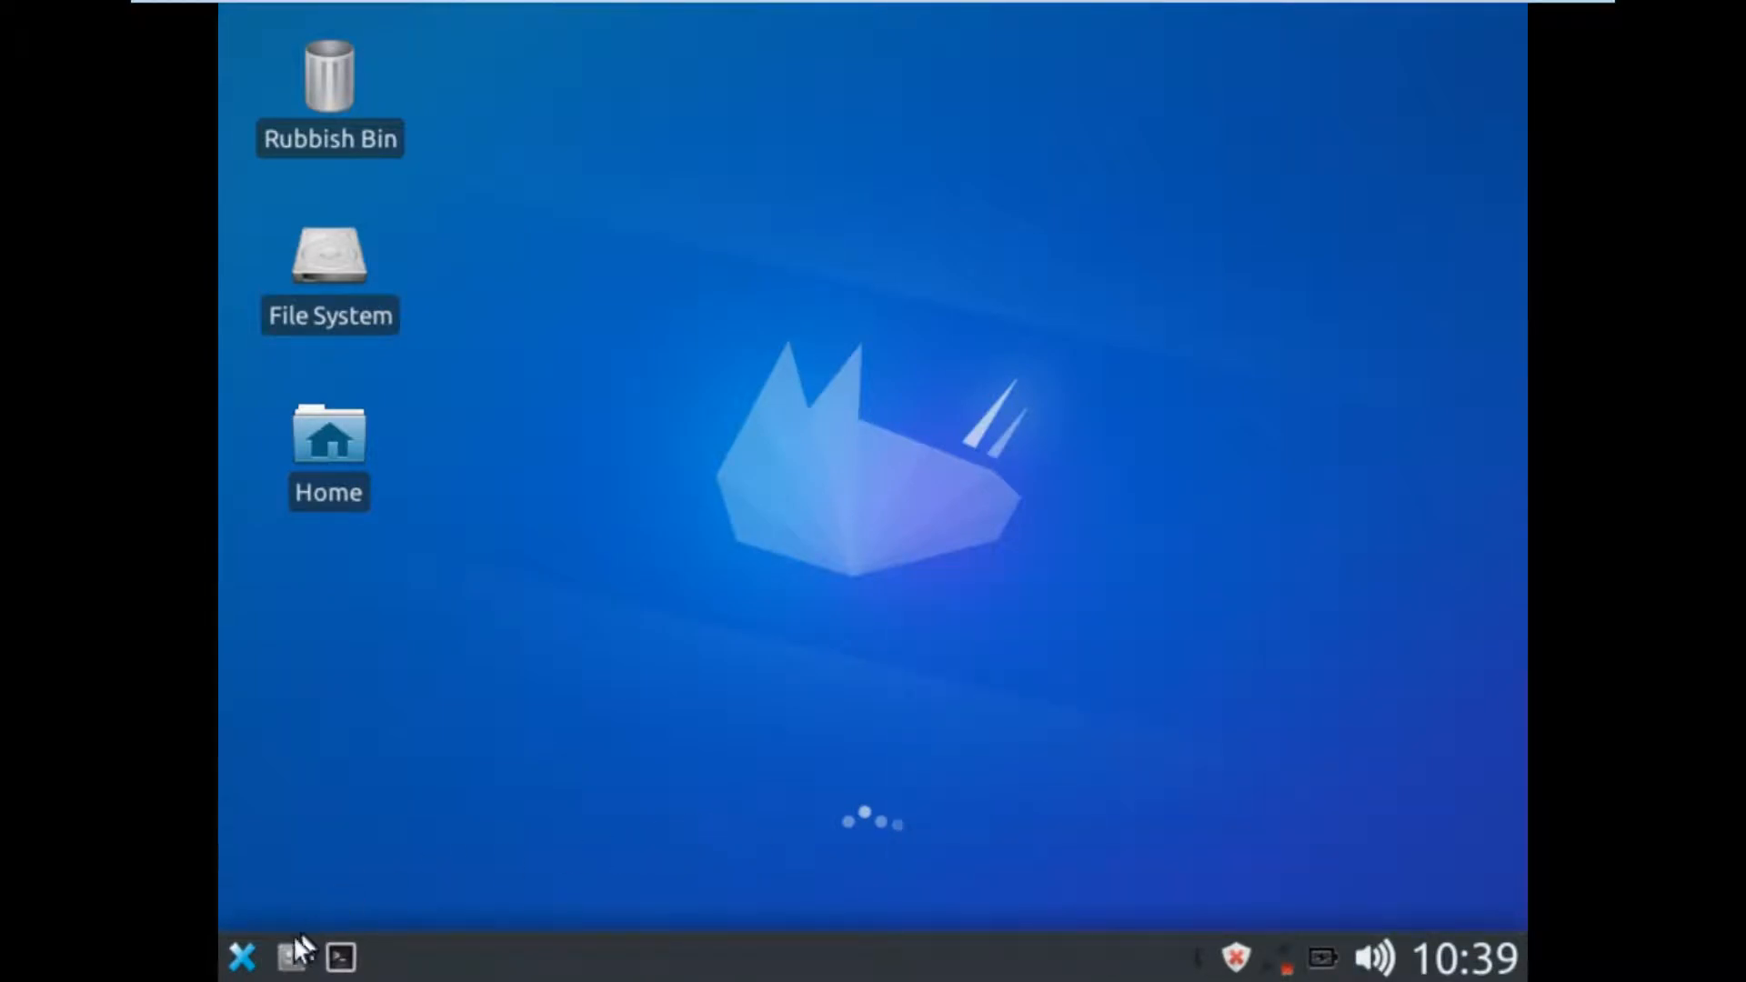
Step: Launch Network Settings from the Whisker Menu's Settings category
click(240, 957)
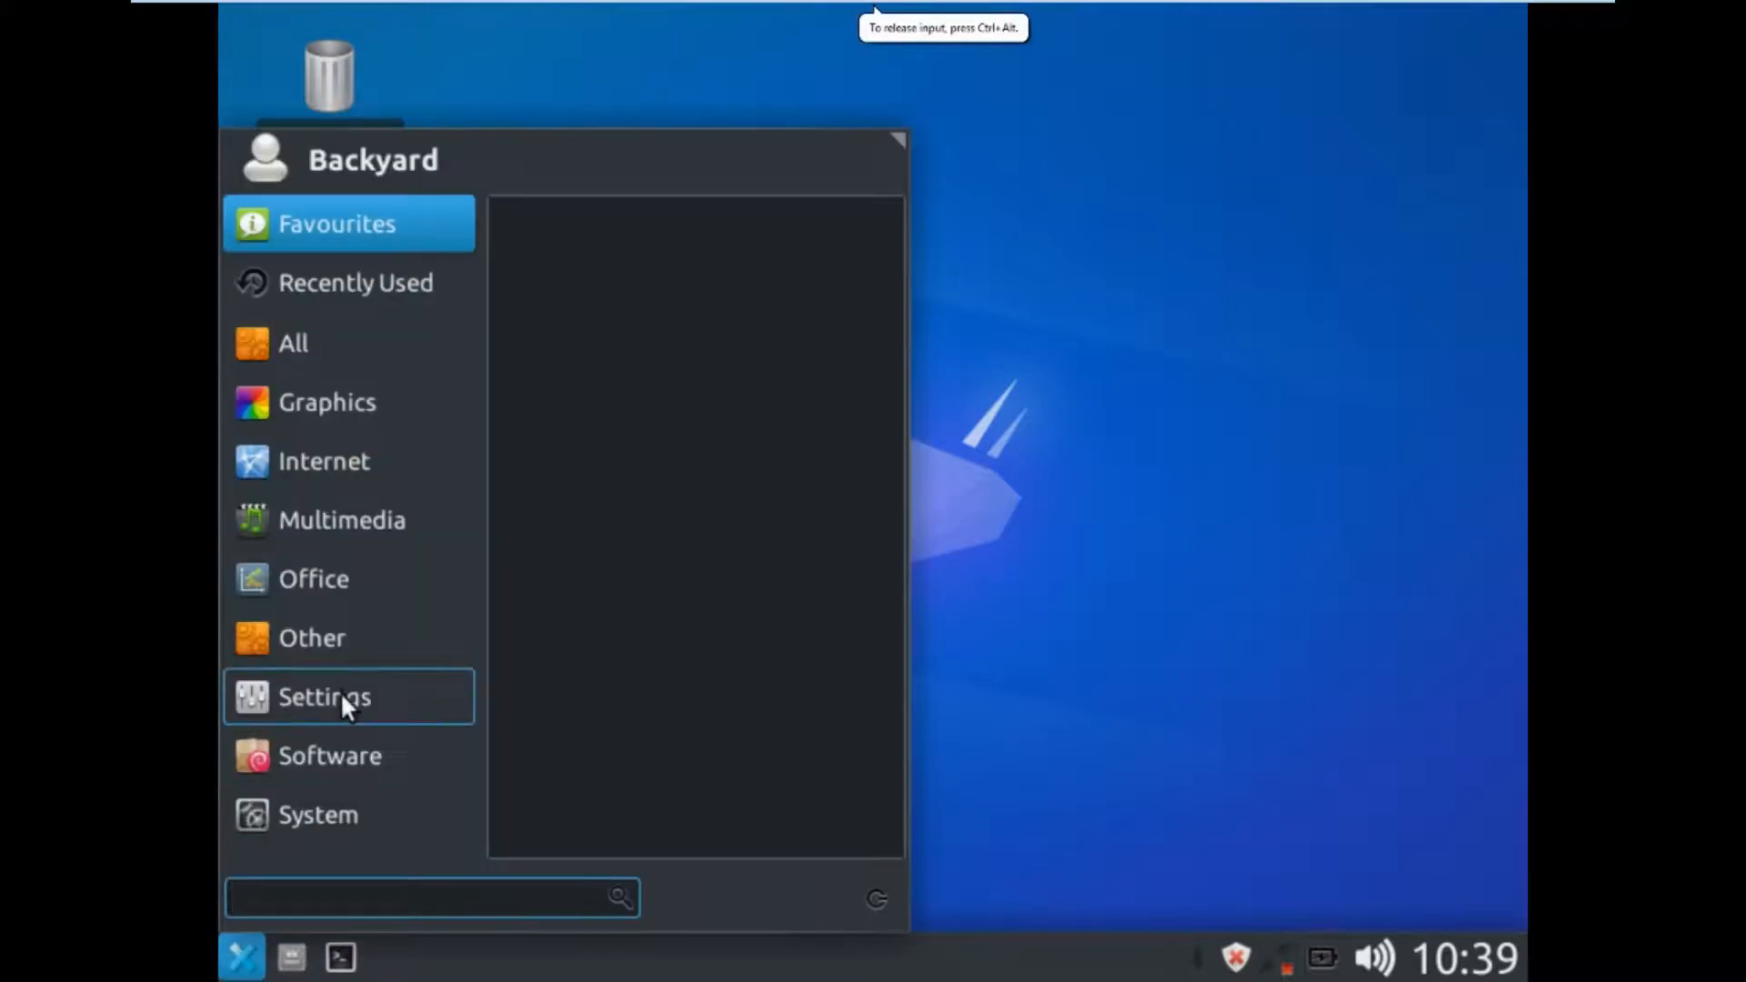
click(324, 696)
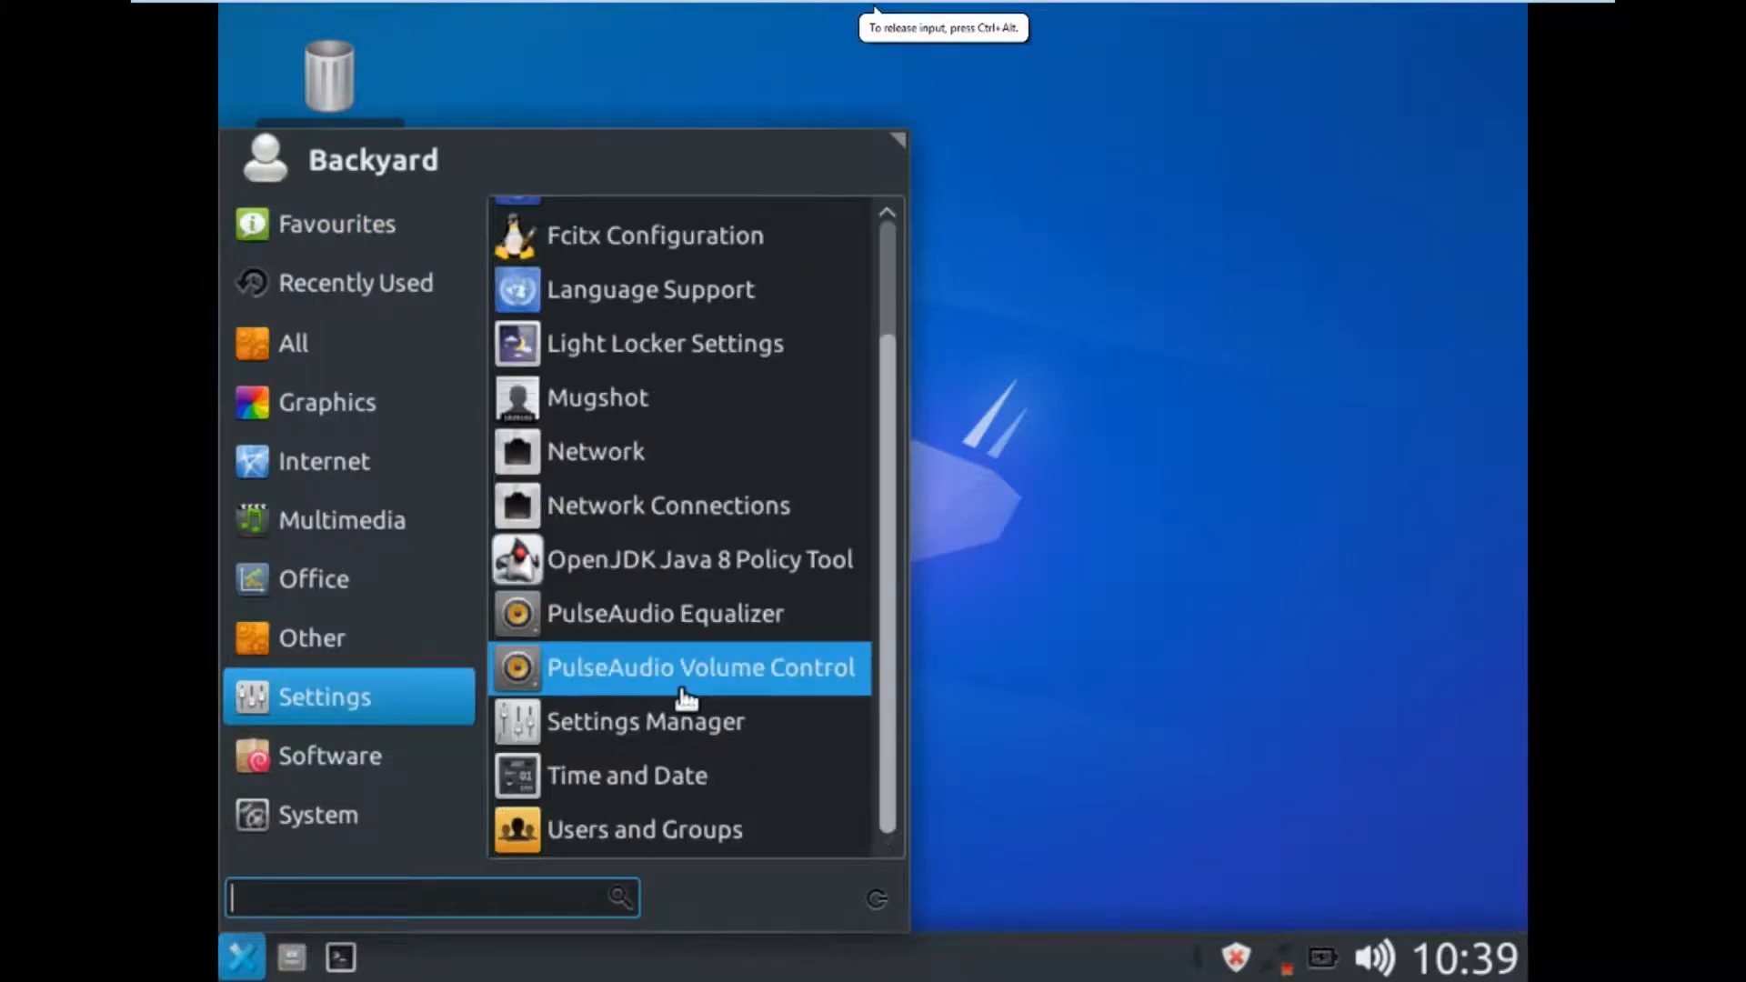
mouse_move(668, 504)
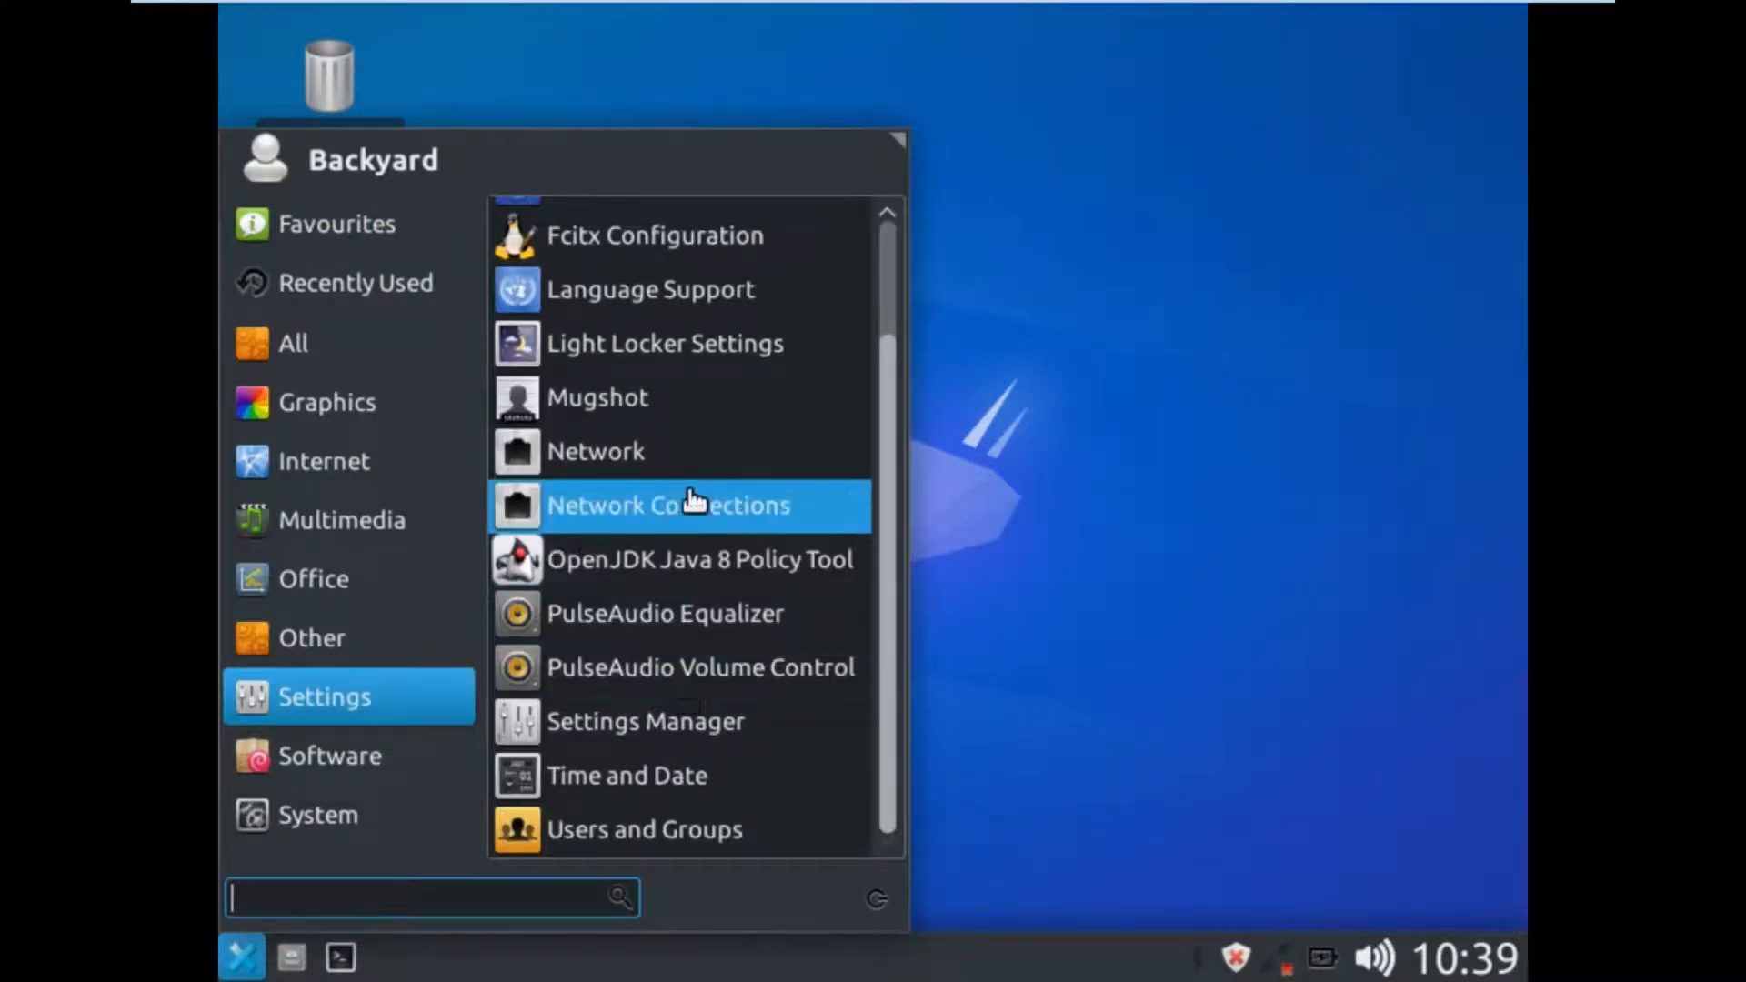
click(669, 504)
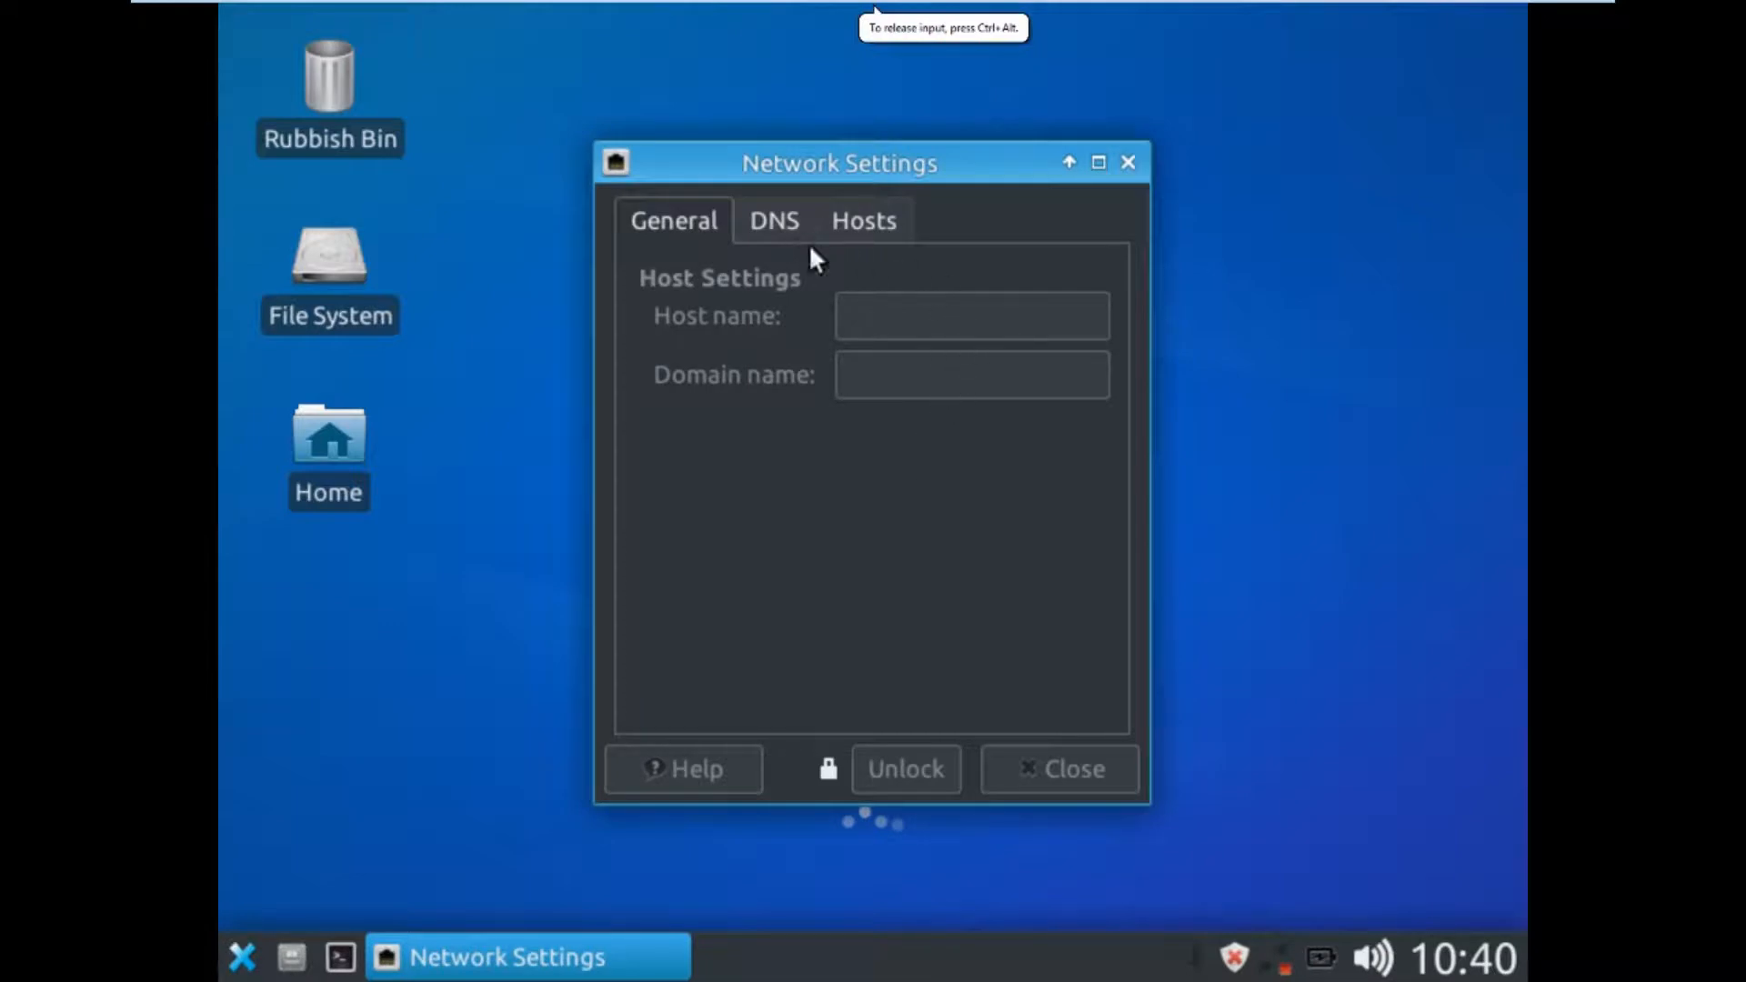
Step: On the DNS tab, unlock Network Settings with the password
click(773, 219)
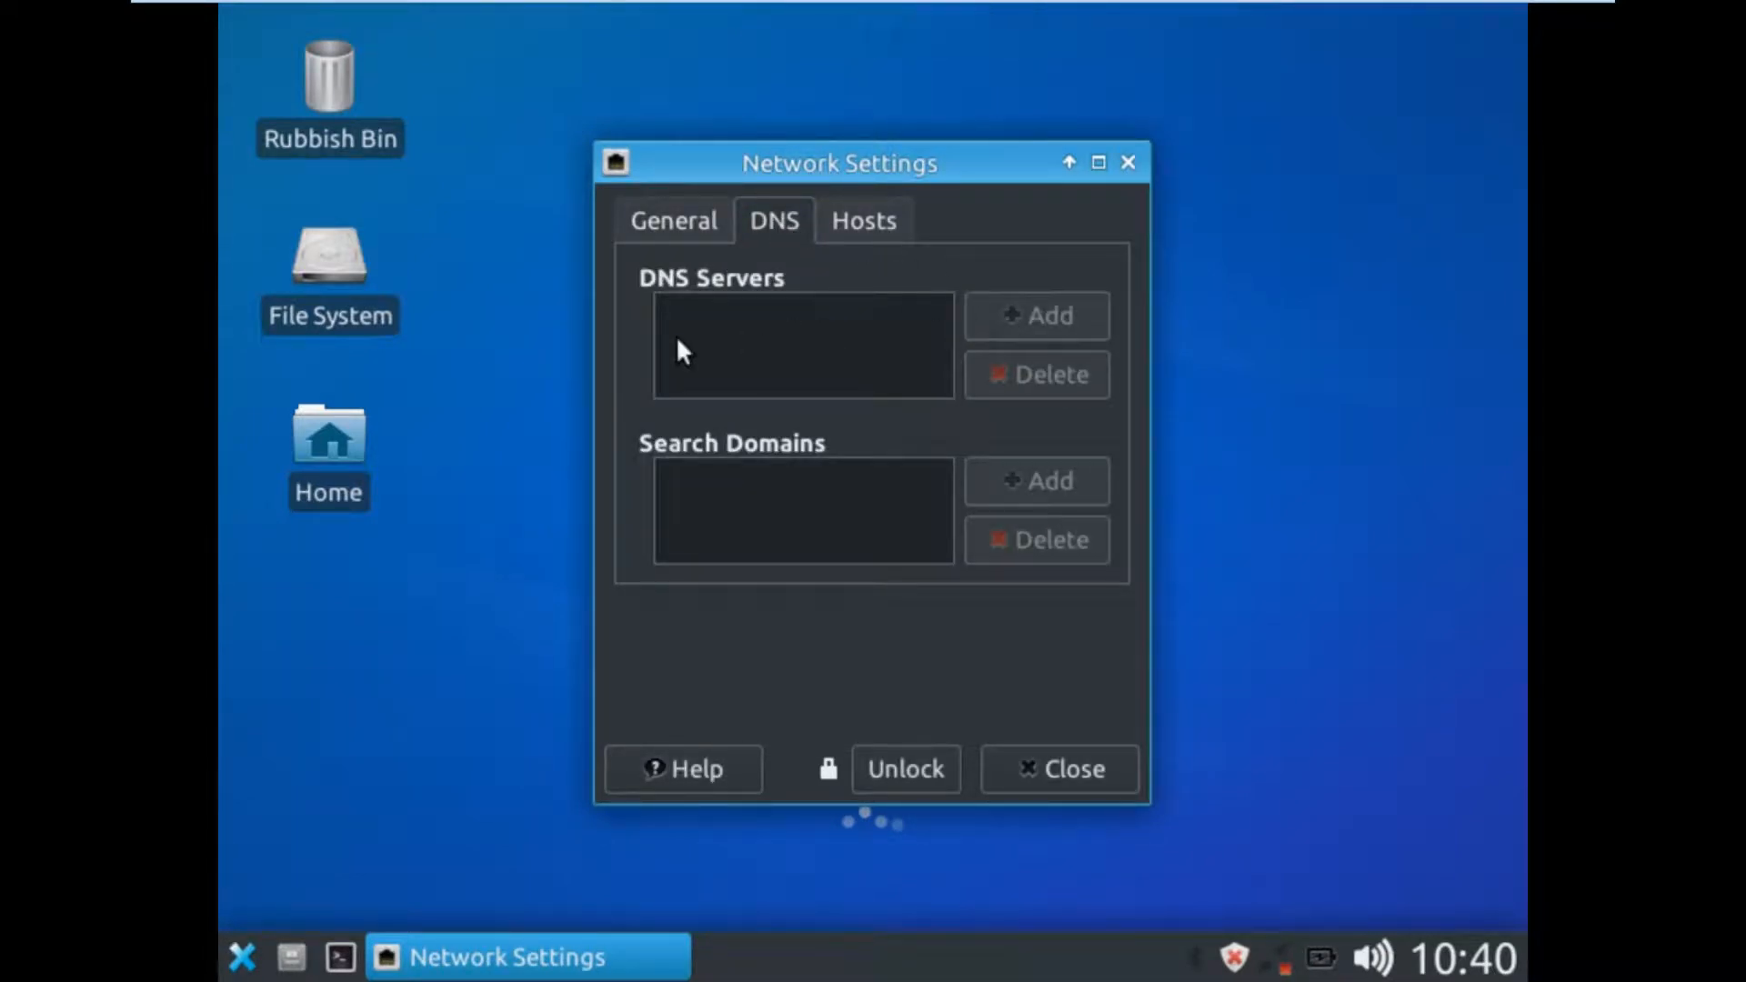
click(904, 770)
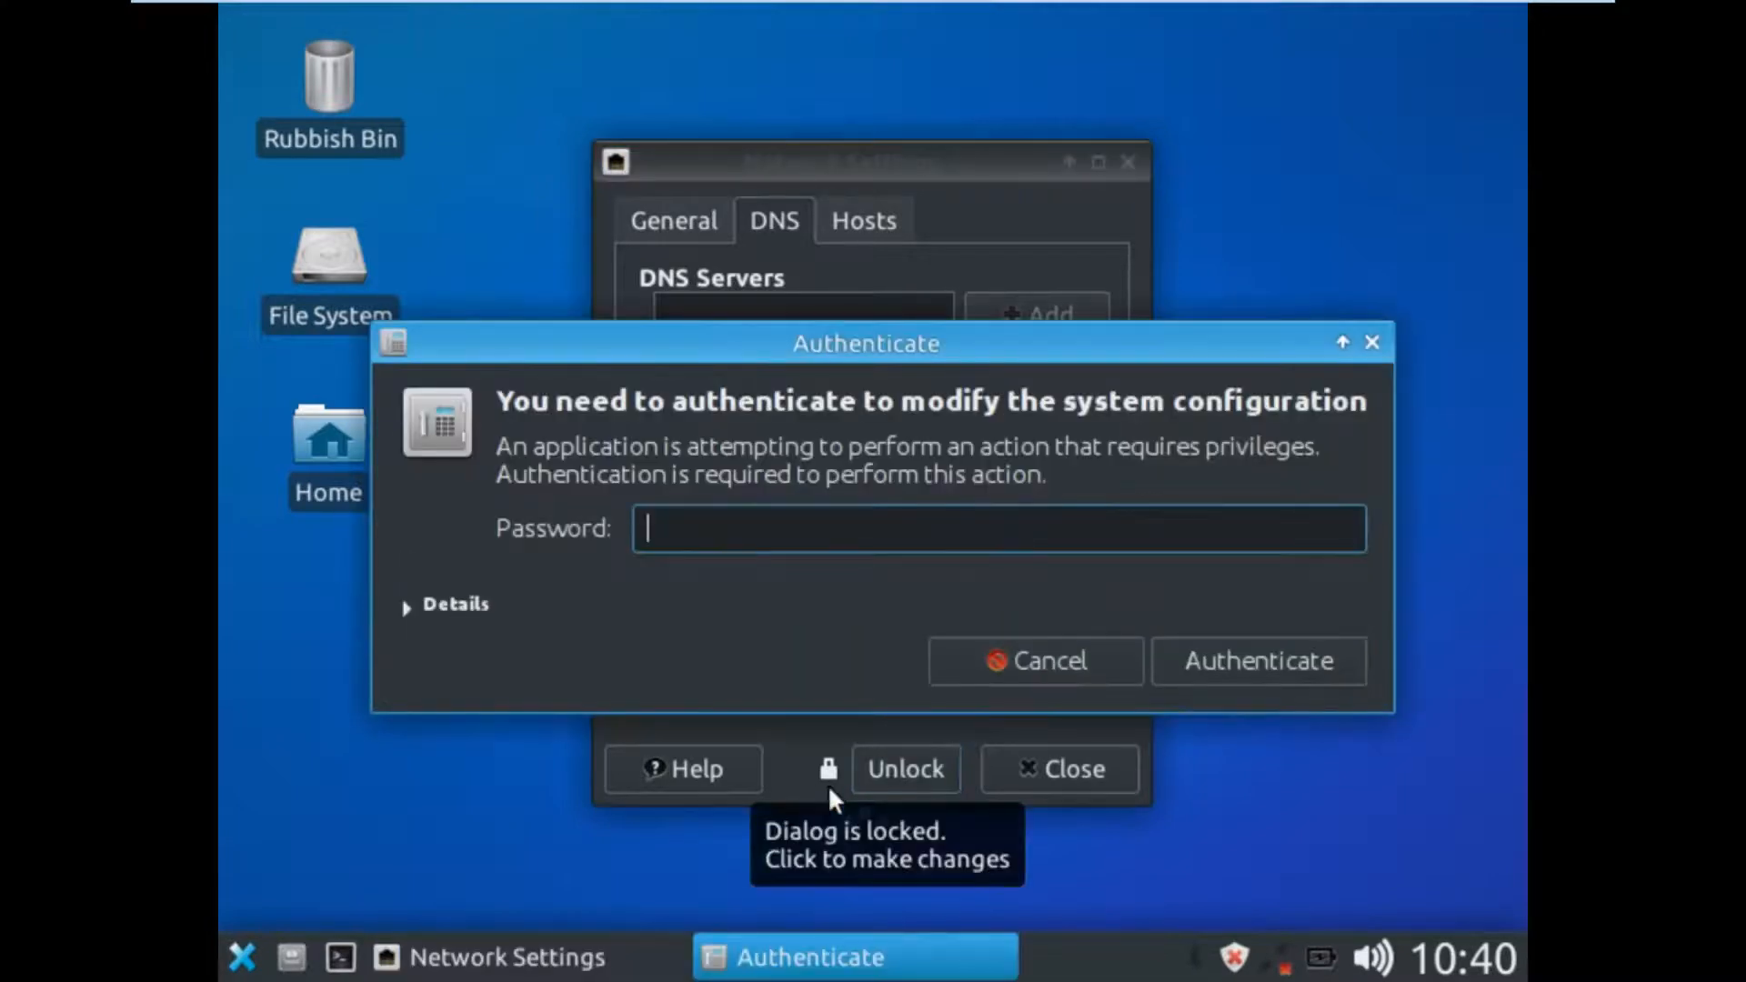
text(password)
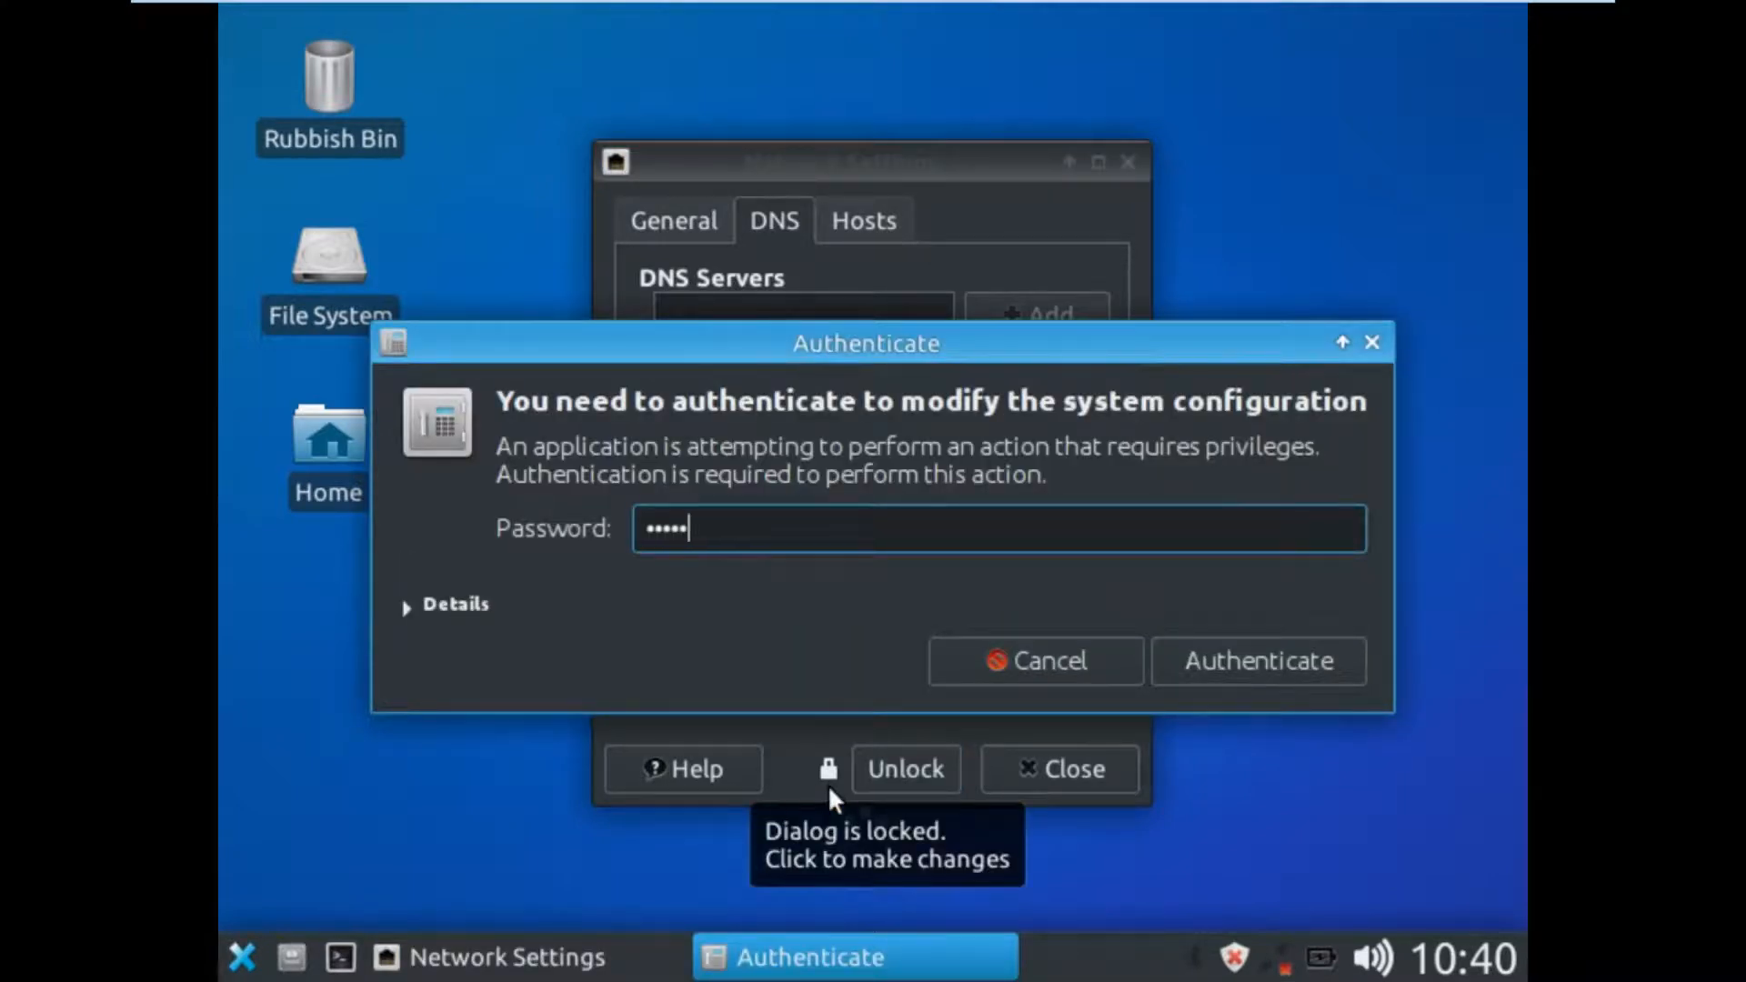
click(1257, 661)
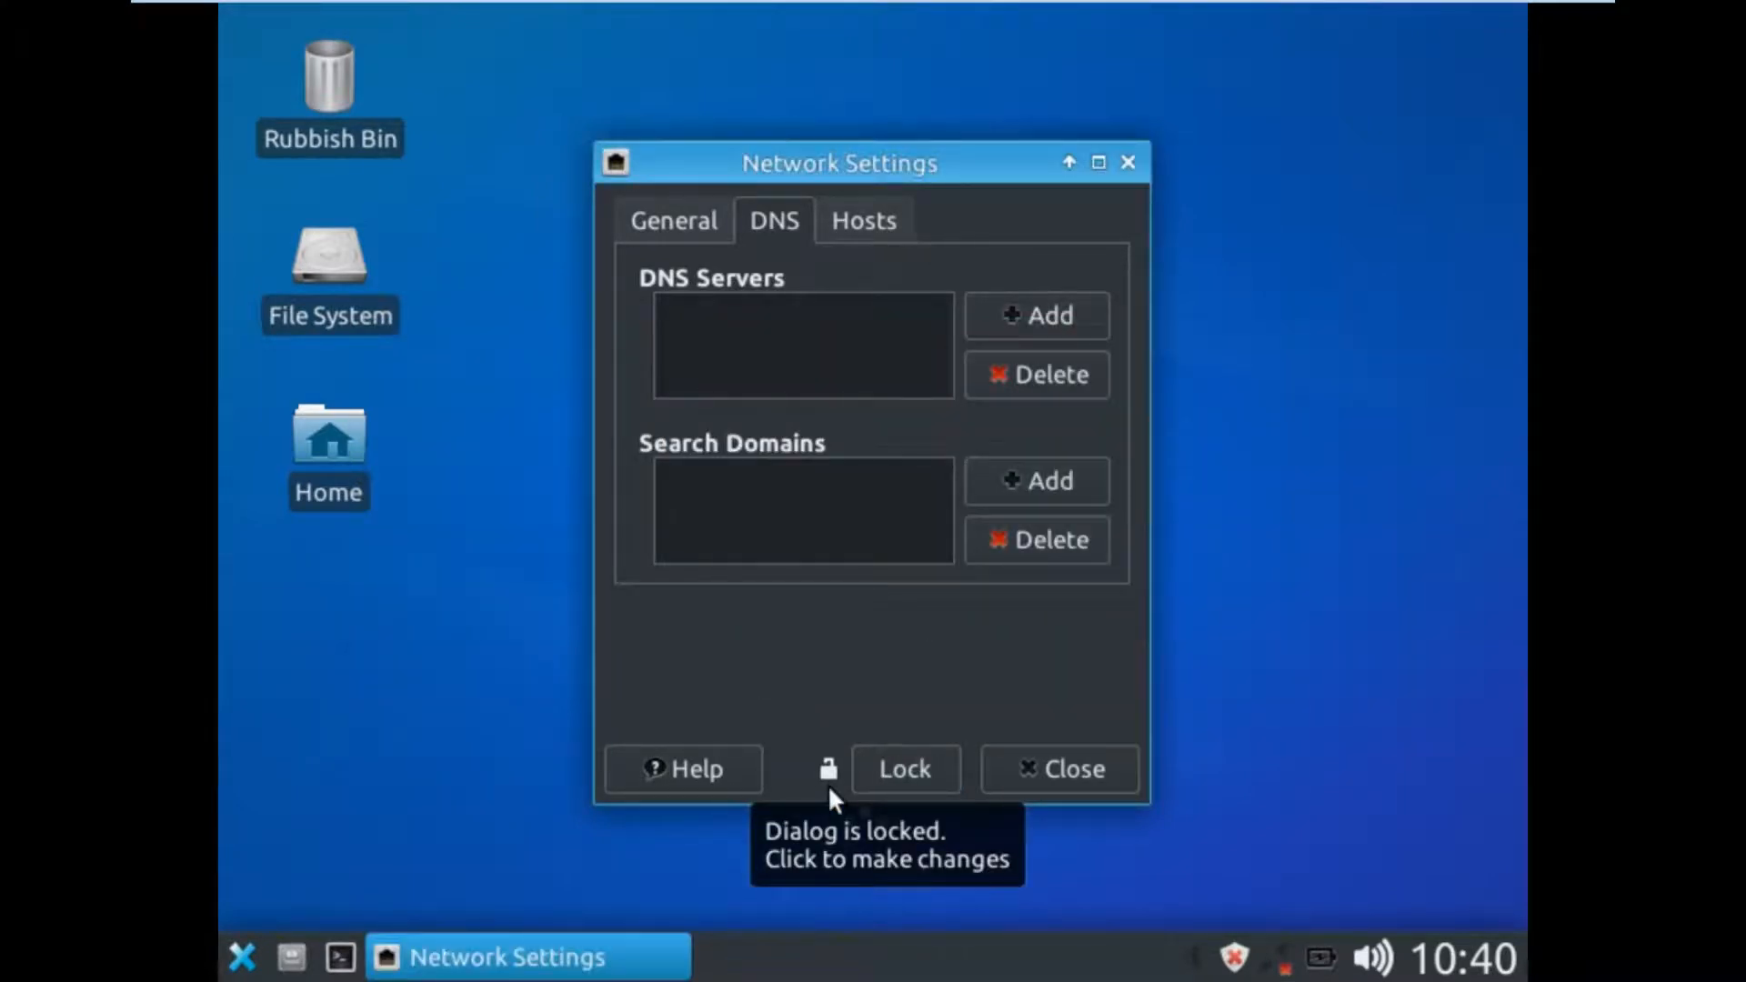
Step: Add DNS server 192.168.100.205, glance at the Hosts tab, and close the dialog
click(1035, 316)
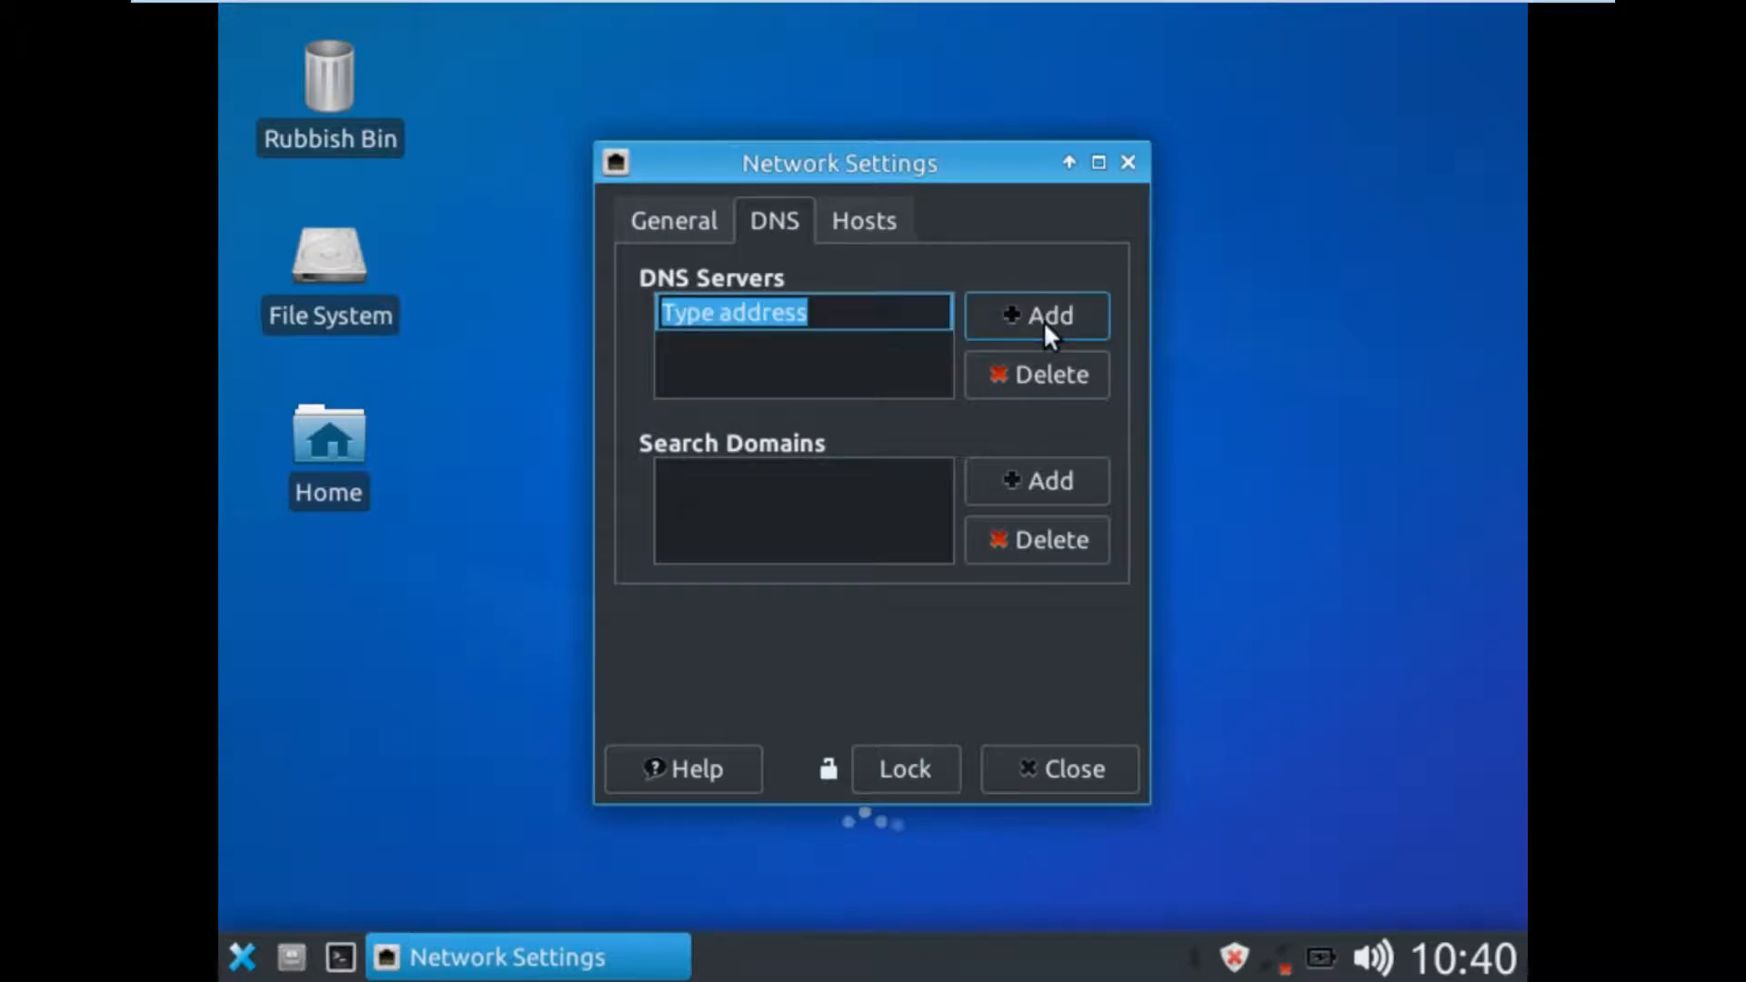
text(192.168.)
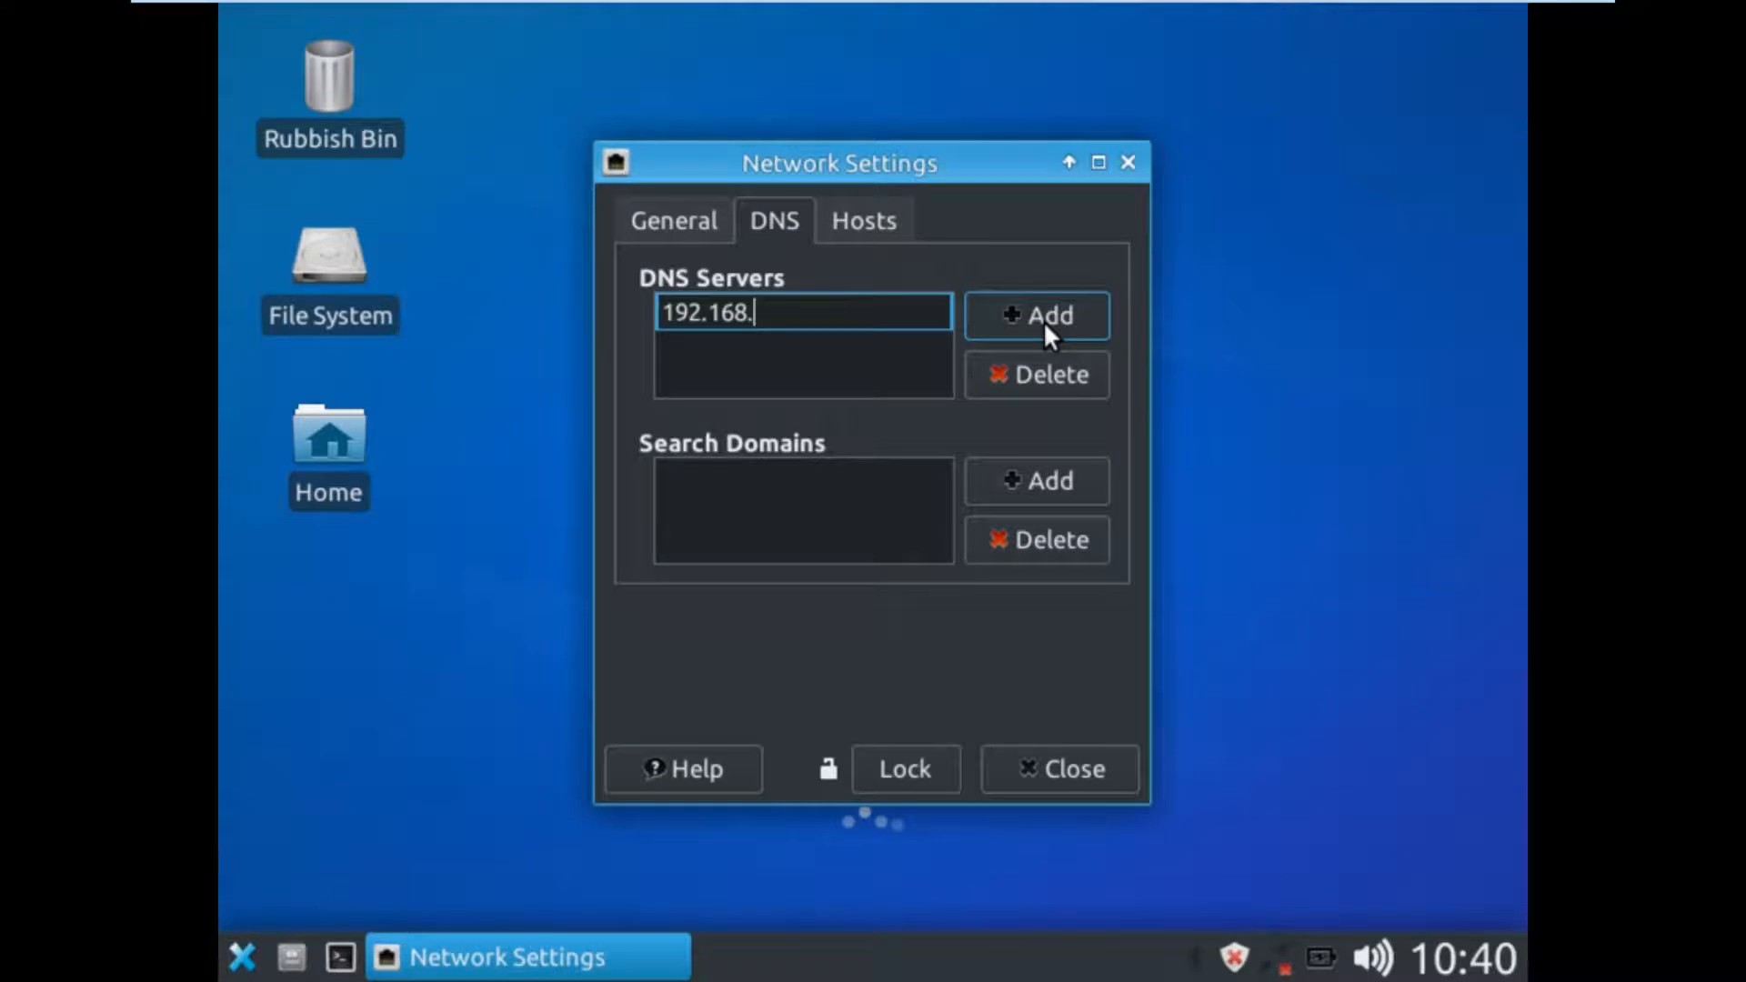
text(100.205)
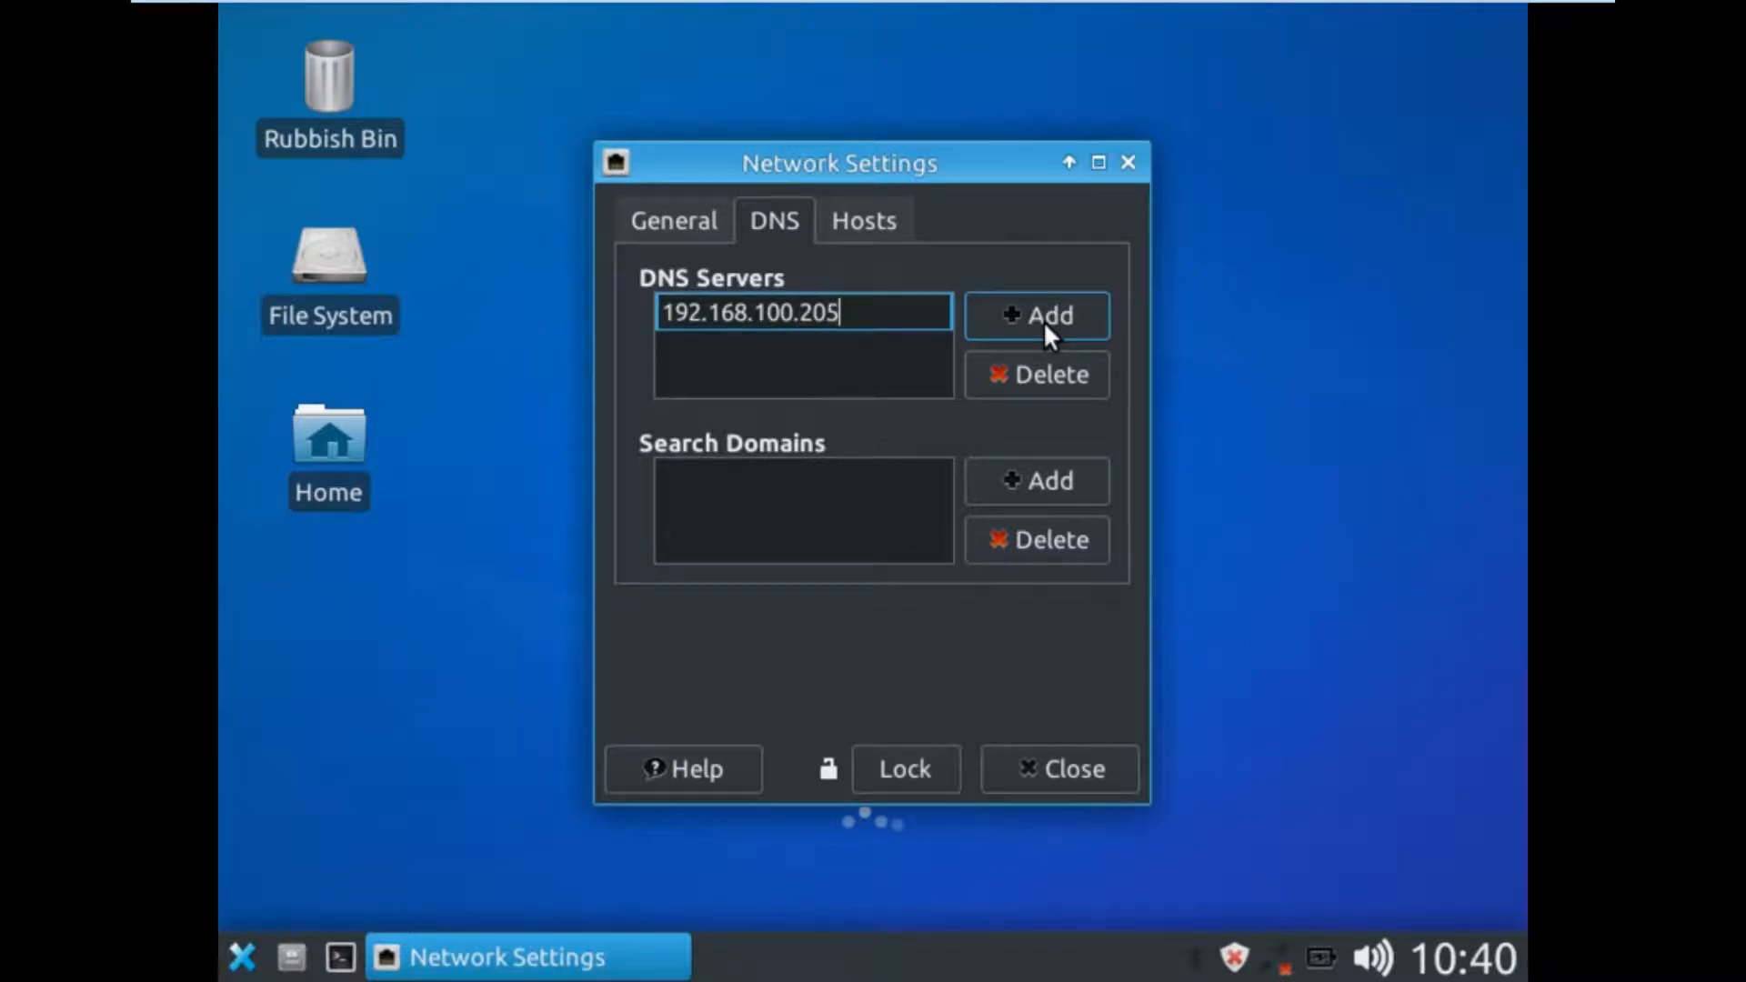
mouse_move(1086, 551)
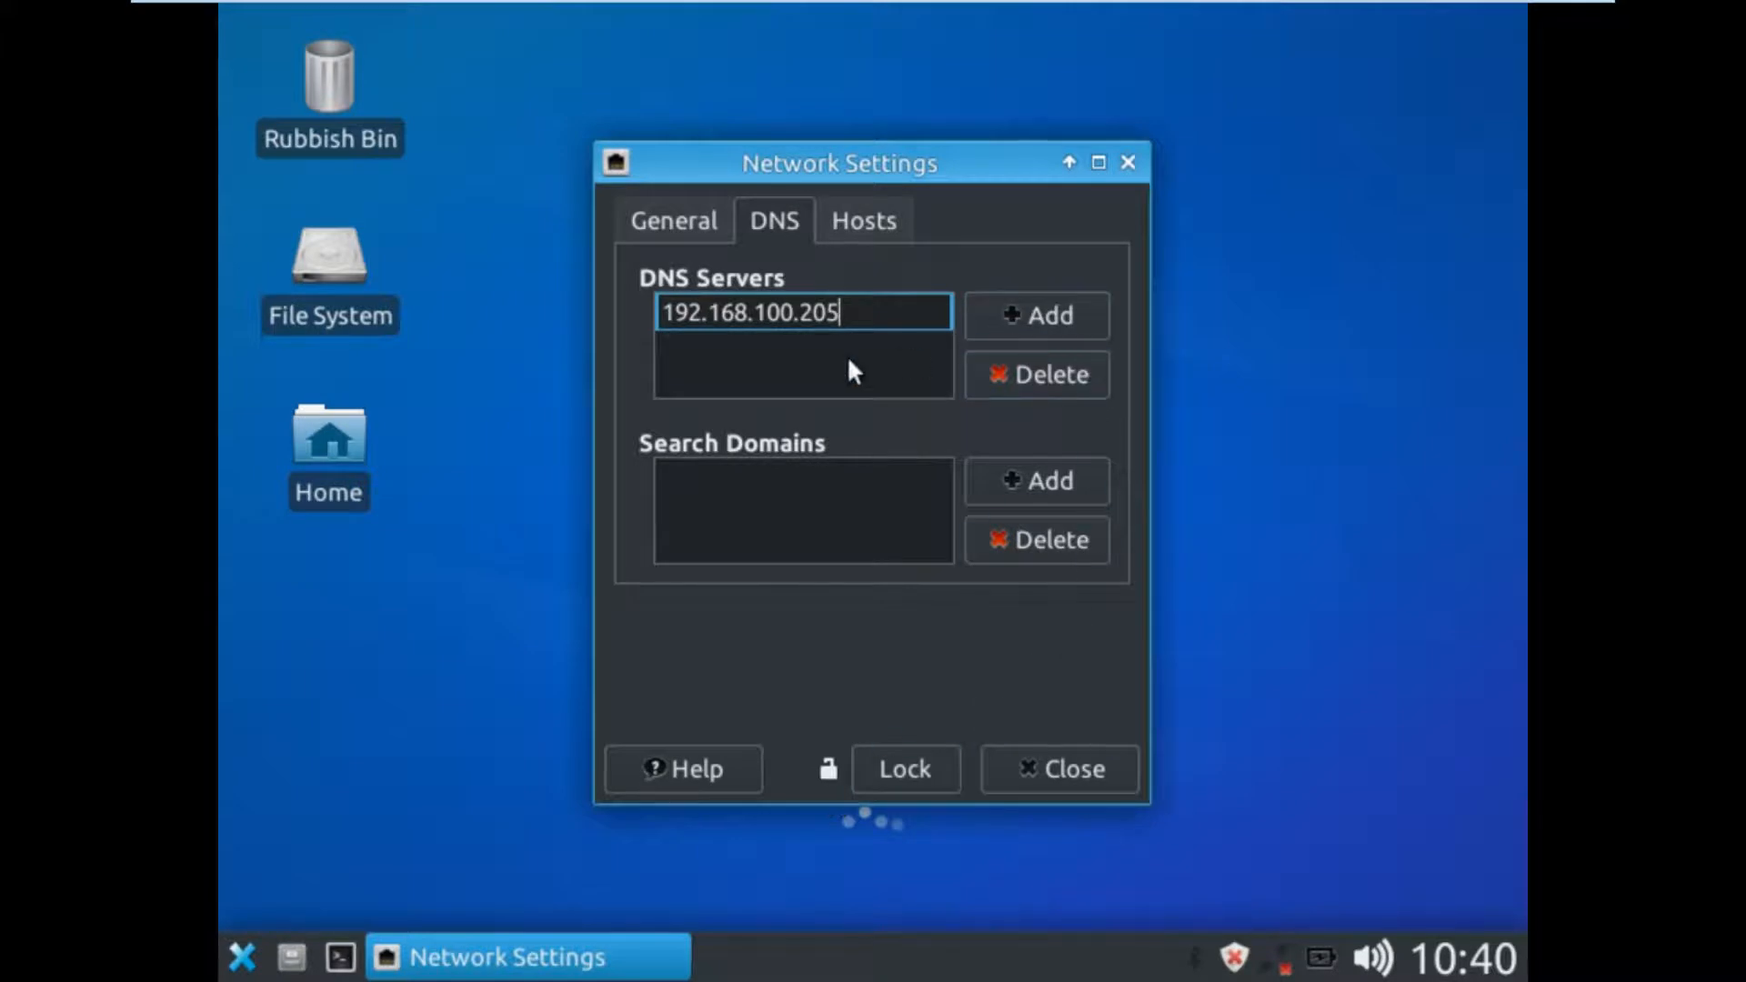
click(863, 220)
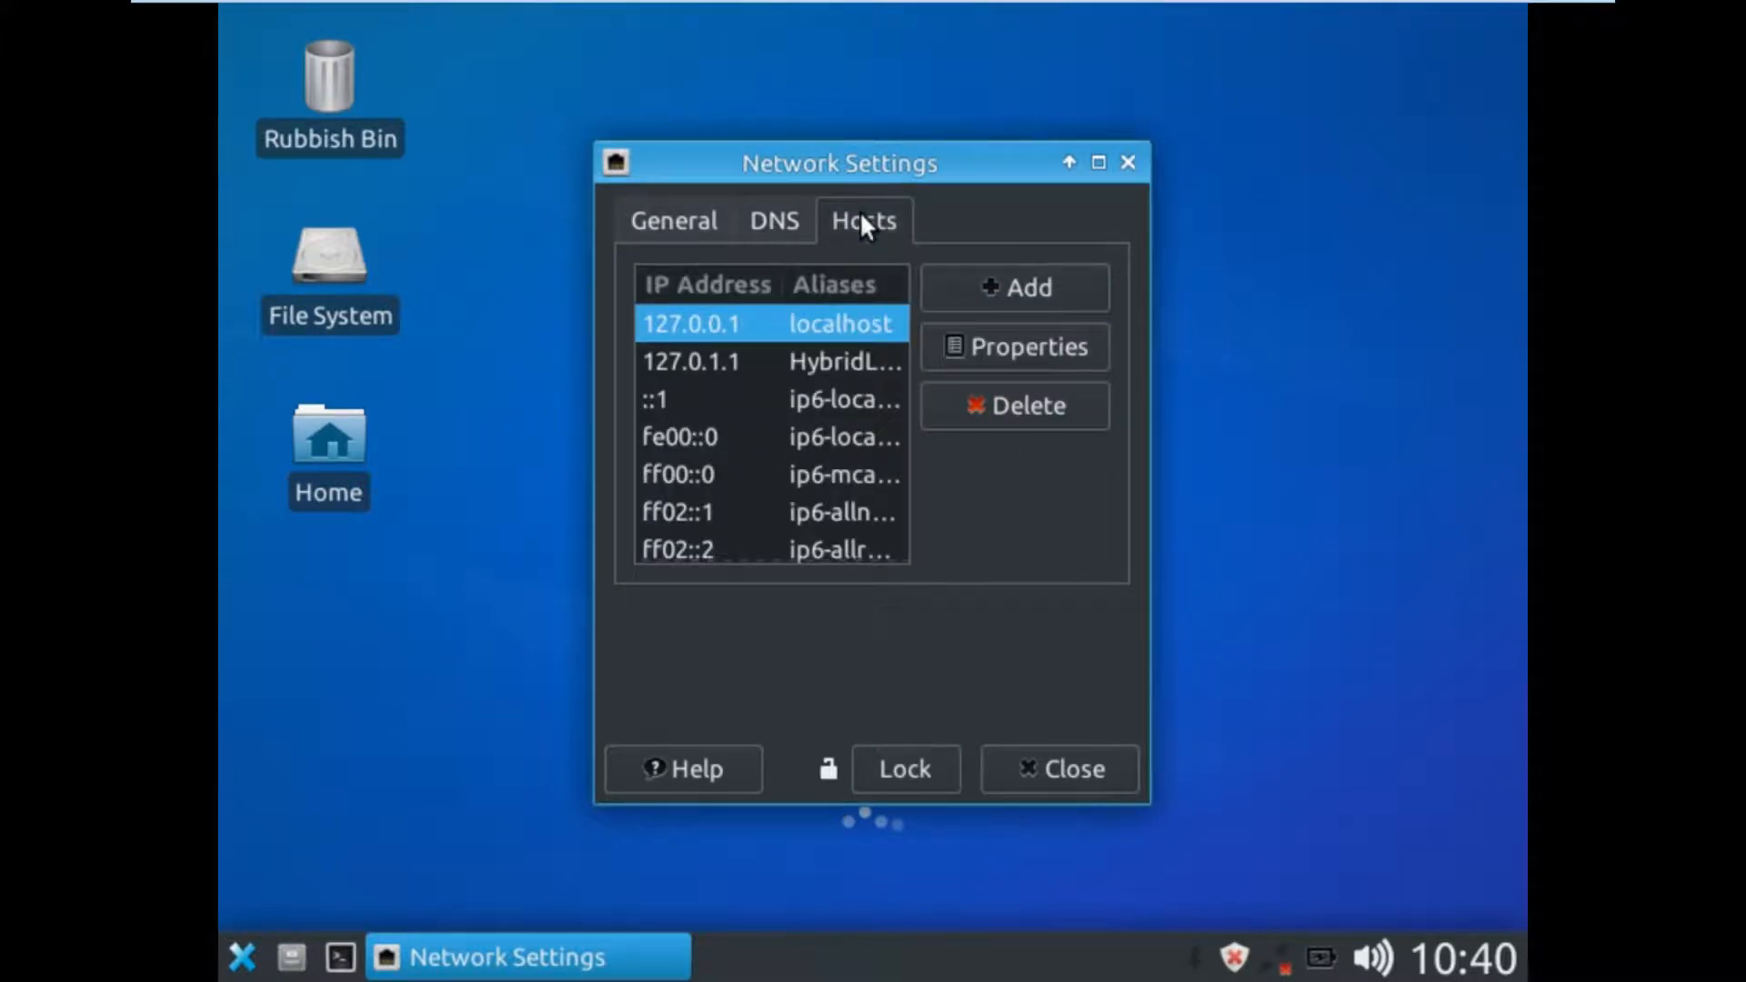
click(773, 219)
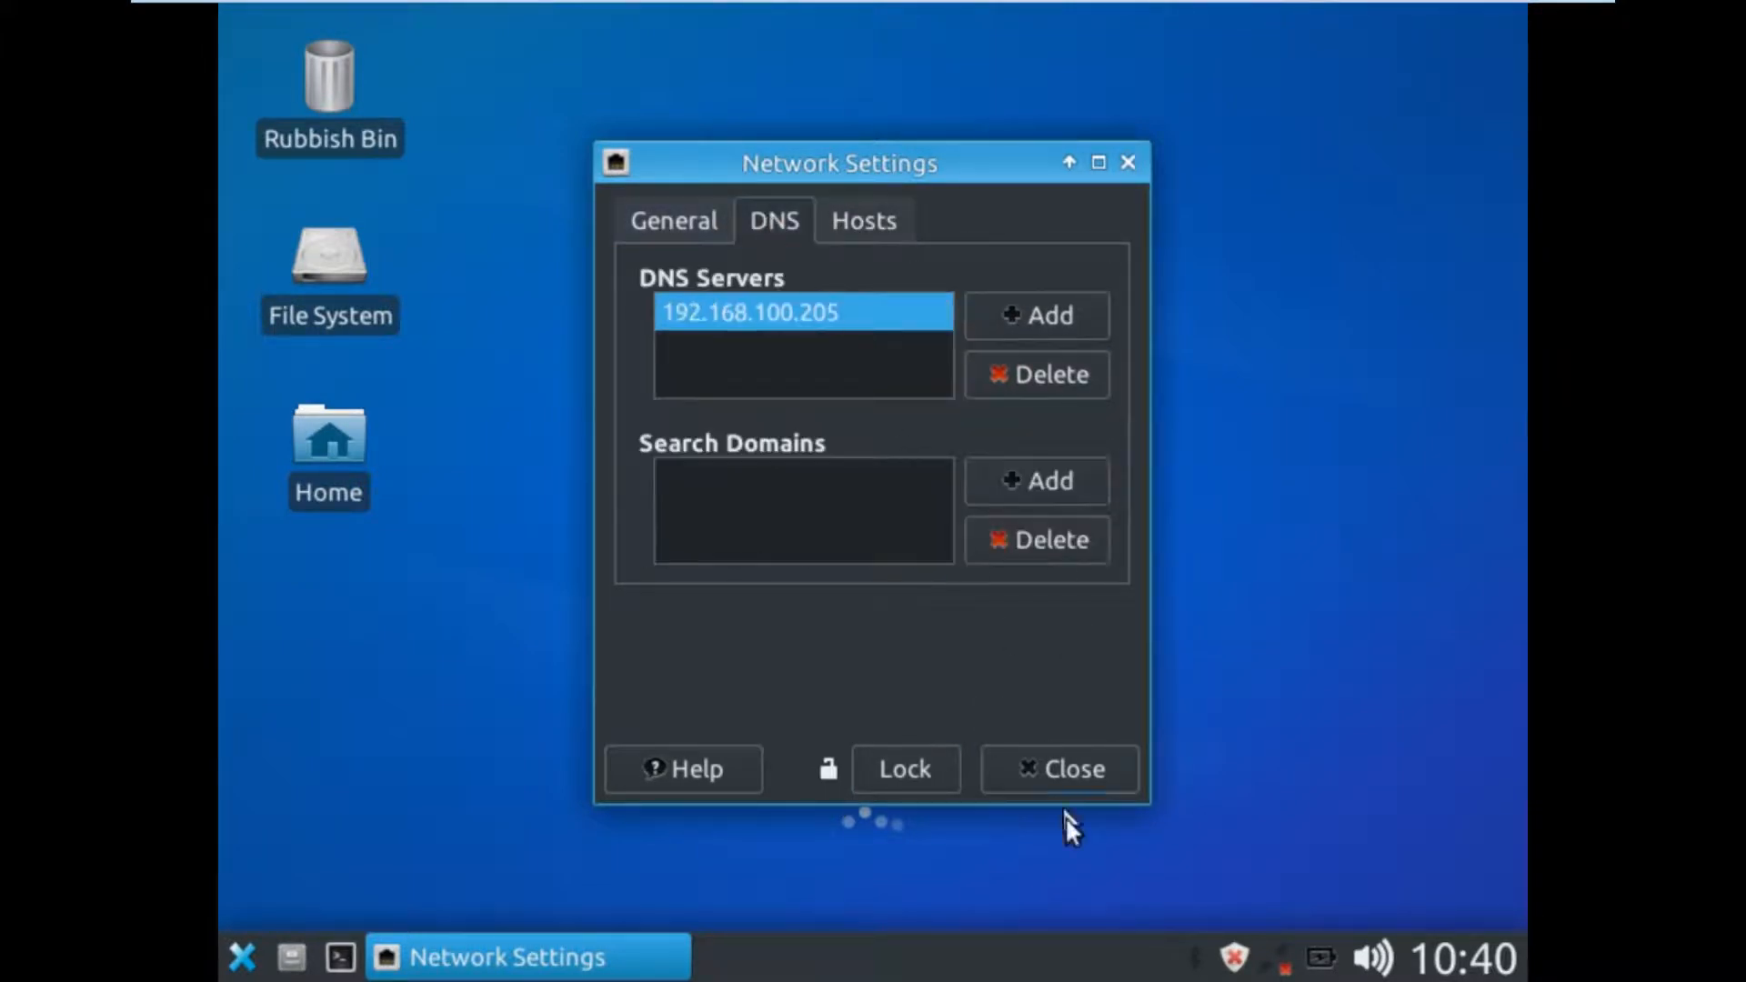
click(1058, 769)
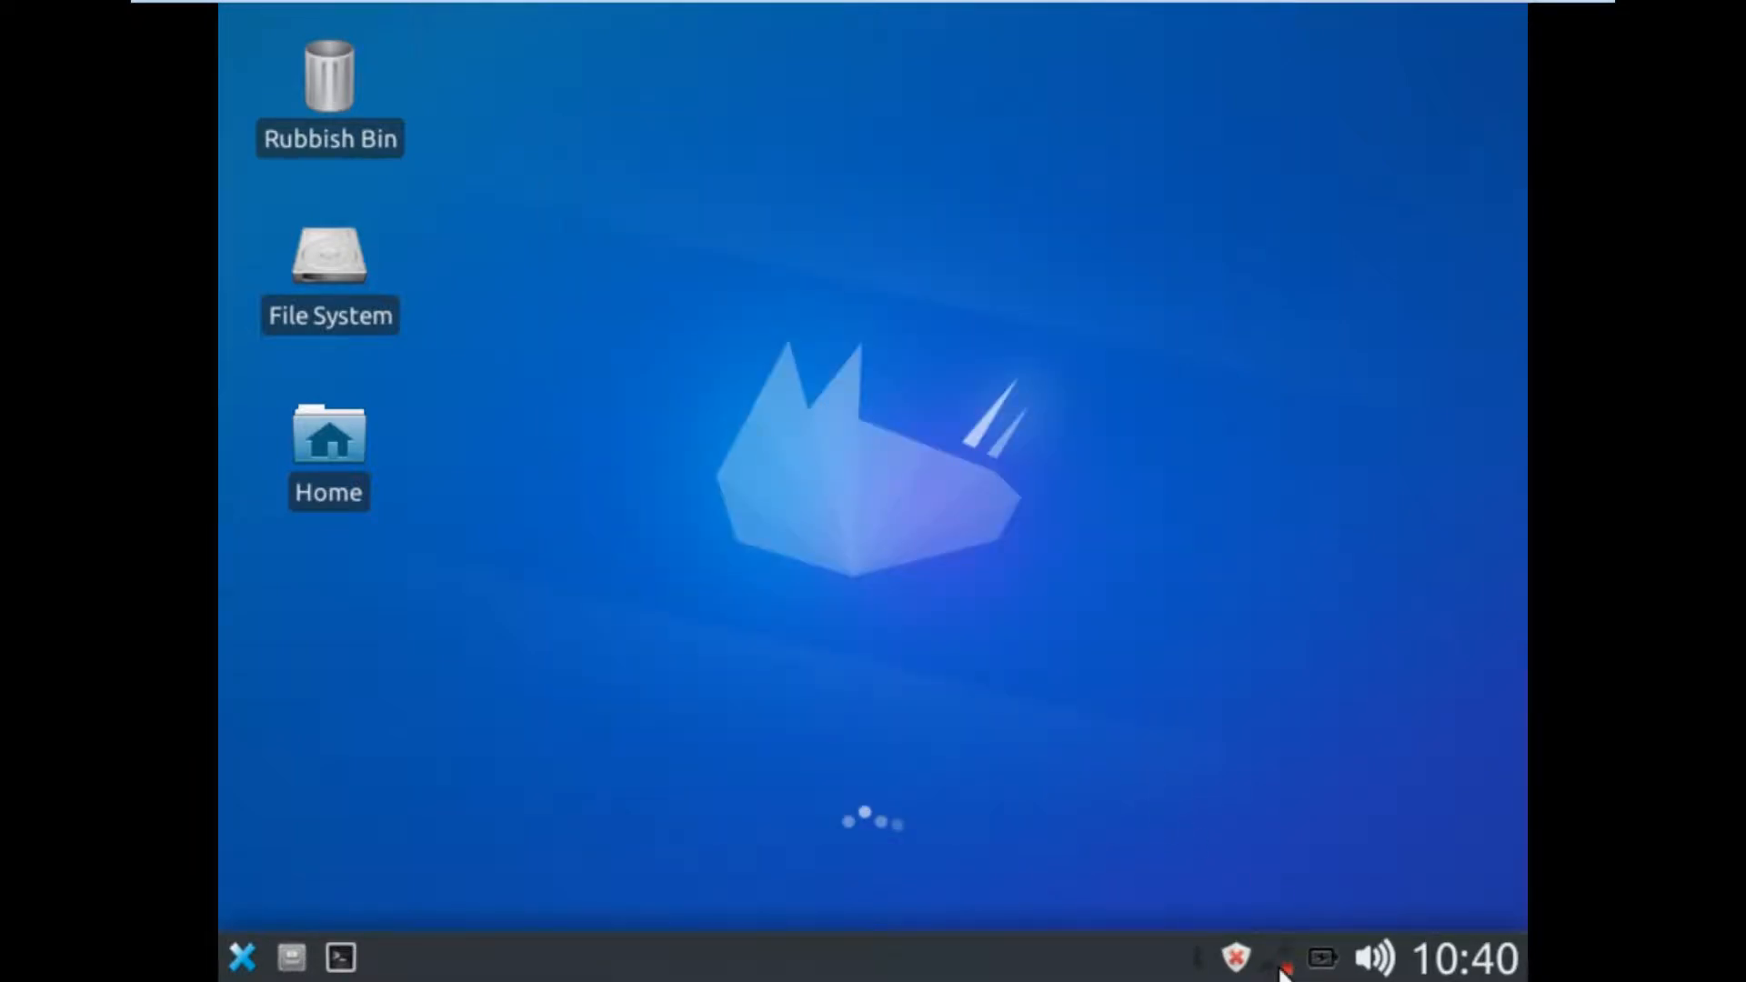
click(1235, 957)
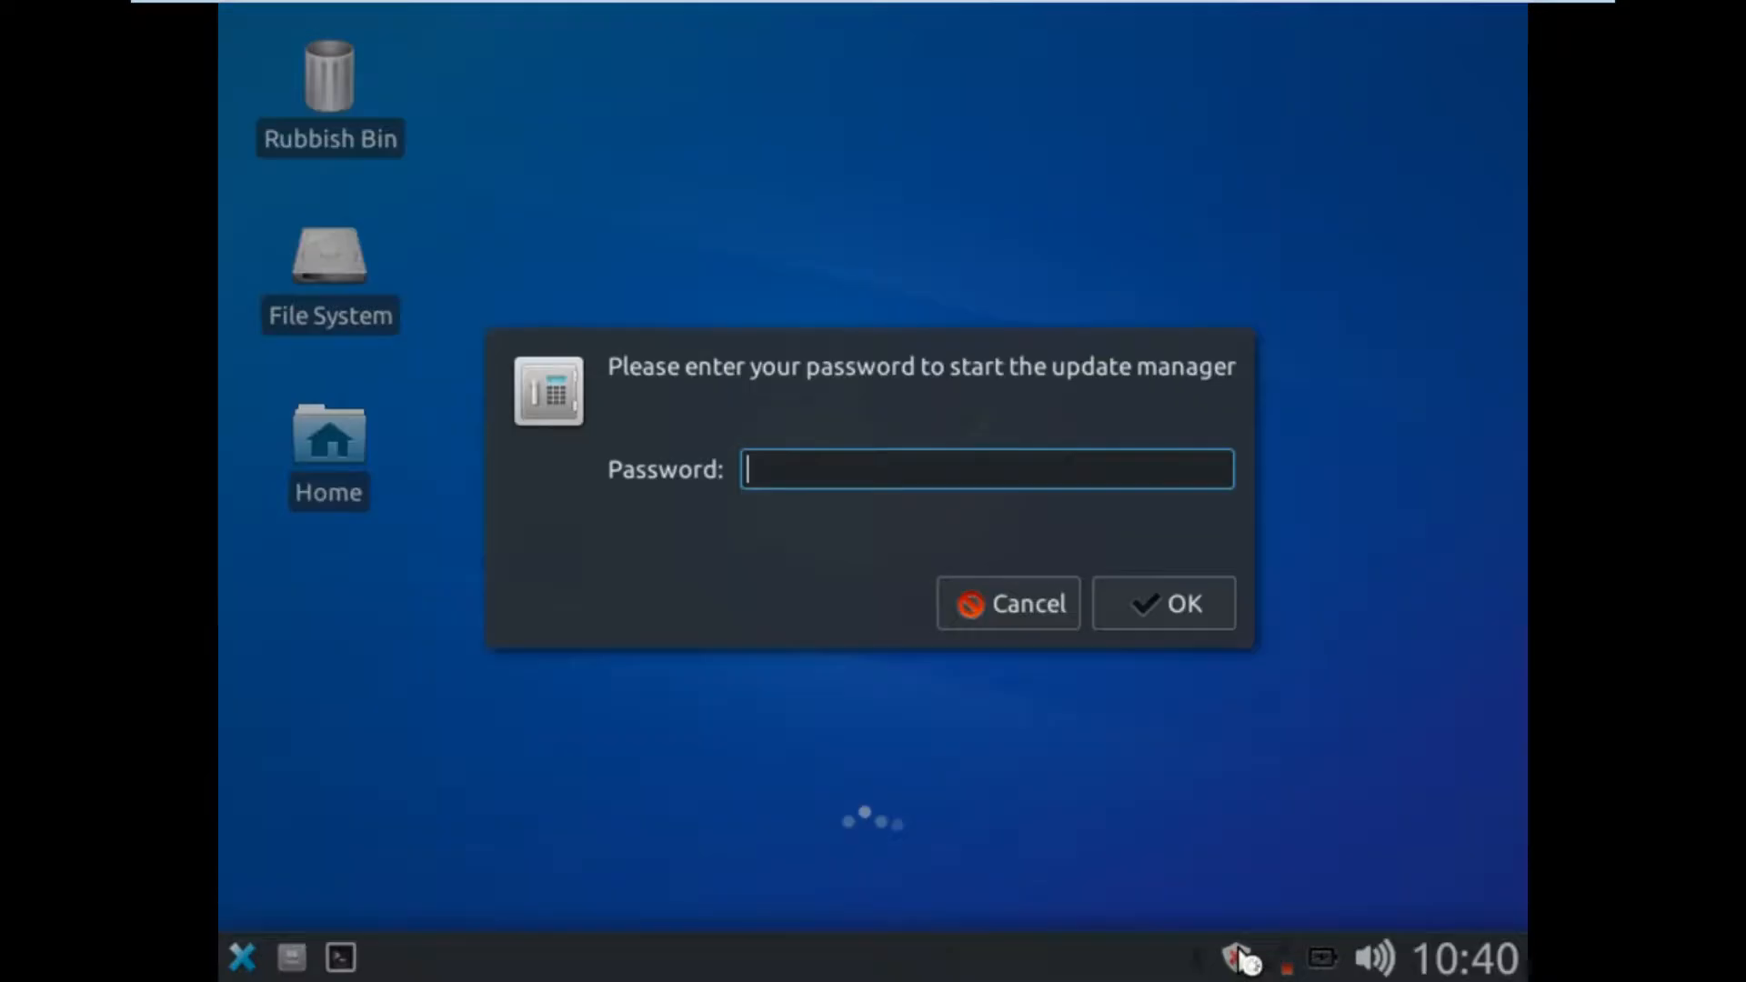
click(1006, 602)
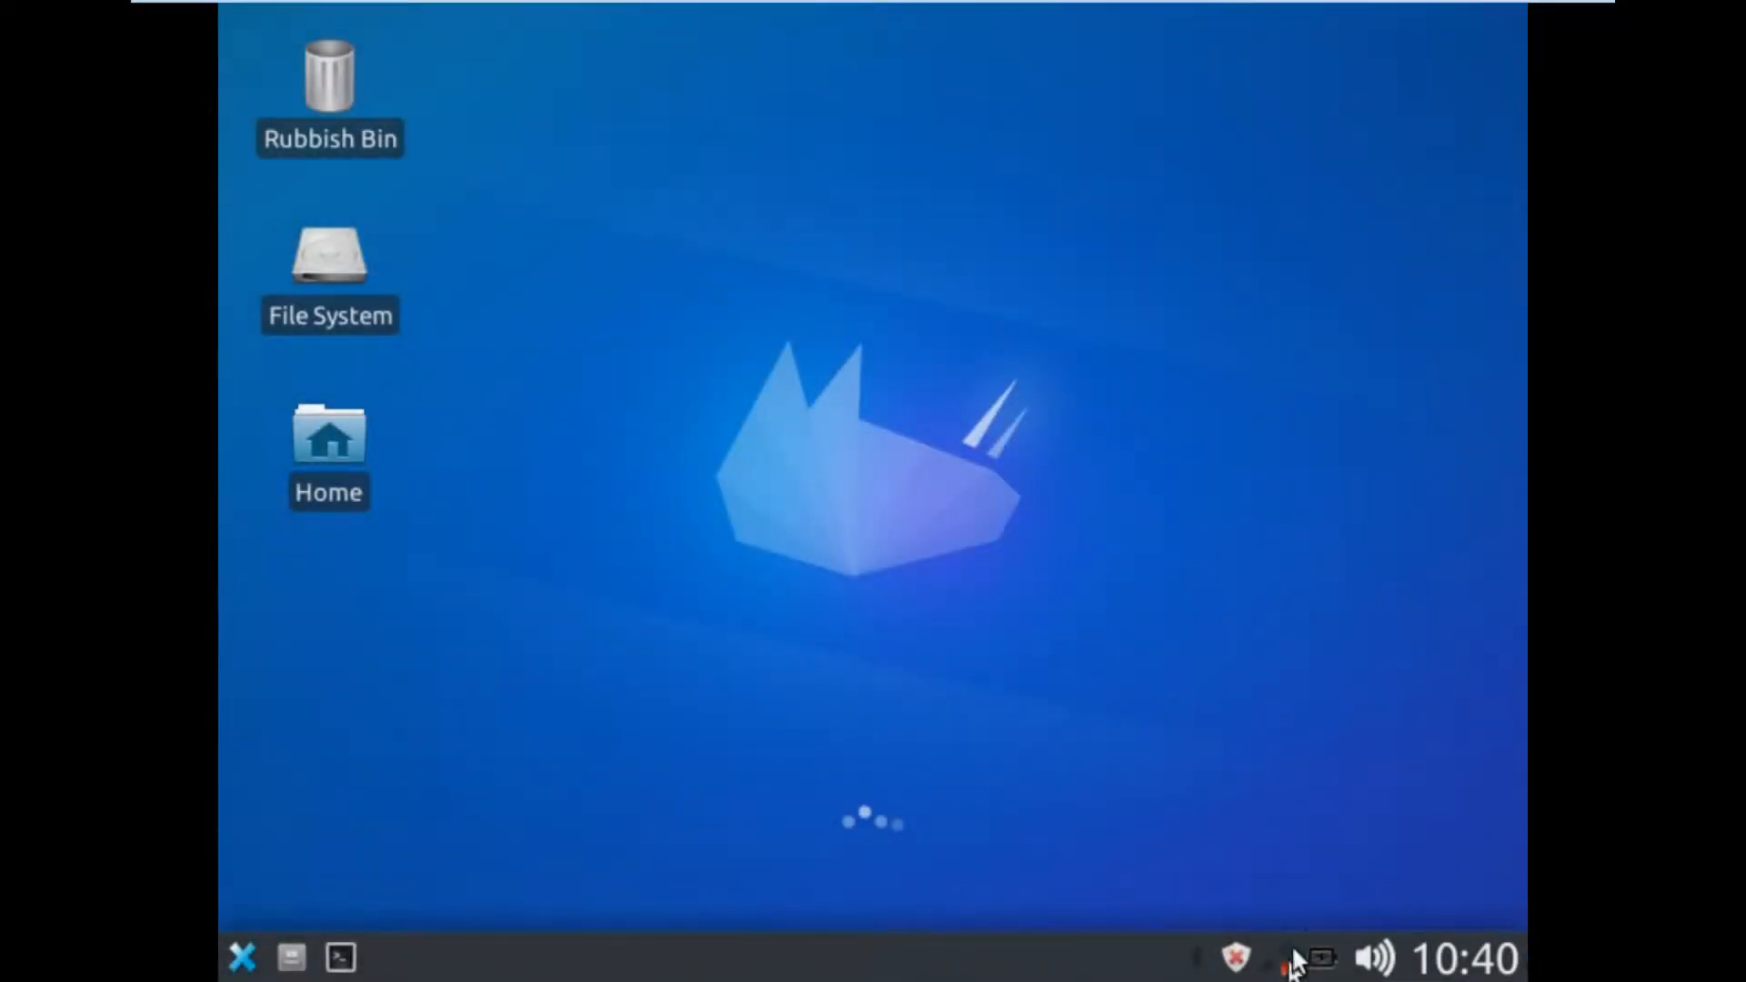
click(242, 956)
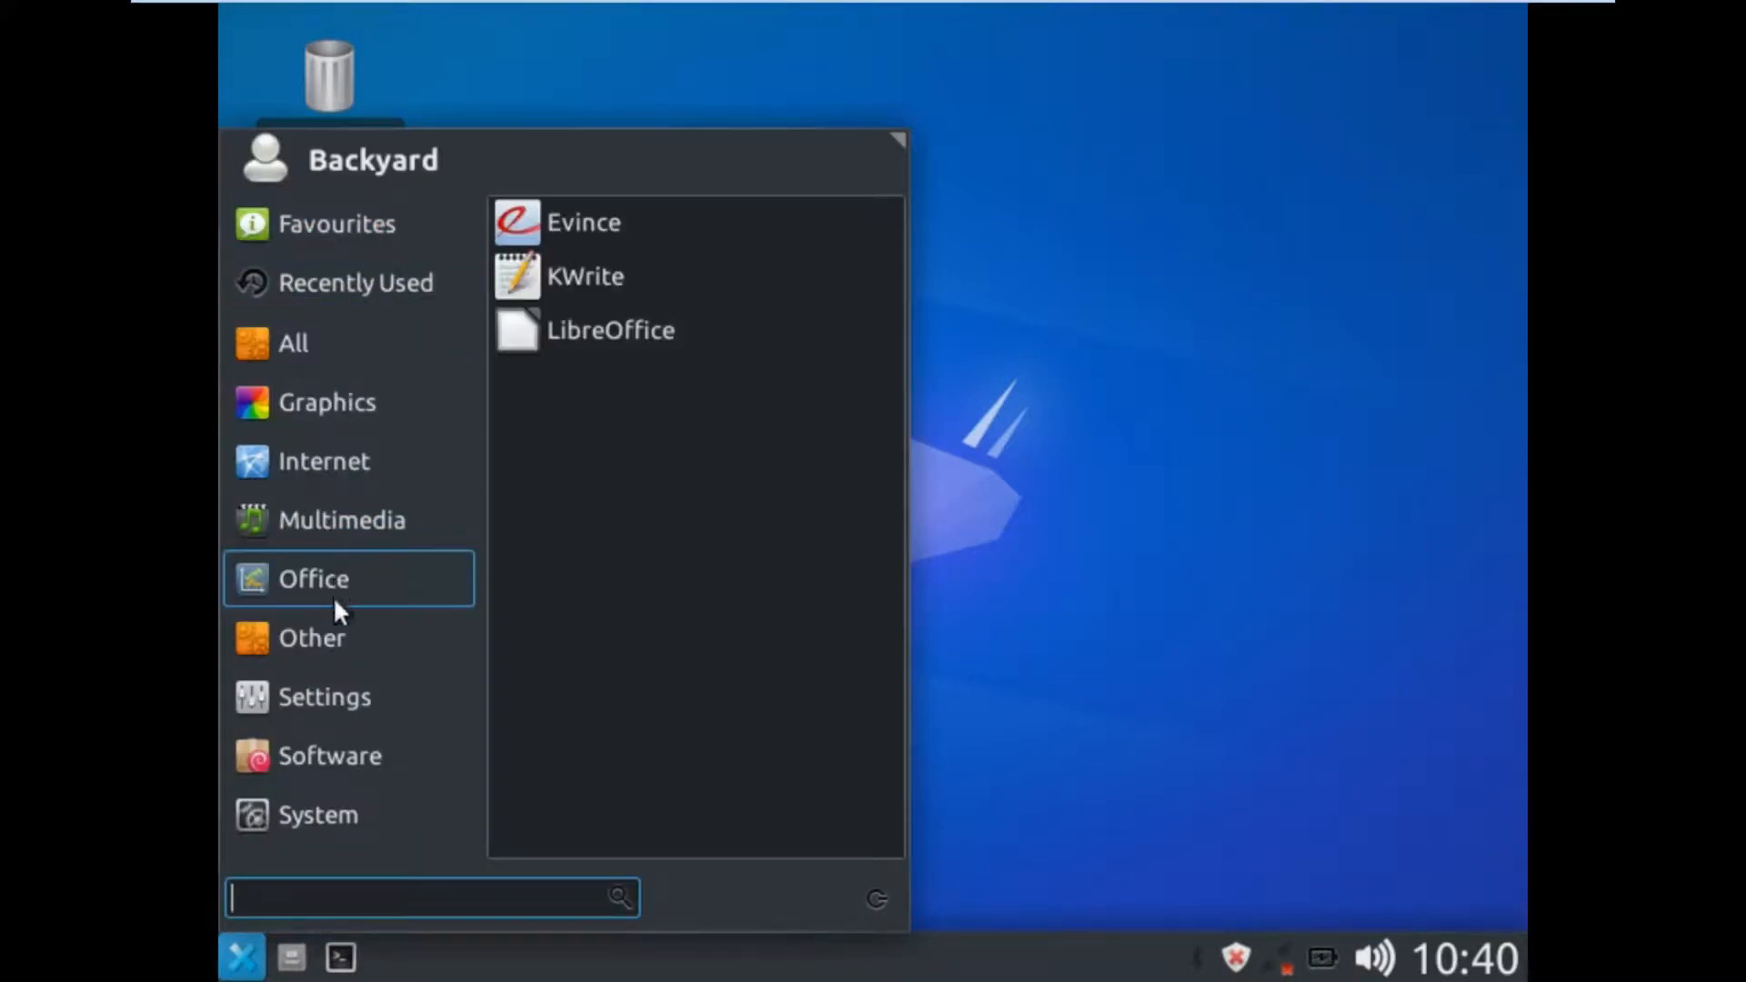
click(324, 696)
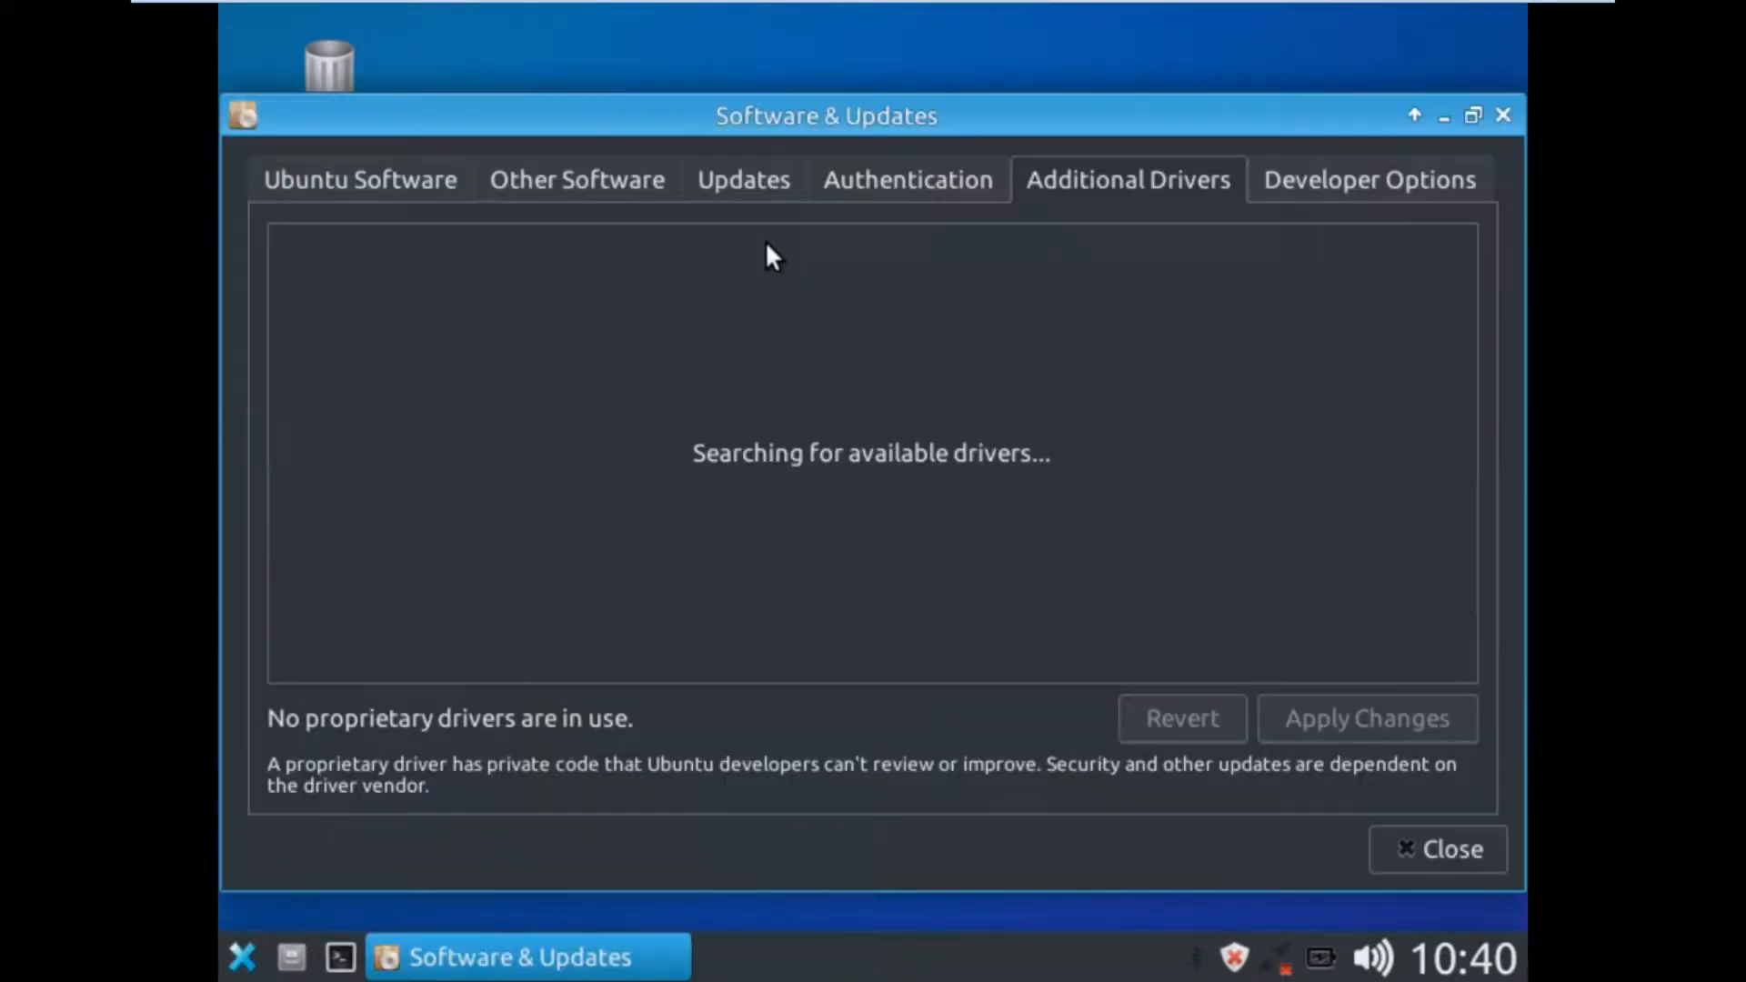
click(359, 179)
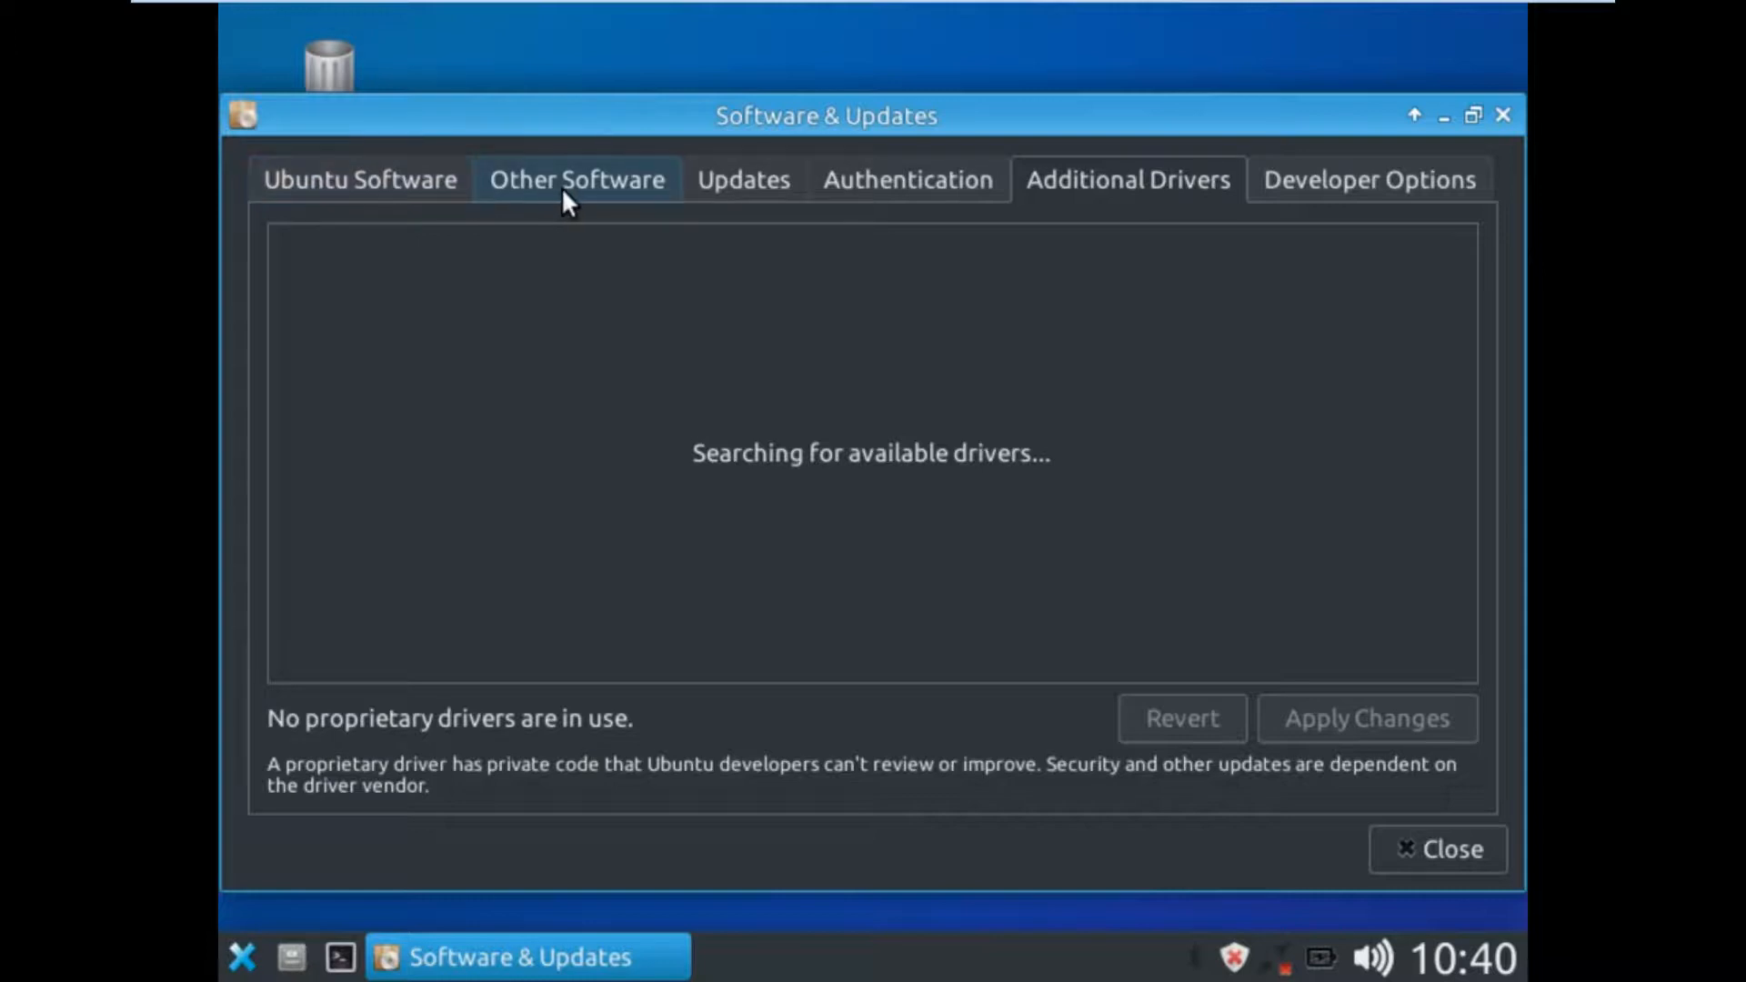
click(360, 178)
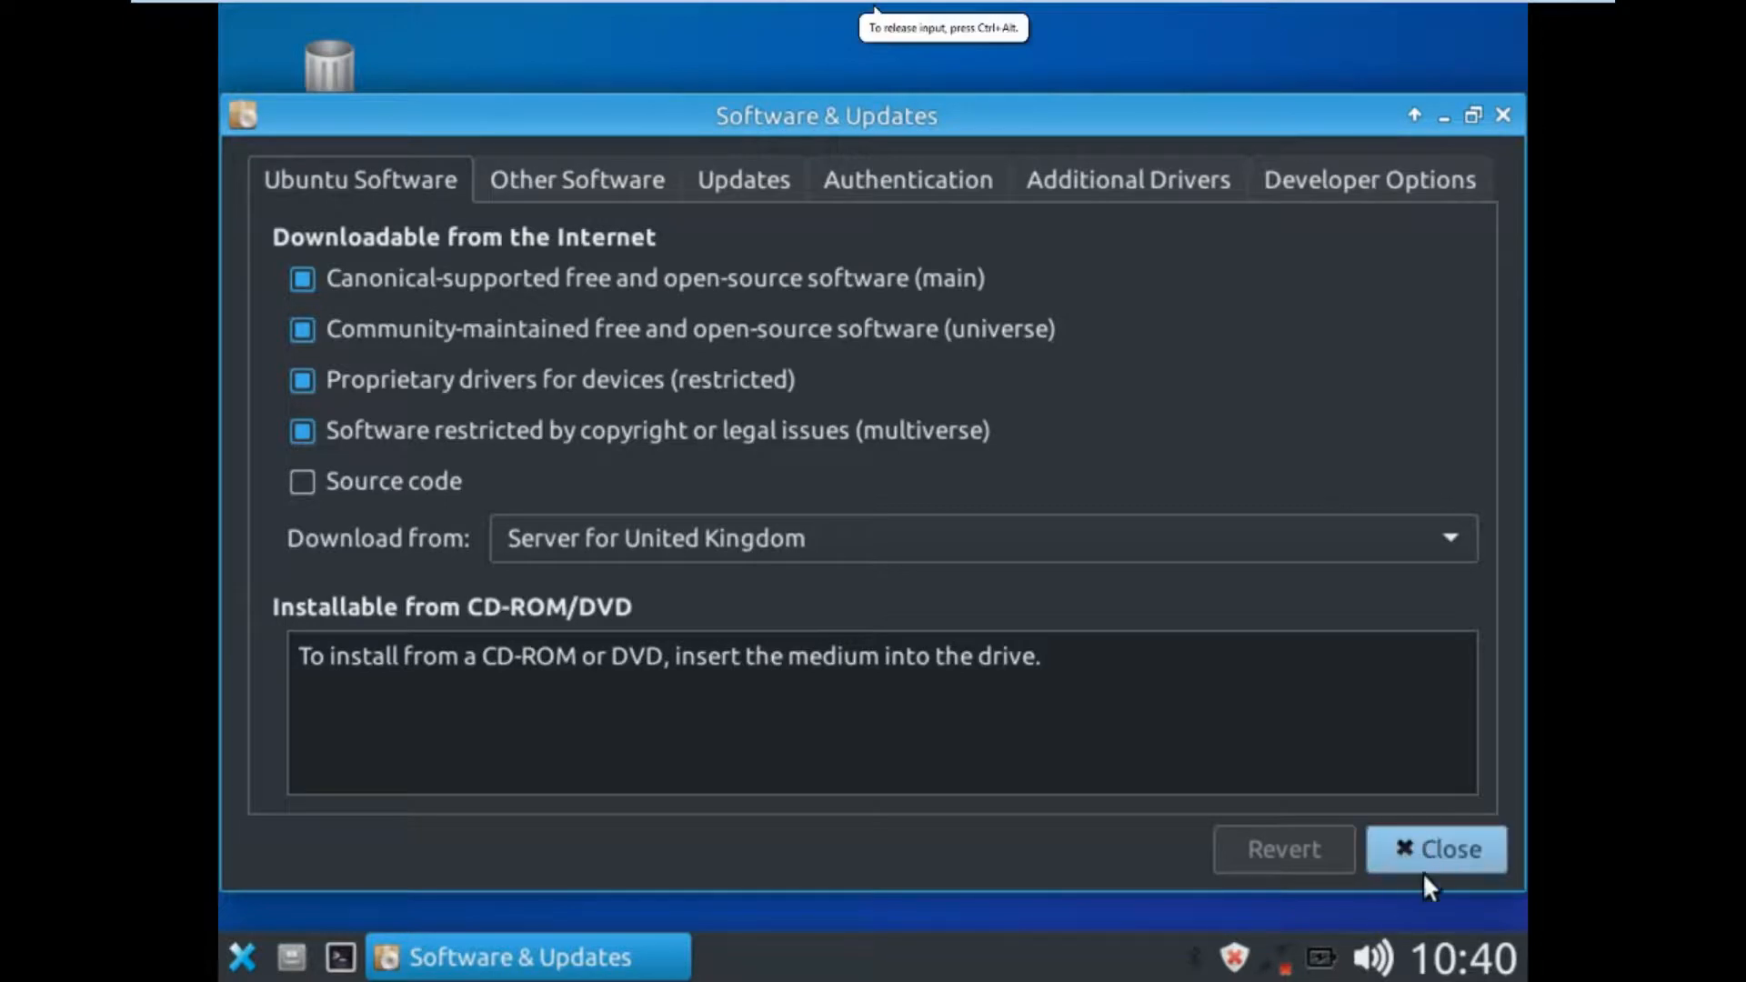
click(1437, 848)
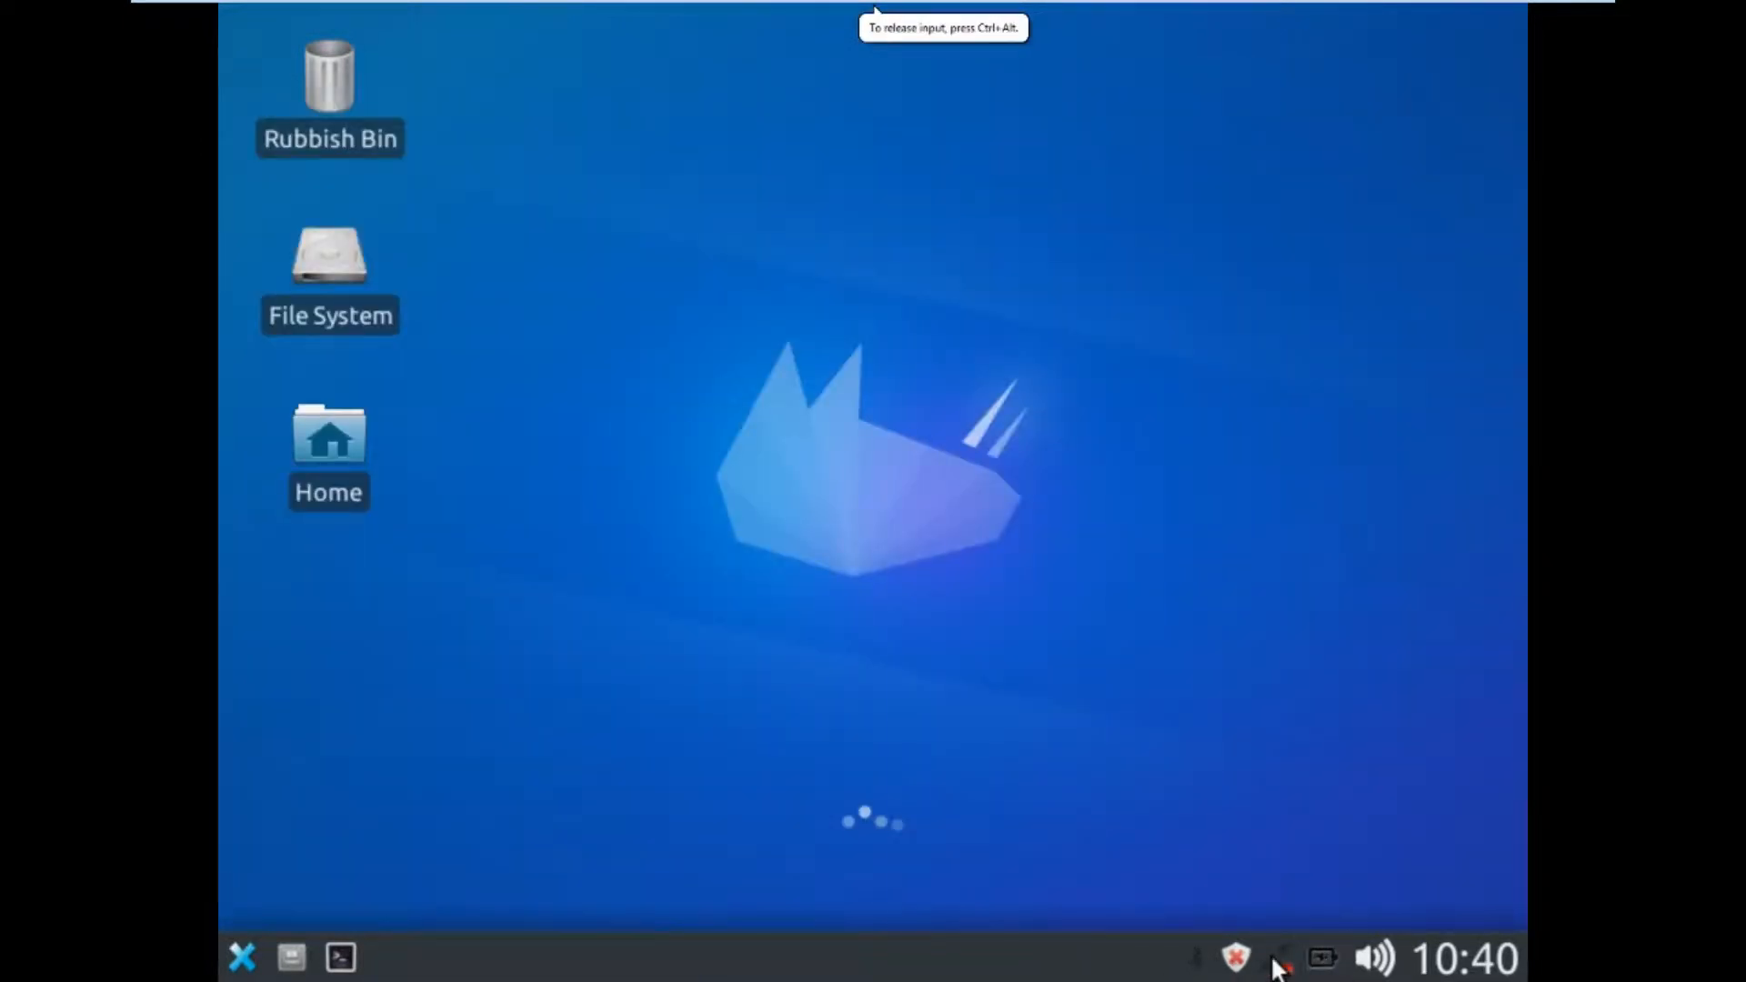
Step: Open Wired connection 1 for editing via the tray's Edit Connections
click(1279, 958)
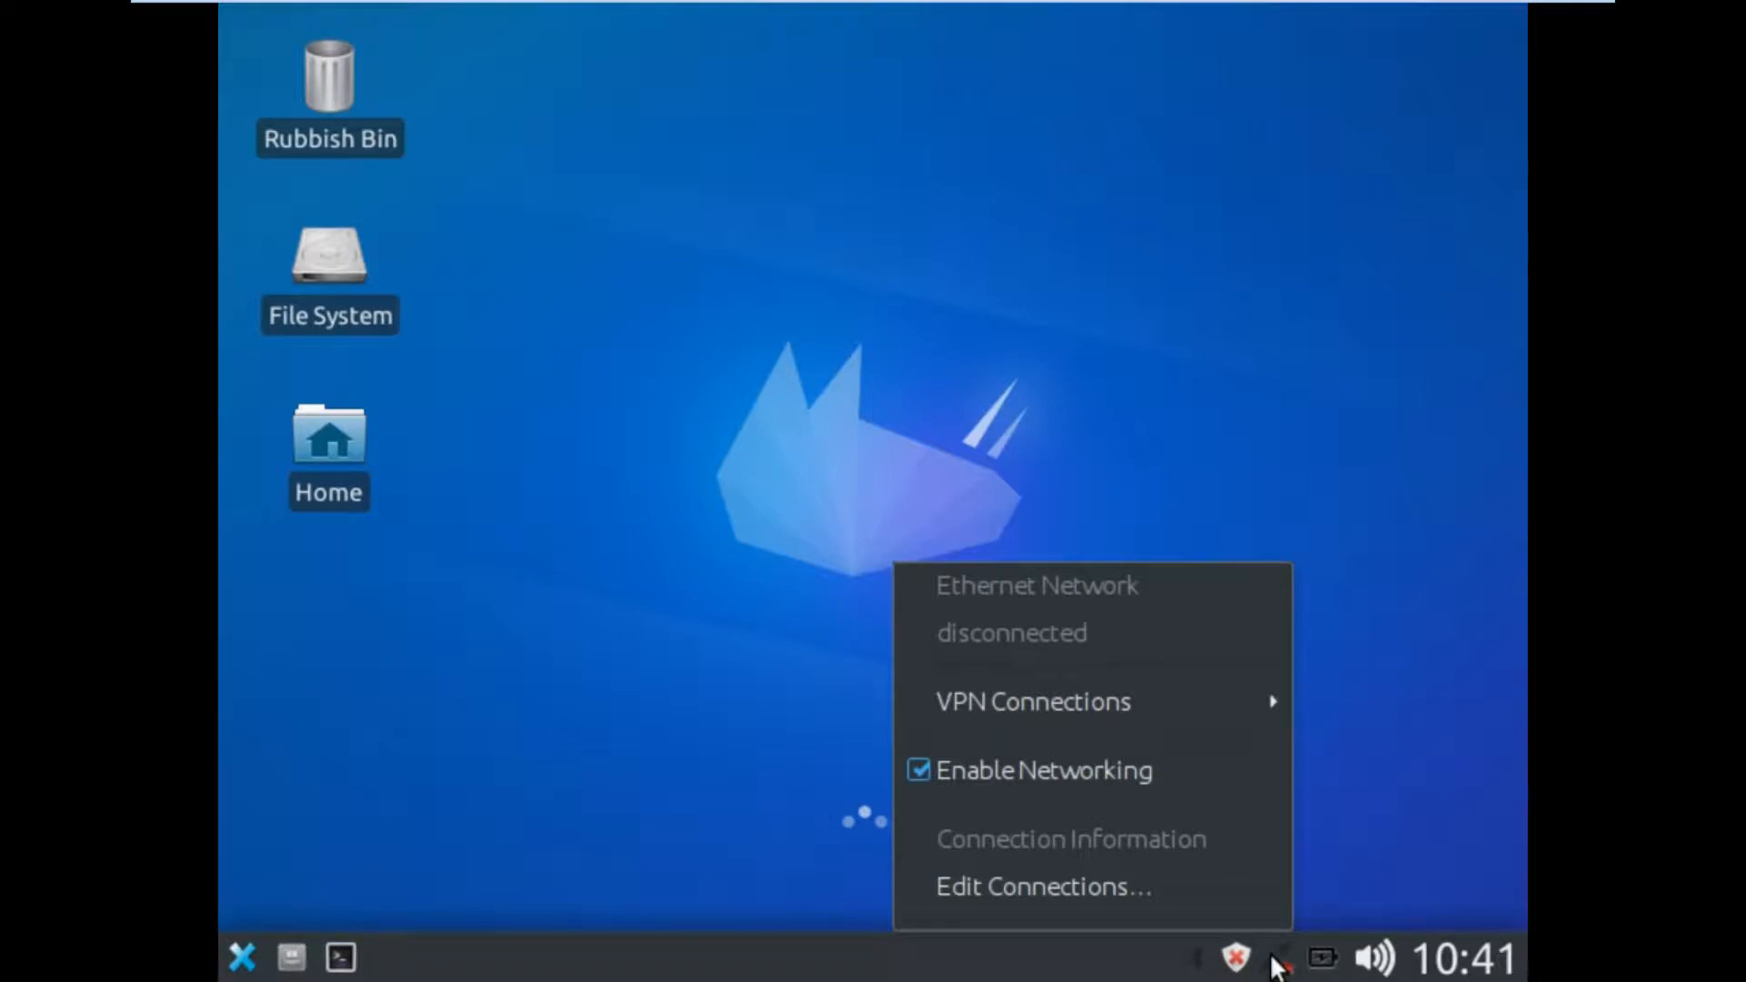
click(1019, 919)
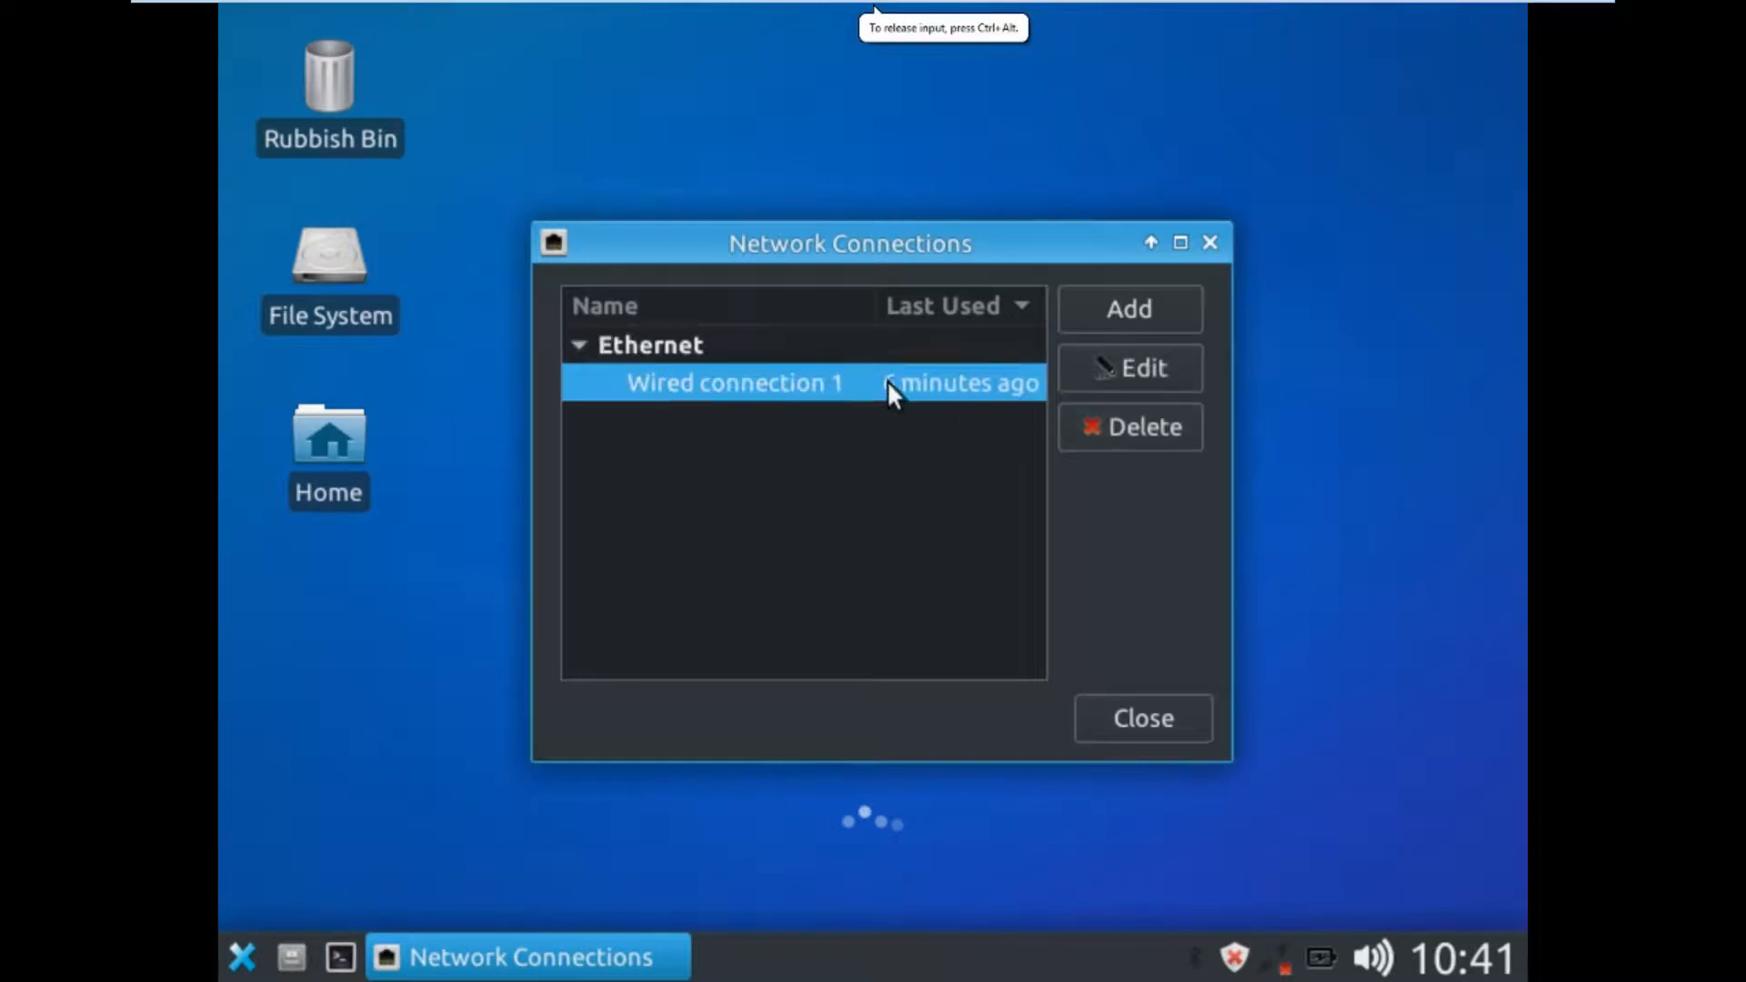
click(1128, 367)
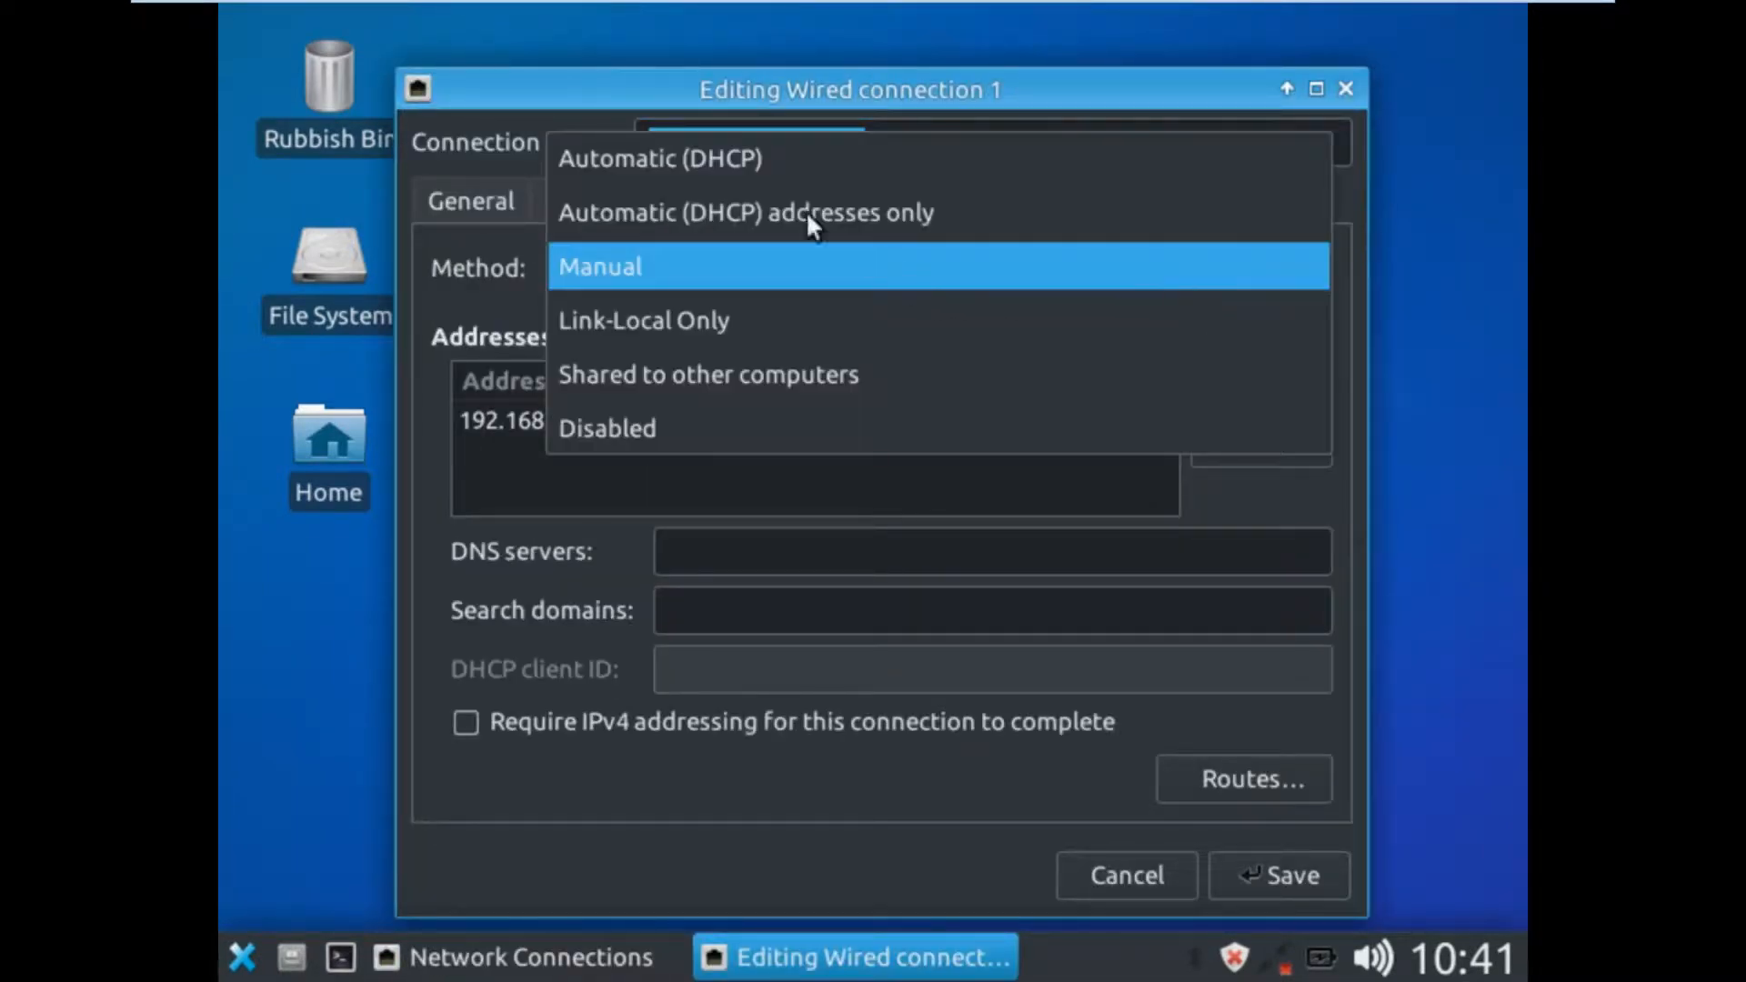
Step: Set IPv4 to Automatic (DHCP) with additional DNS server 192.168.100.205 and save
click(658, 157)
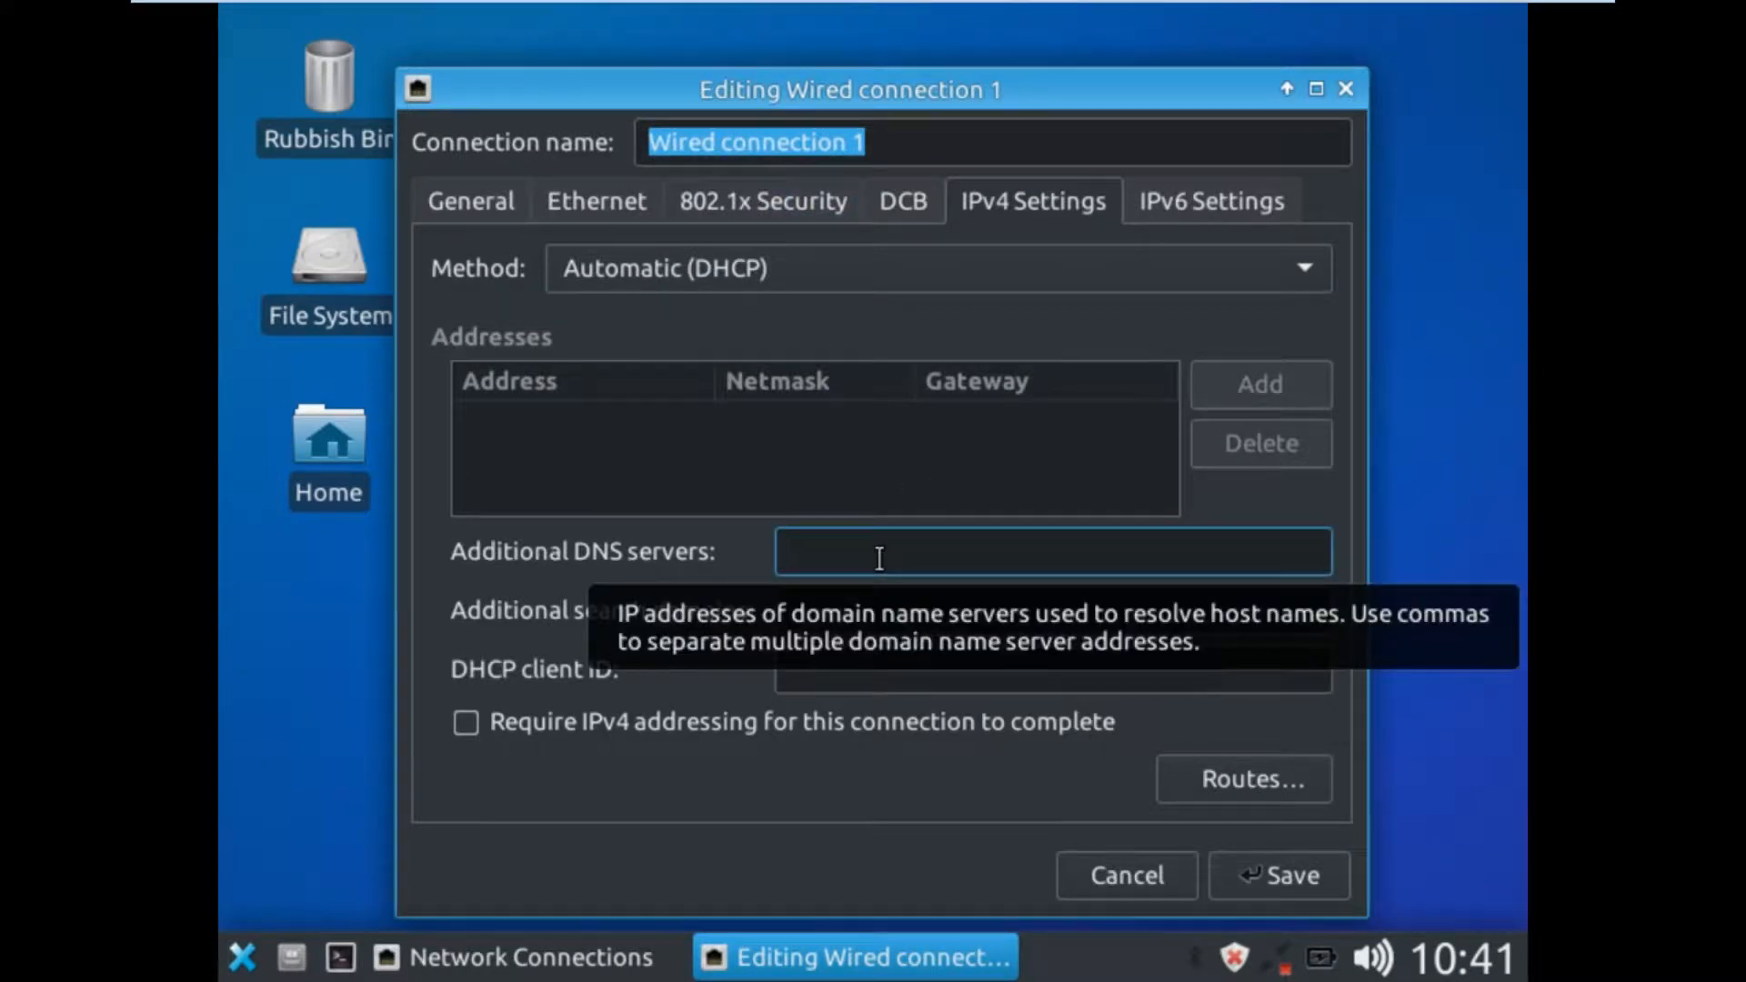
text(100.)
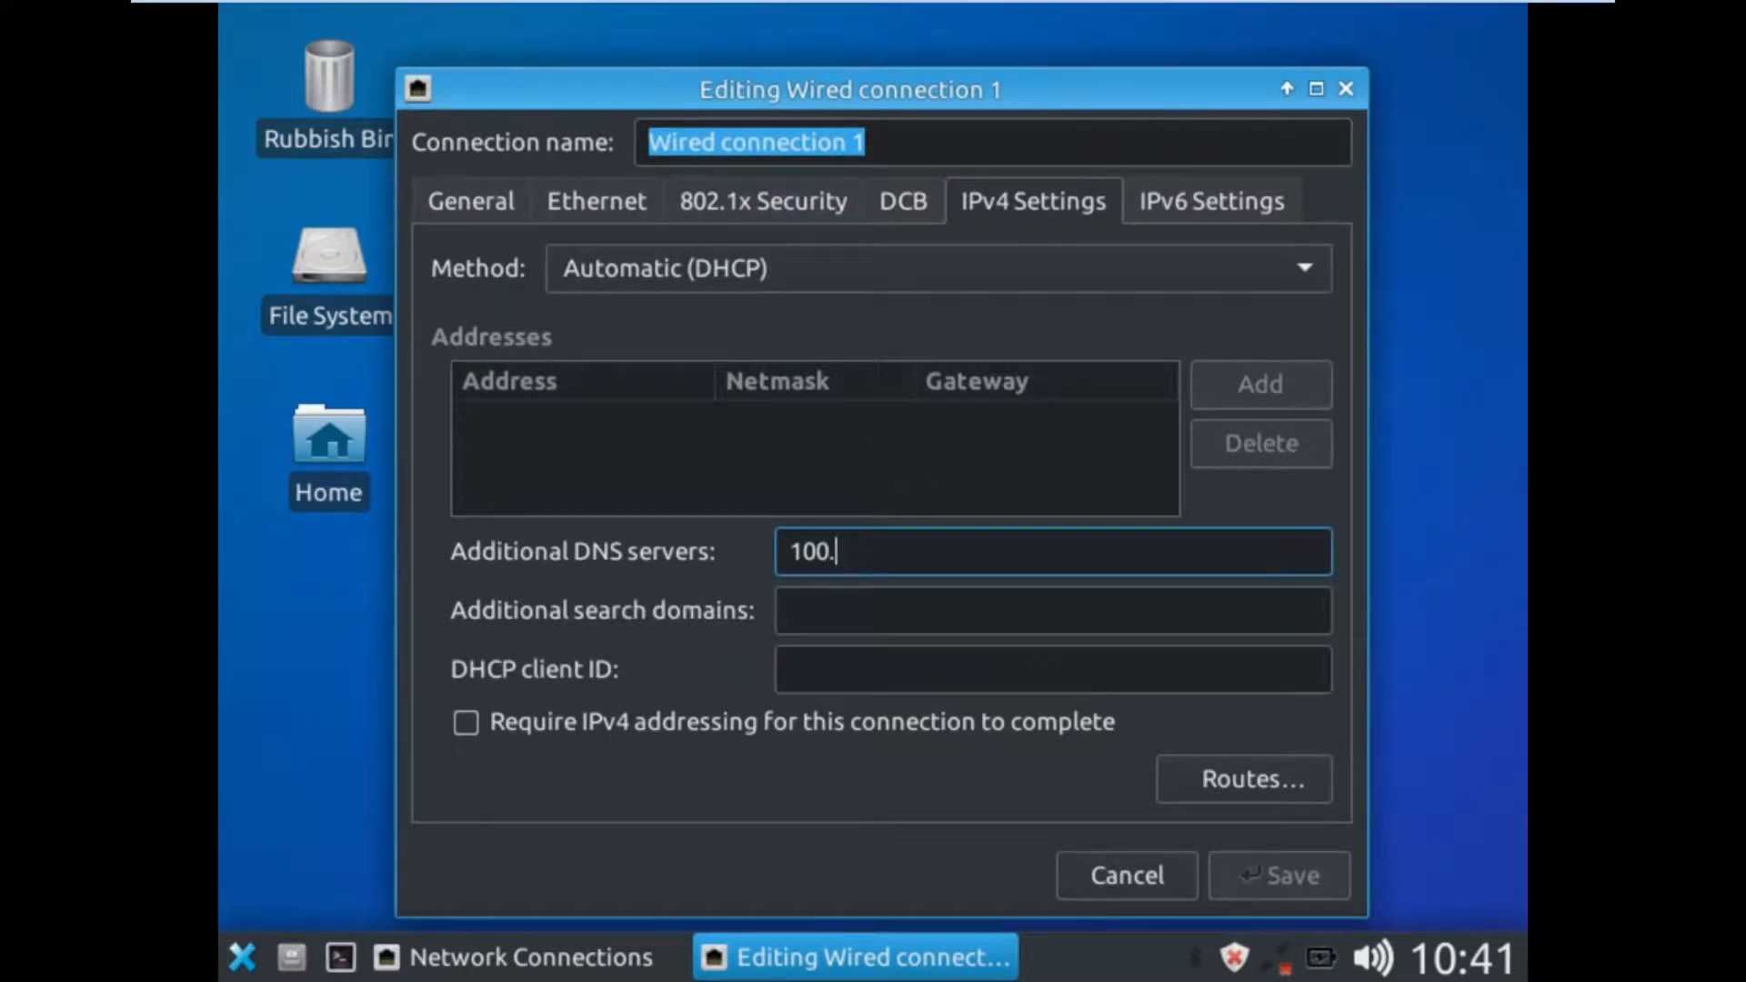
text(192.168)
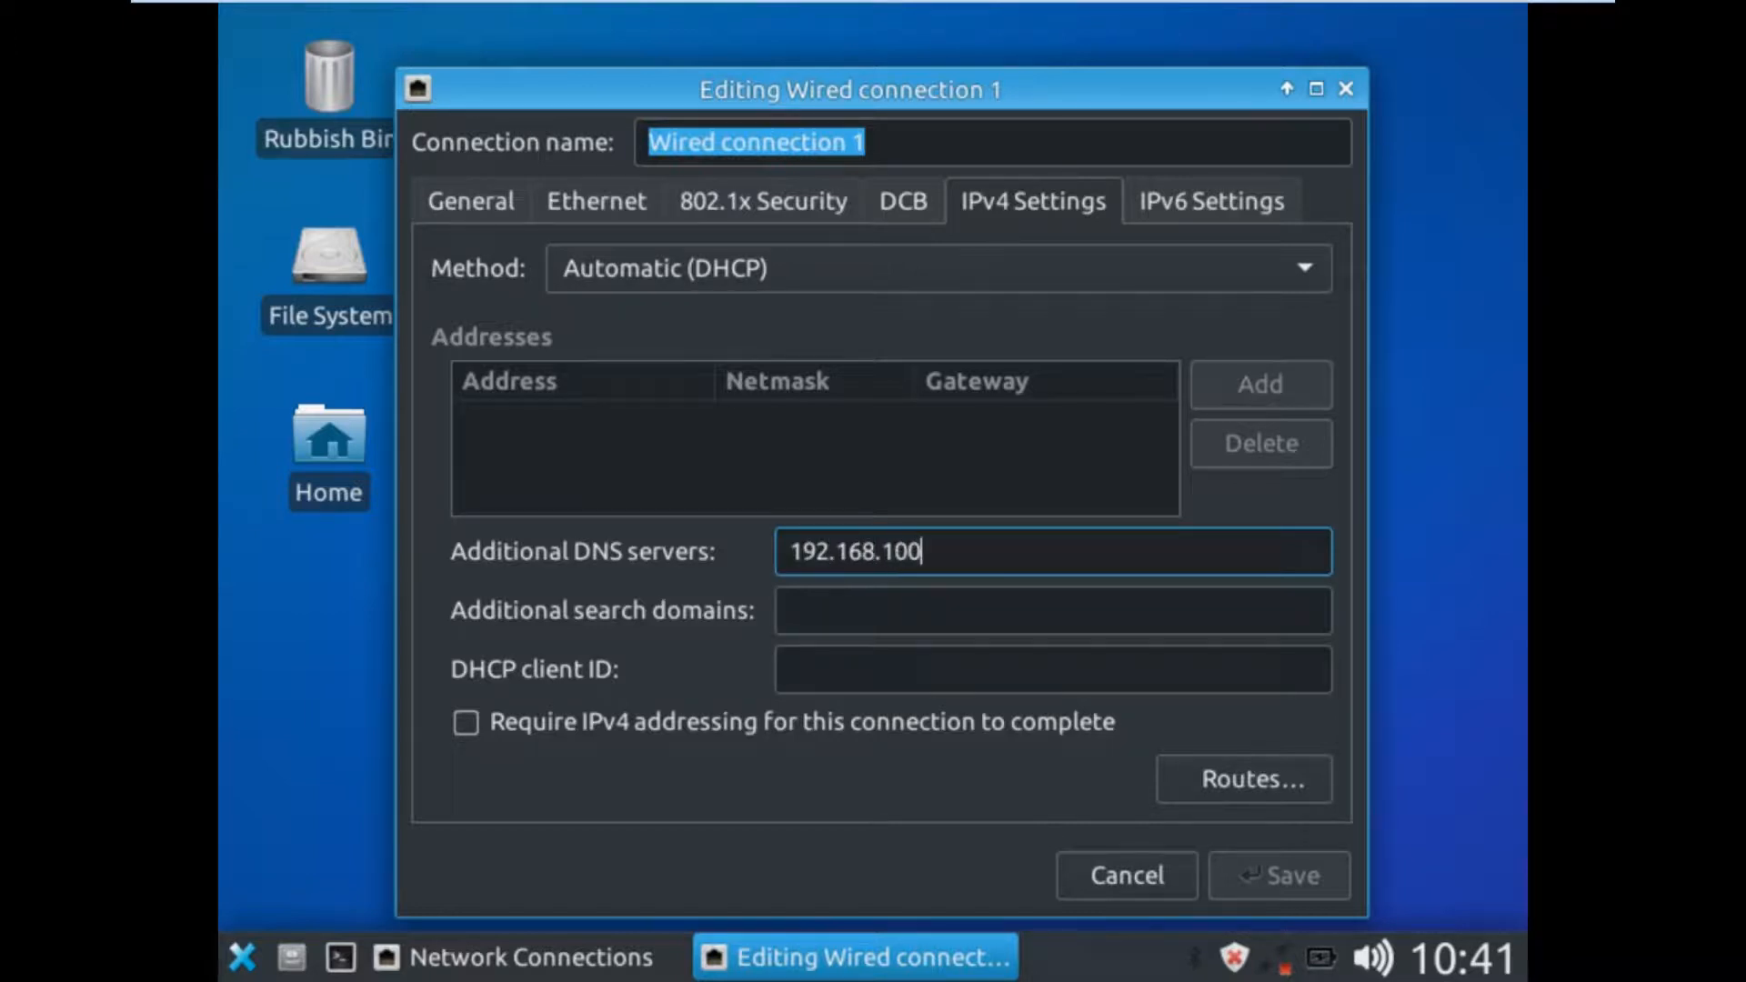
text(.205)
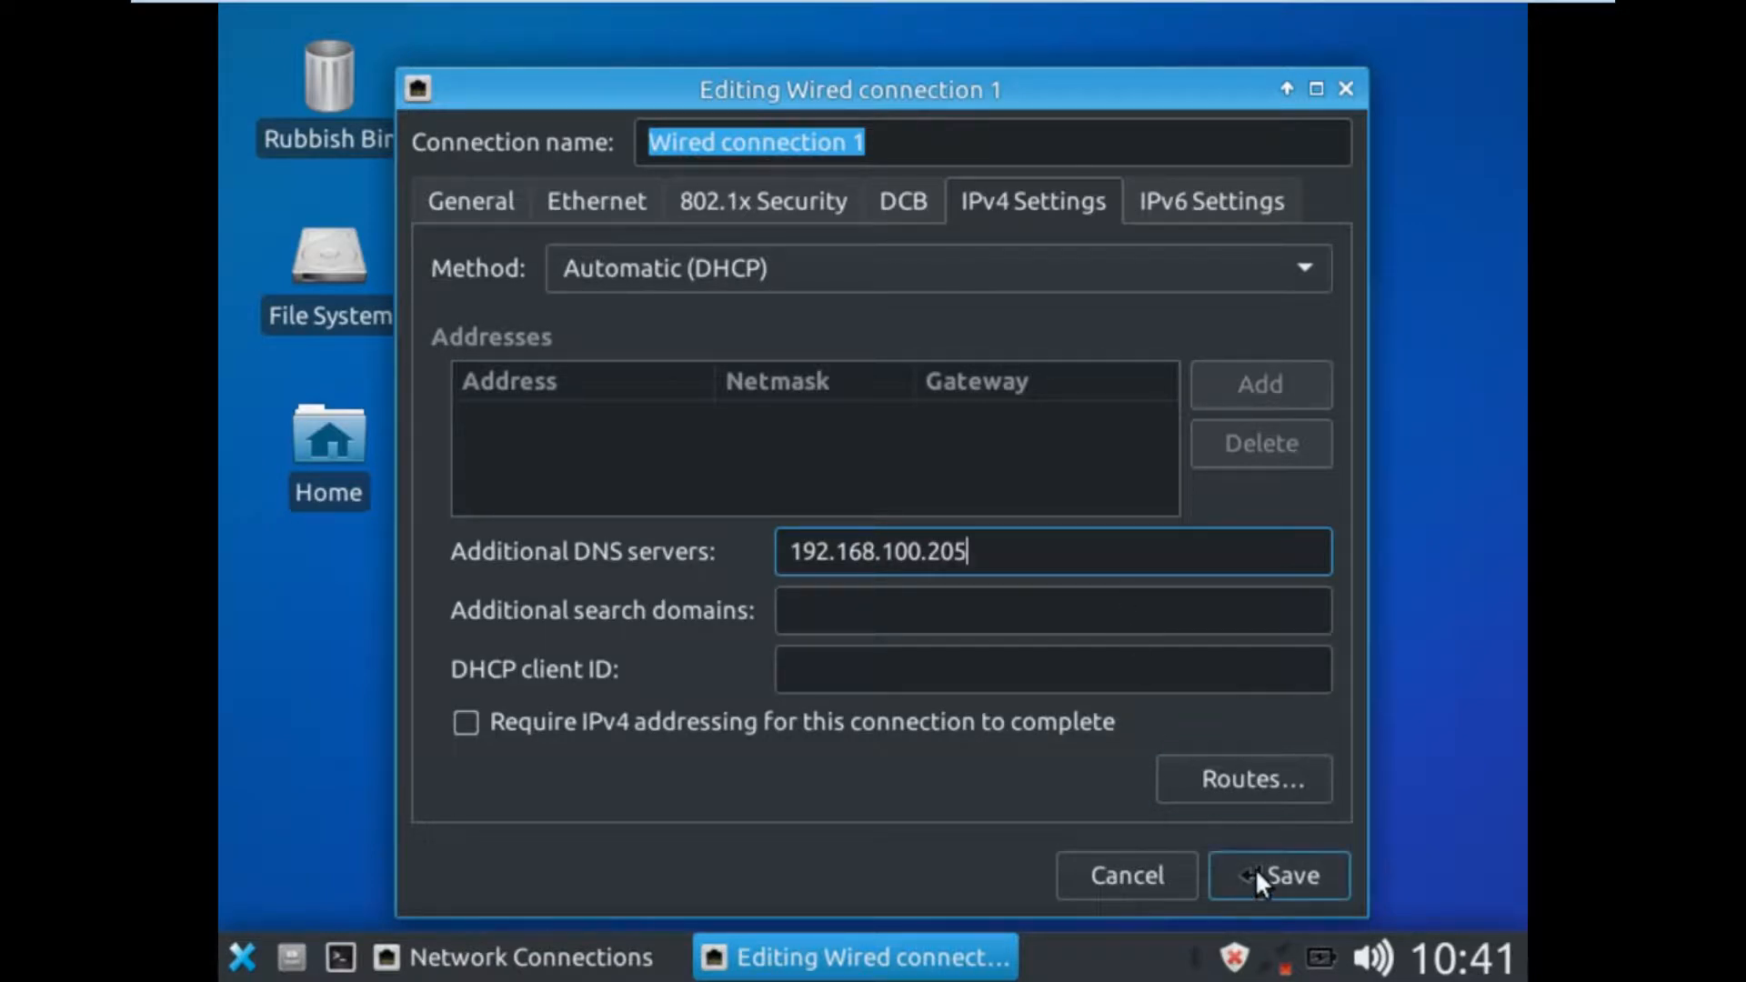
click(1279, 875)
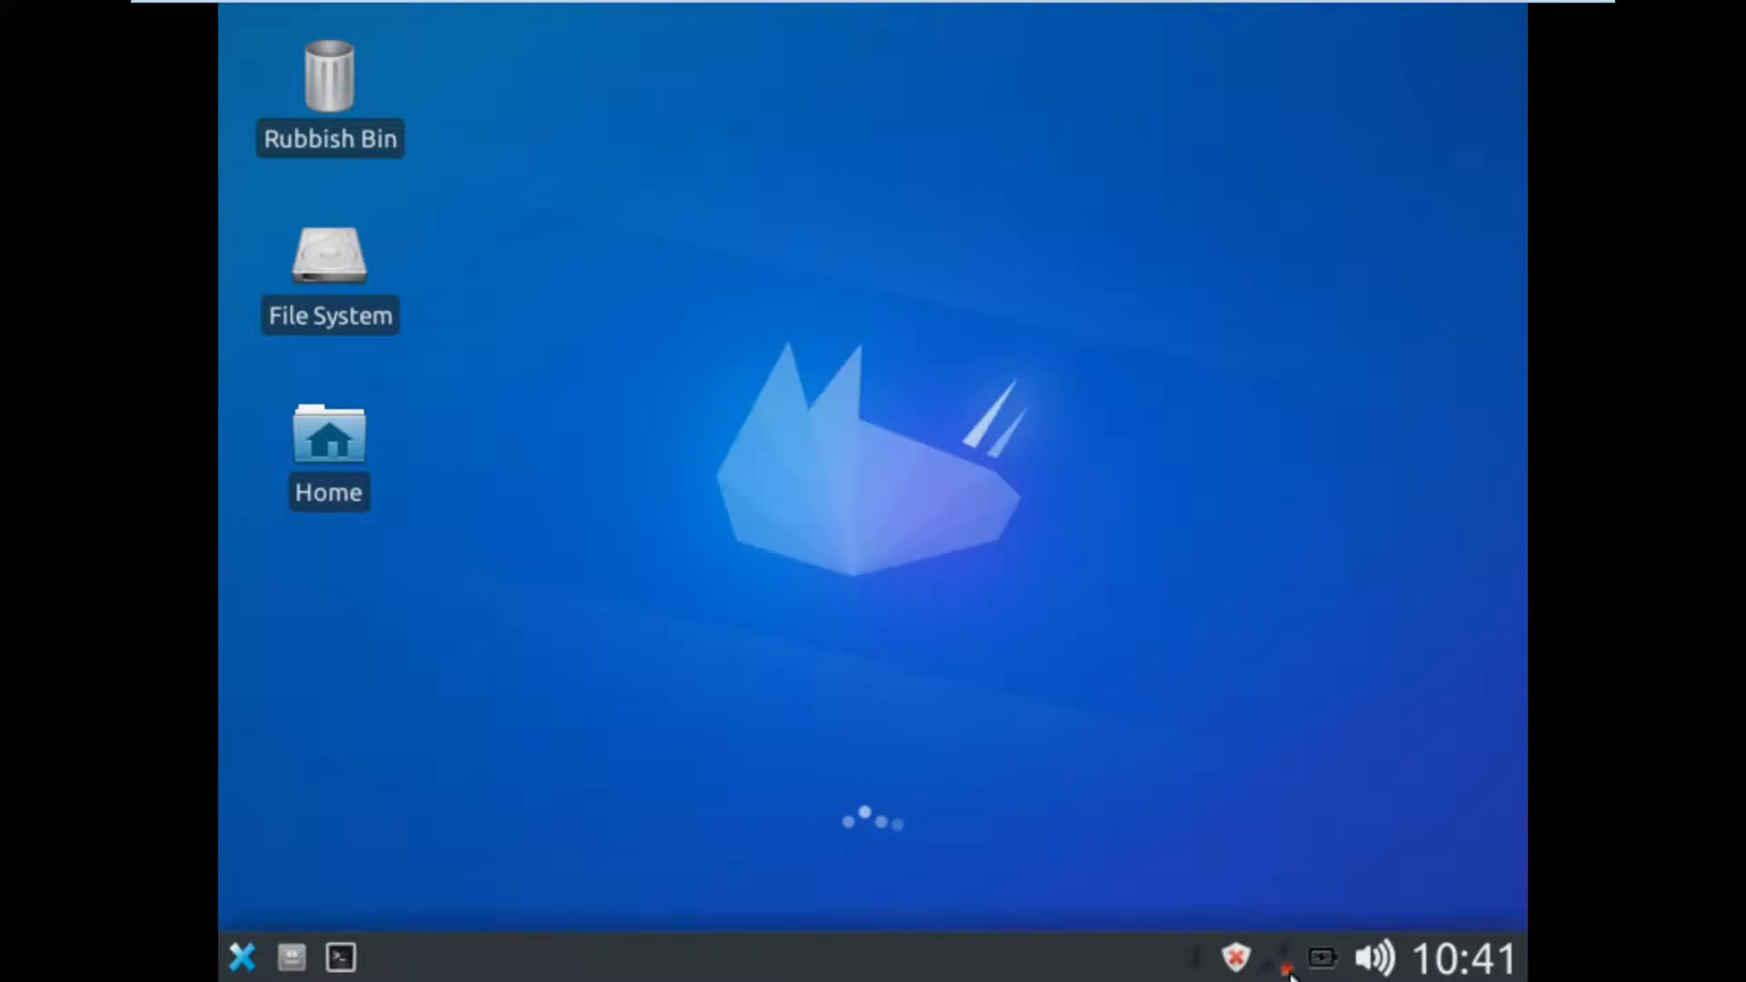
Step: Tick Enable Networking in the network tray menu
click(1283, 958)
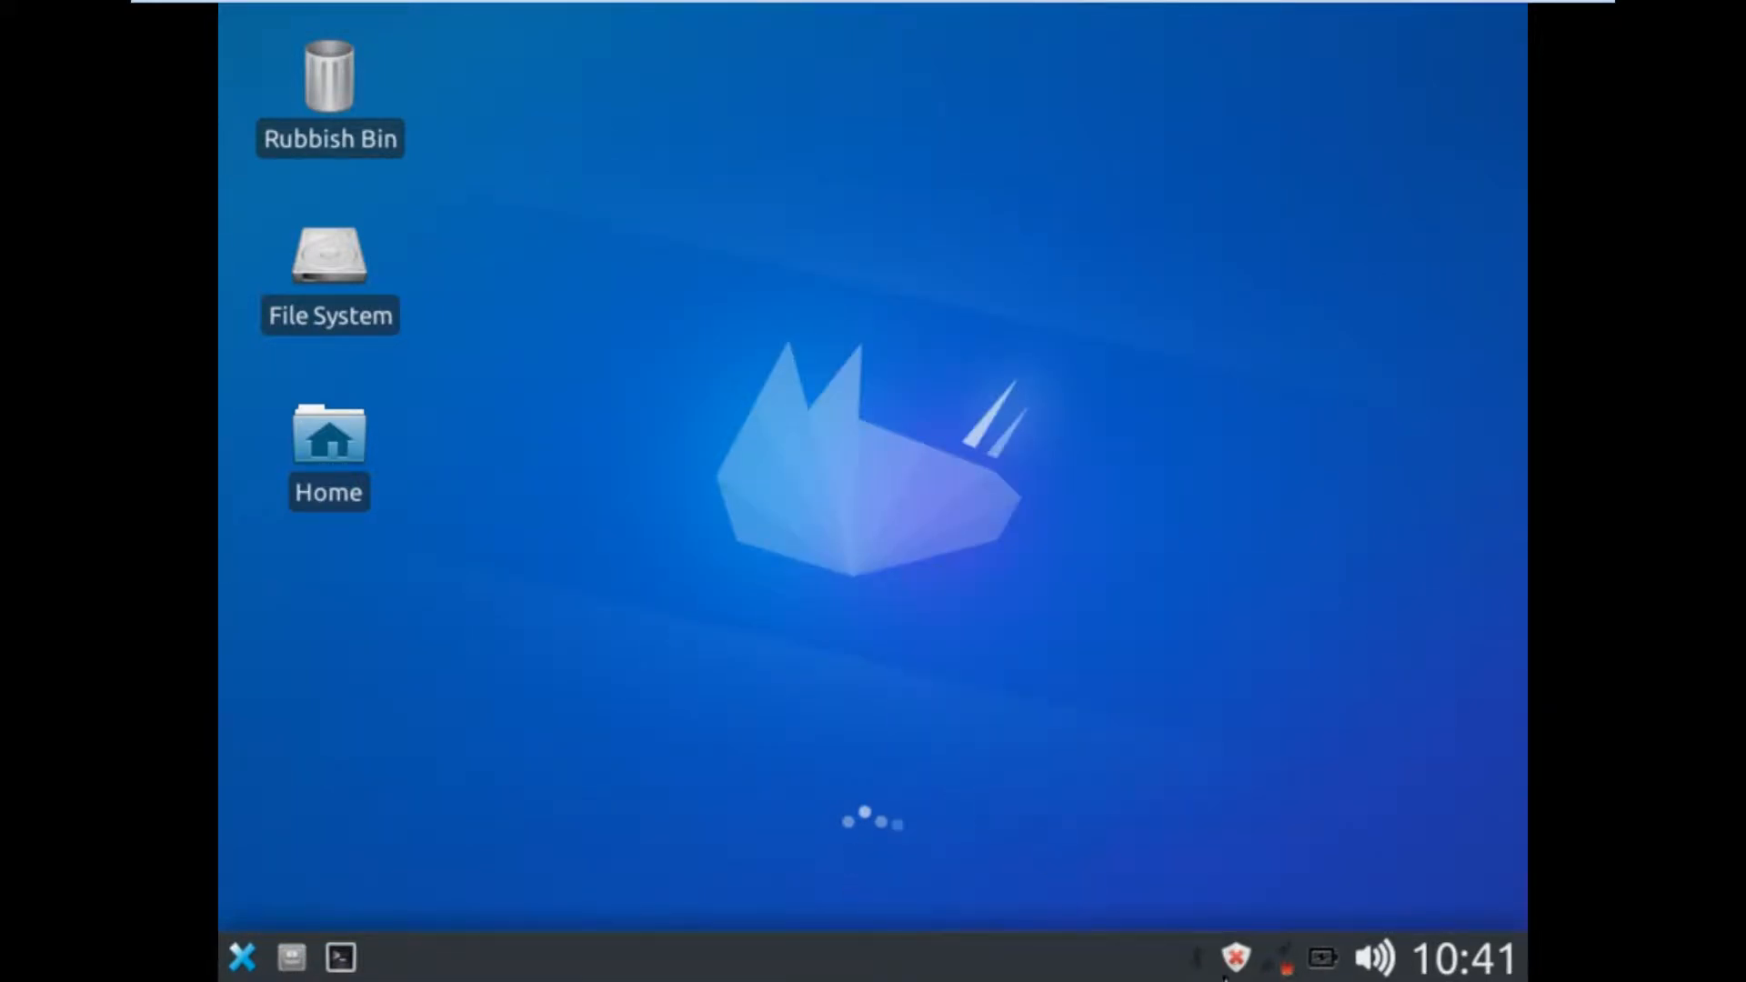
click(1279, 958)
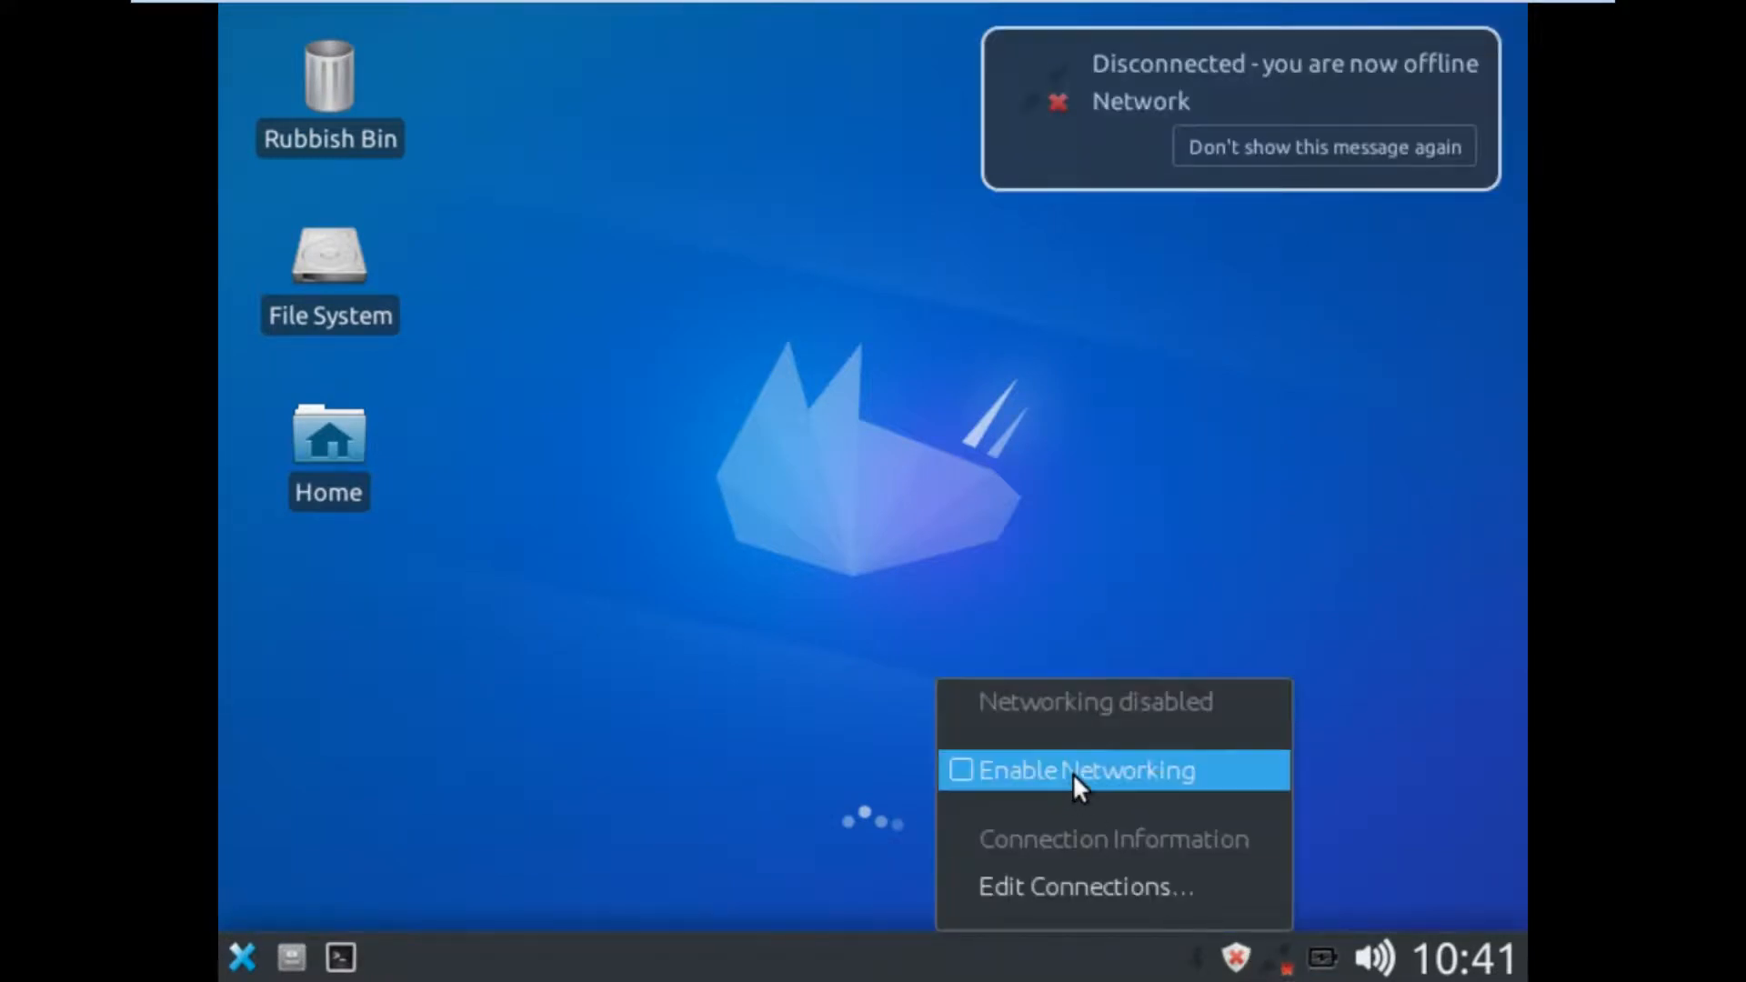
click(1086, 769)
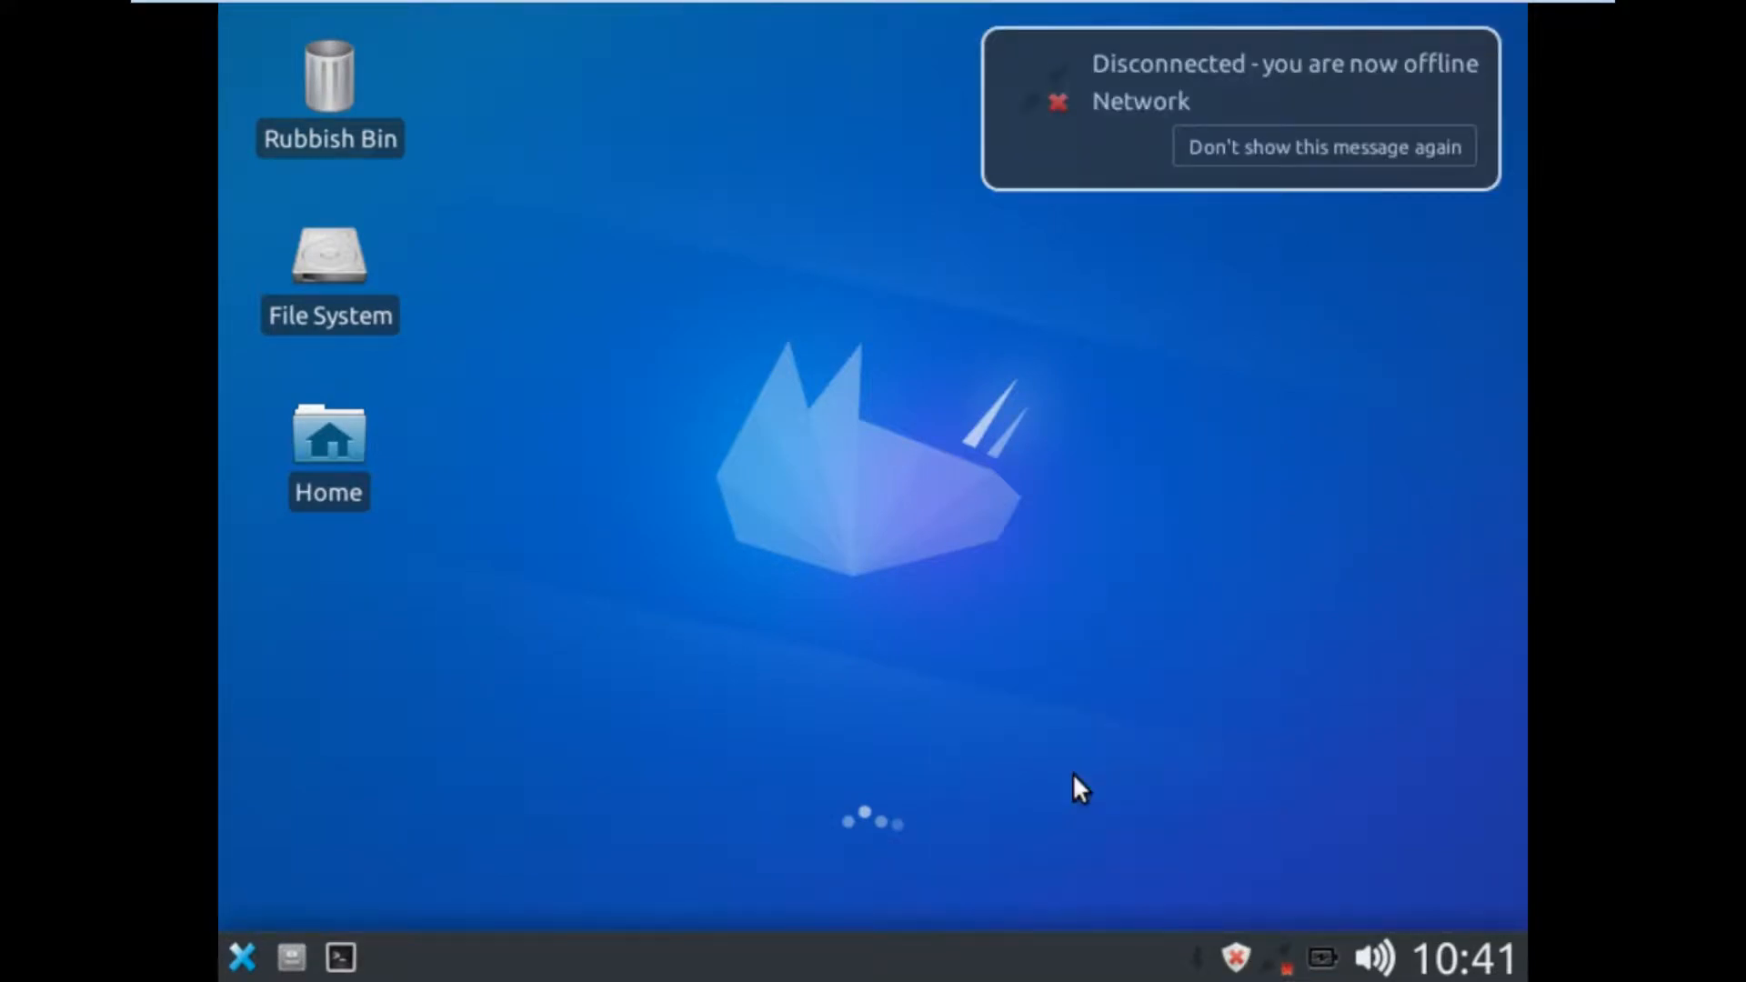
mouse_move(1136, 797)
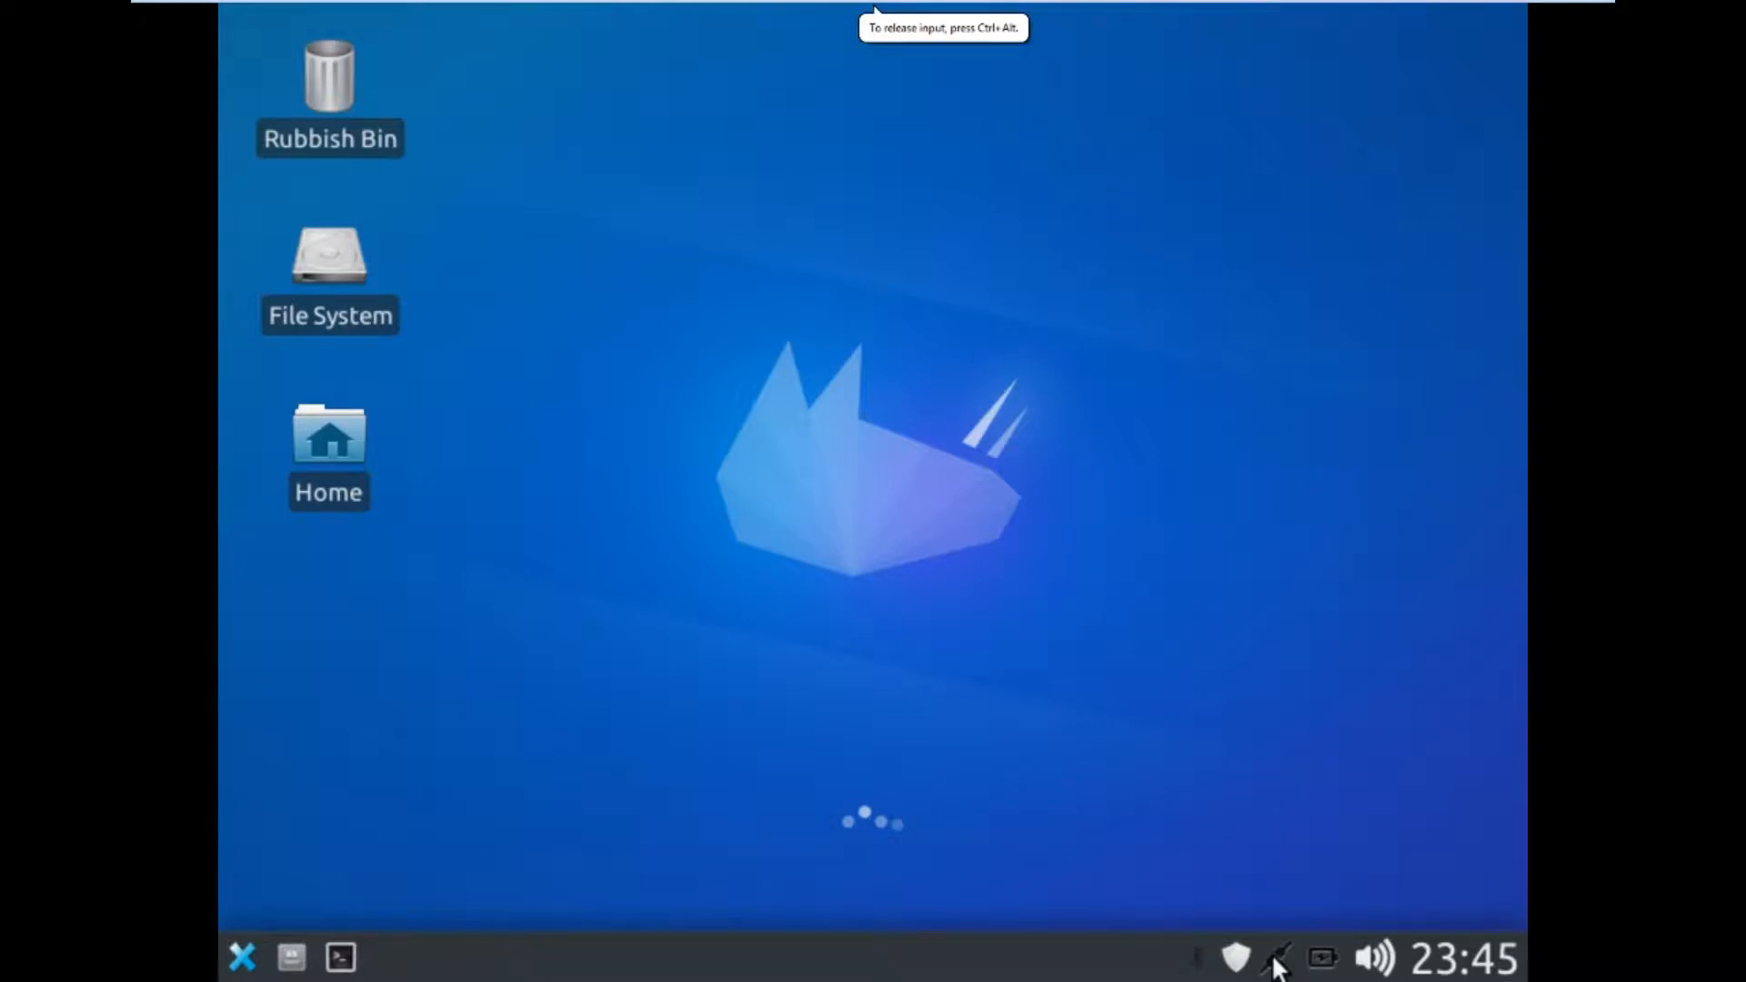
click(1276, 958)
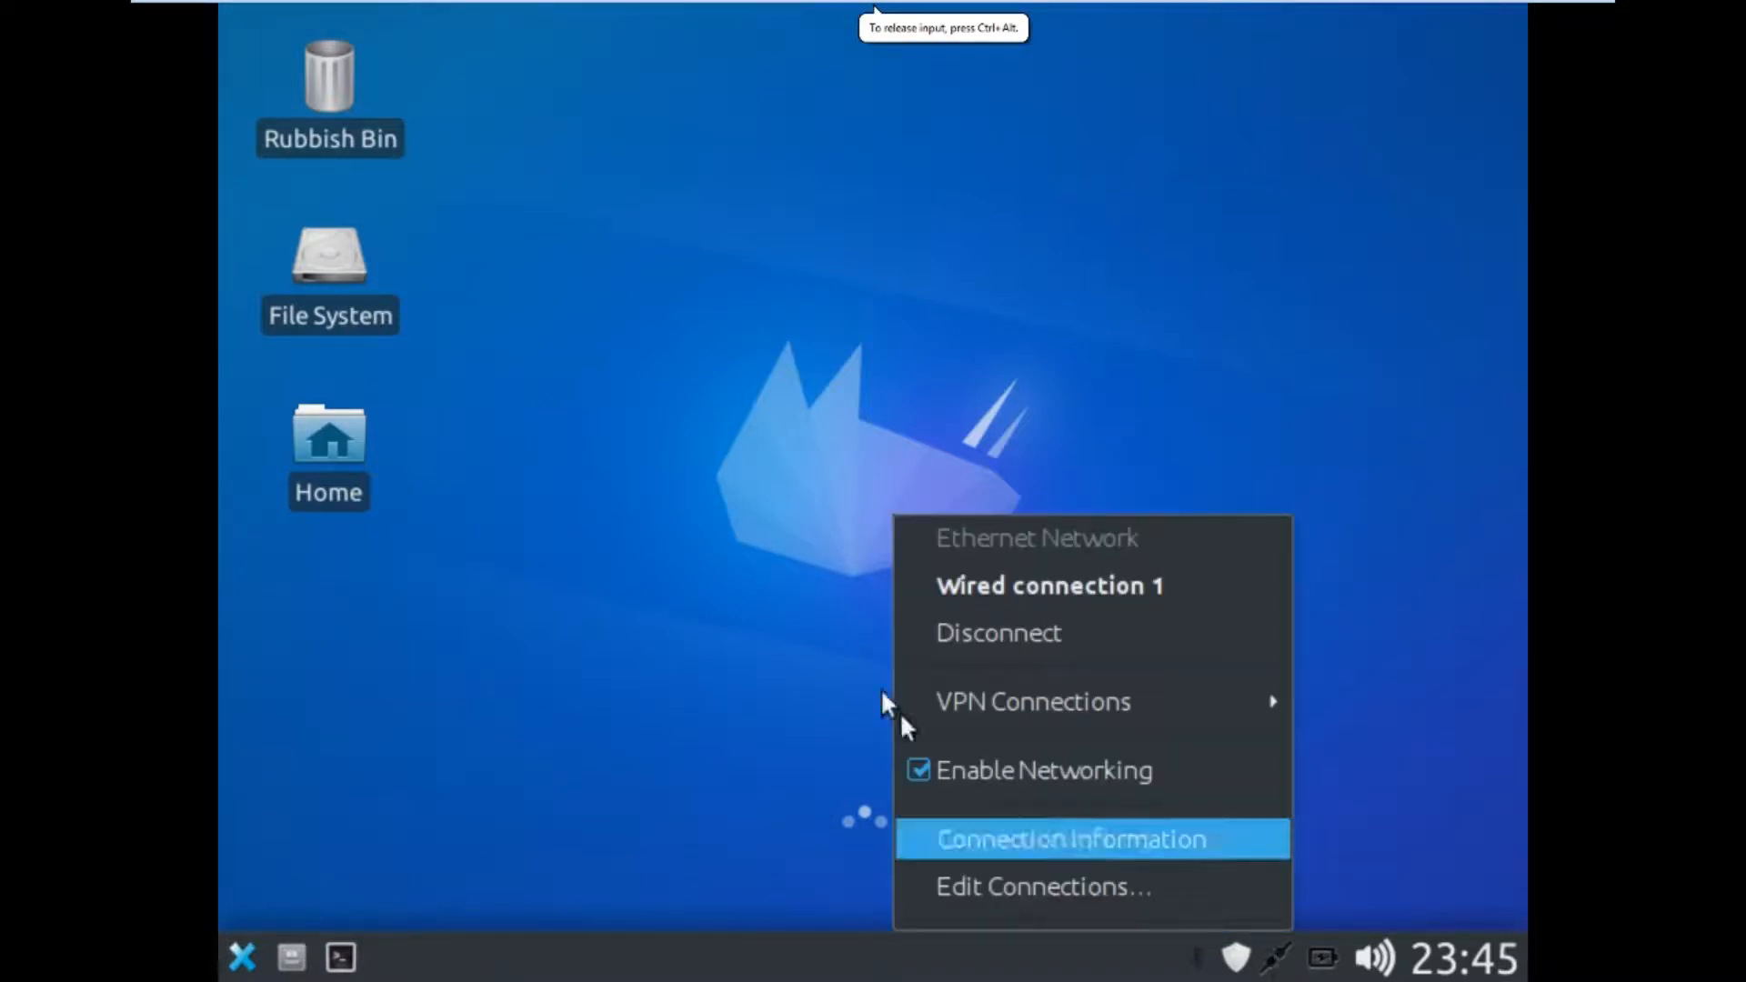
mouse_move(1135, 853)
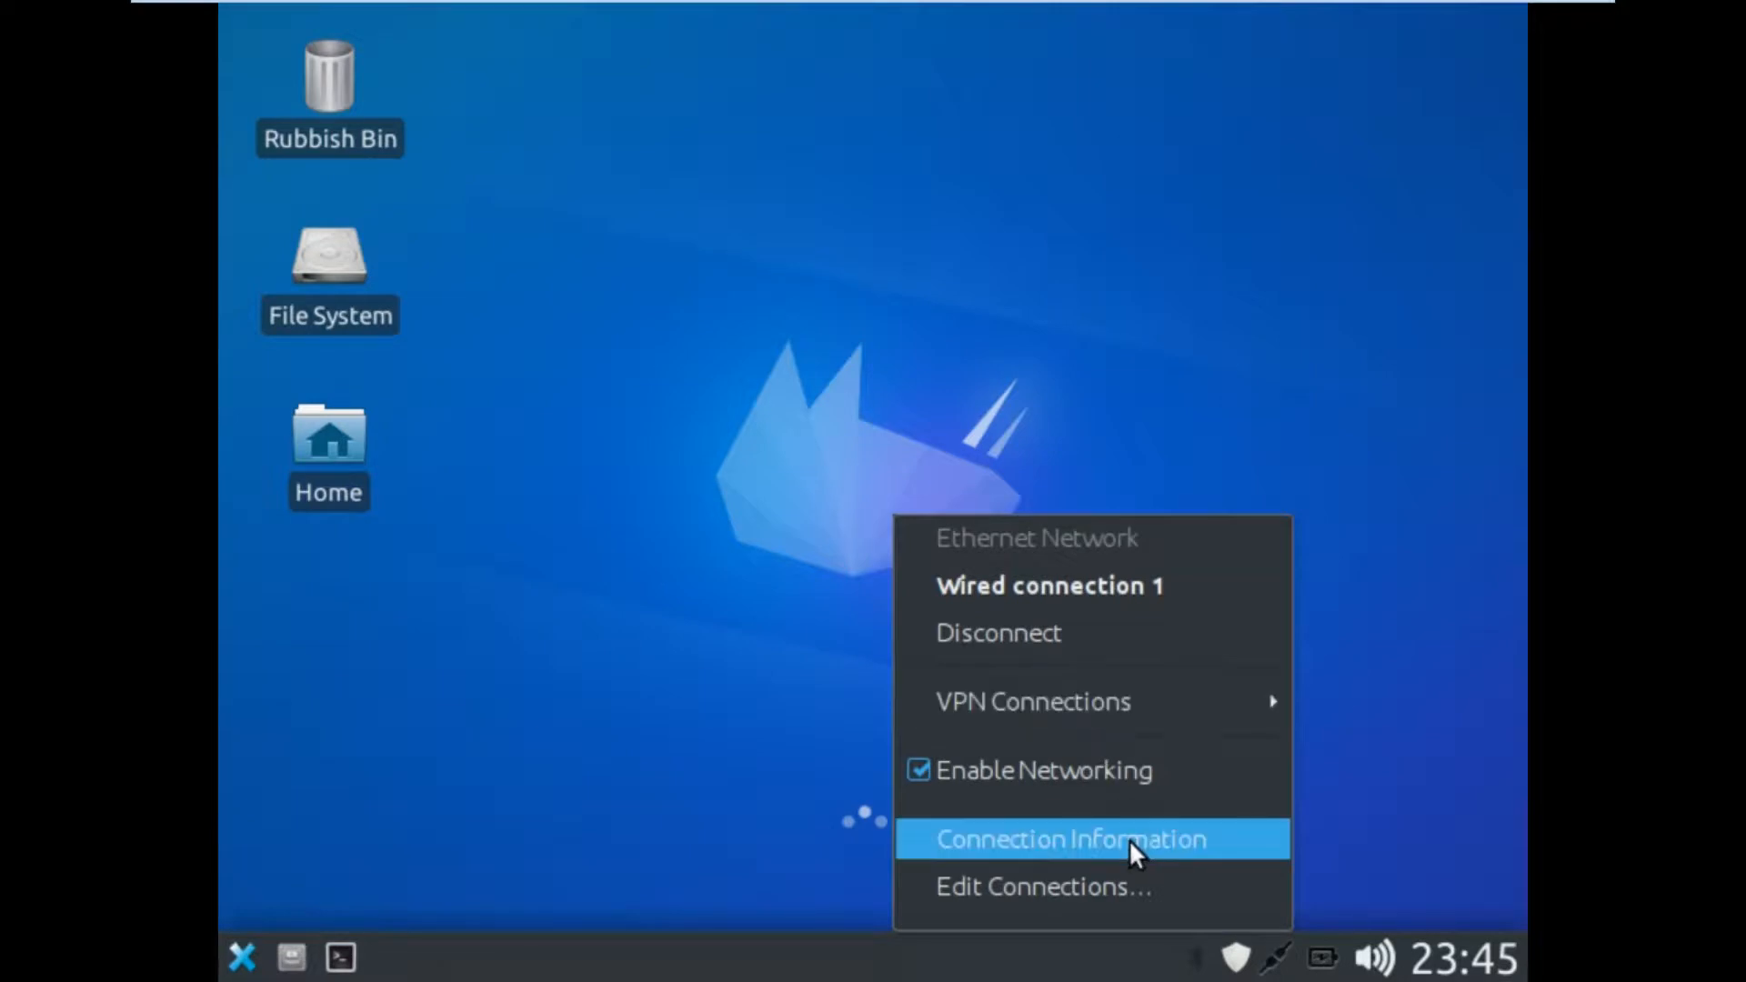
click(1070, 839)
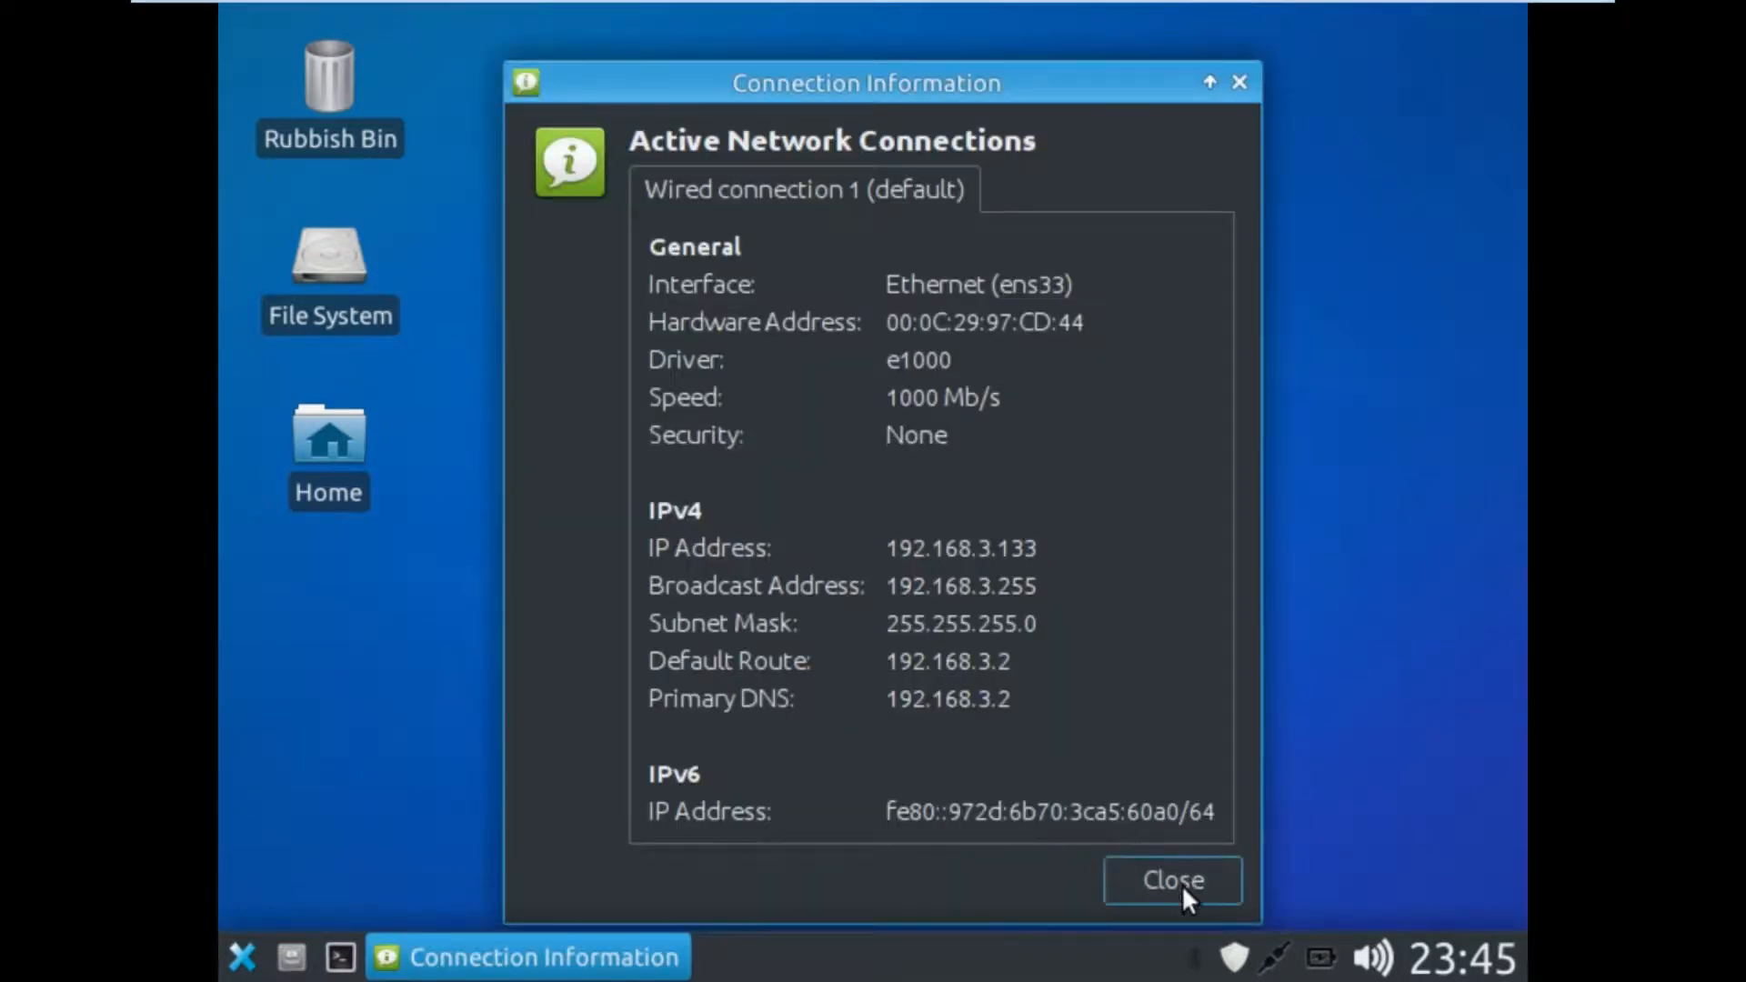
click(1170, 879)
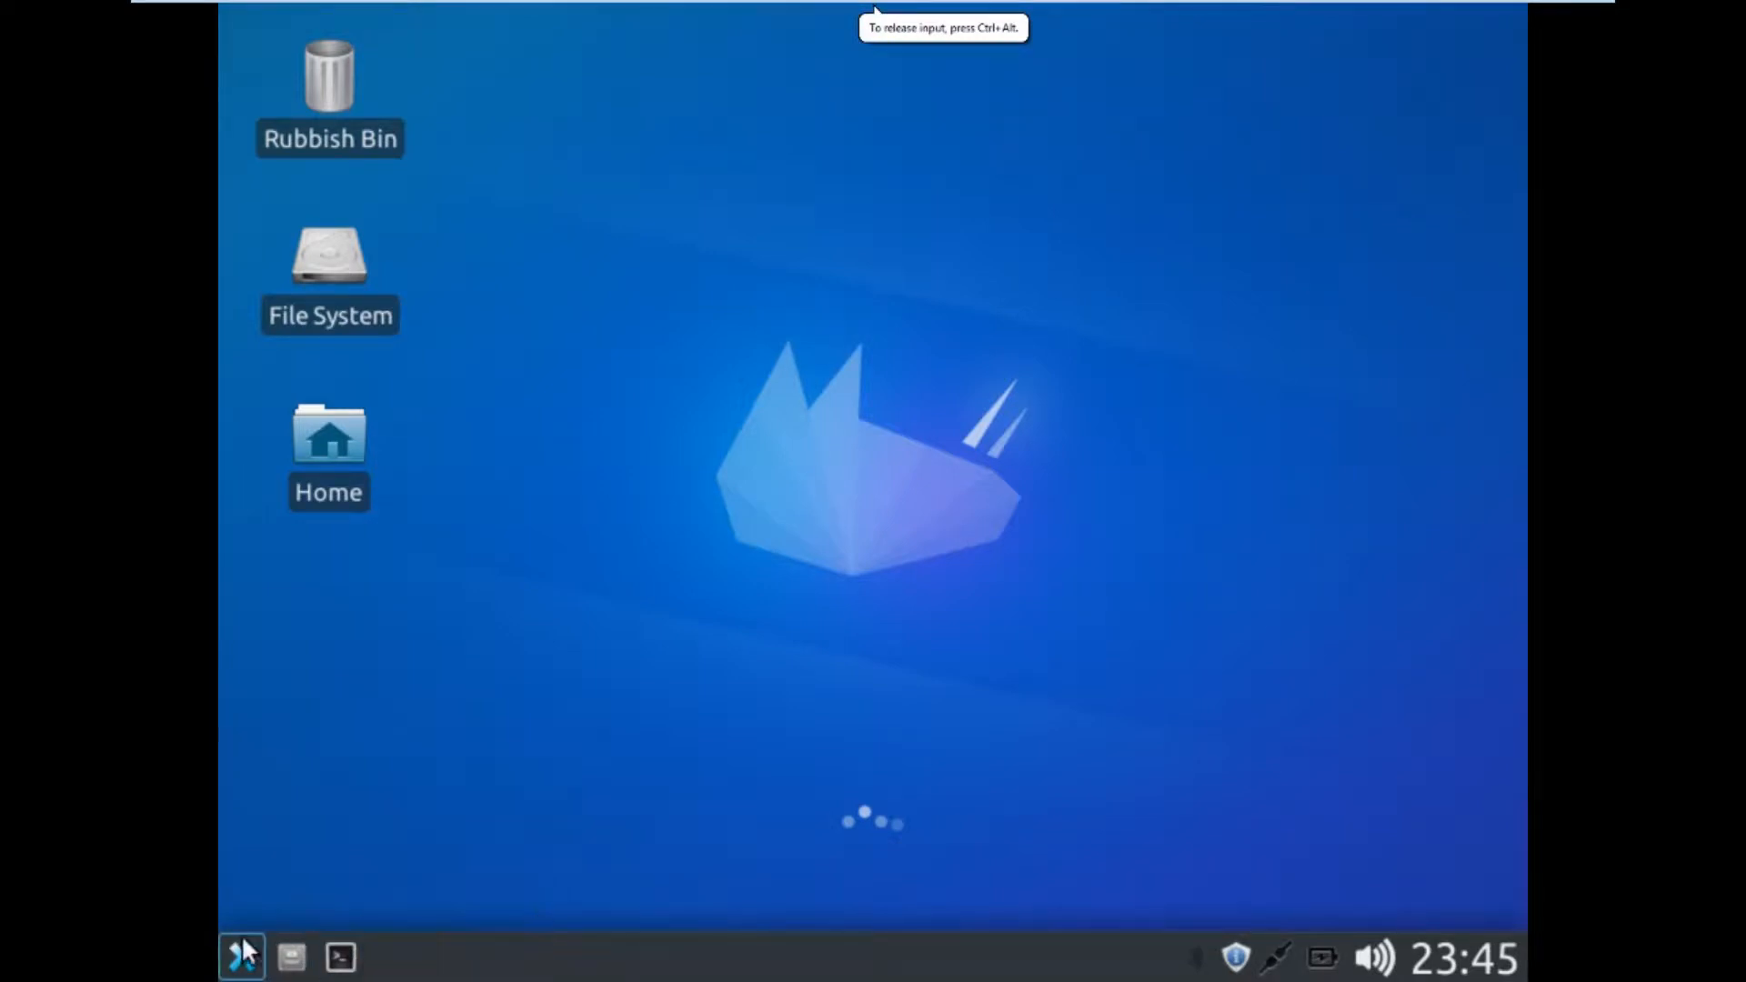
click(240, 956)
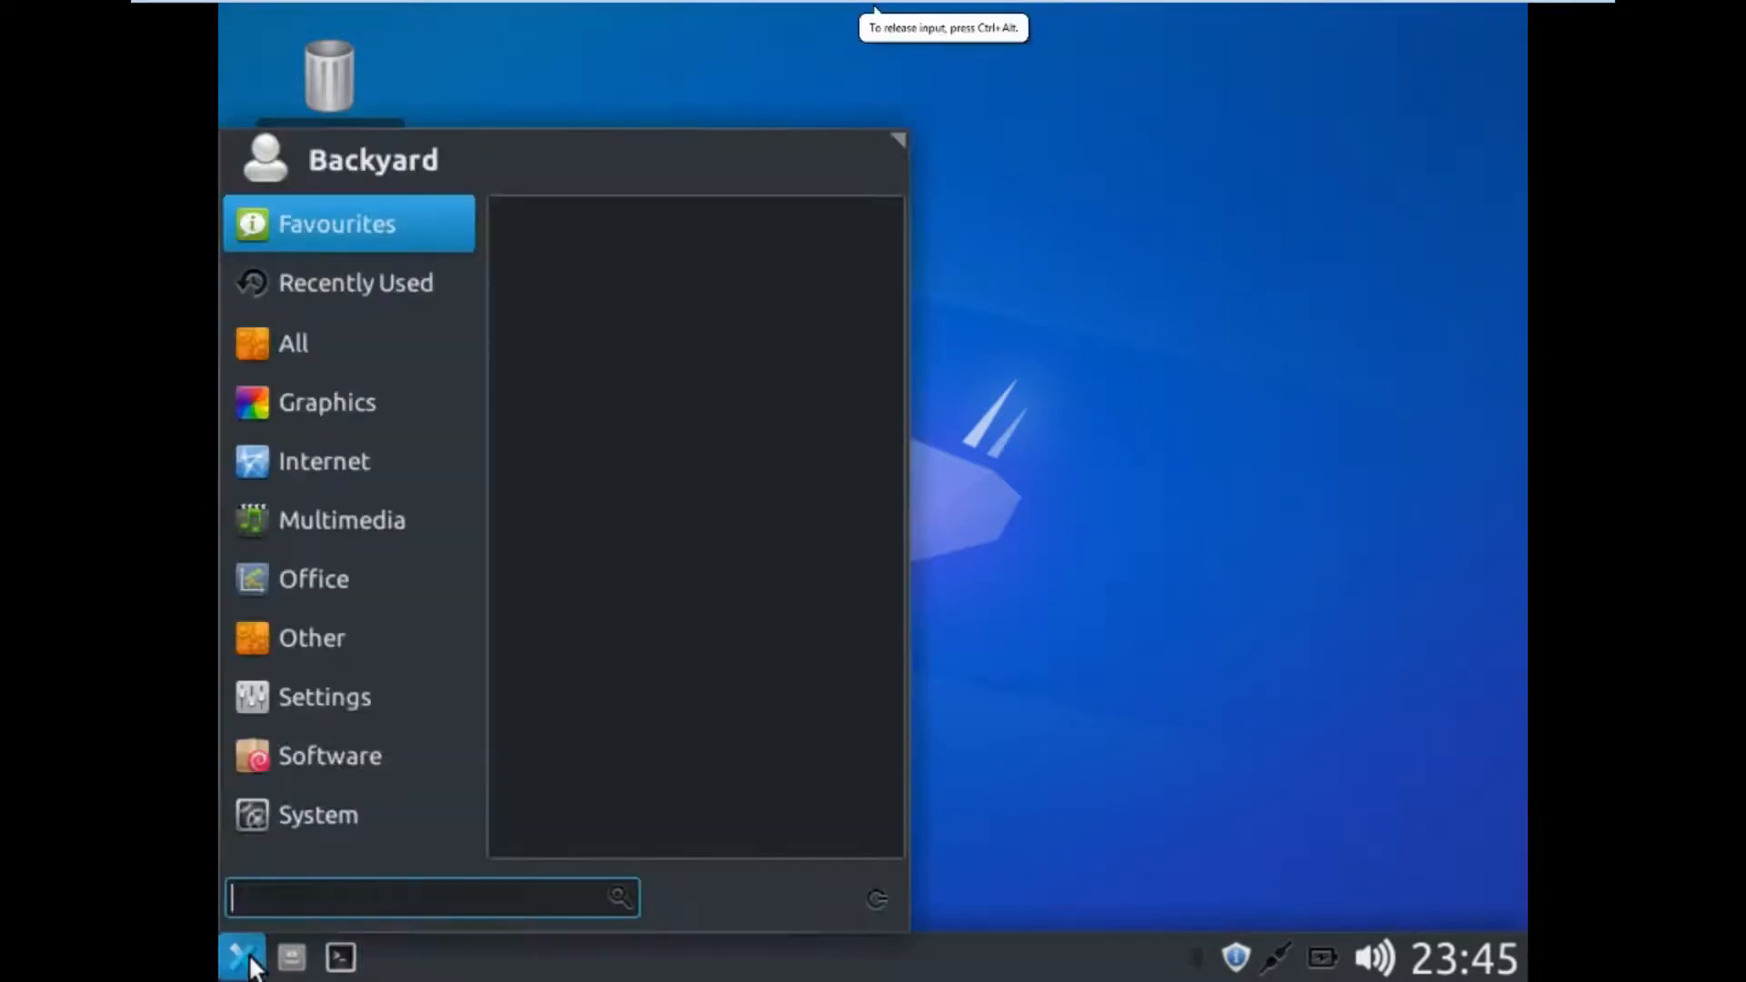
mouse_move(324, 696)
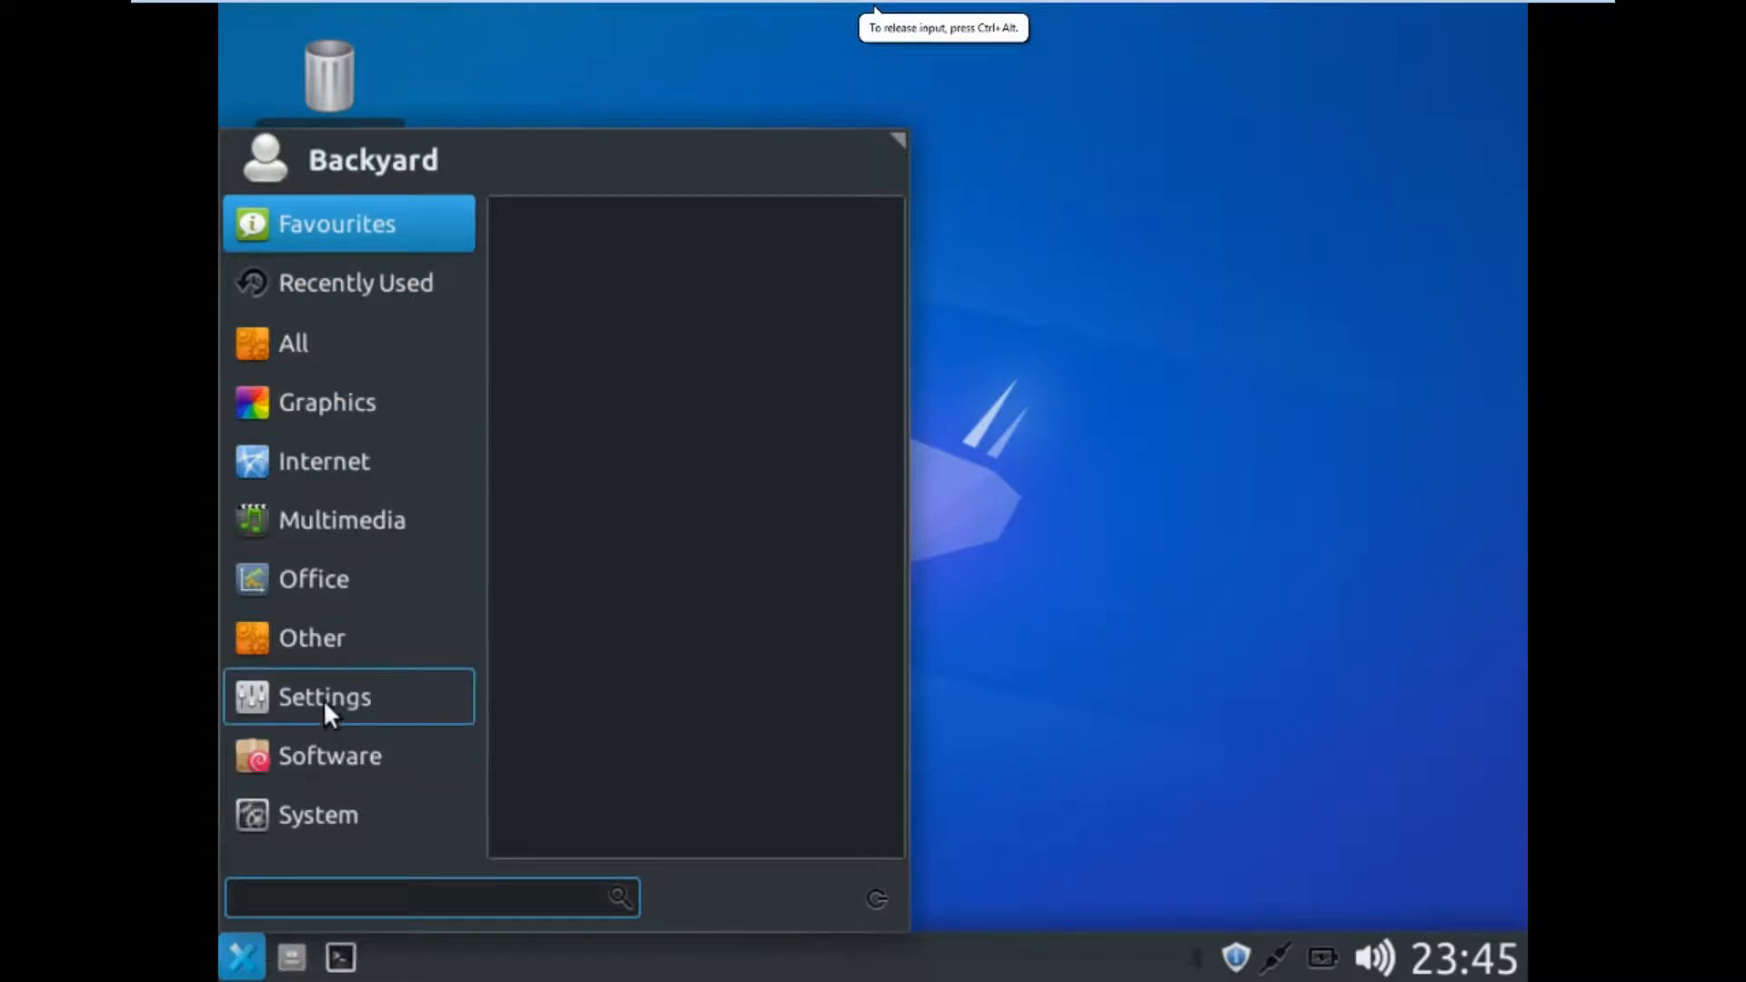
click(324, 696)
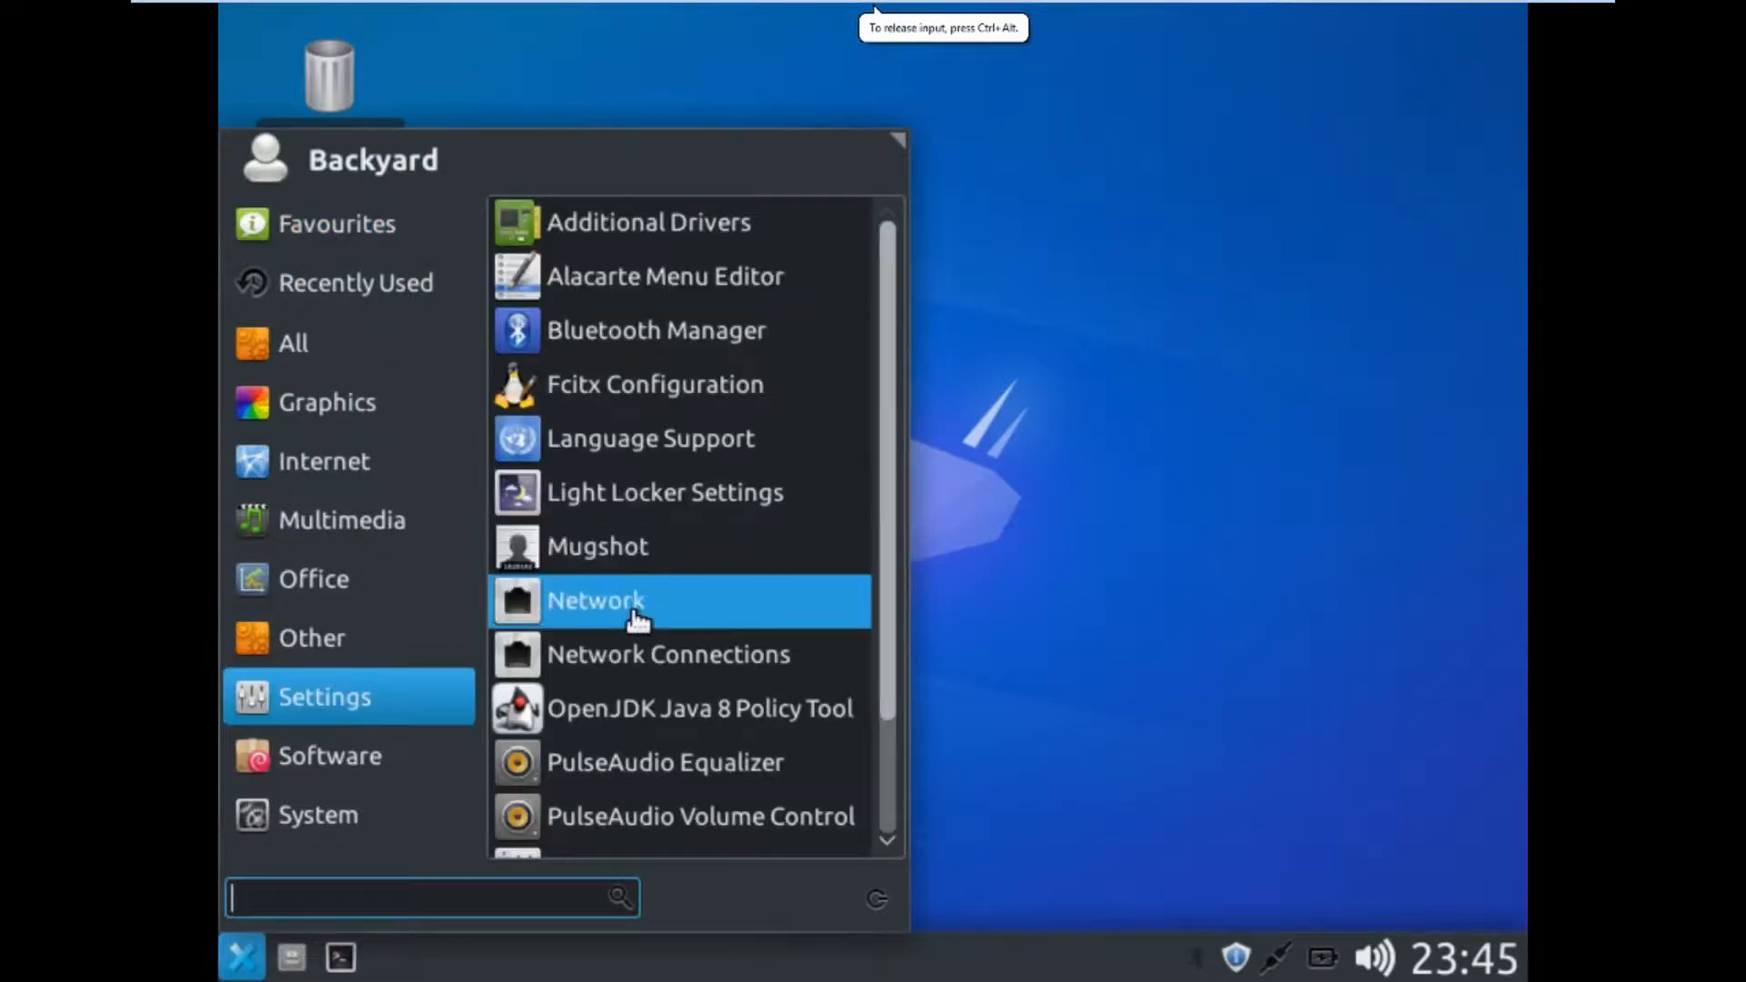
scroll(down, 3)
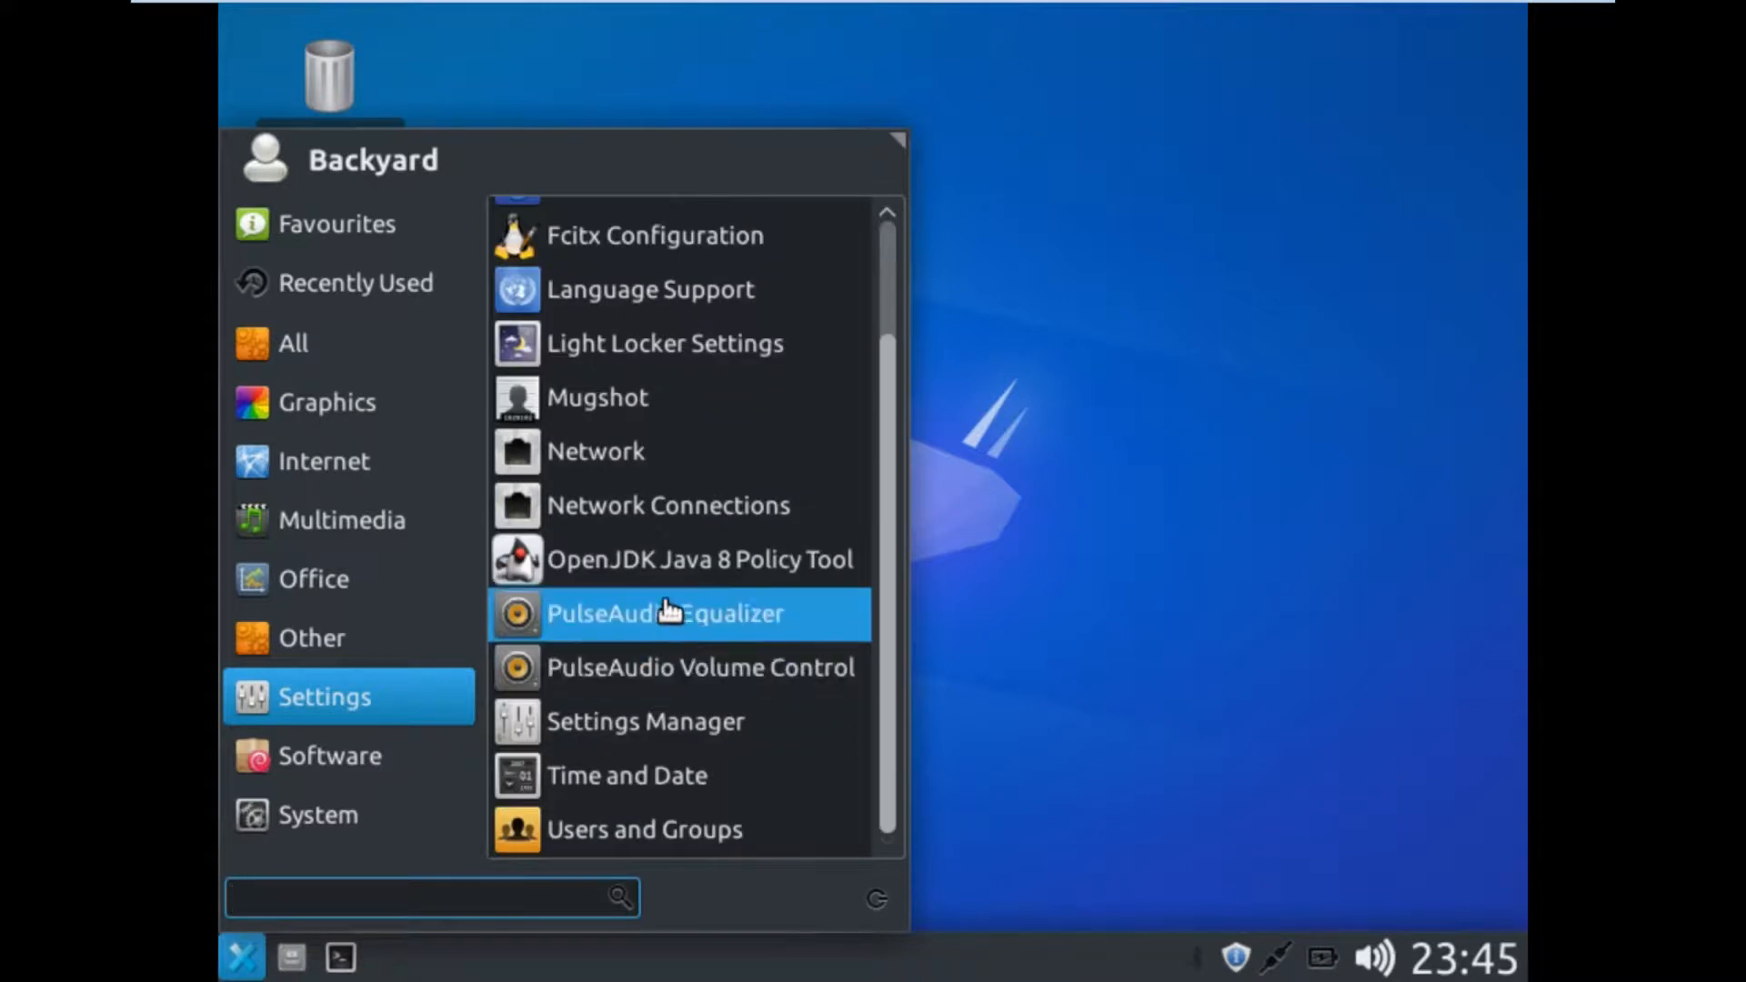
mouse_move(663, 721)
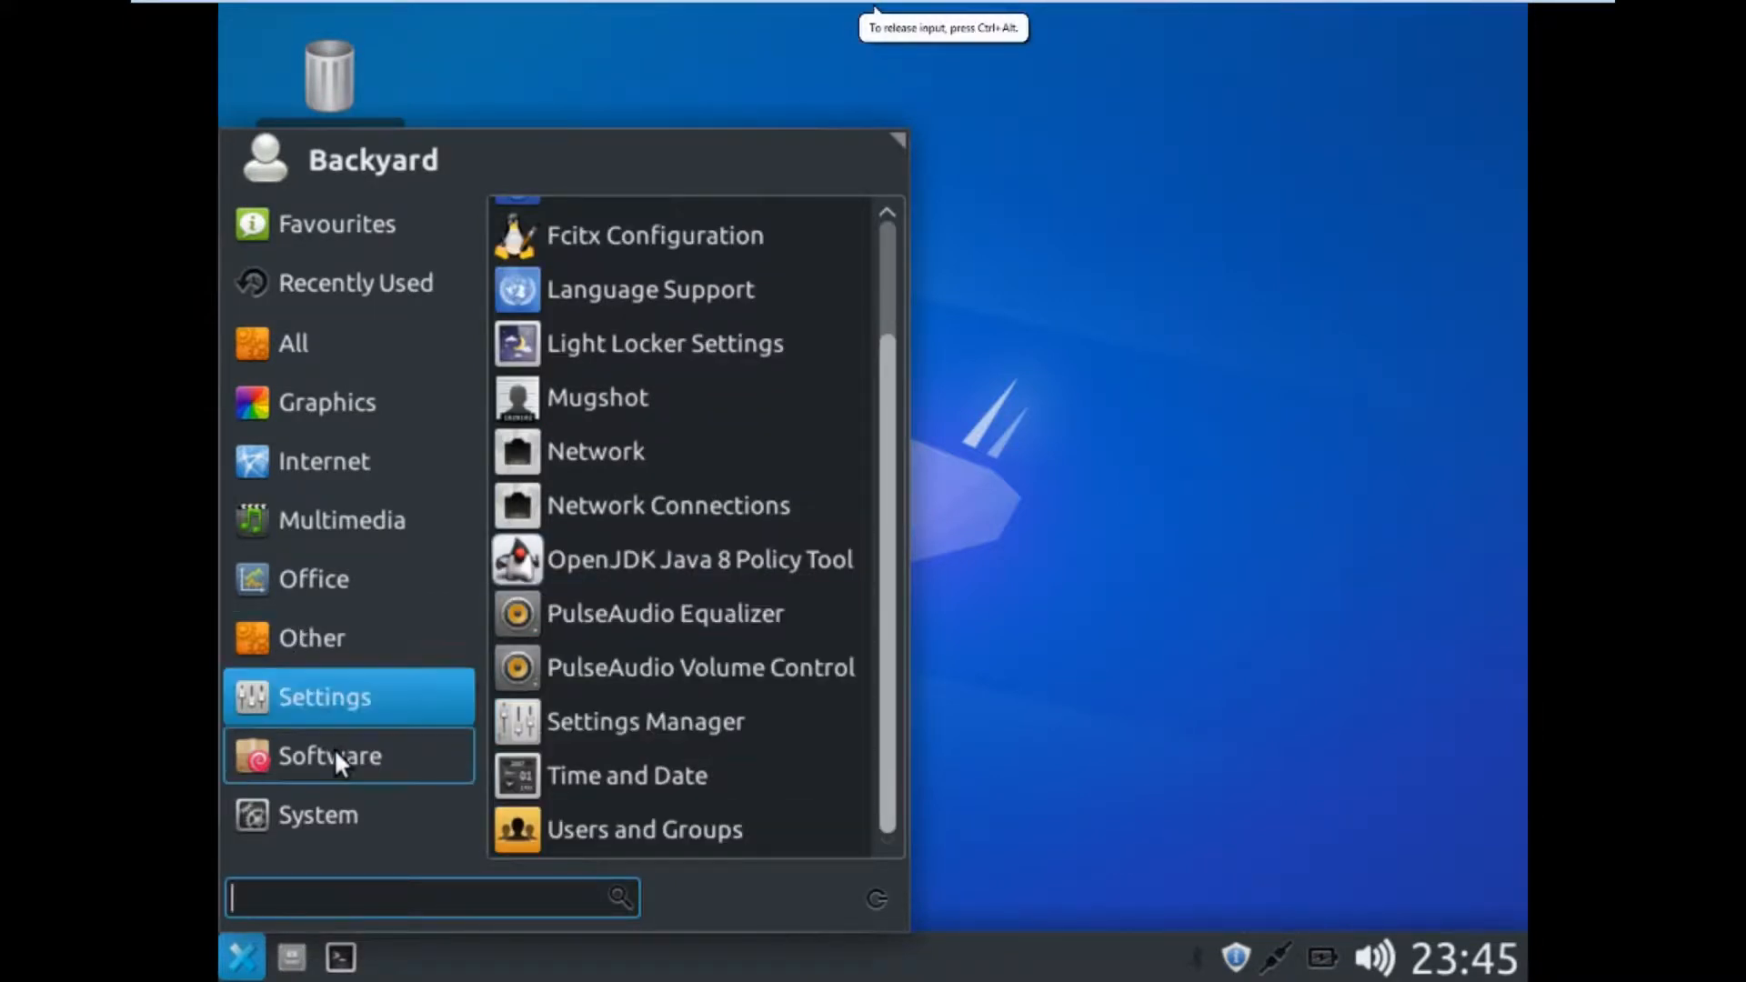
click(329, 755)
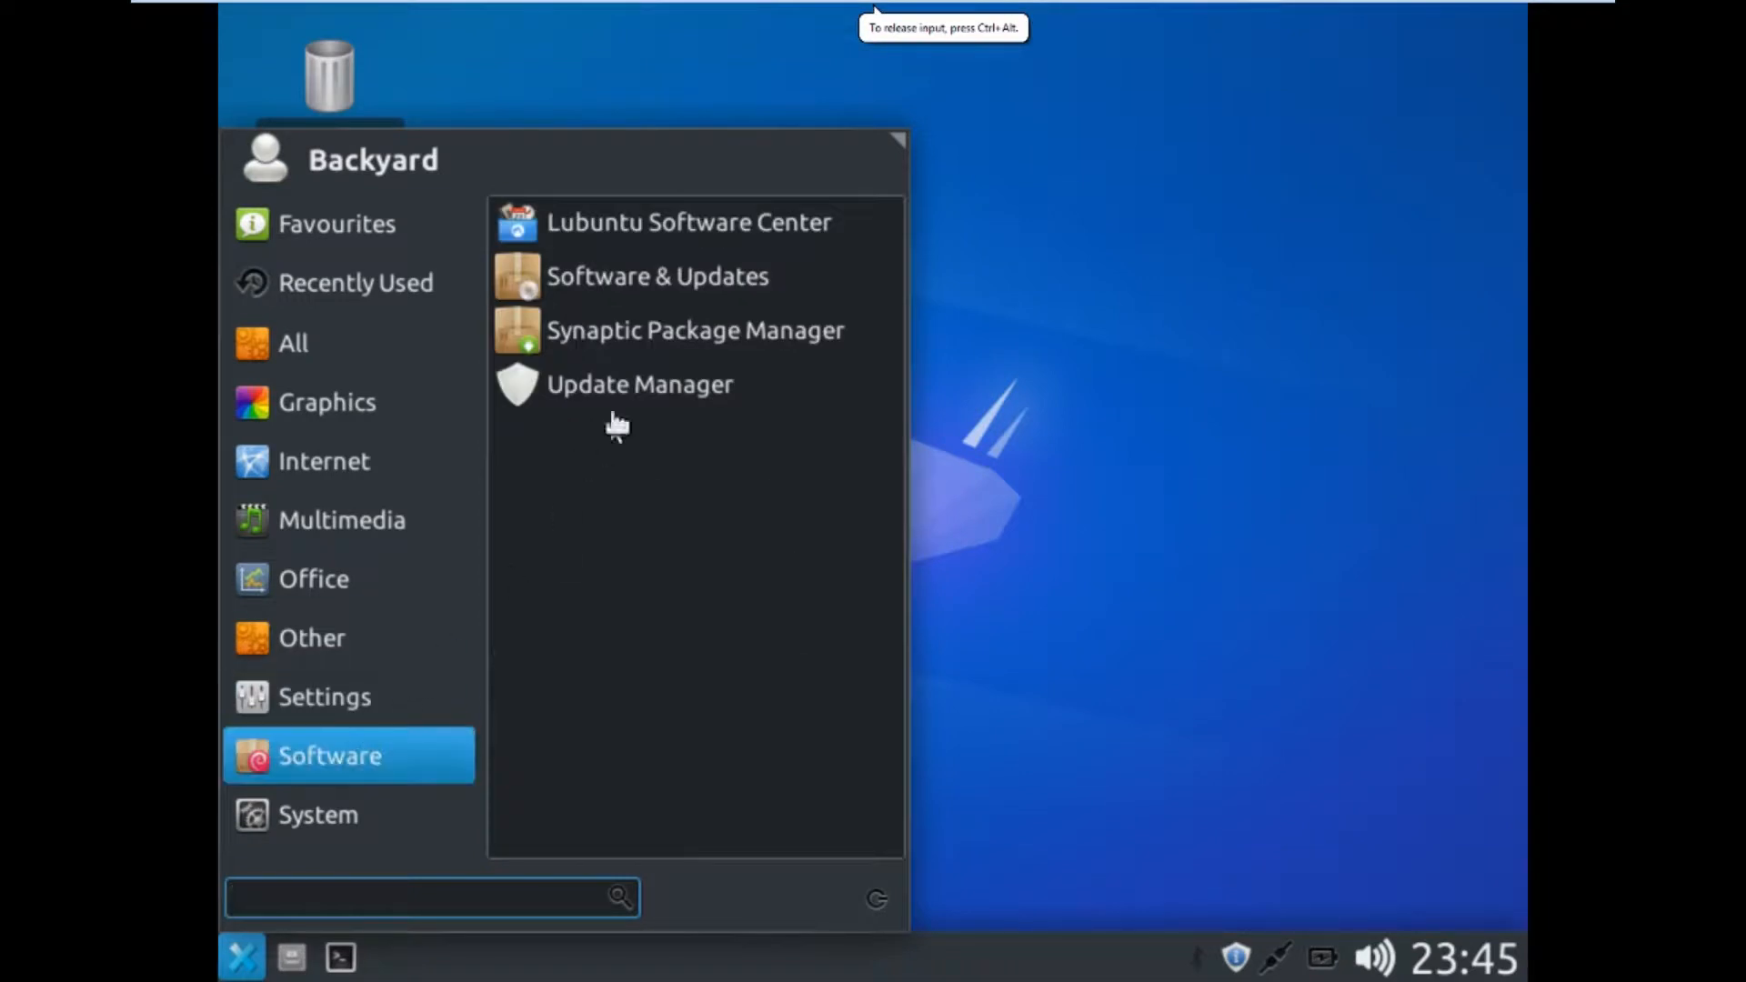
mouse_move(684, 287)
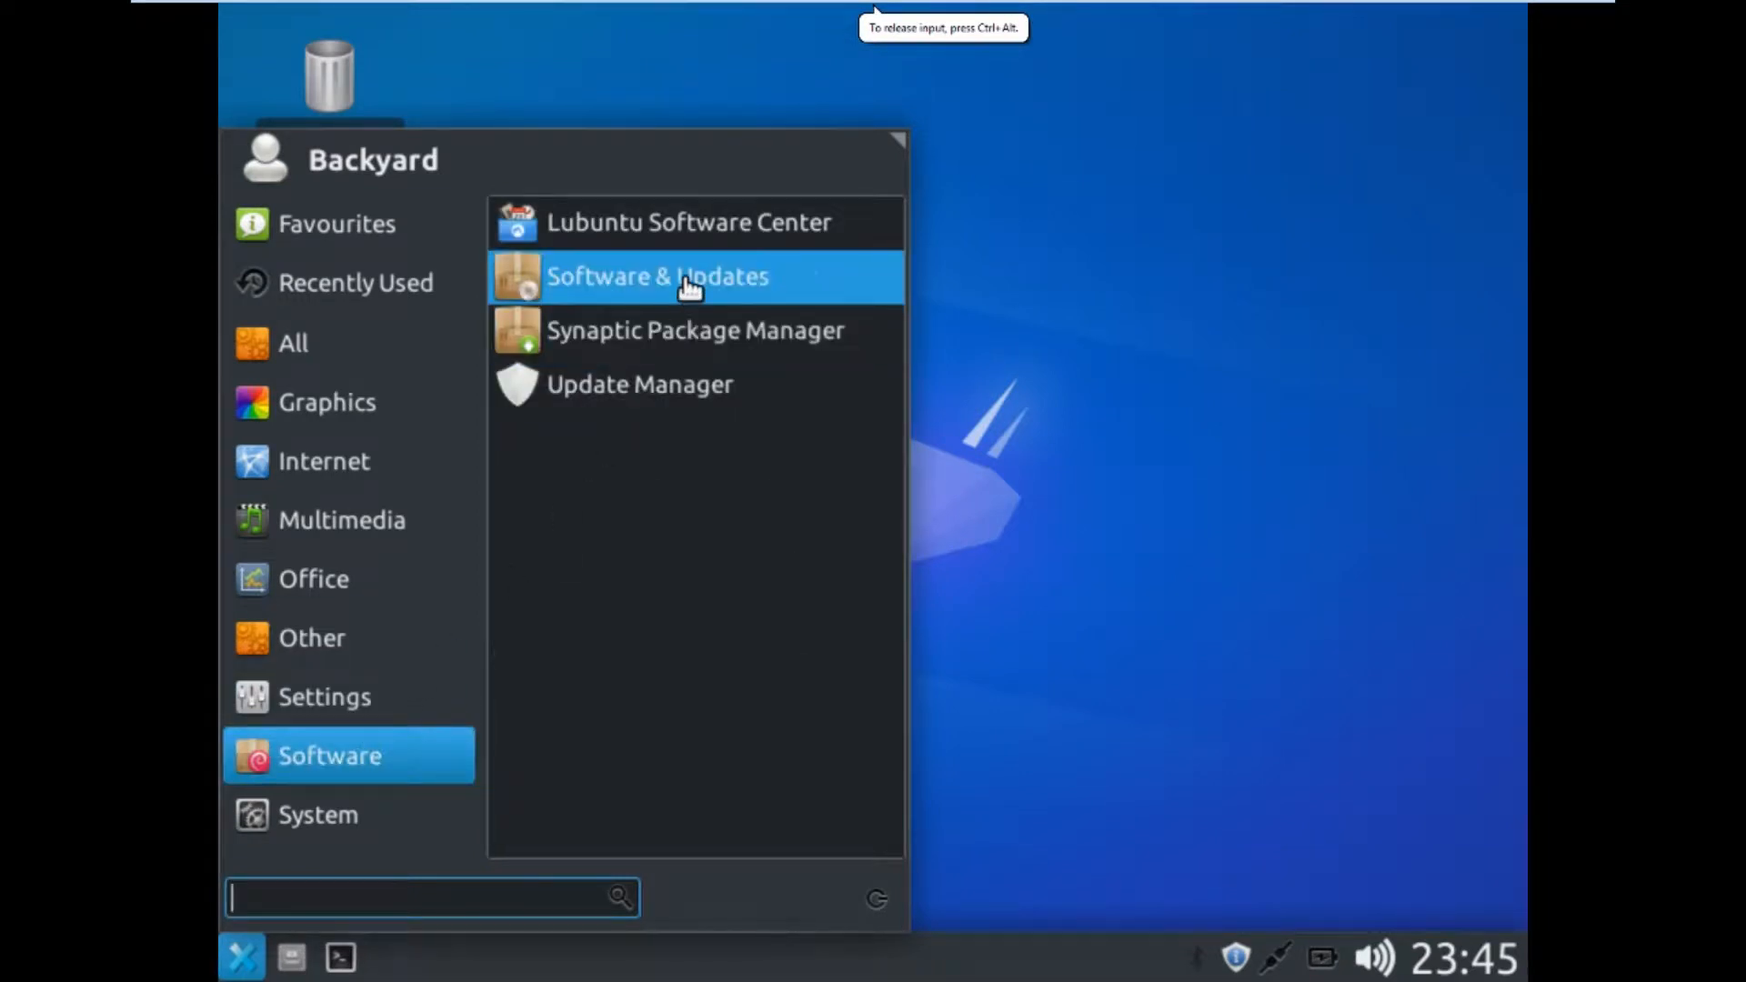
mouse_move(703, 249)
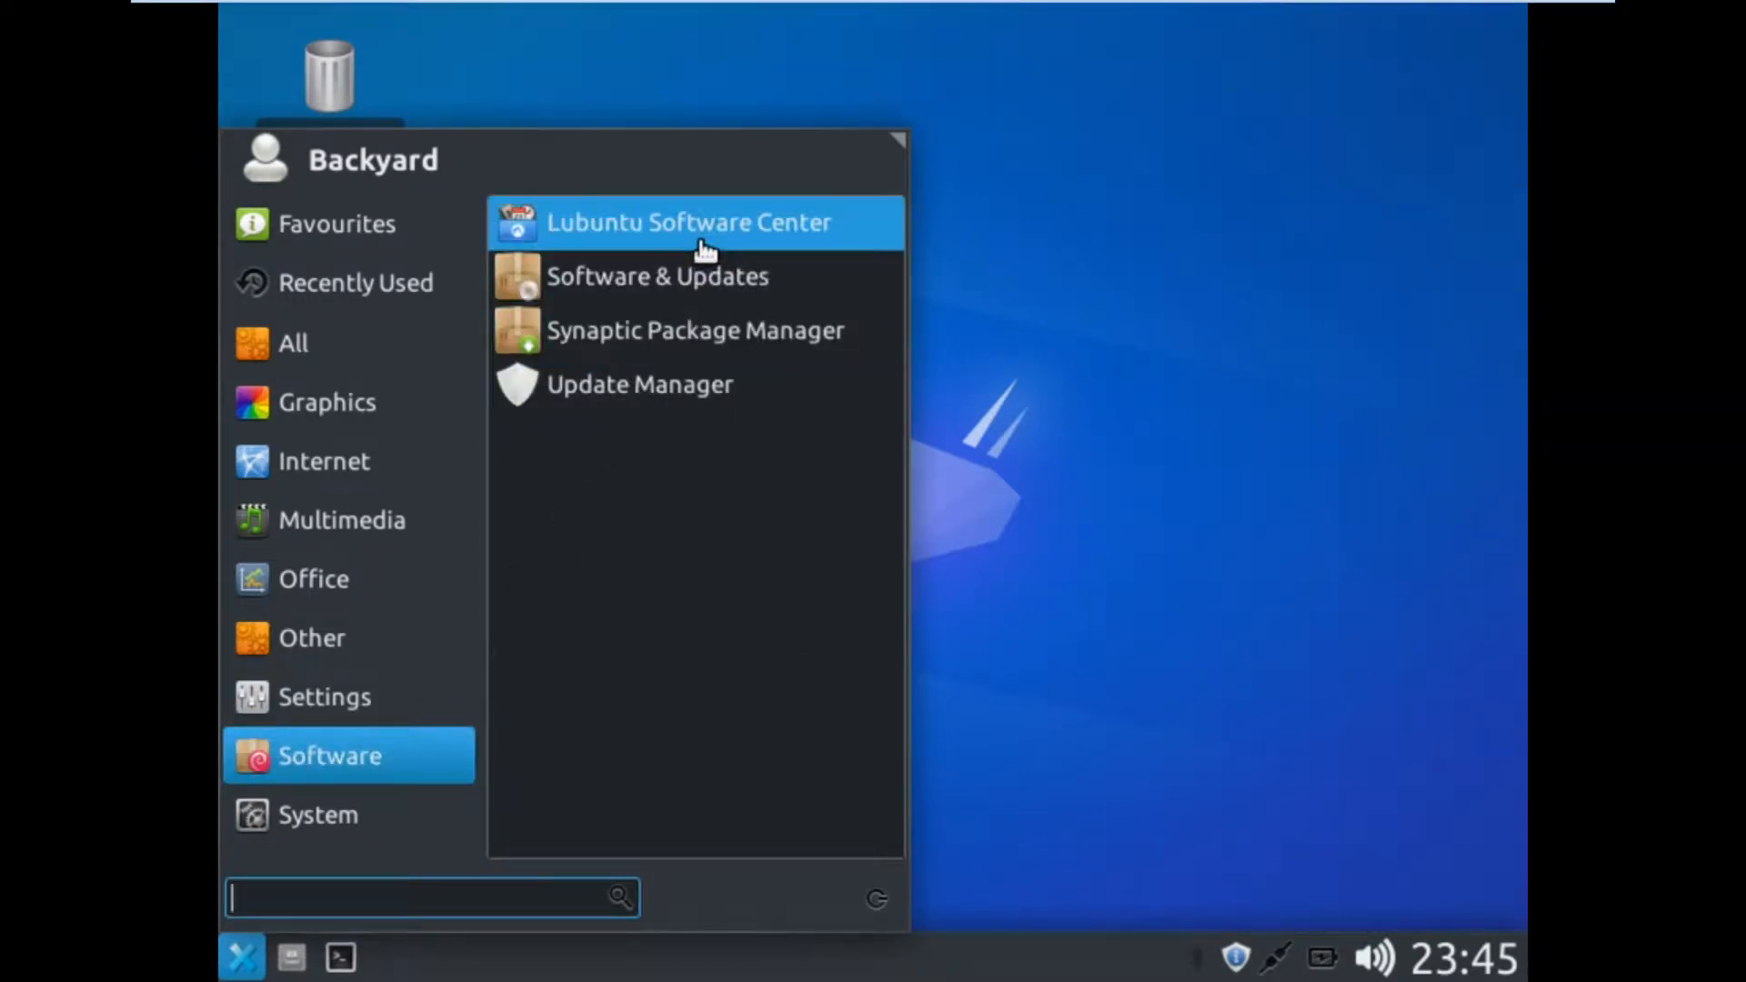
click(317, 814)
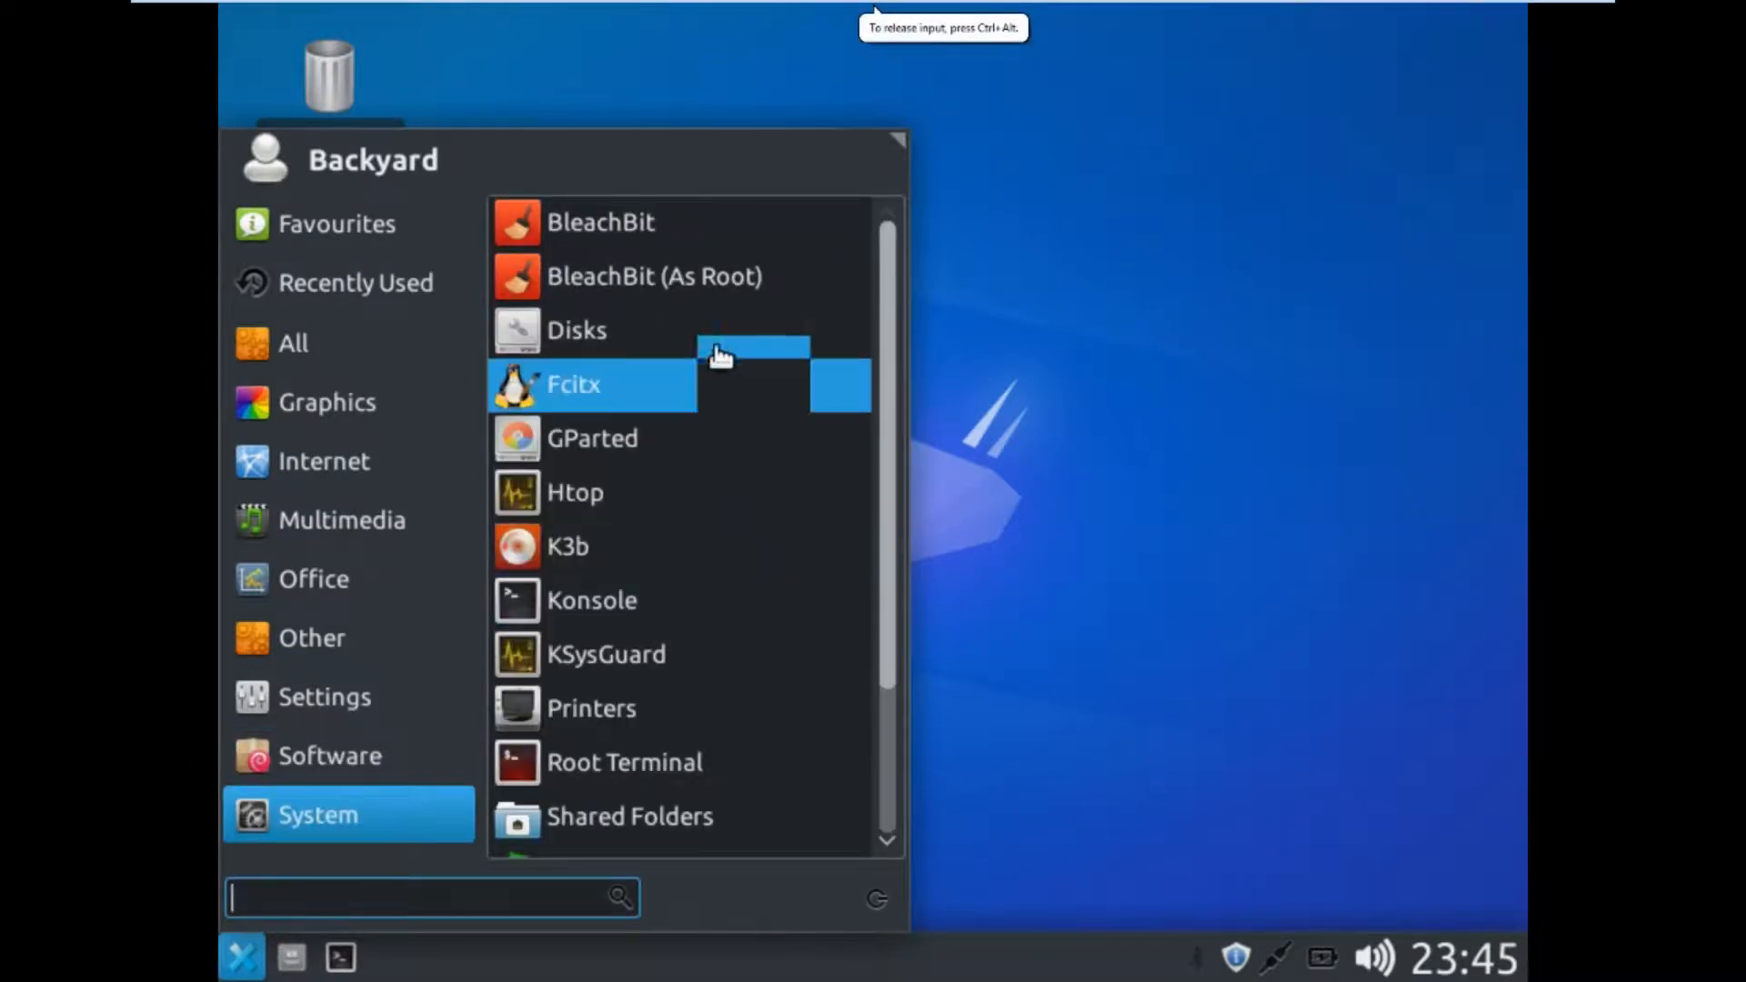
mouse_move(723, 329)
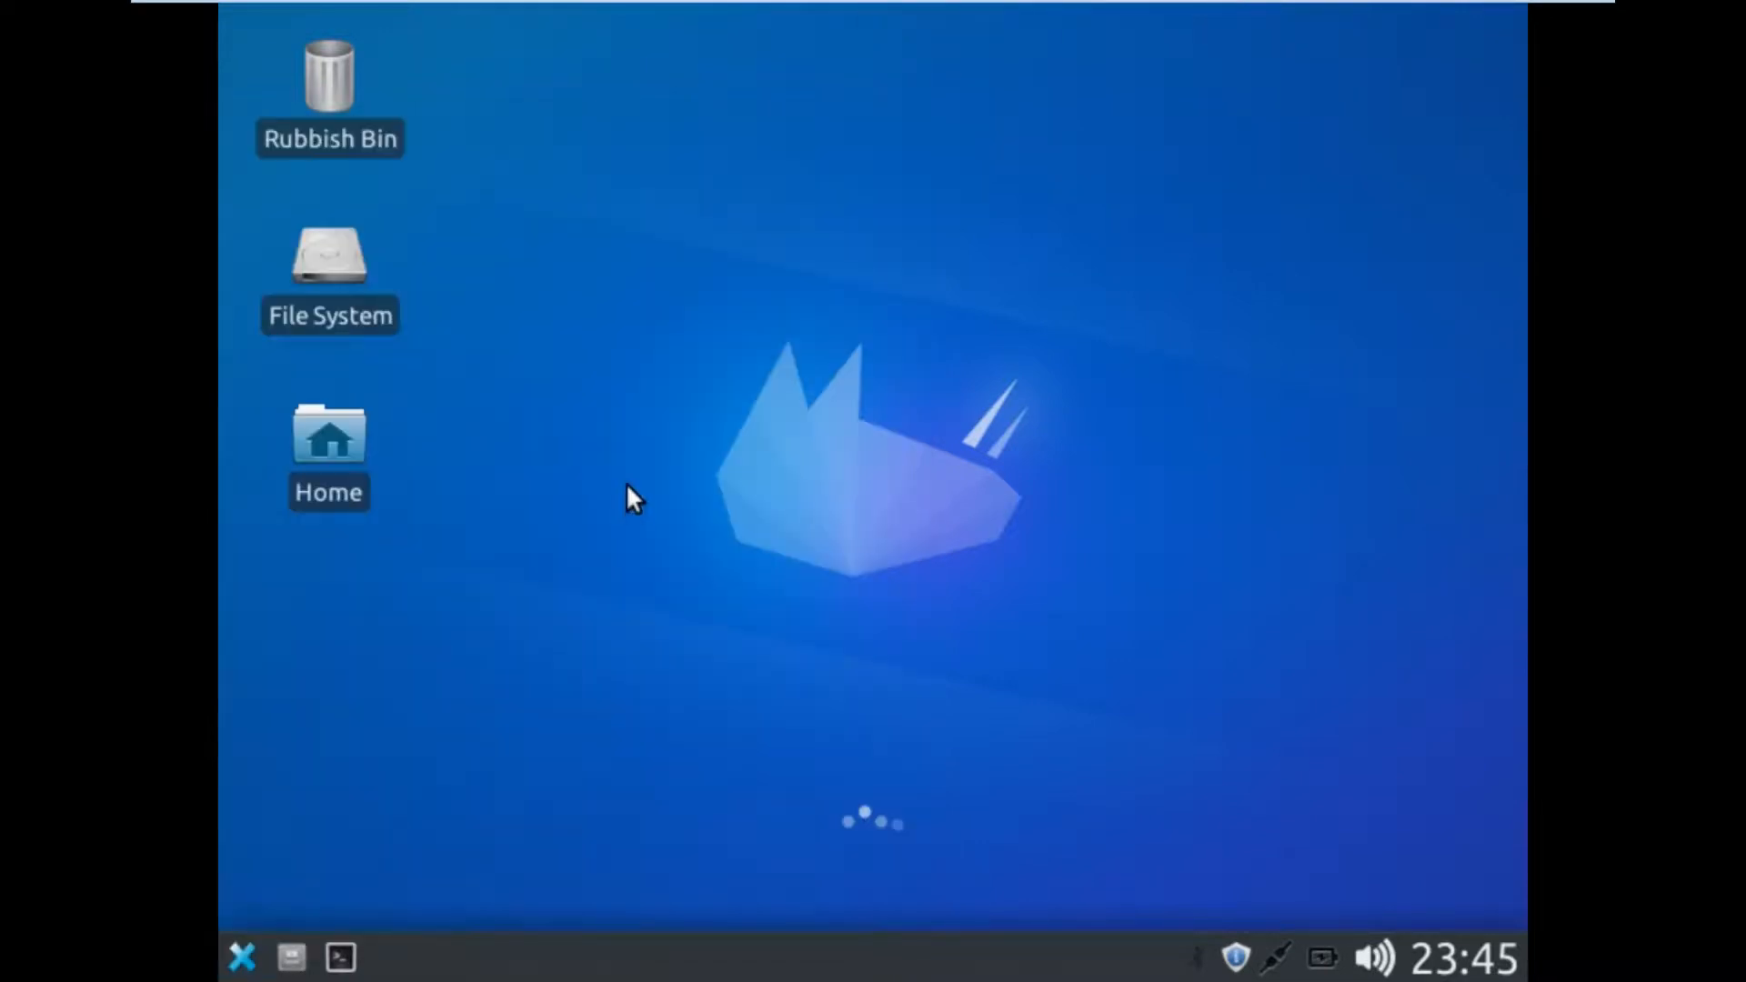
mouse_move(635, 488)
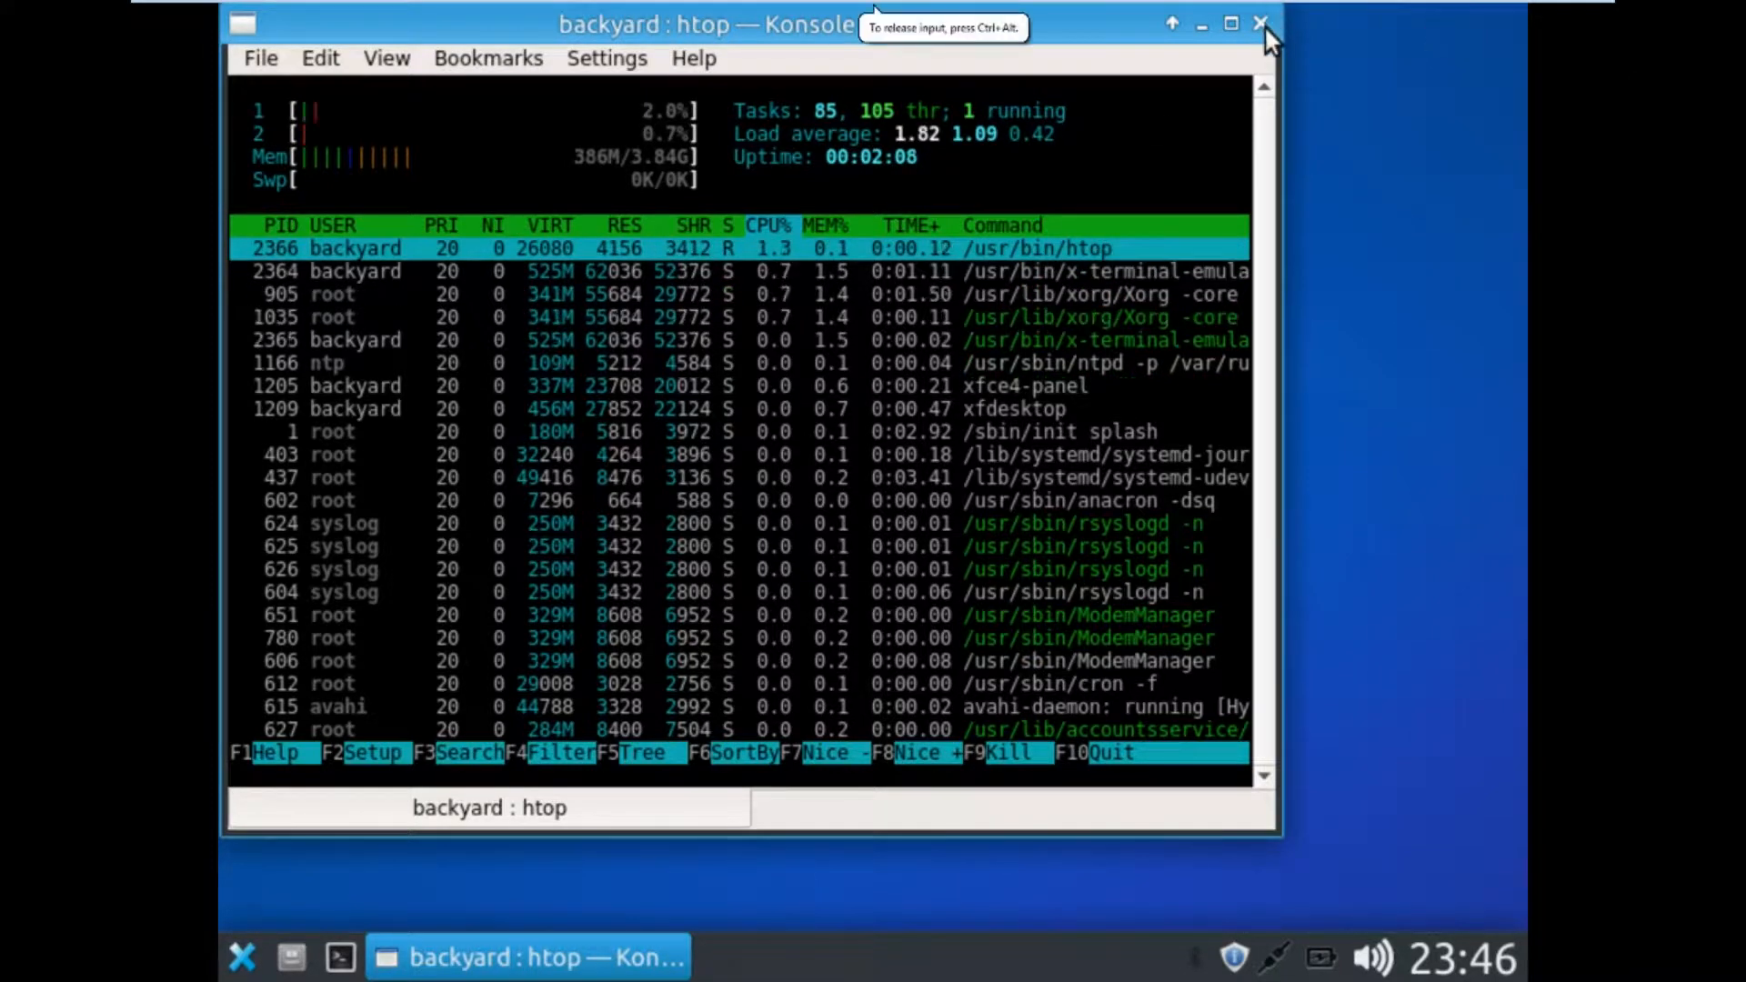
Step: Quit htop so Konsole returns to the bash prompt
click(1261, 24)
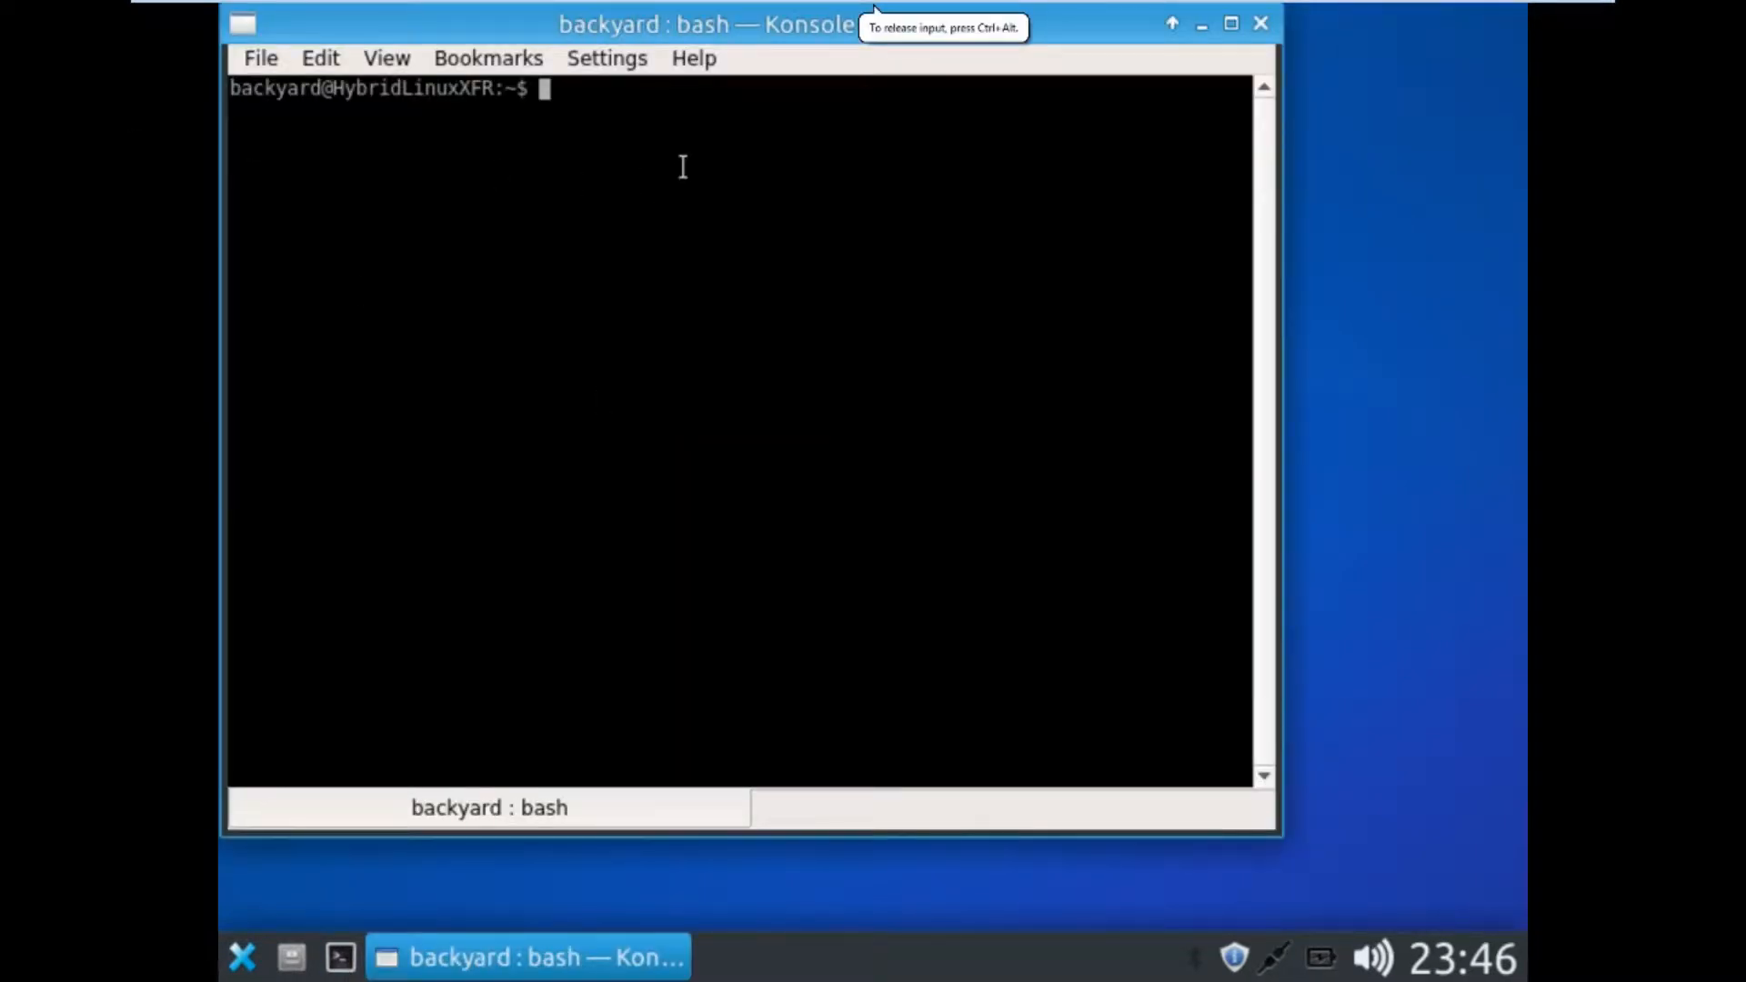
Step: SSH to 192.168.100.210, accept the host key to reach the E4900 menu, then close Konsole
text(ssh)
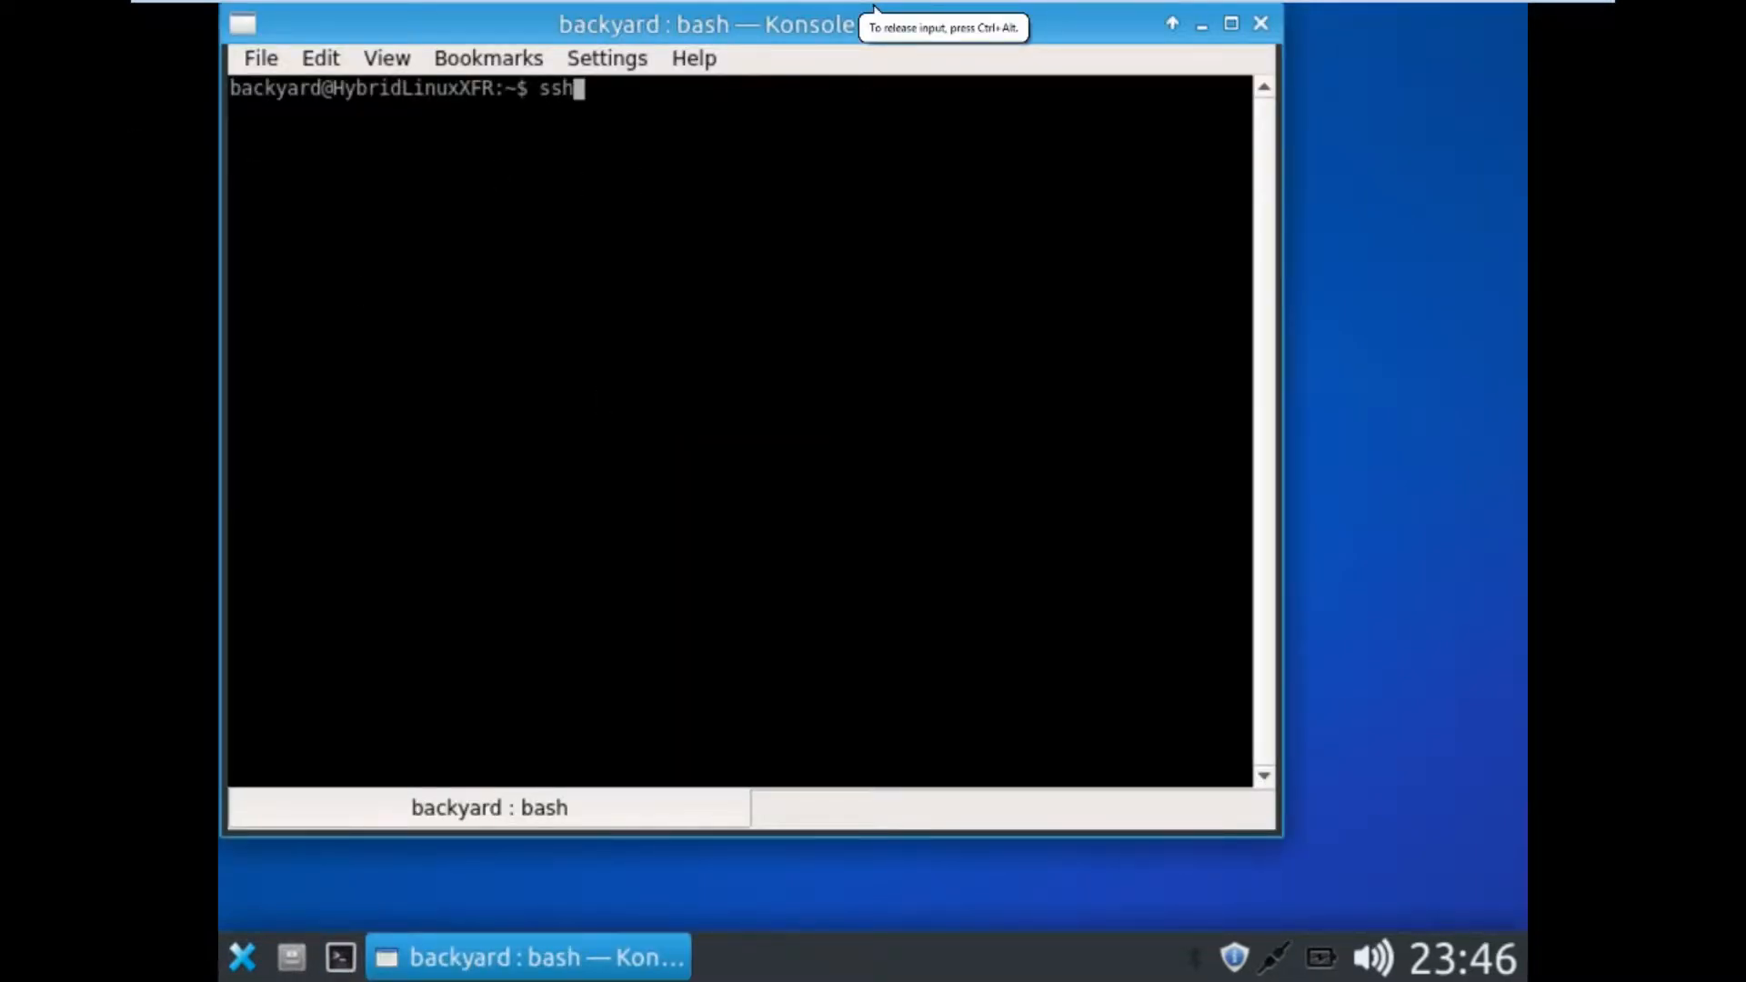
text(19)
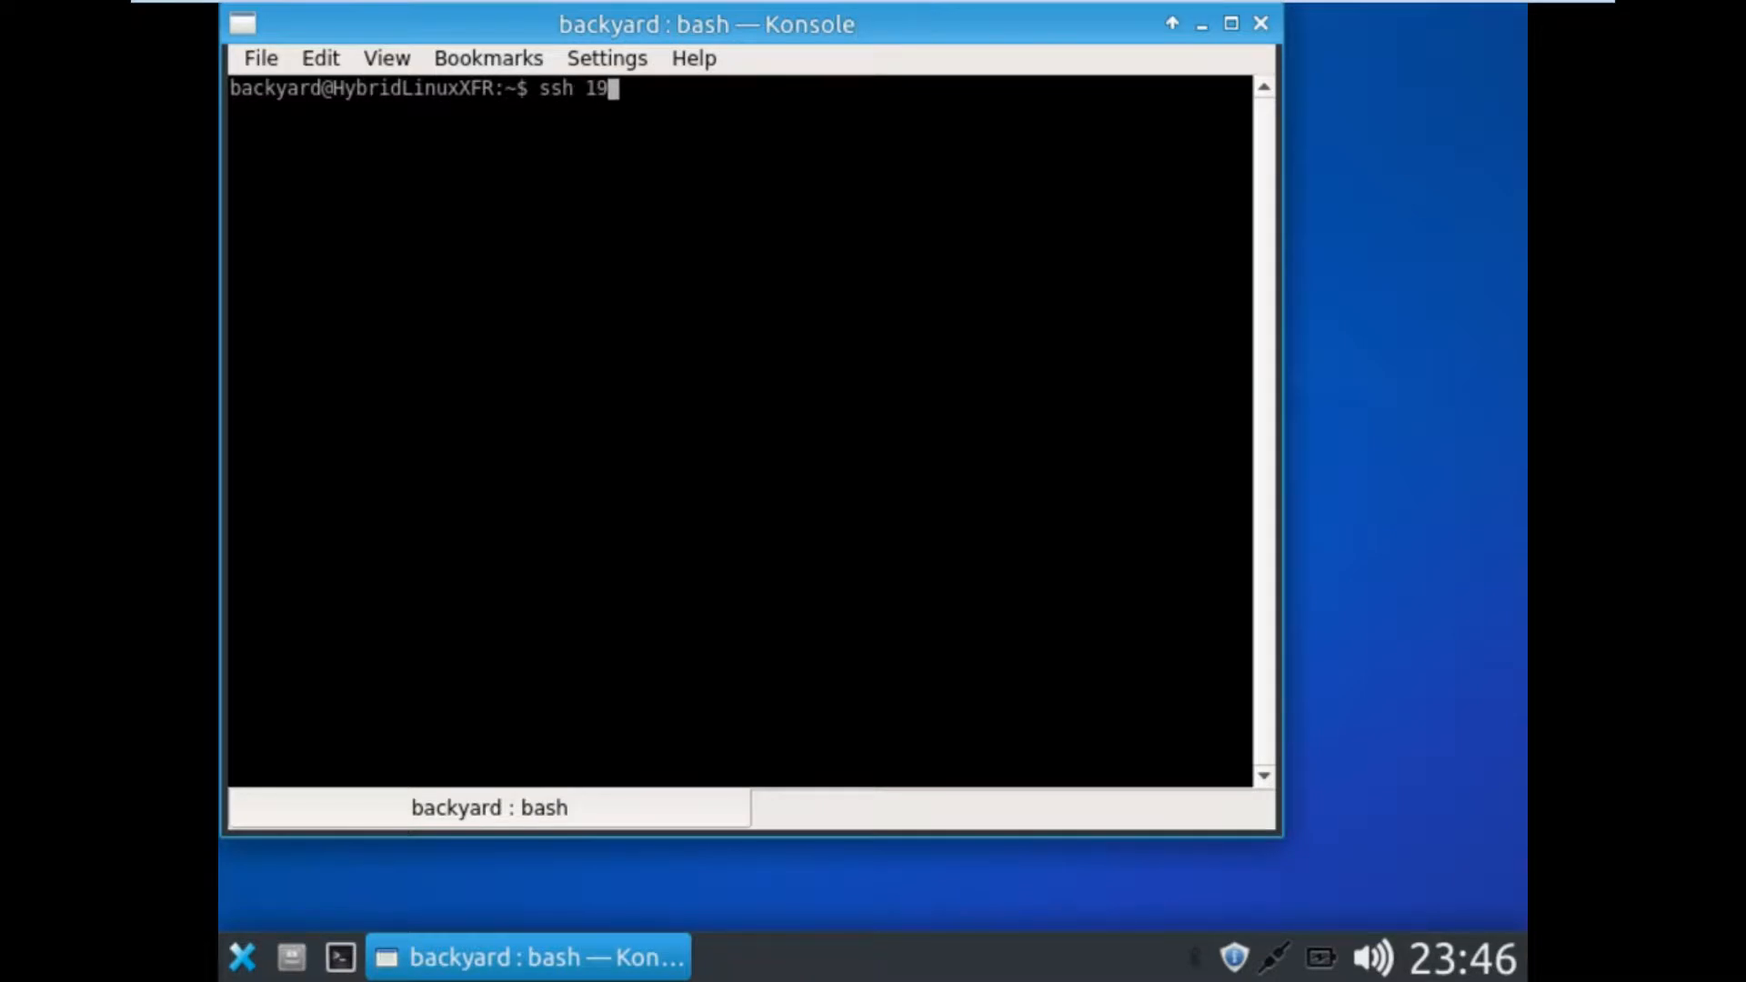
text(21)
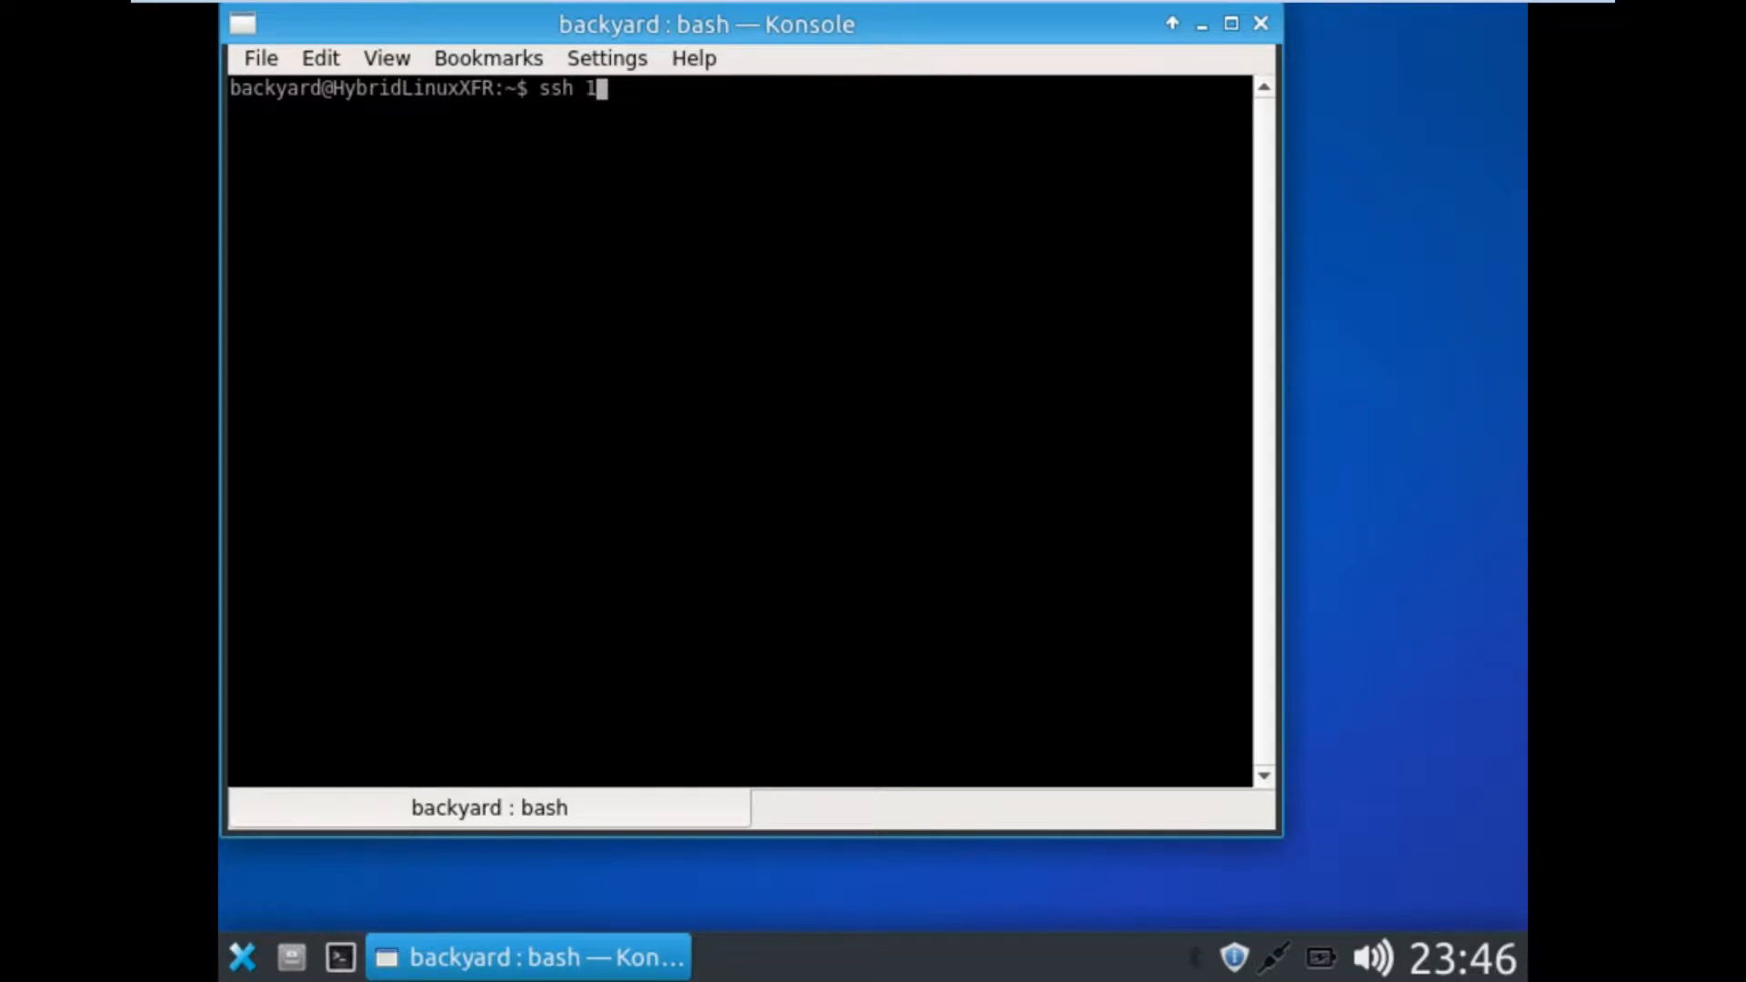
text(92.168.100.210)
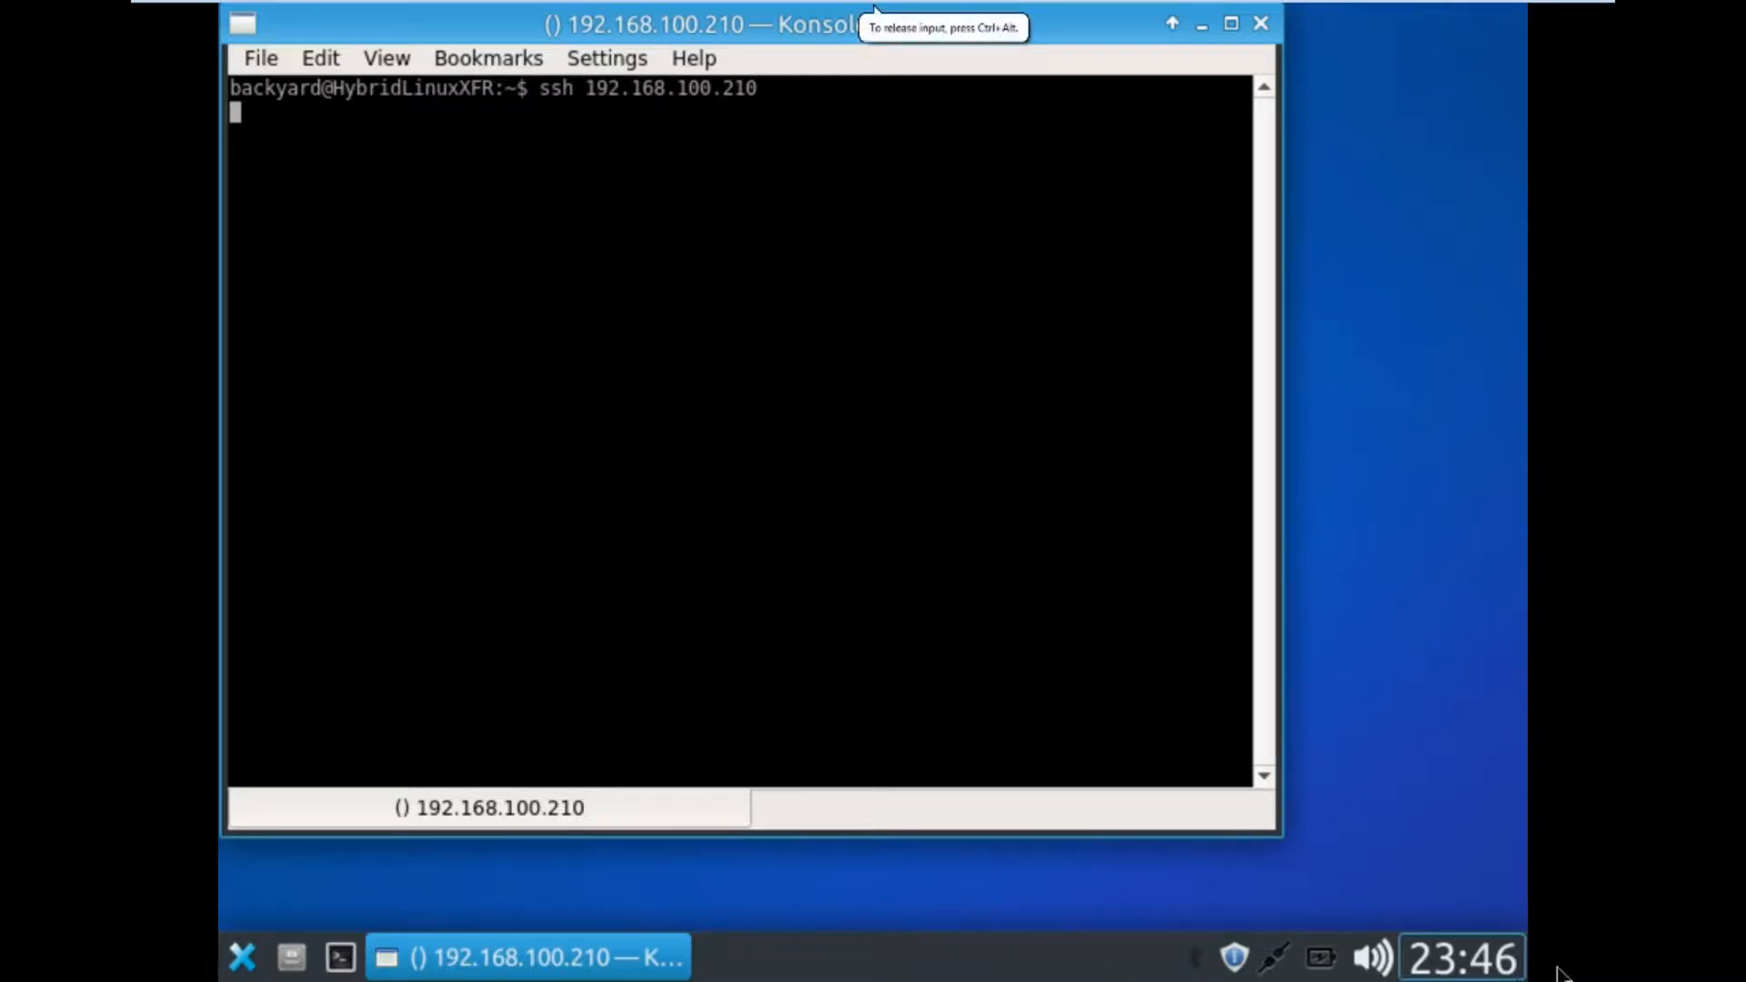
click(1274, 957)
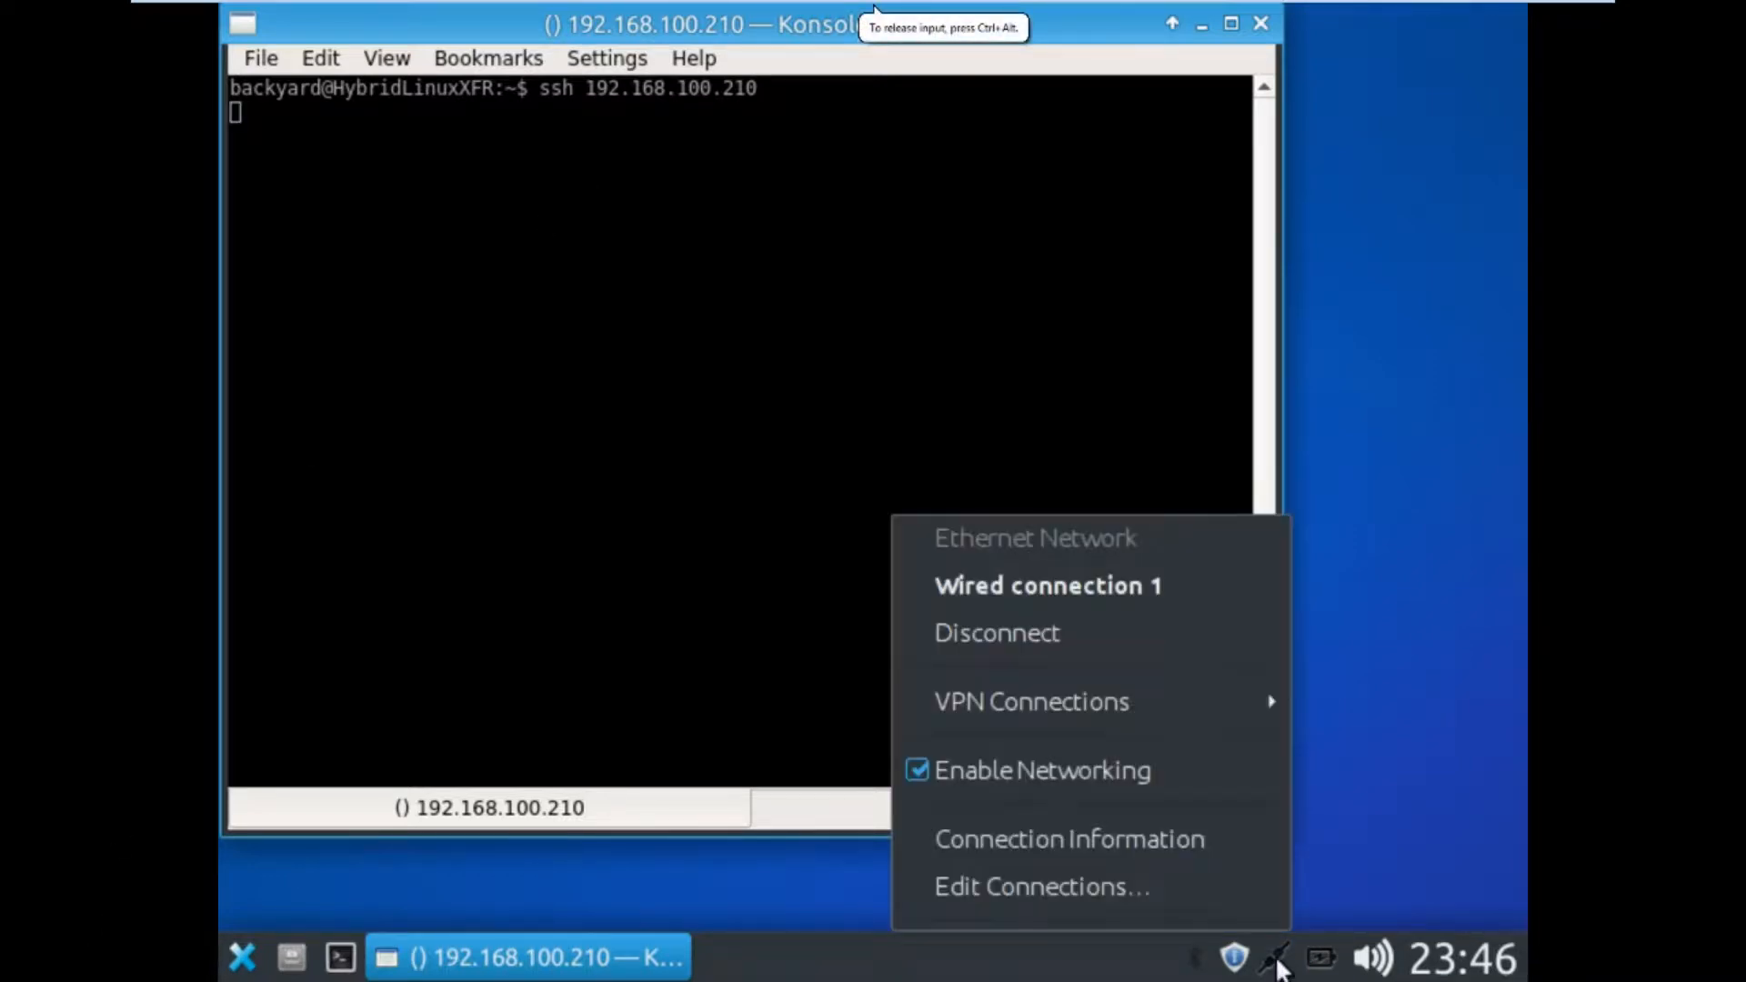
click(1041, 887)
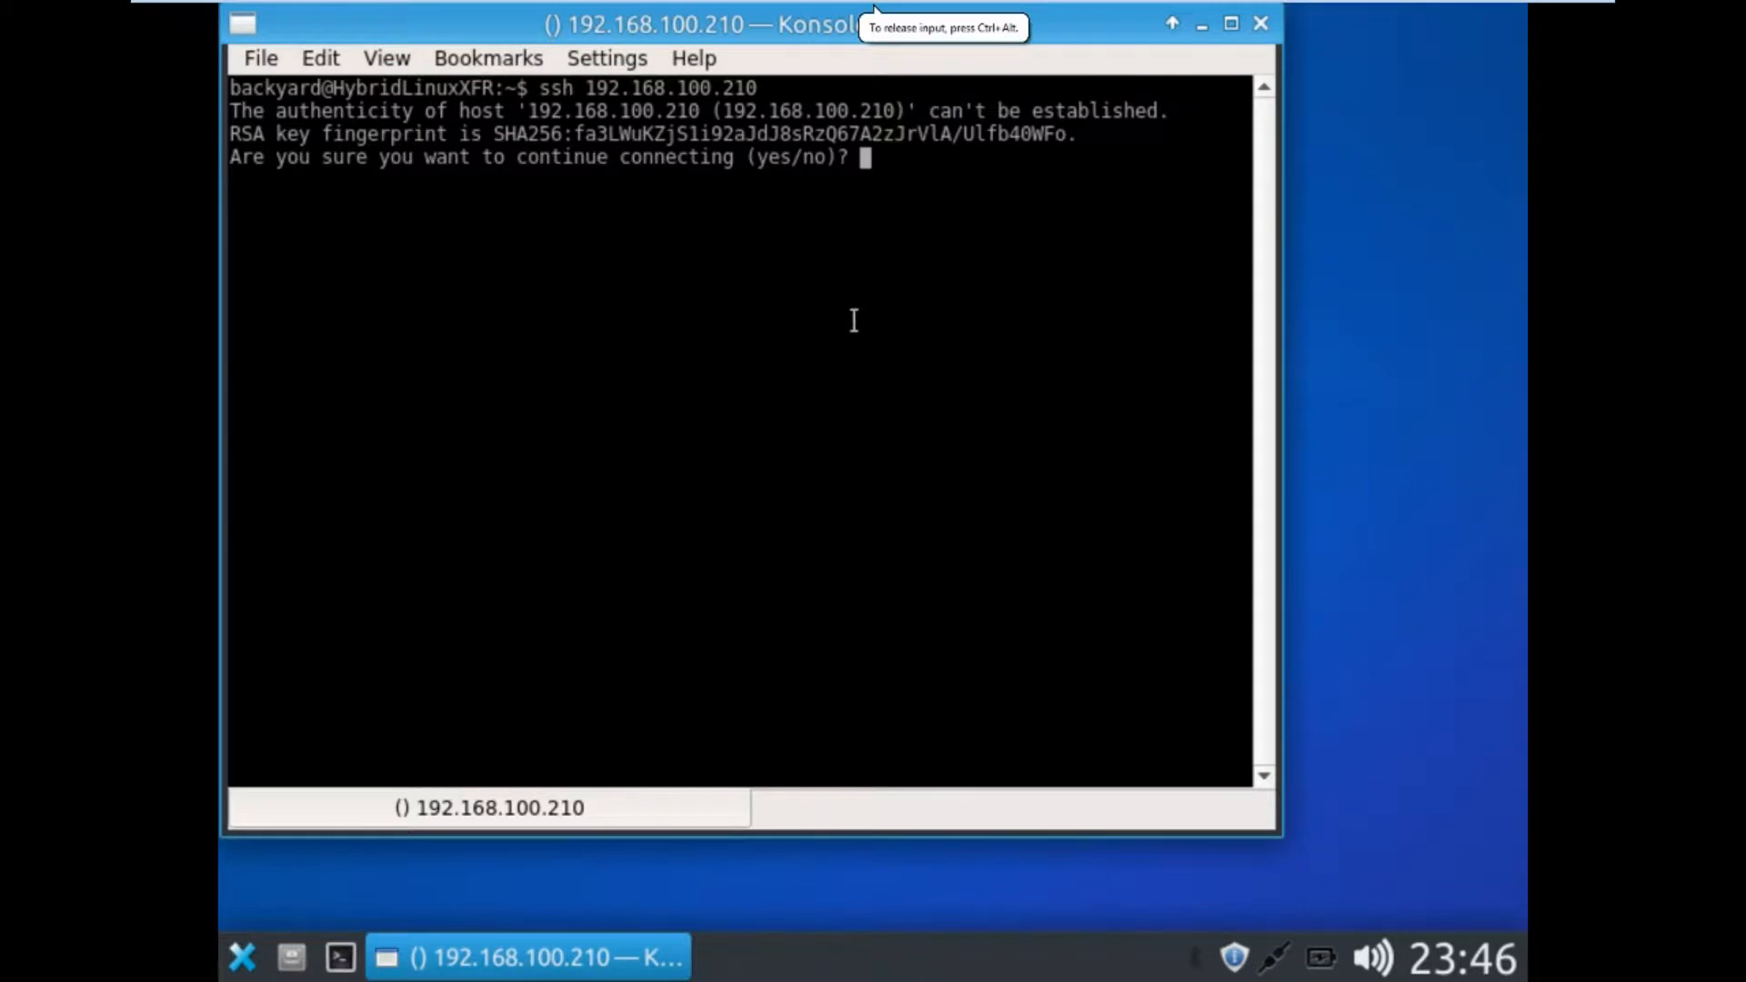
text(yes)
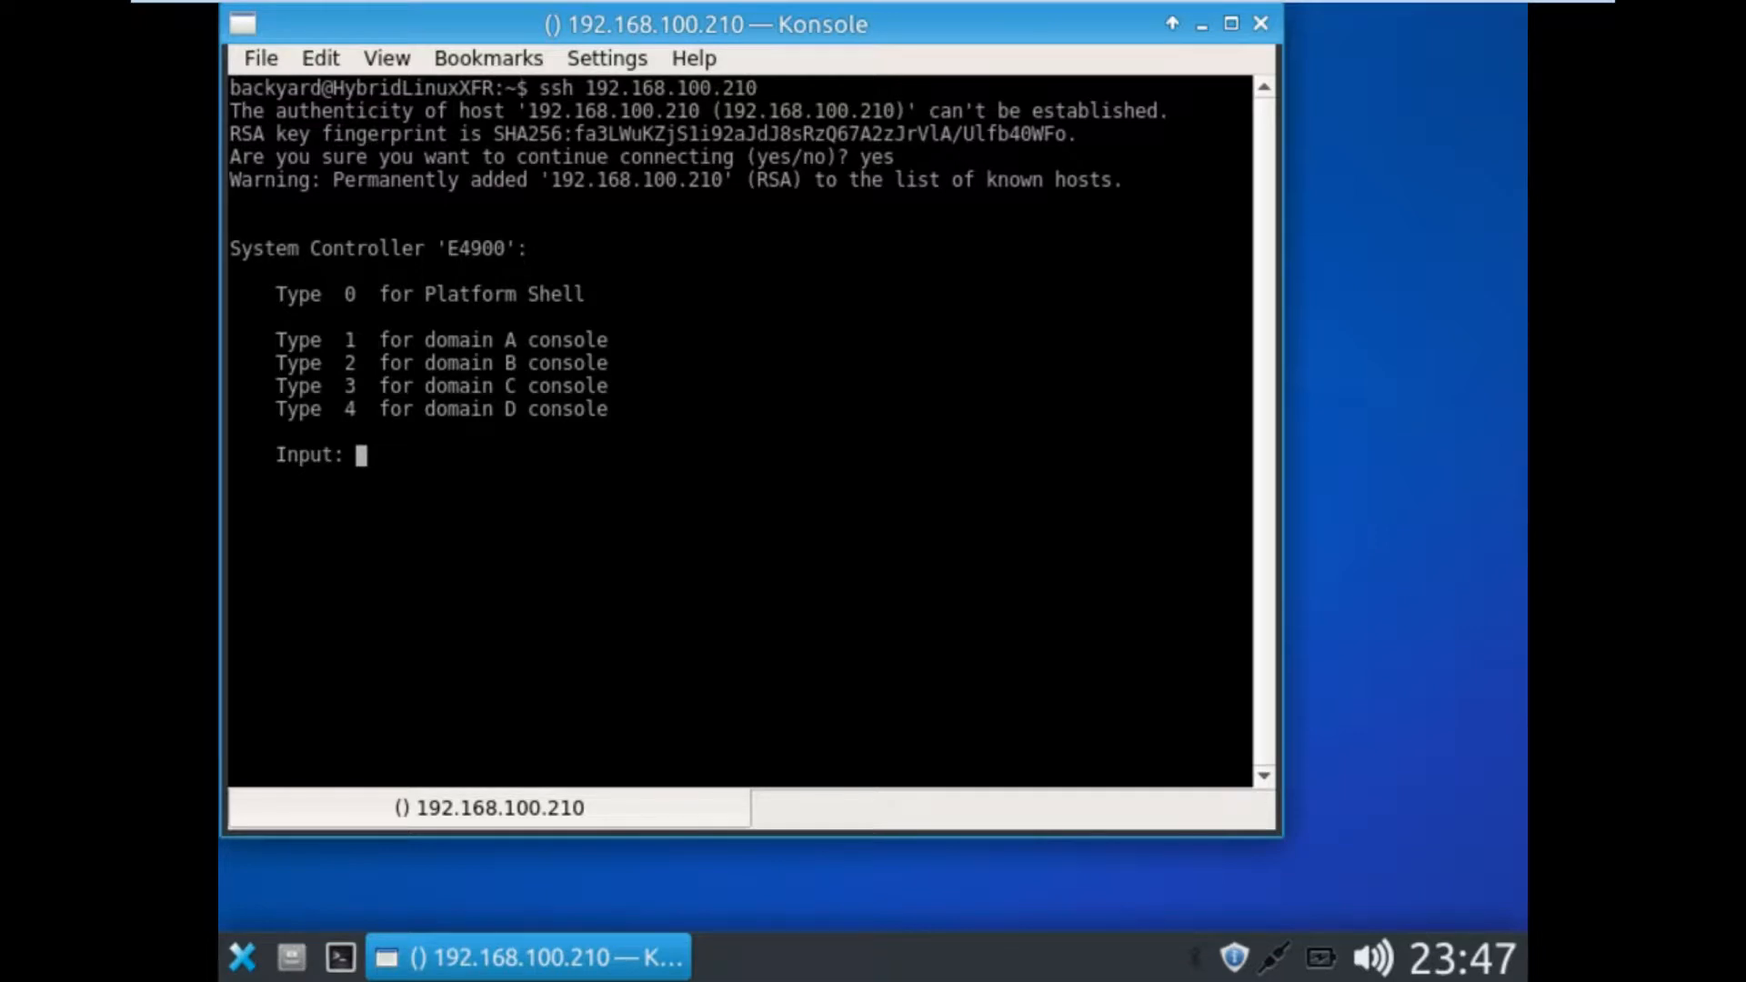
mouse_move(1273, 39)
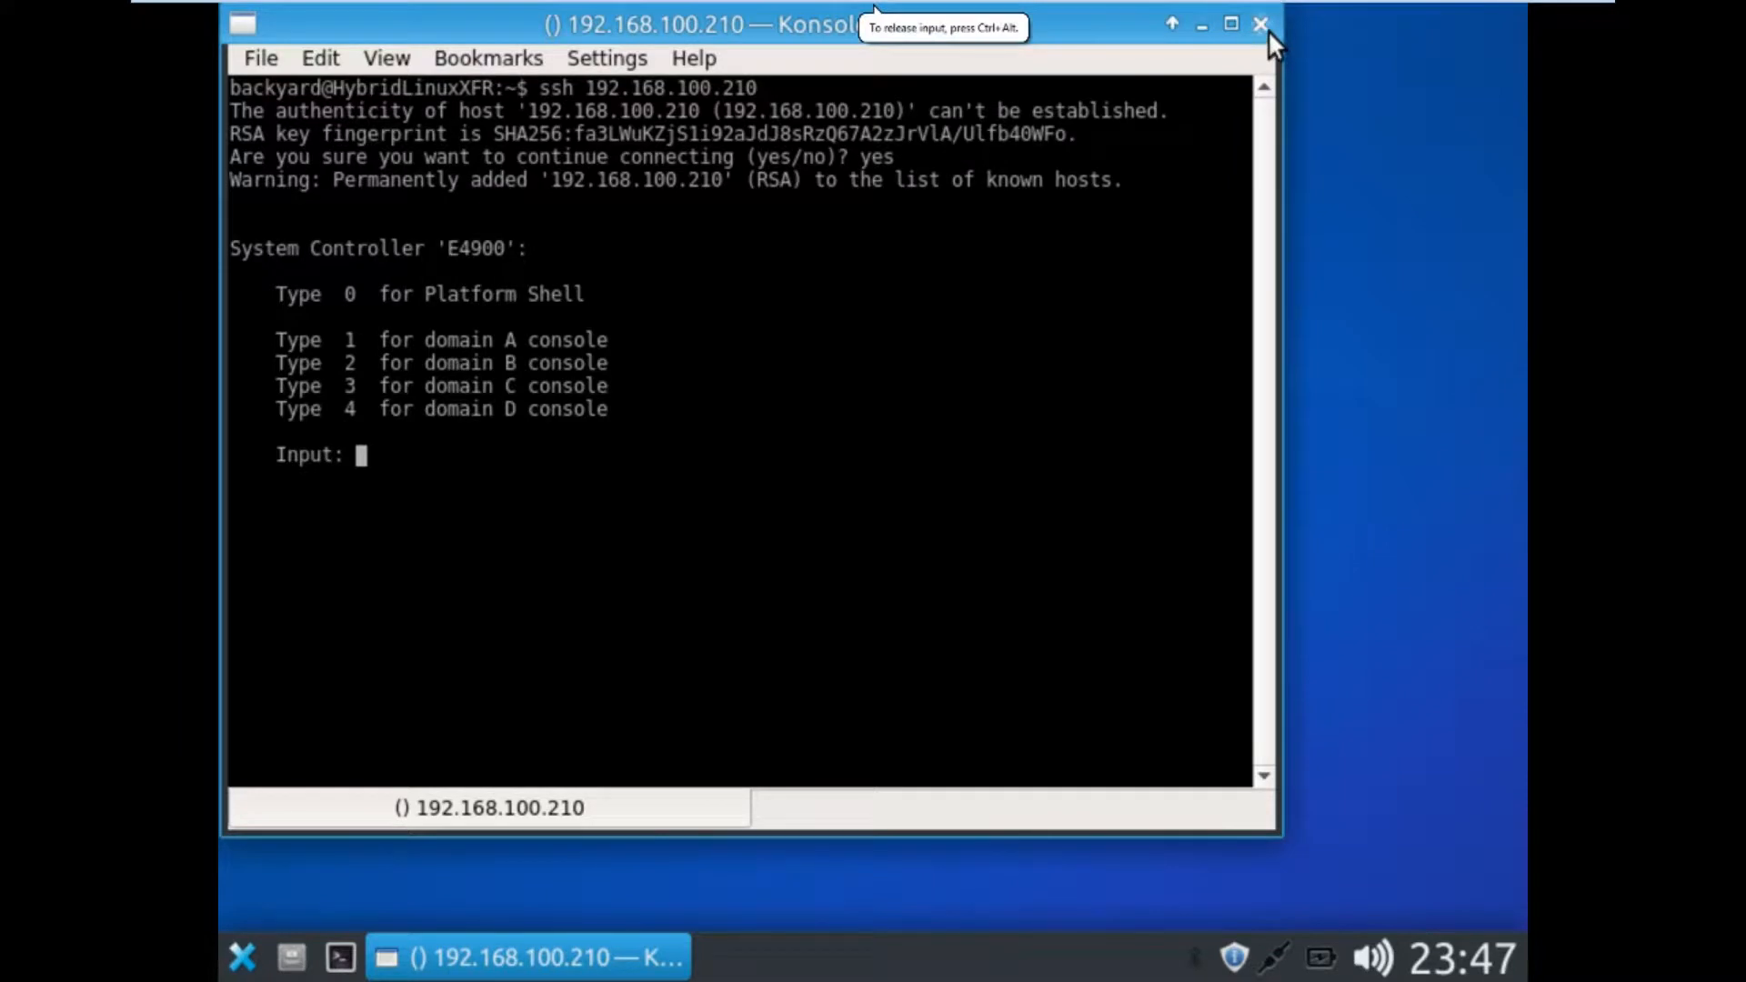
click(1260, 24)
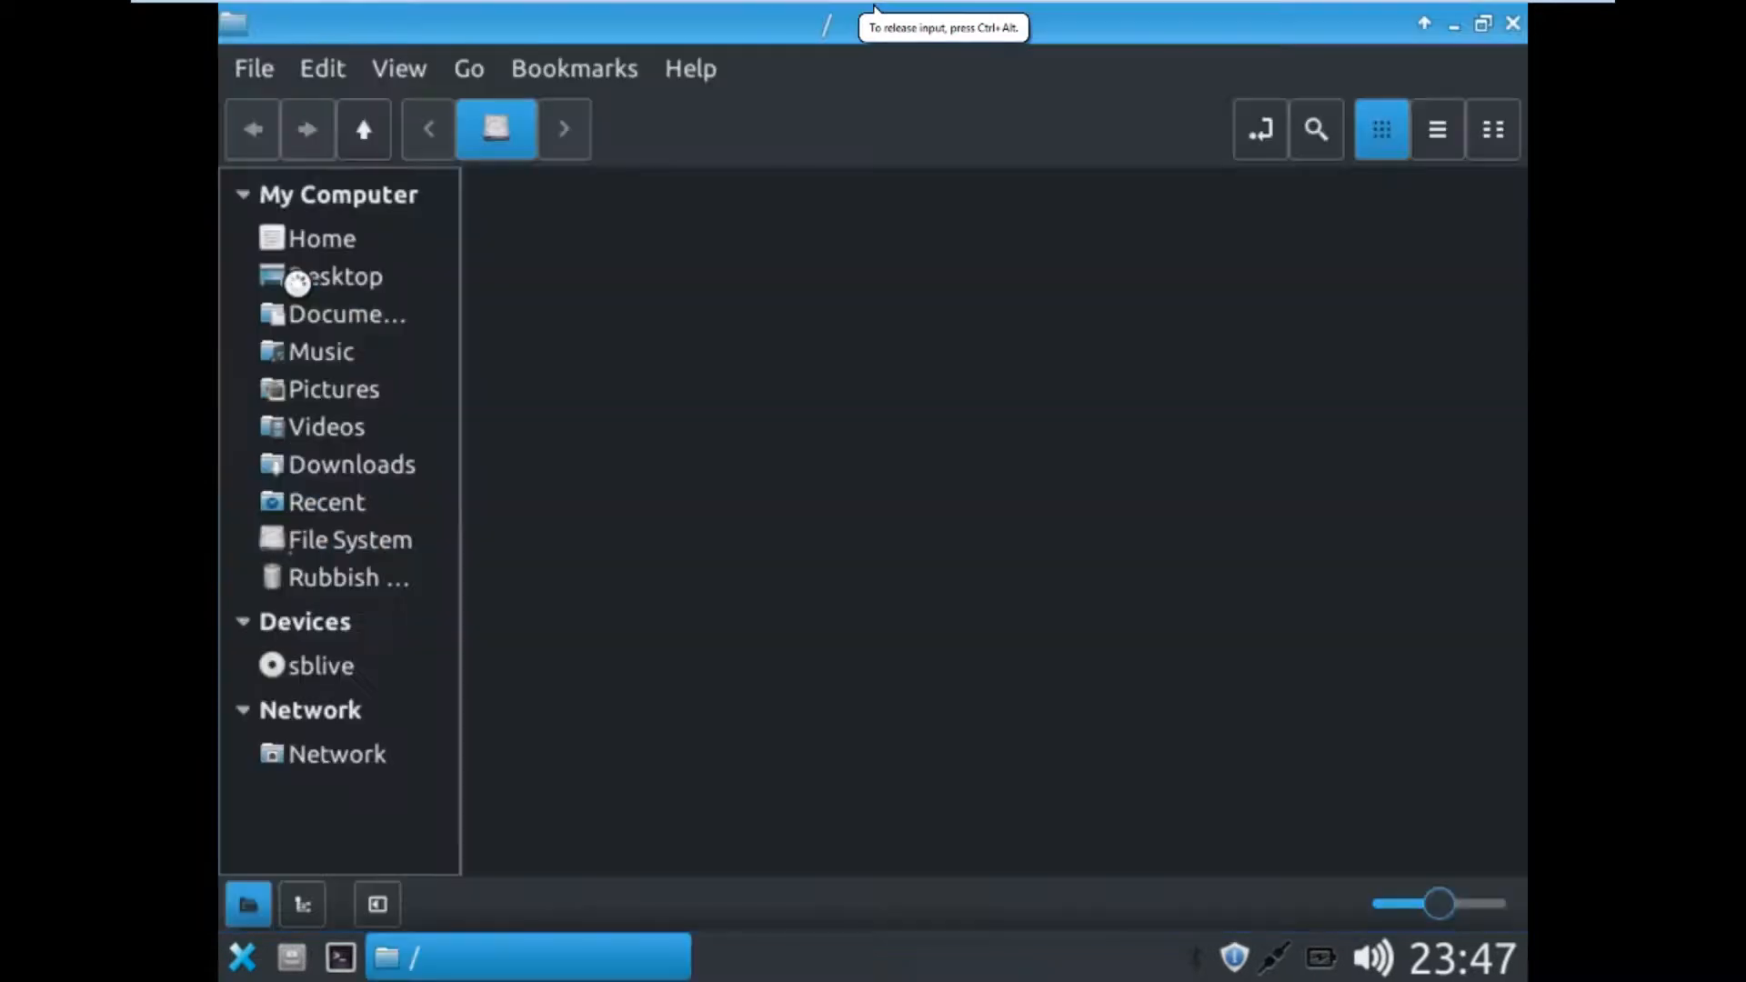
Step: Scroll through the etc folder's contents, then close the file manager window
click(349, 539)
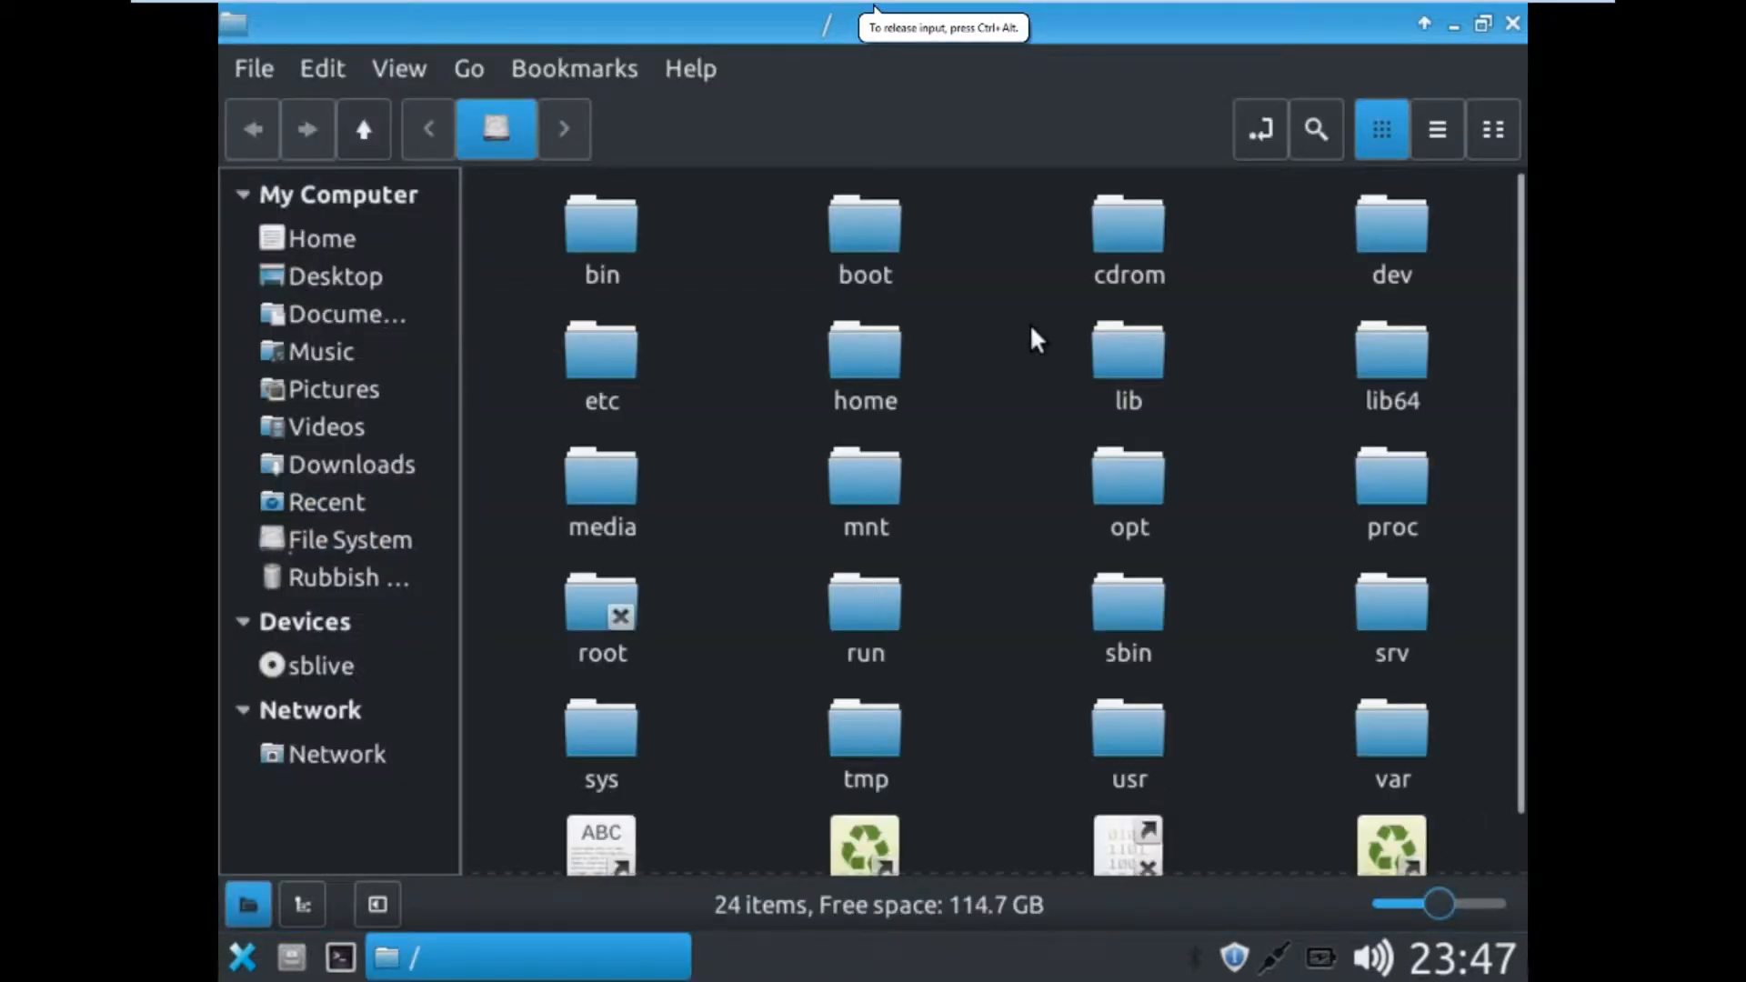
mouse_move(1058, 323)
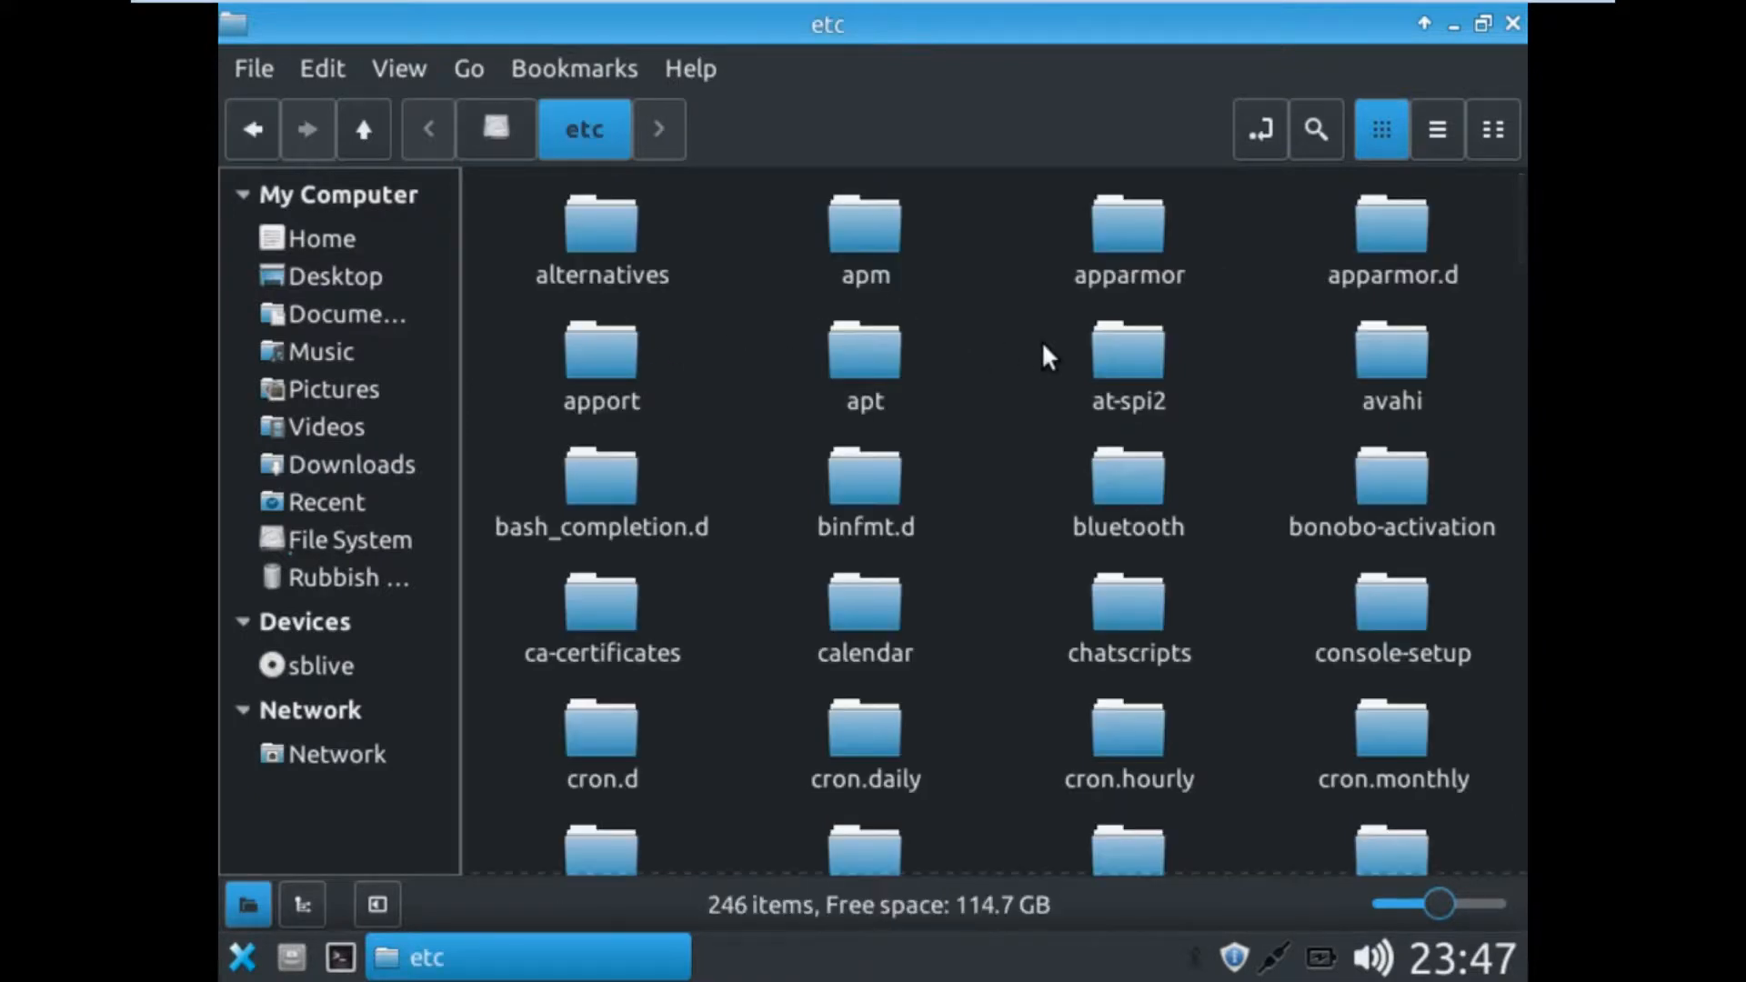
scroll(down, 3)
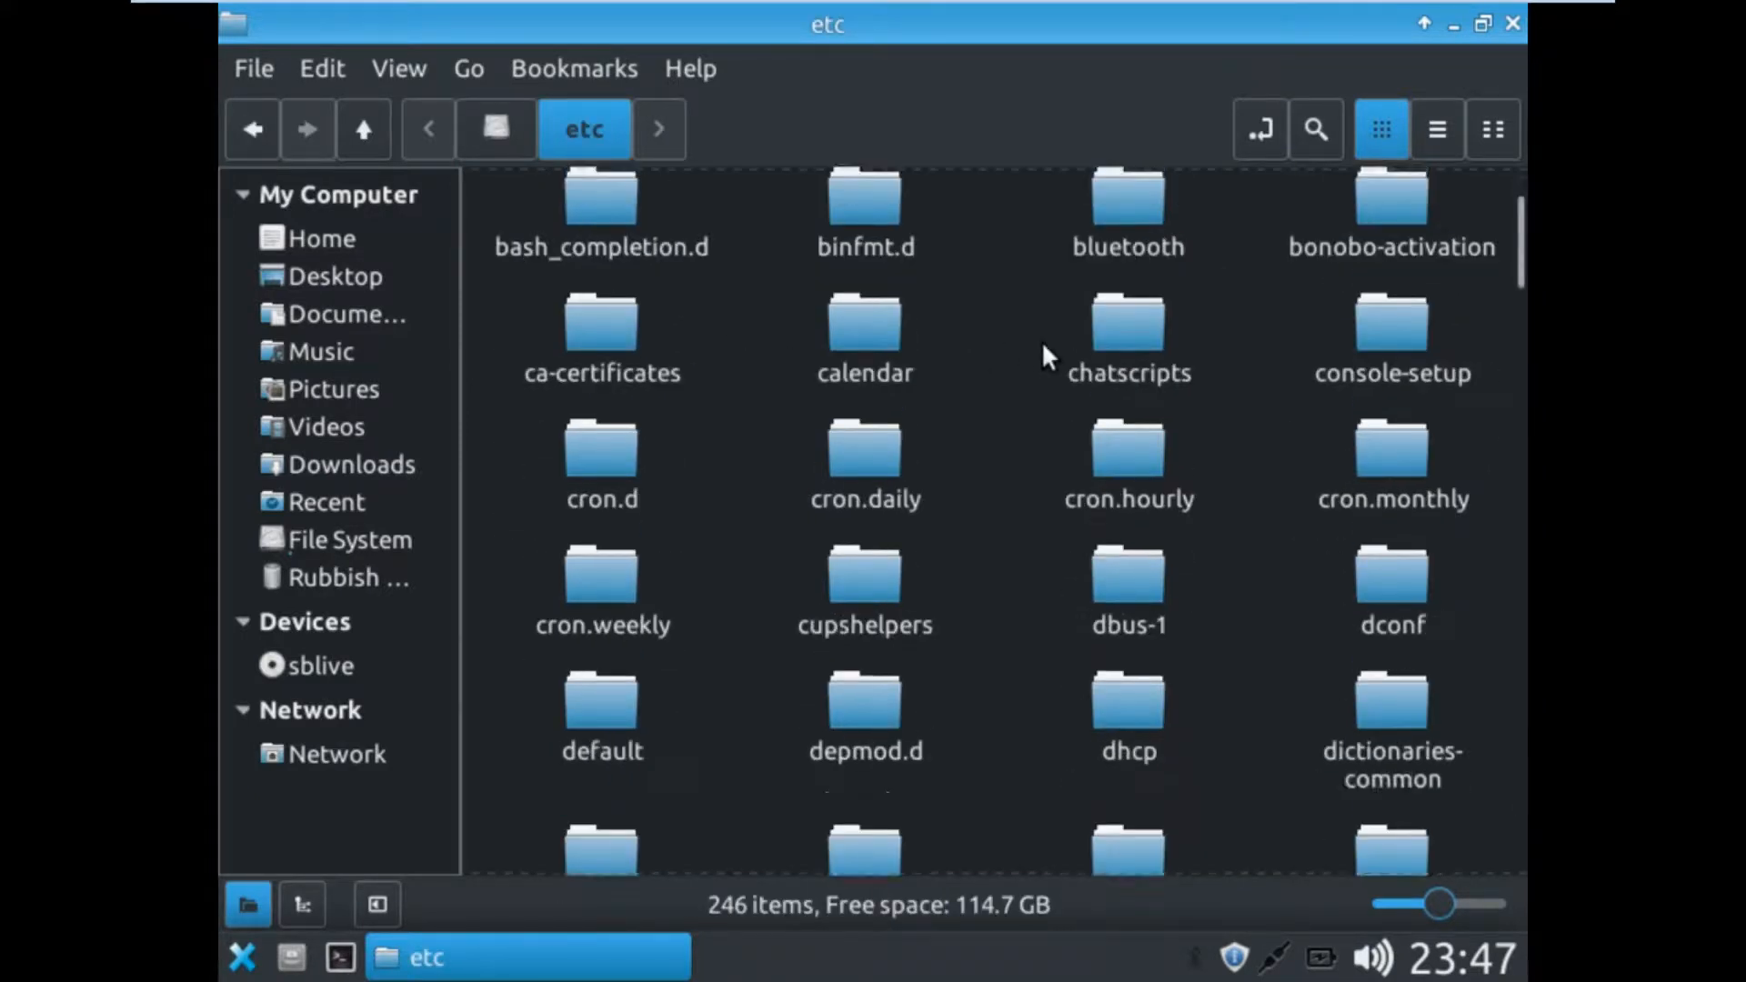
scroll(down, 3)
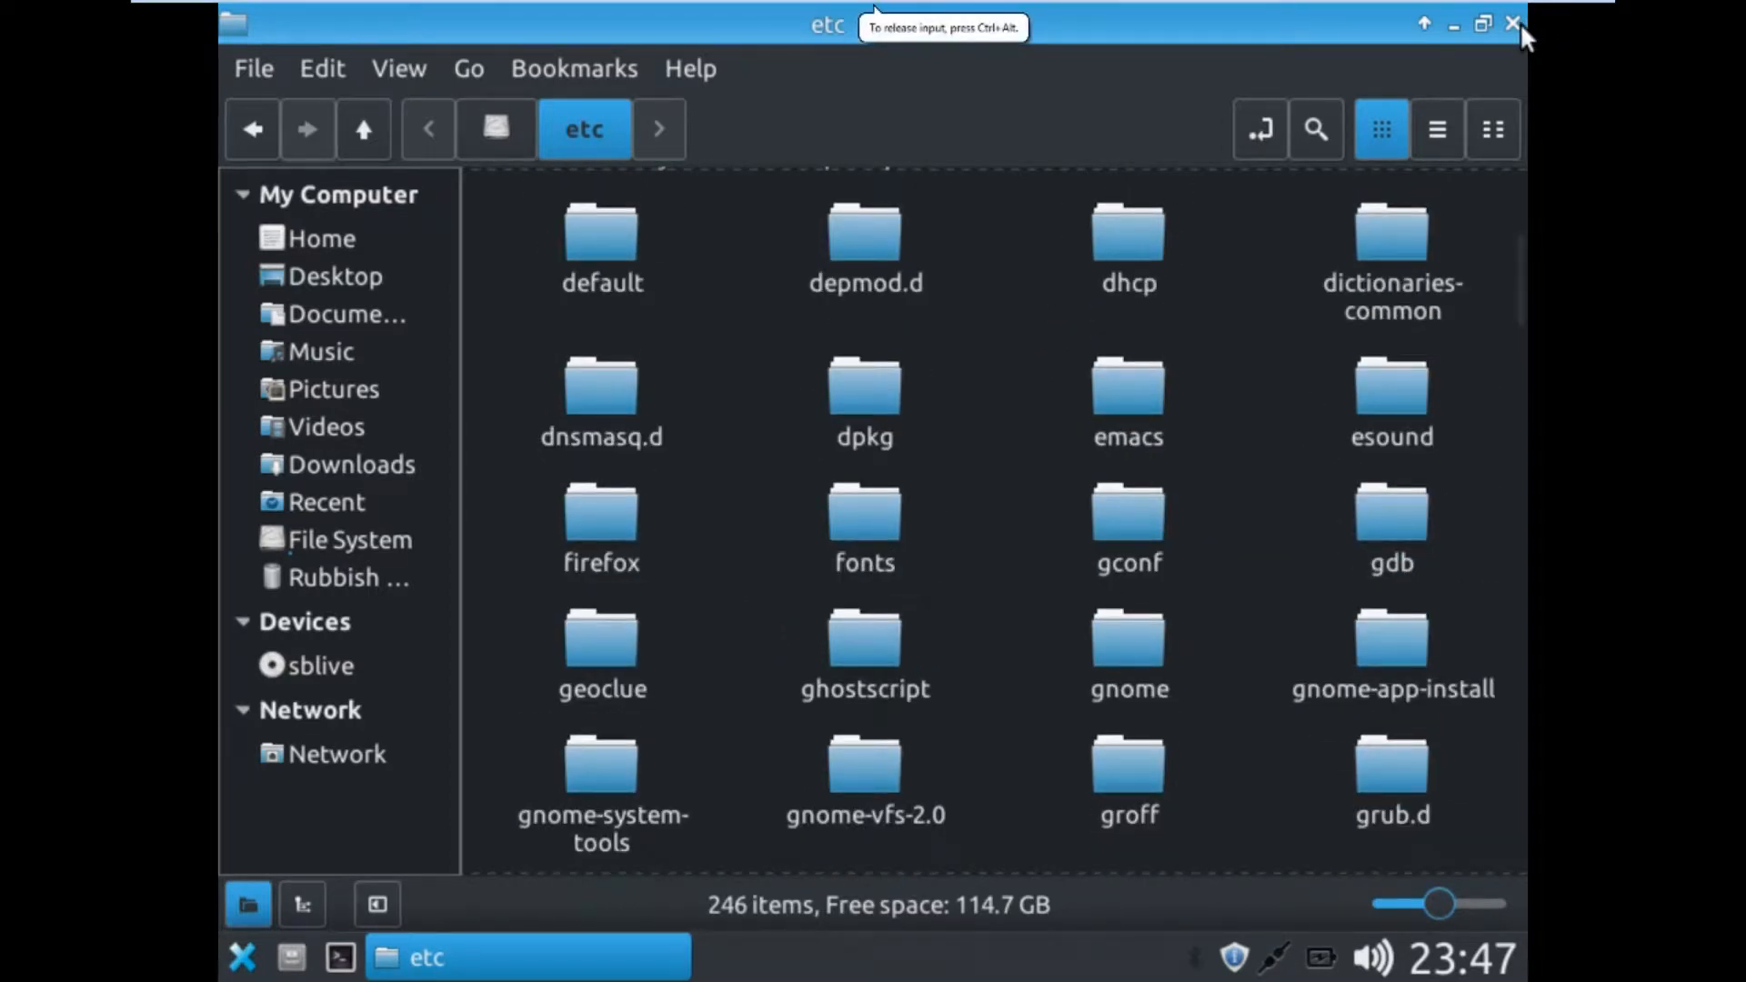
click(1512, 22)
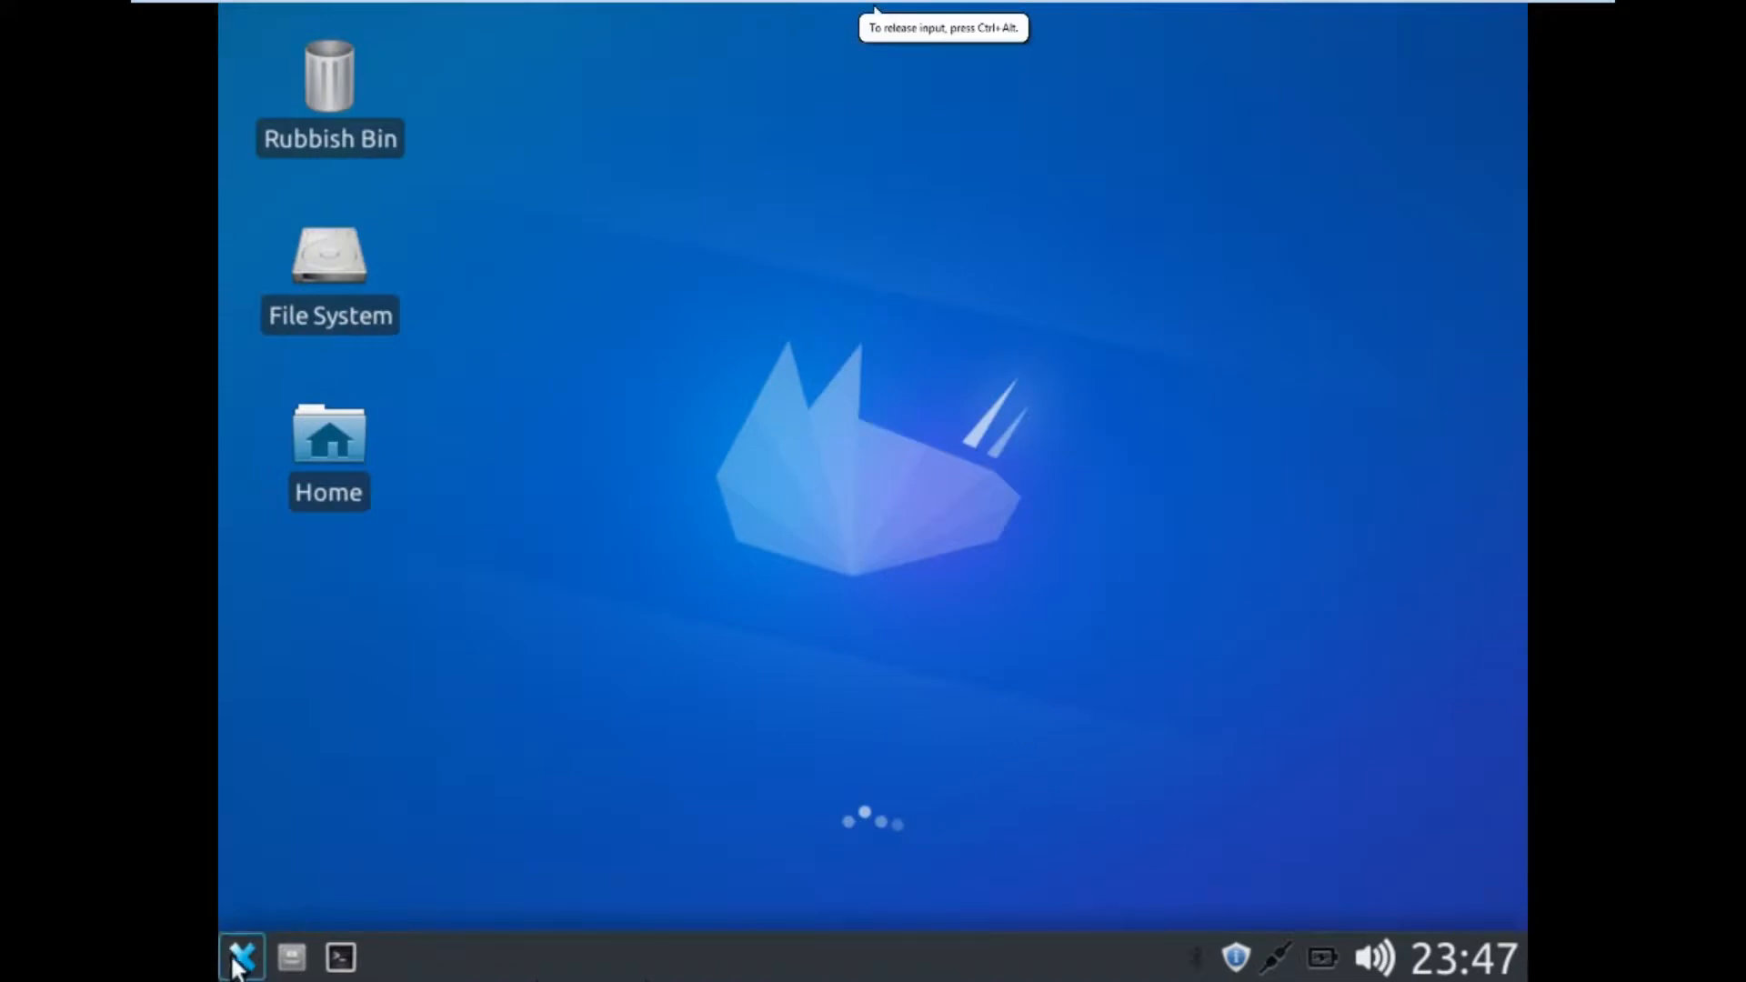
Step: Launch Firefox, confirm version 57.0.3 in About Firefox, and close the browser
click(240, 957)
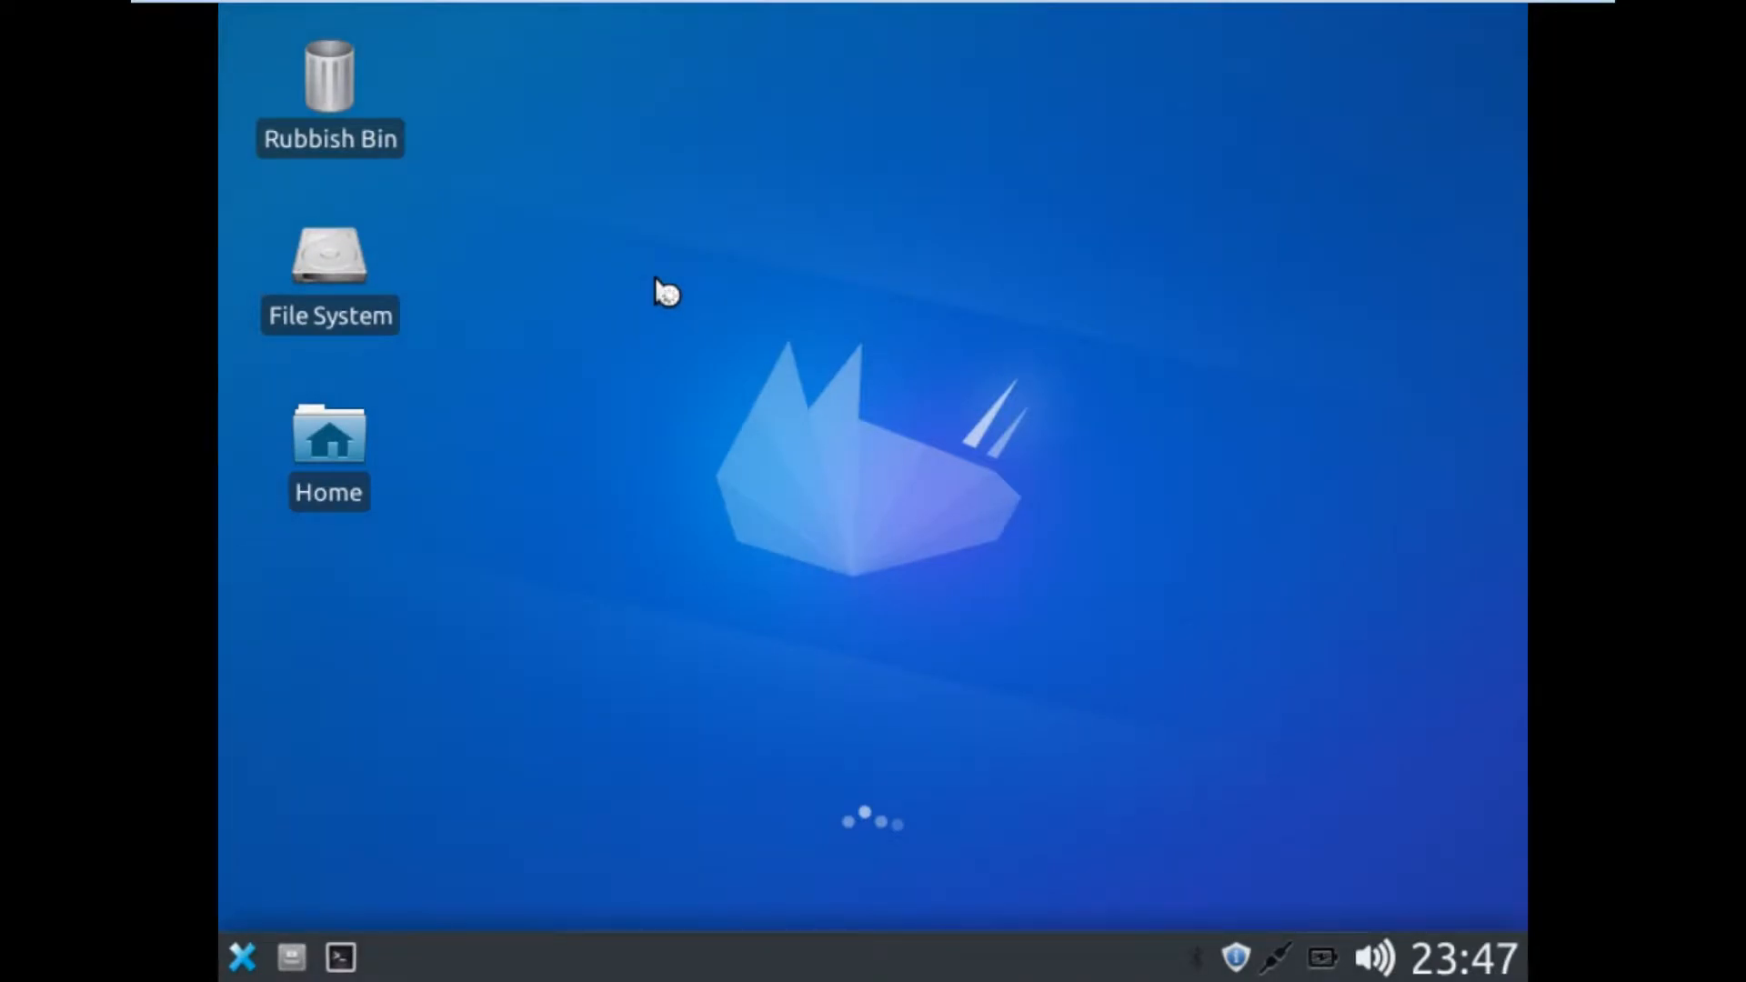
mouse_move(1286, 958)
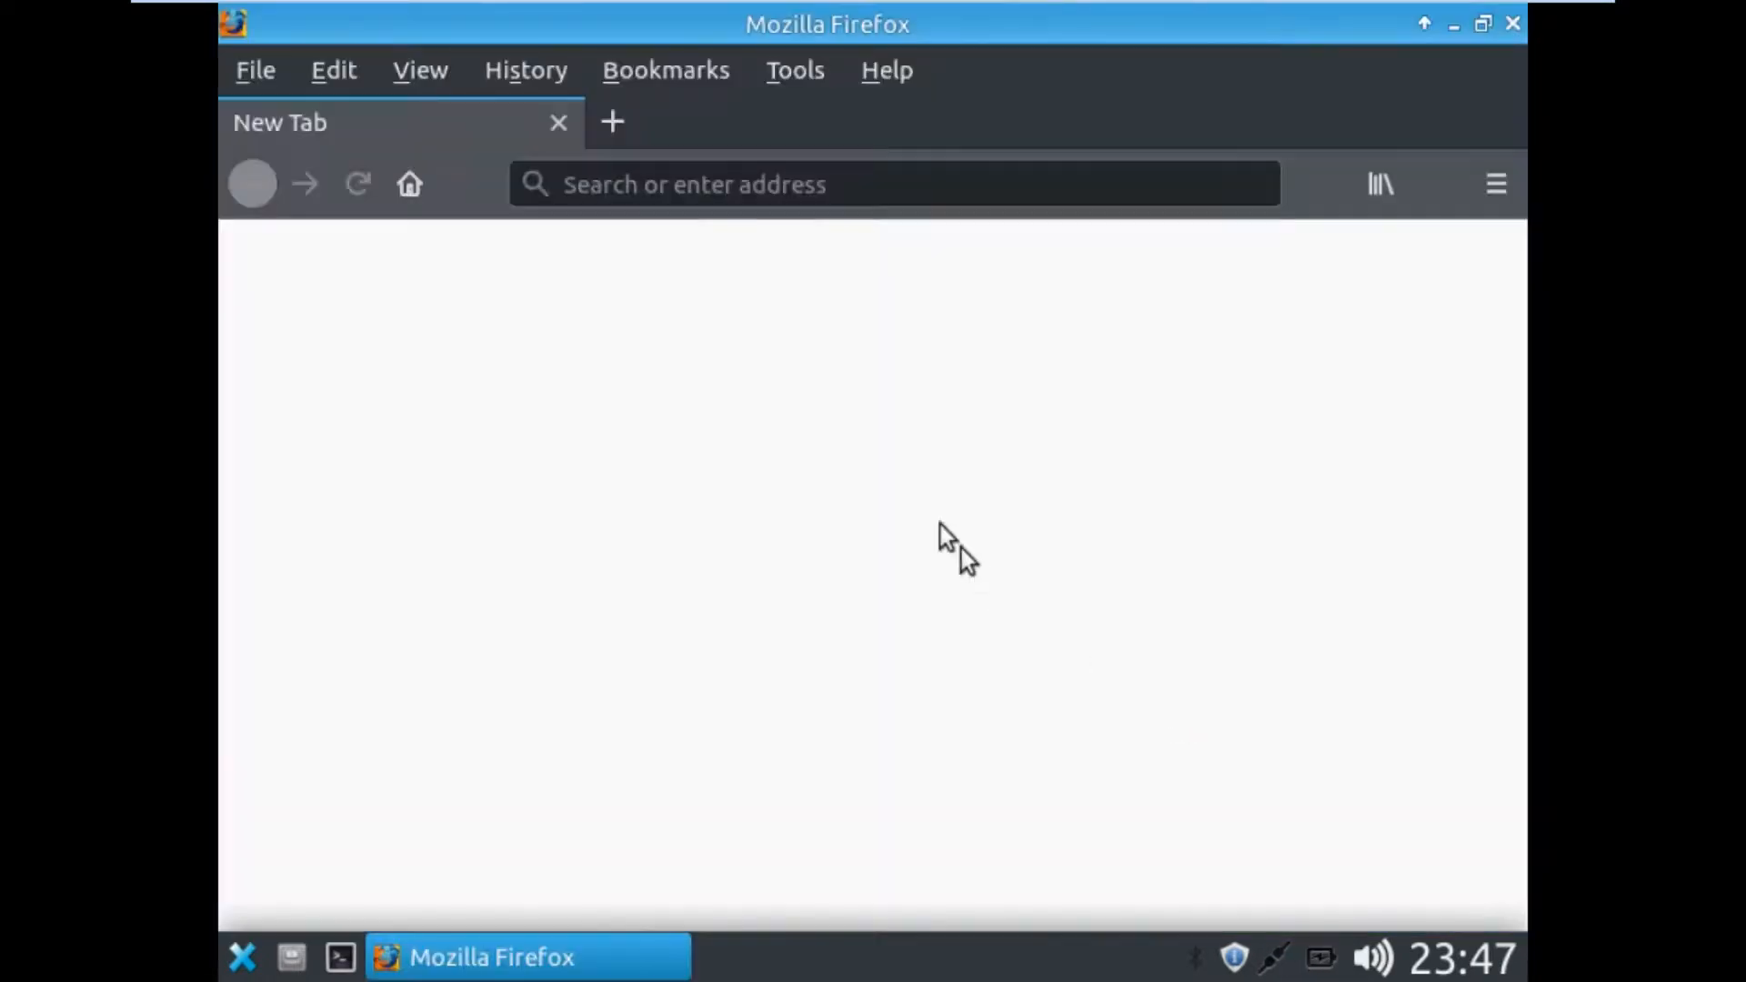
click(887, 69)
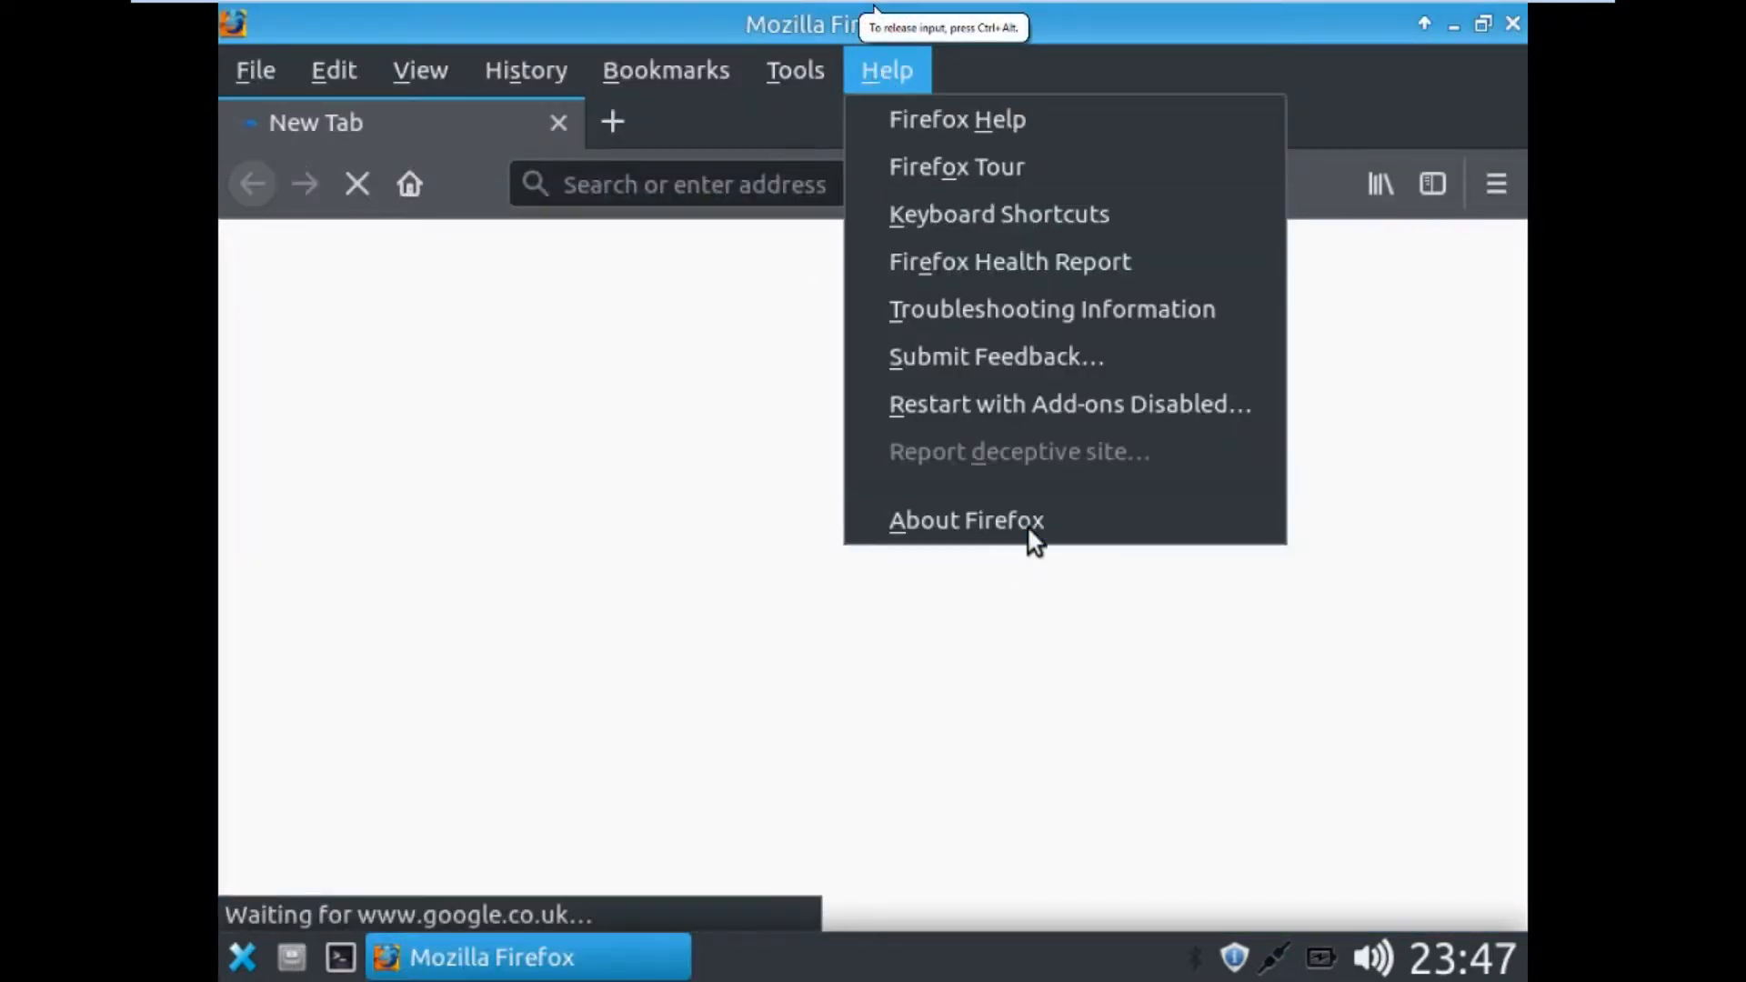
click(966, 520)
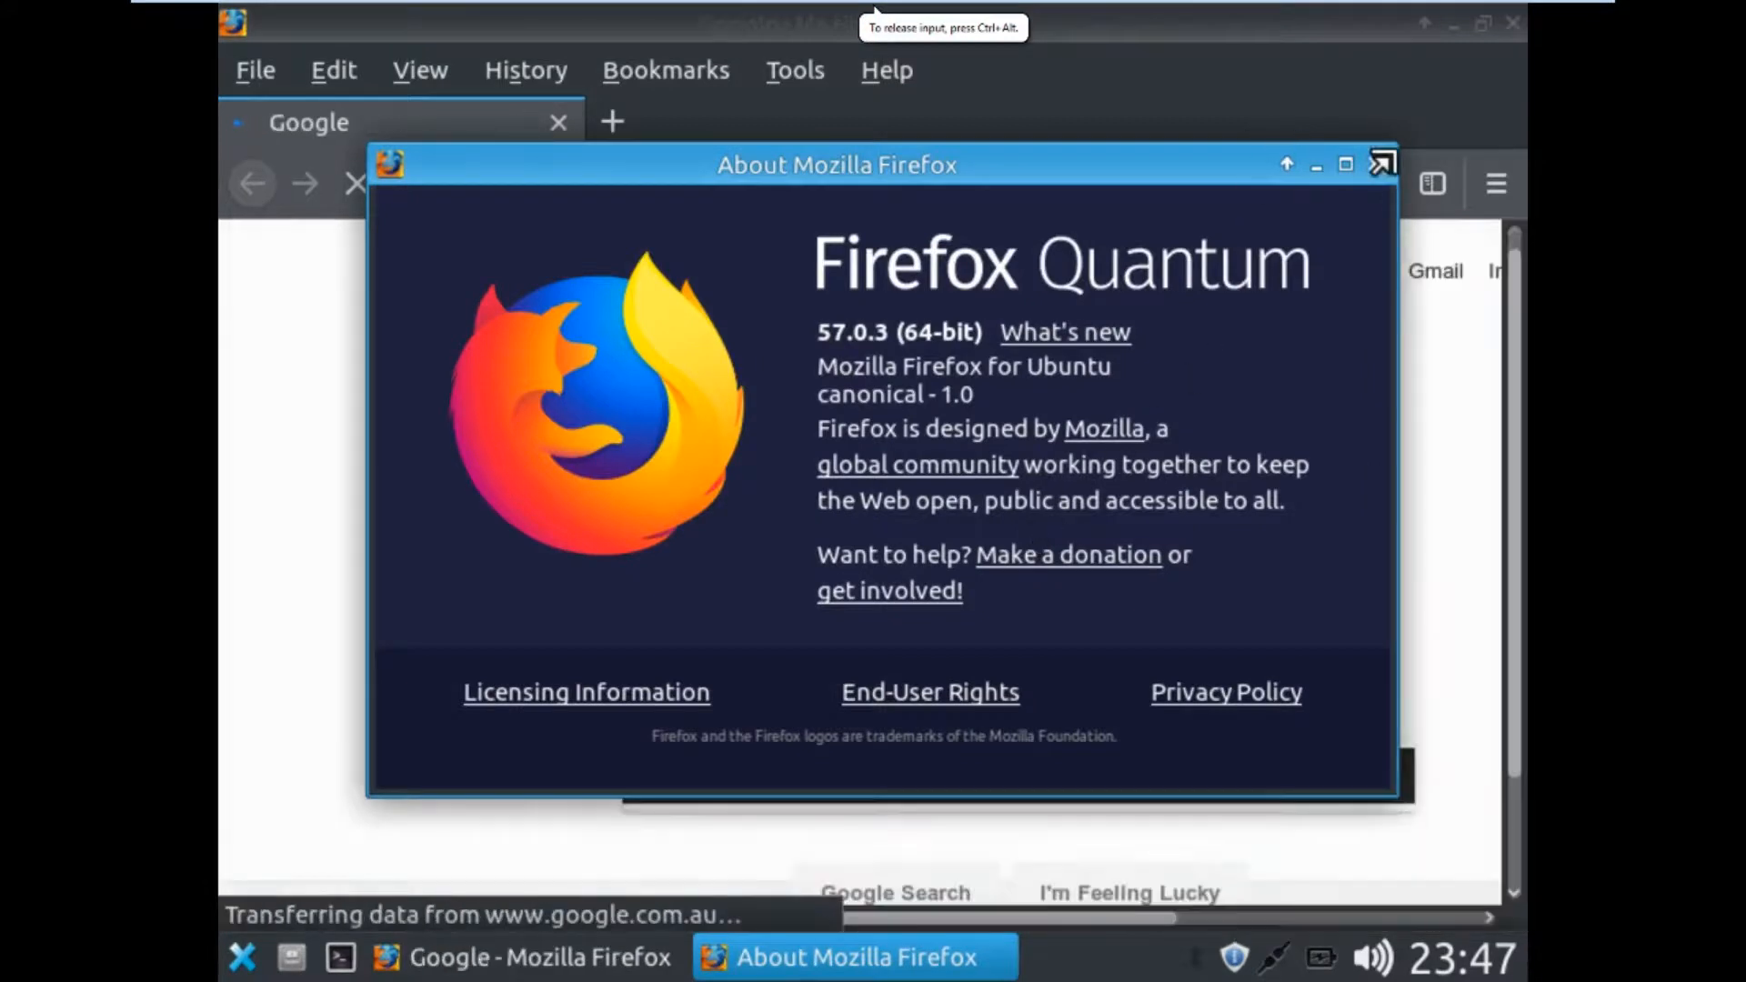
click(1382, 163)
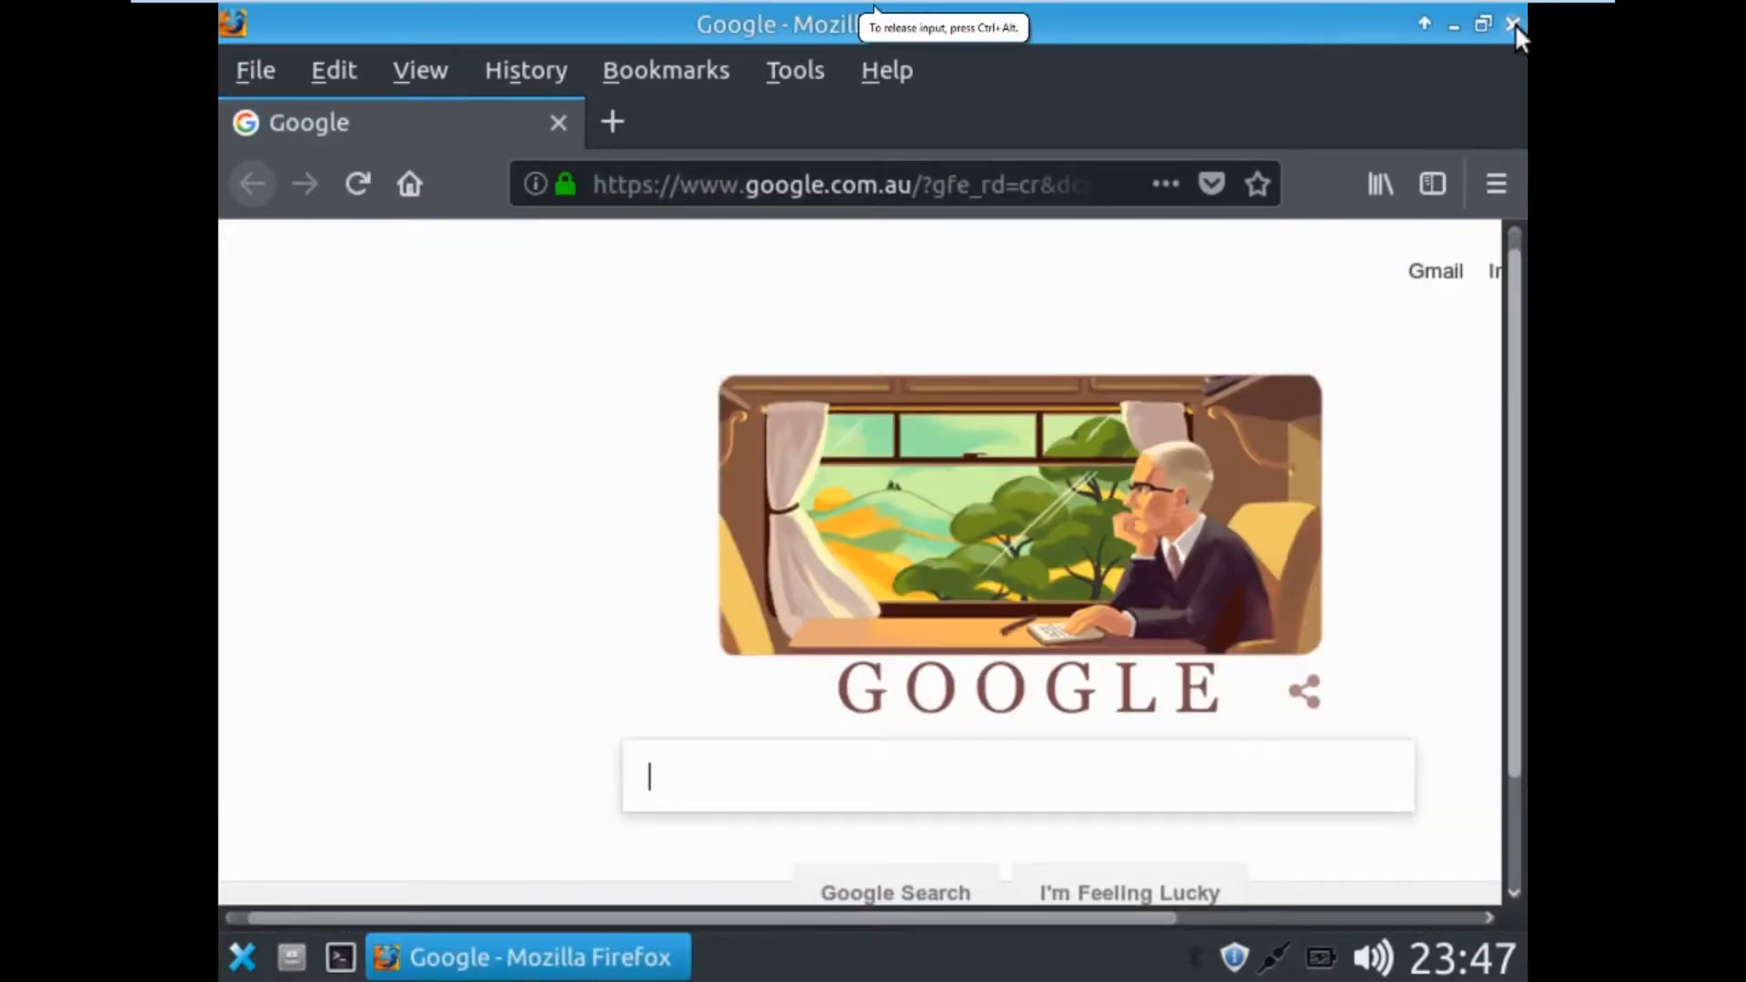
click(240, 956)
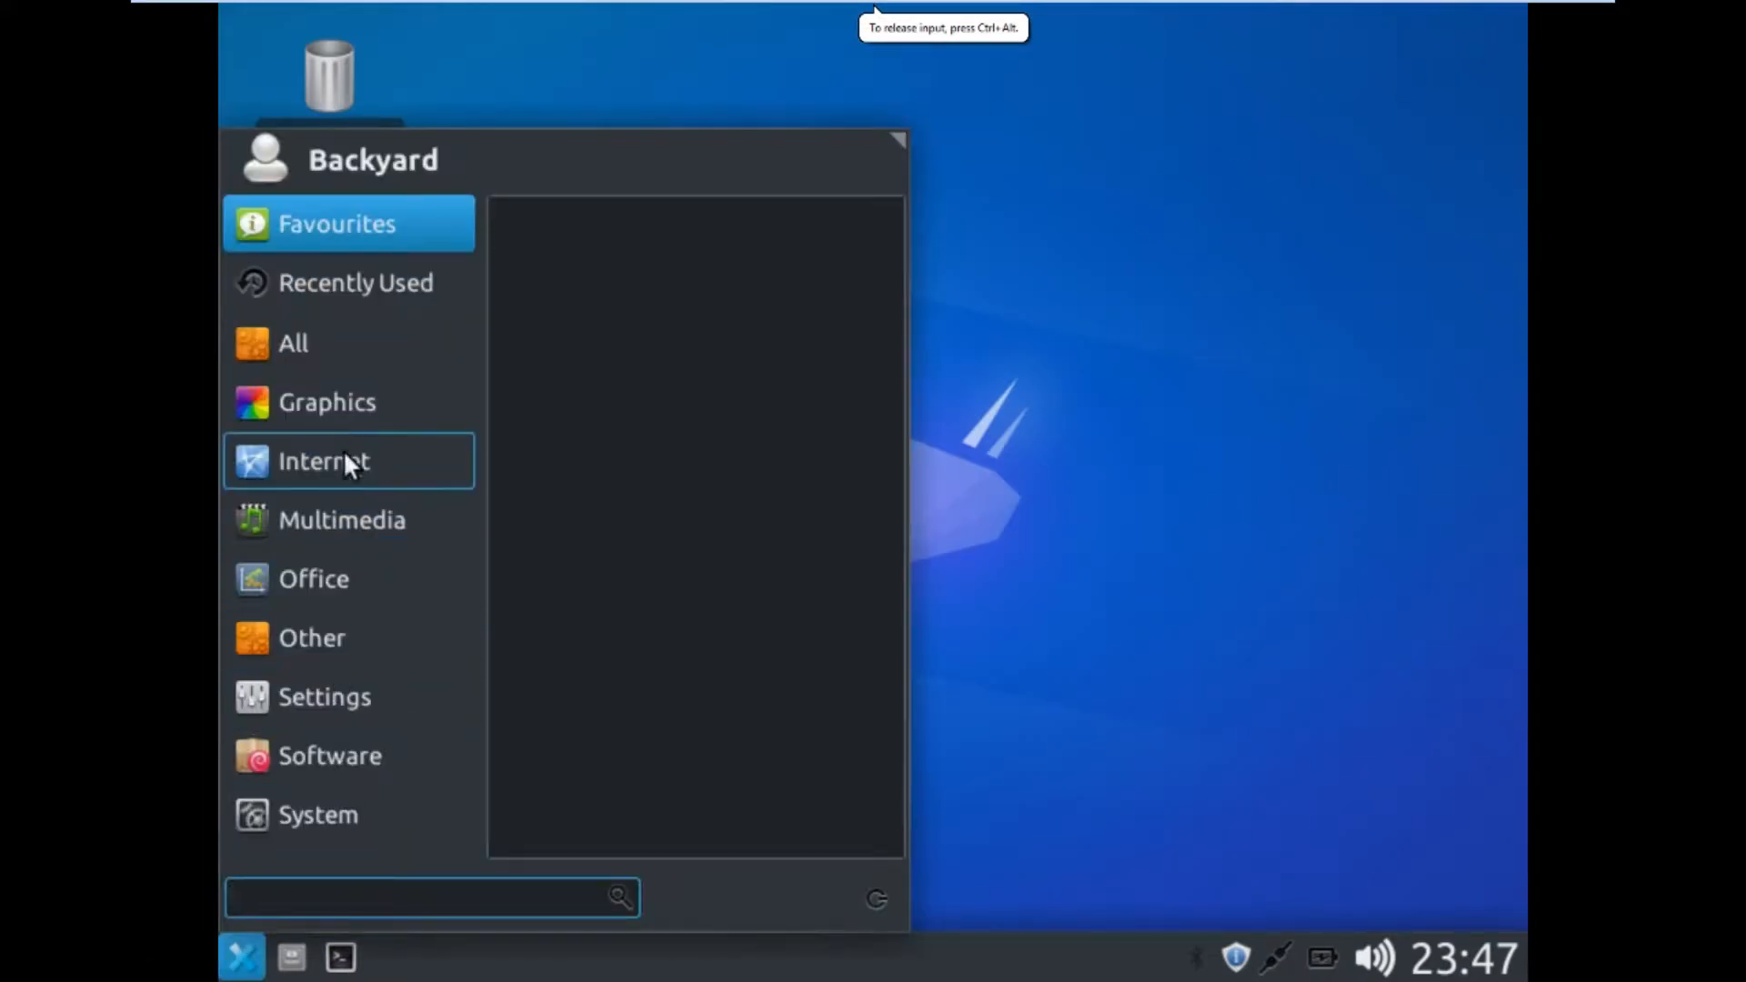
Step: Launch OBS, accept its licence agreement, and decline the Auto-Configuration Wizard
click(324, 462)
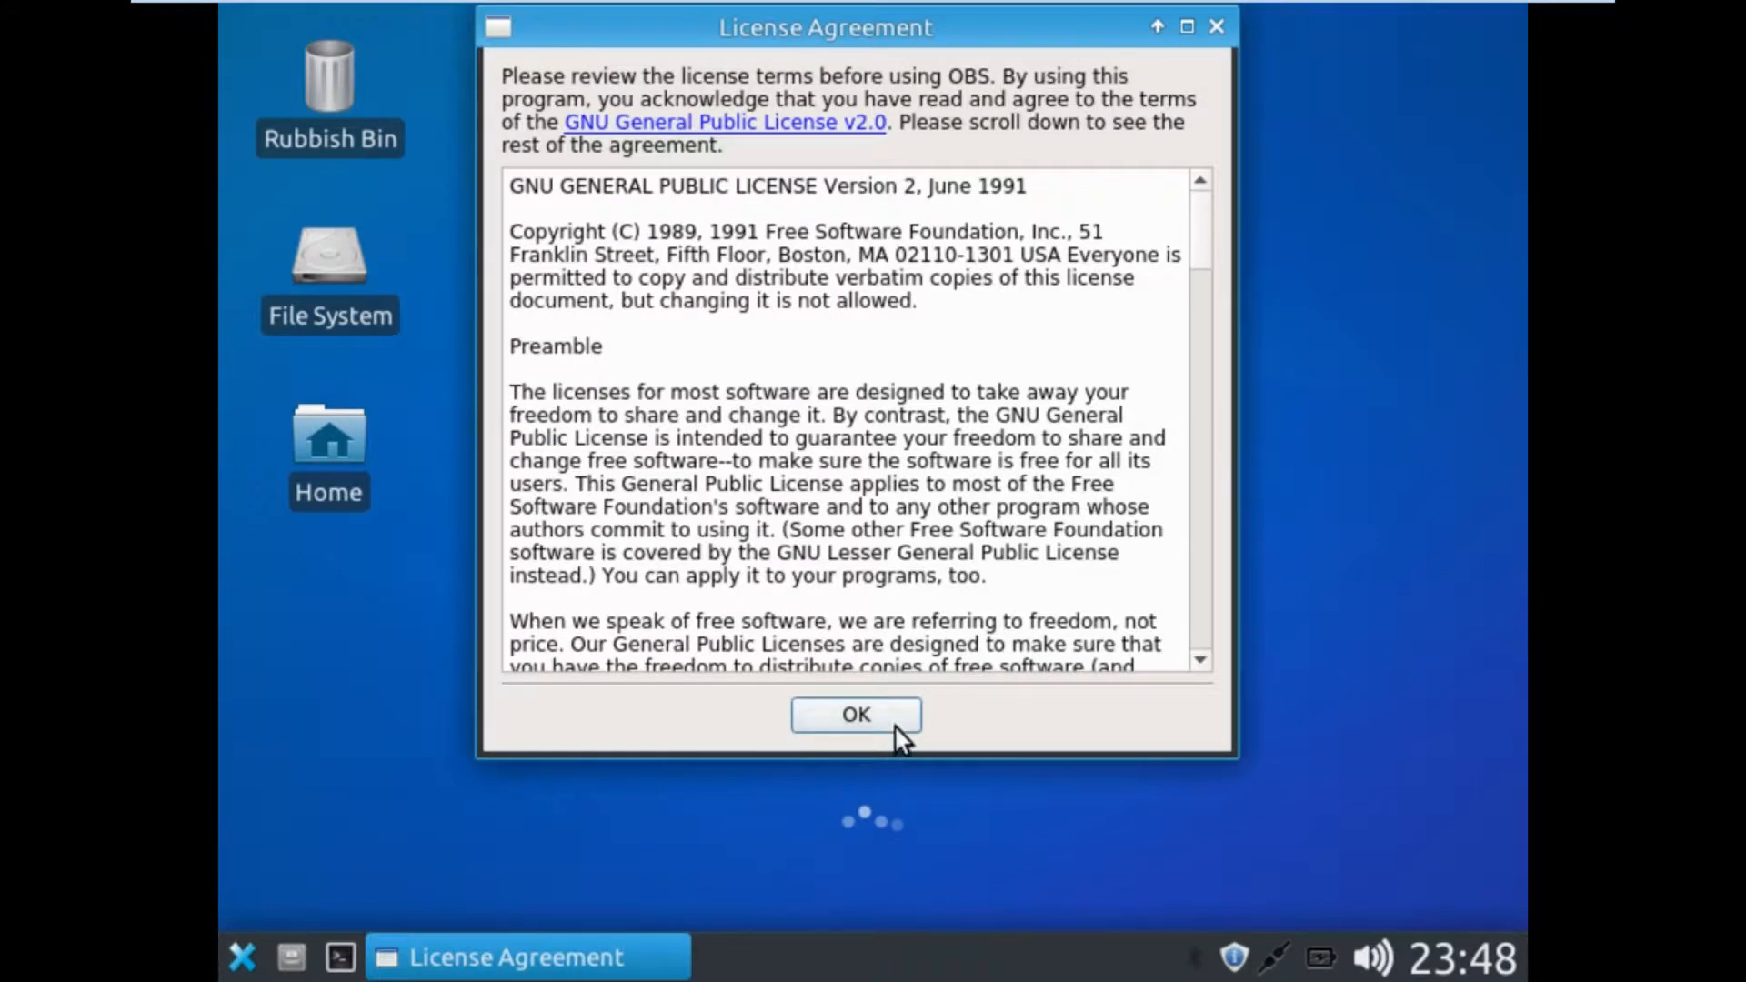
click(854, 714)
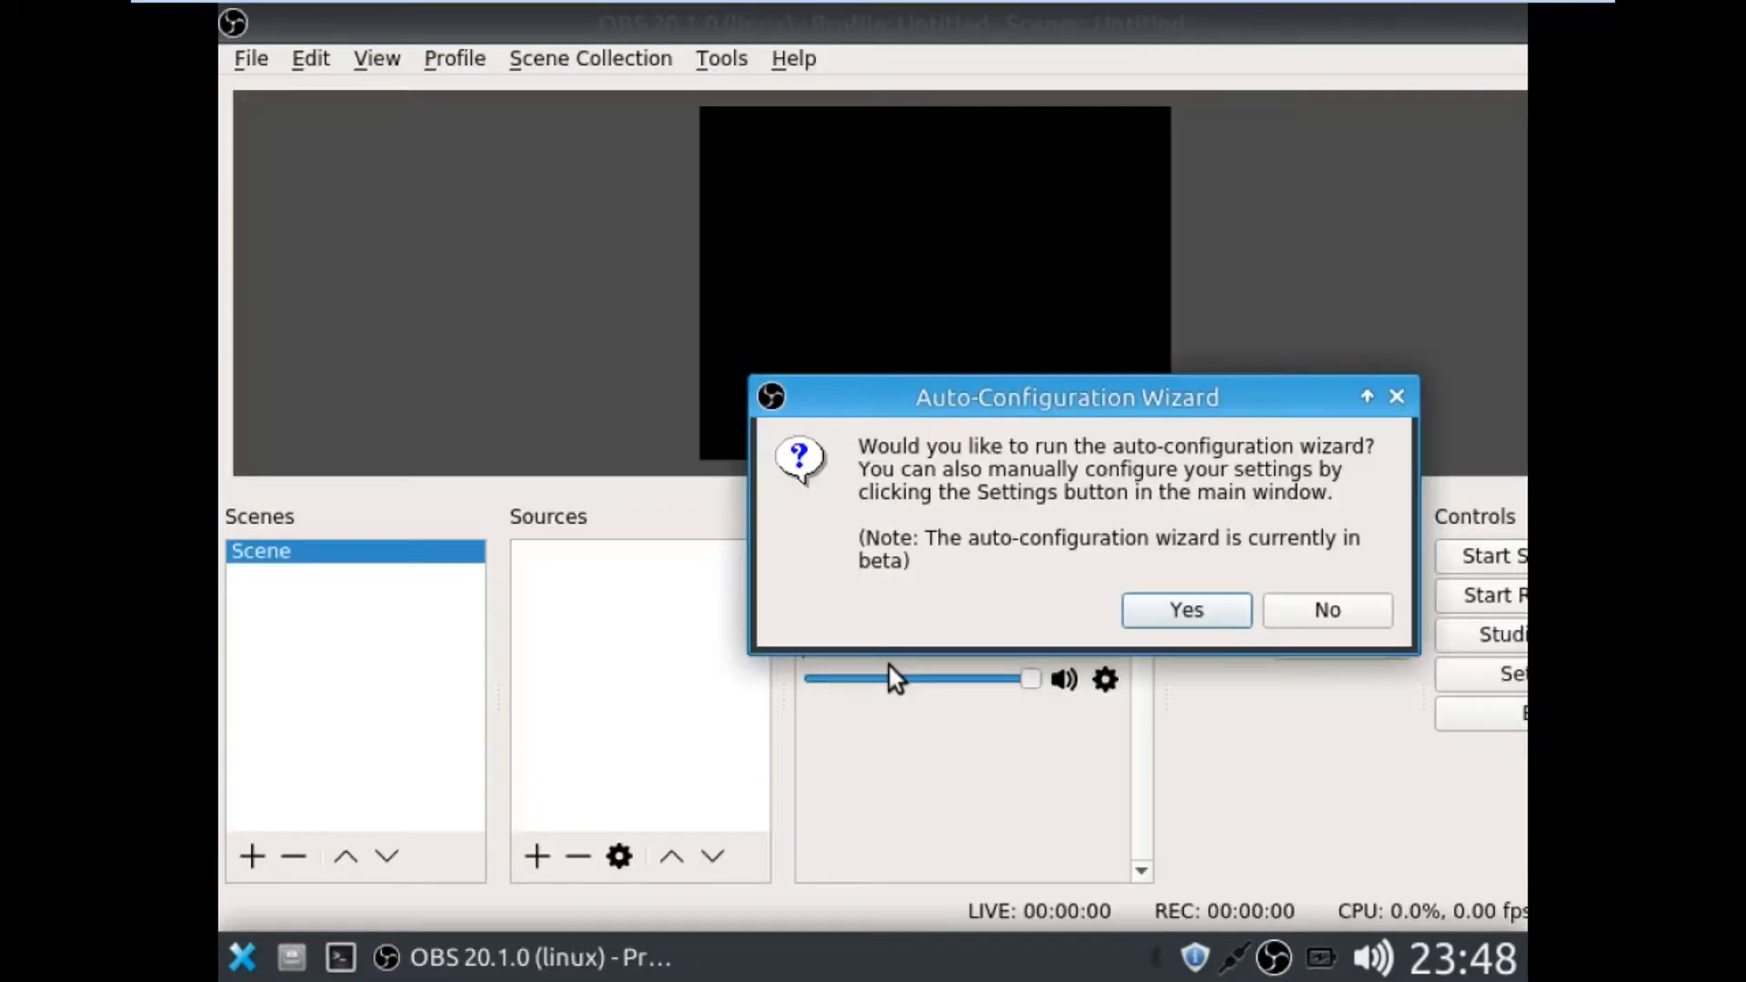
mouse_move(1326, 609)
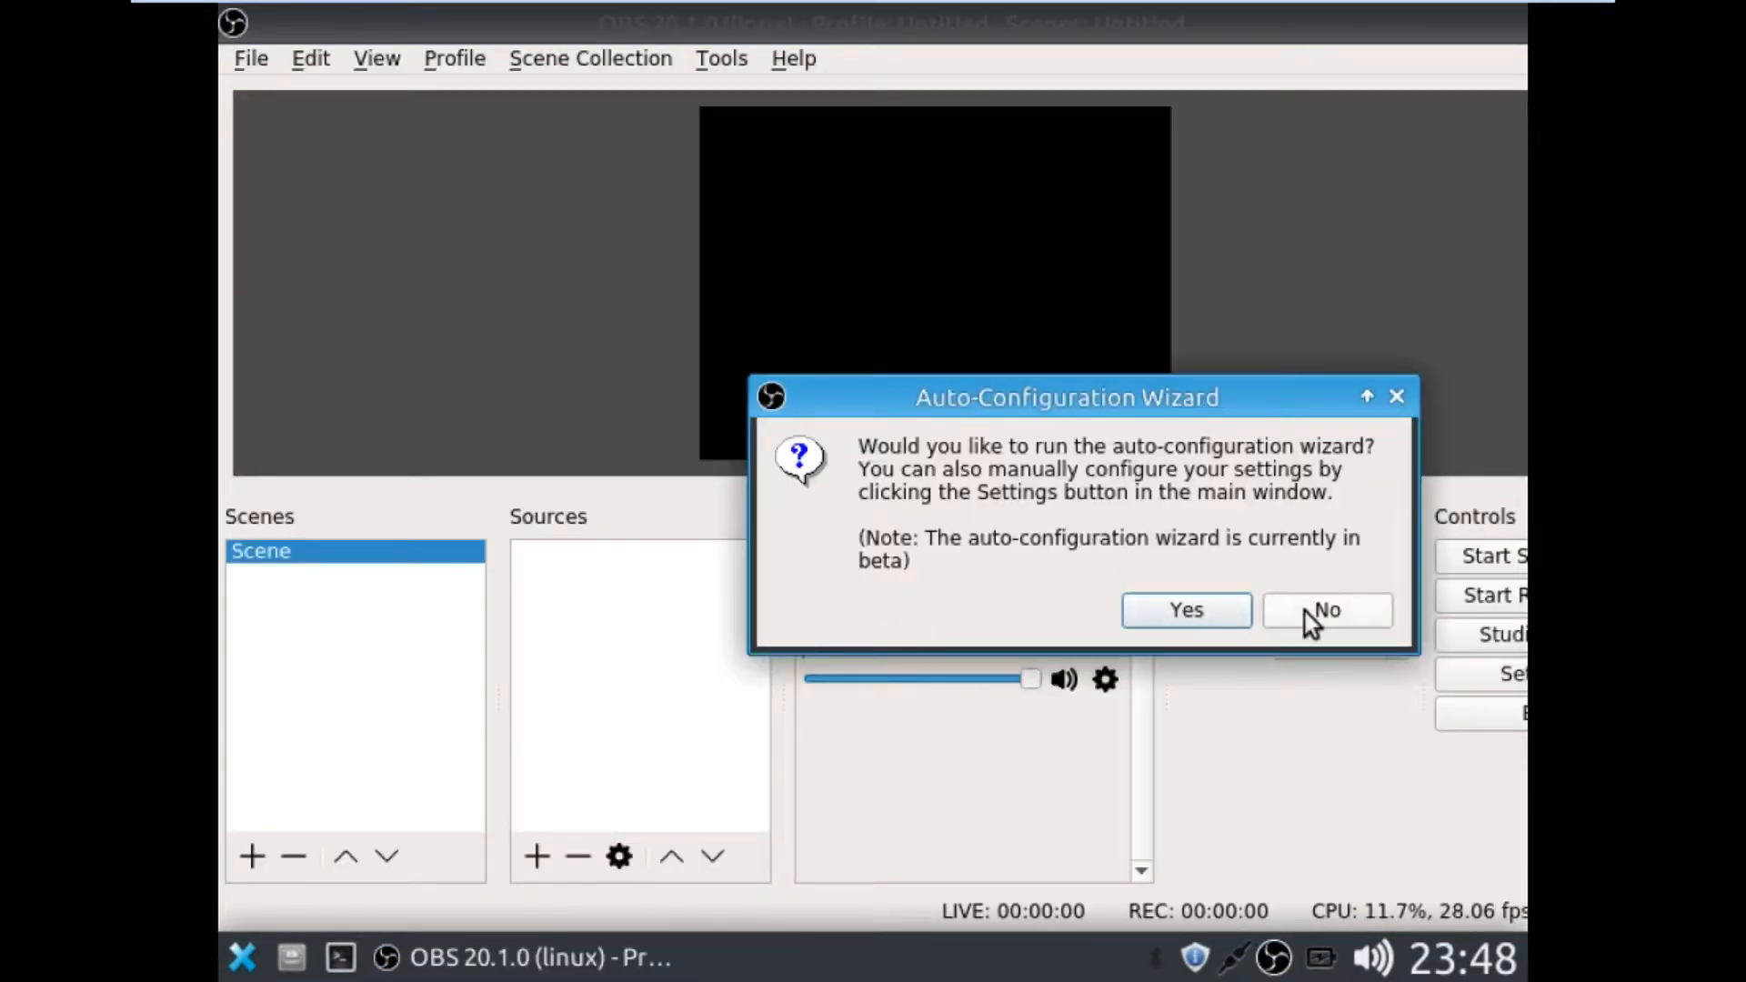
click(1325, 610)
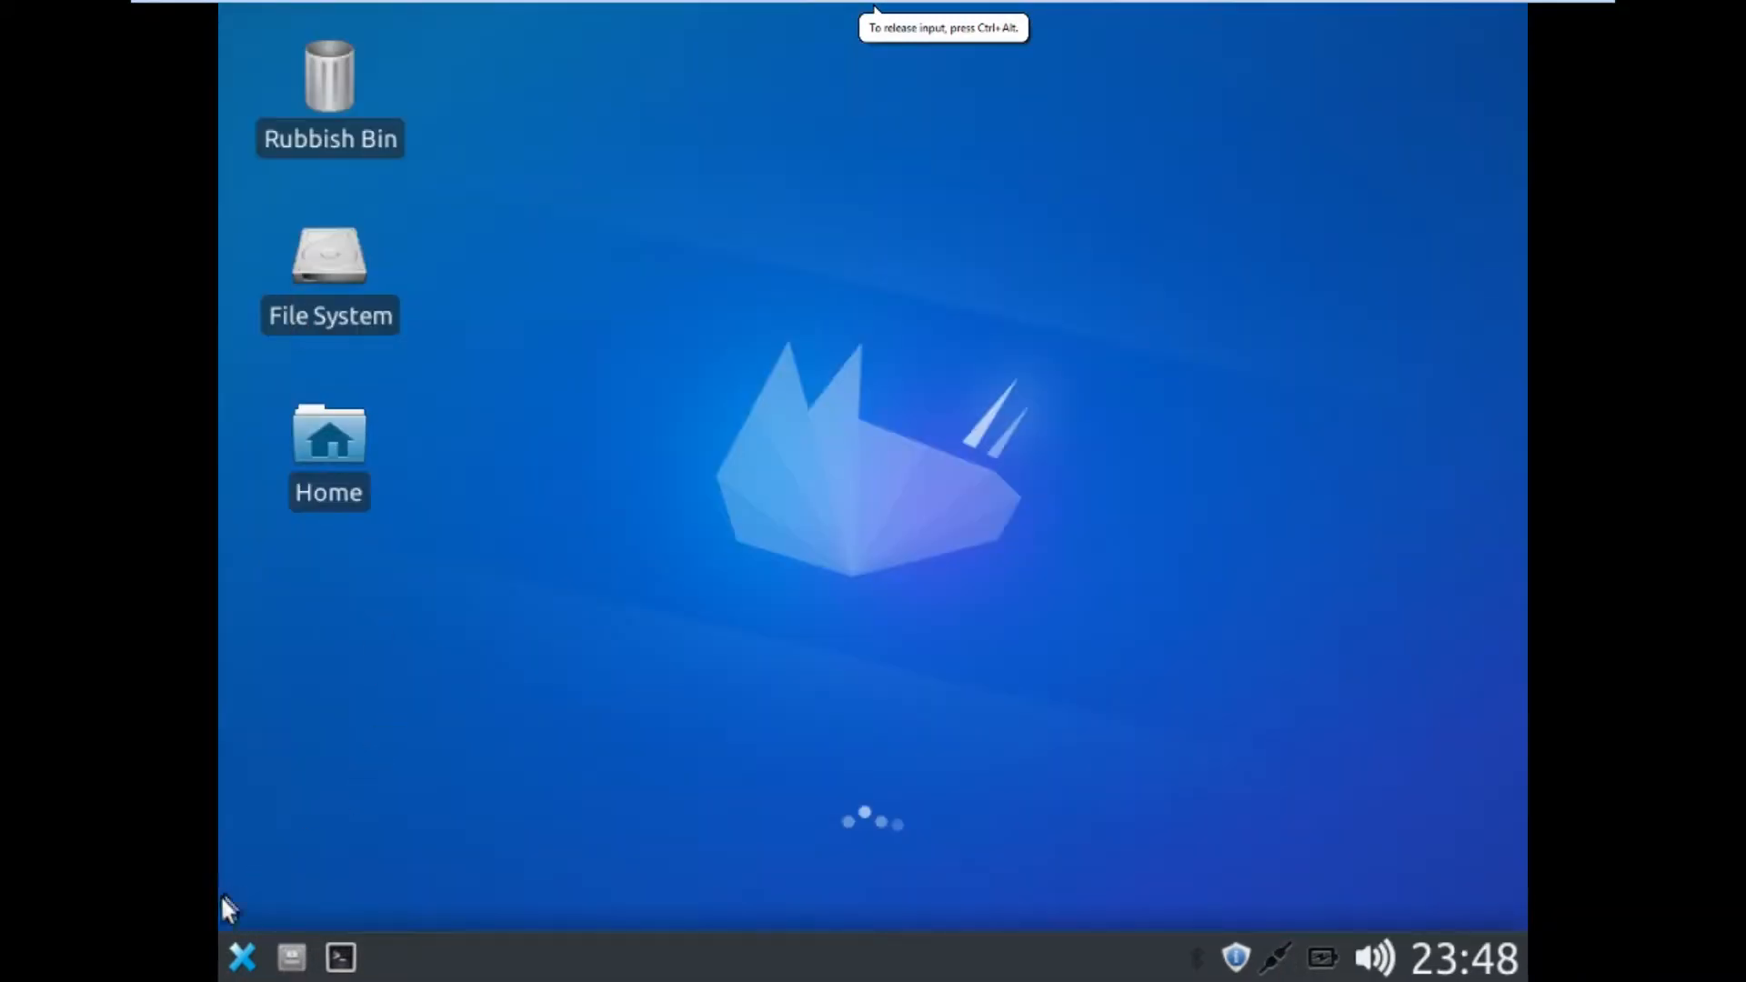
Step: Launch VLC, accept its network policy, confirm version 2.2.2 Weatherwax, and close it
click(240, 957)
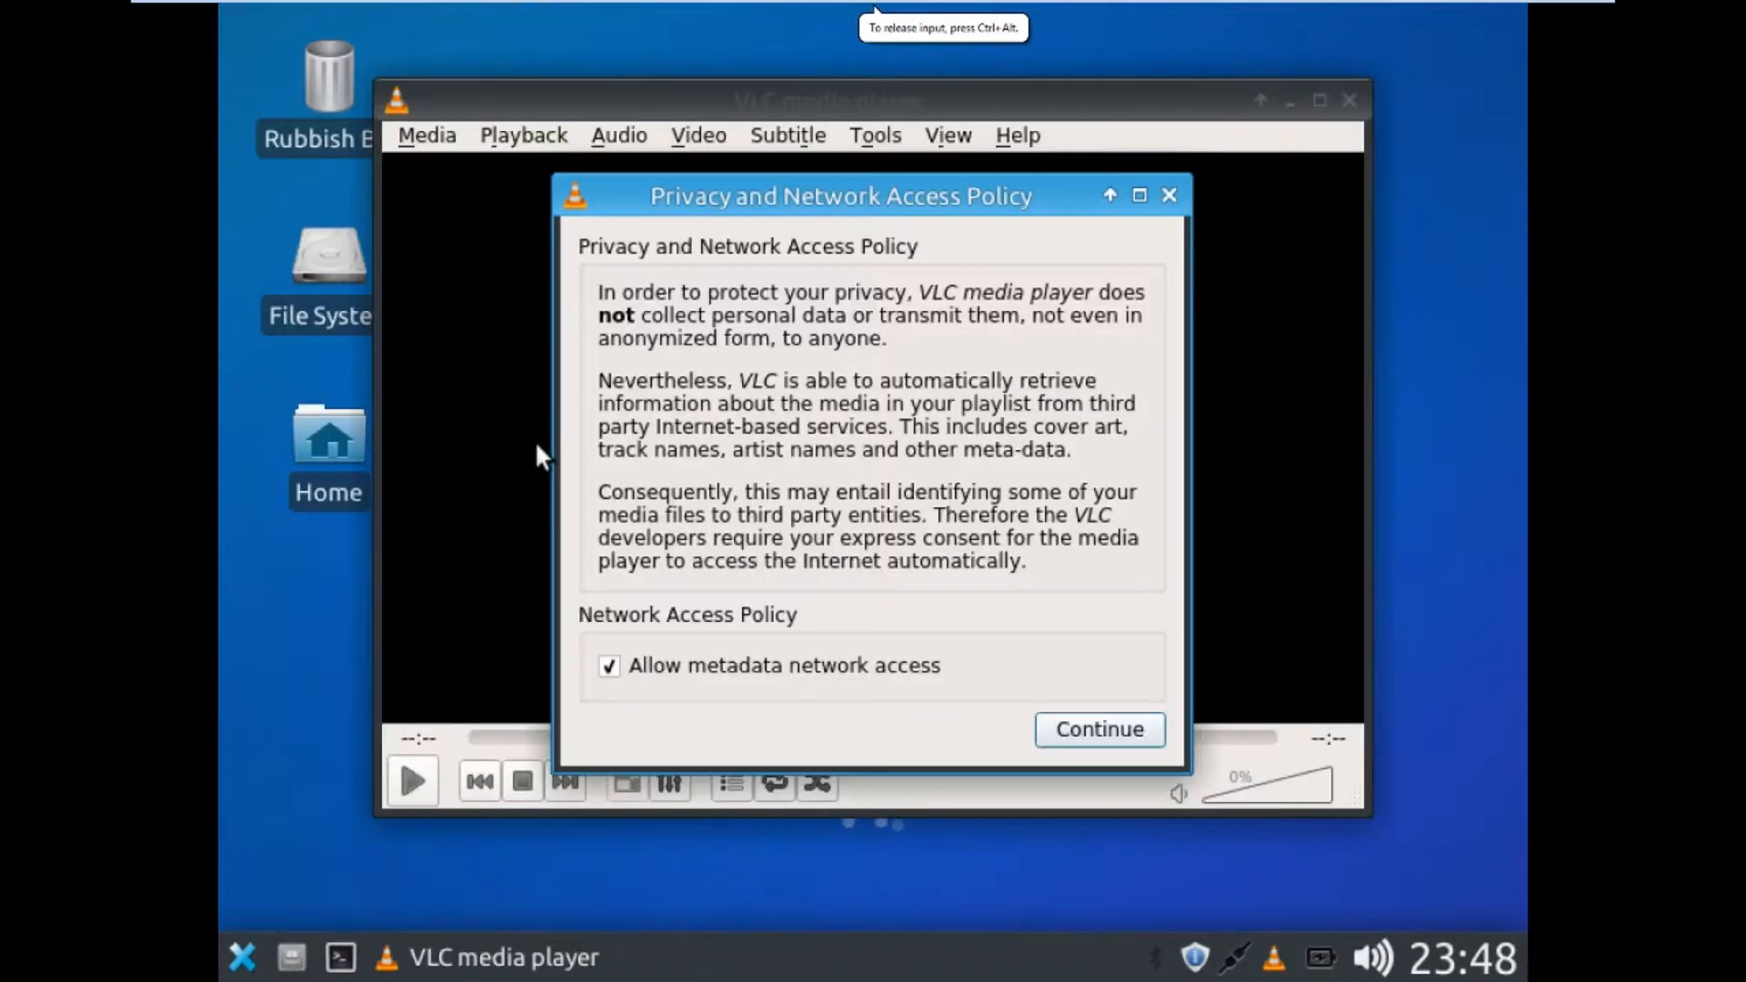
click(1097, 729)
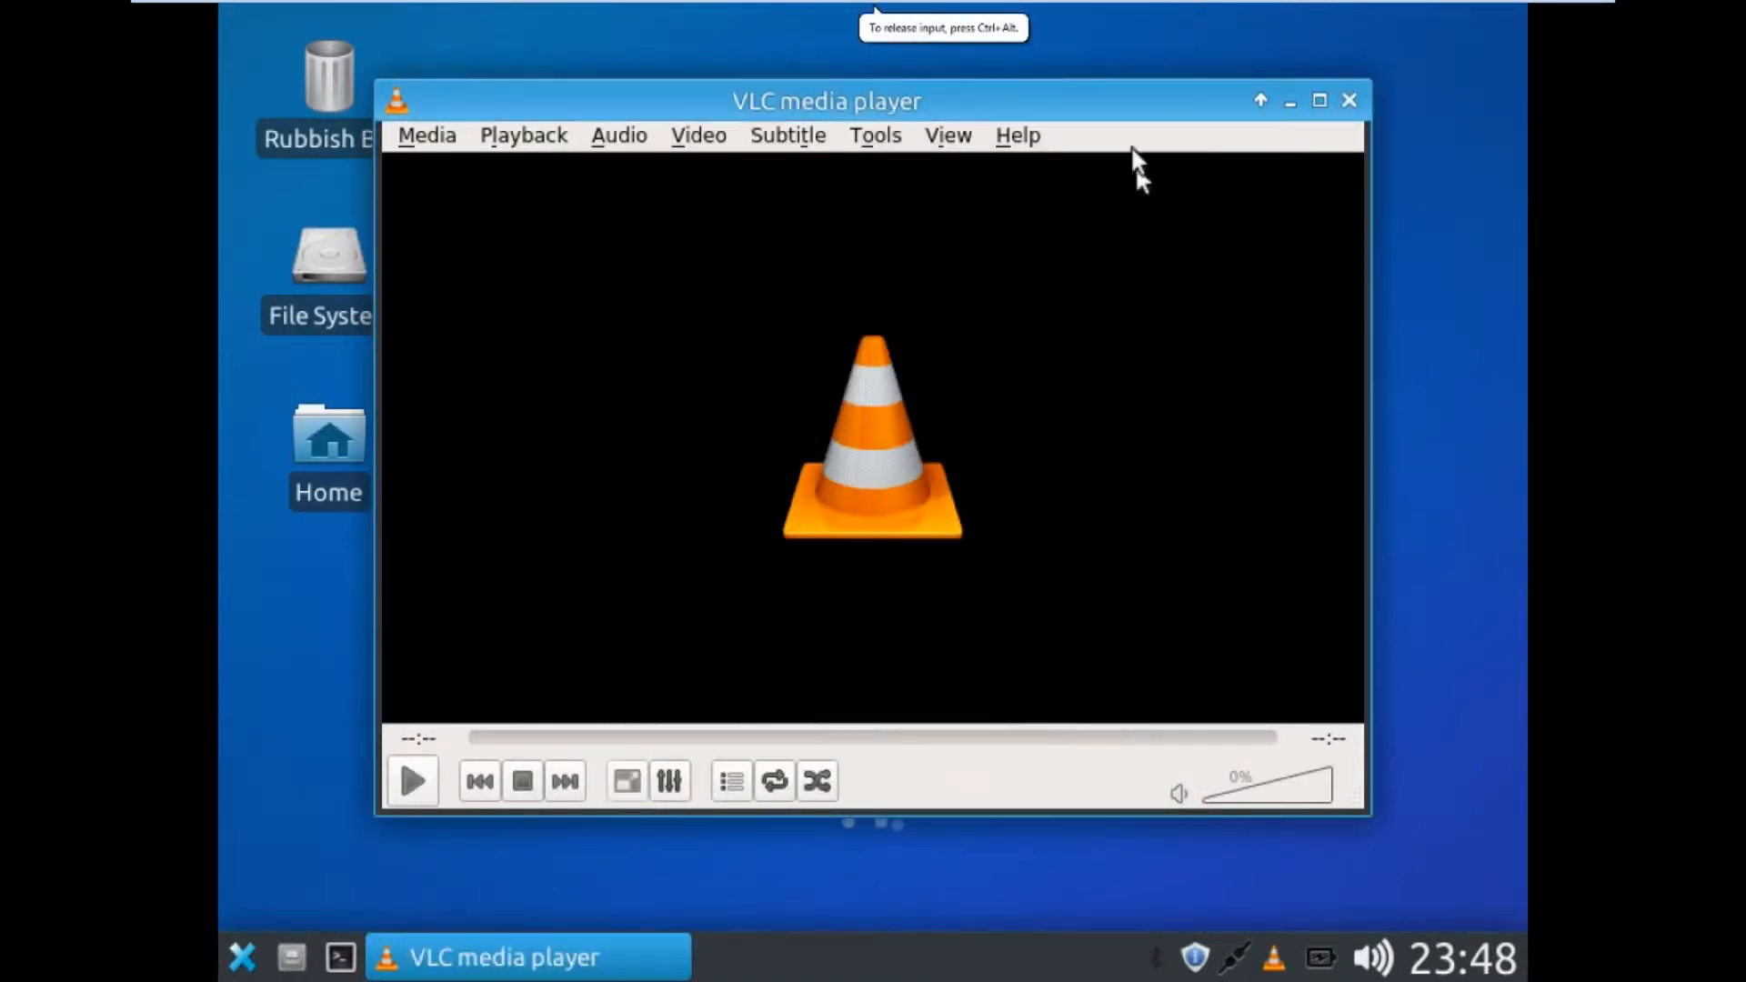
click(1015, 135)
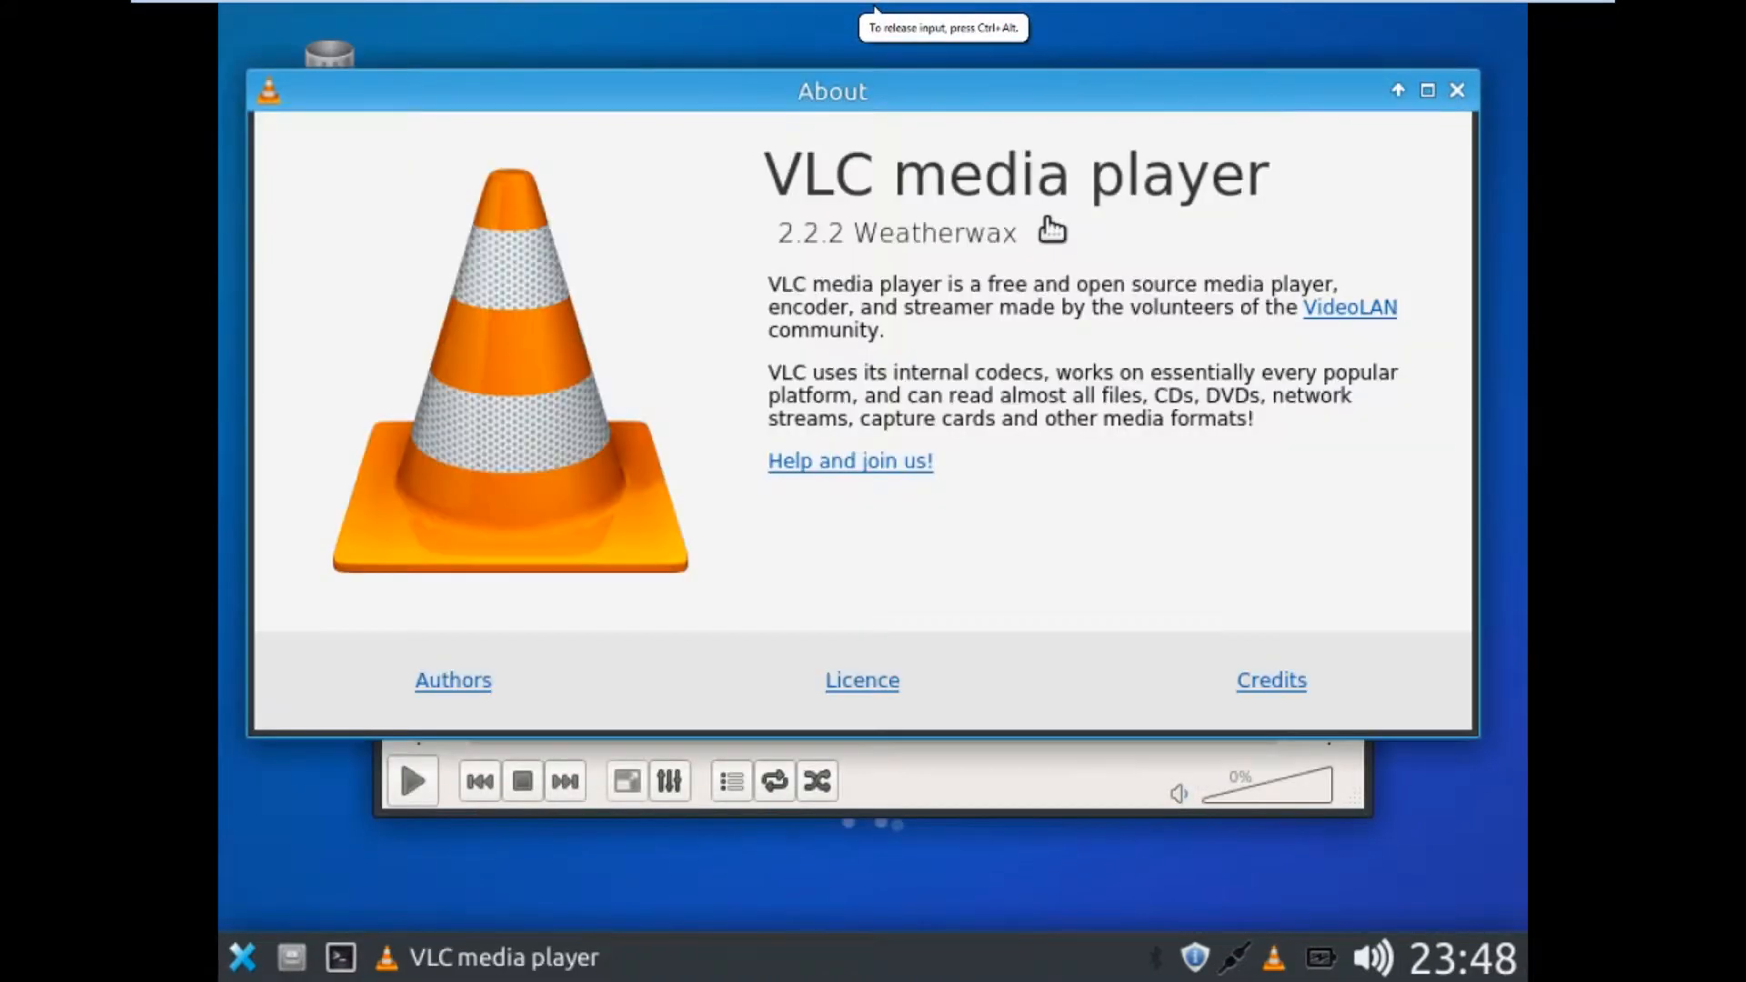
click(1457, 90)
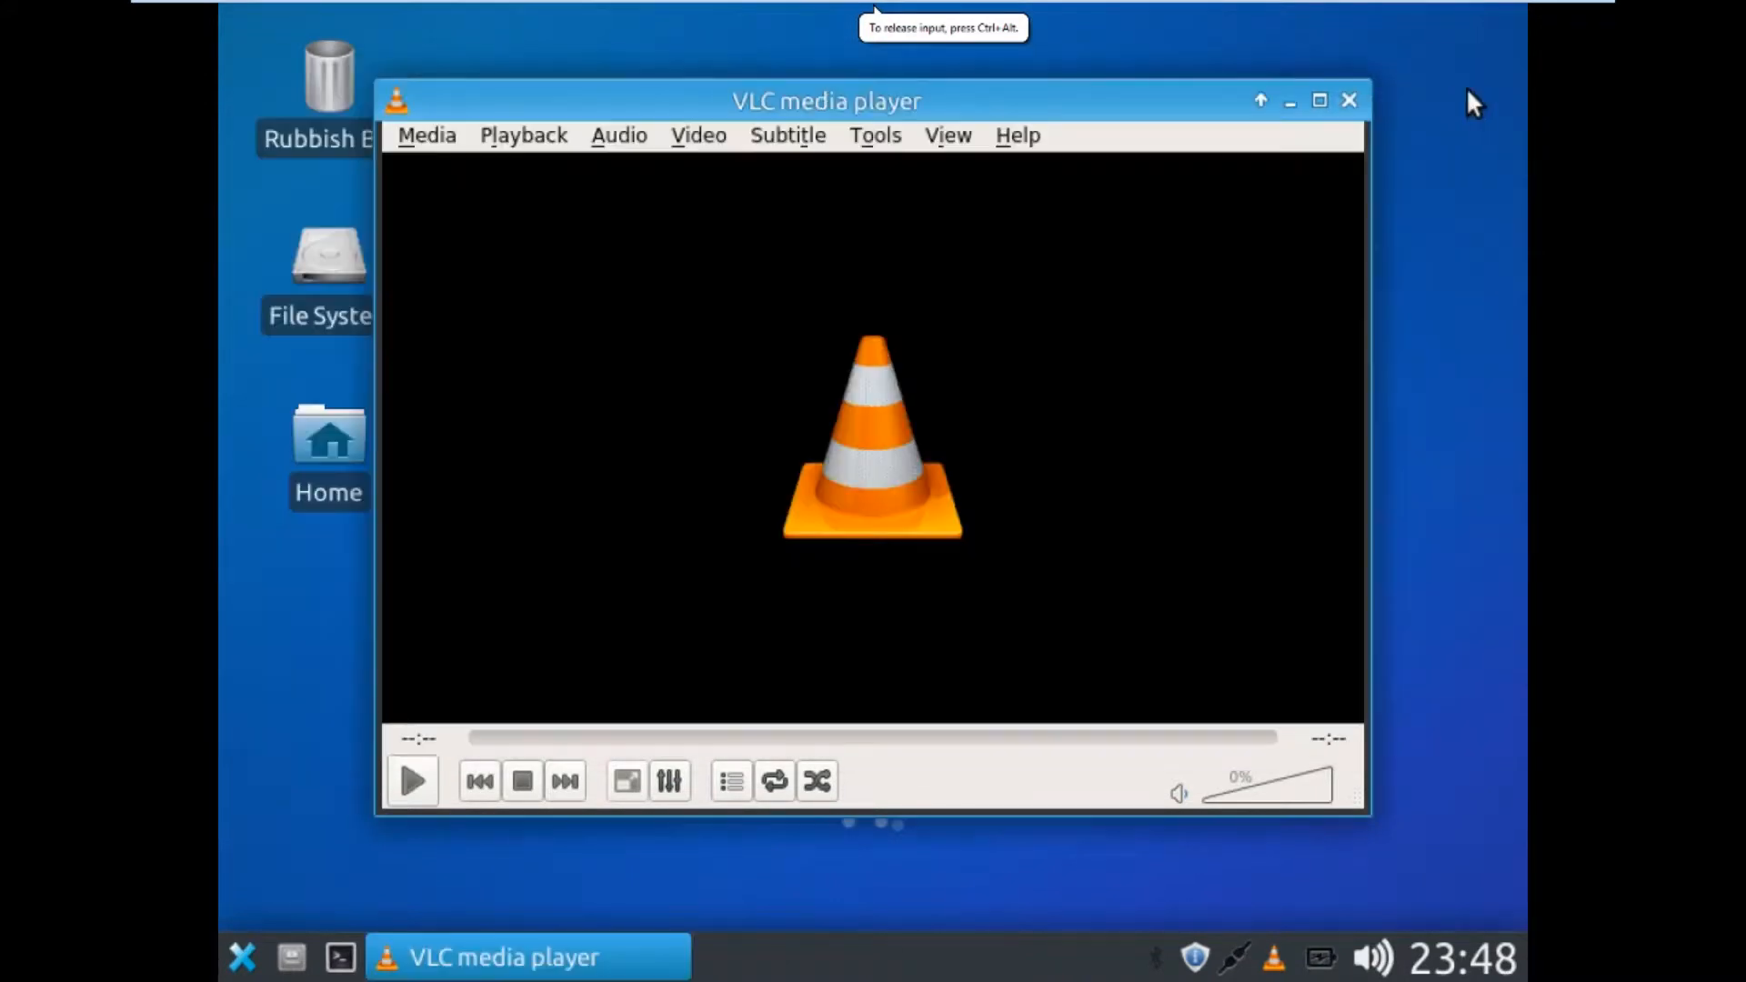
click(1348, 100)
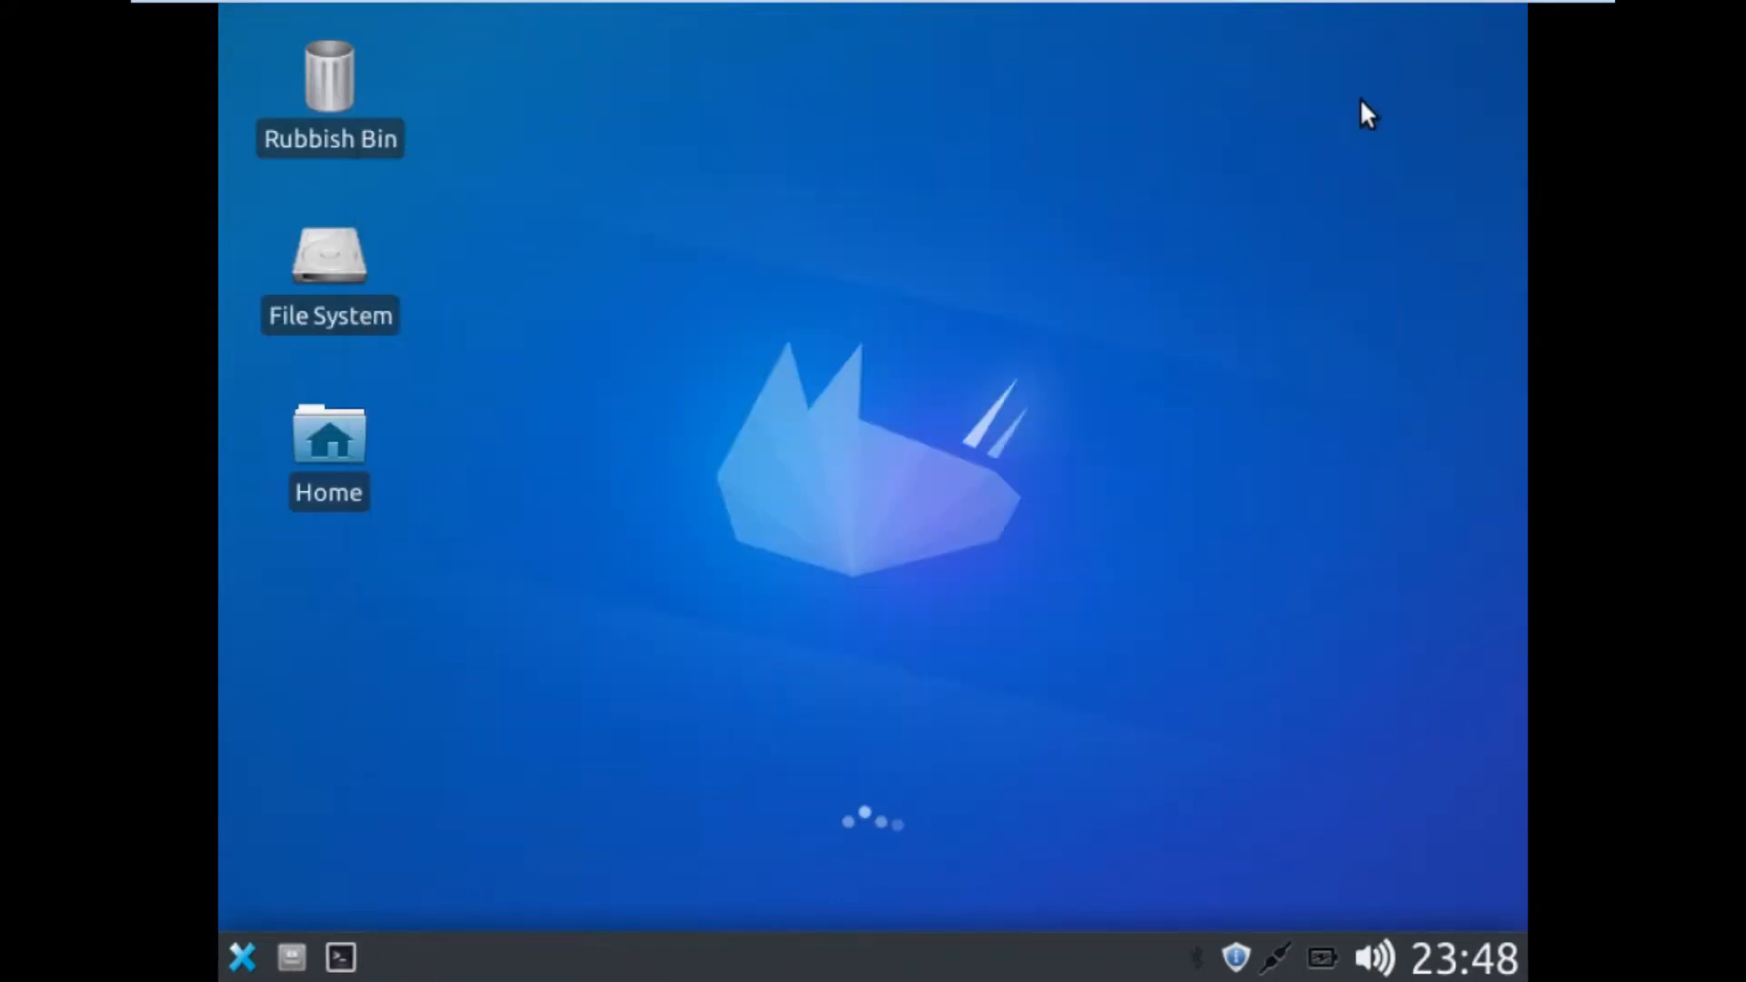
mouse_move(949, 532)
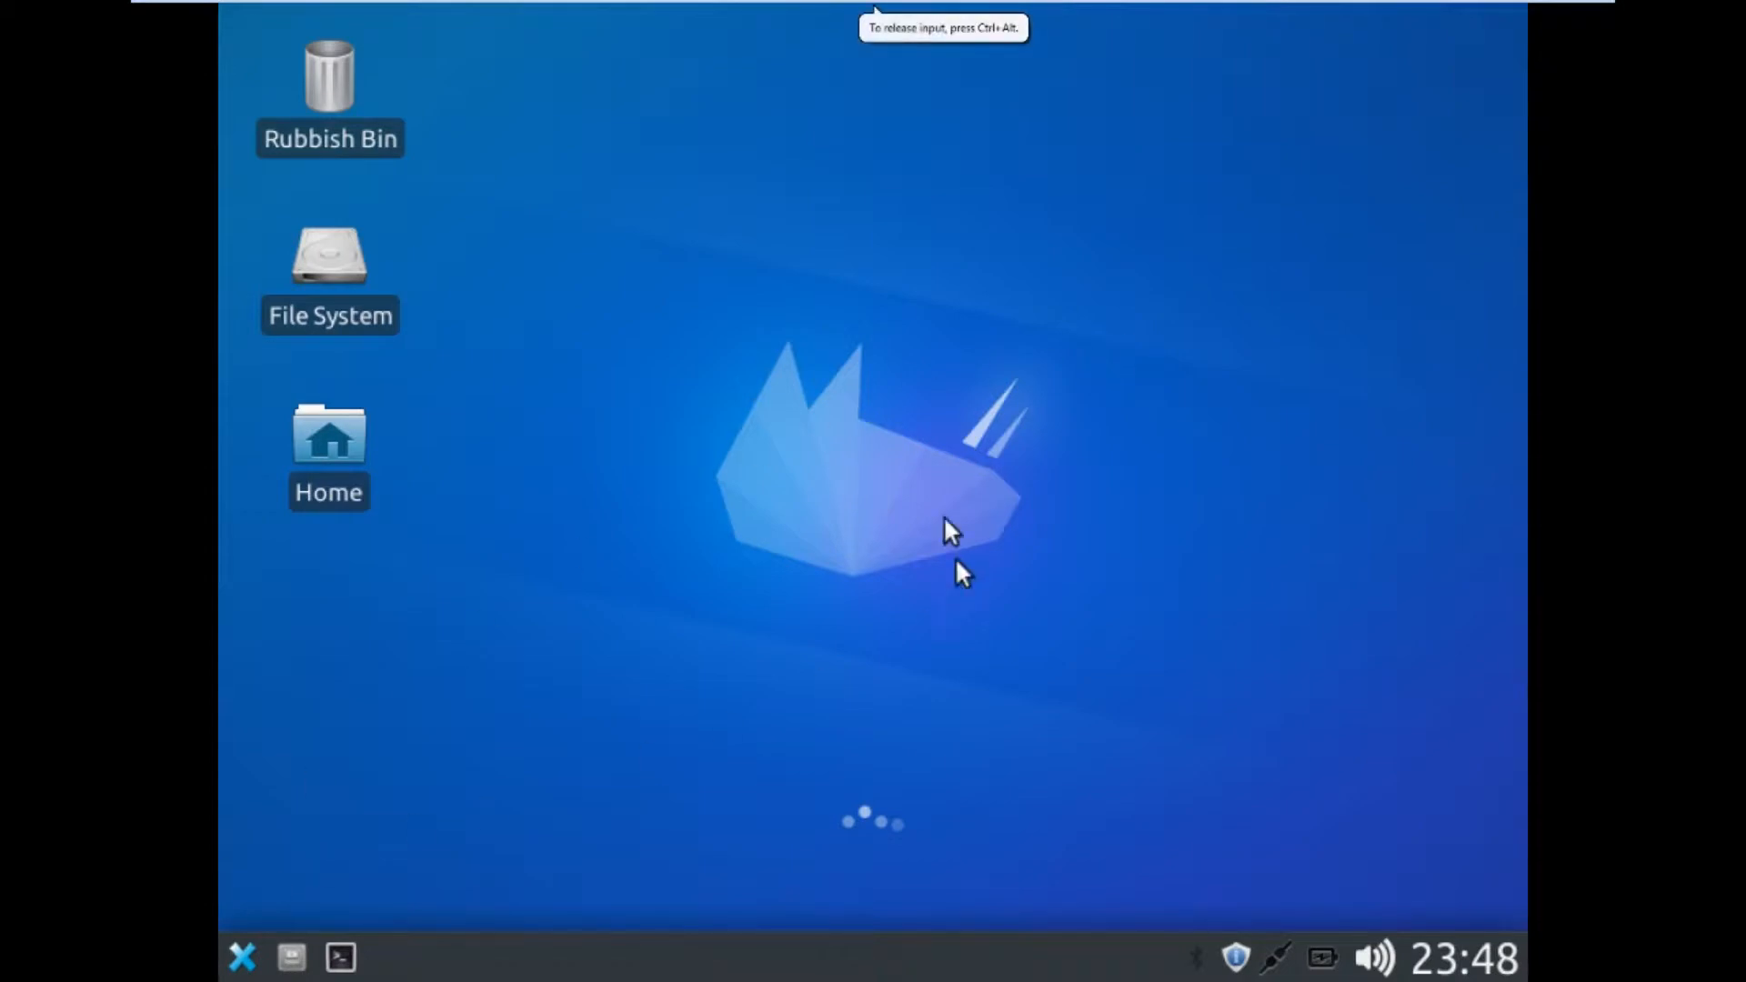
Step: Review the Desktop settings' Menus and Icons tabs, close them, and open the Home folder
right_click(950, 530)
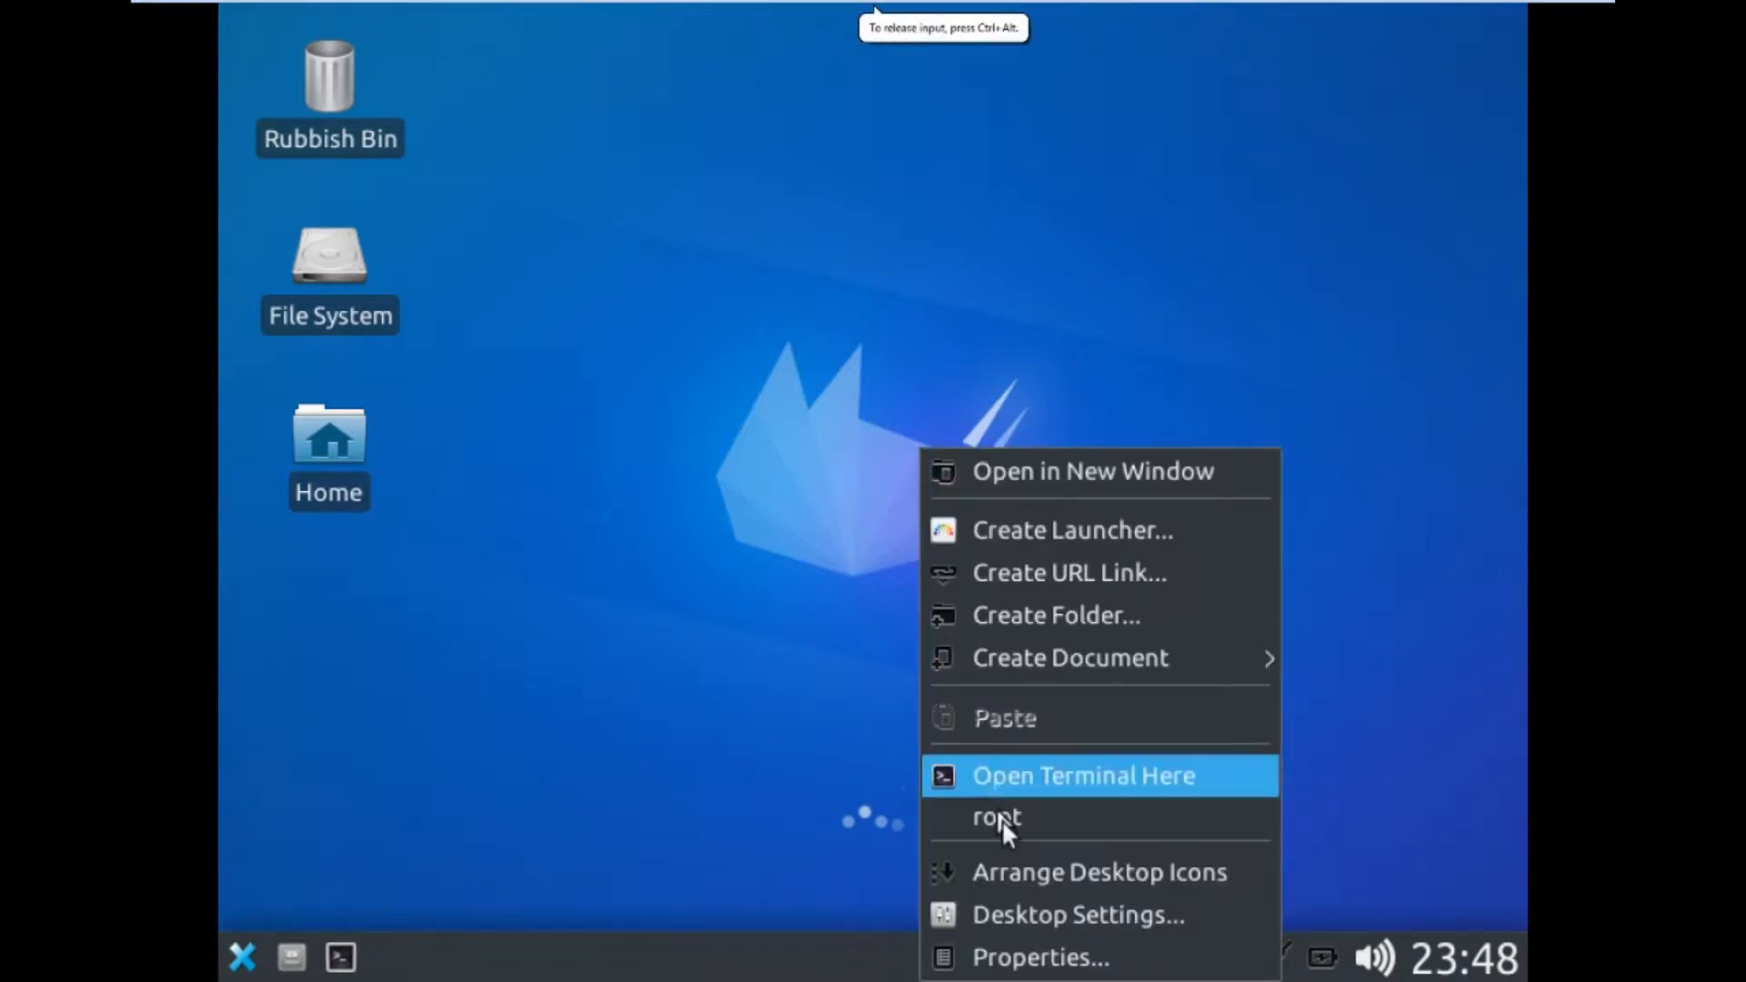
click(1076, 914)
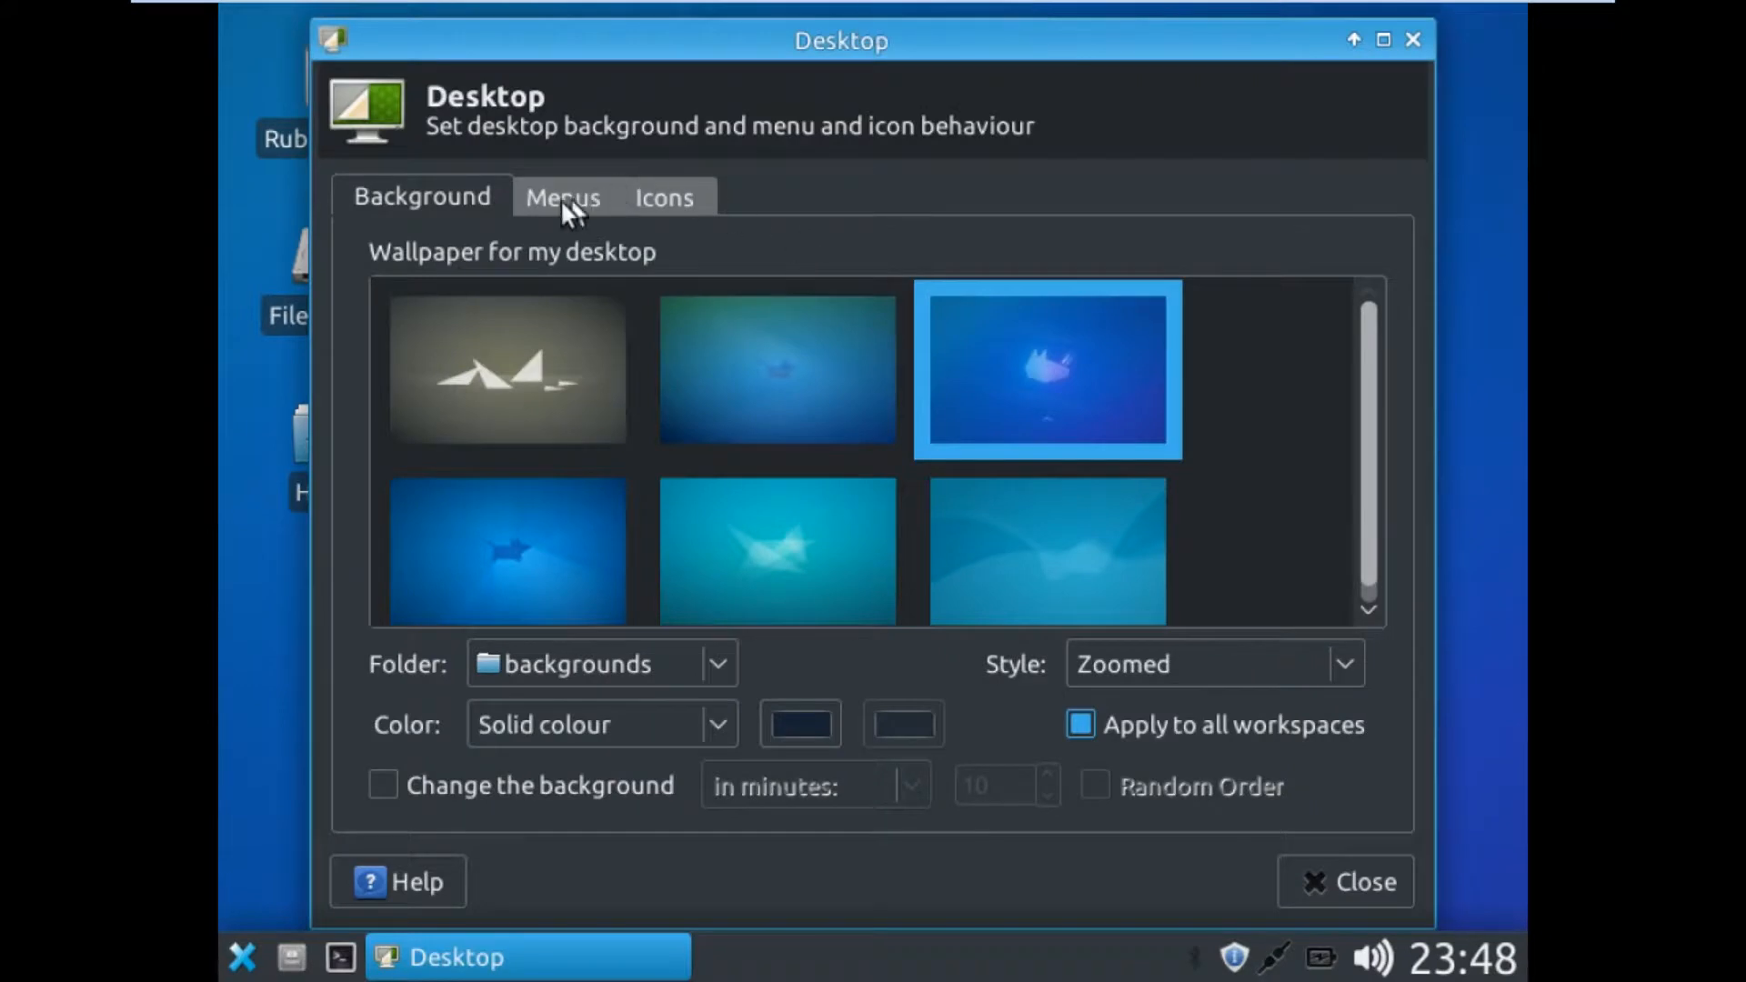
click(562, 197)
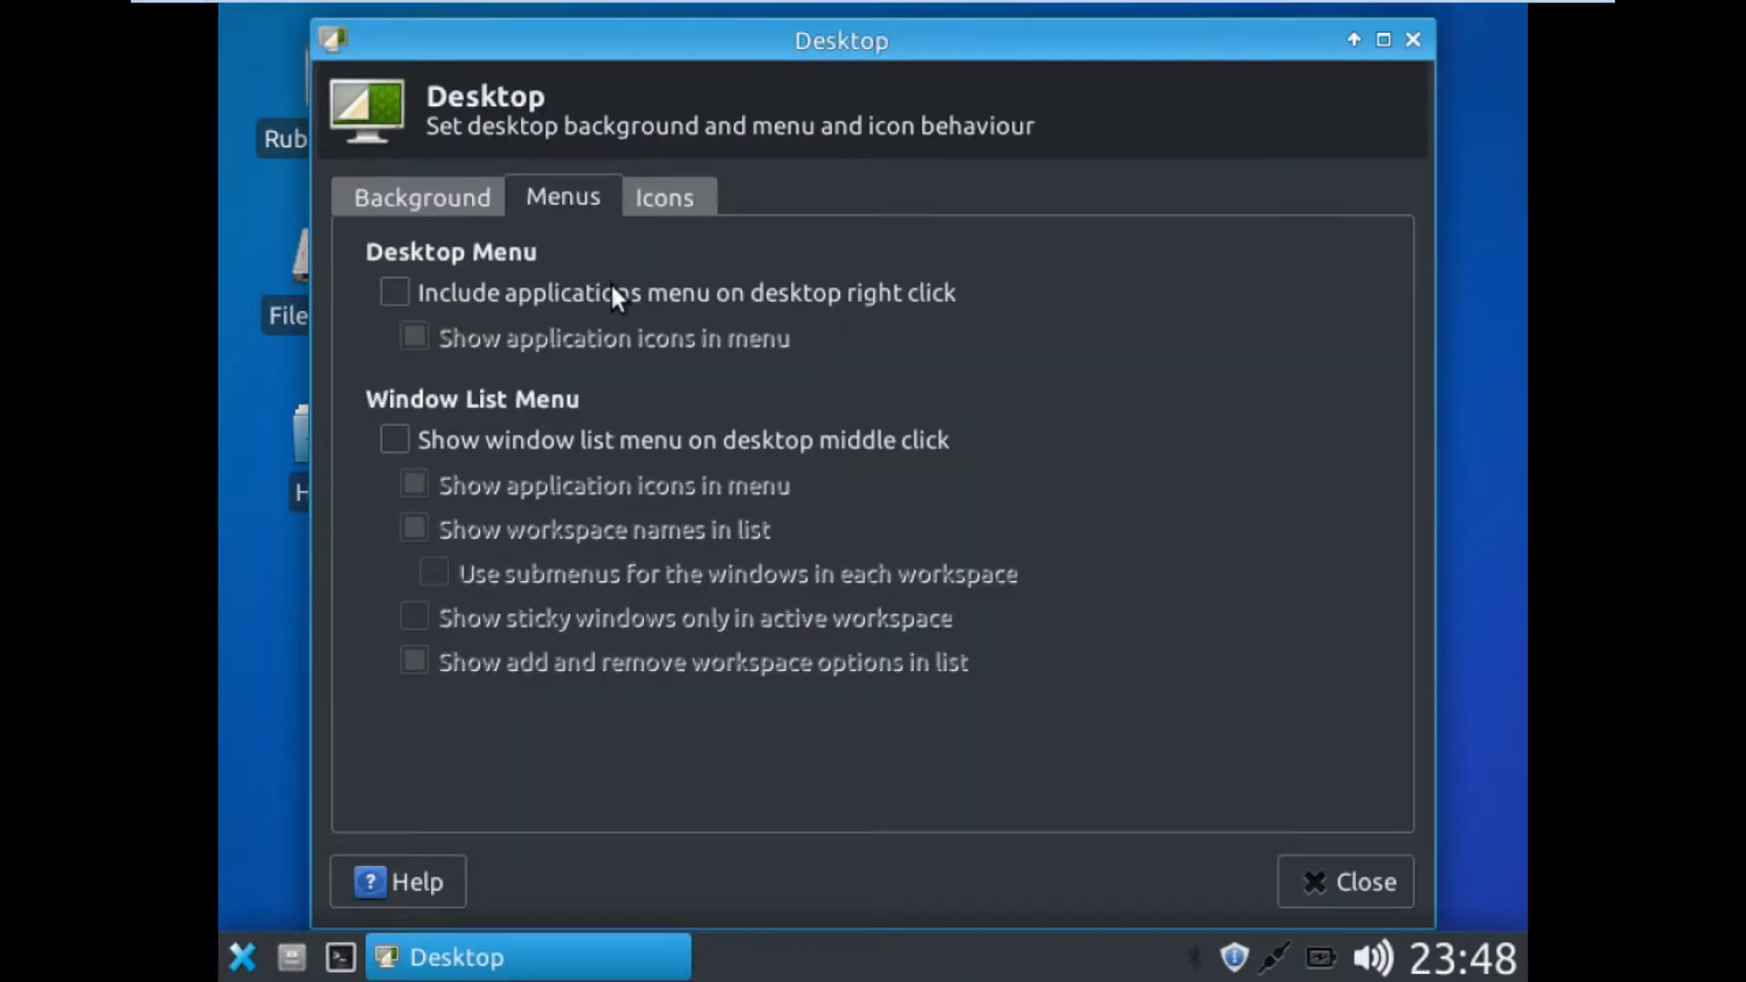
click(664, 198)
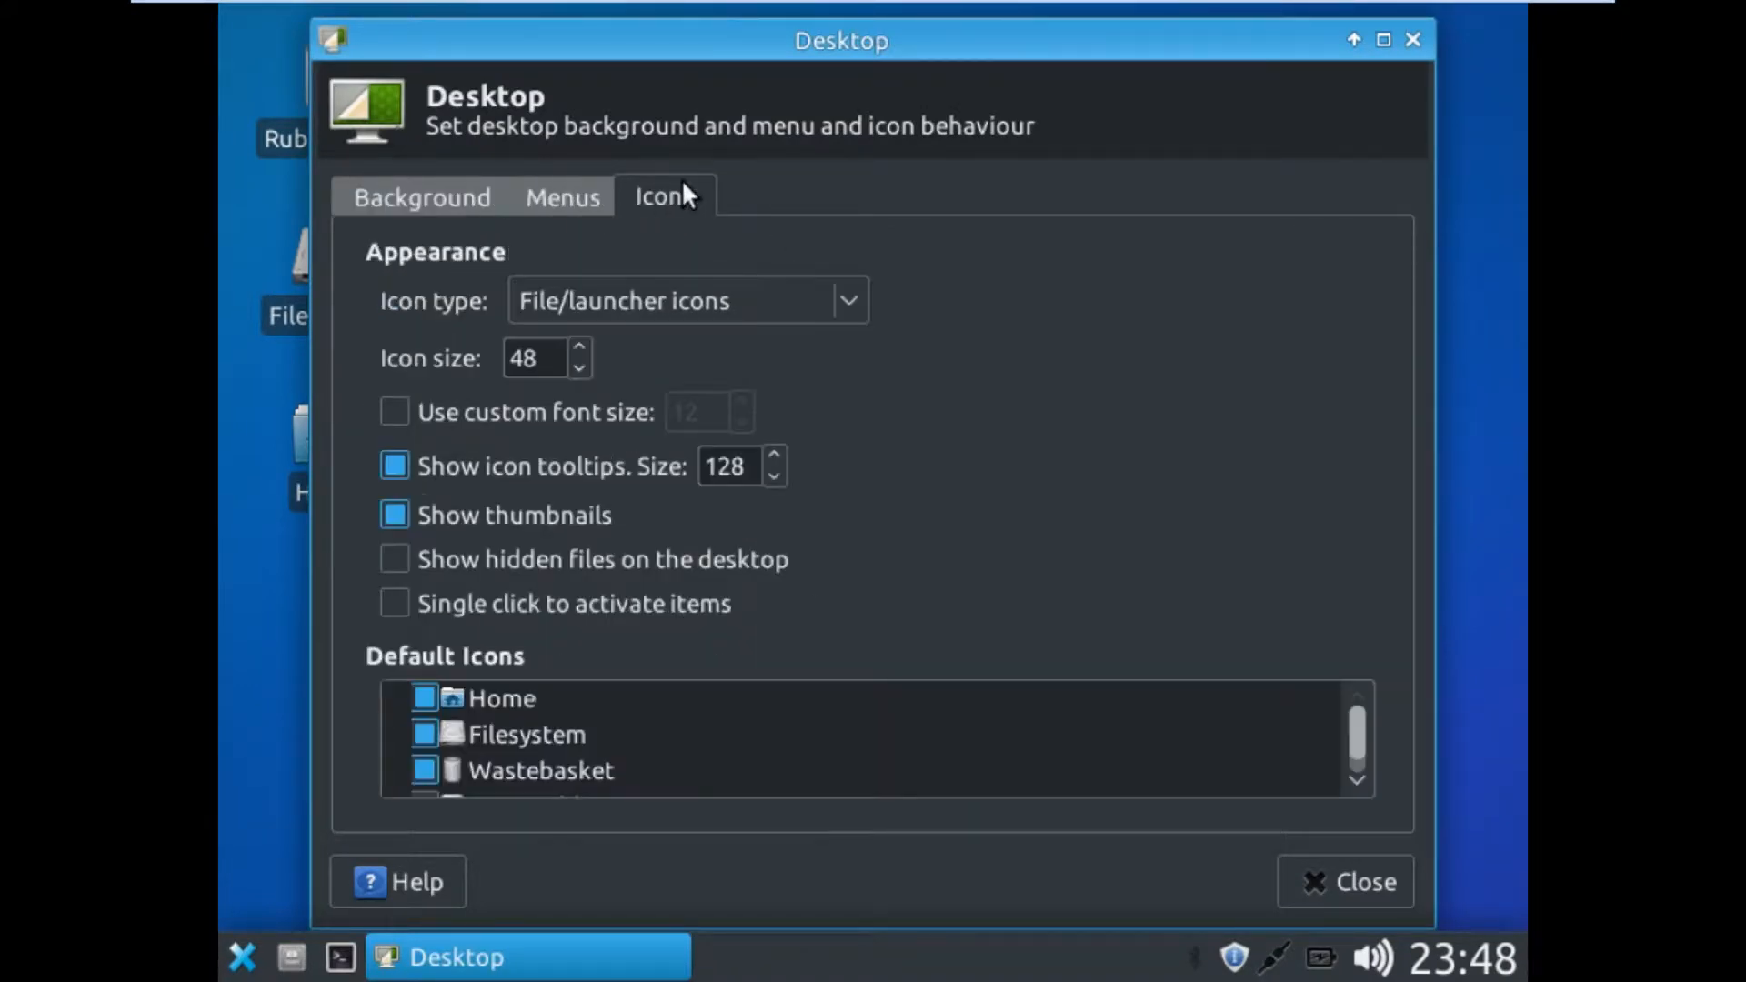
click(394, 559)
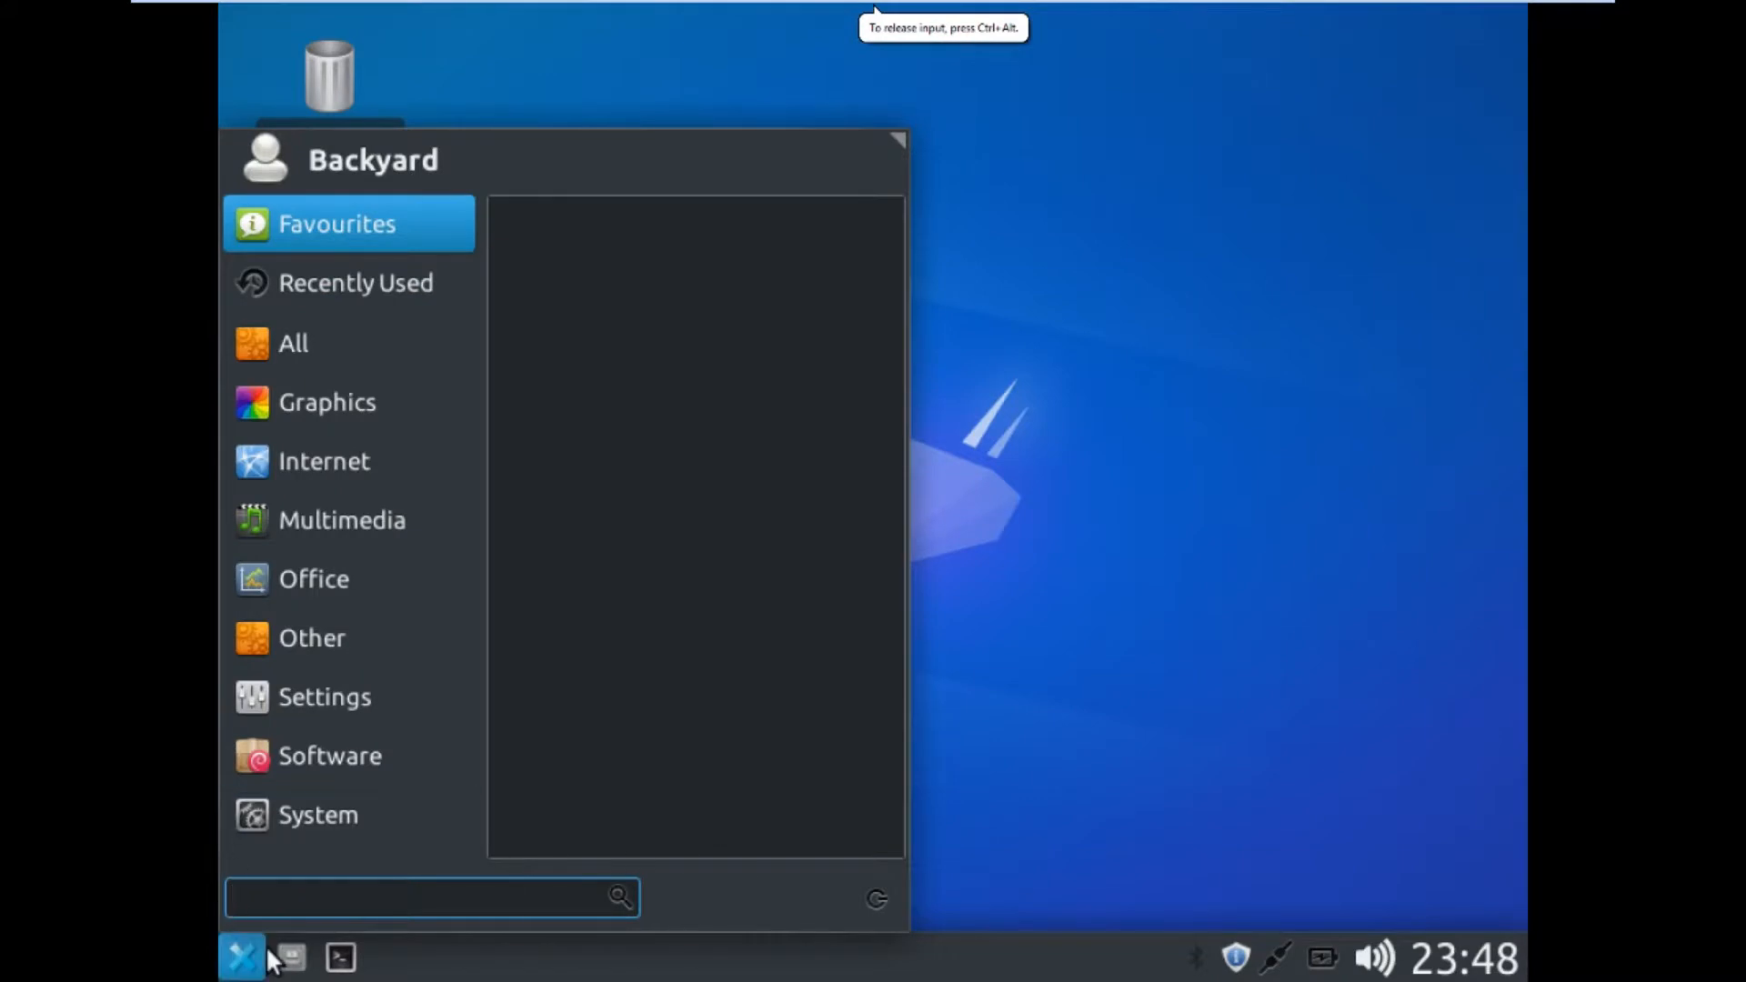
click(288, 957)
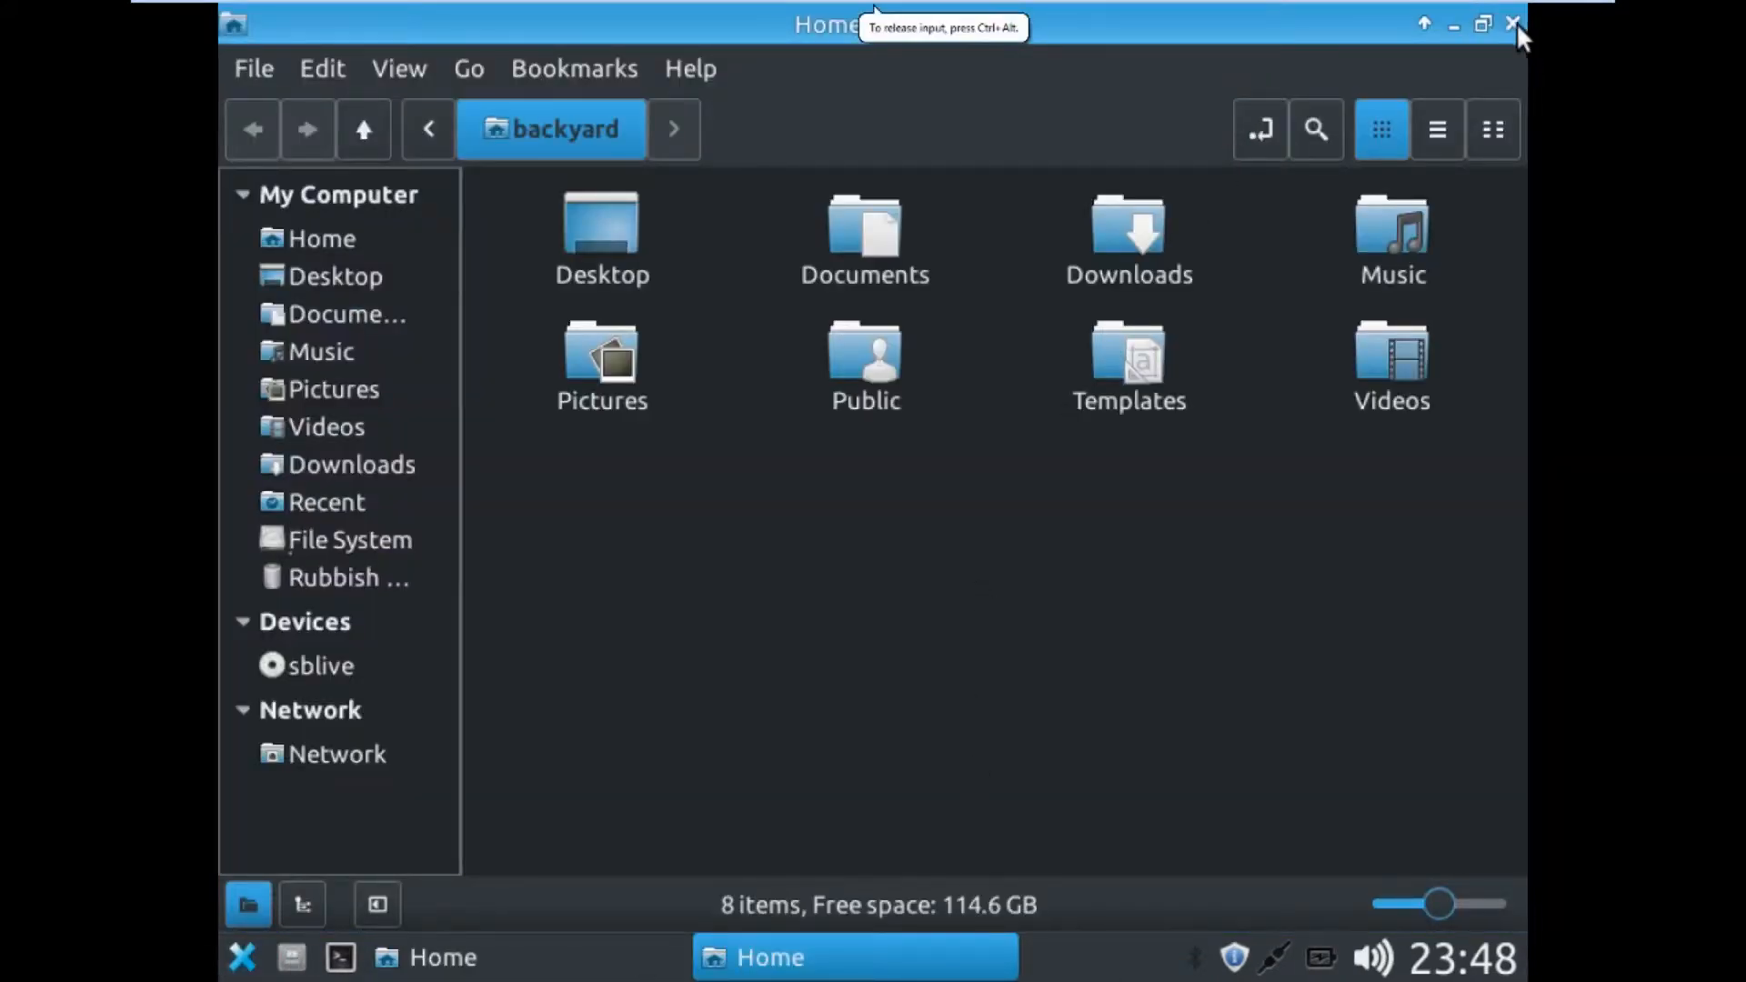
Step: Close the home folder and launch Fcitx Configuration from the Settings menu
click(1512, 23)
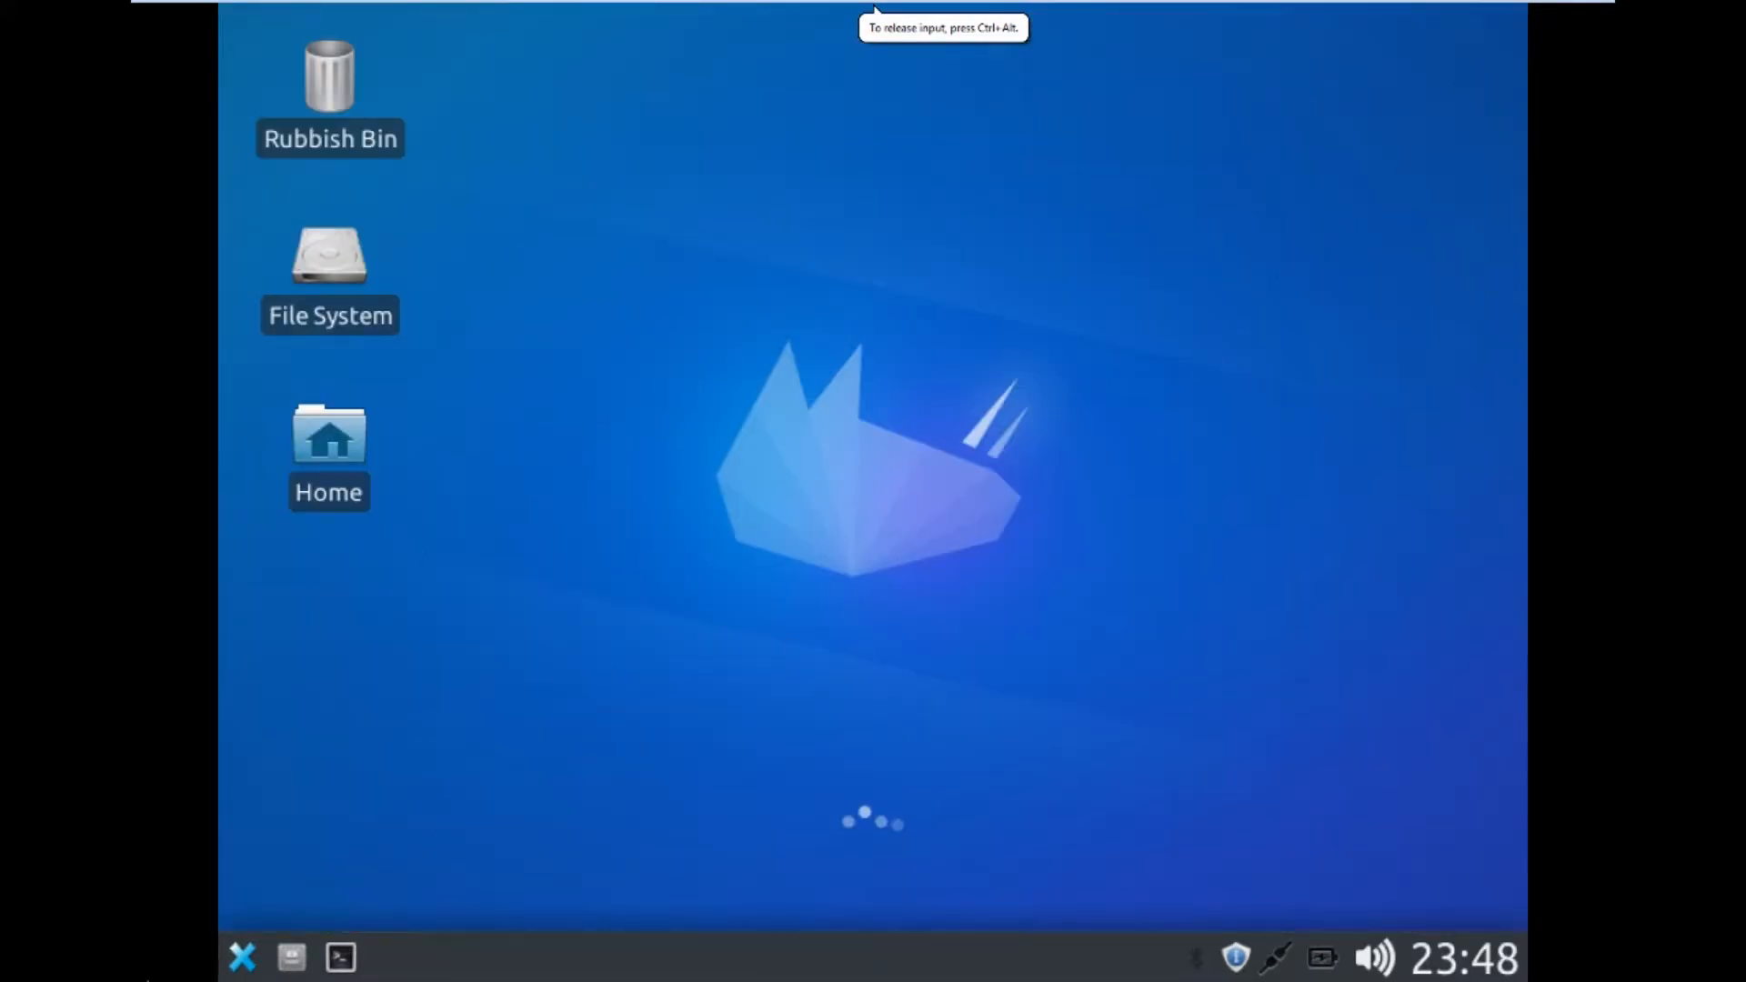
click(241, 958)
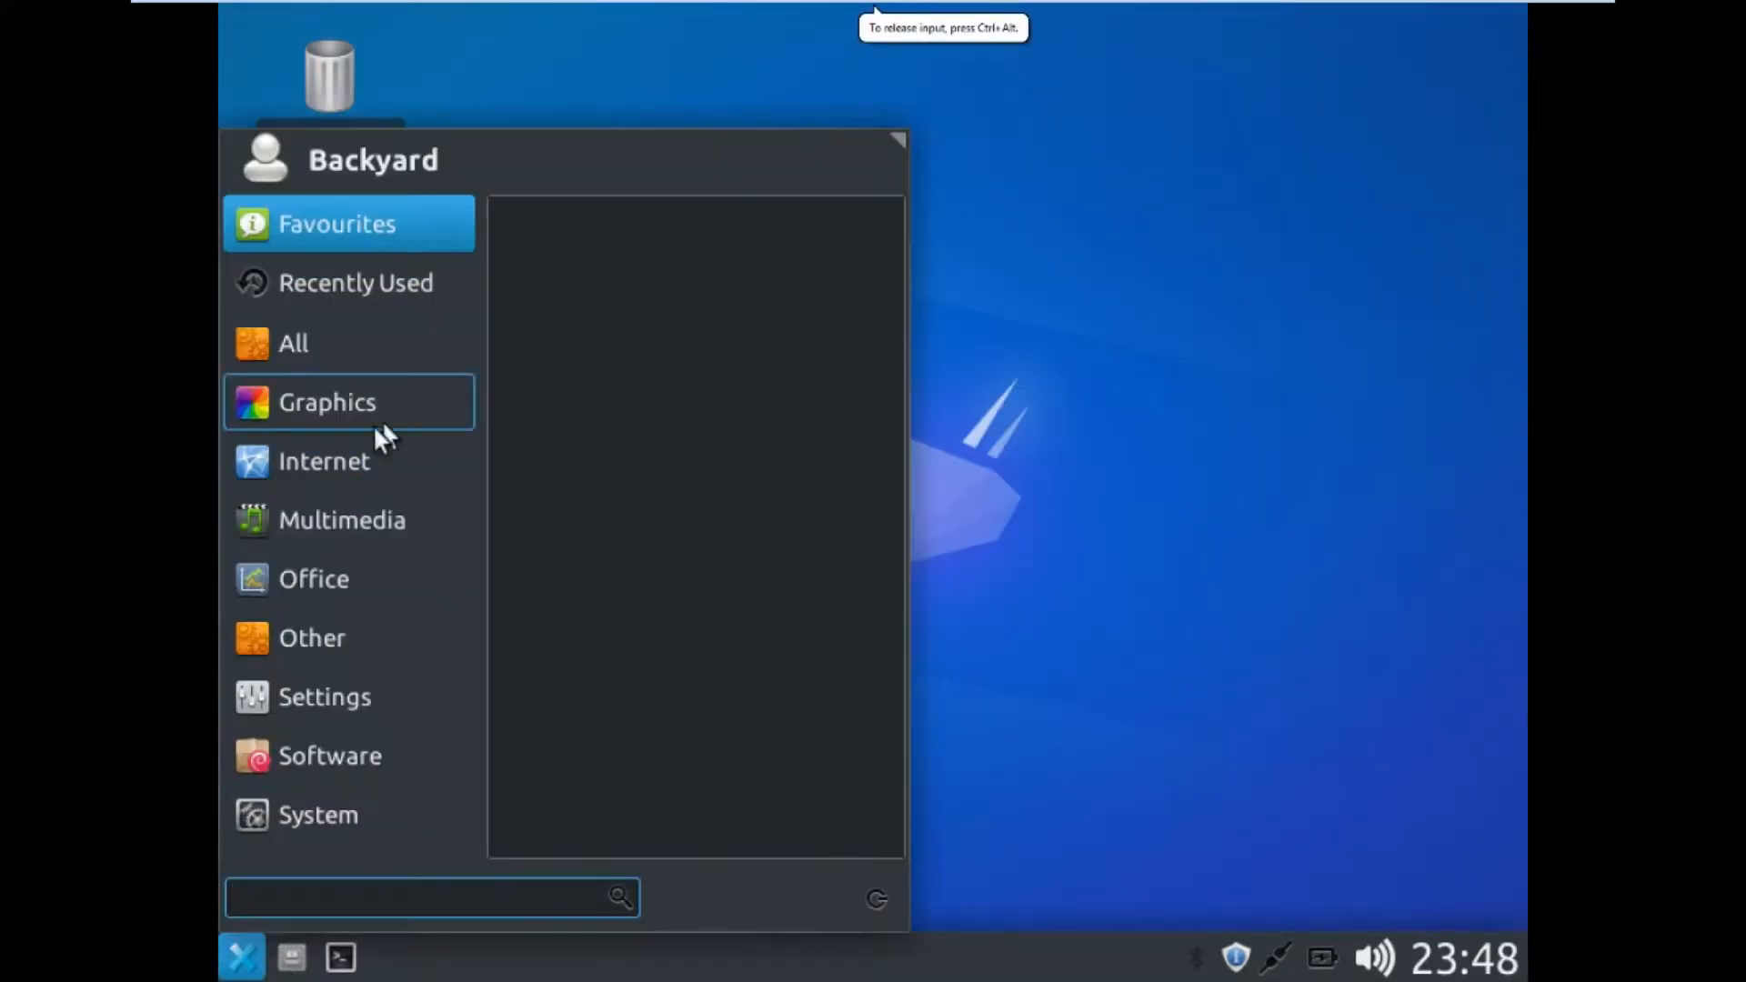
mouse_move(293, 343)
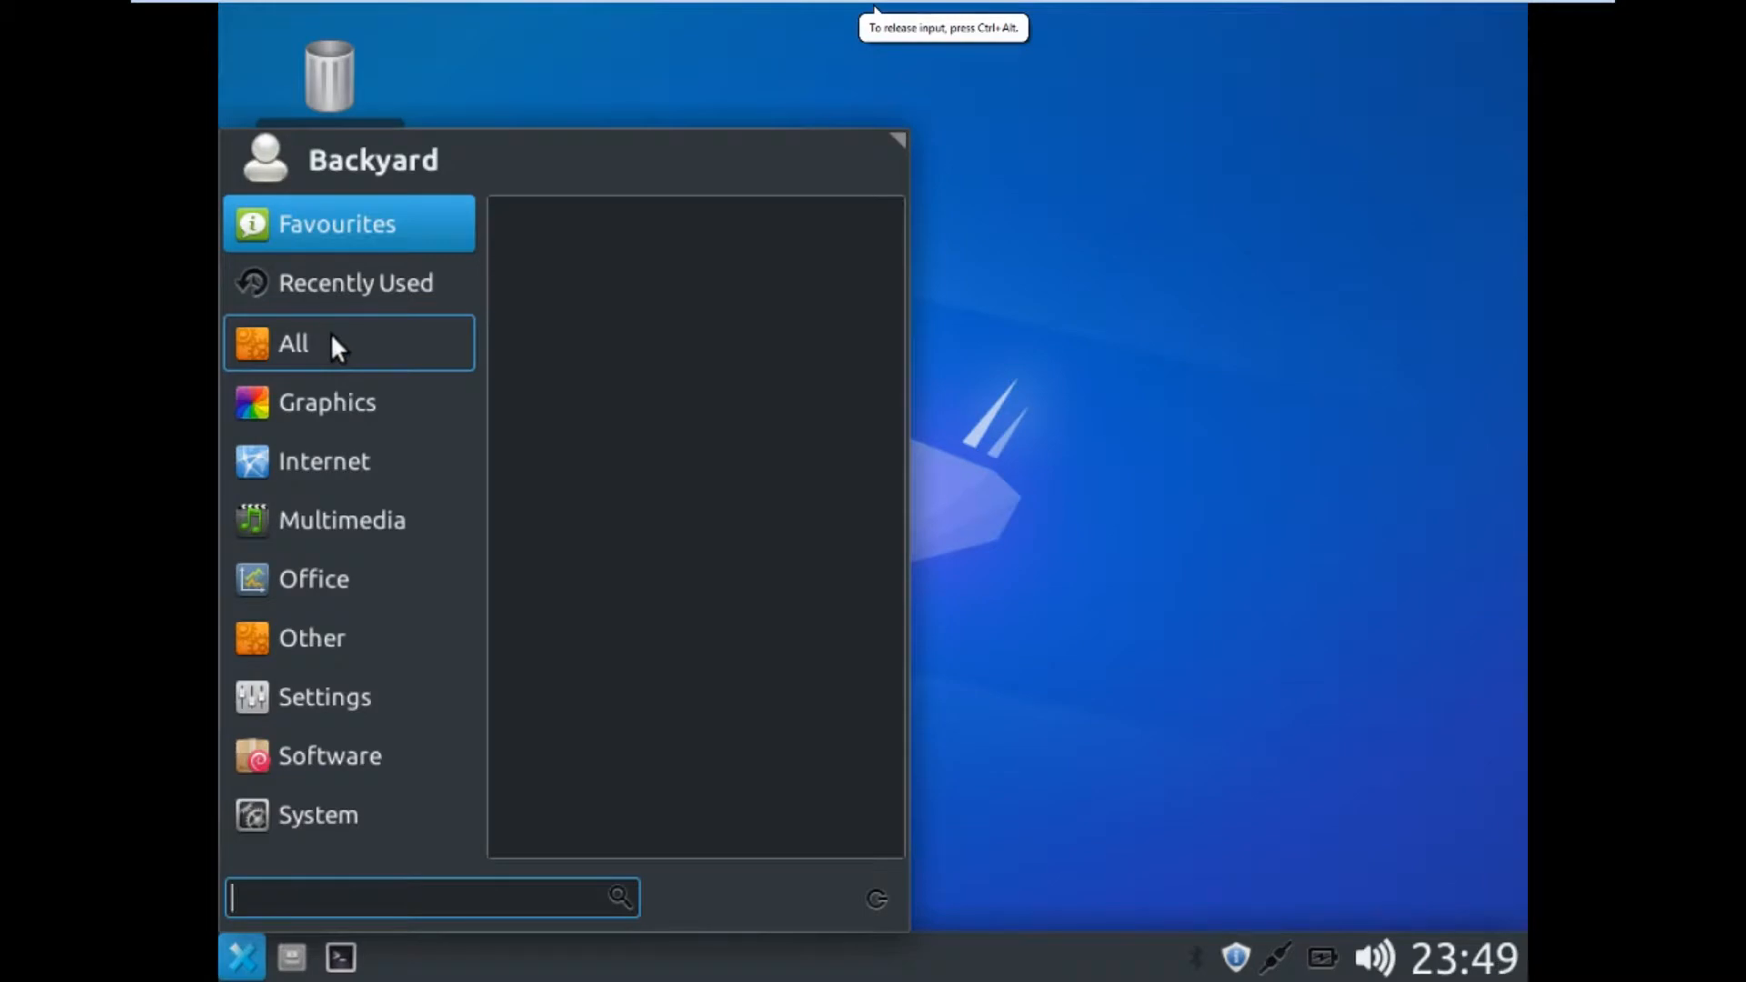
click(324, 696)
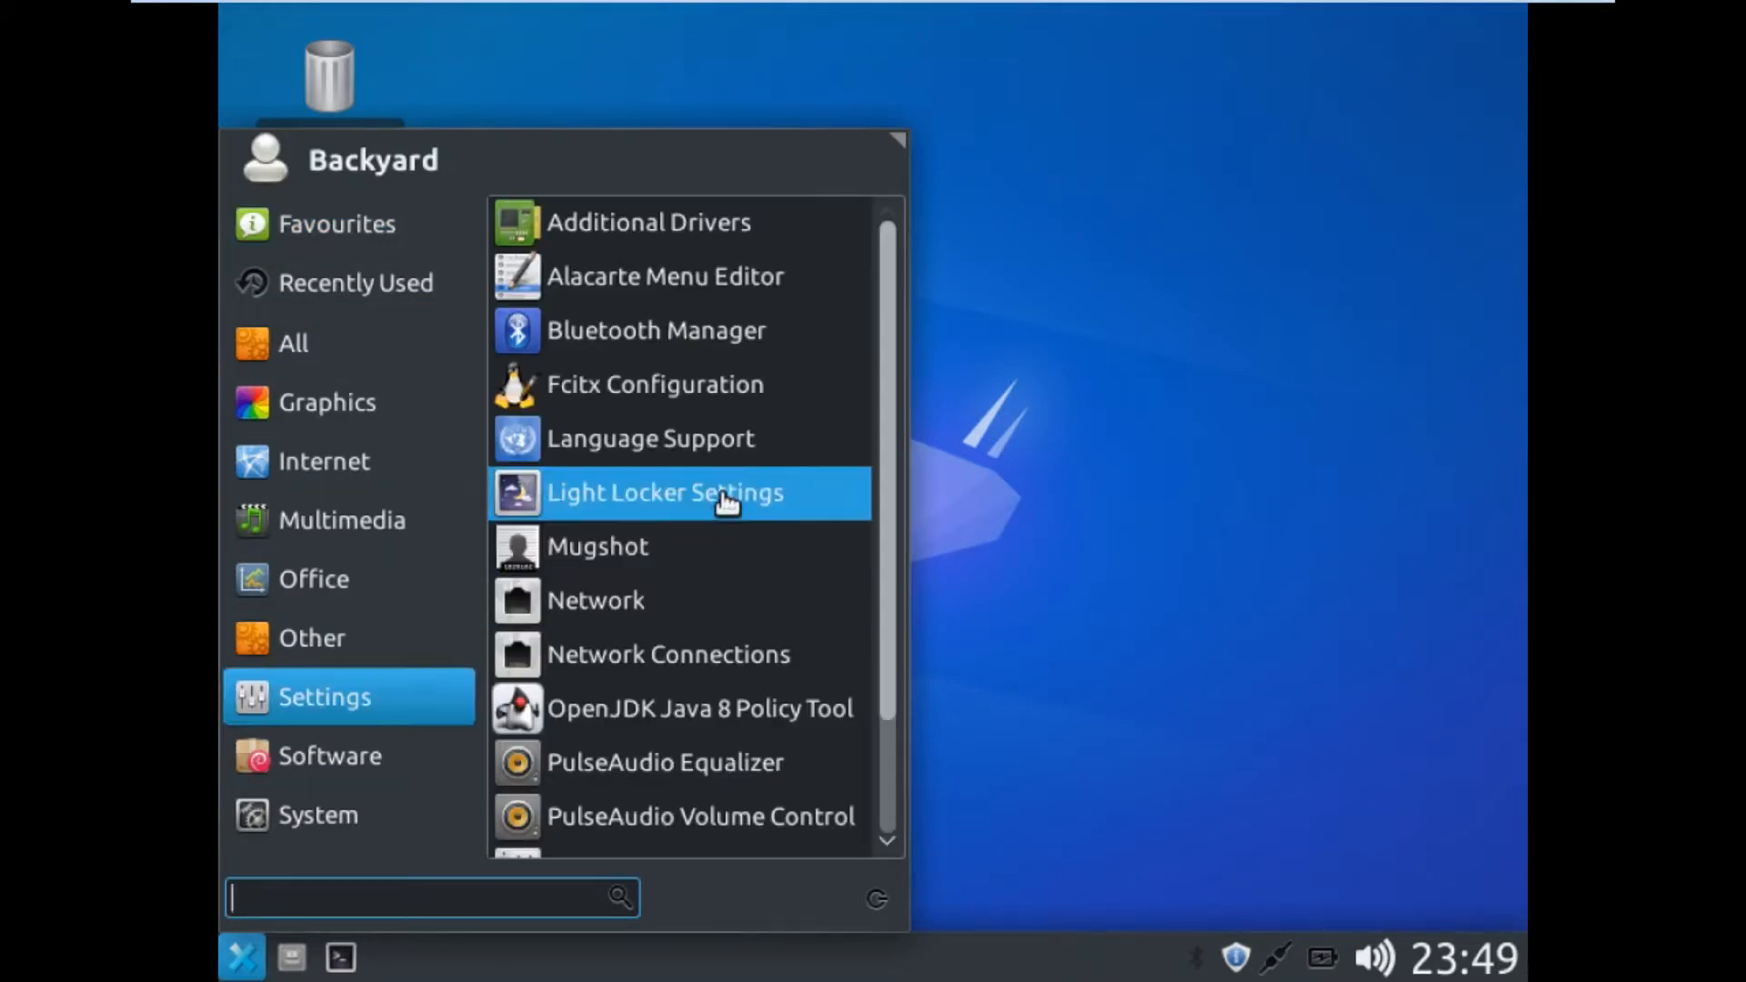
click(654, 383)
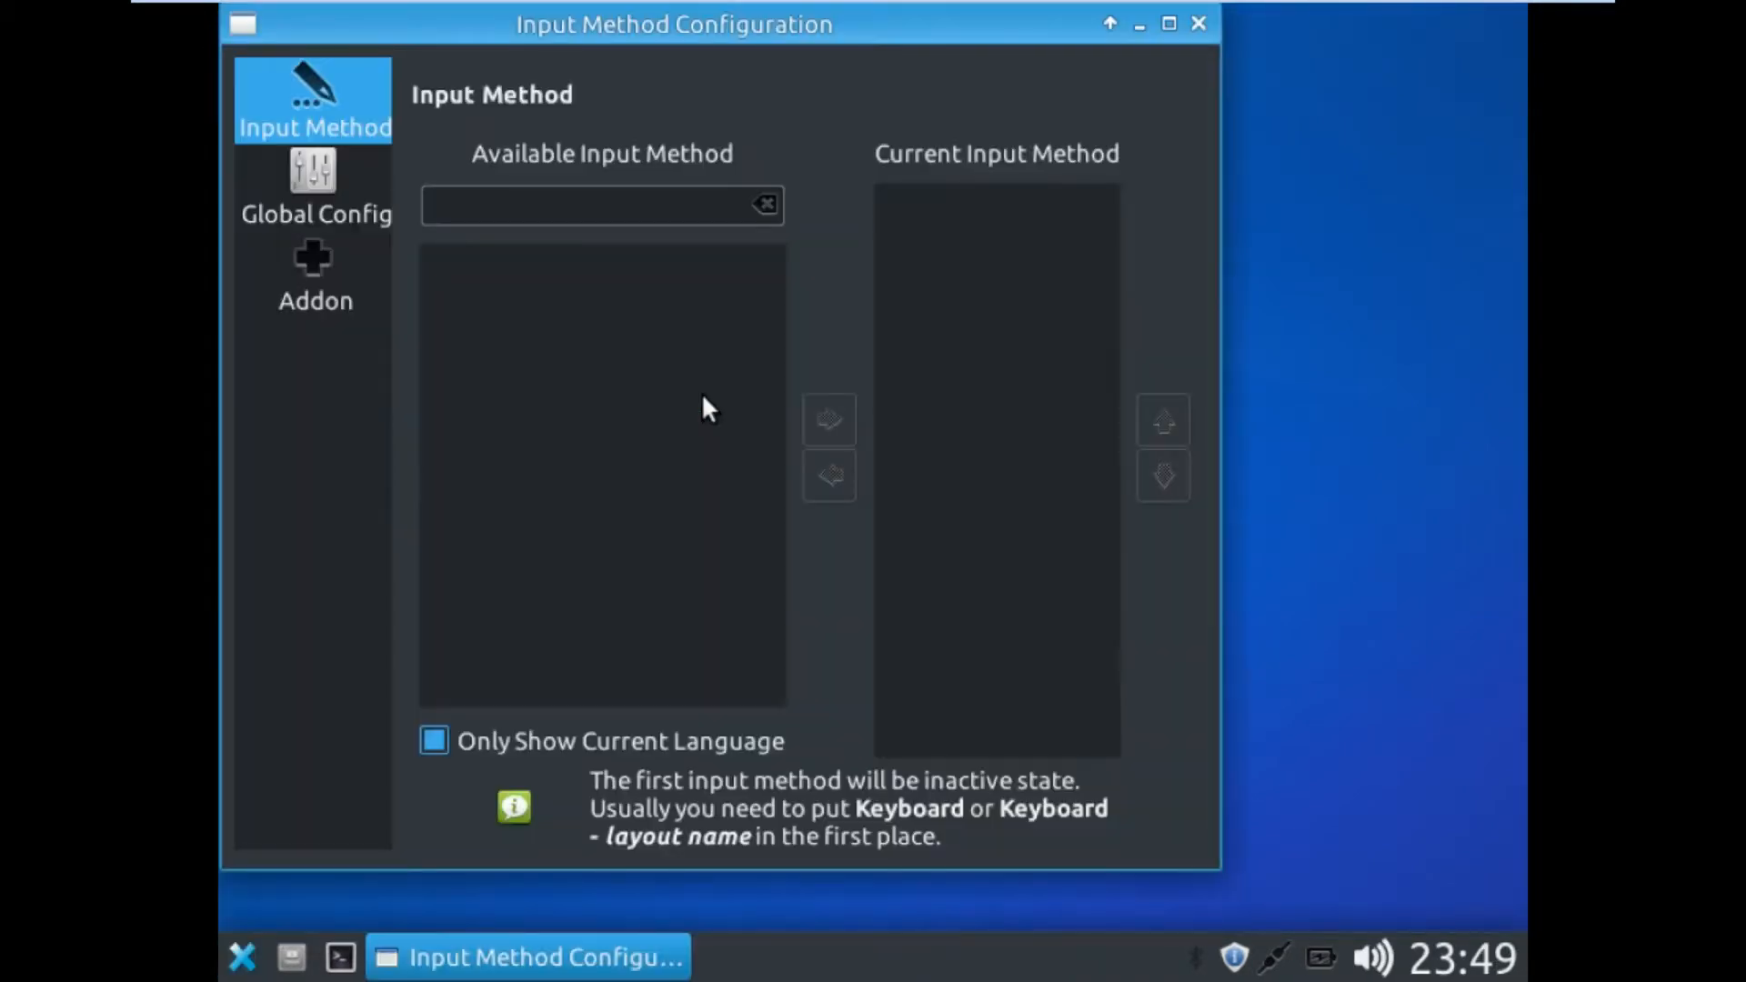
Step: Review Fcitx's Global Config output settings and Addon list, then close the window
click(314, 185)
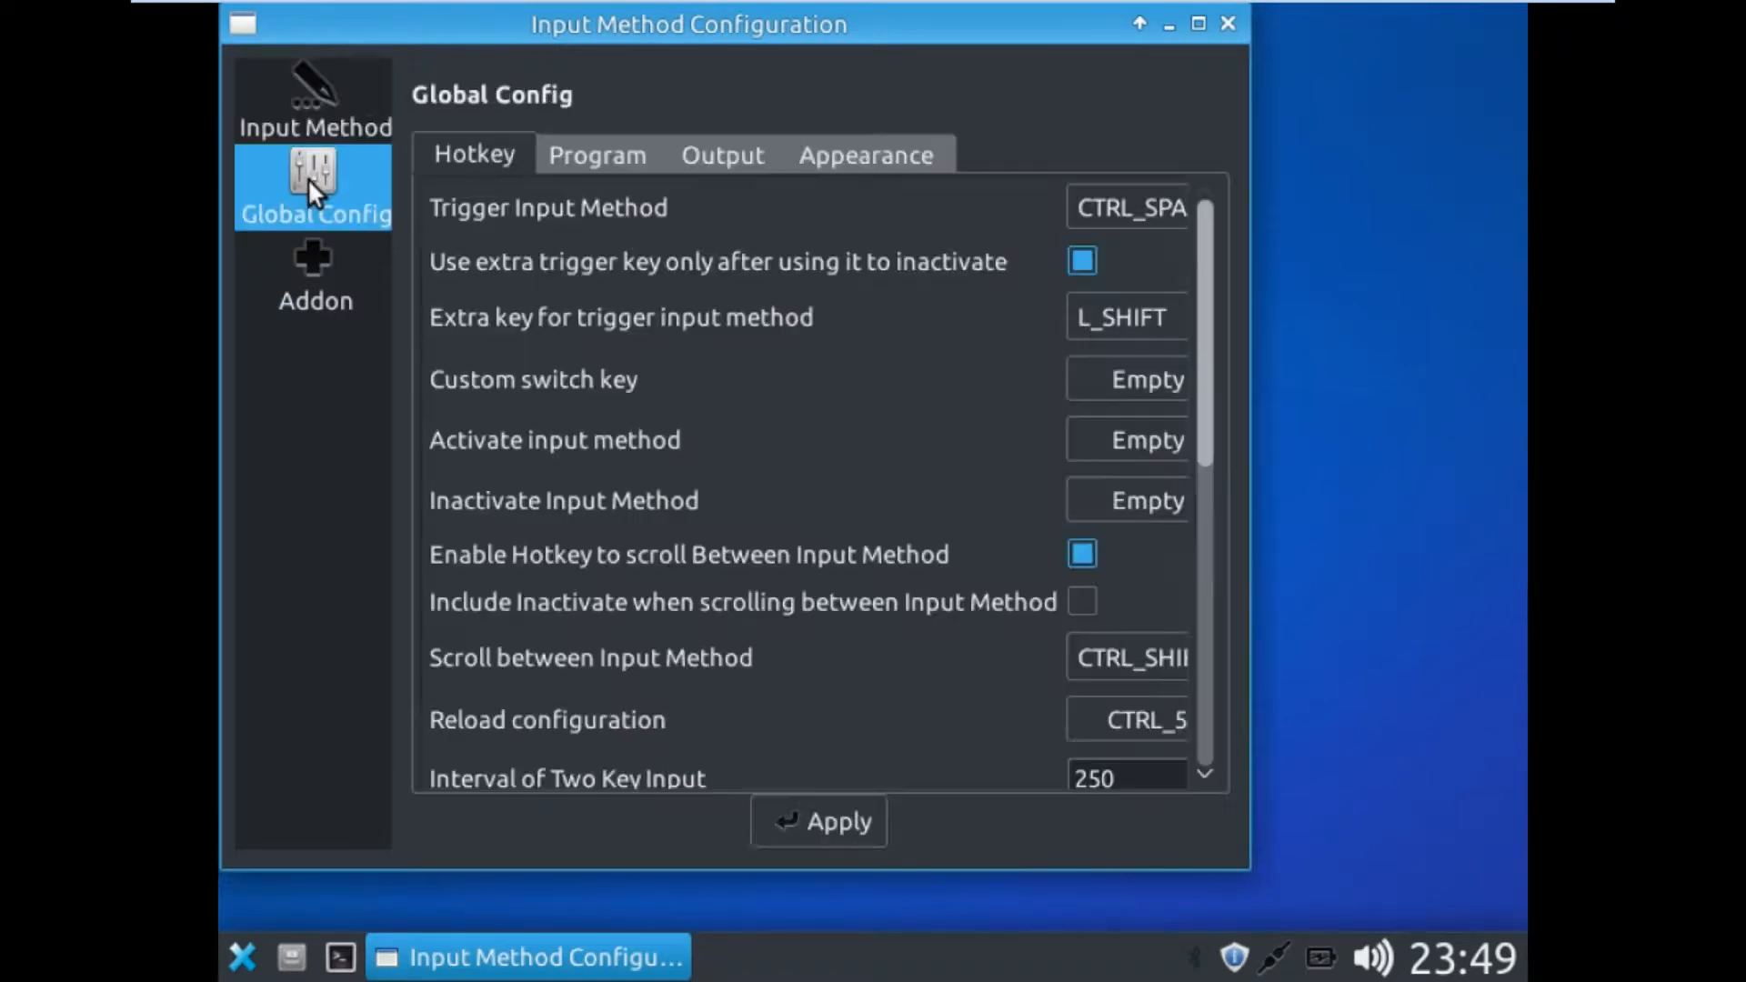
click(722, 153)
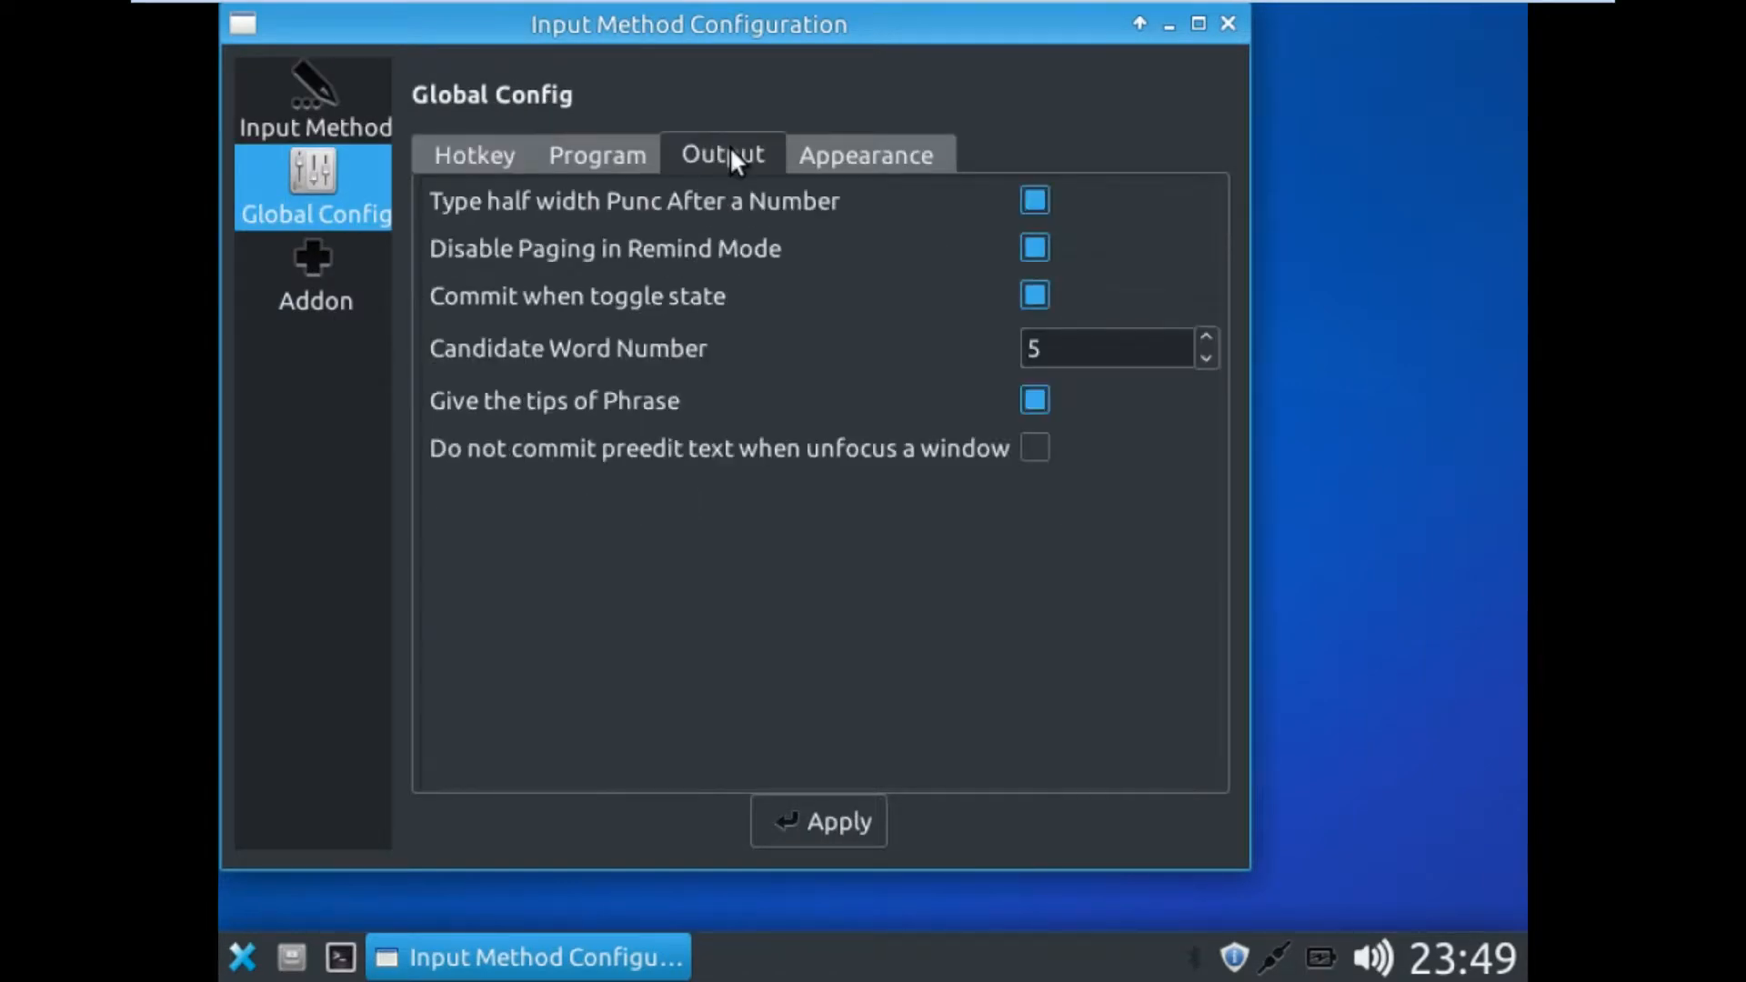
click(315, 277)
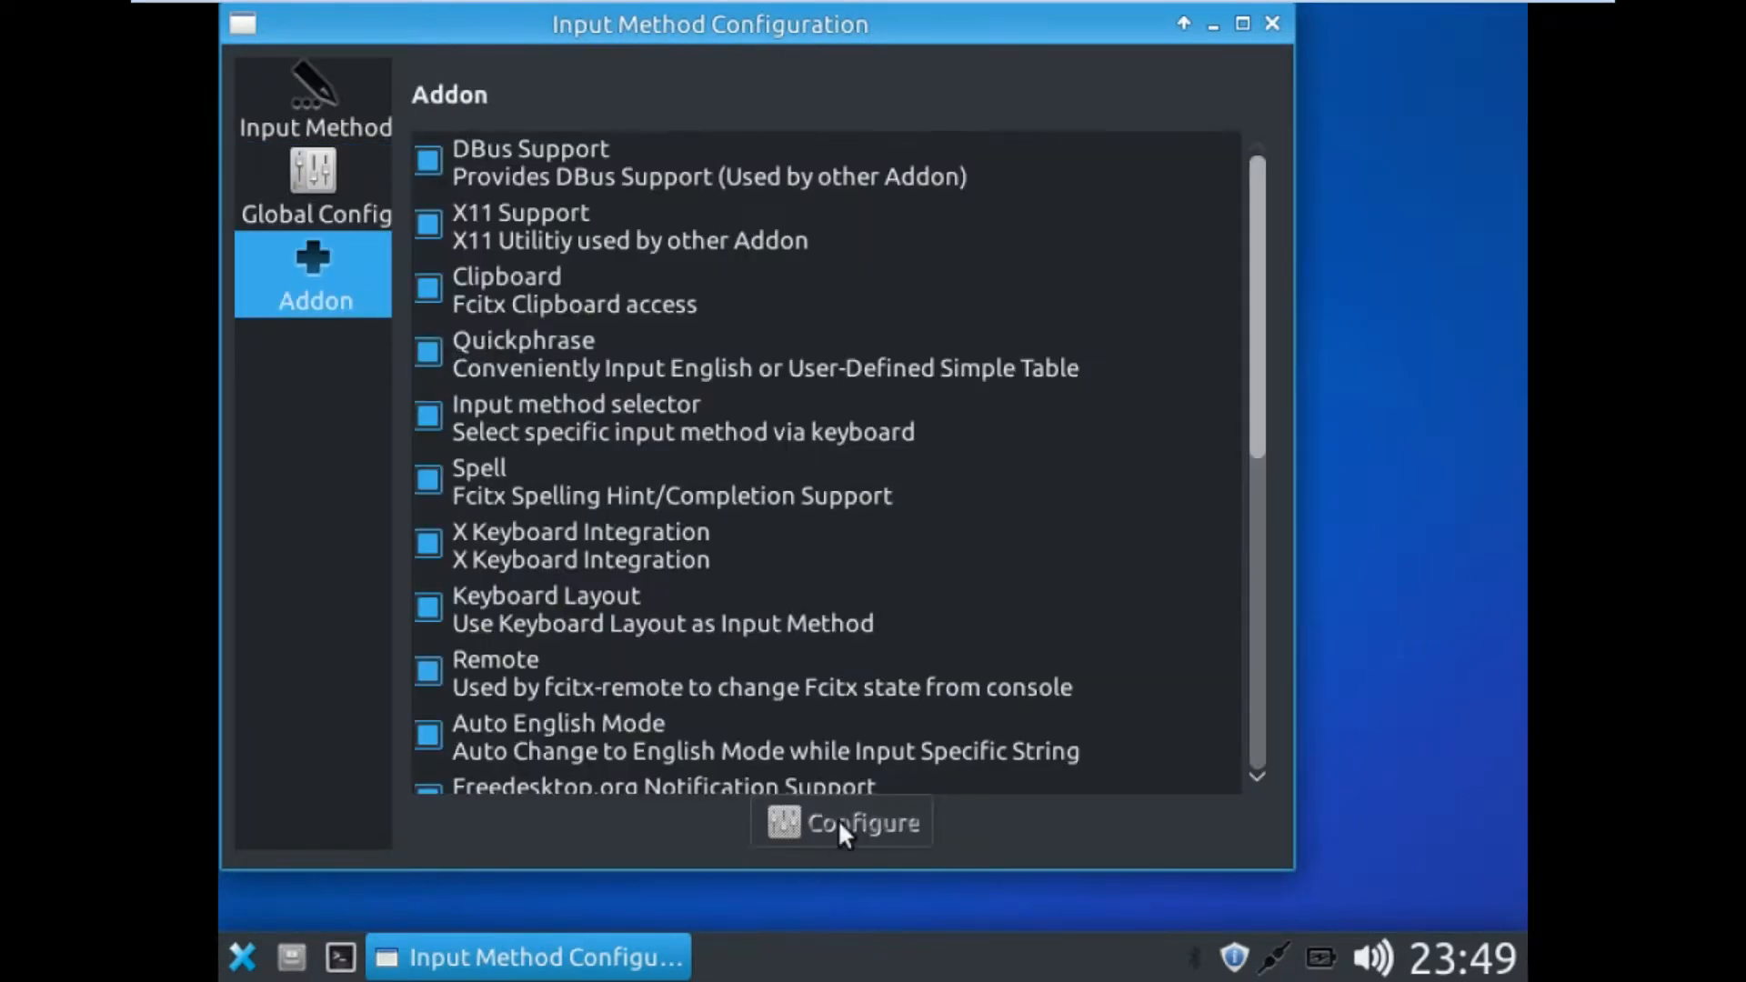
mouse_move(1273, 24)
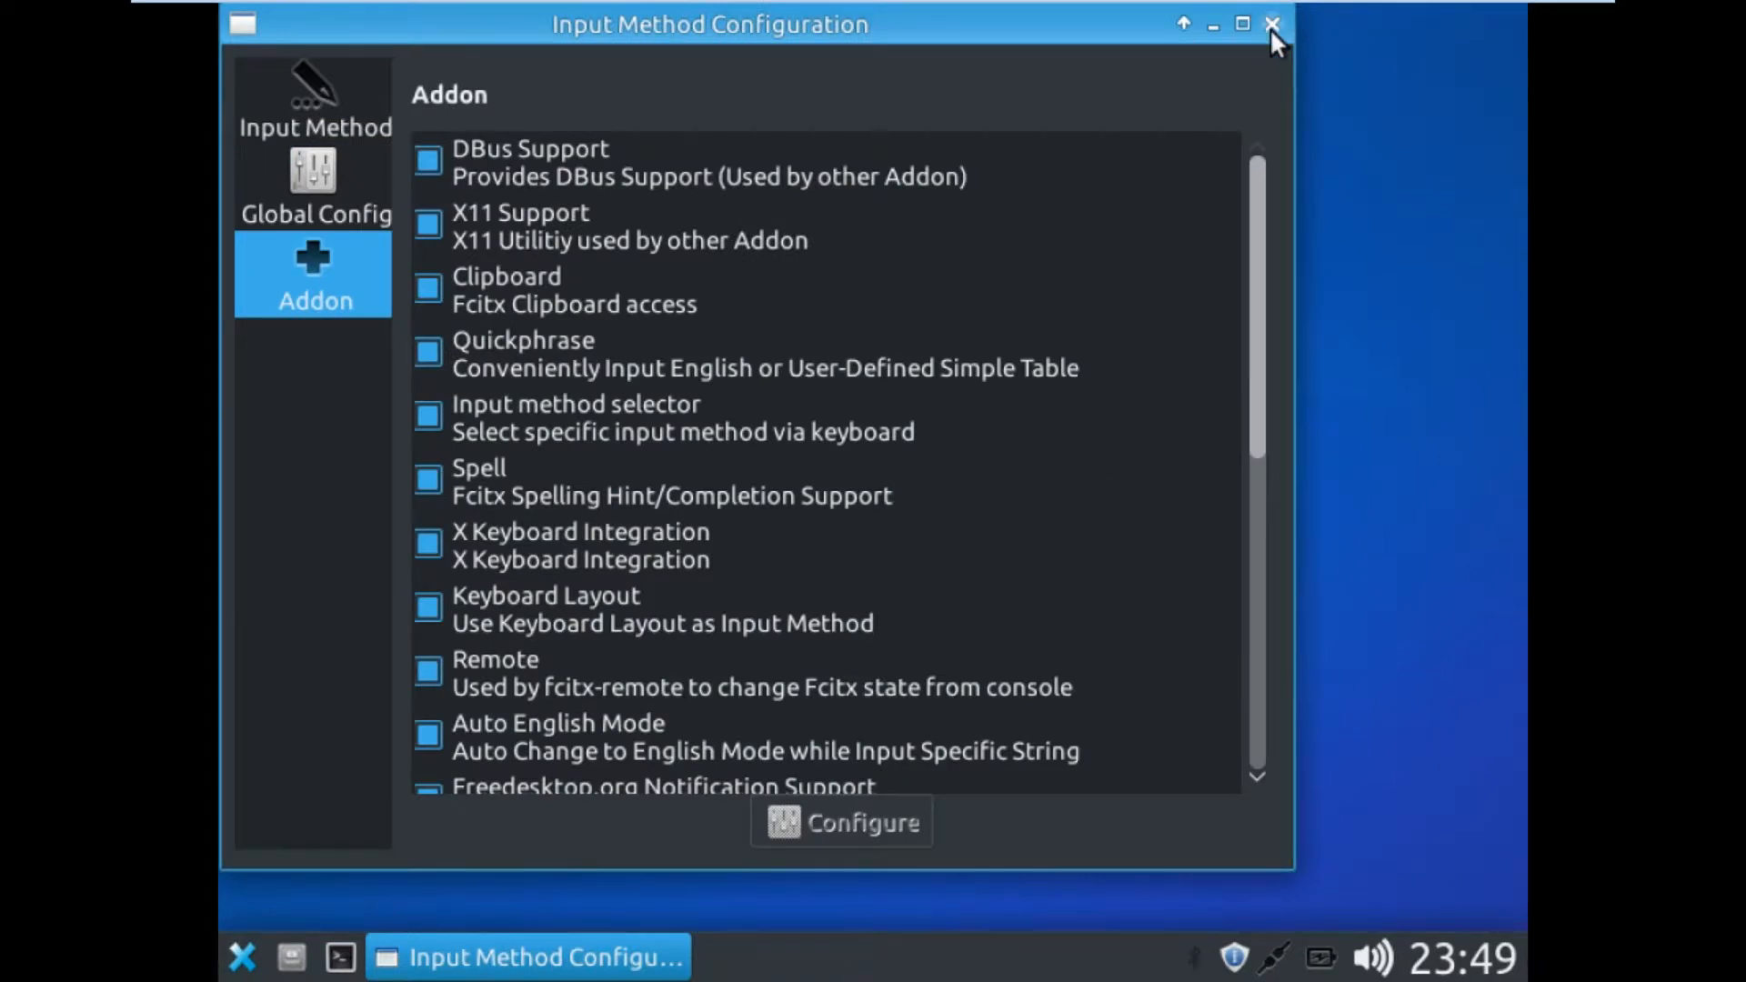
click(1273, 23)
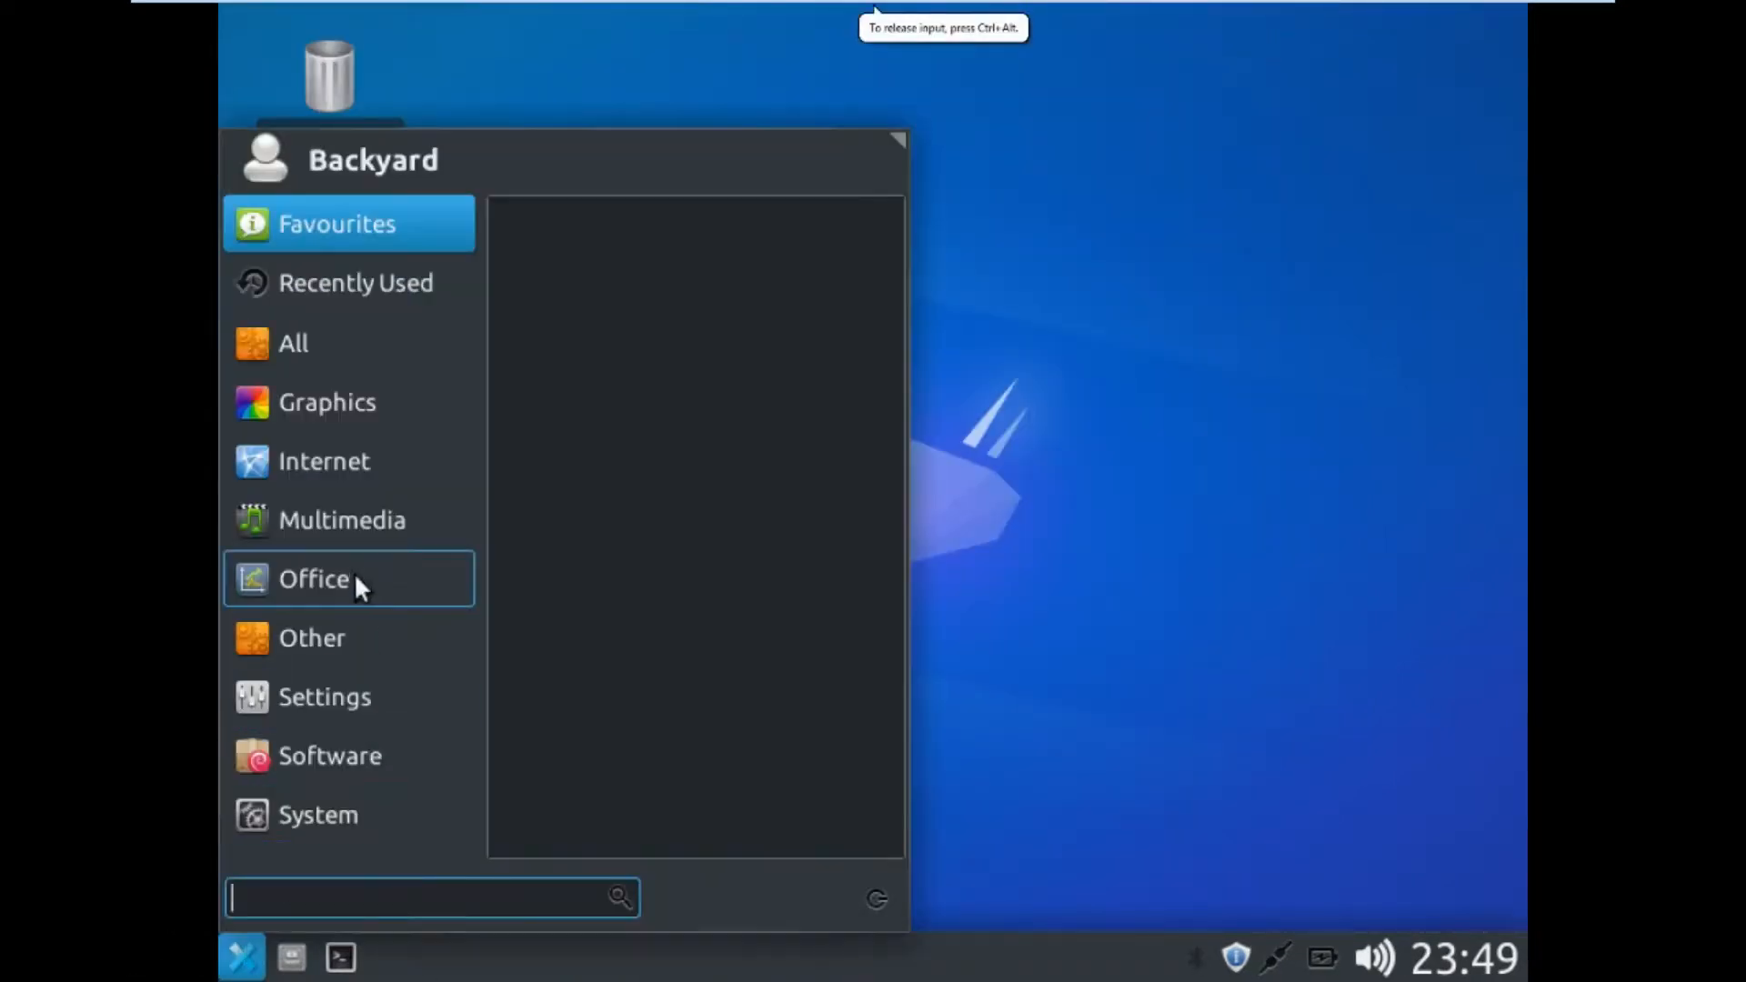
Step: Launch Synaptic Package Manager from the System category and authenticate with the password
click(318, 813)
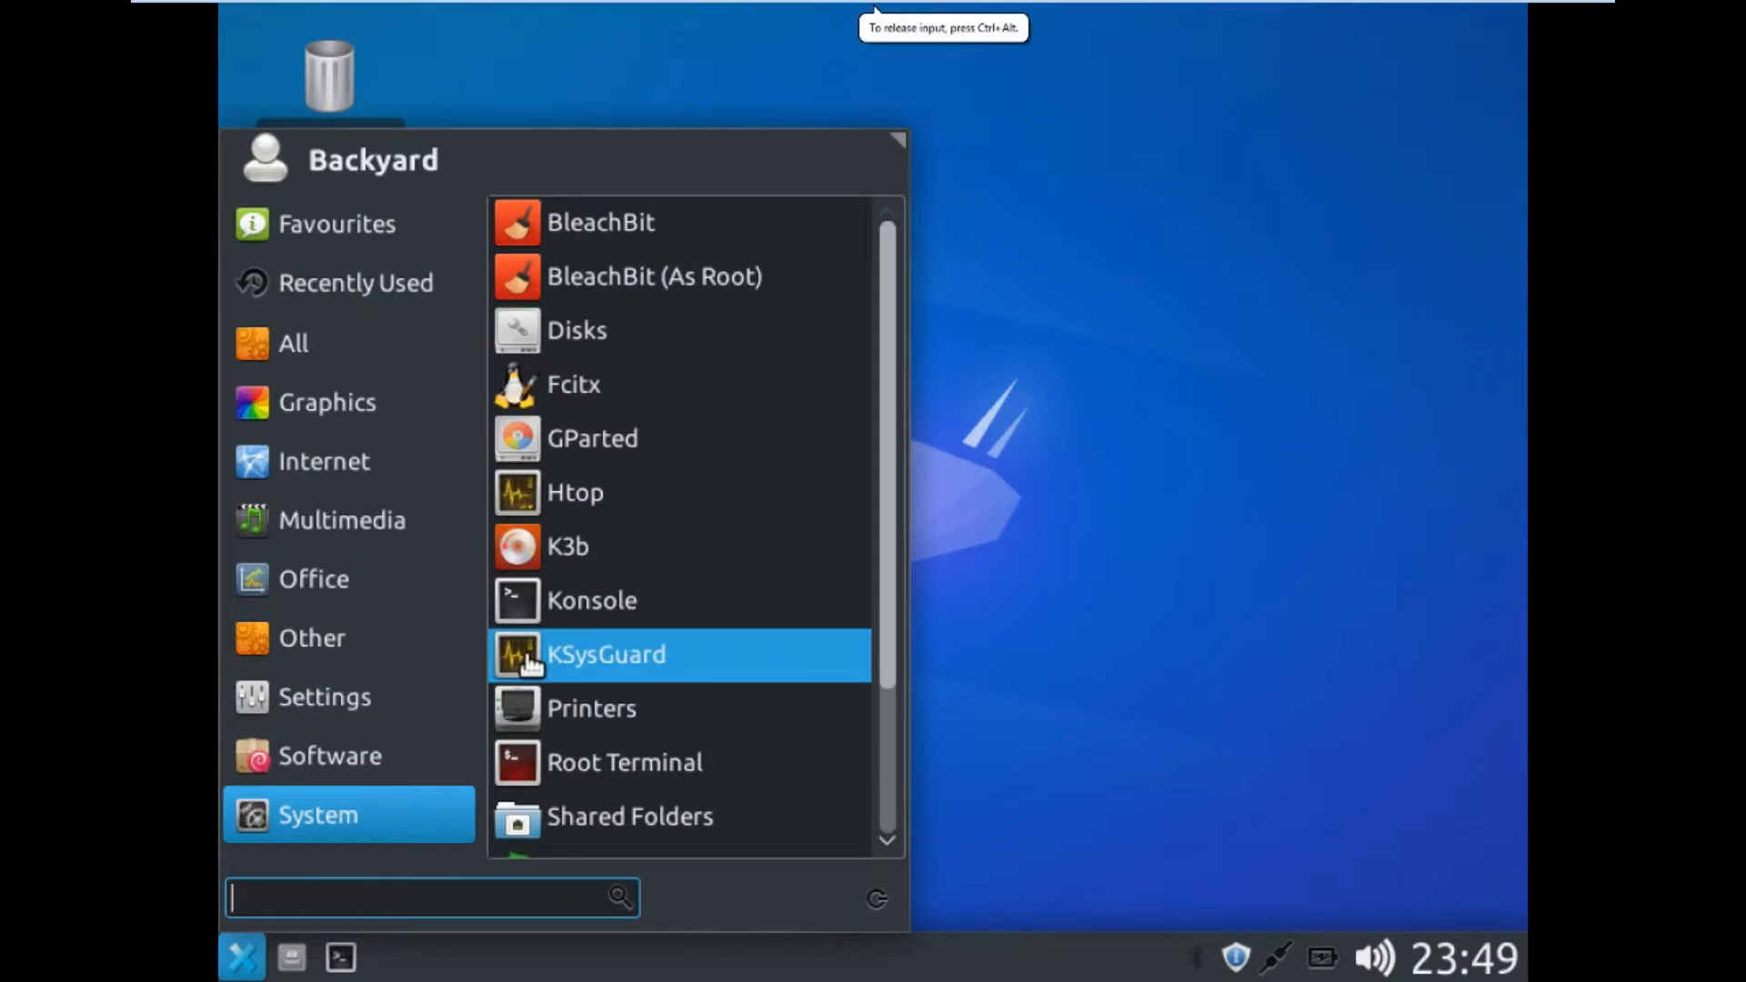
scroll(down, 3)
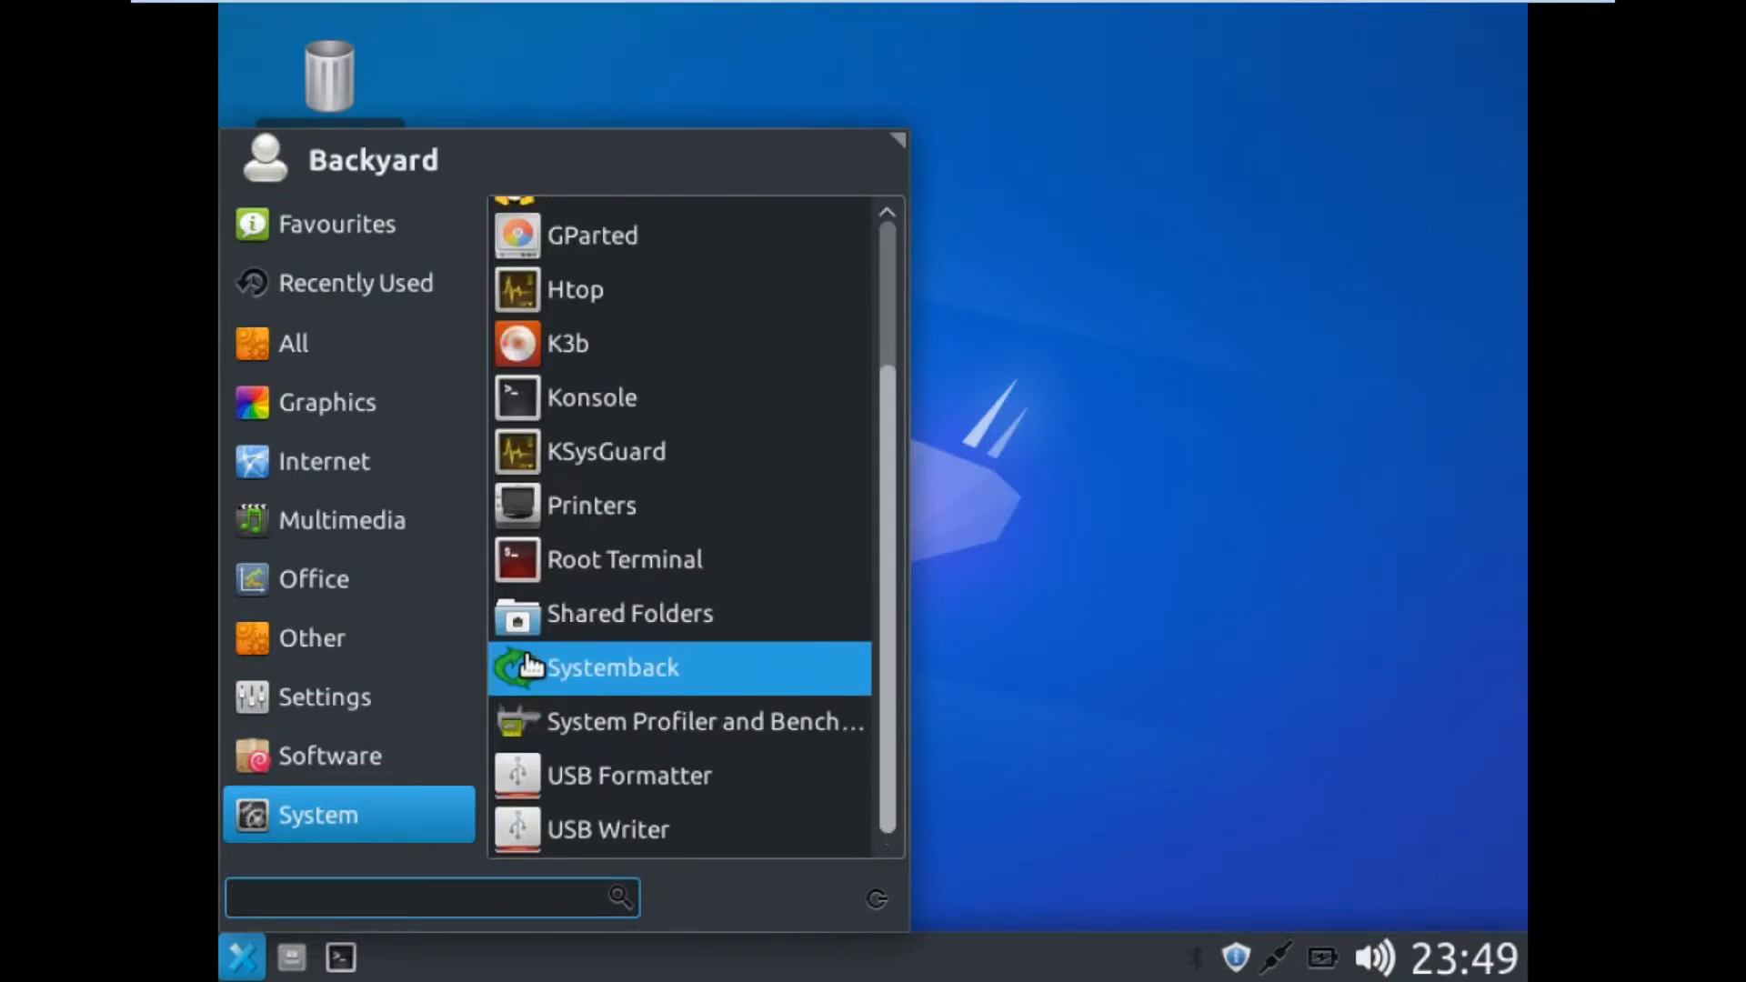
mouse_move(704, 720)
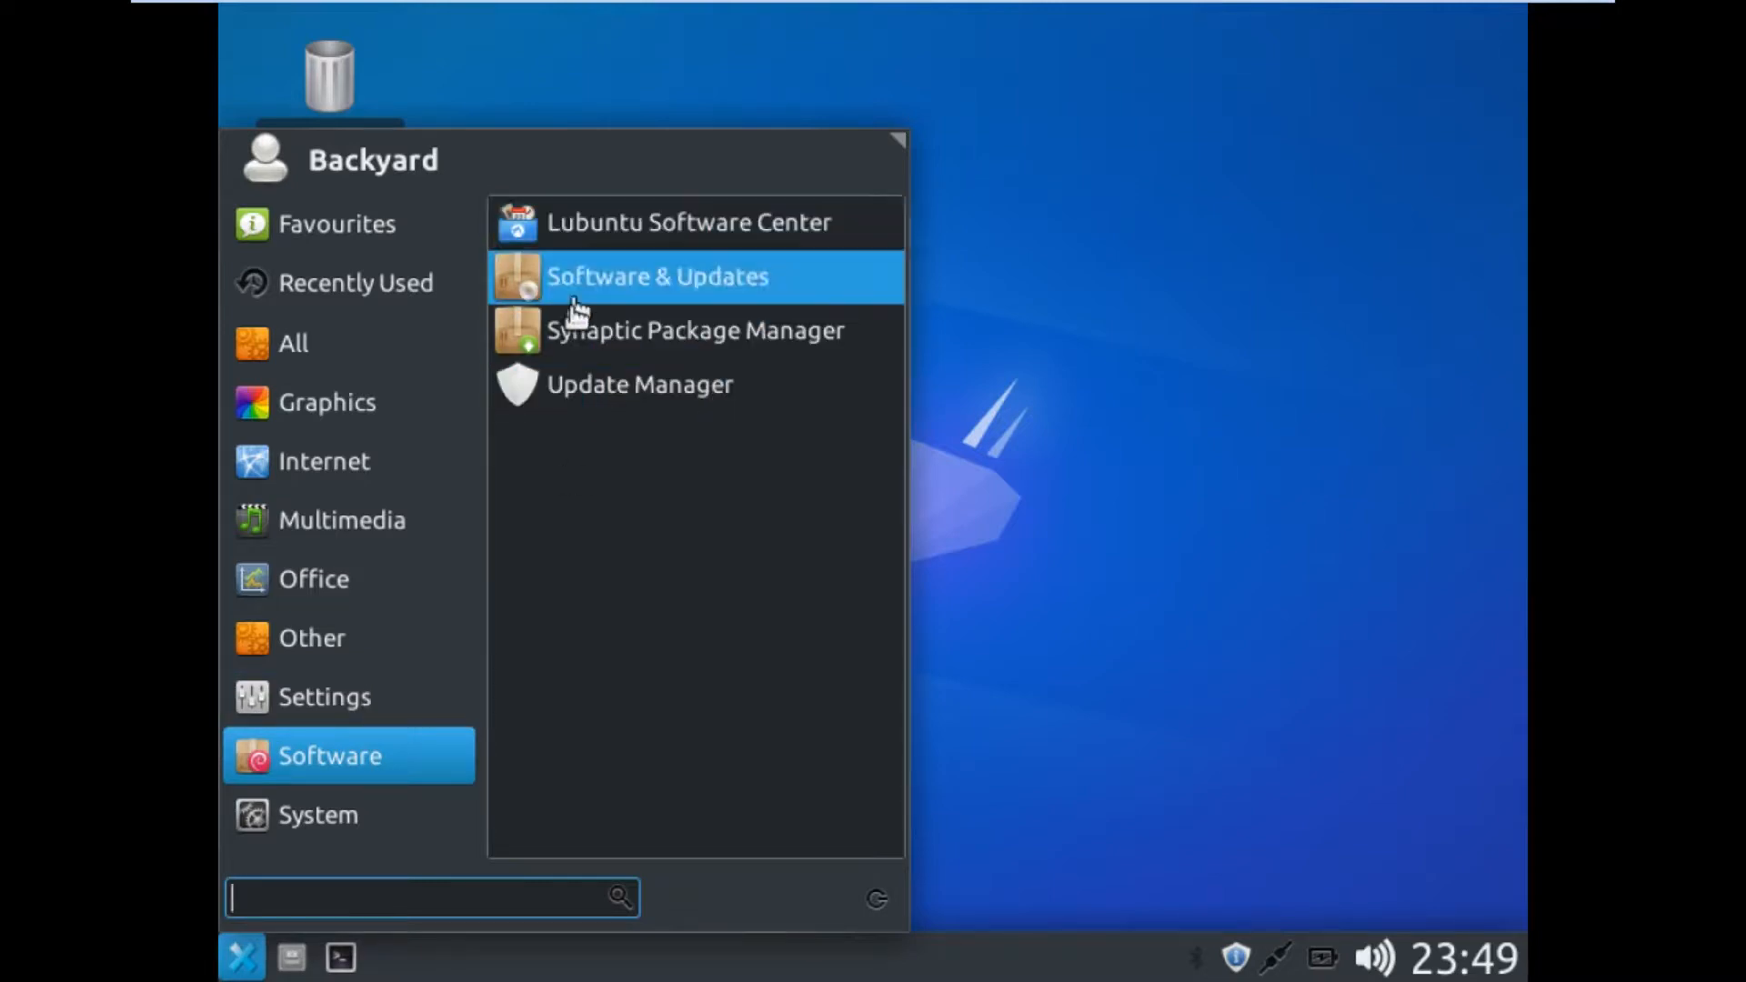
click(696, 329)
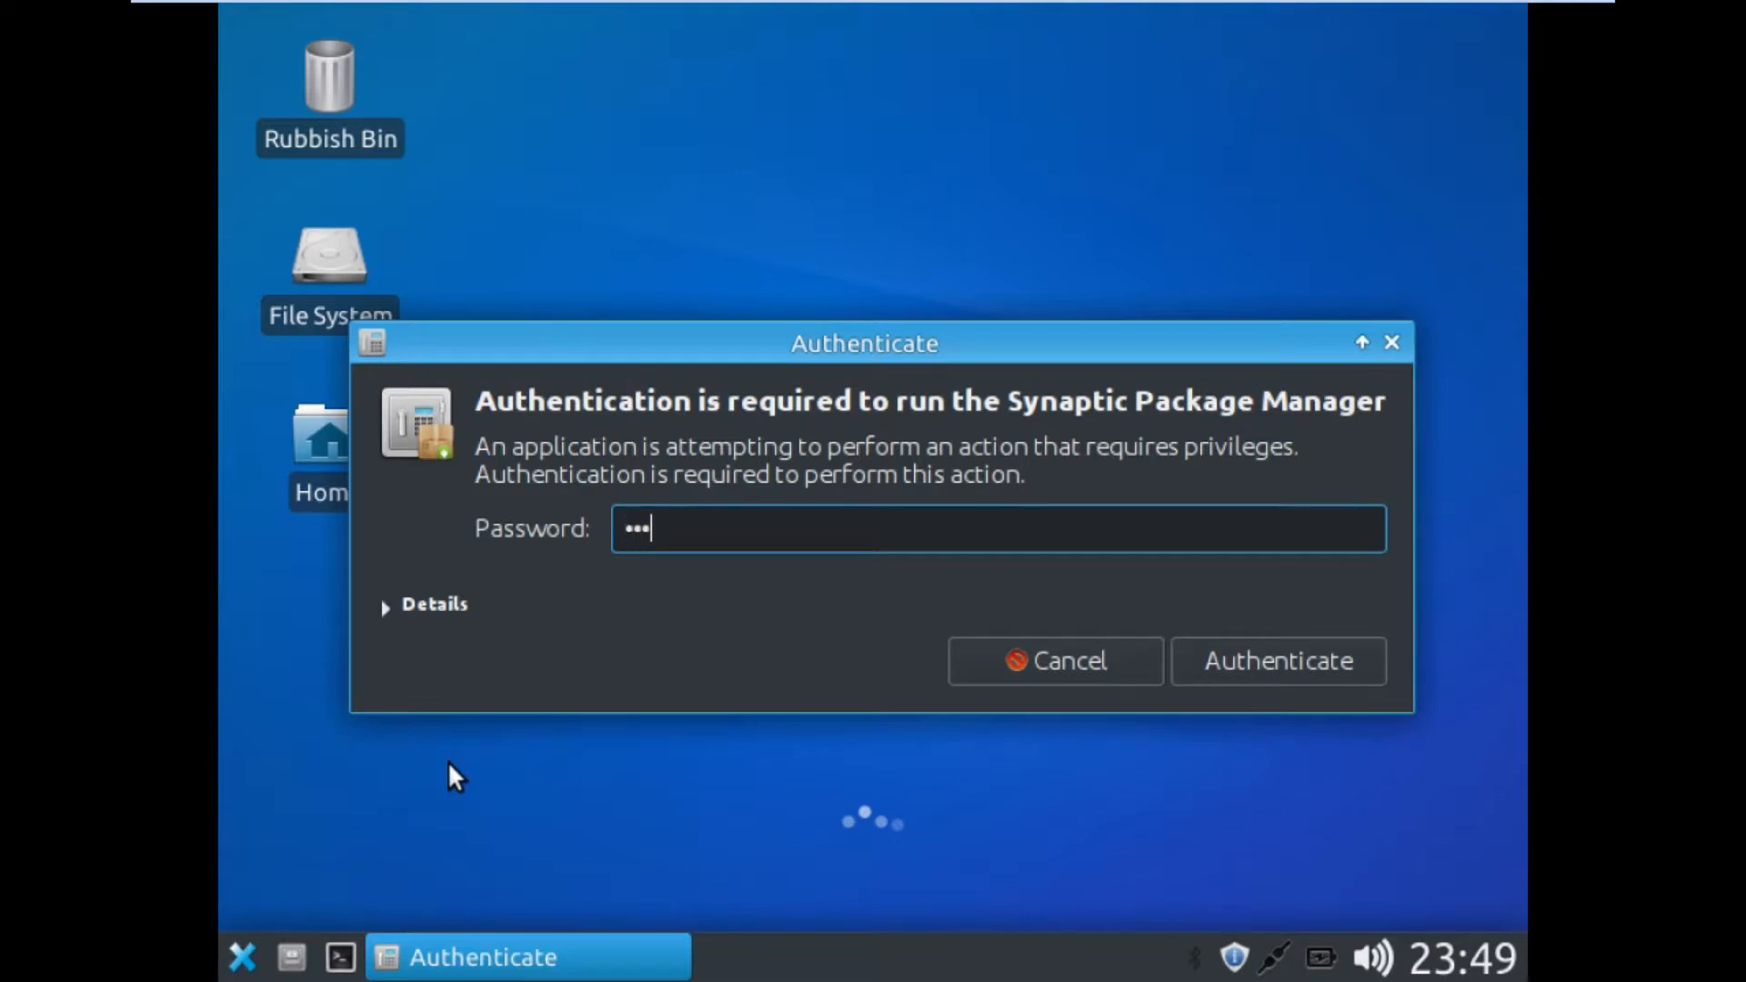
click(1276, 660)
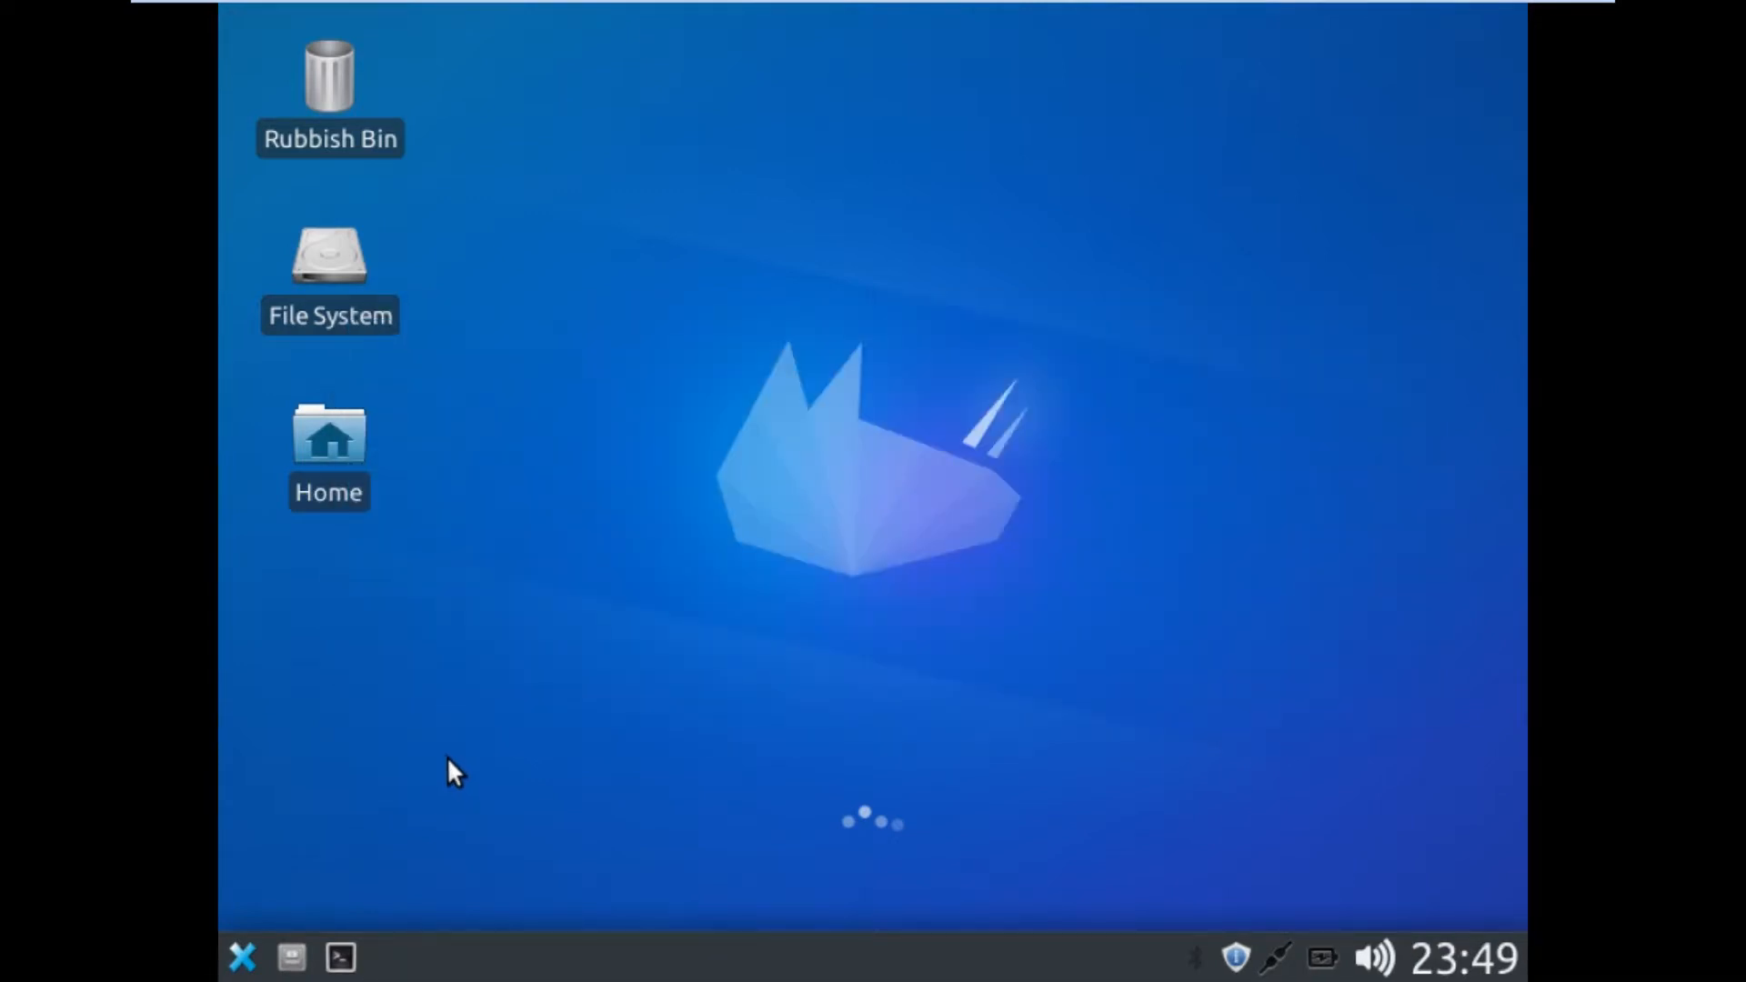
Step: Open Display from the All applications list, choose 1440x900 resolution, and close it
click(240, 957)
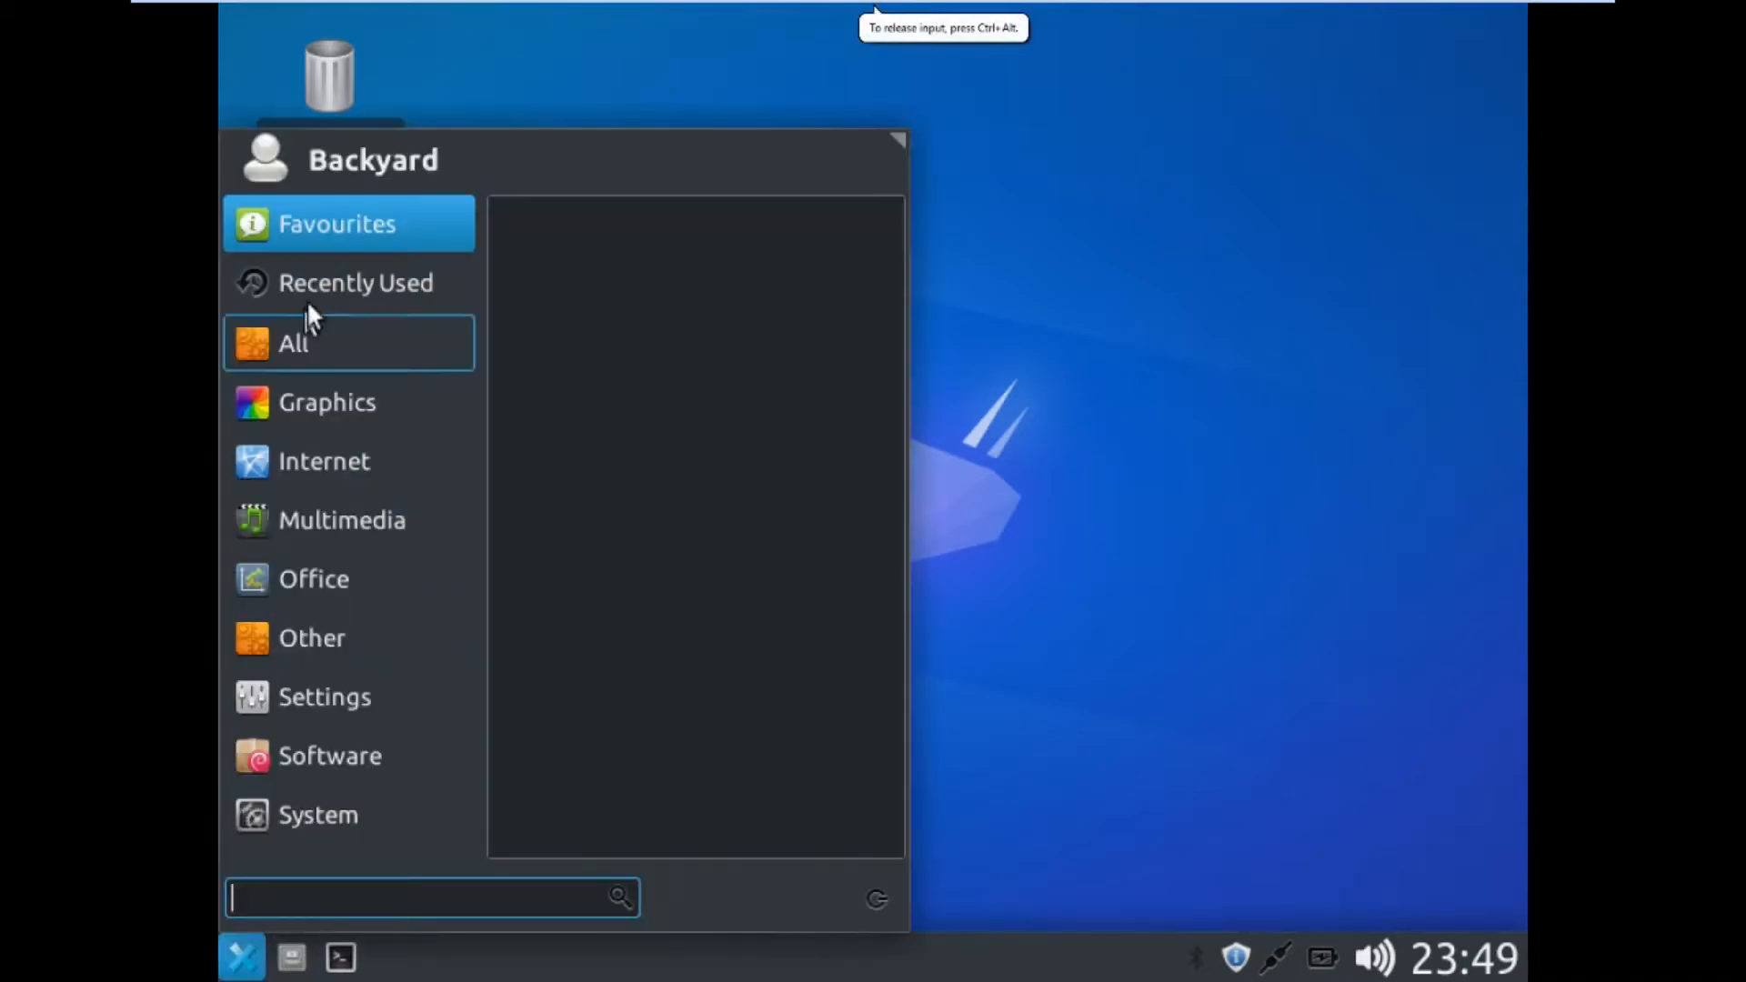
click(355, 282)
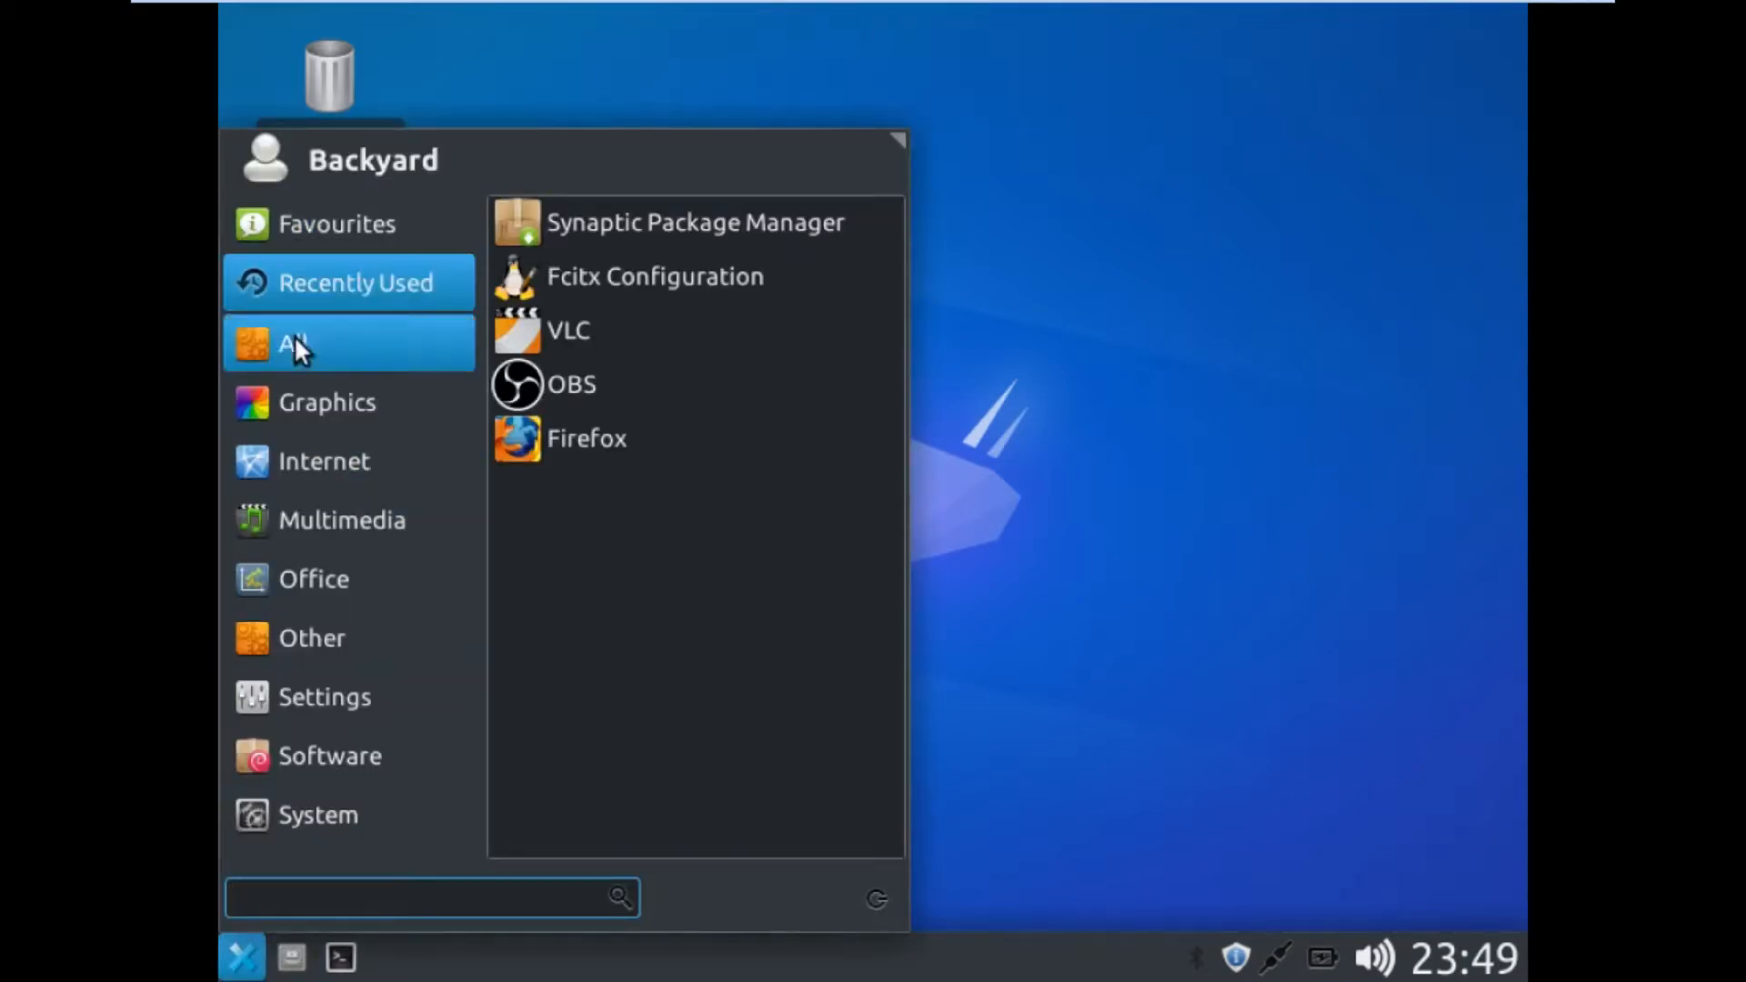
click(295, 343)
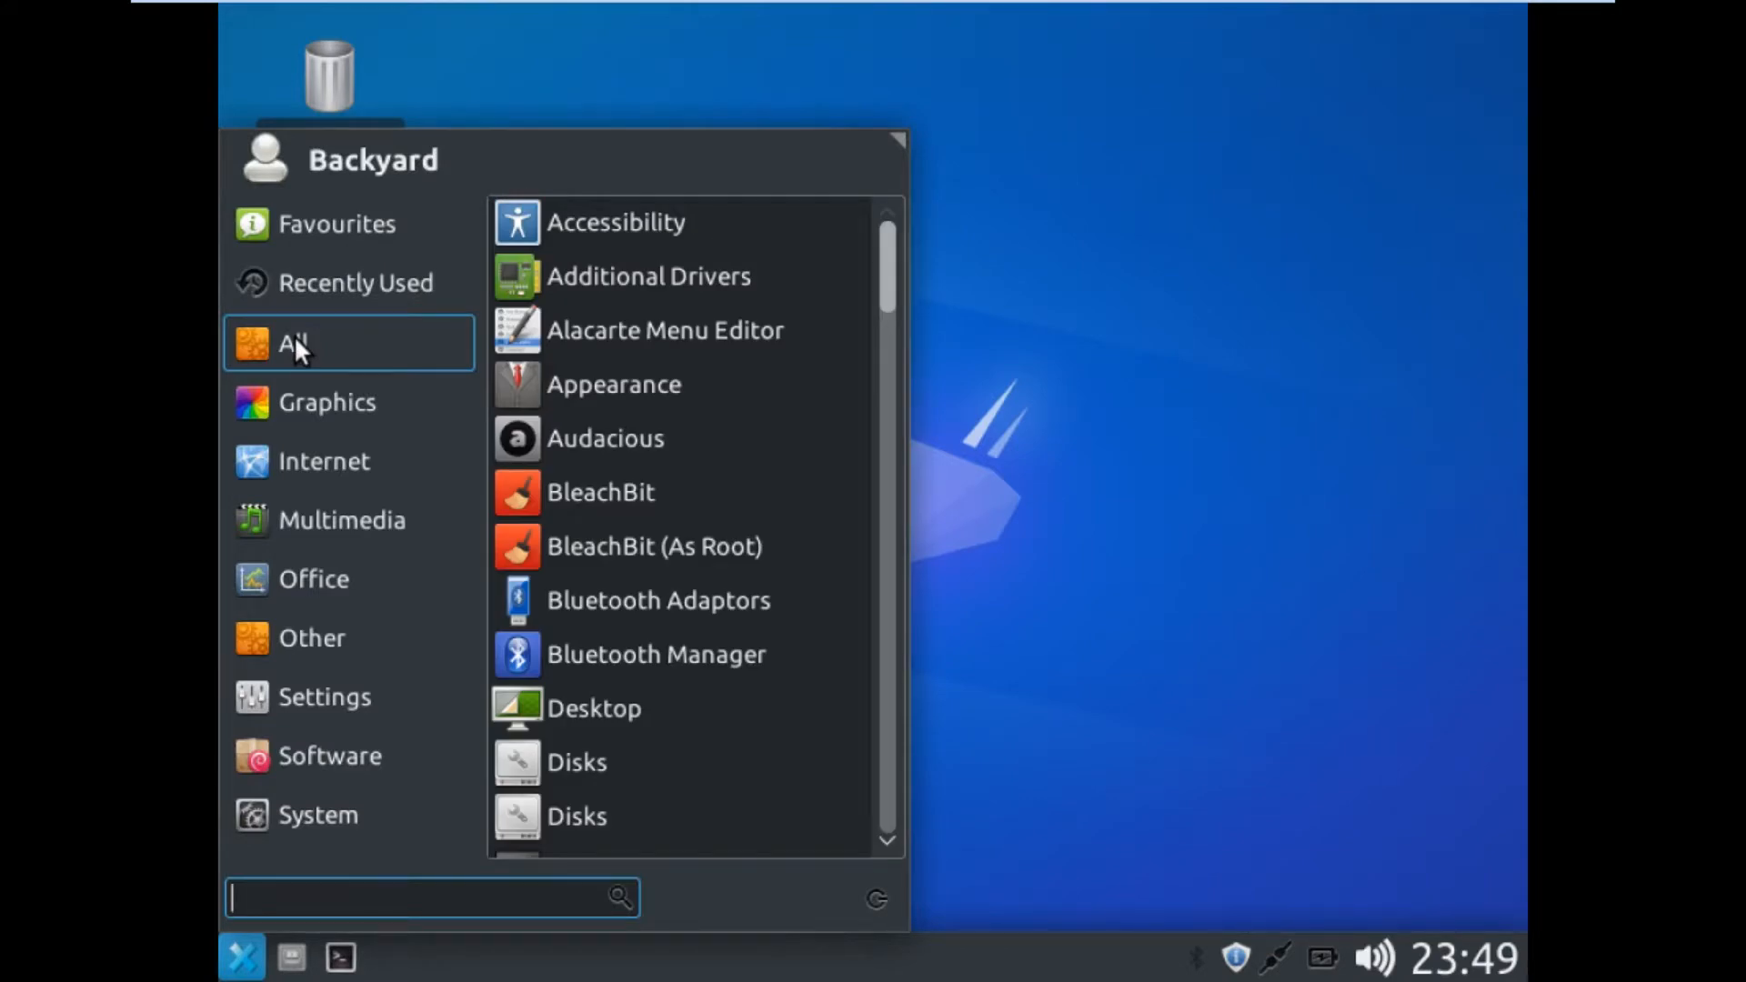
mouse_move(614, 384)
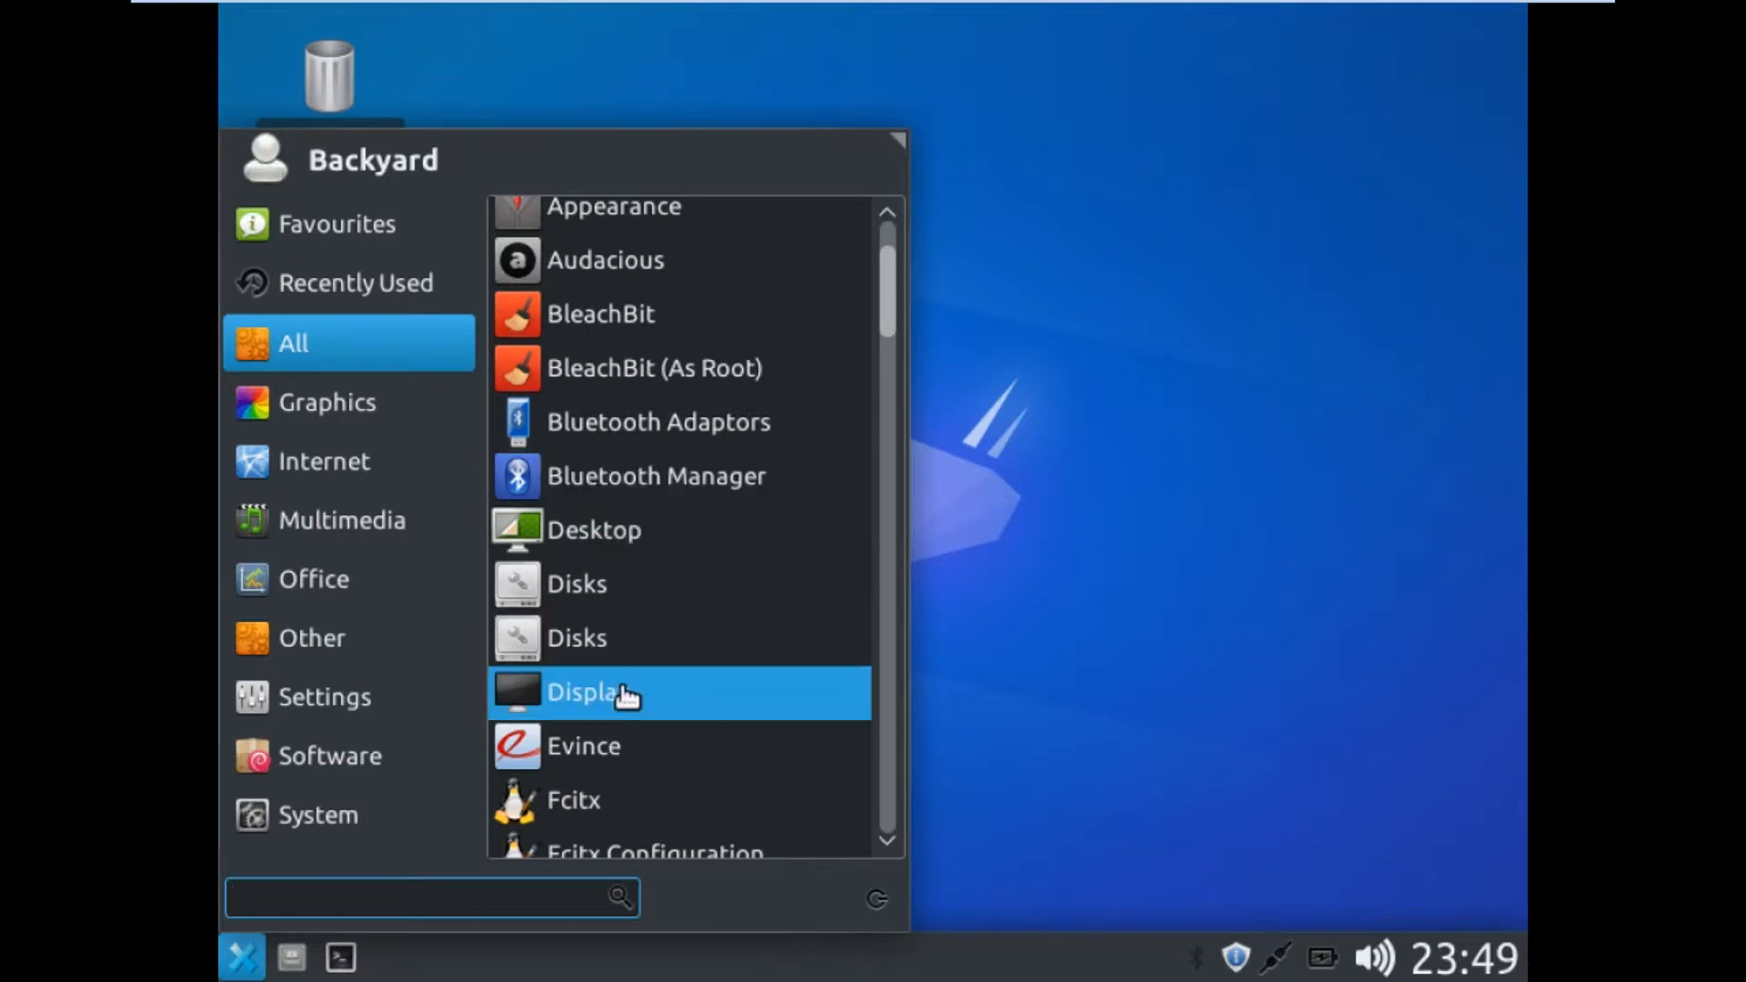
click(587, 691)
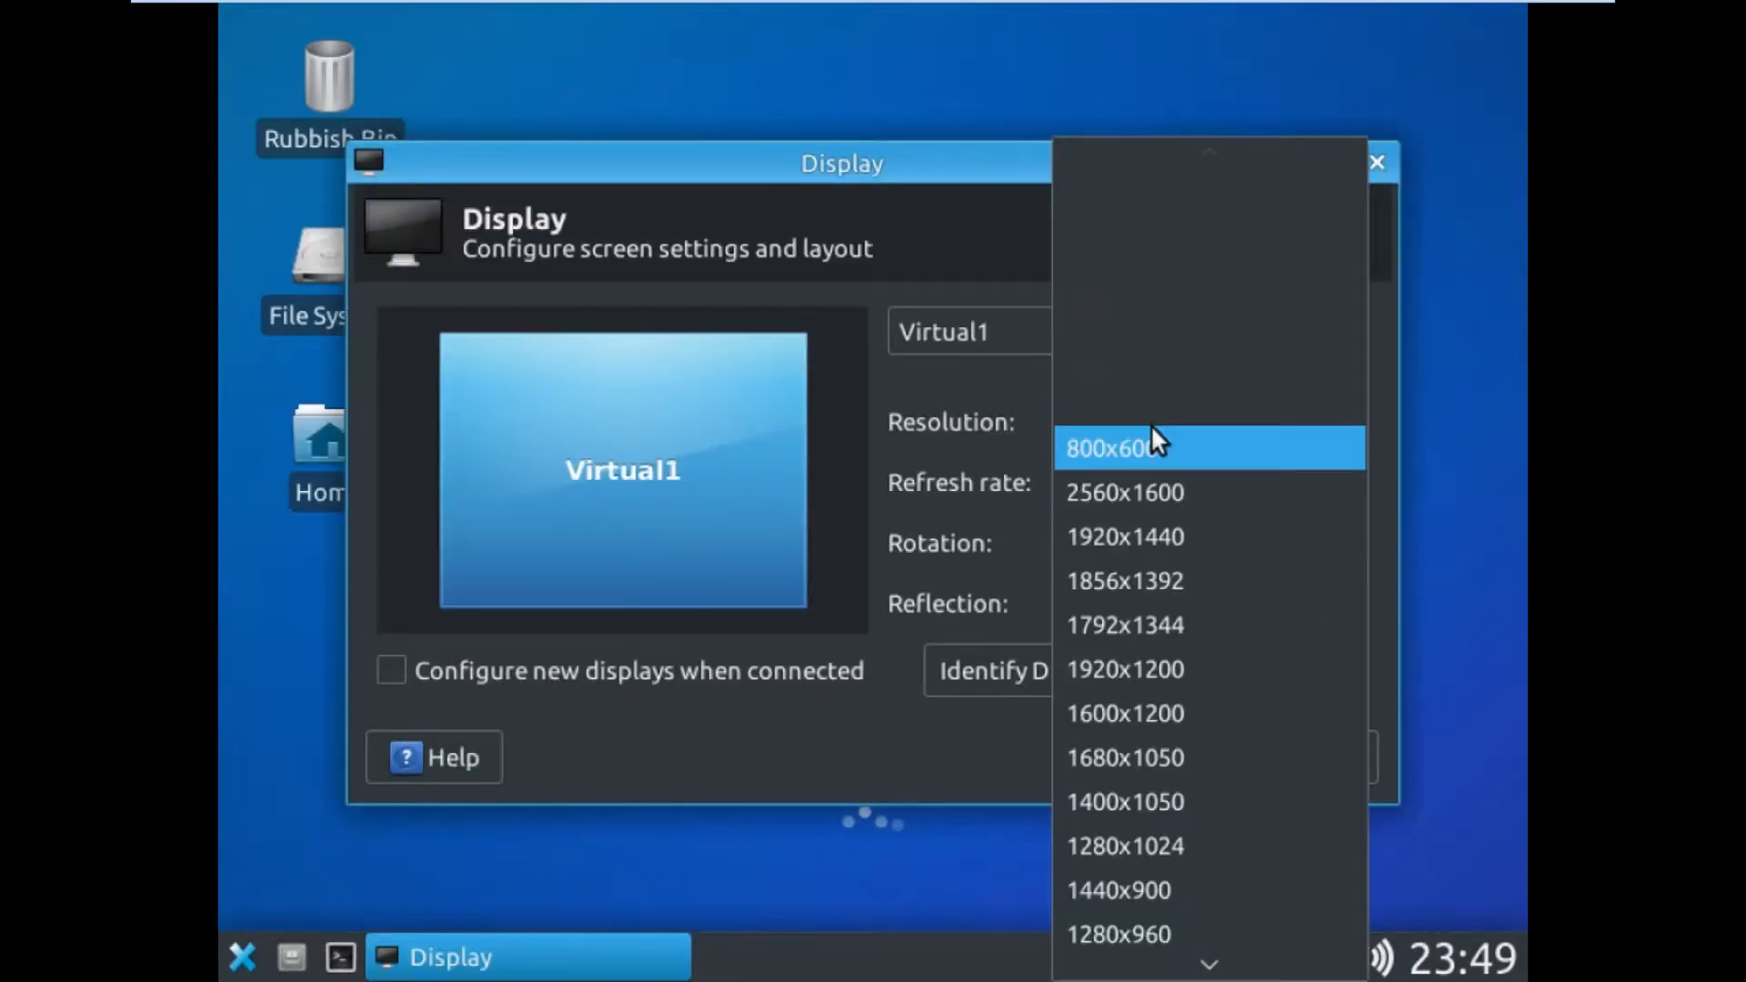
click(1119, 890)
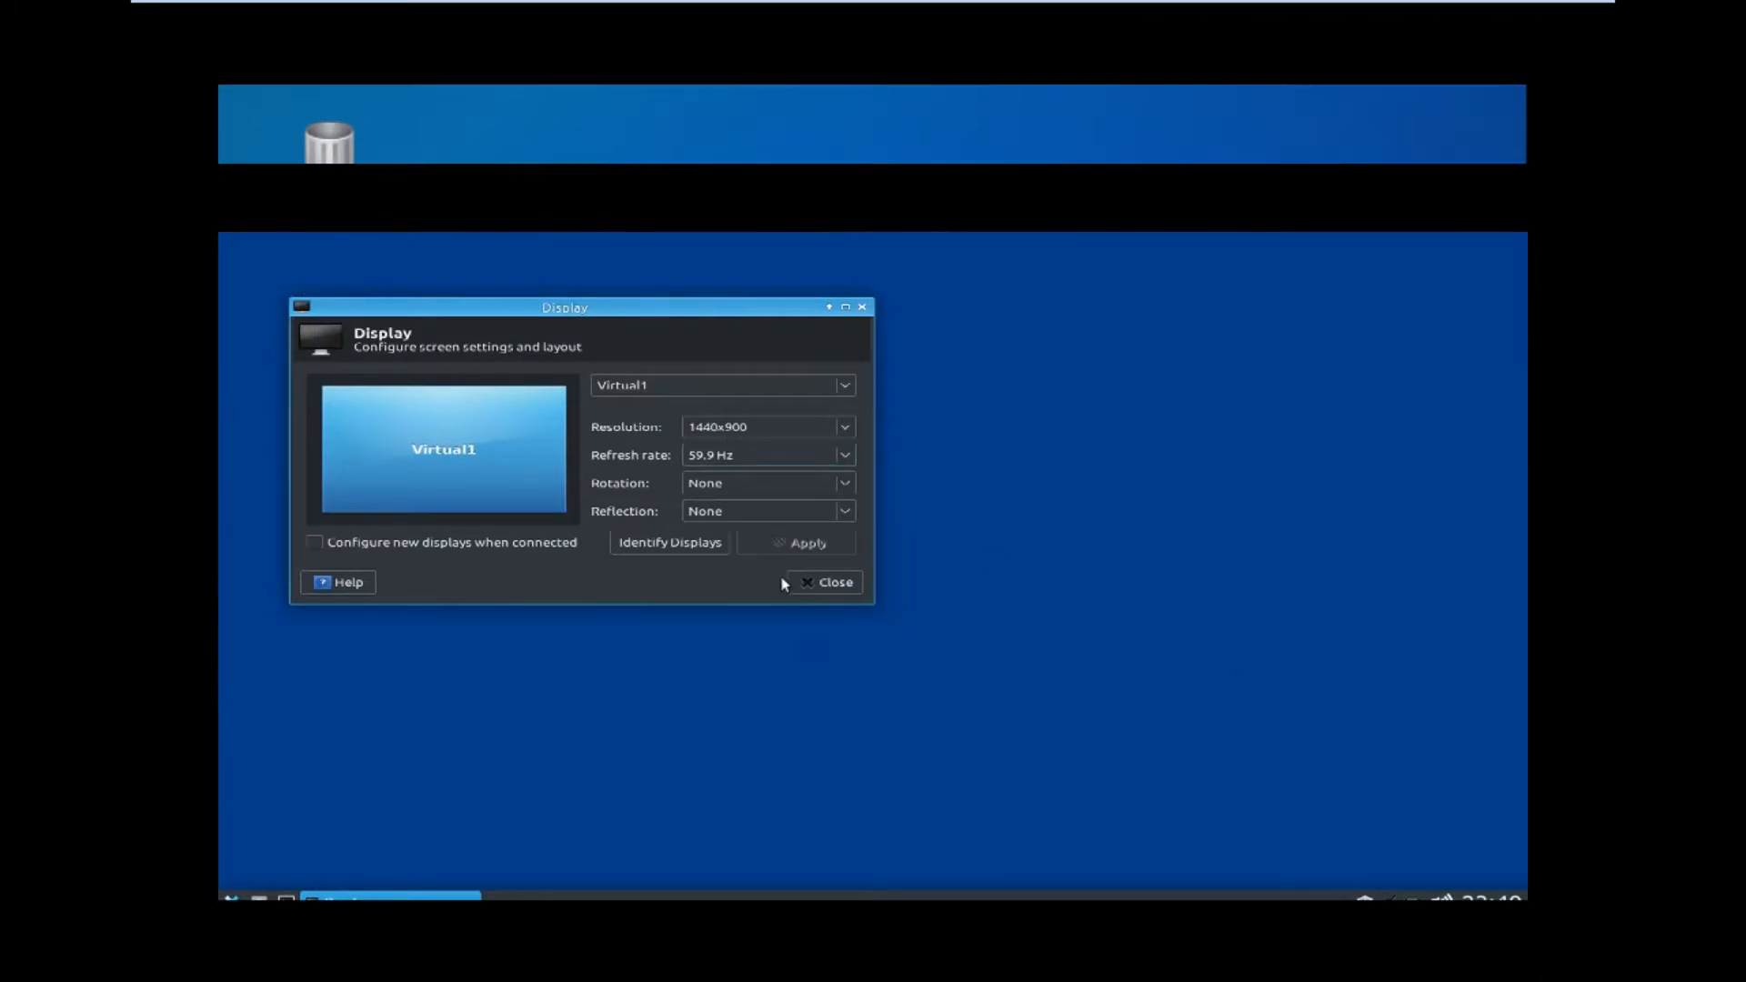
click(827, 581)
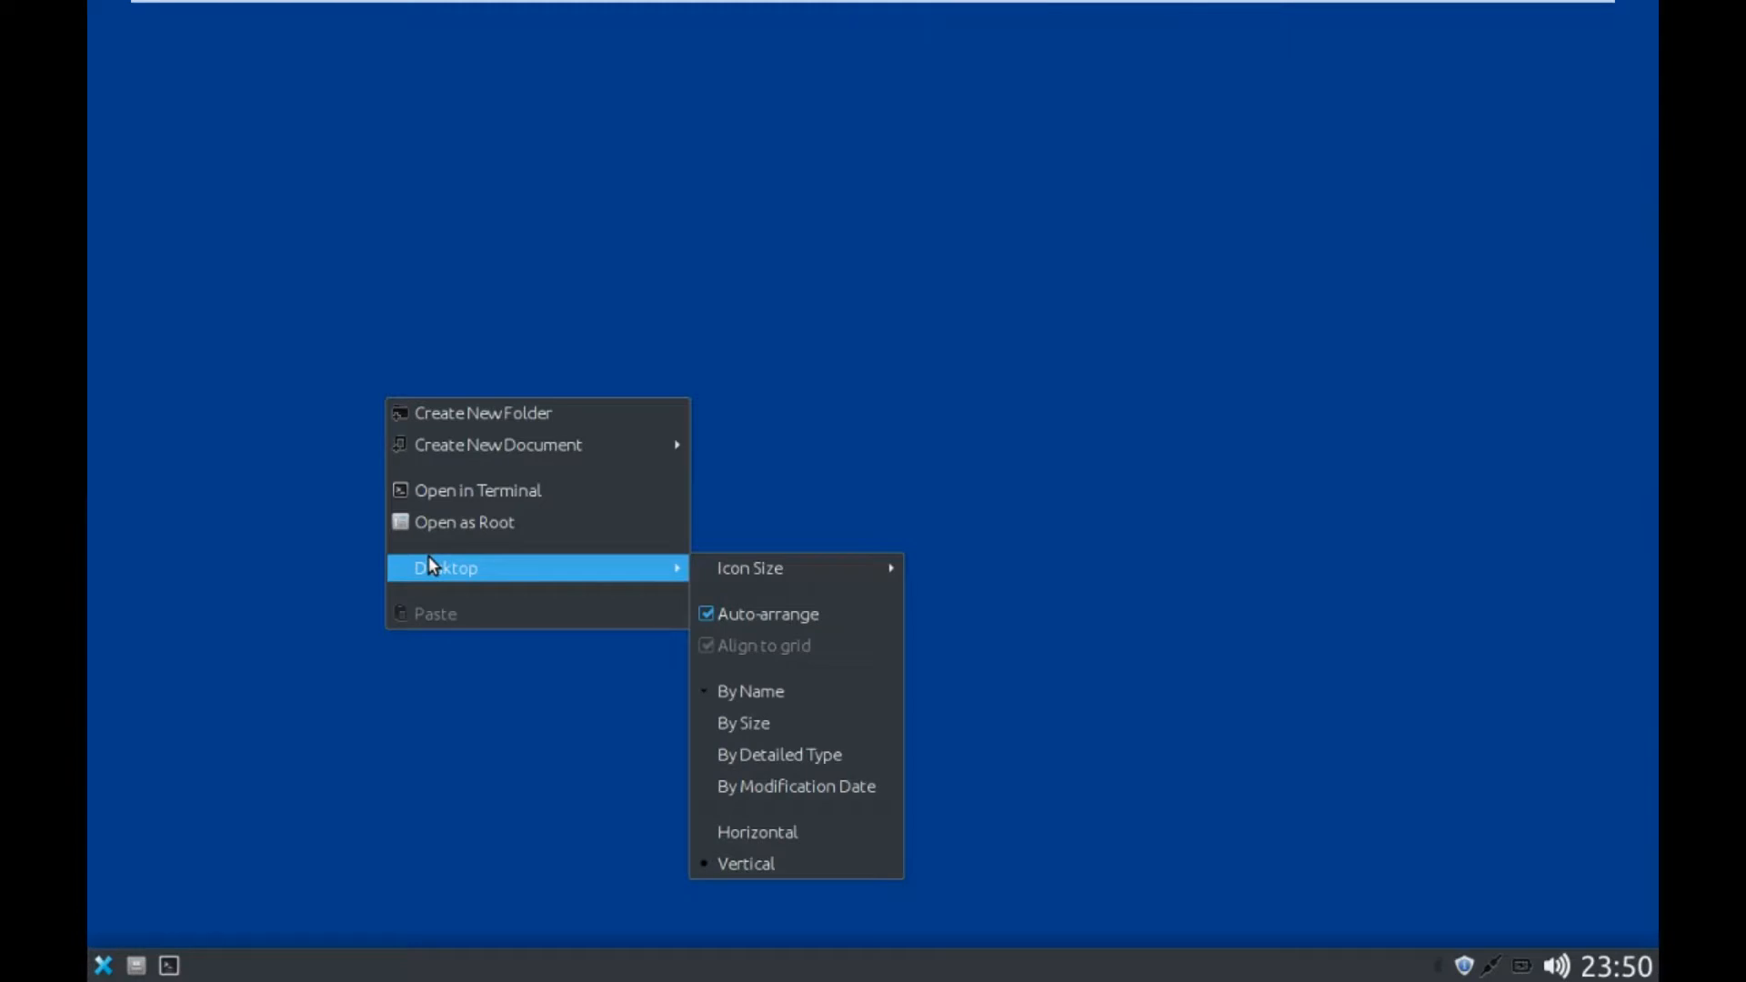
Step: Scroll down through Synaptic's Sections list covering its 56365 packages
click(102, 964)
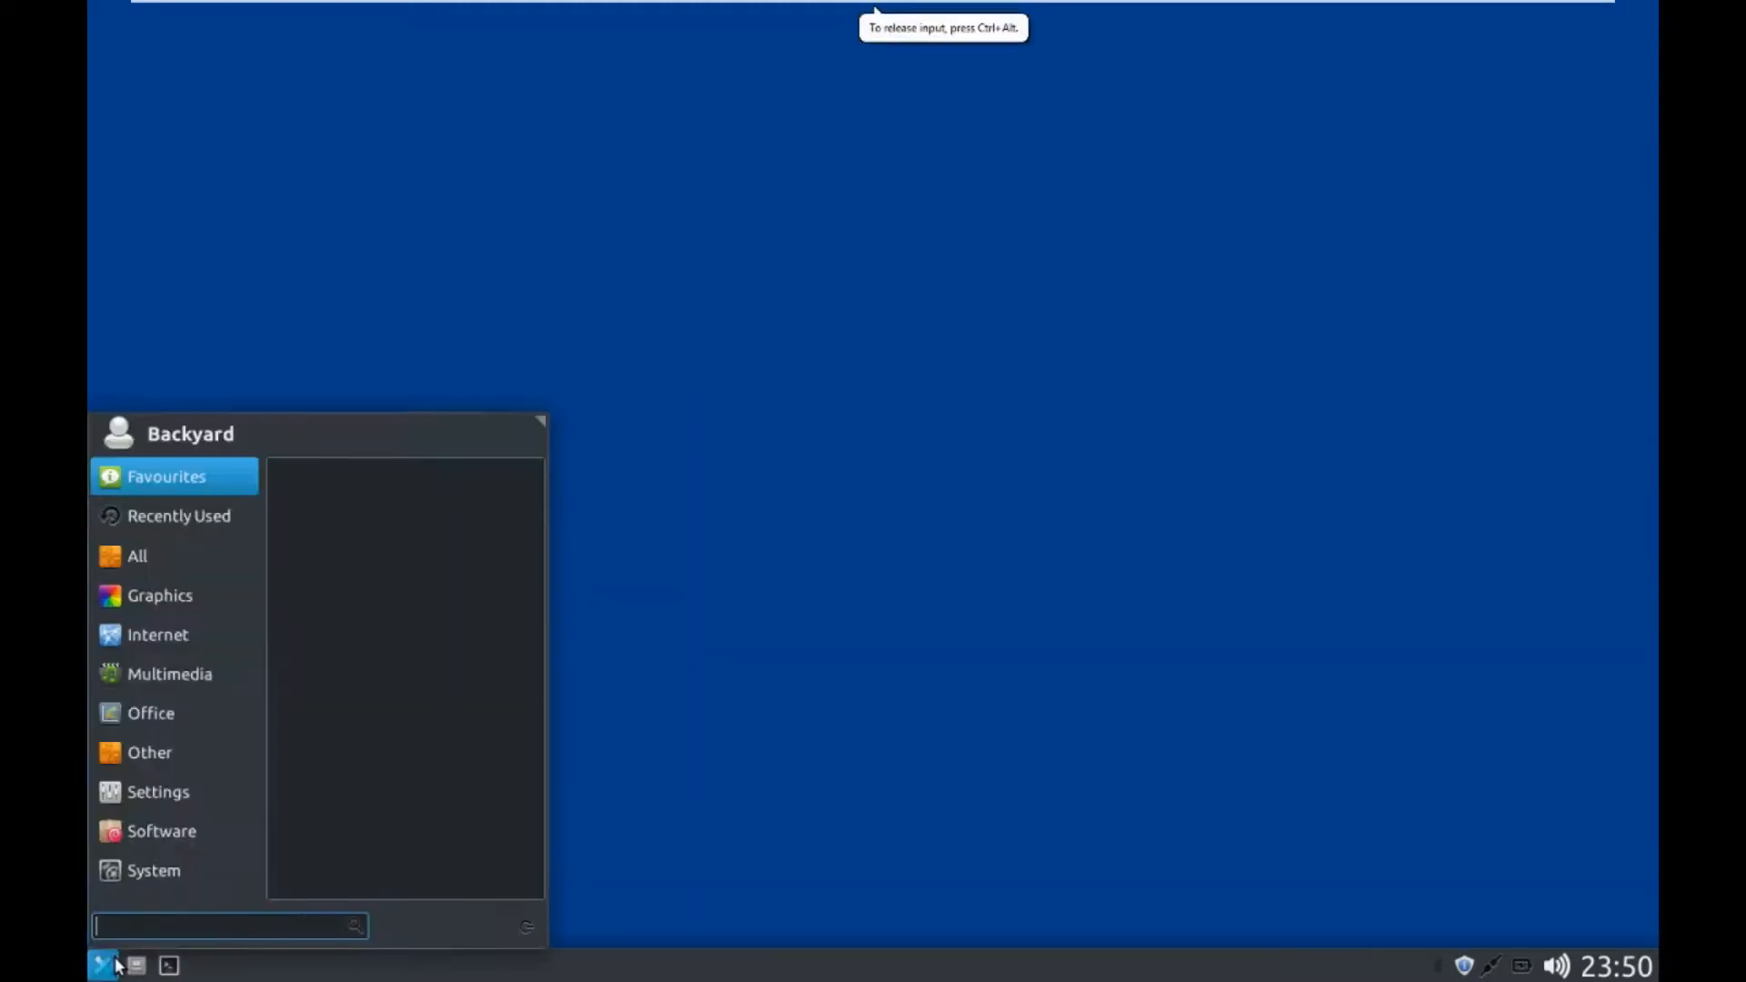
mouse_move(158, 635)
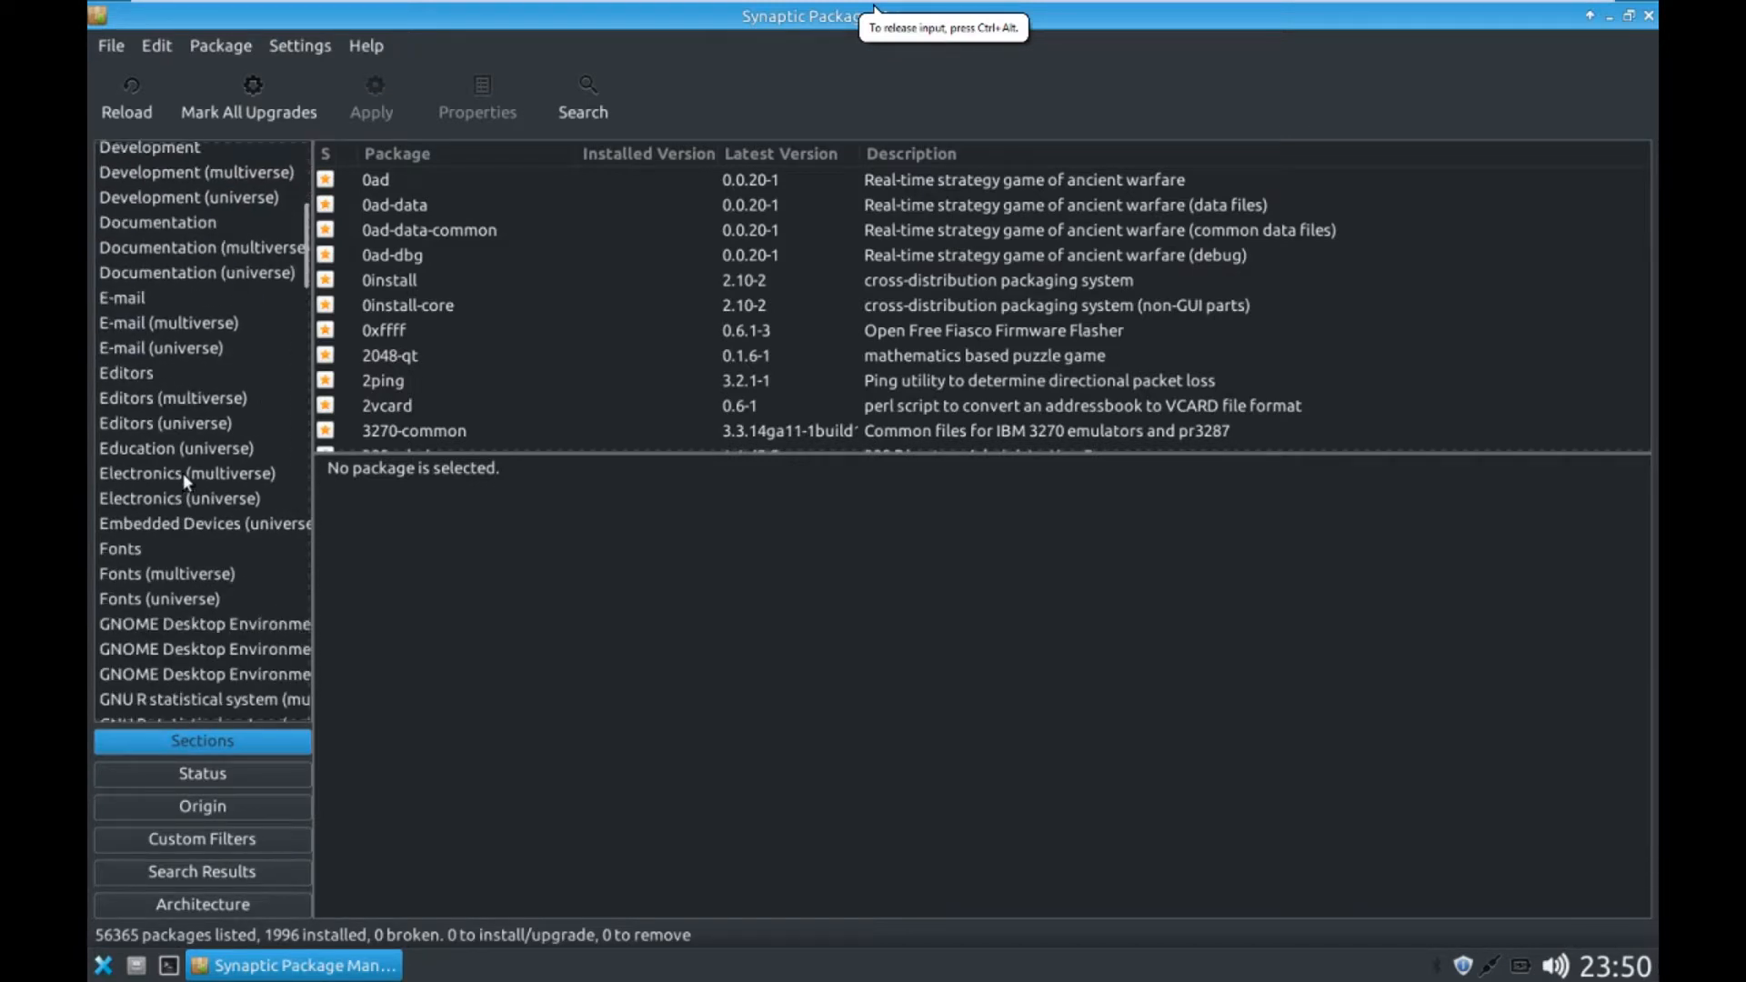
scroll(down, 3)
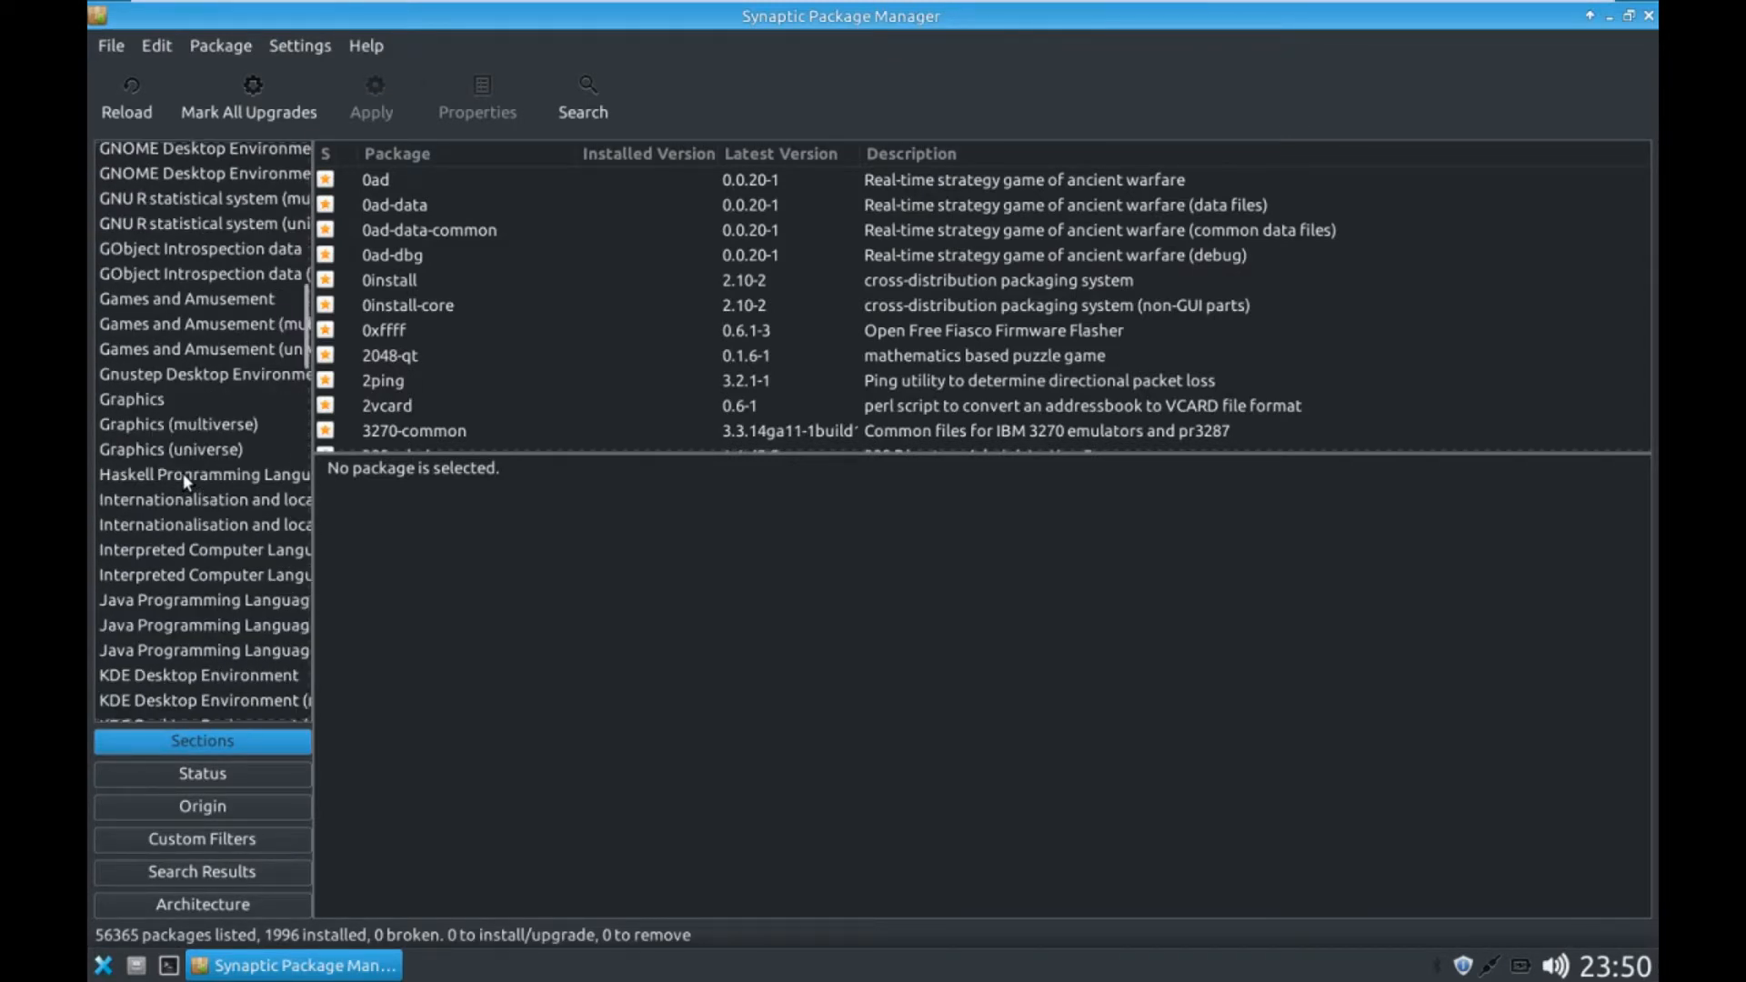
scroll(down, 3)
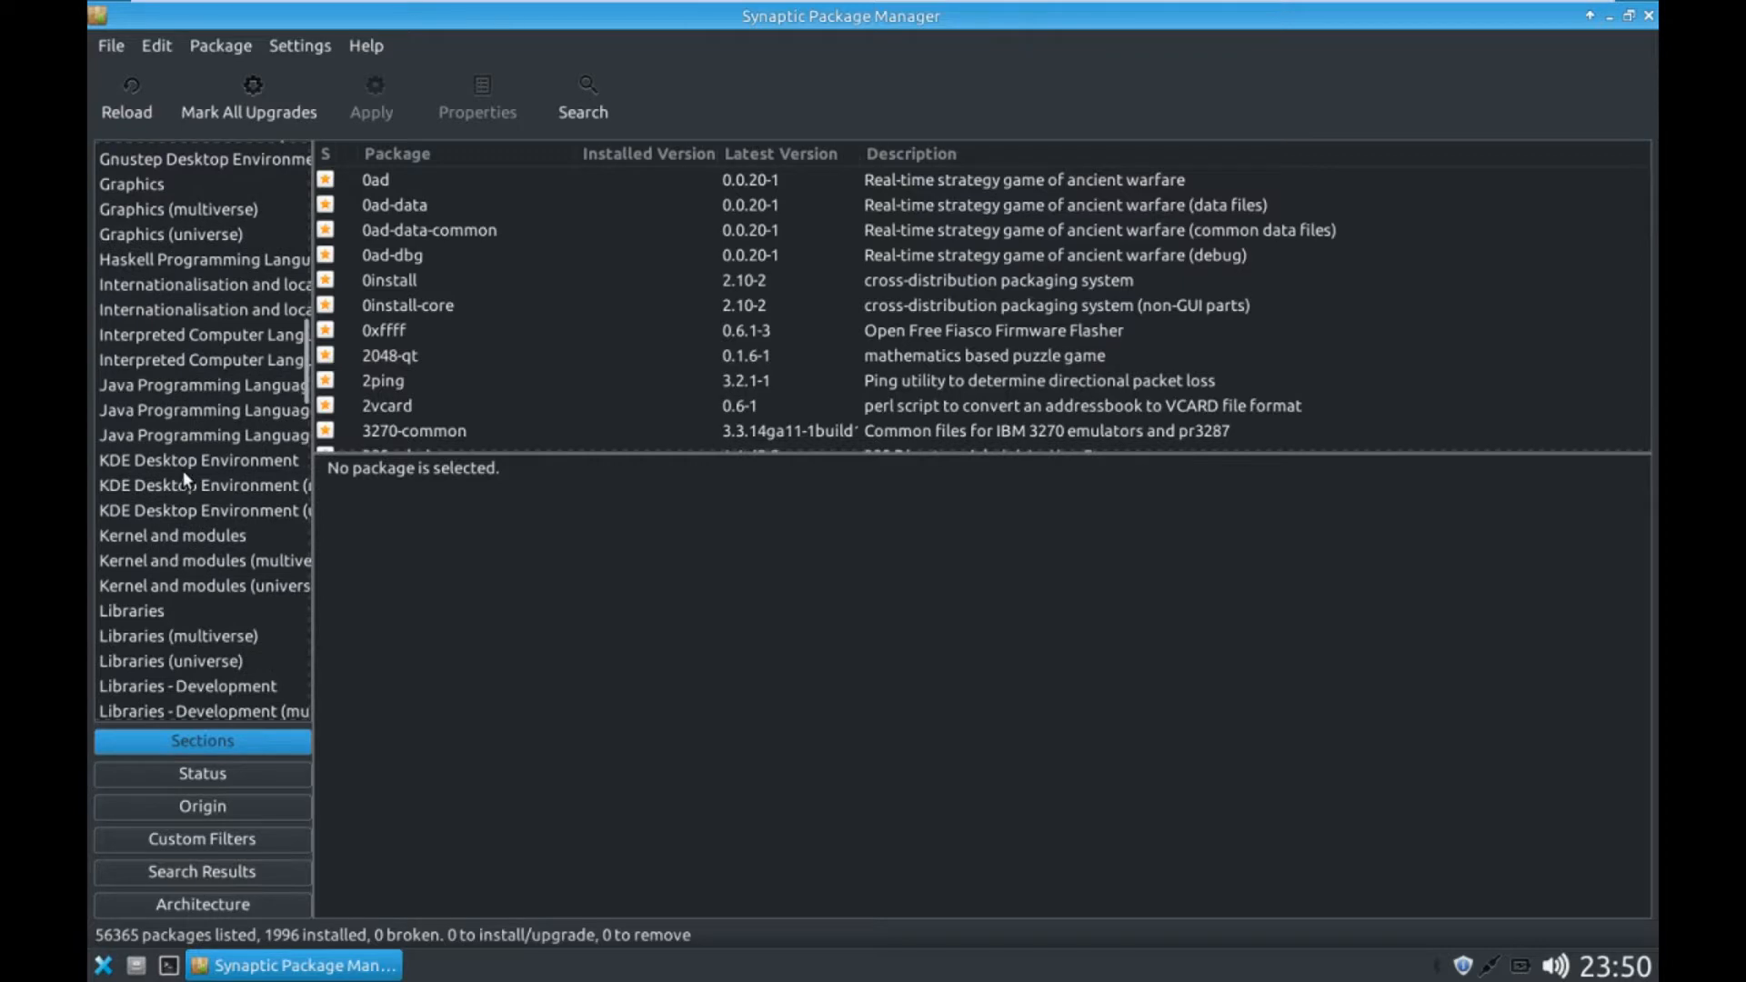
scroll(down, 3)
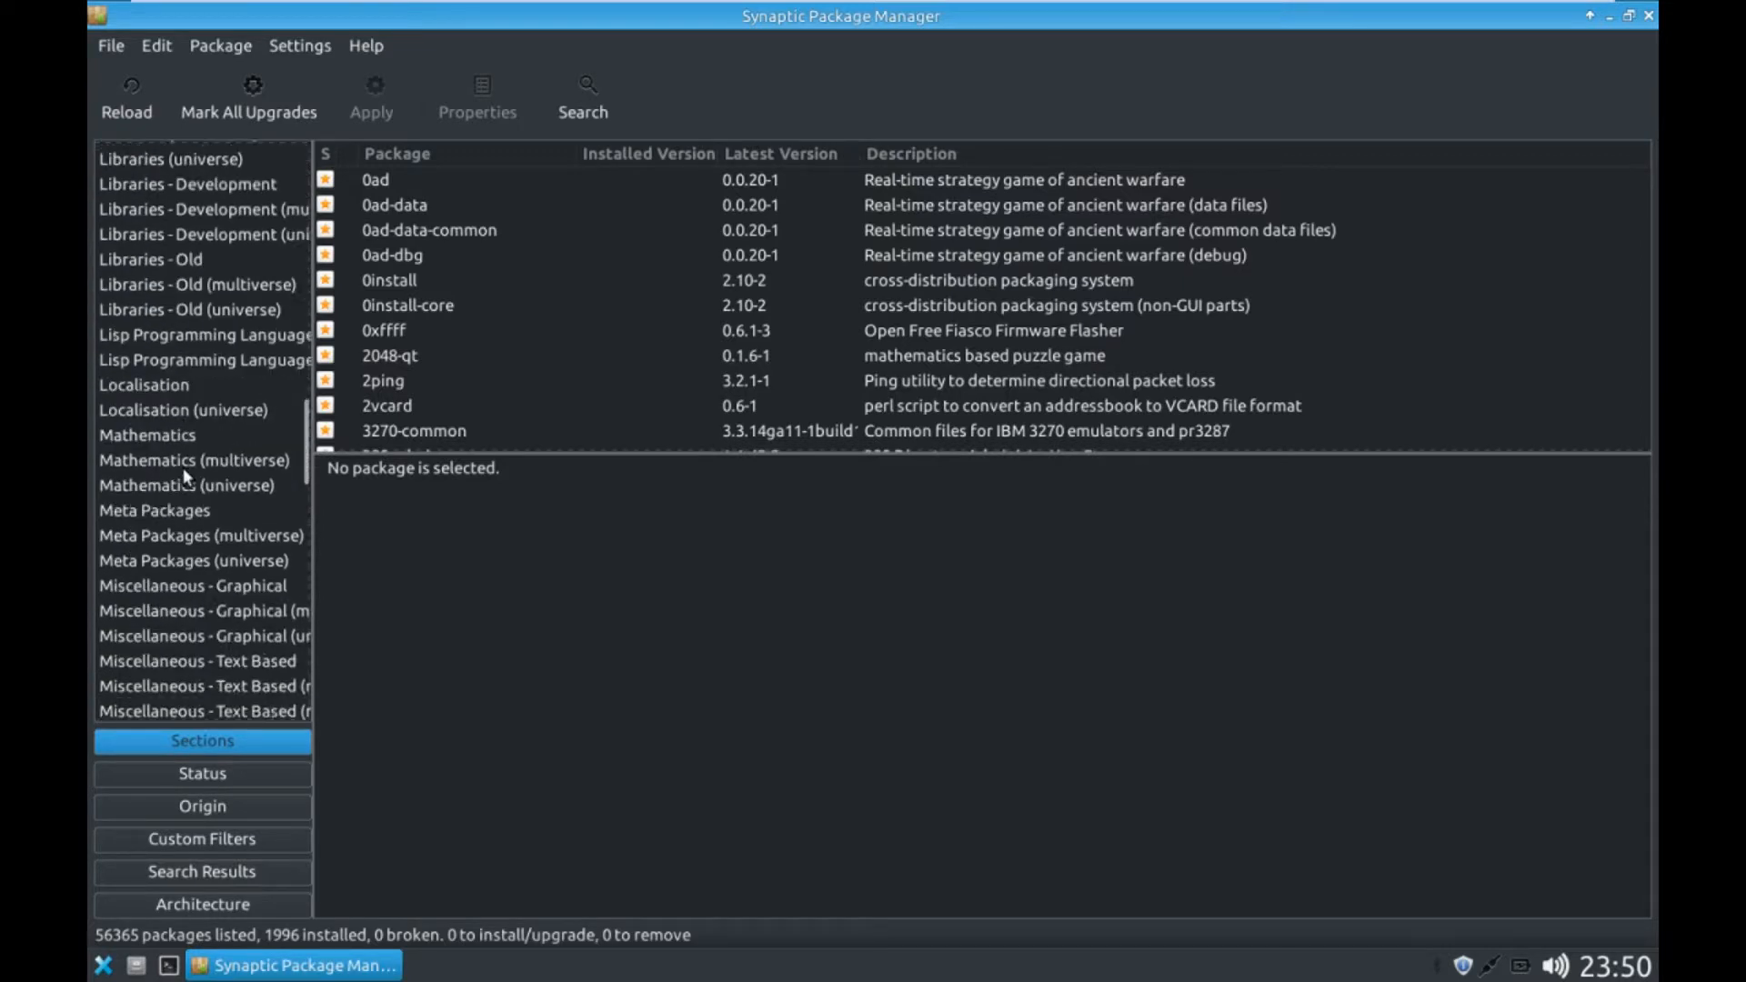
scroll(down, 3)
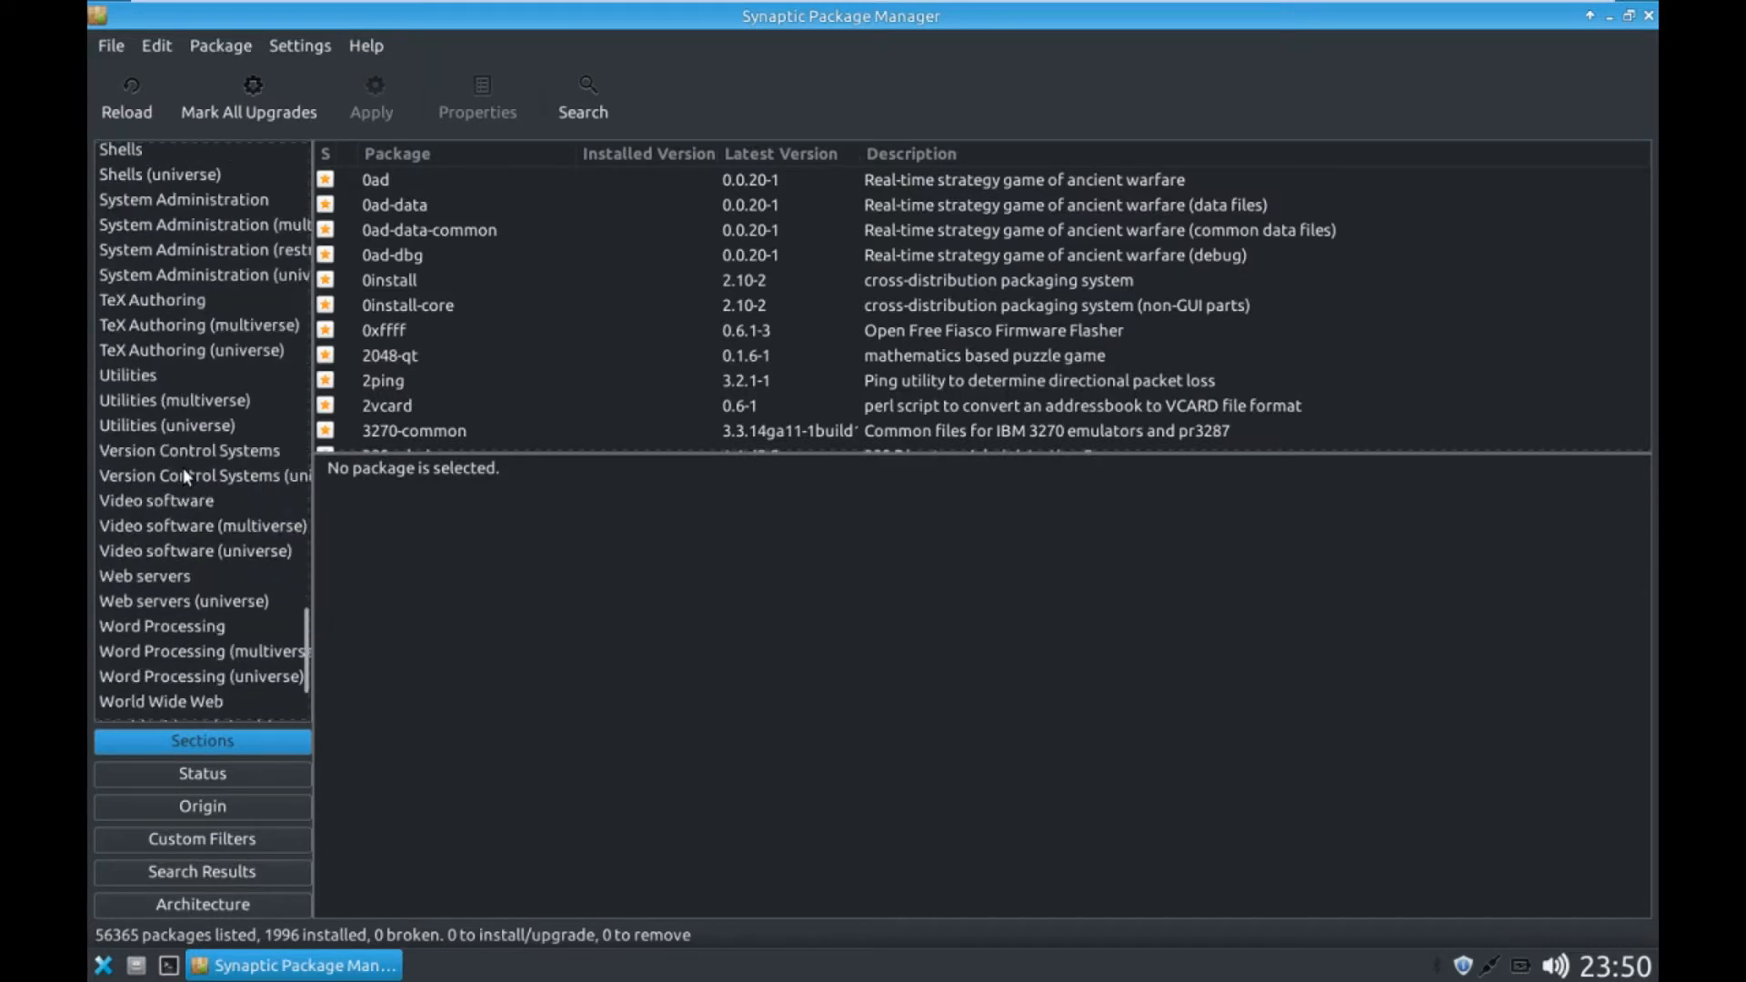
scroll(down, 3)
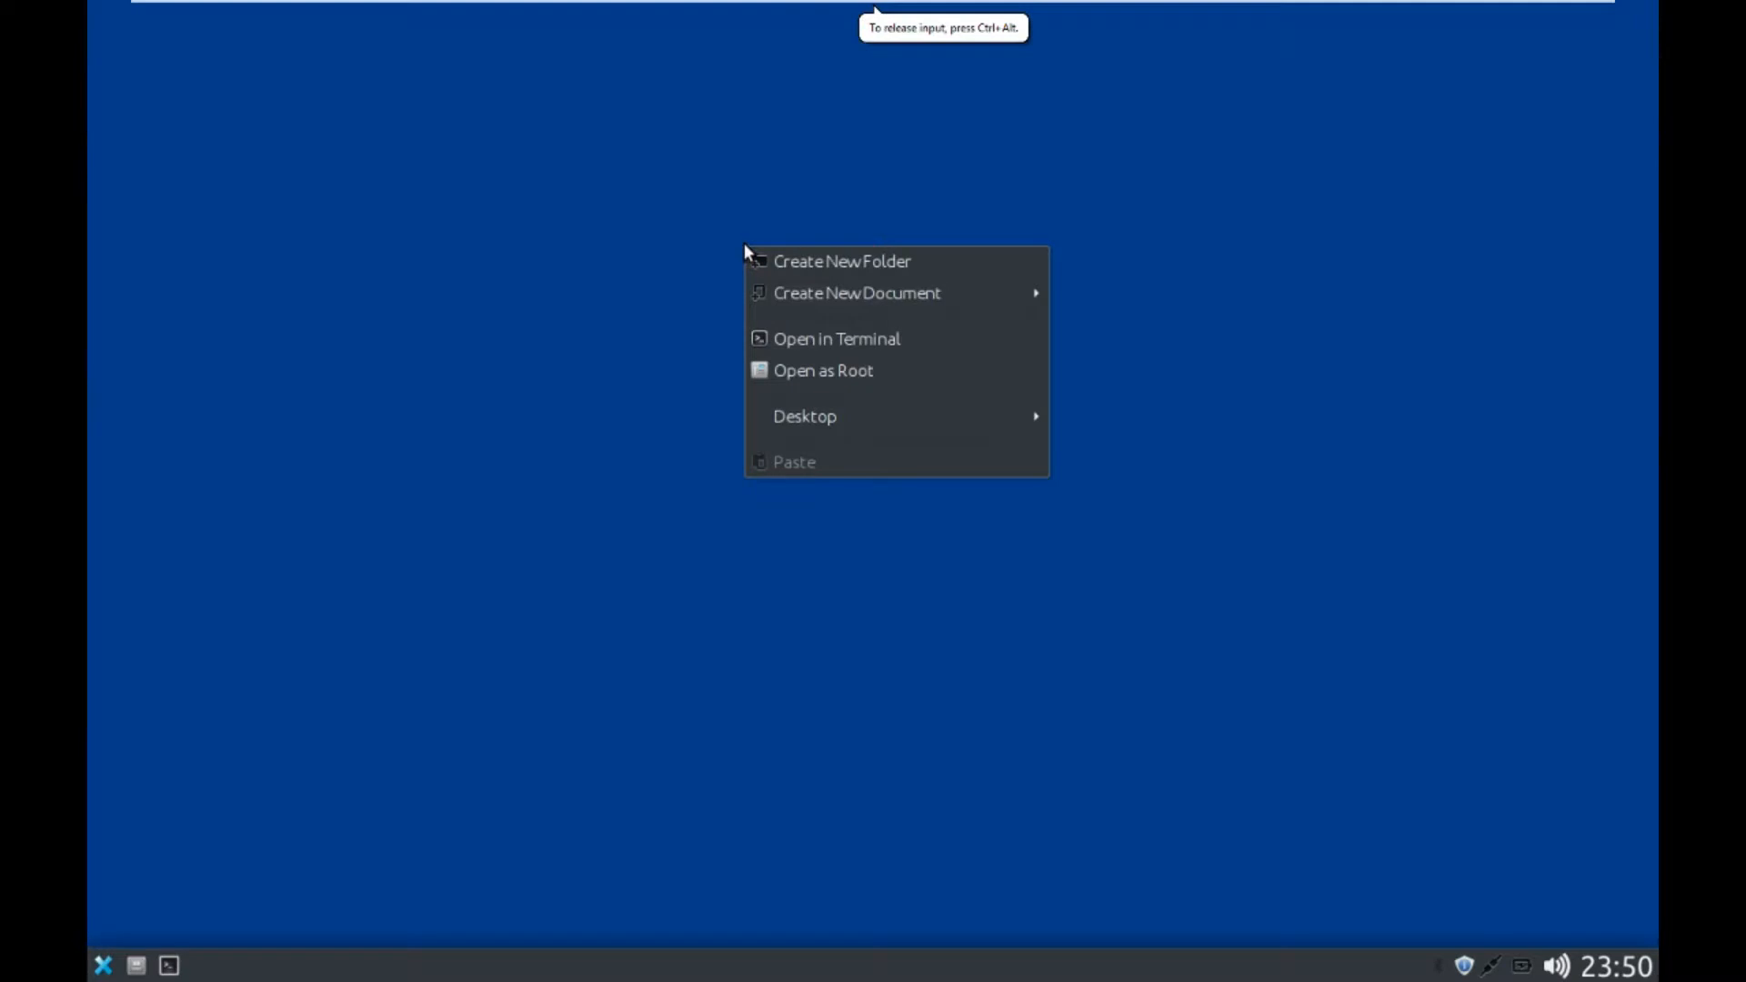
mouse_move(804, 415)
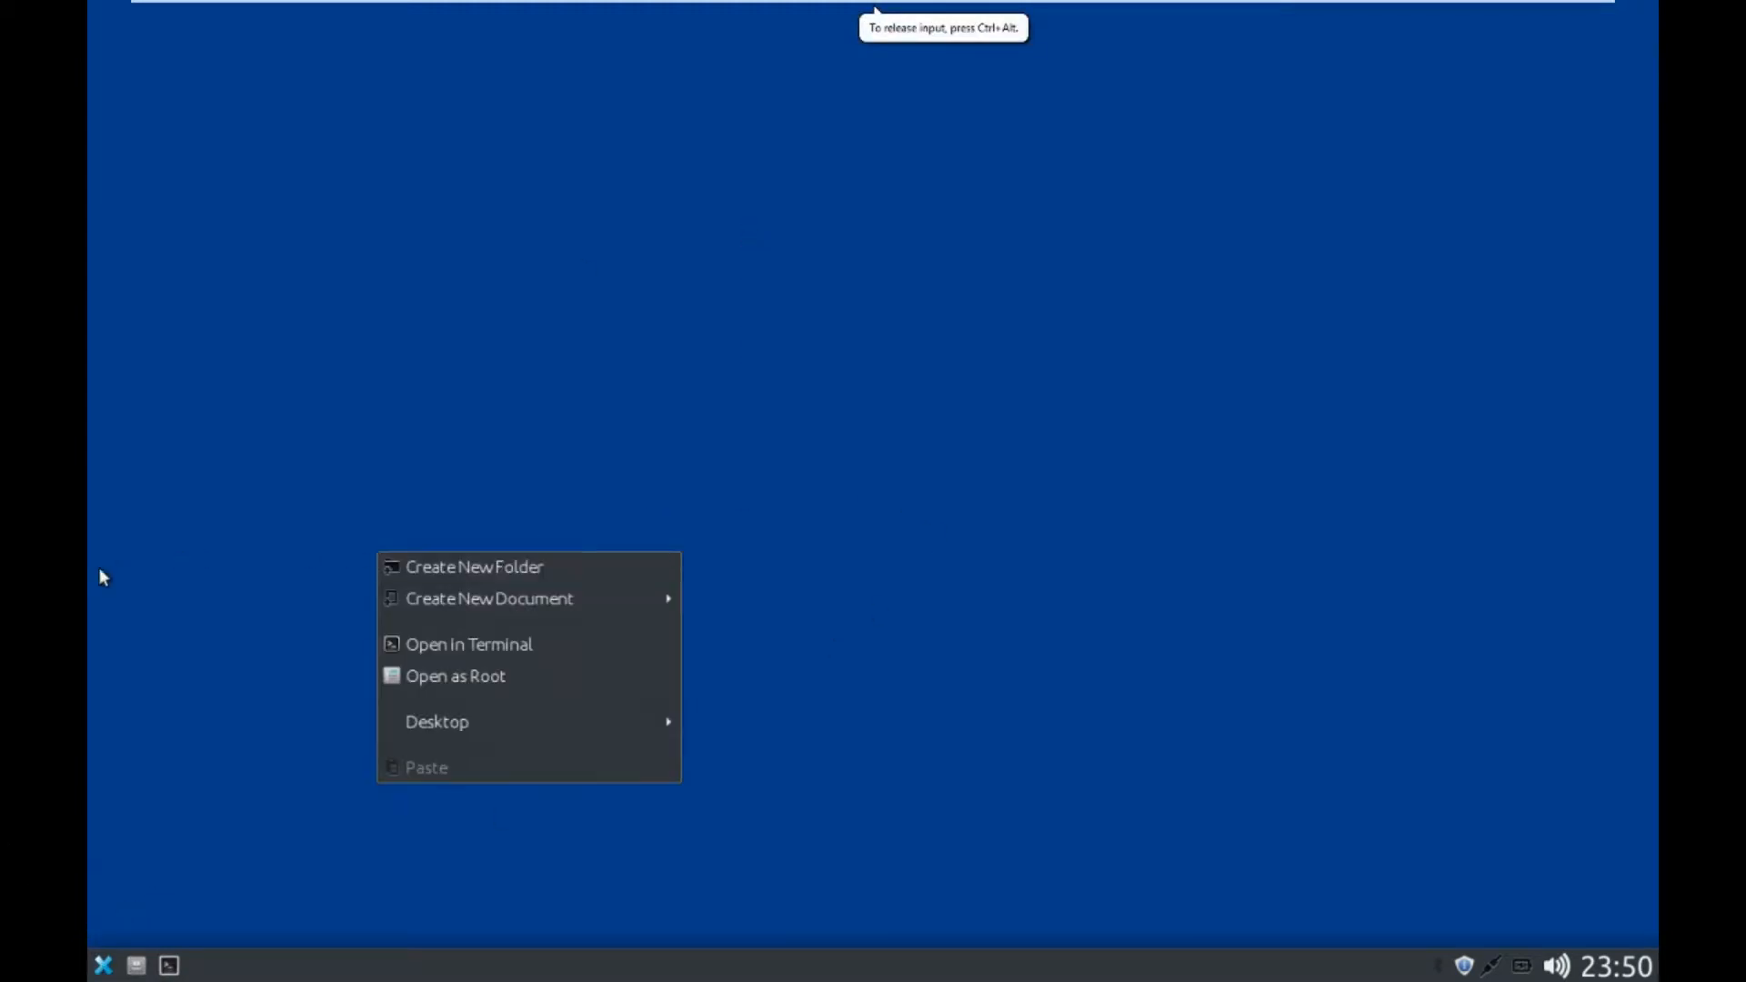
Step: Open the Whisker menu and scroll through the Settings application list
click(103, 966)
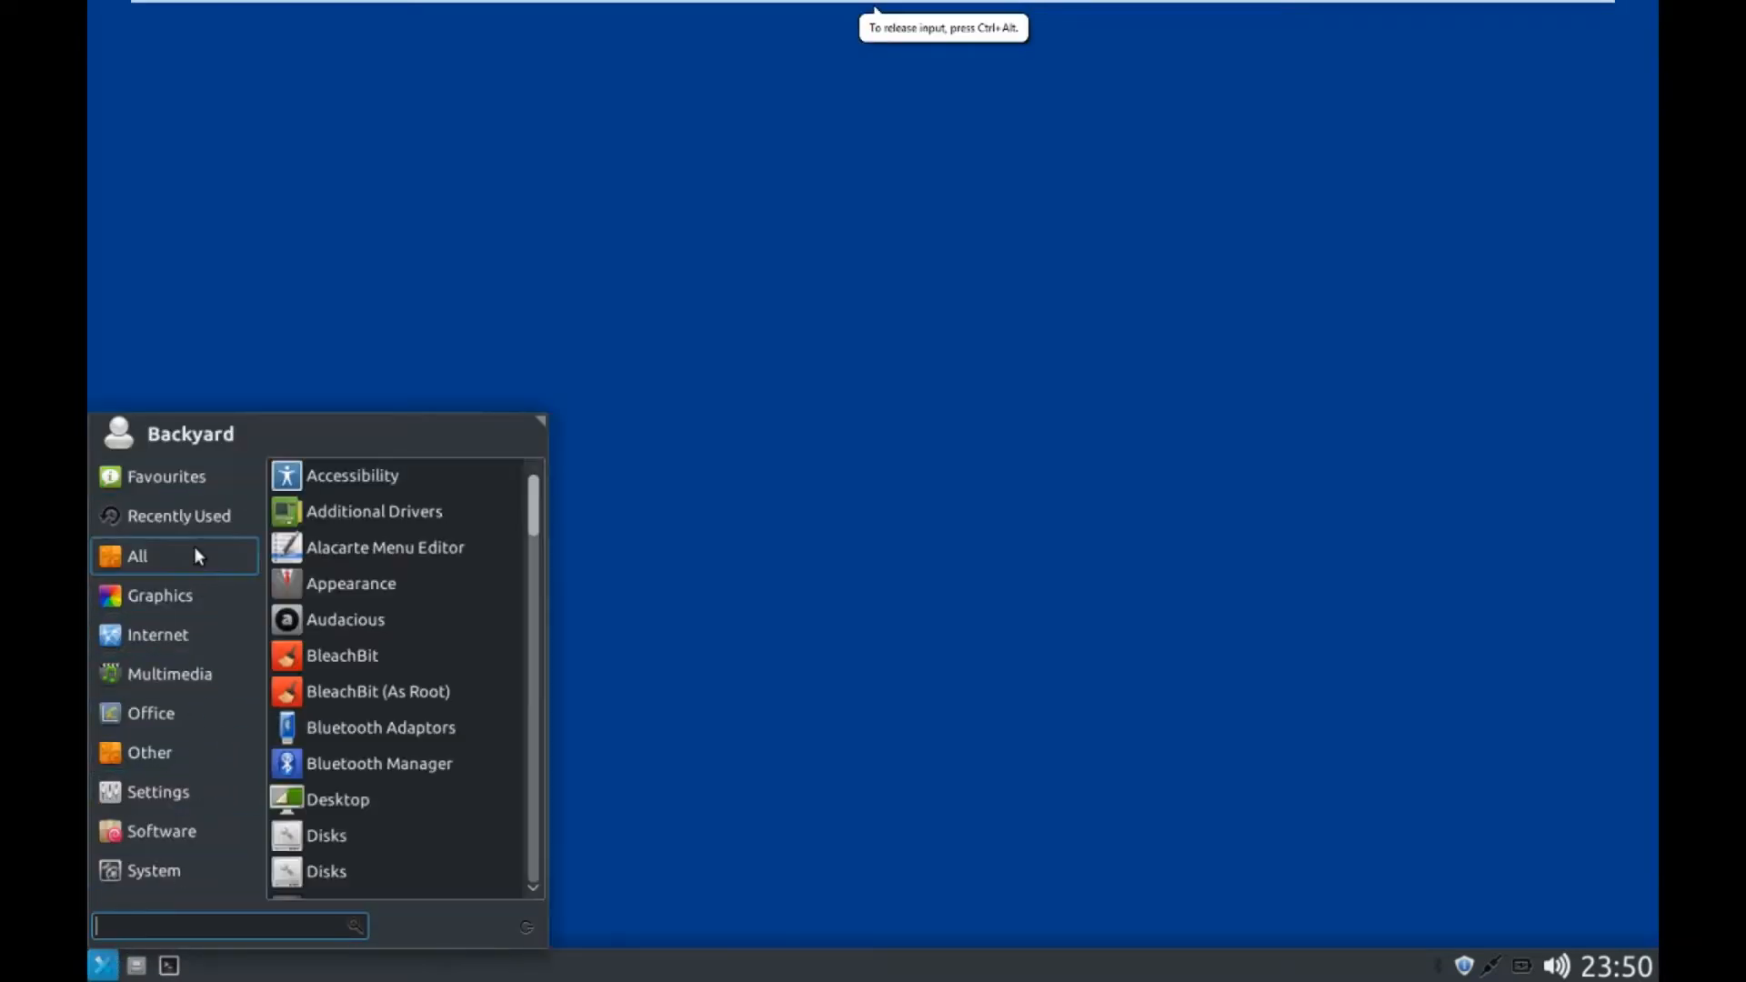
click(158, 634)
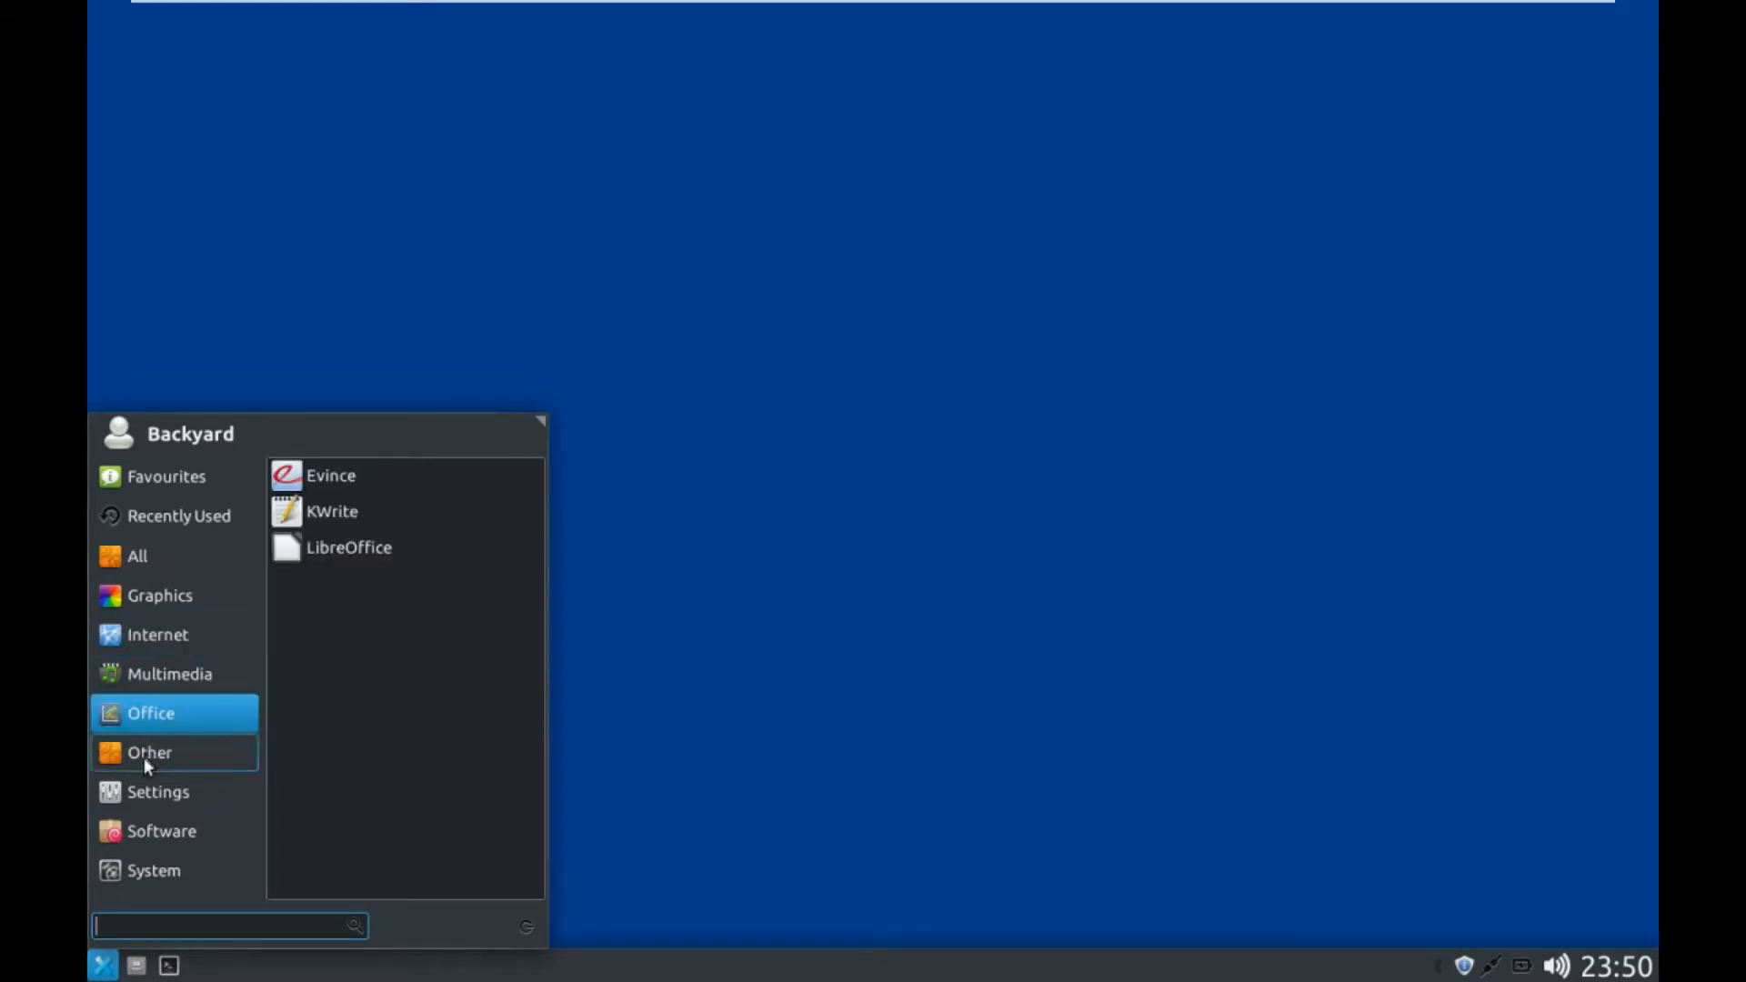
click(158, 792)
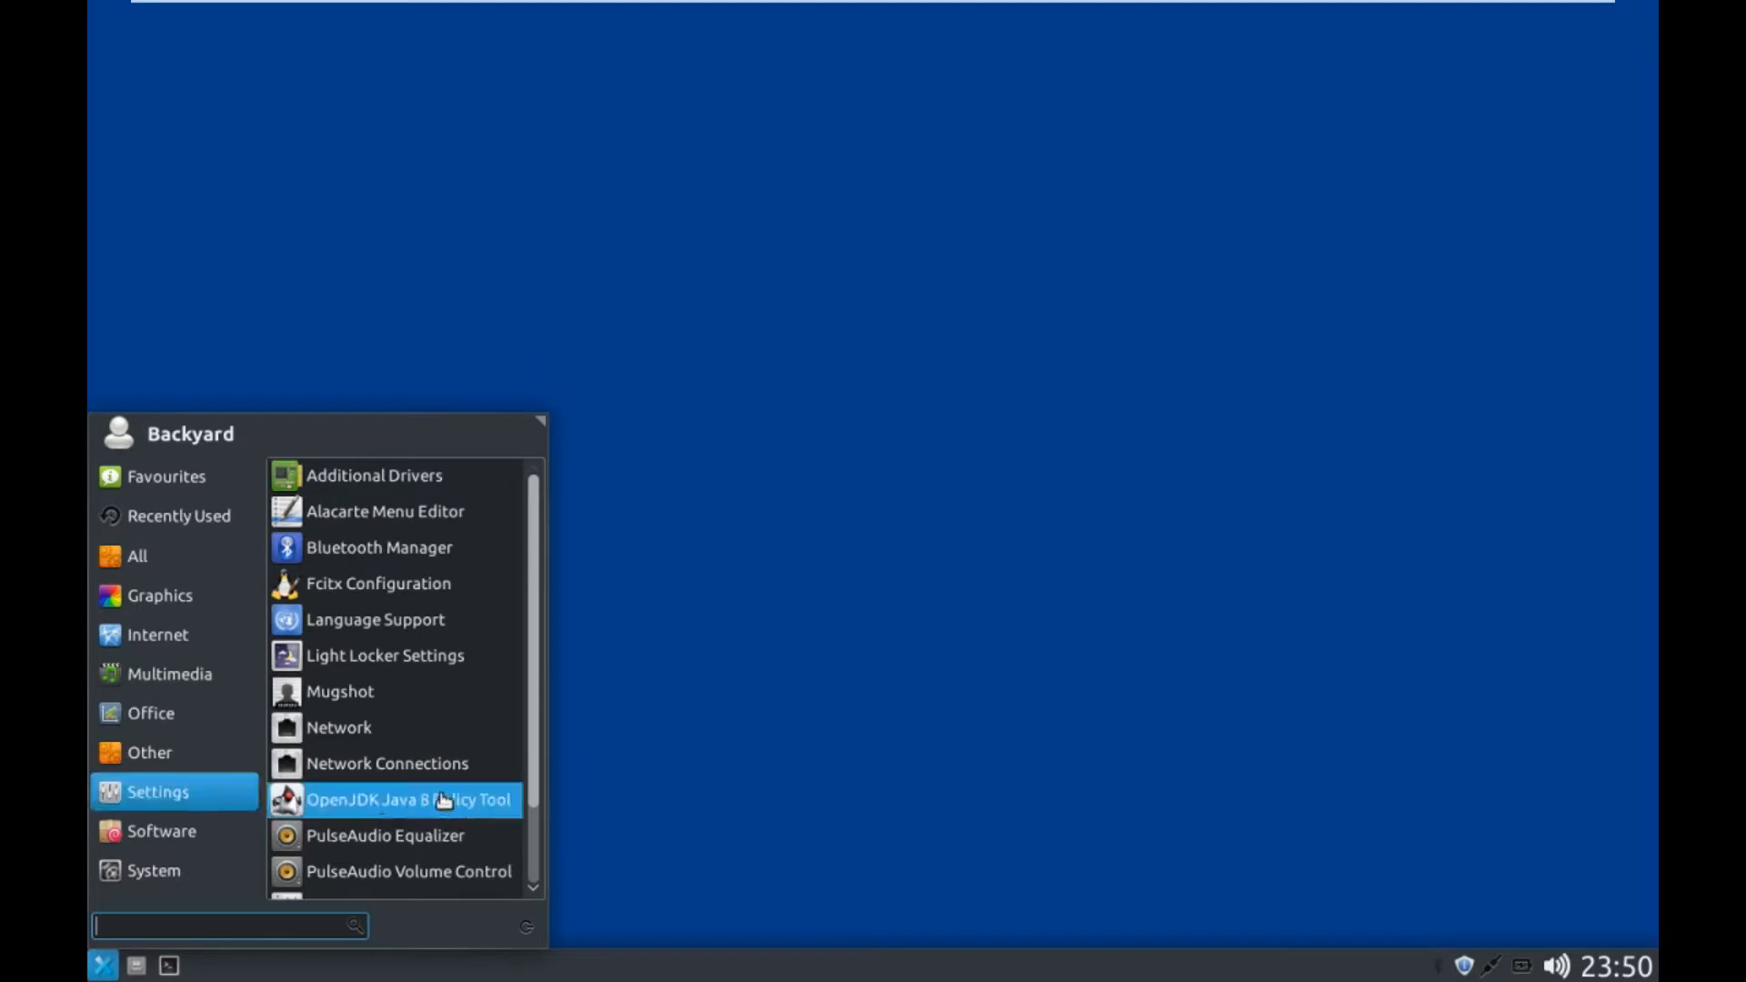
mouse_move(420, 619)
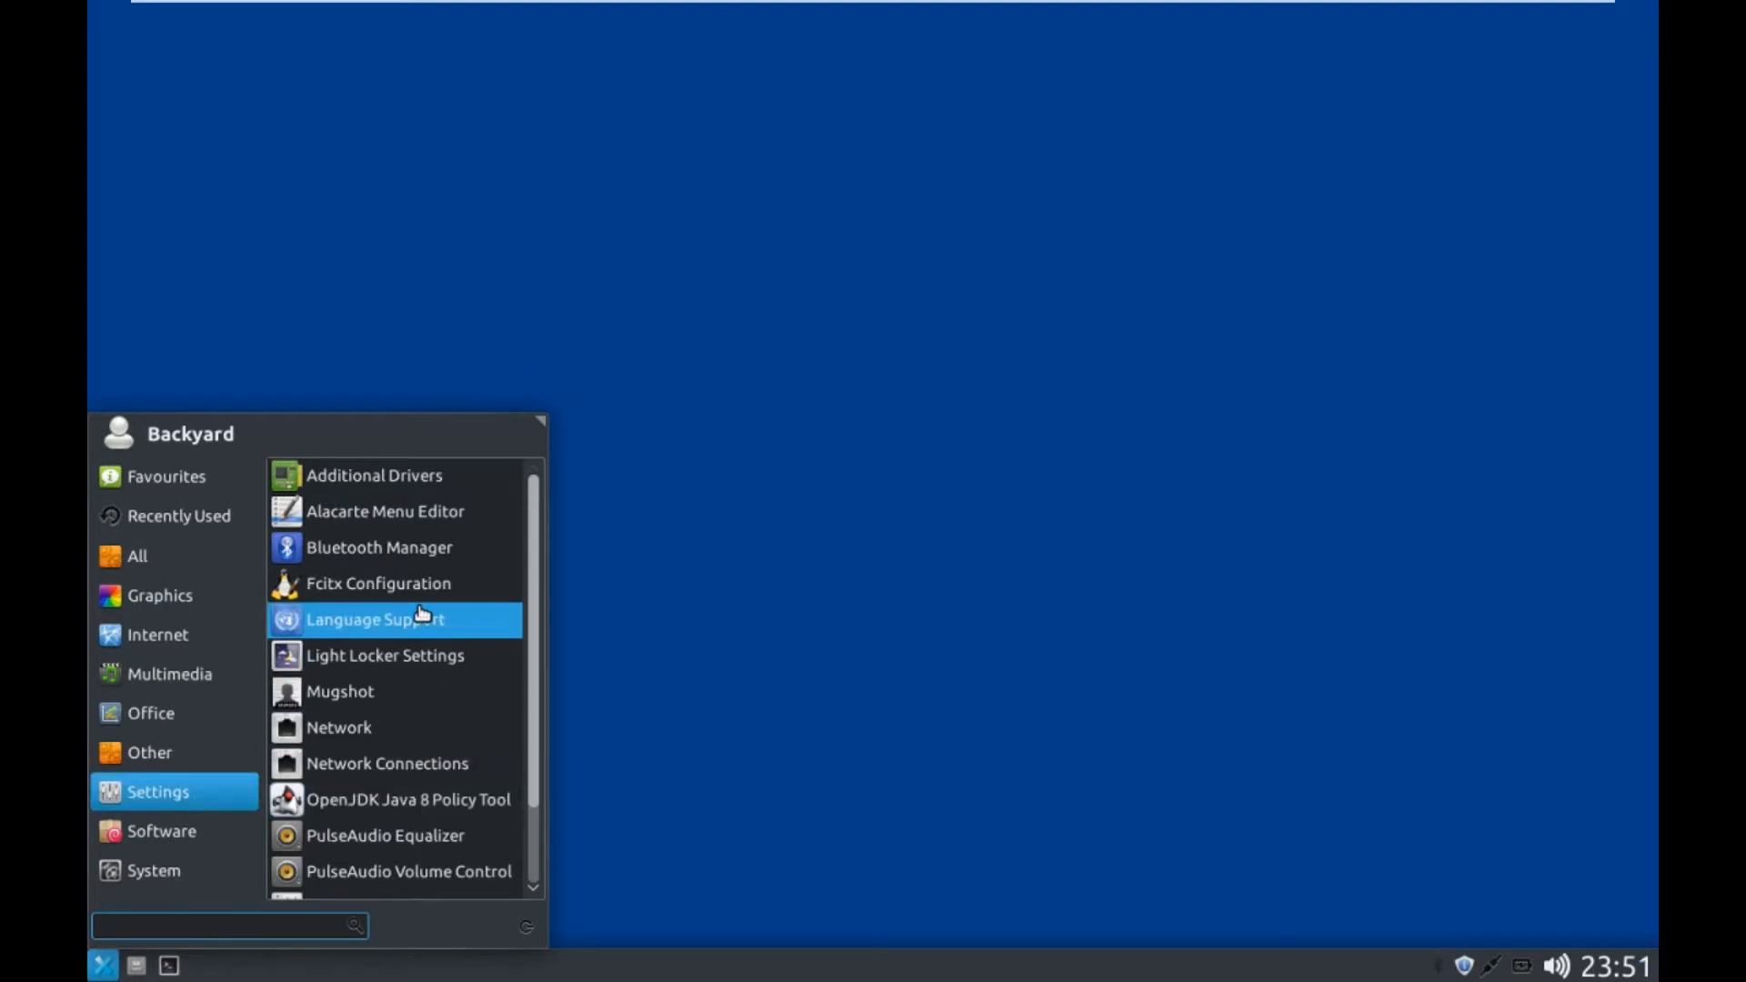
scroll(down, 3)
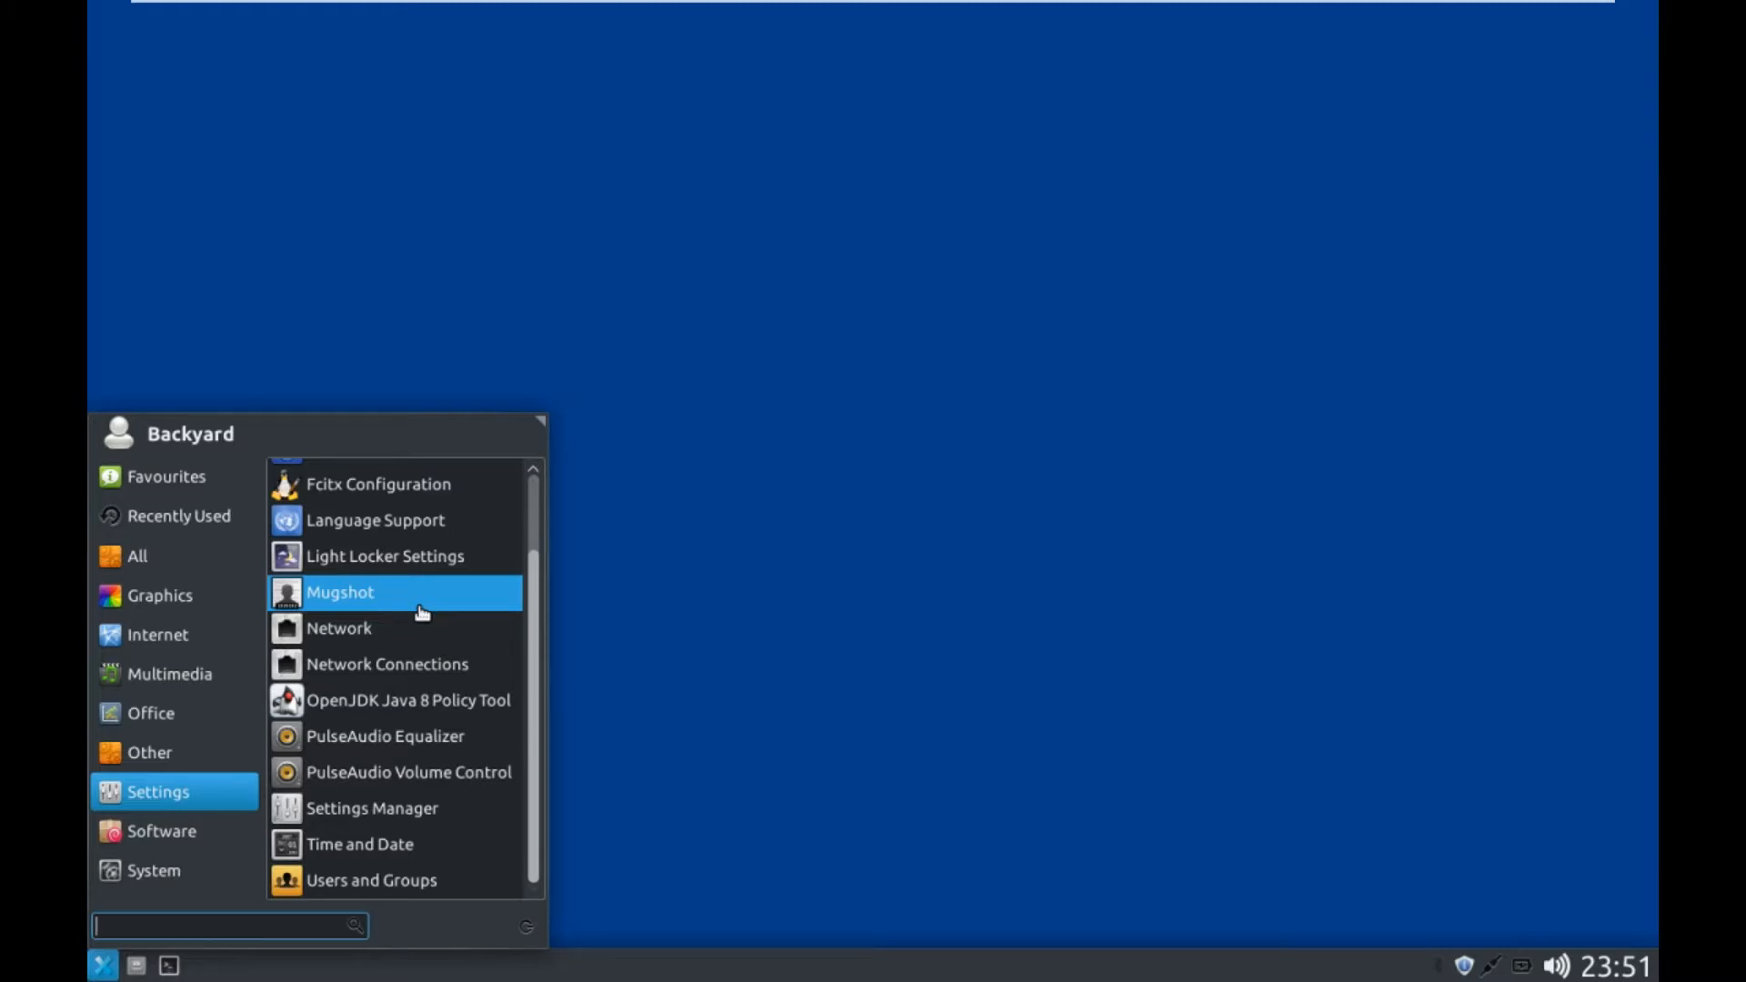
mouse_move(158, 634)
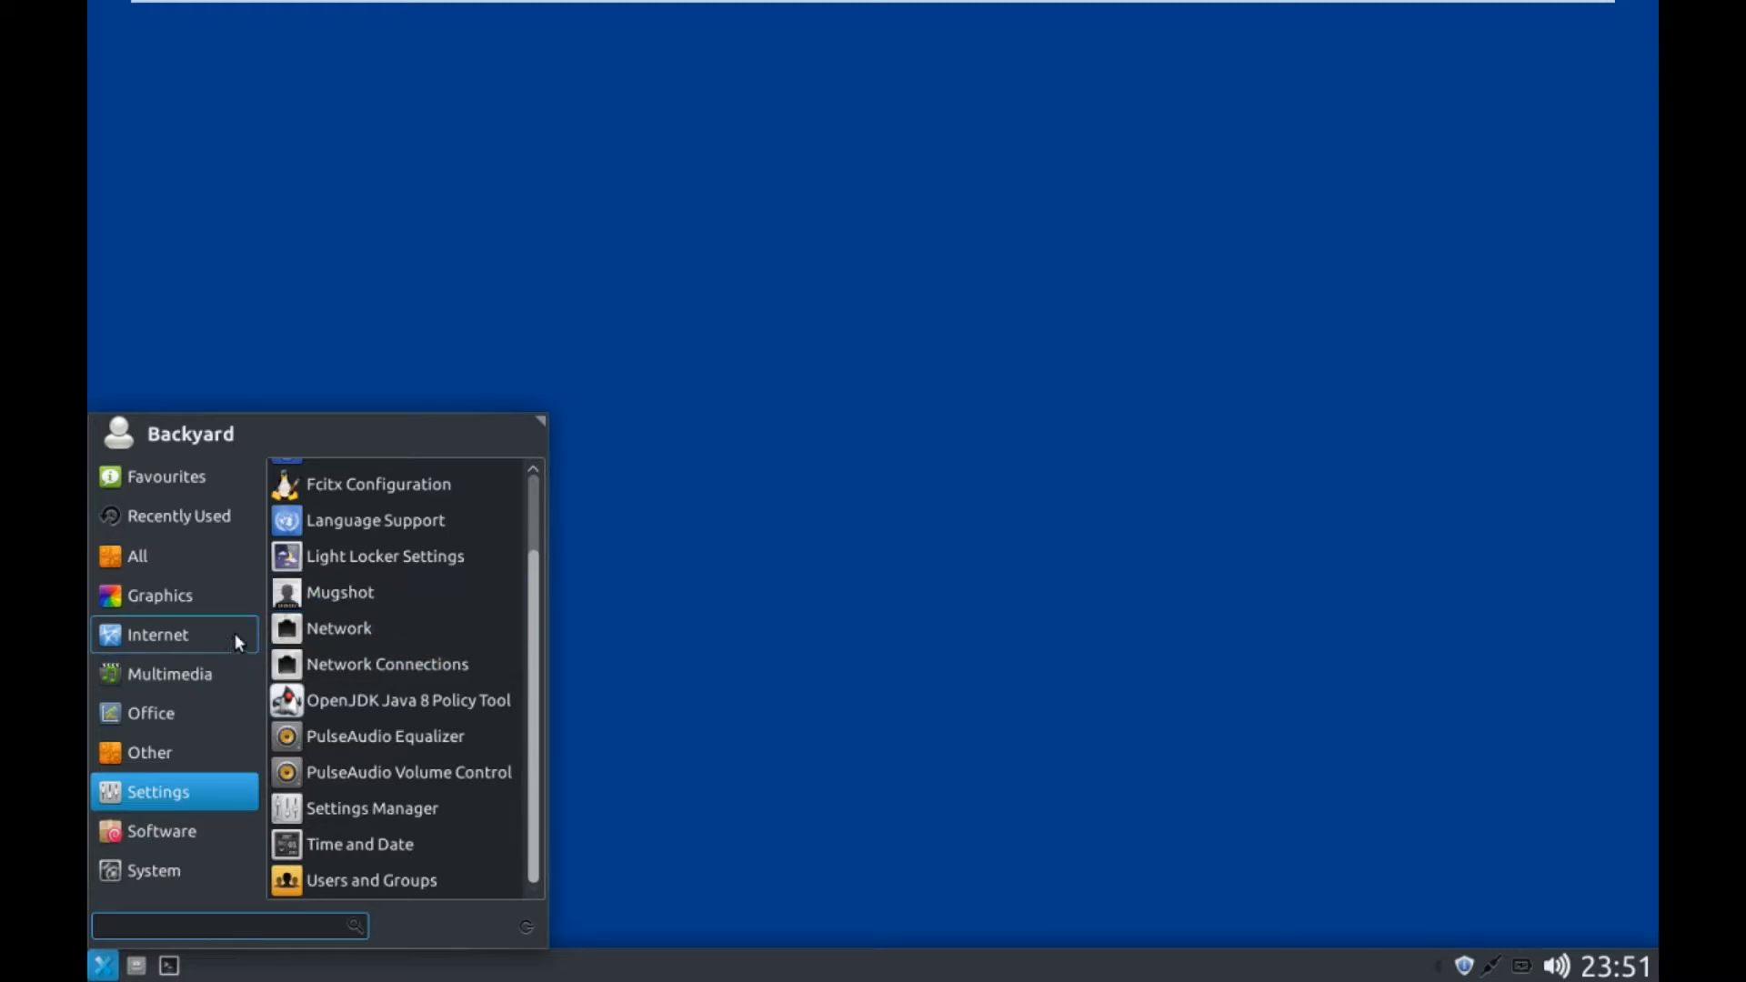
mouse_move(140, 841)
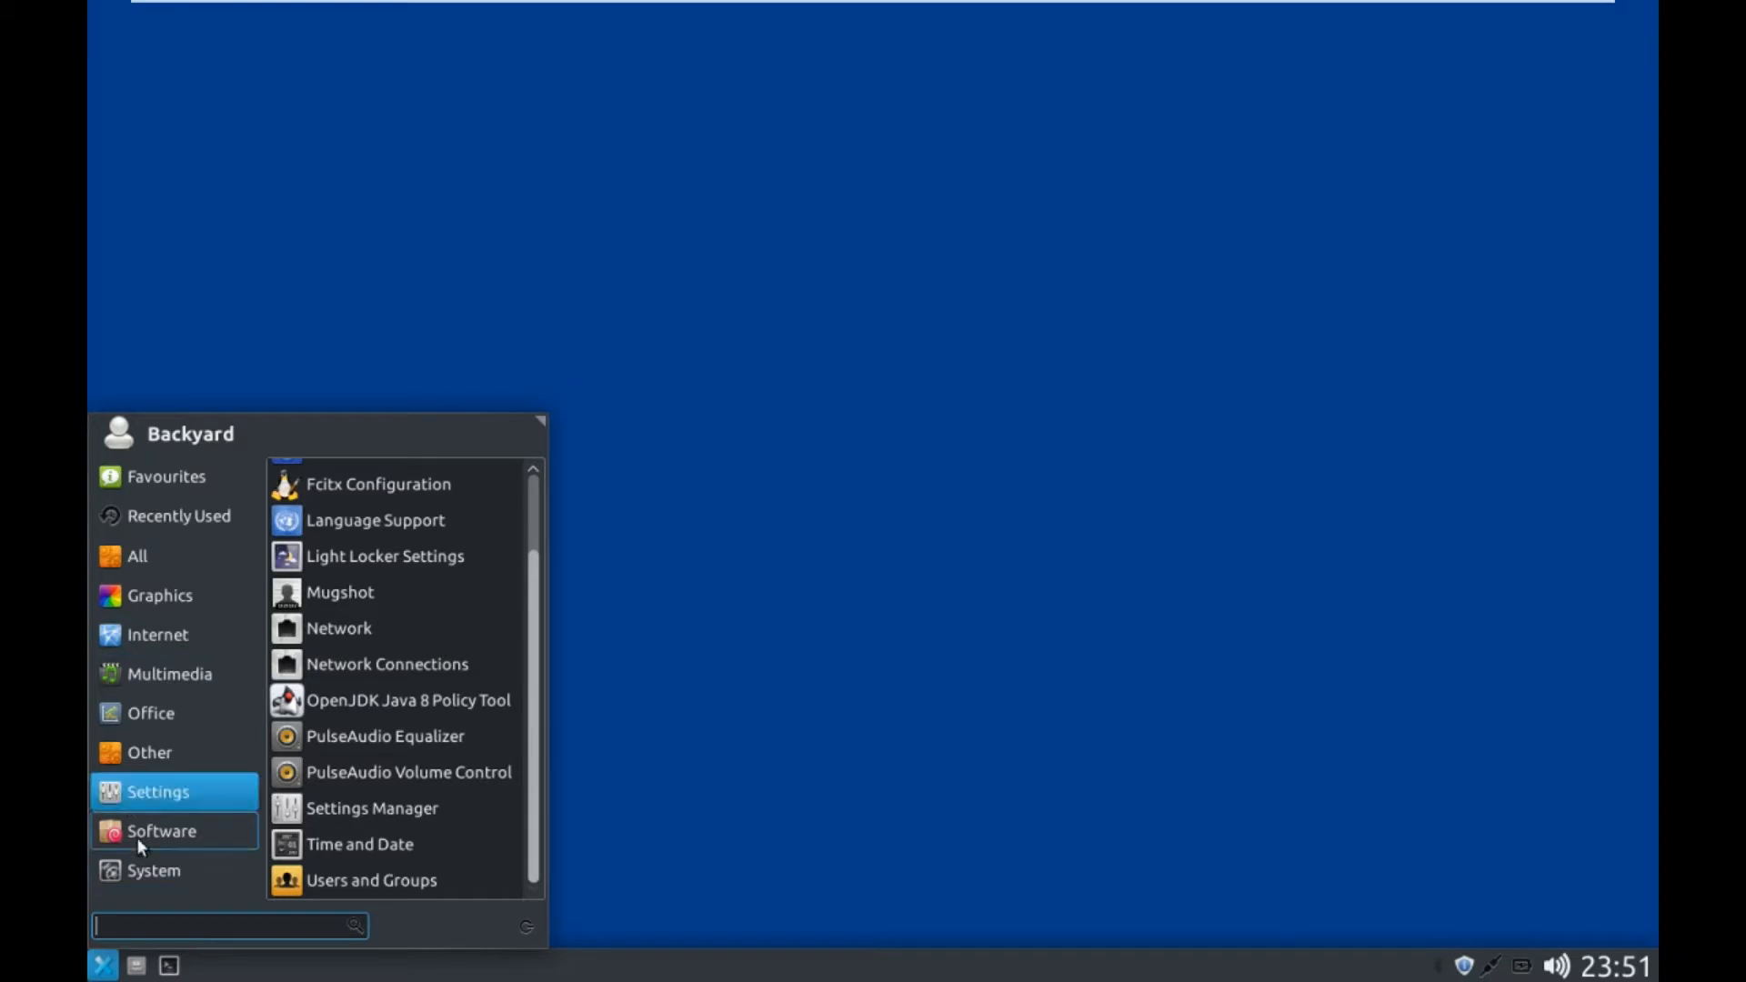
Step: Browse the System category, then scroll All applications down to the M–N entries
click(154, 869)
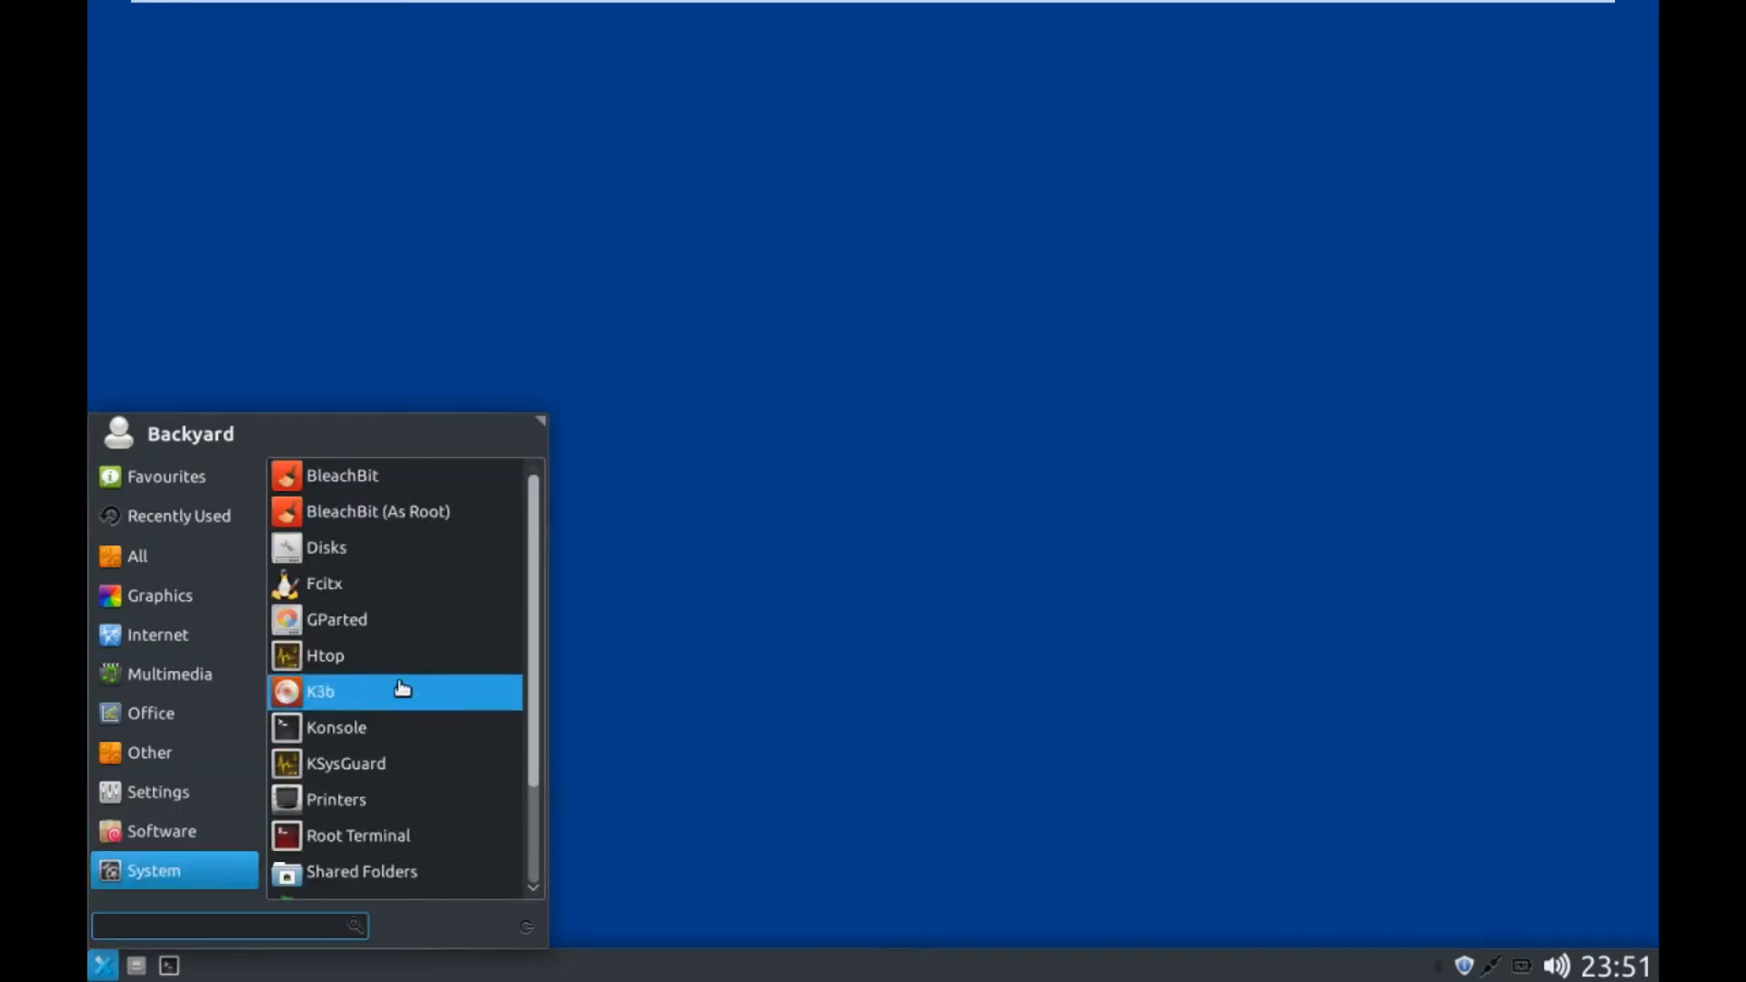
scroll(down, 3)
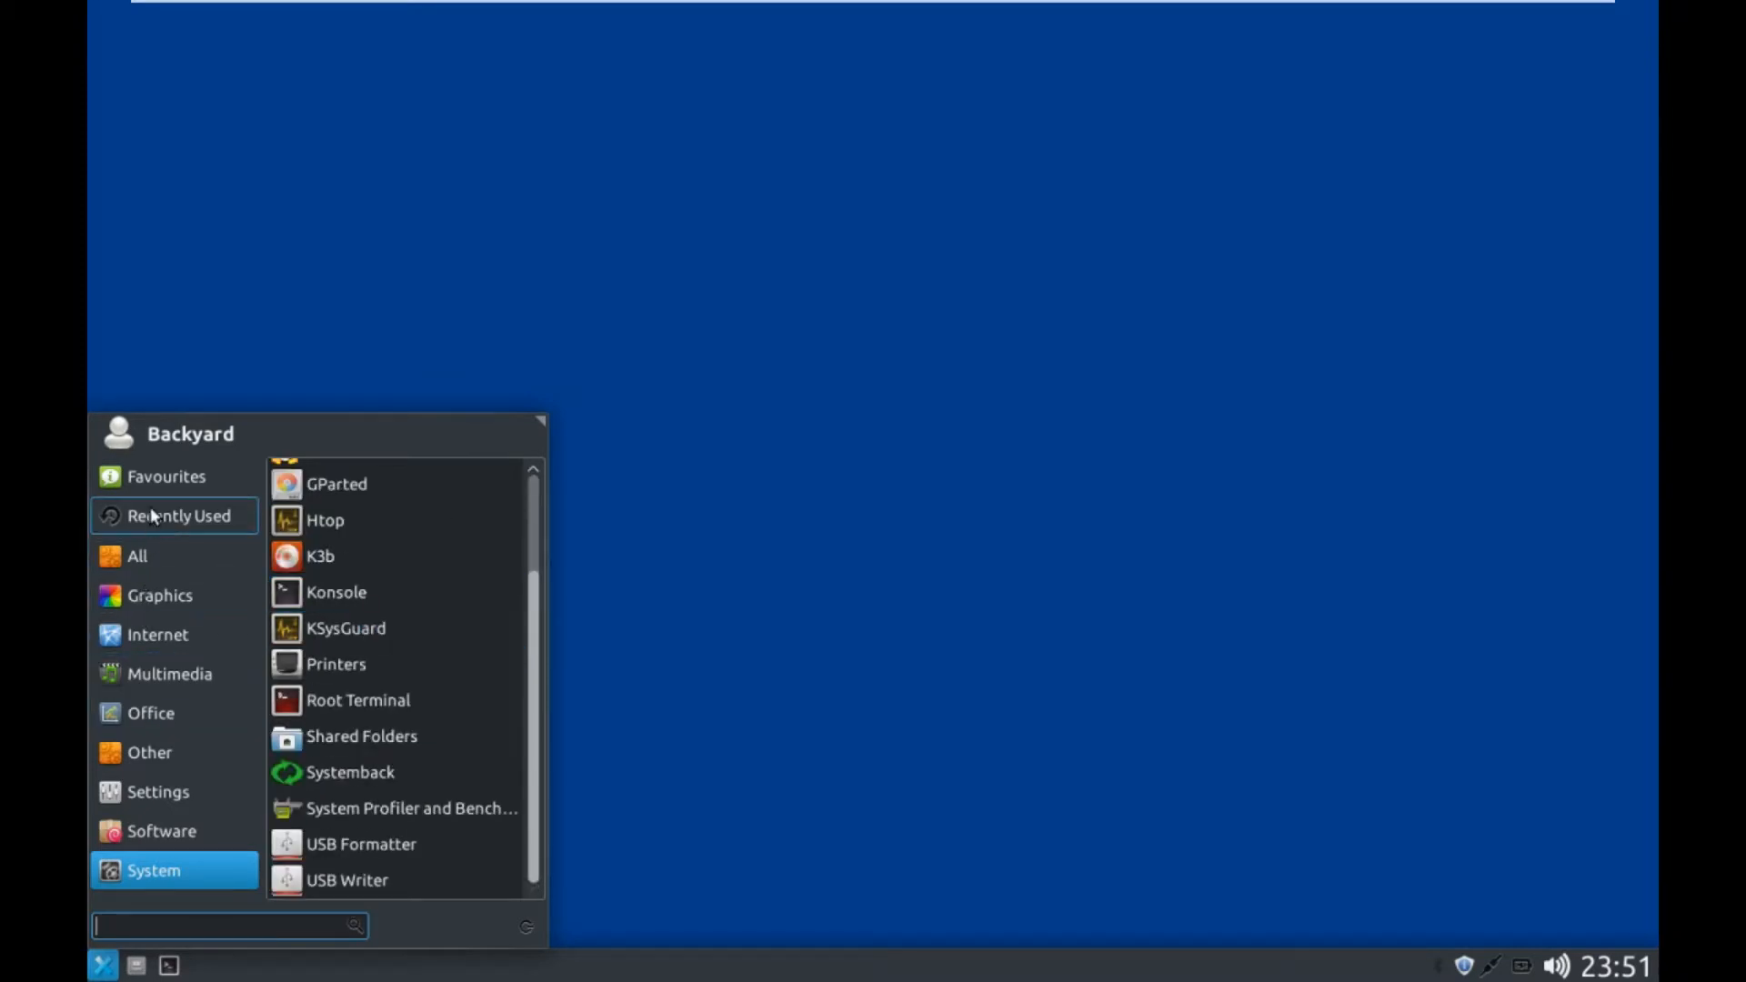
click(138, 555)
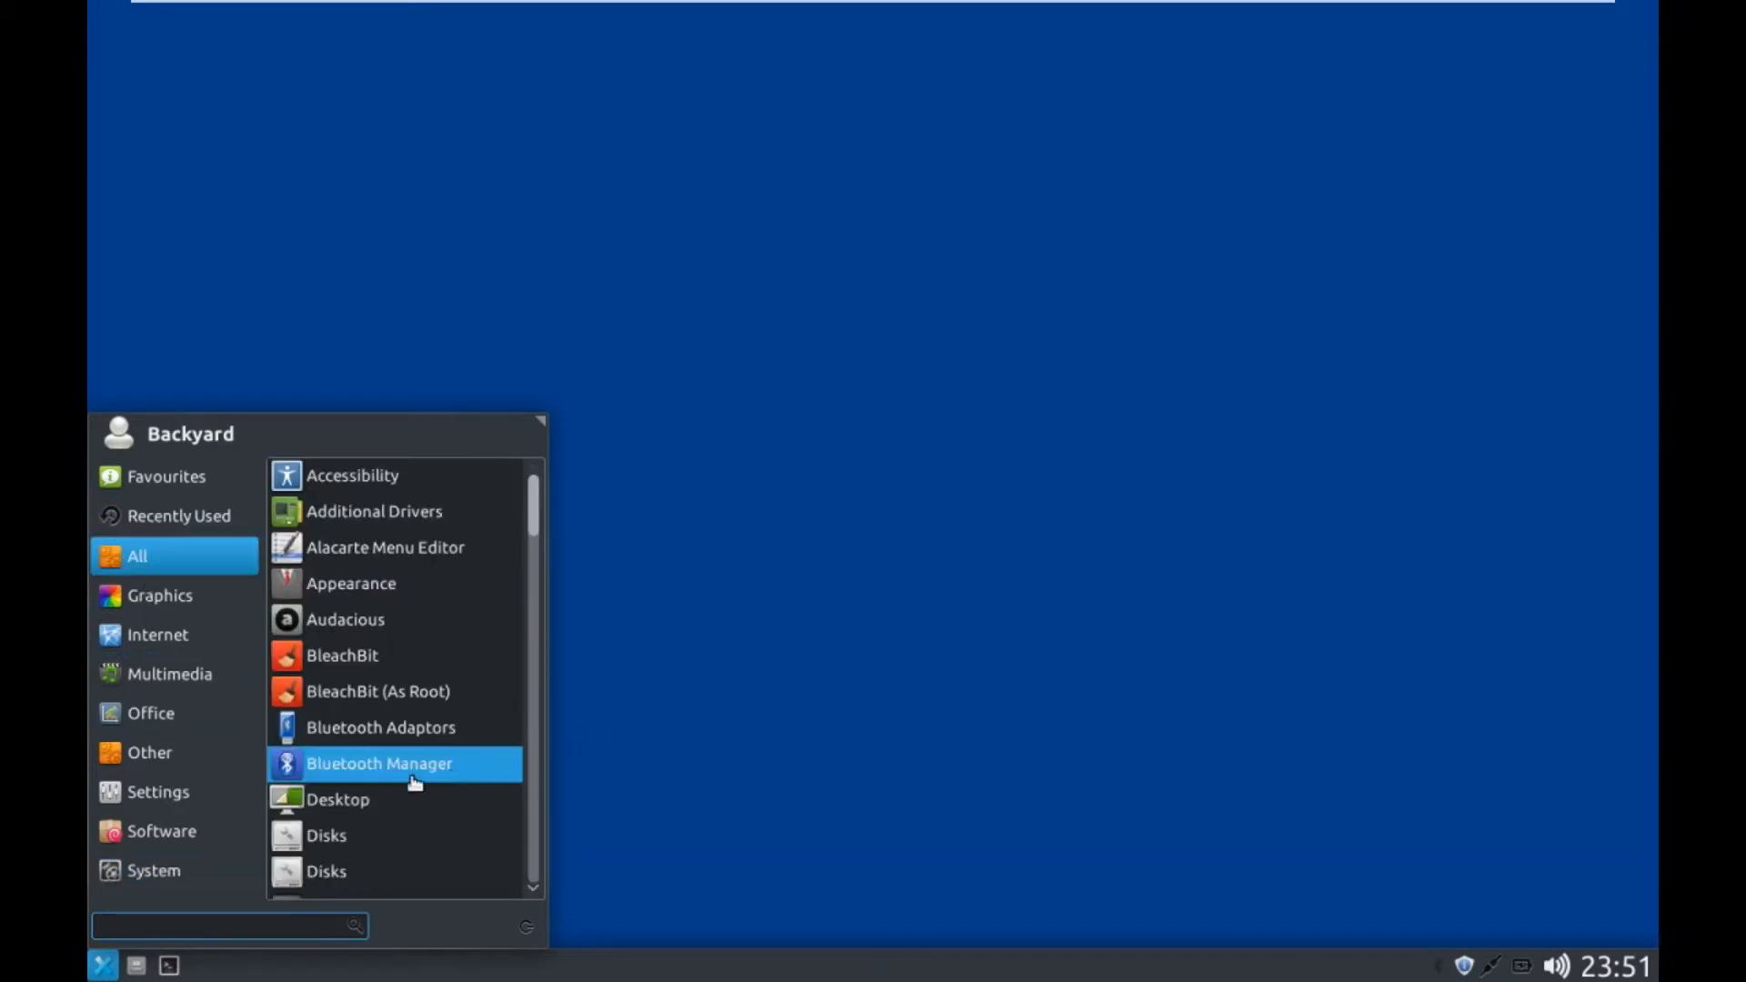
scroll(down, 3)
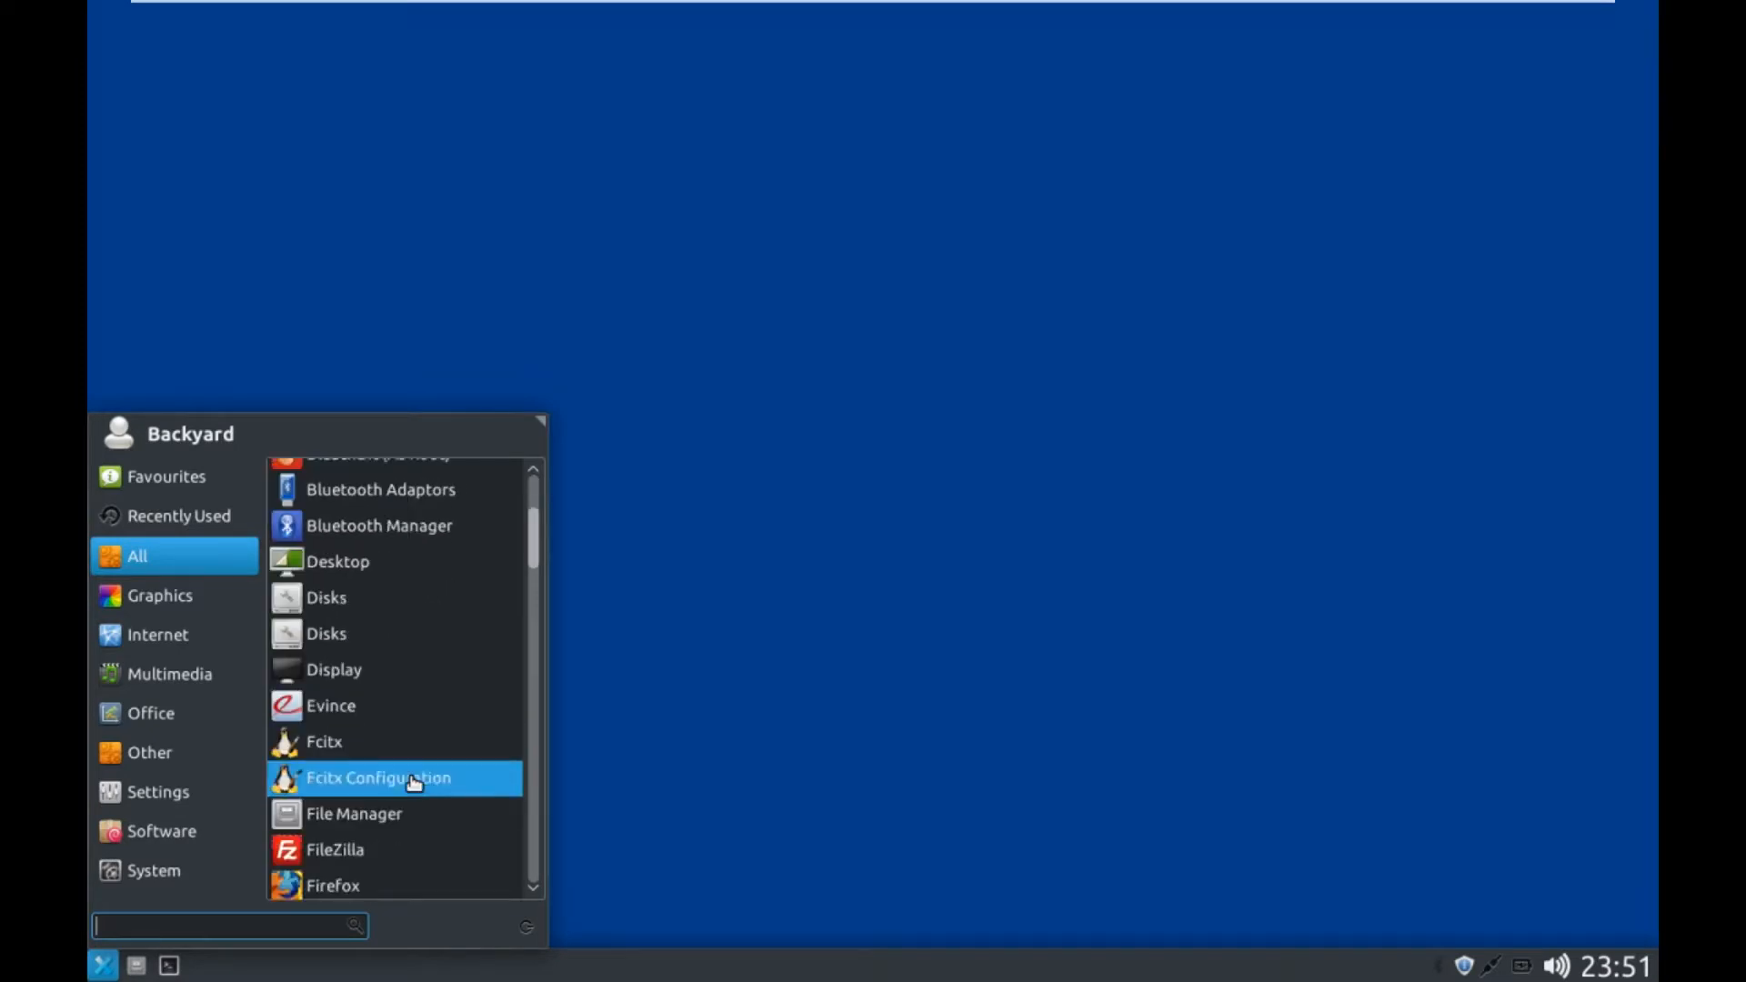
scroll(down, 3)
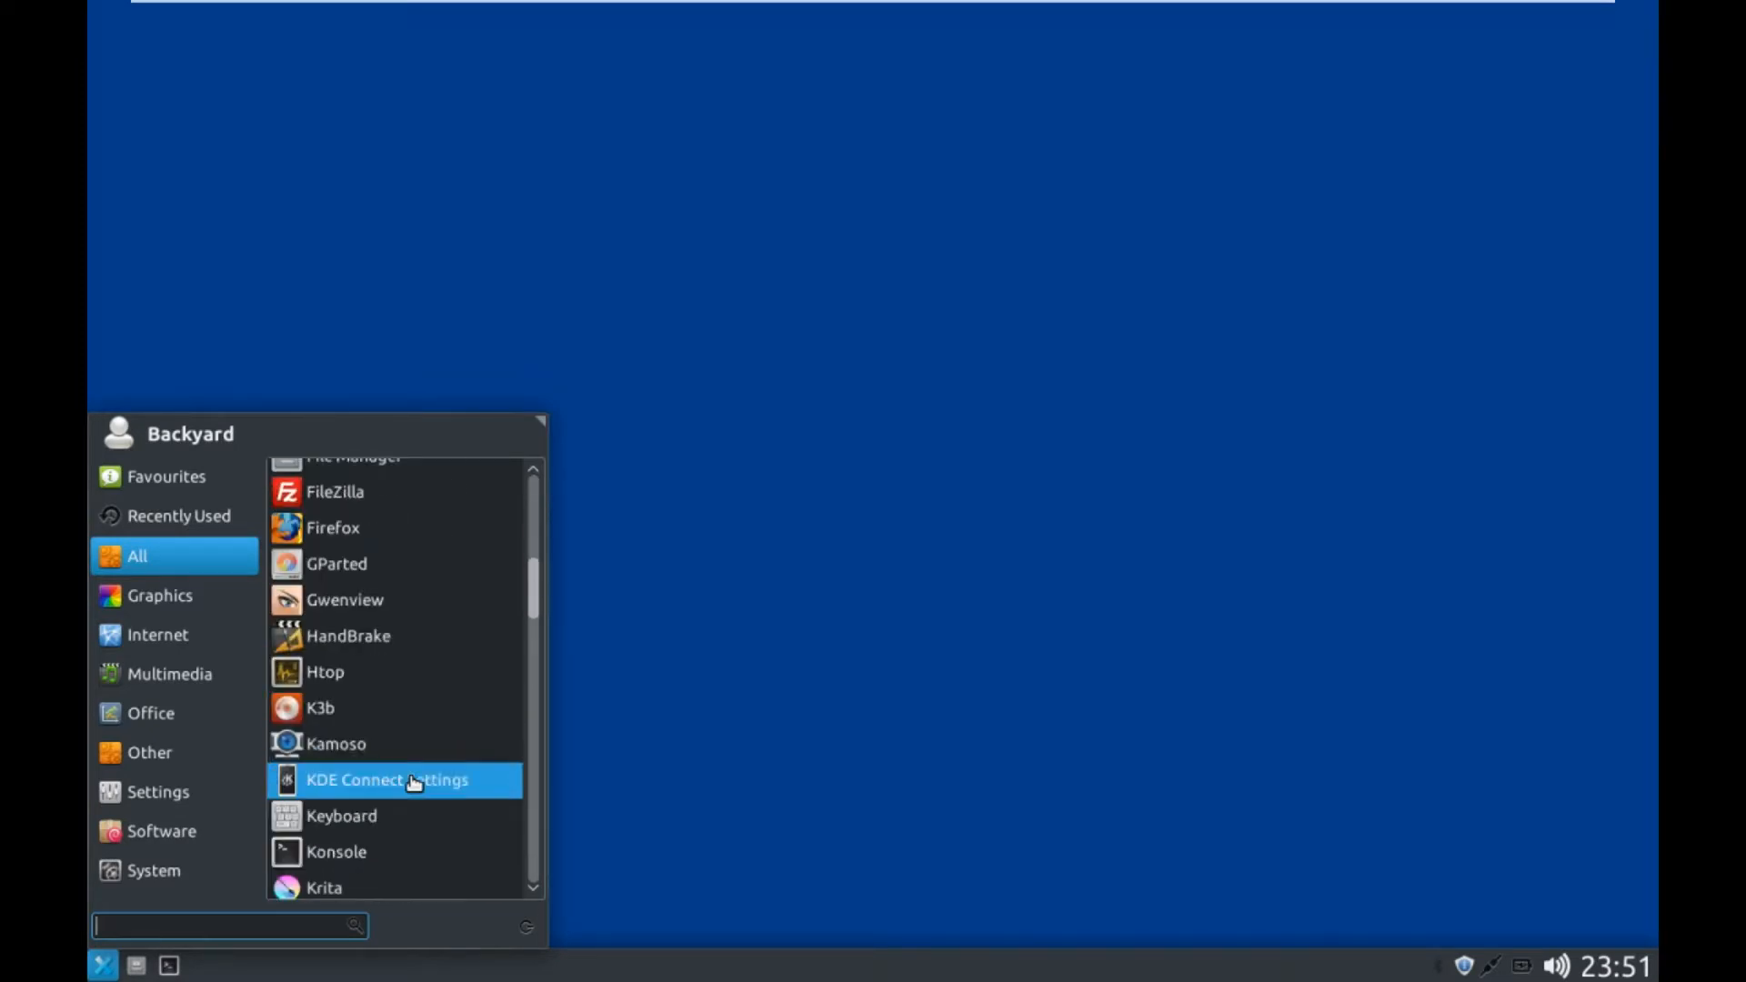
scroll(down, 3)
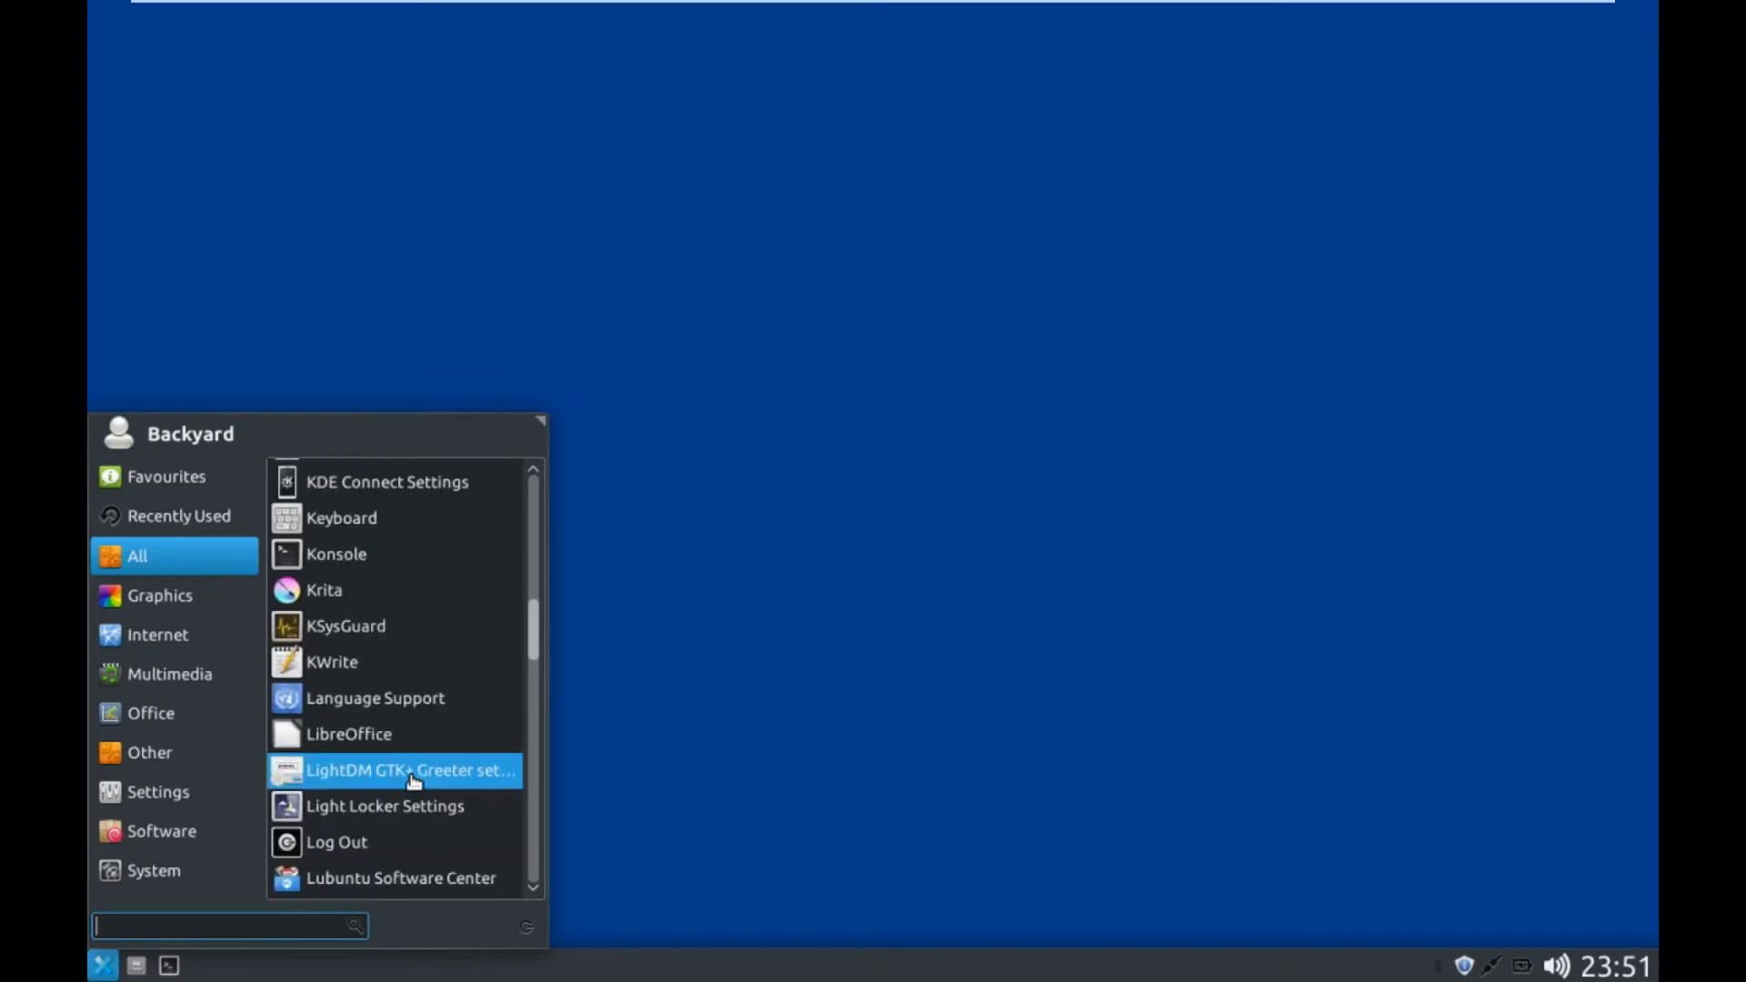
scroll(down, 3)
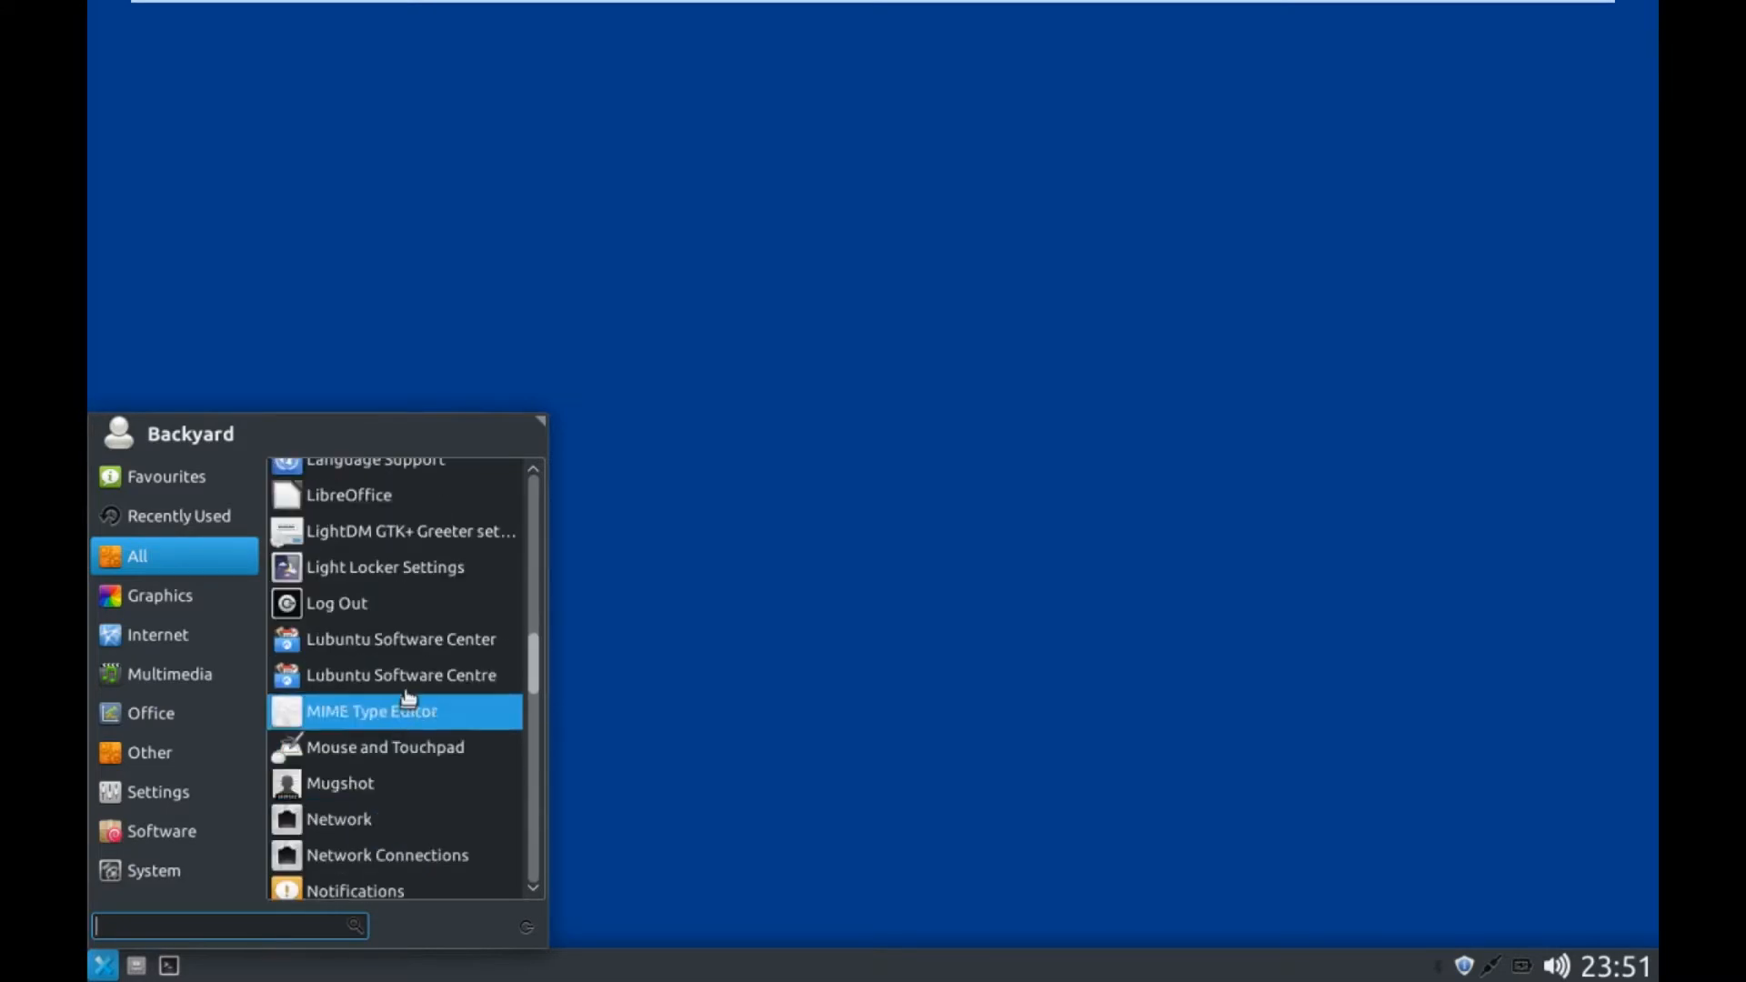
mouse_move(401, 675)
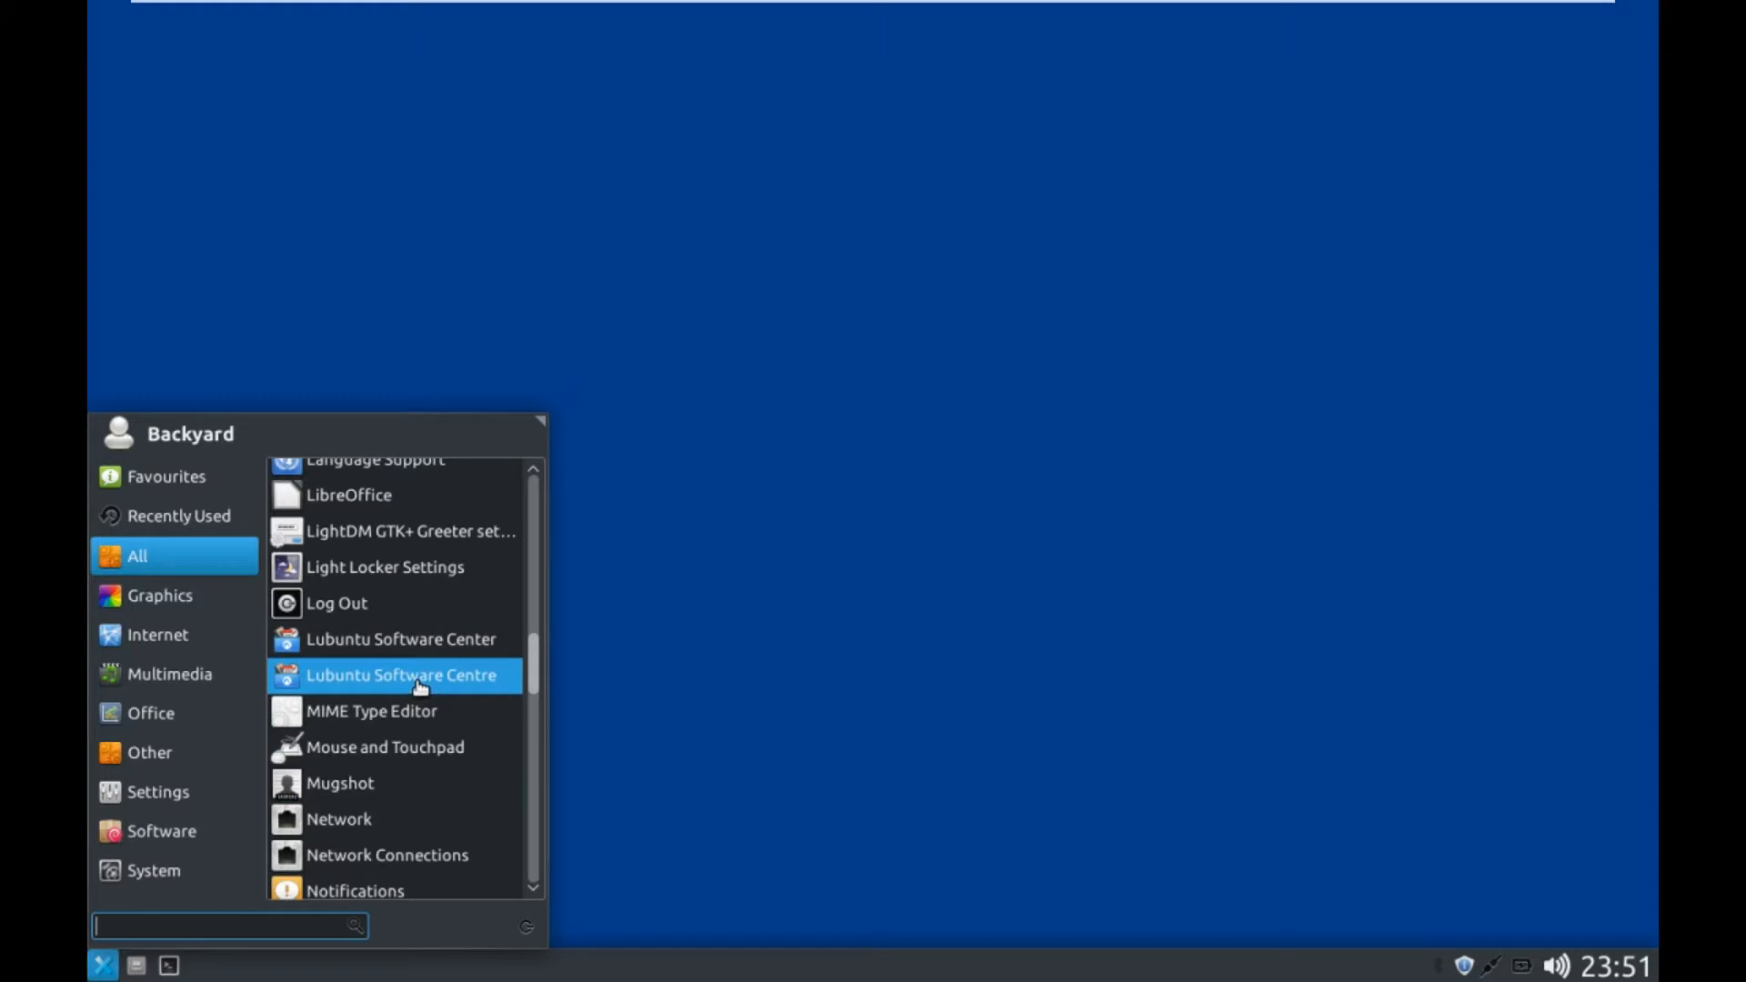
Step: Launch Lubuntu Software Centre and check the empty Apps Basket and the Installed Software list
click(401, 675)
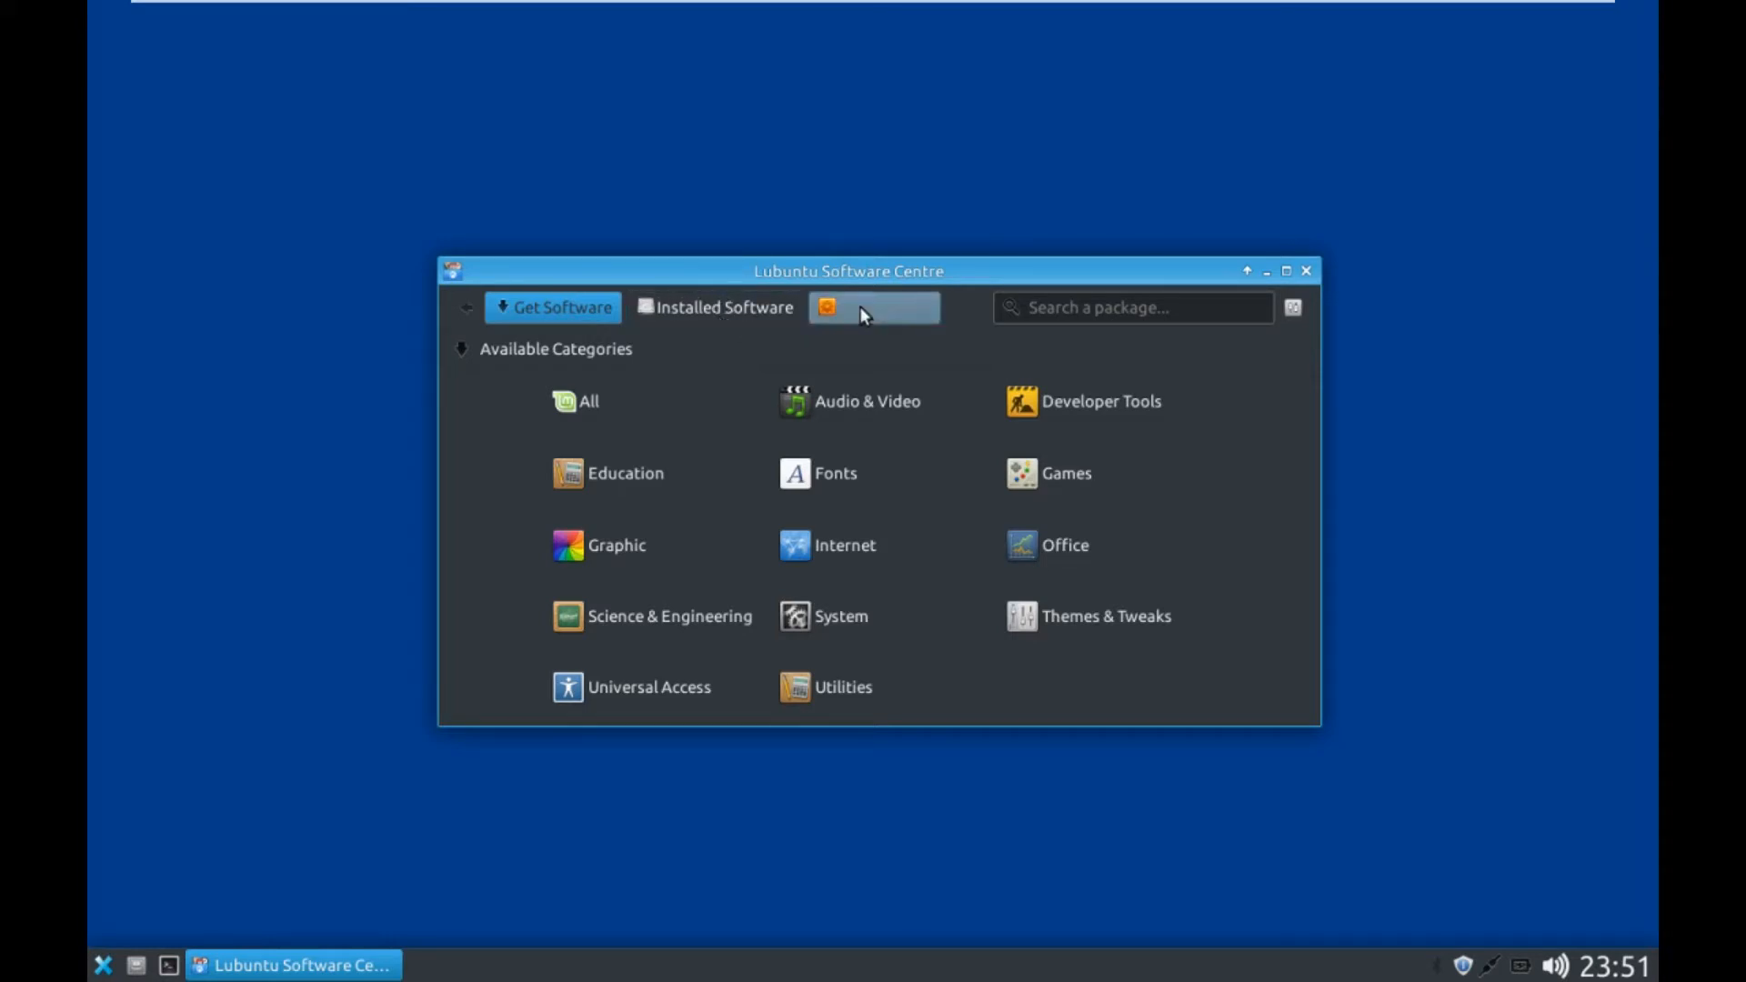
click(873, 307)
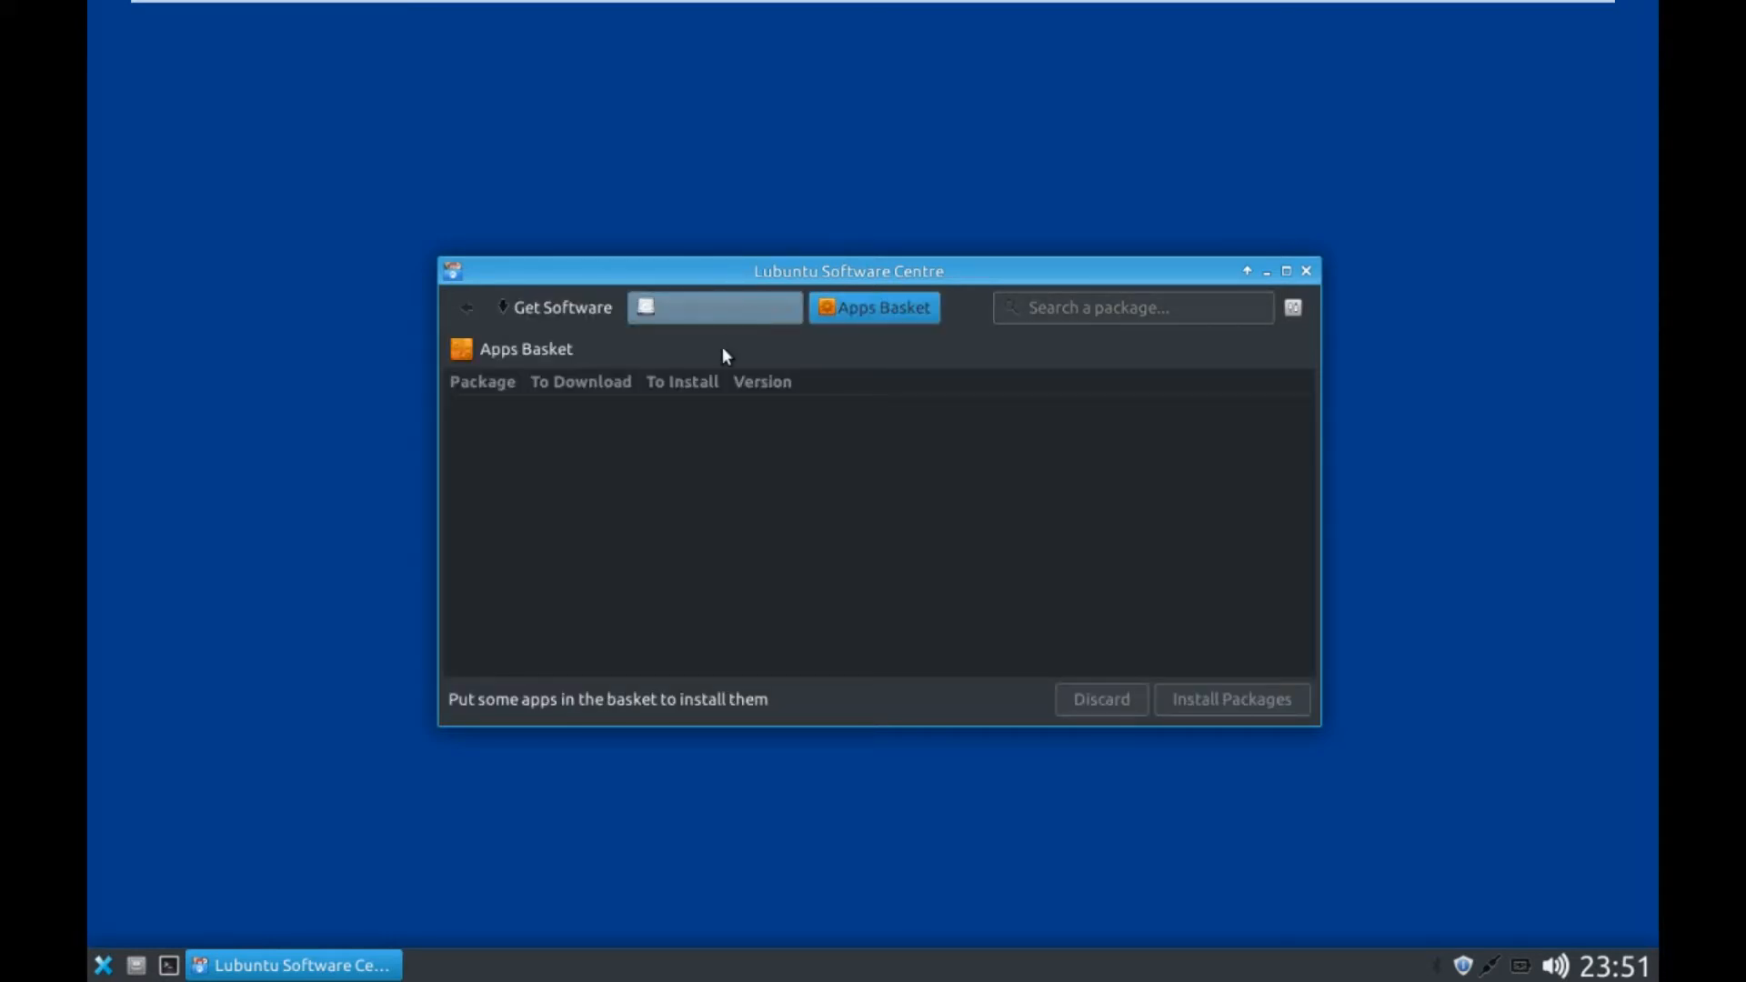
click(714, 307)
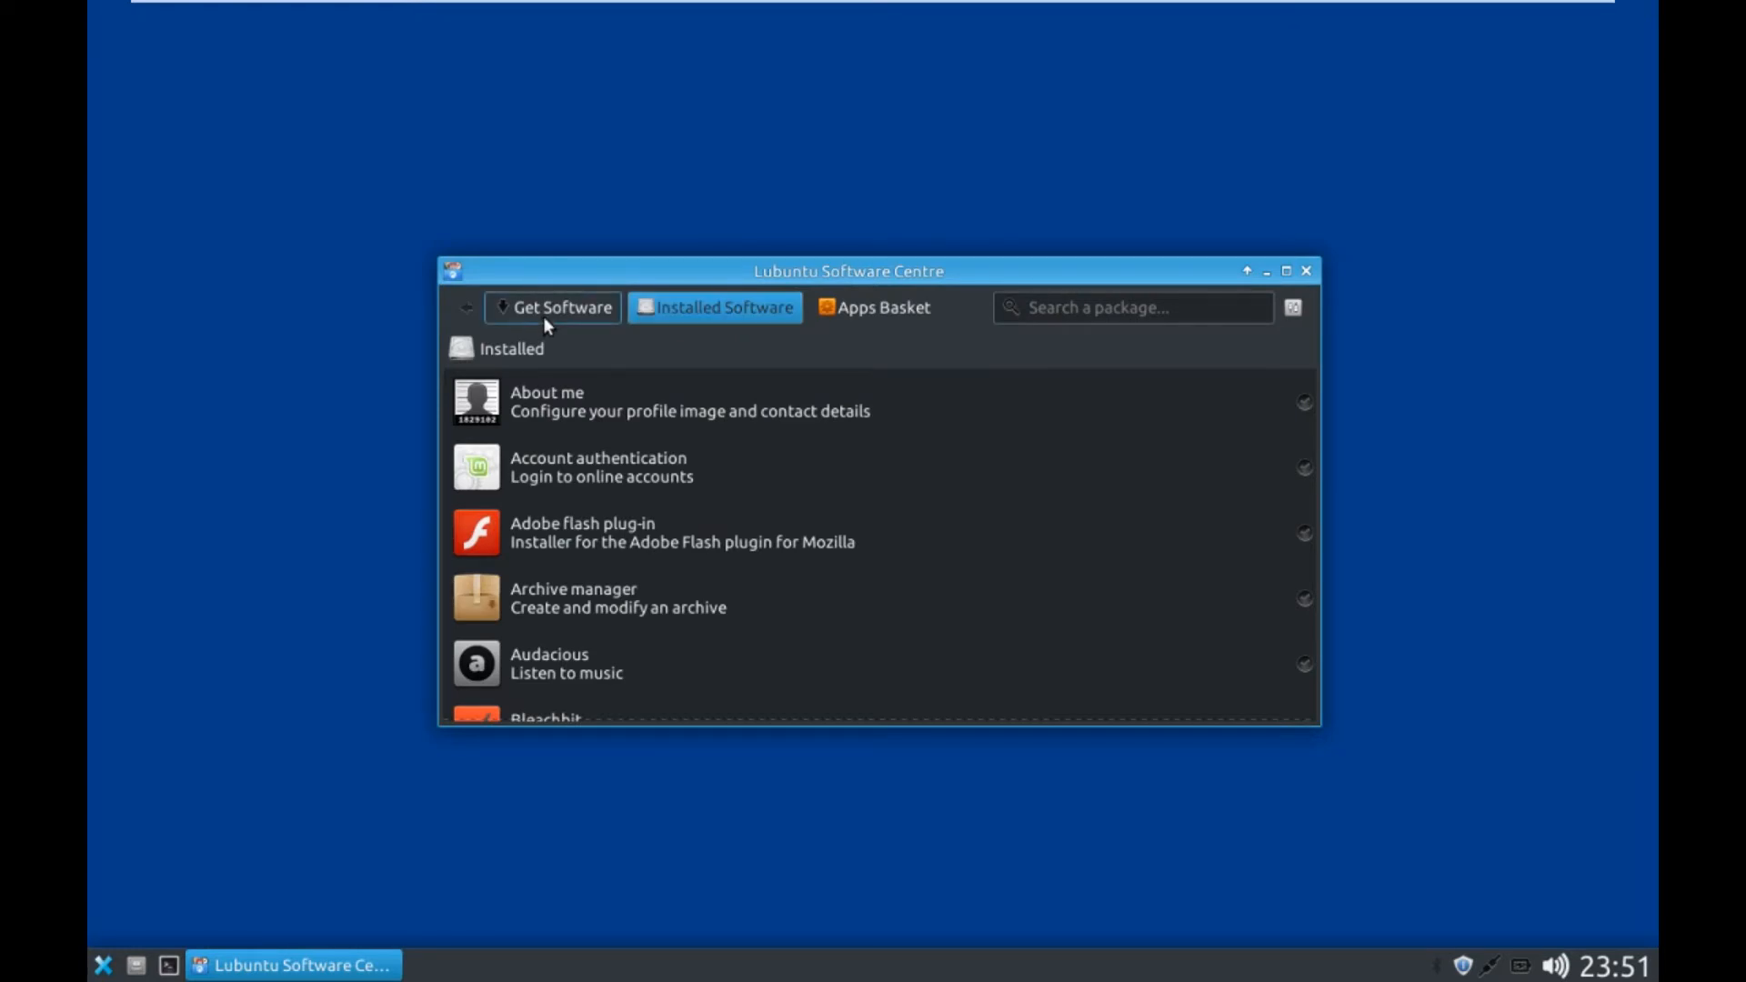
Step: Return to Get Software and scroll through the Utilities category packages
click(562, 308)
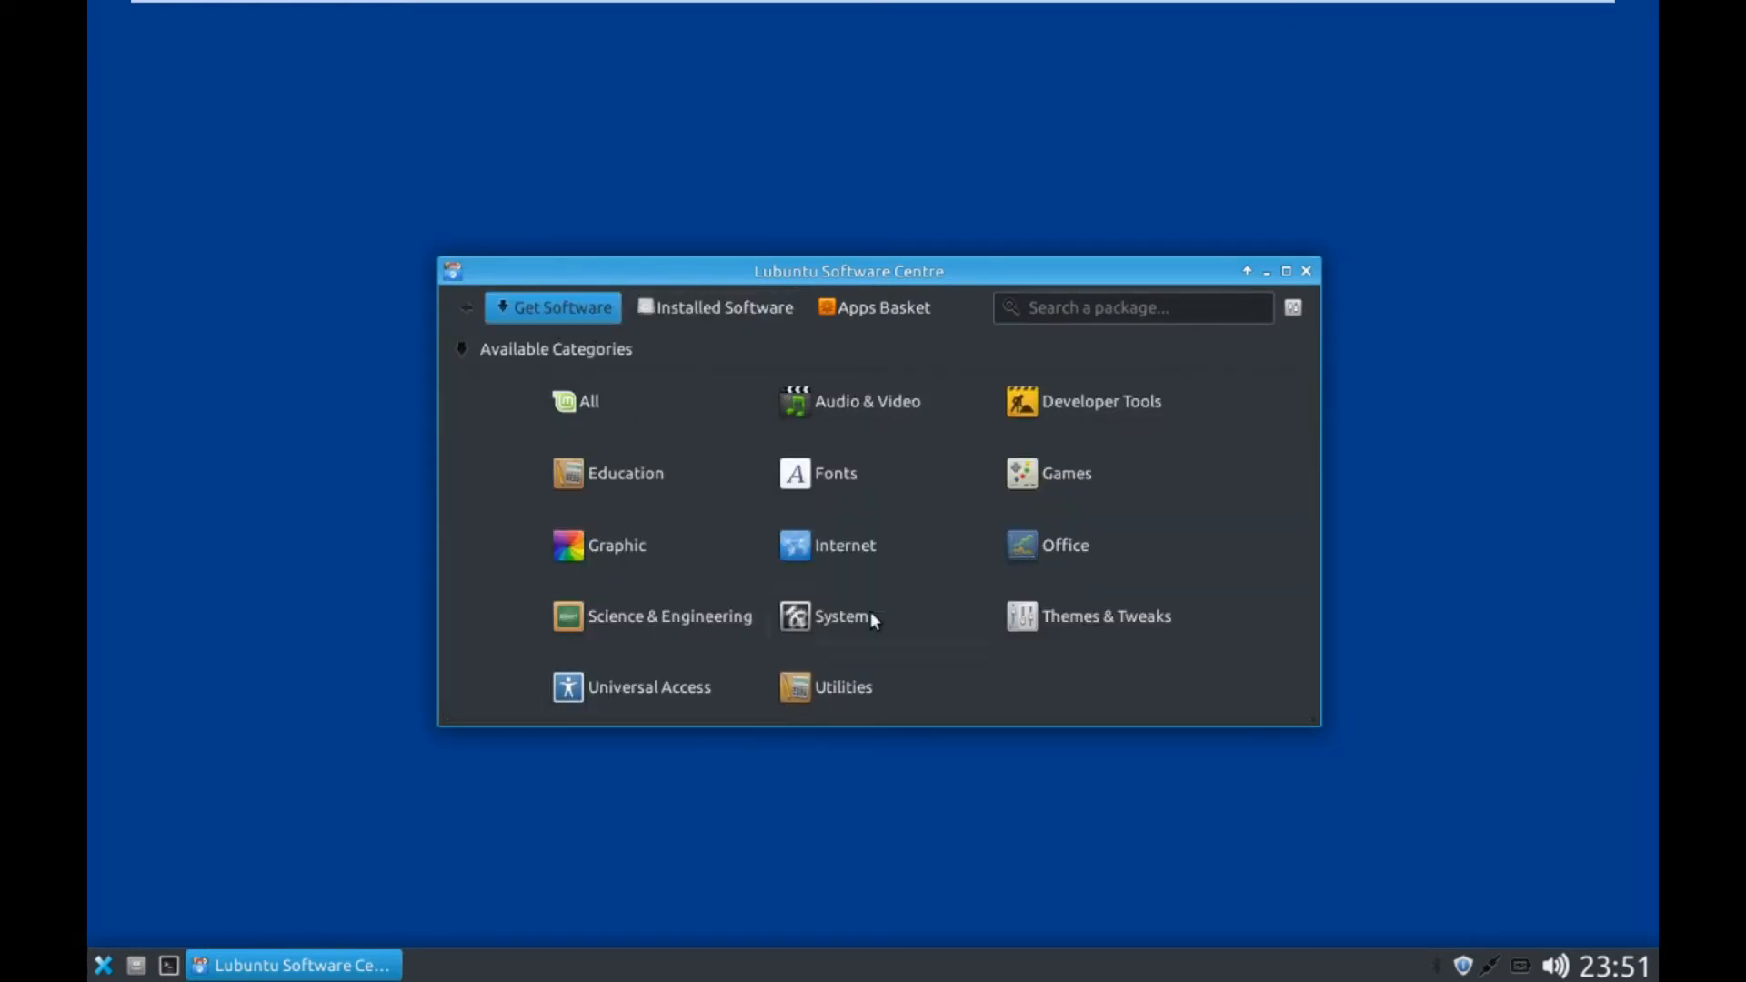
click(843, 688)
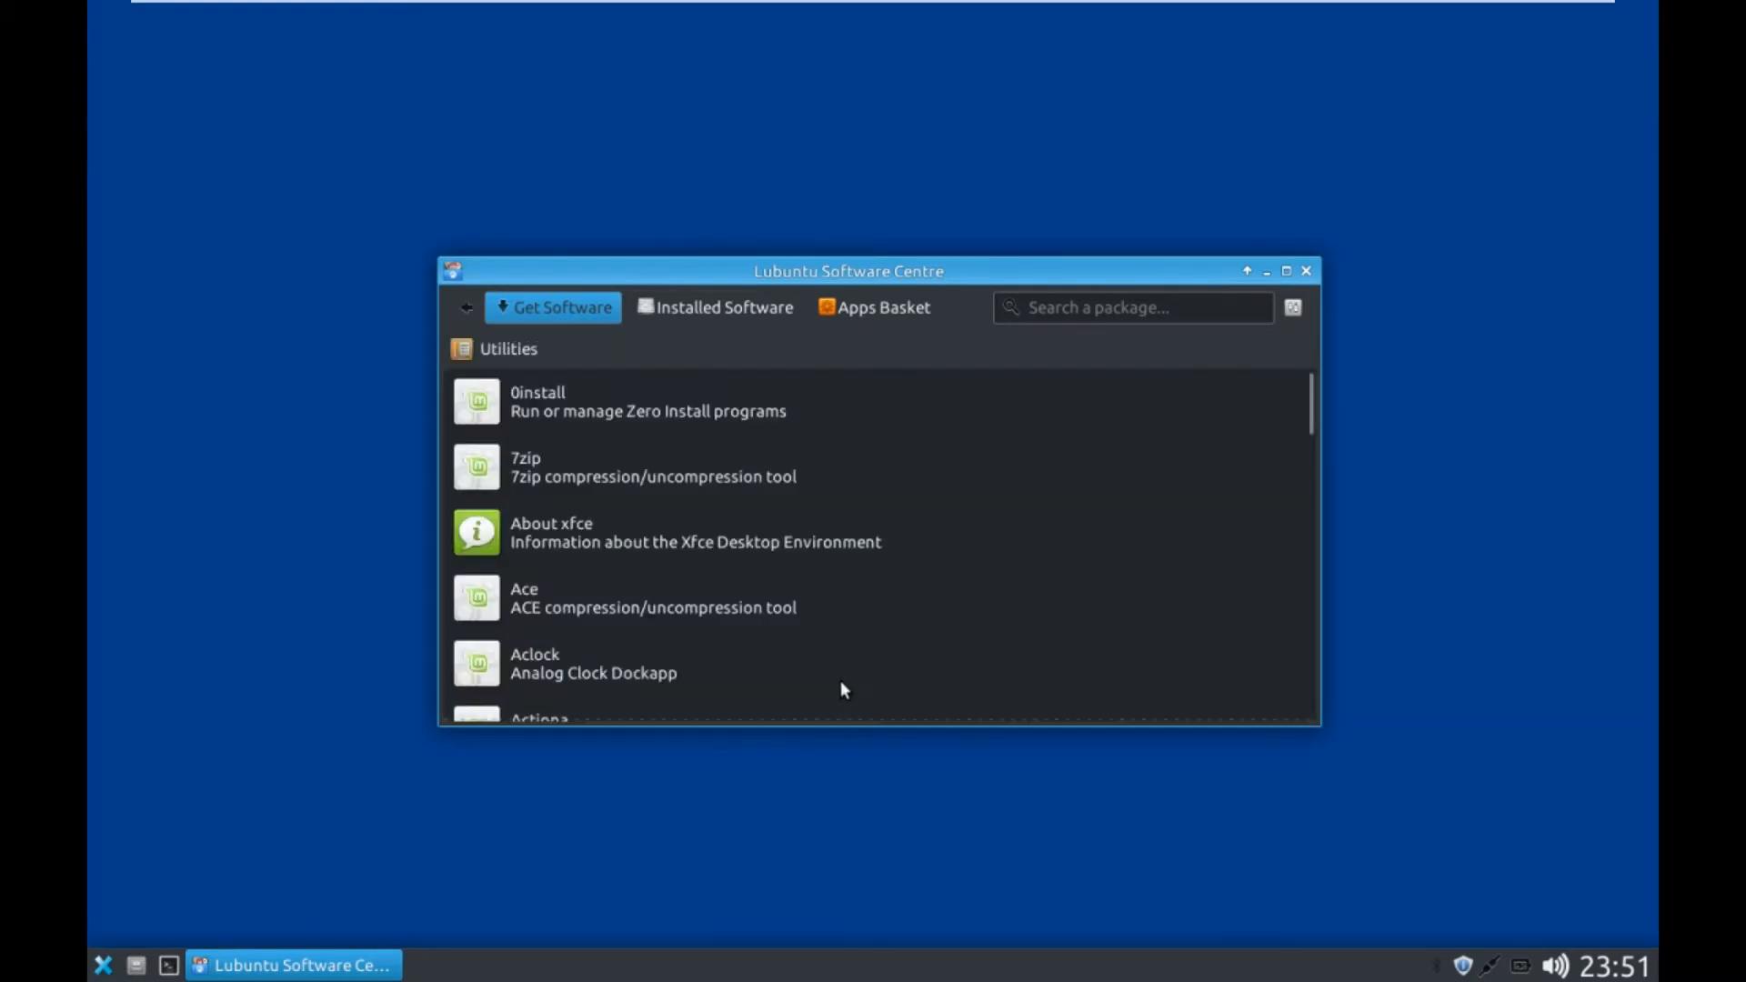
scroll(down, 3)
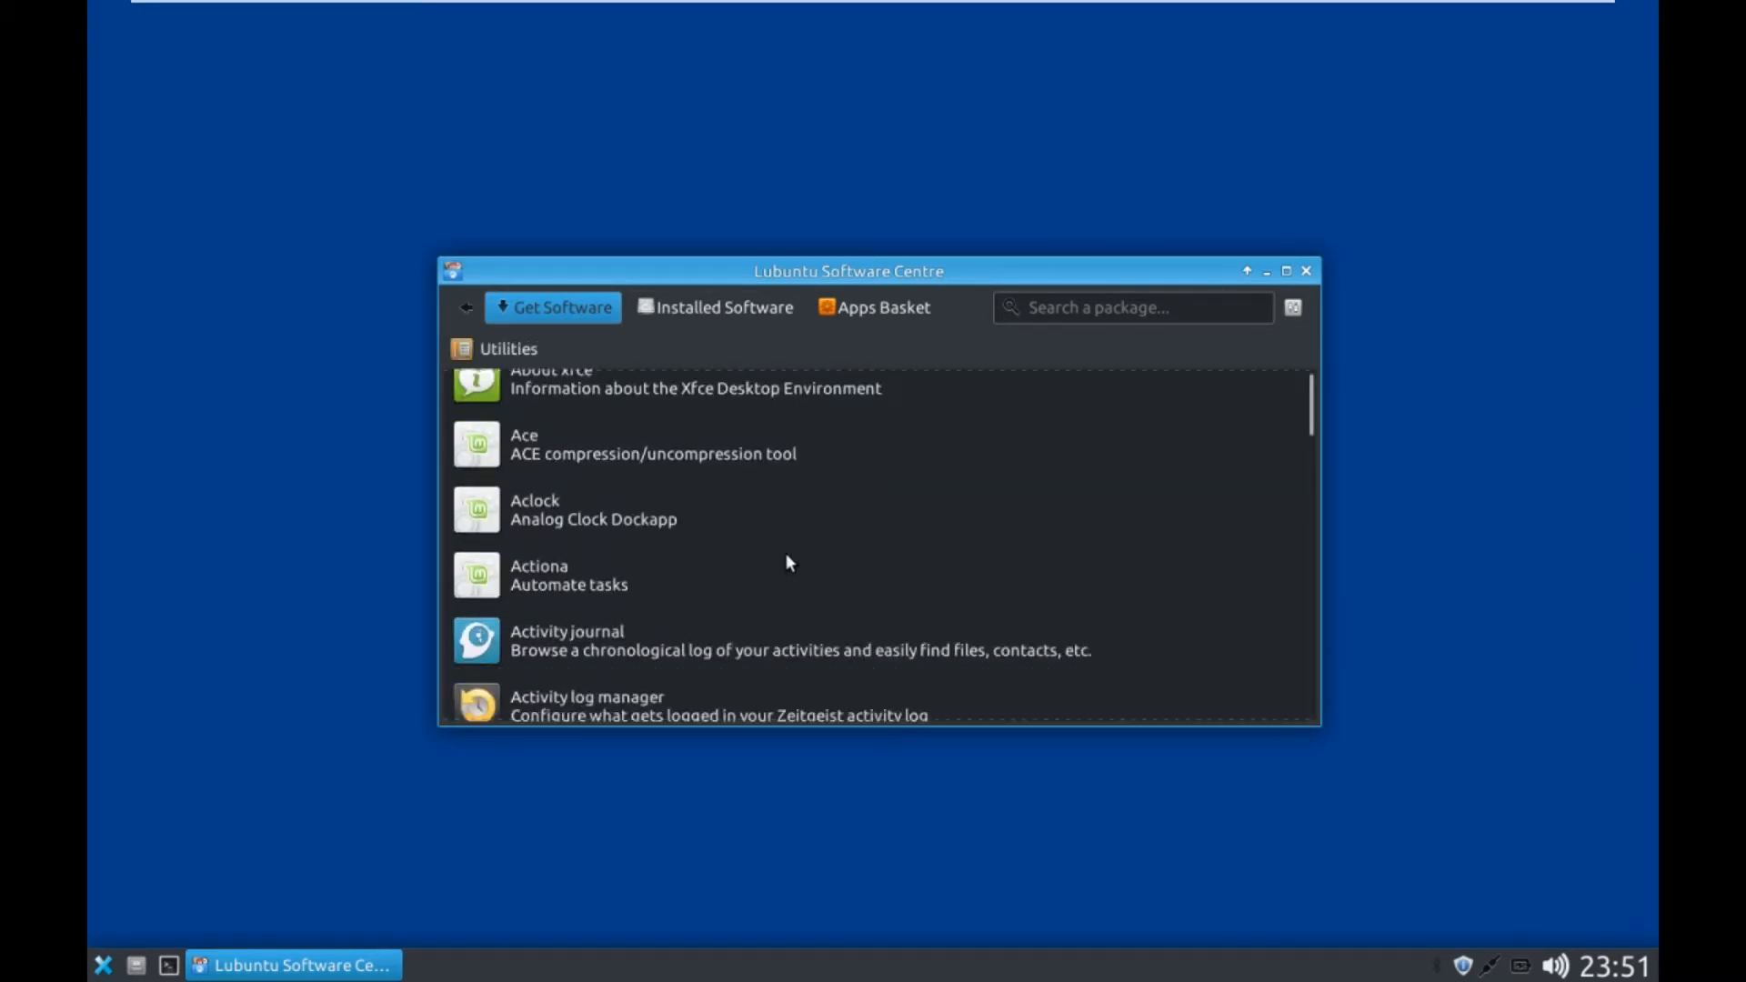
scroll(down, 3)
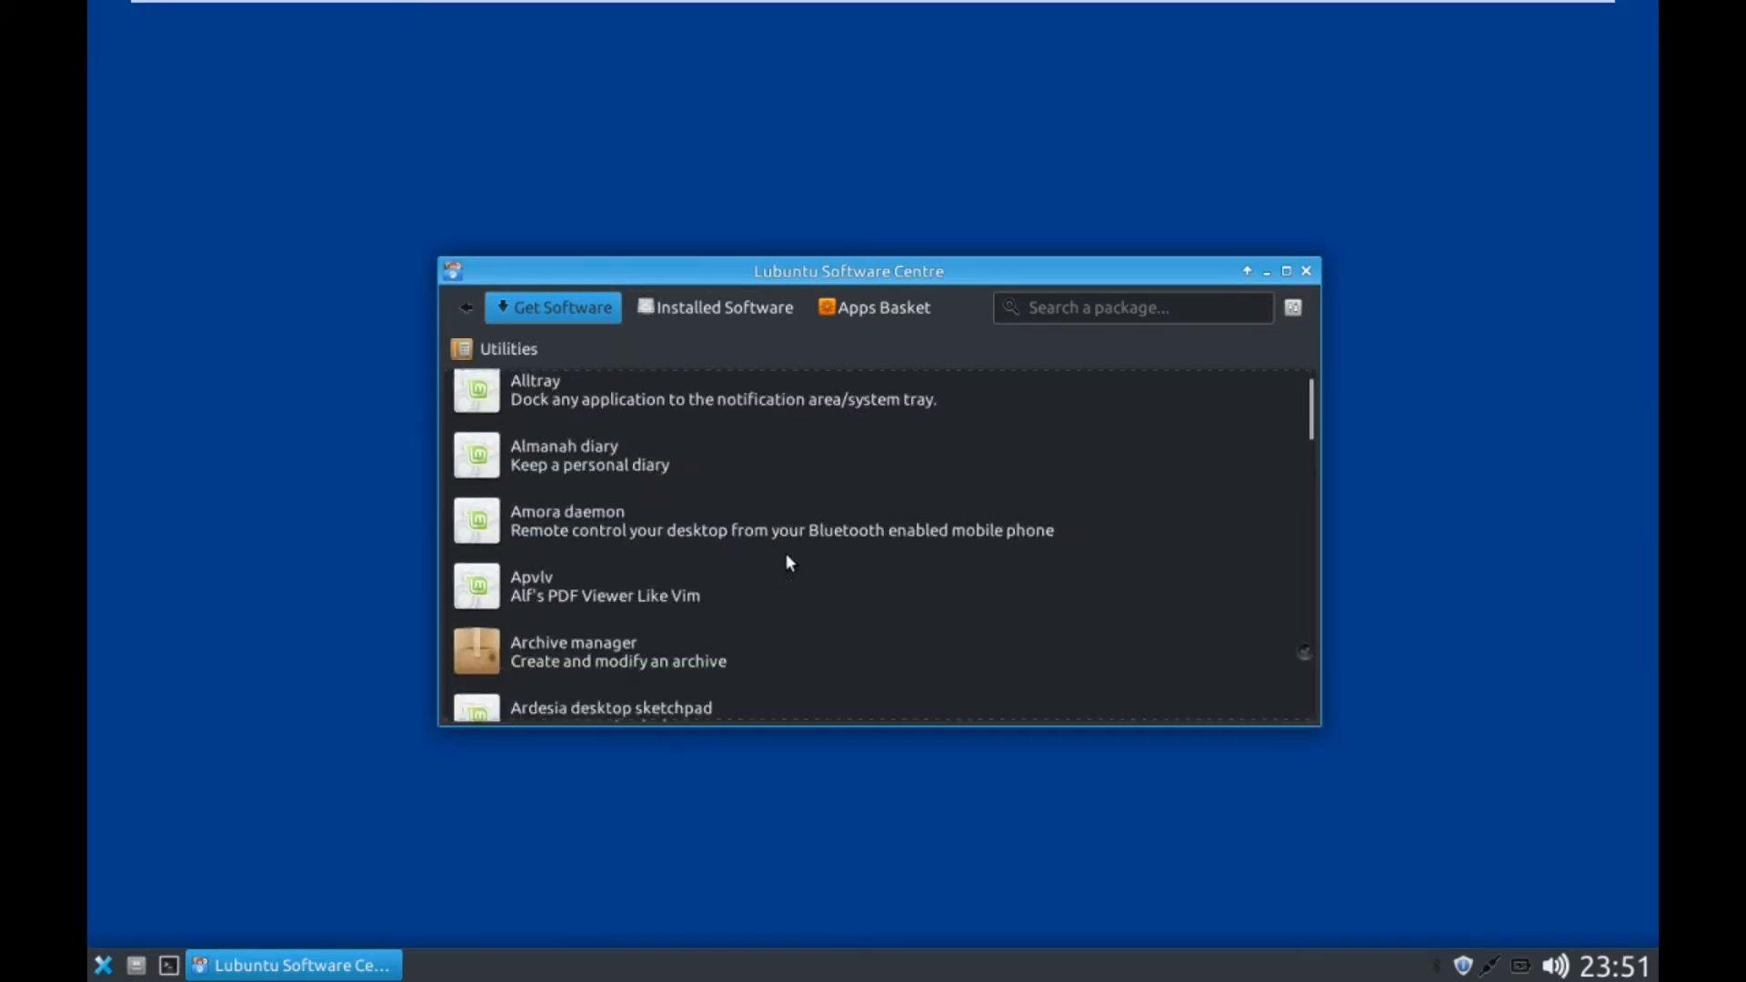
scroll(down, 3)
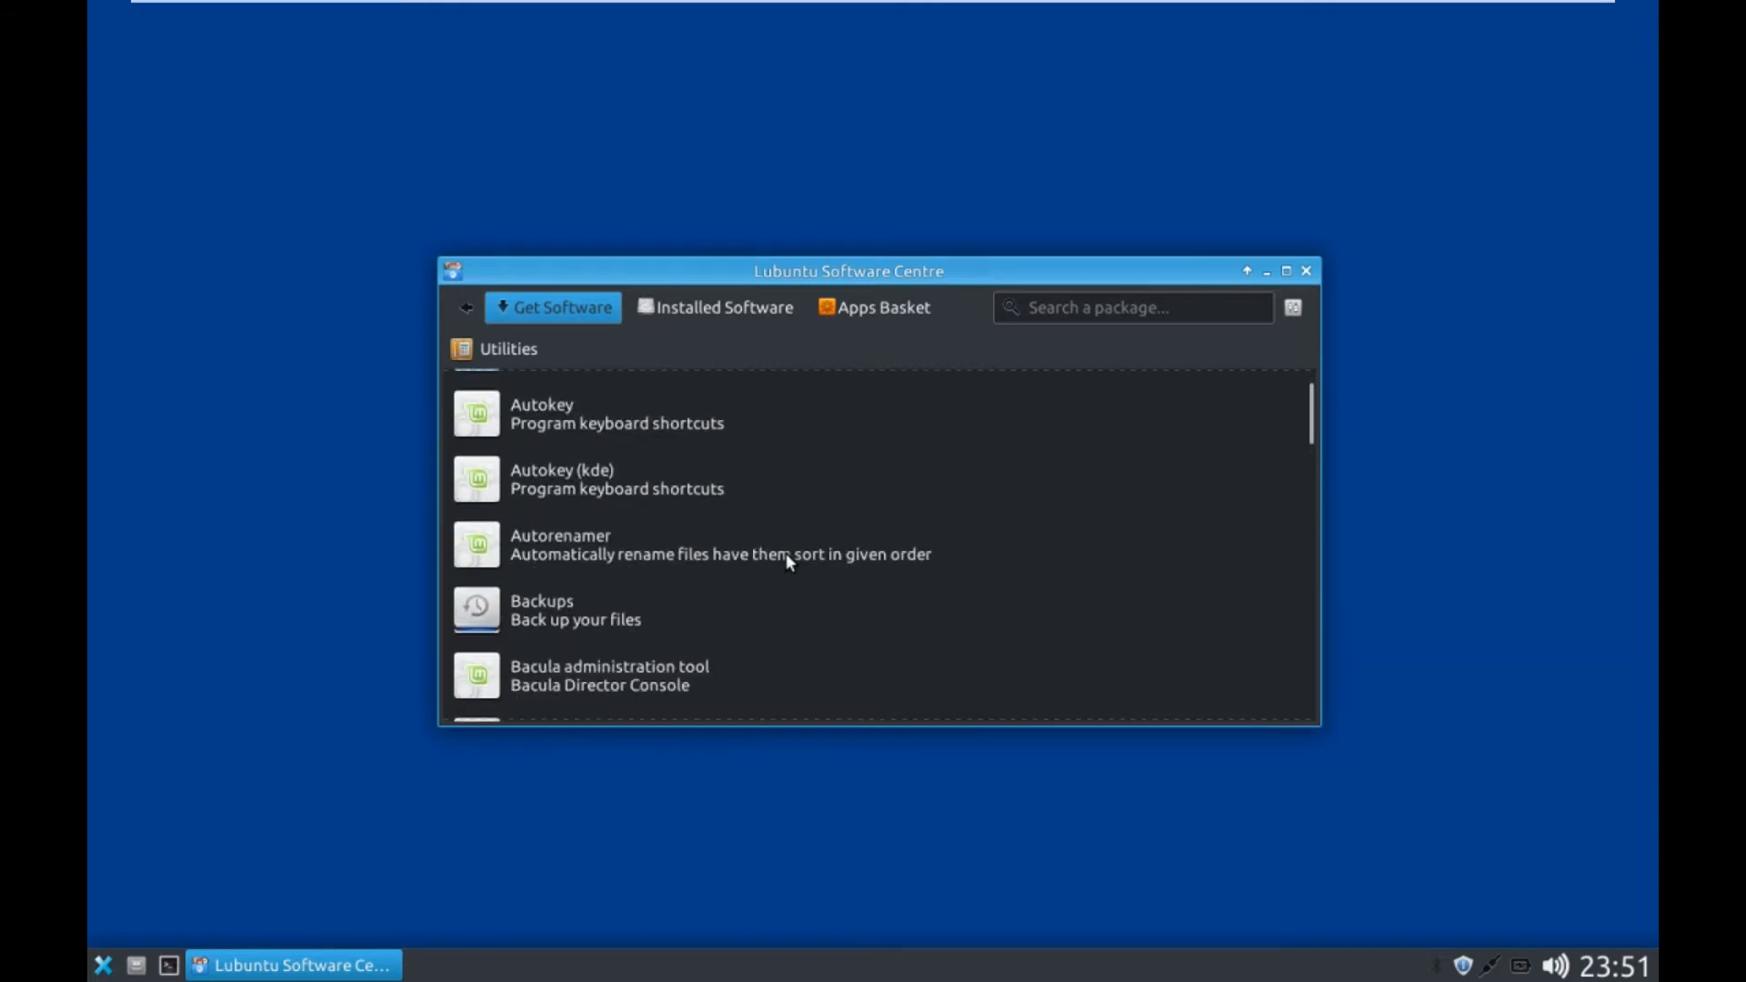
scroll(down, 3)
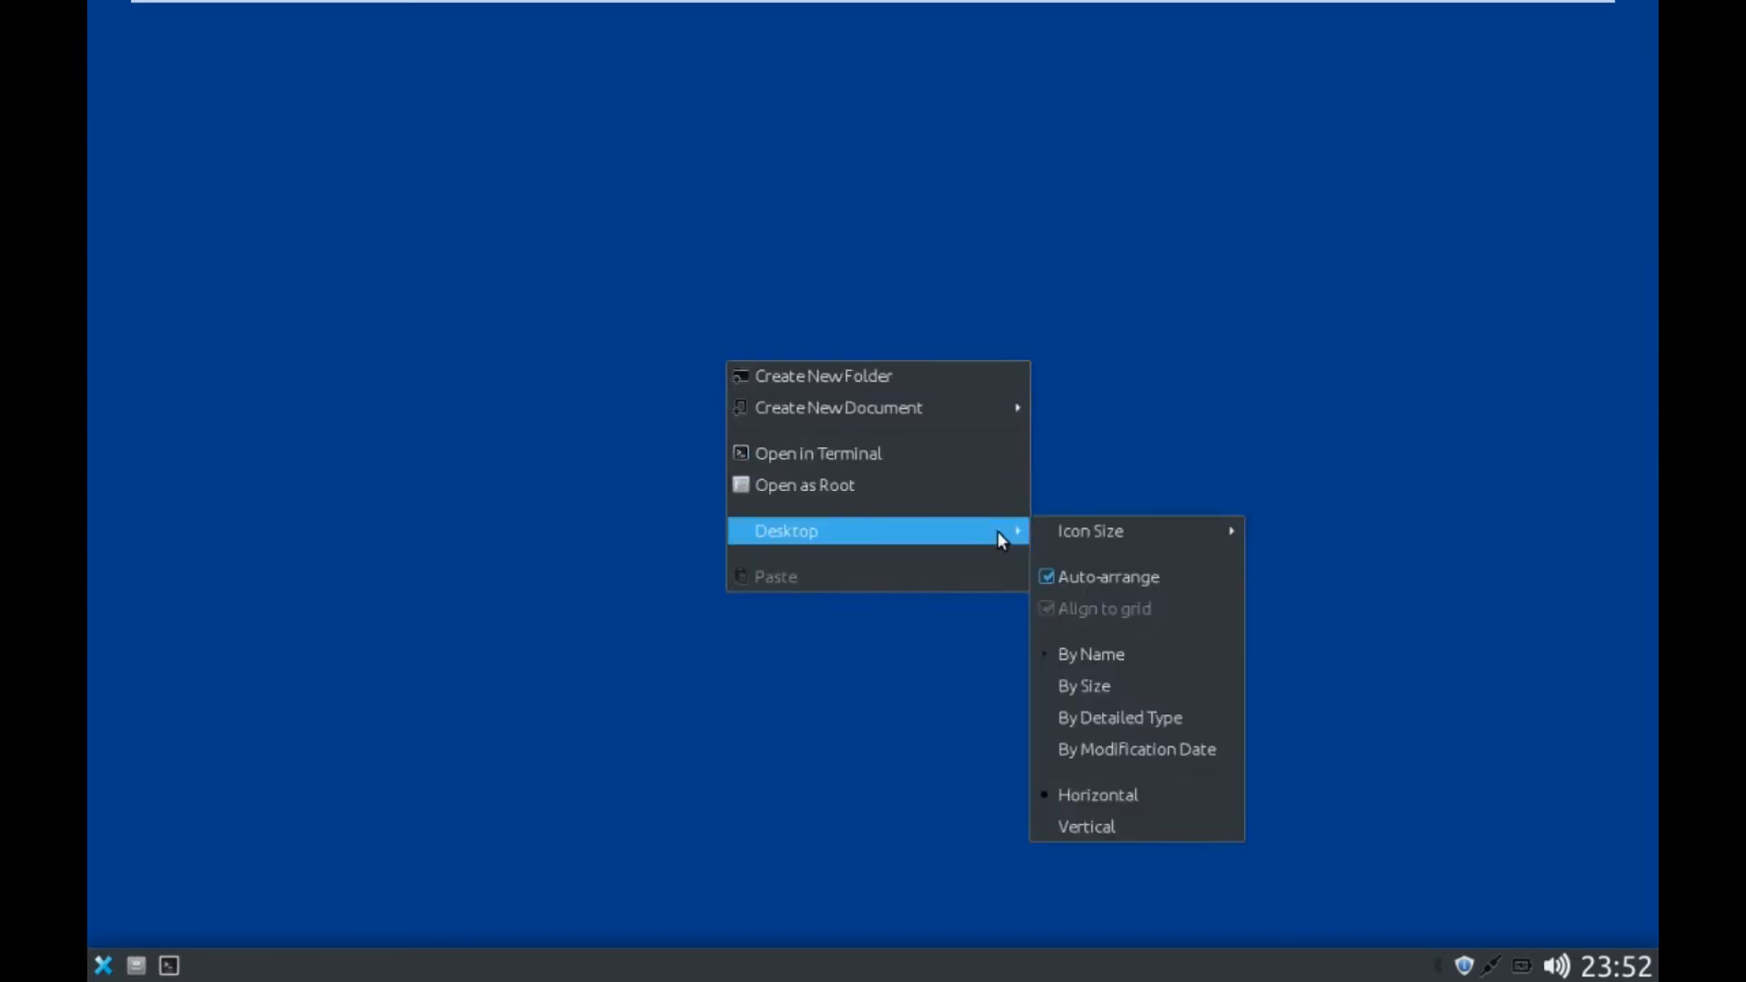
Step: Dismiss the desktop menu and open the Home folder in the file manager
click(1166, 803)
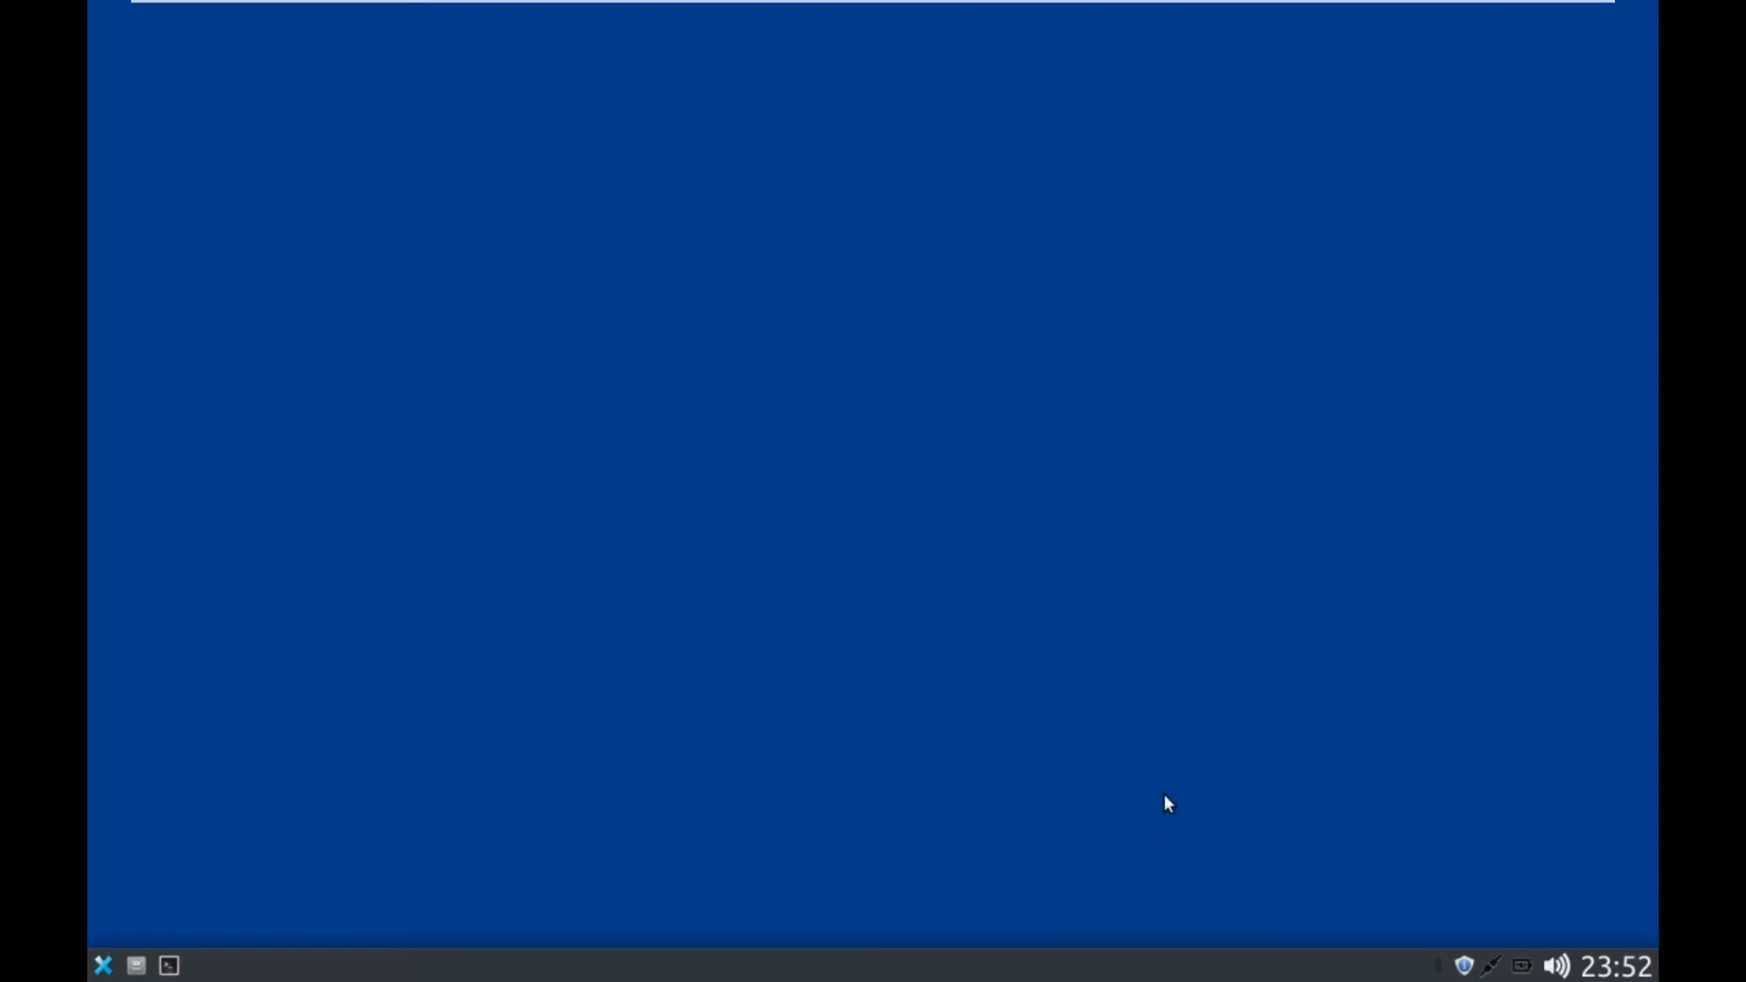
click(103, 964)
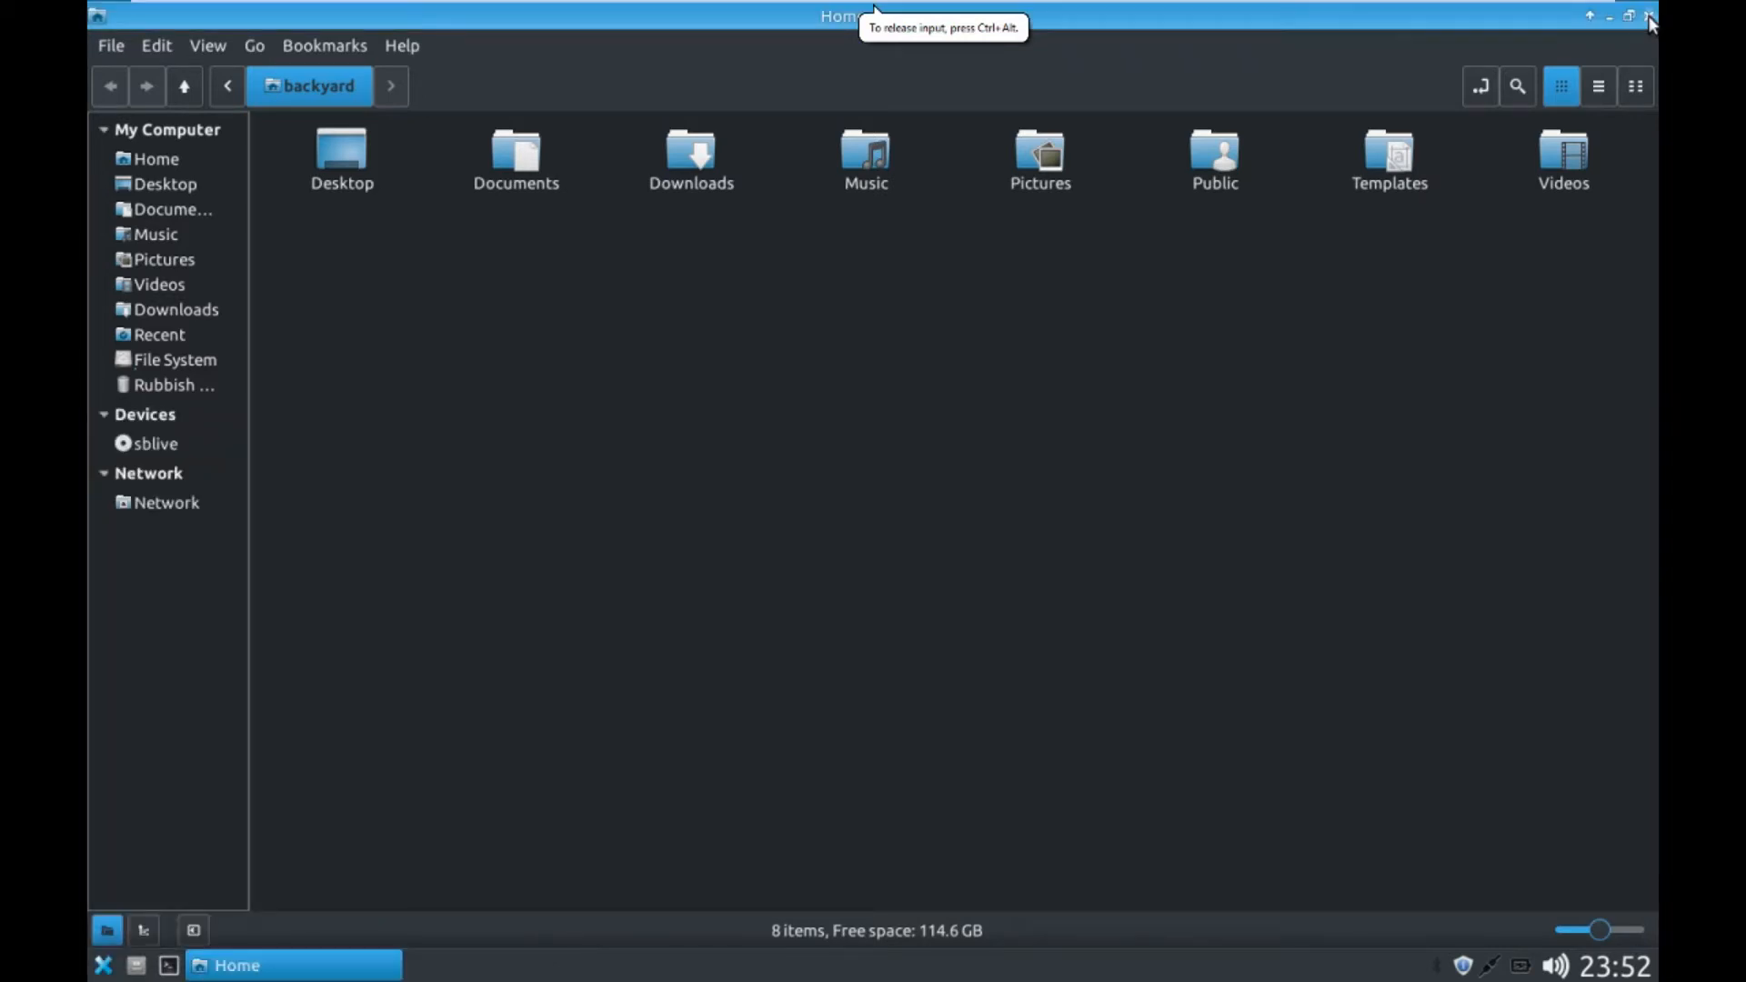
Step: Change the guest resolution to 1024x768 in Display settings, then show the VM full screen
click(104, 964)
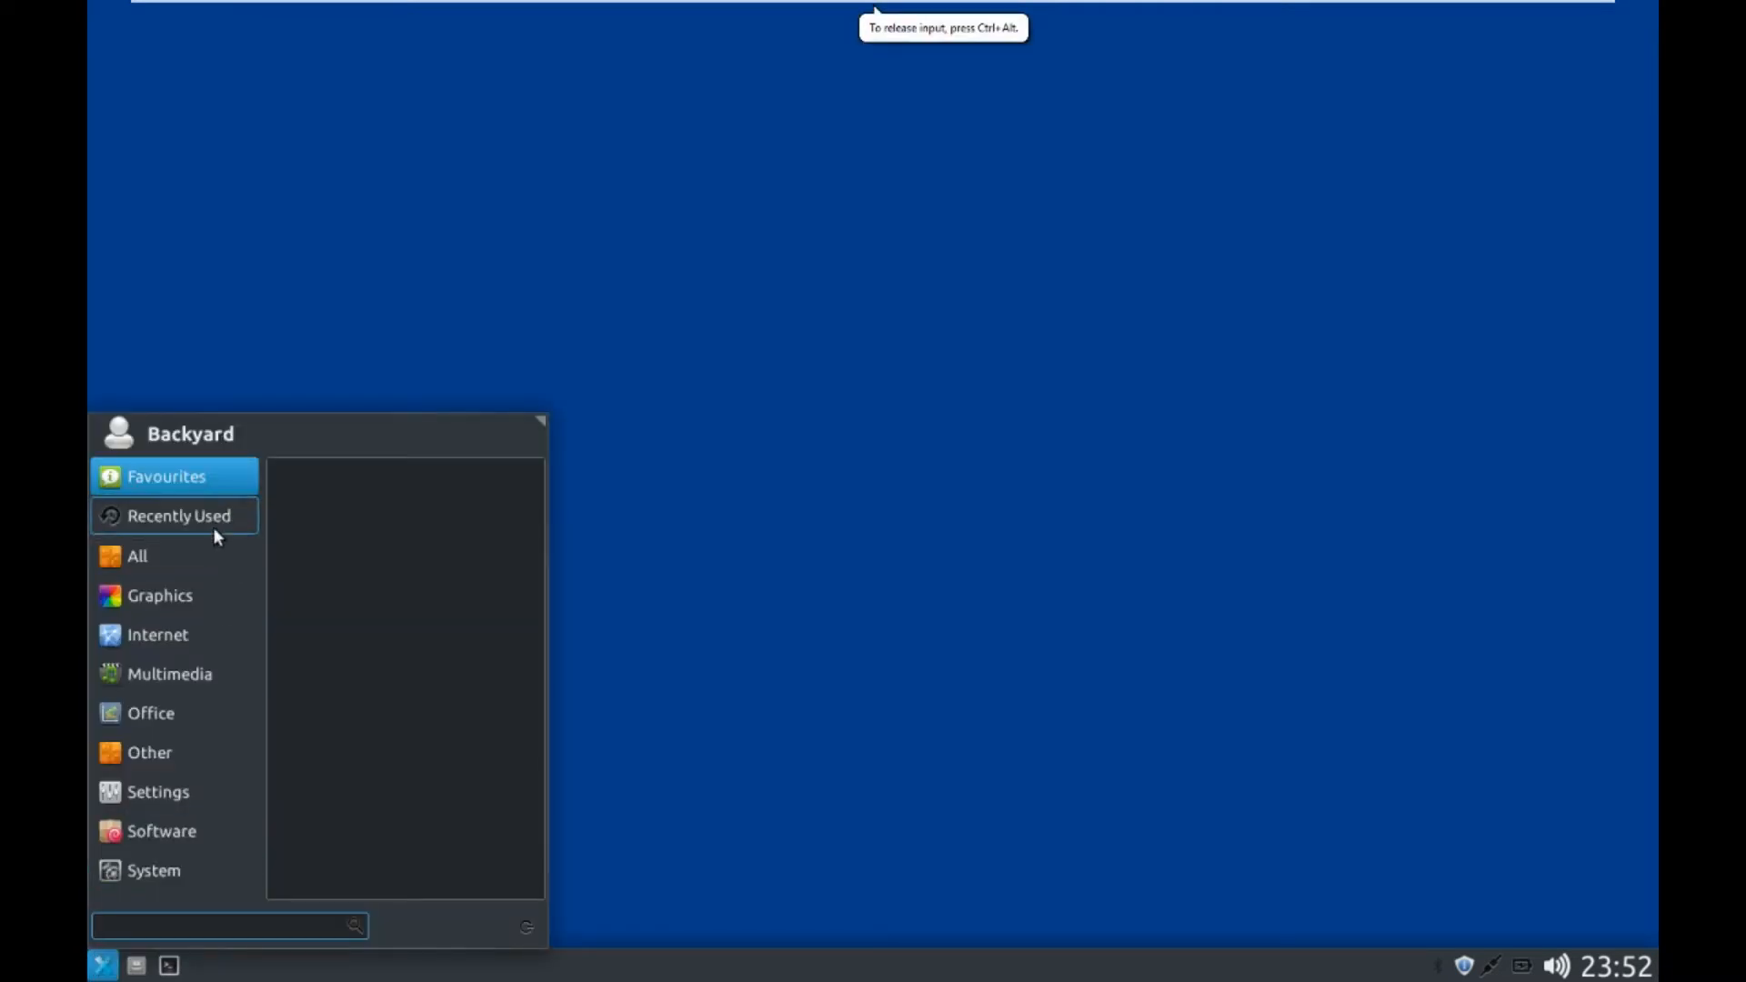
click(138, 556)
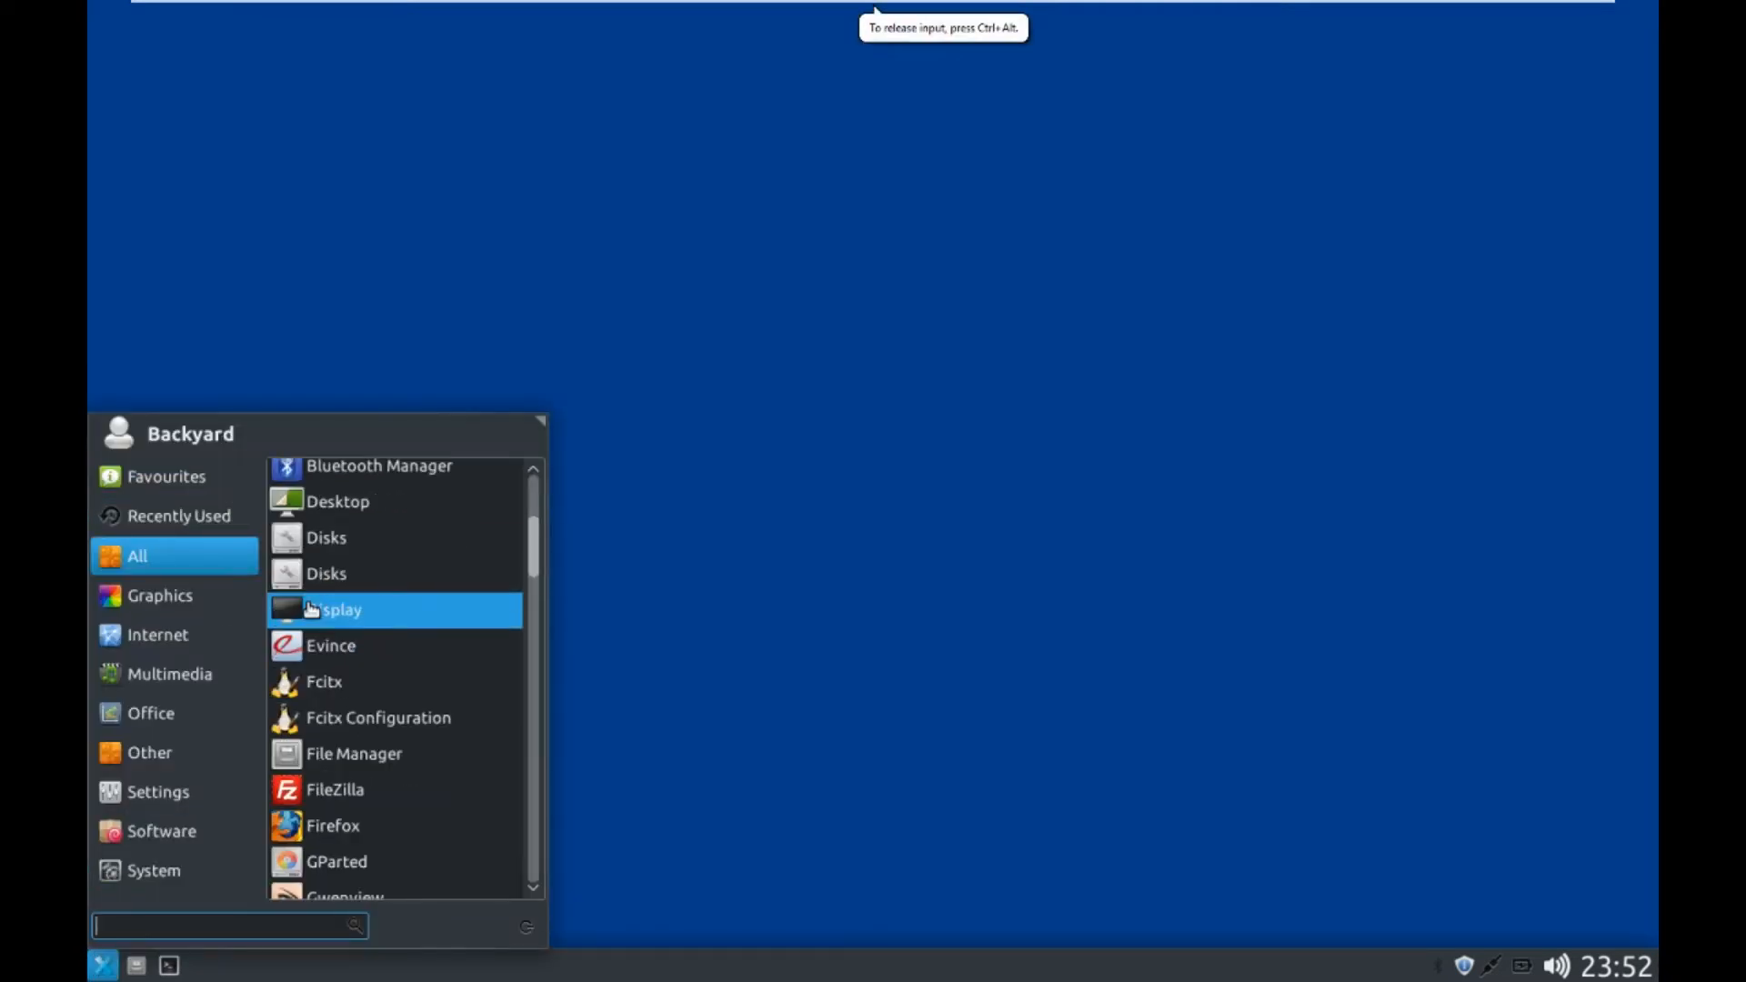
click(342, 610)
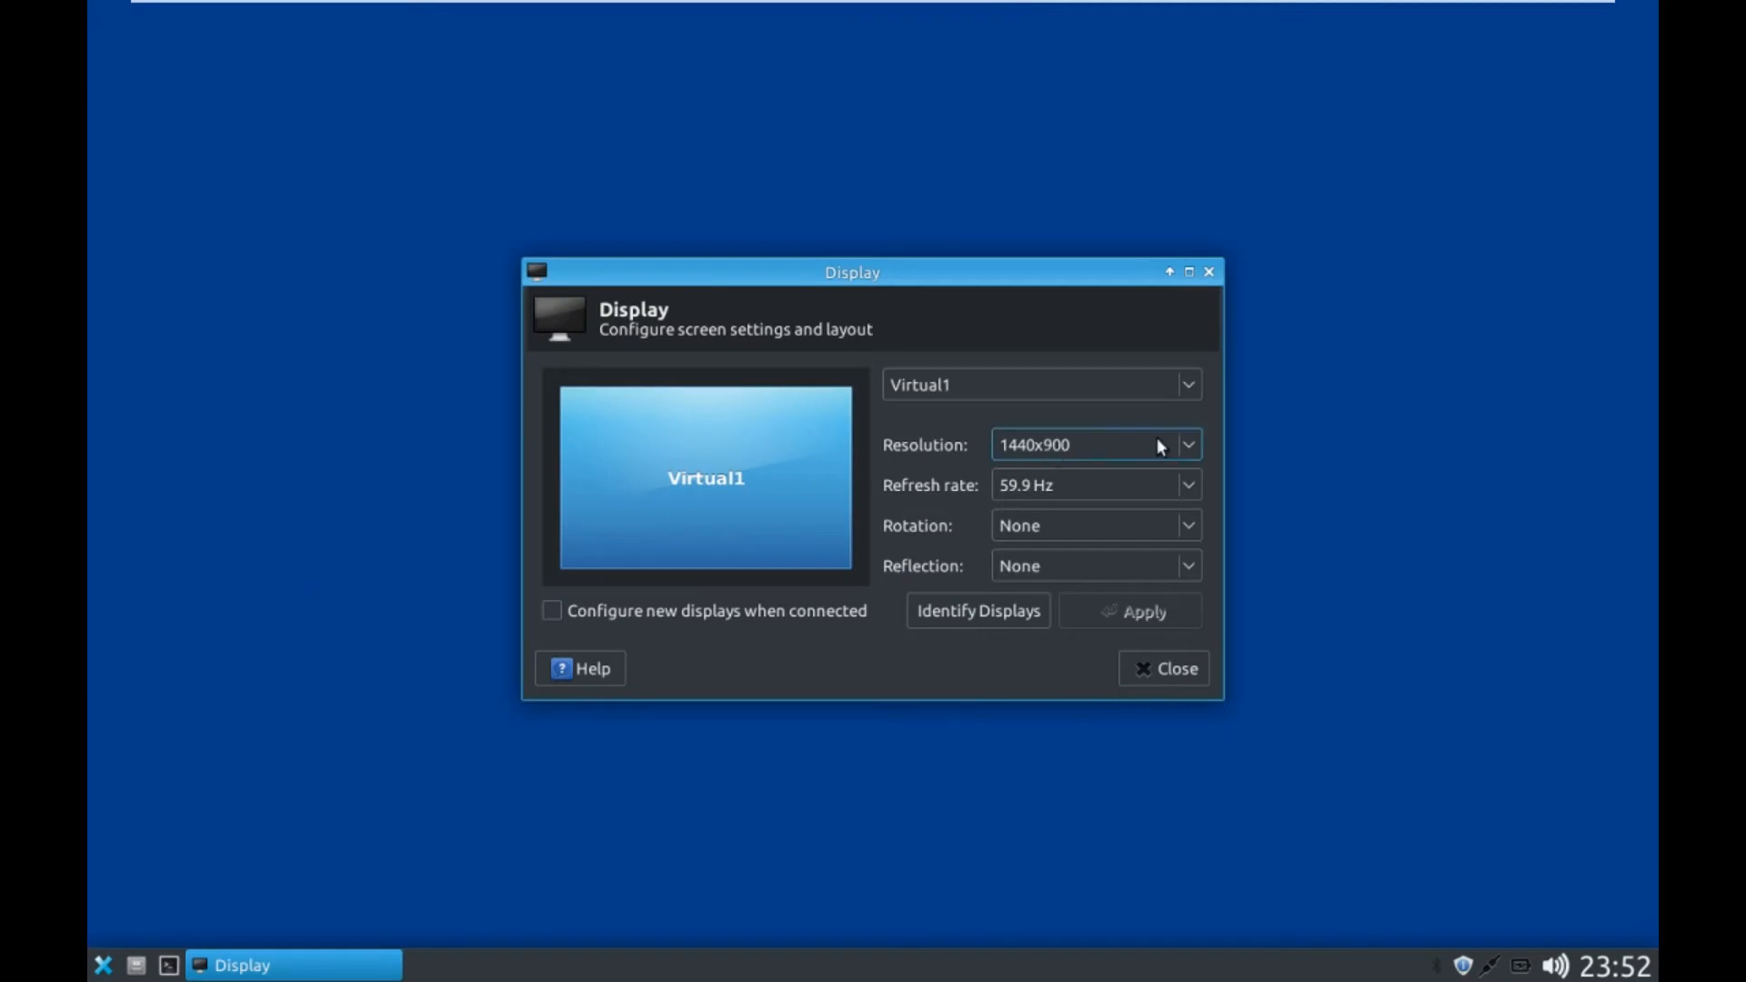
click(1158, 444)
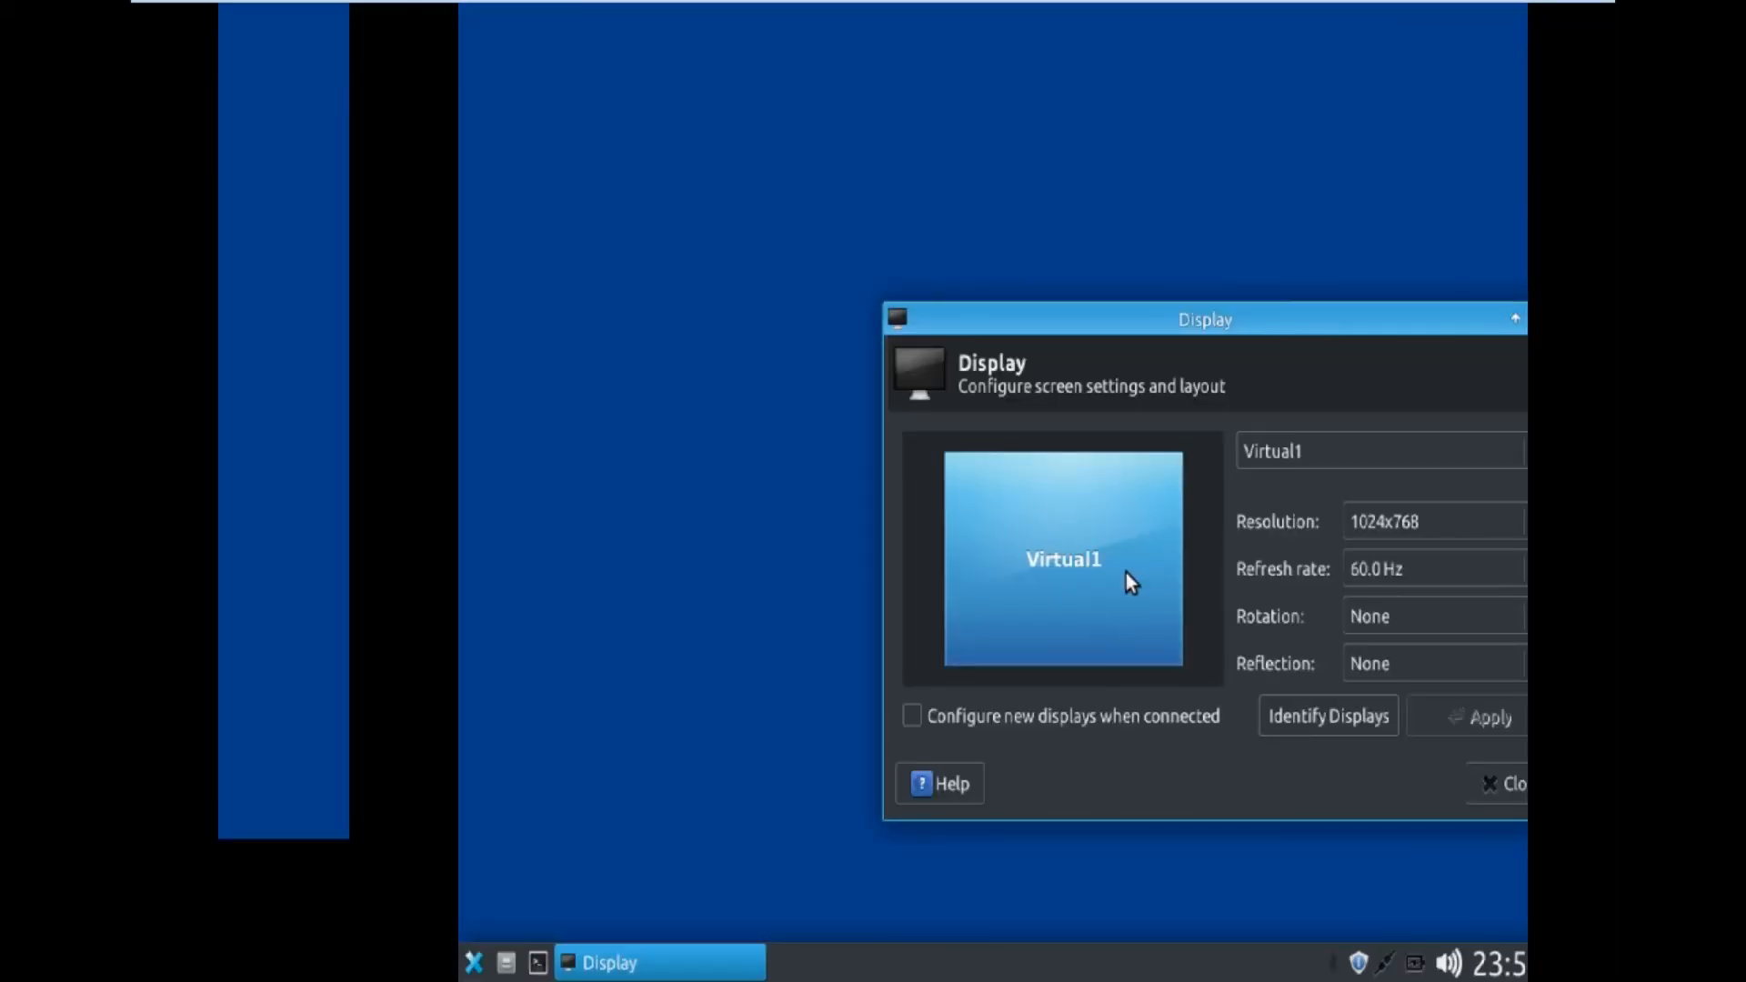
mouse_move(681, 12)
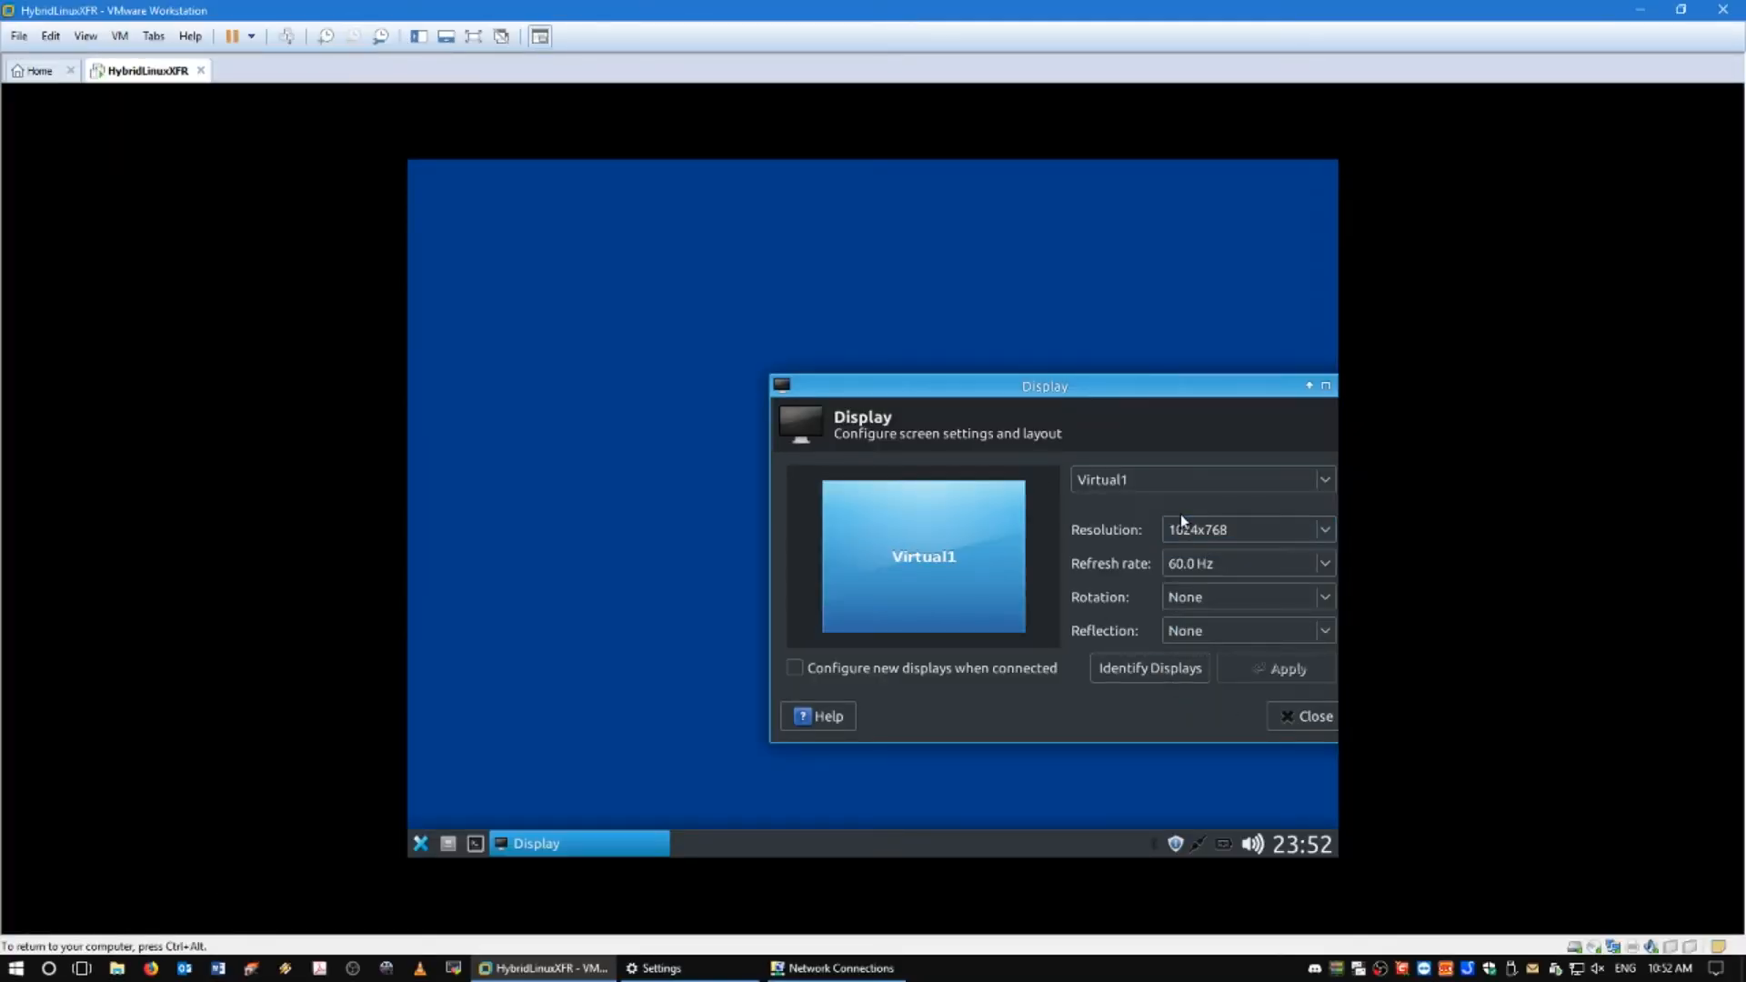
click(1240, 529)
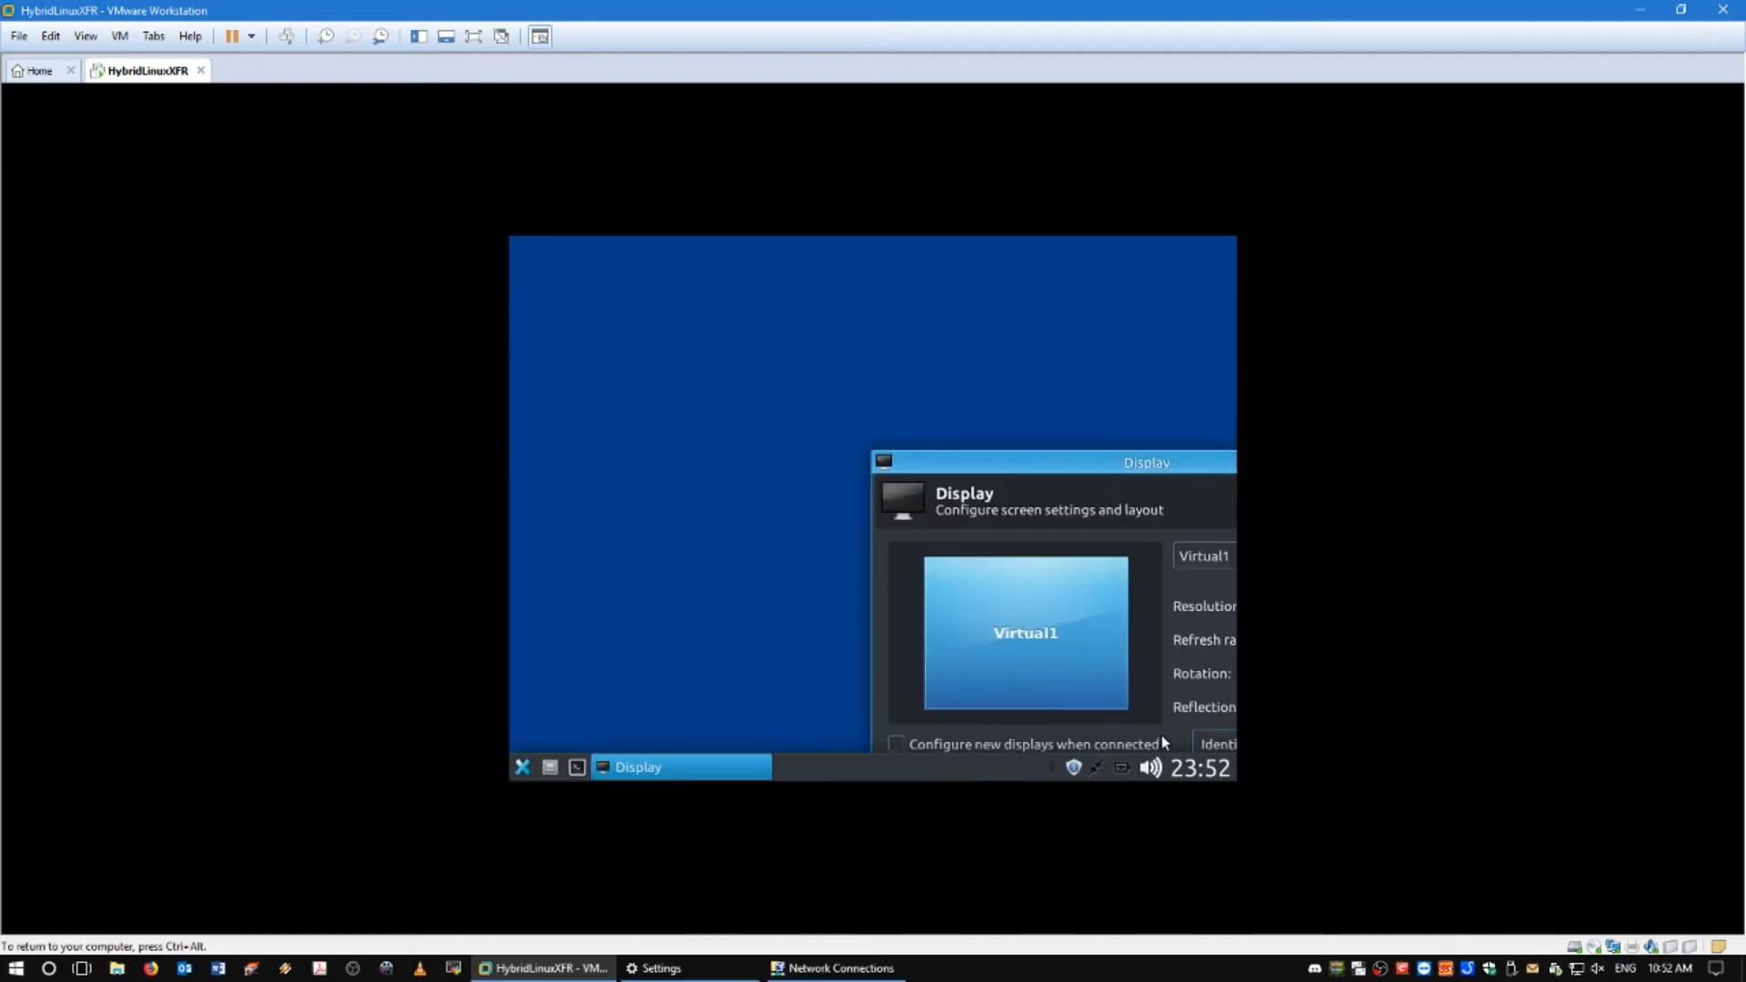
drag(1145, 462, 880, 283)
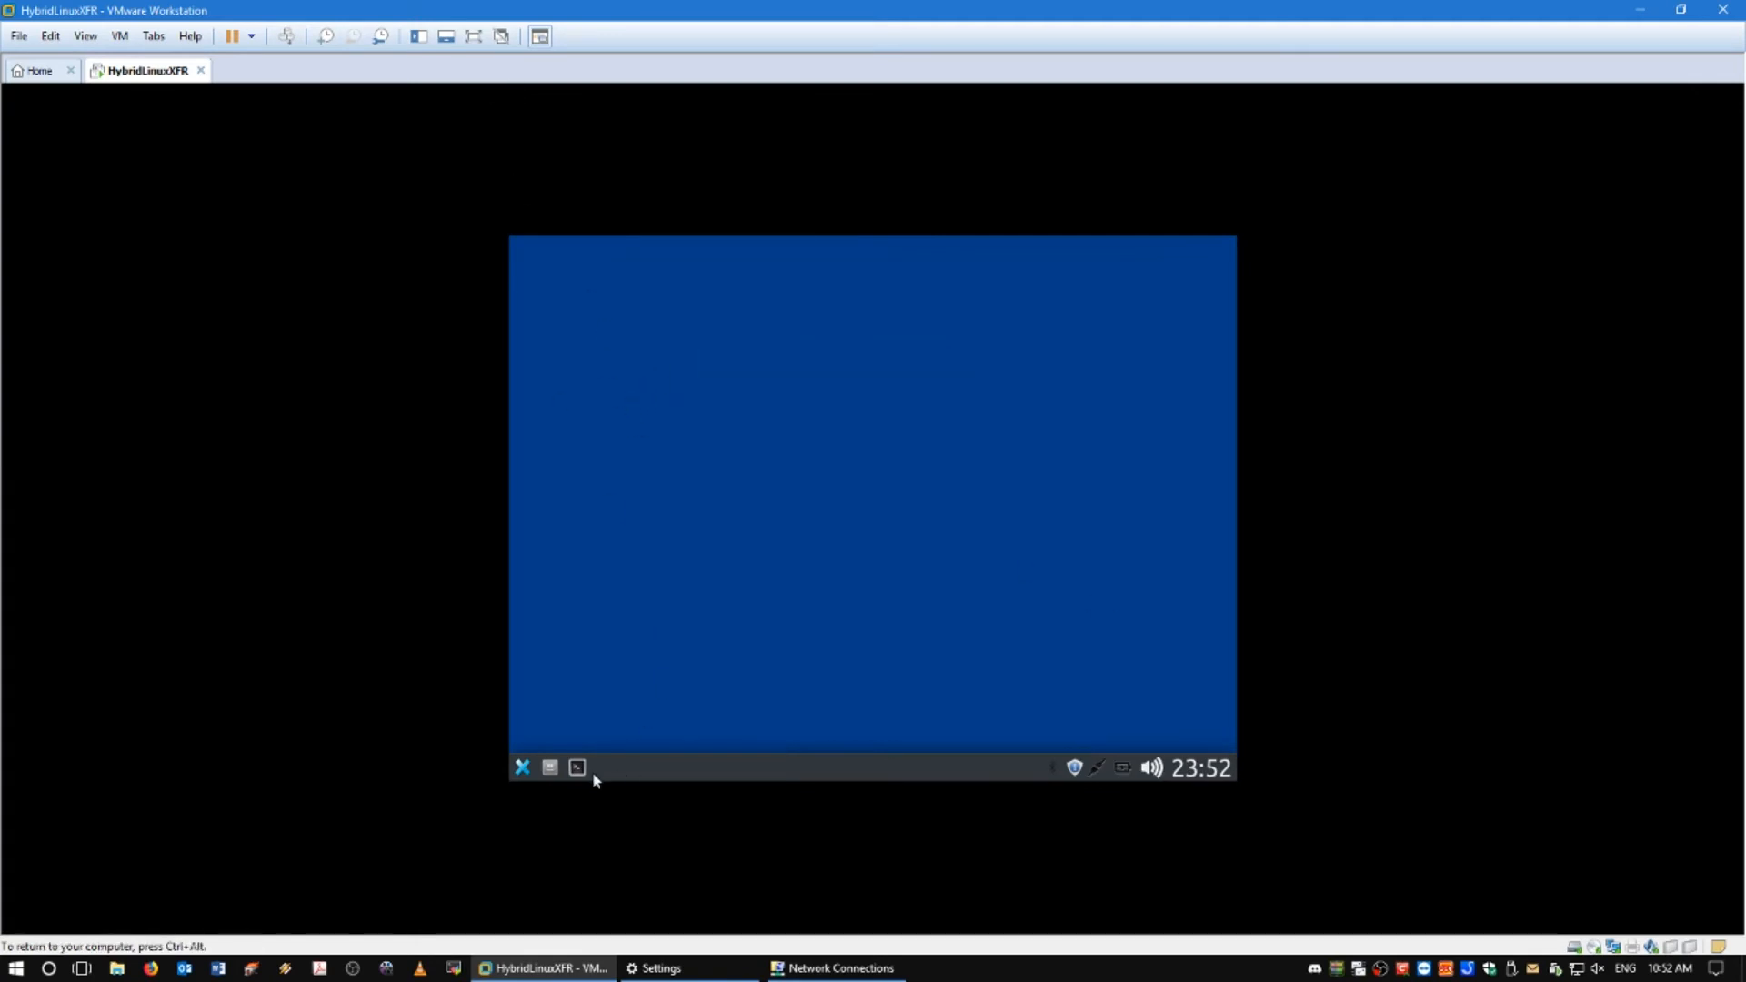
click(872, 501)
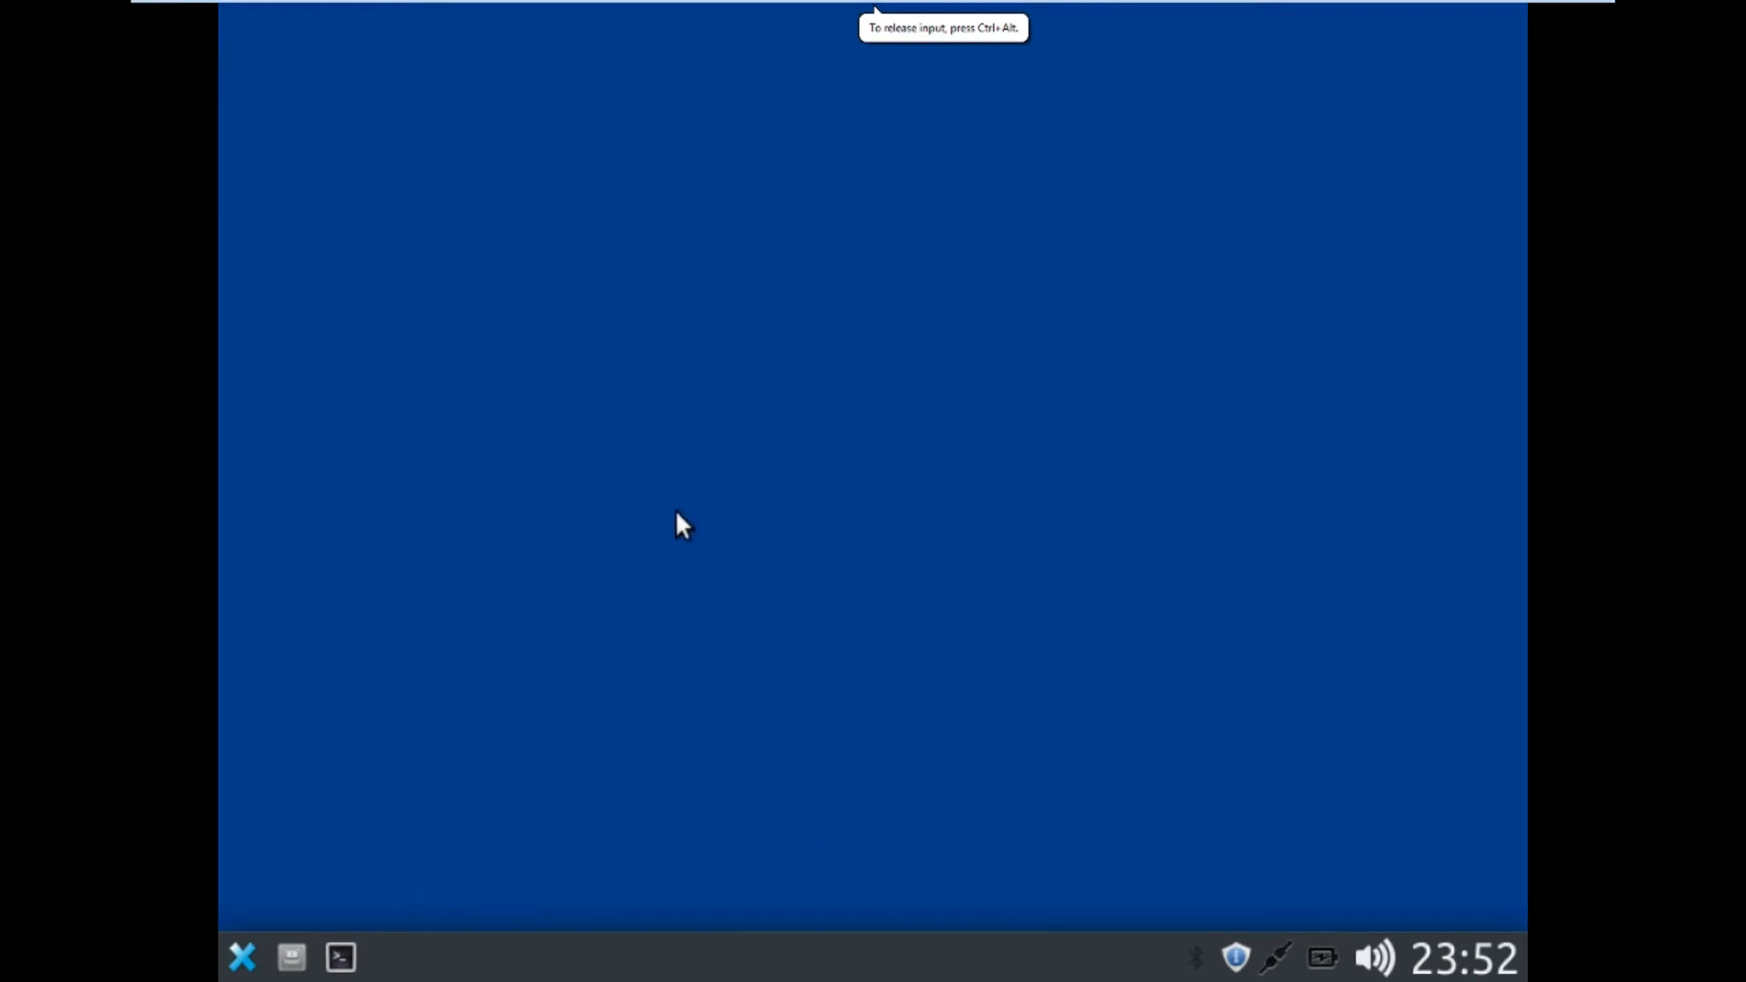
Step: Browse the Whisker Menu's All, Multimedia, Other and Settings categories
click(240, 958)
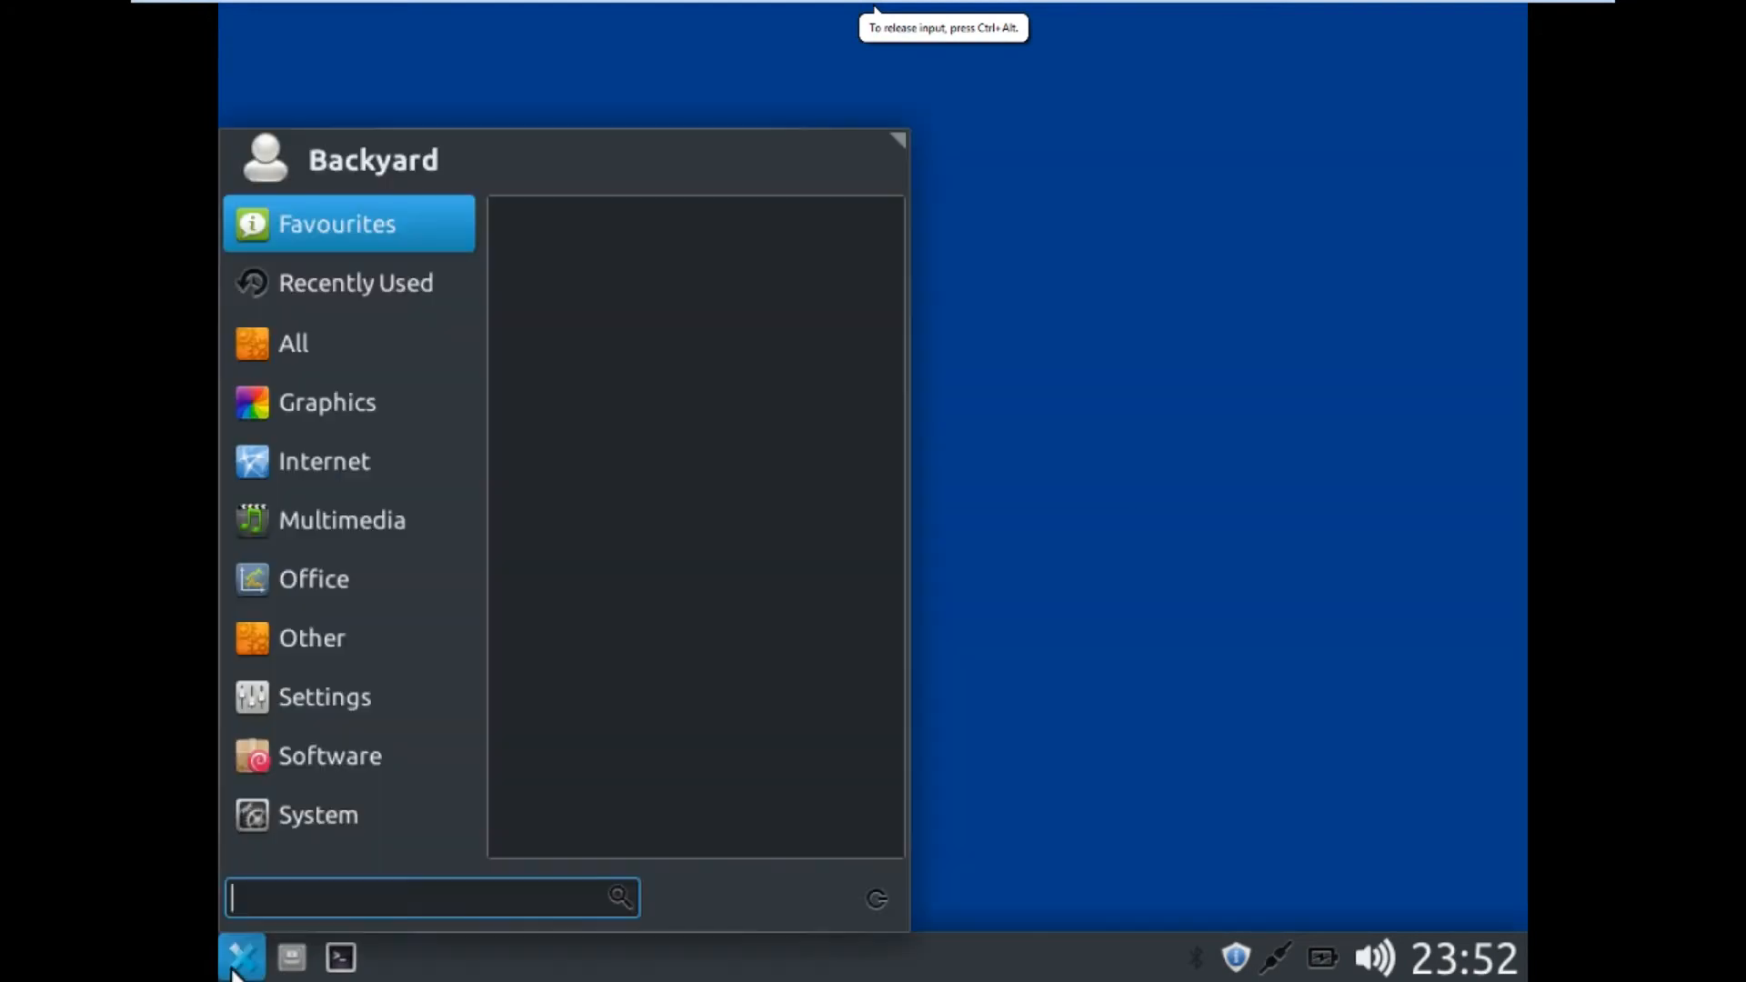
mouse_move(317, 813)
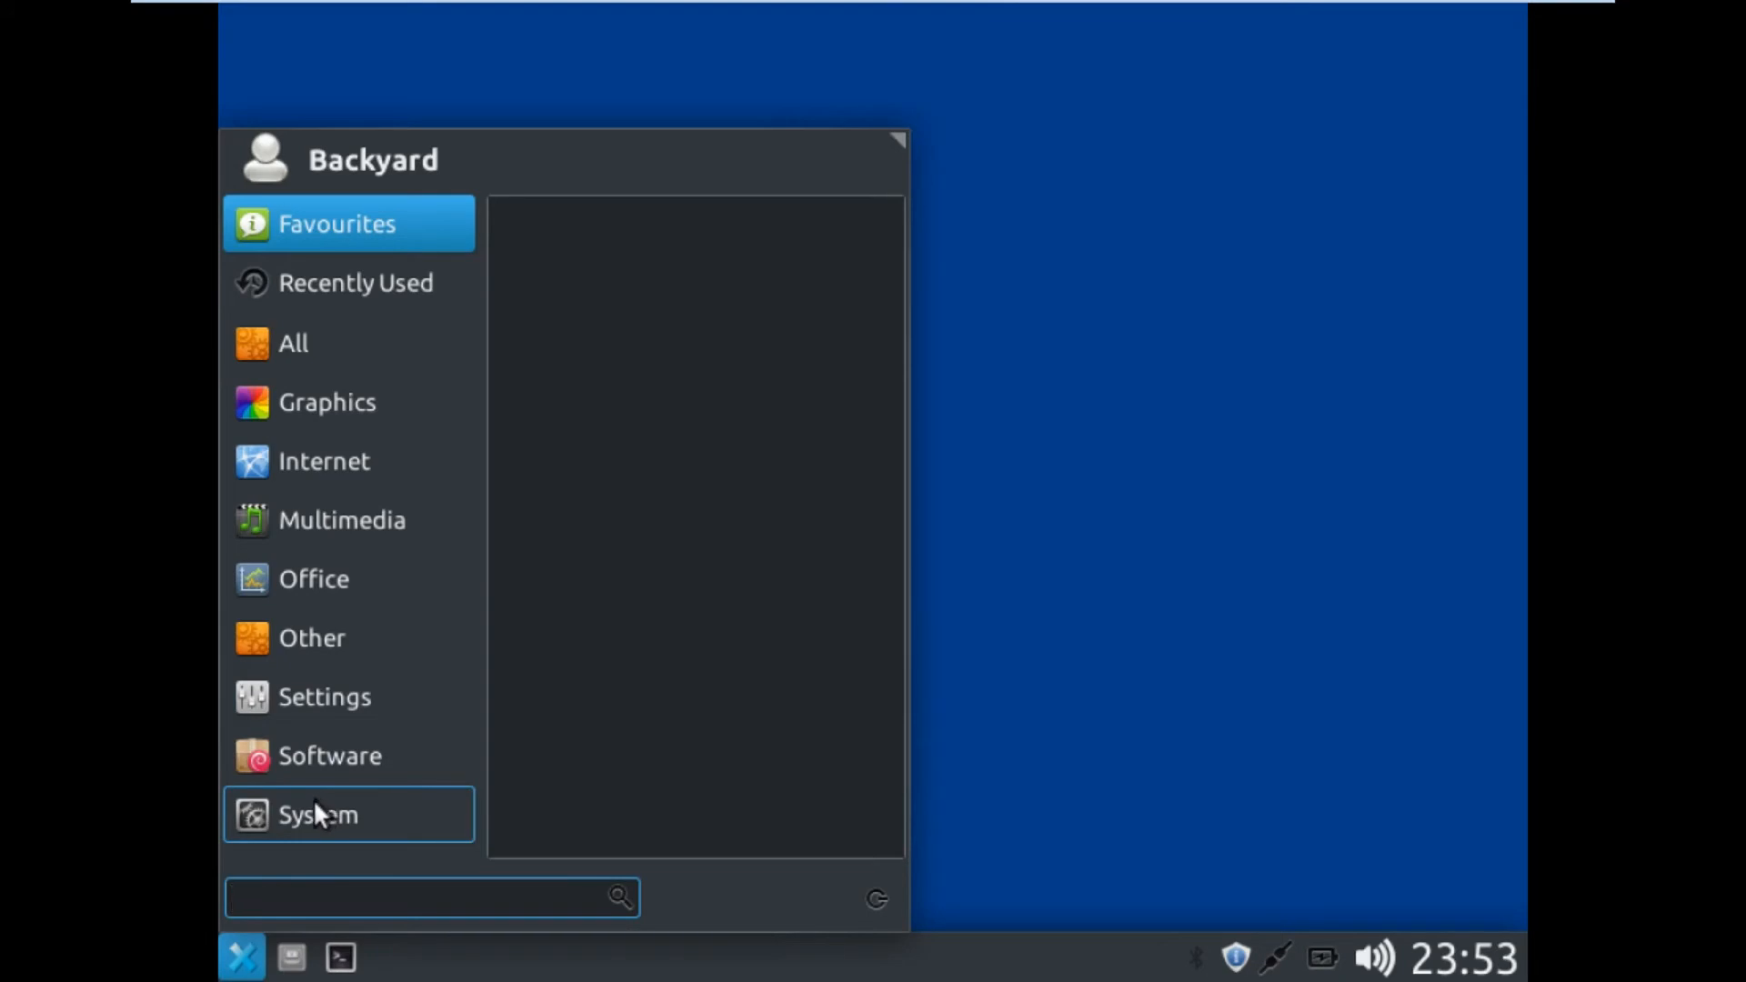
click(293, 343)
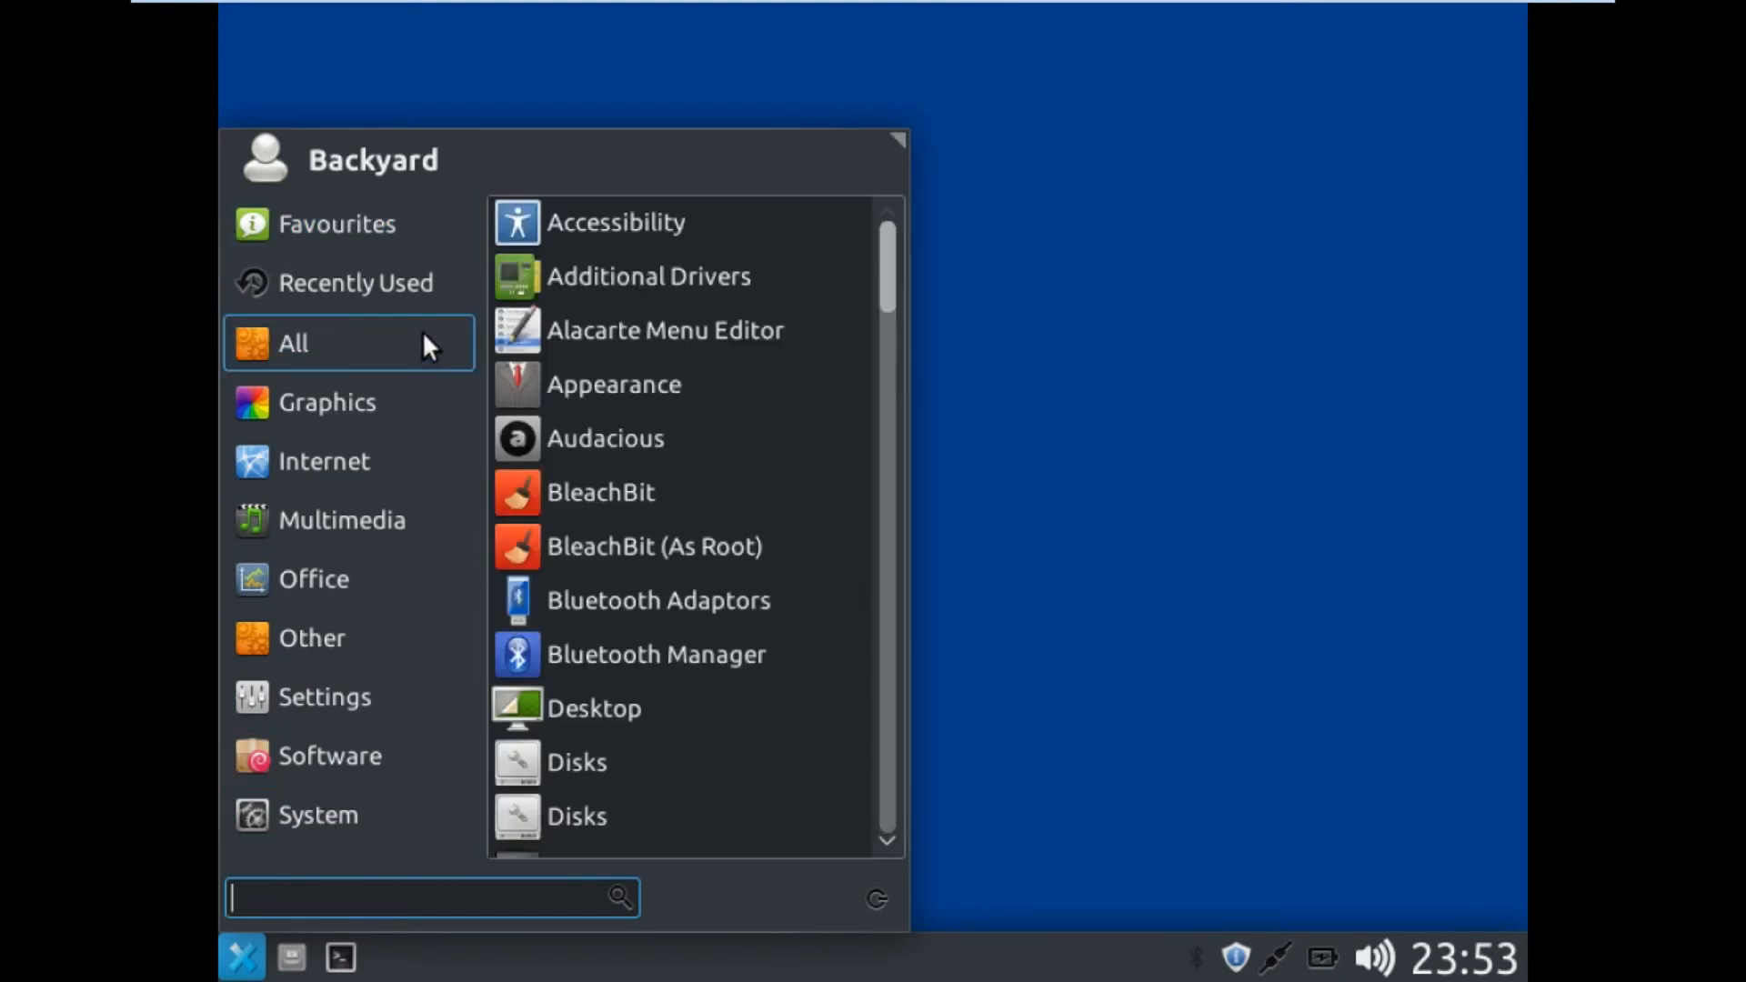
click(324, 461)
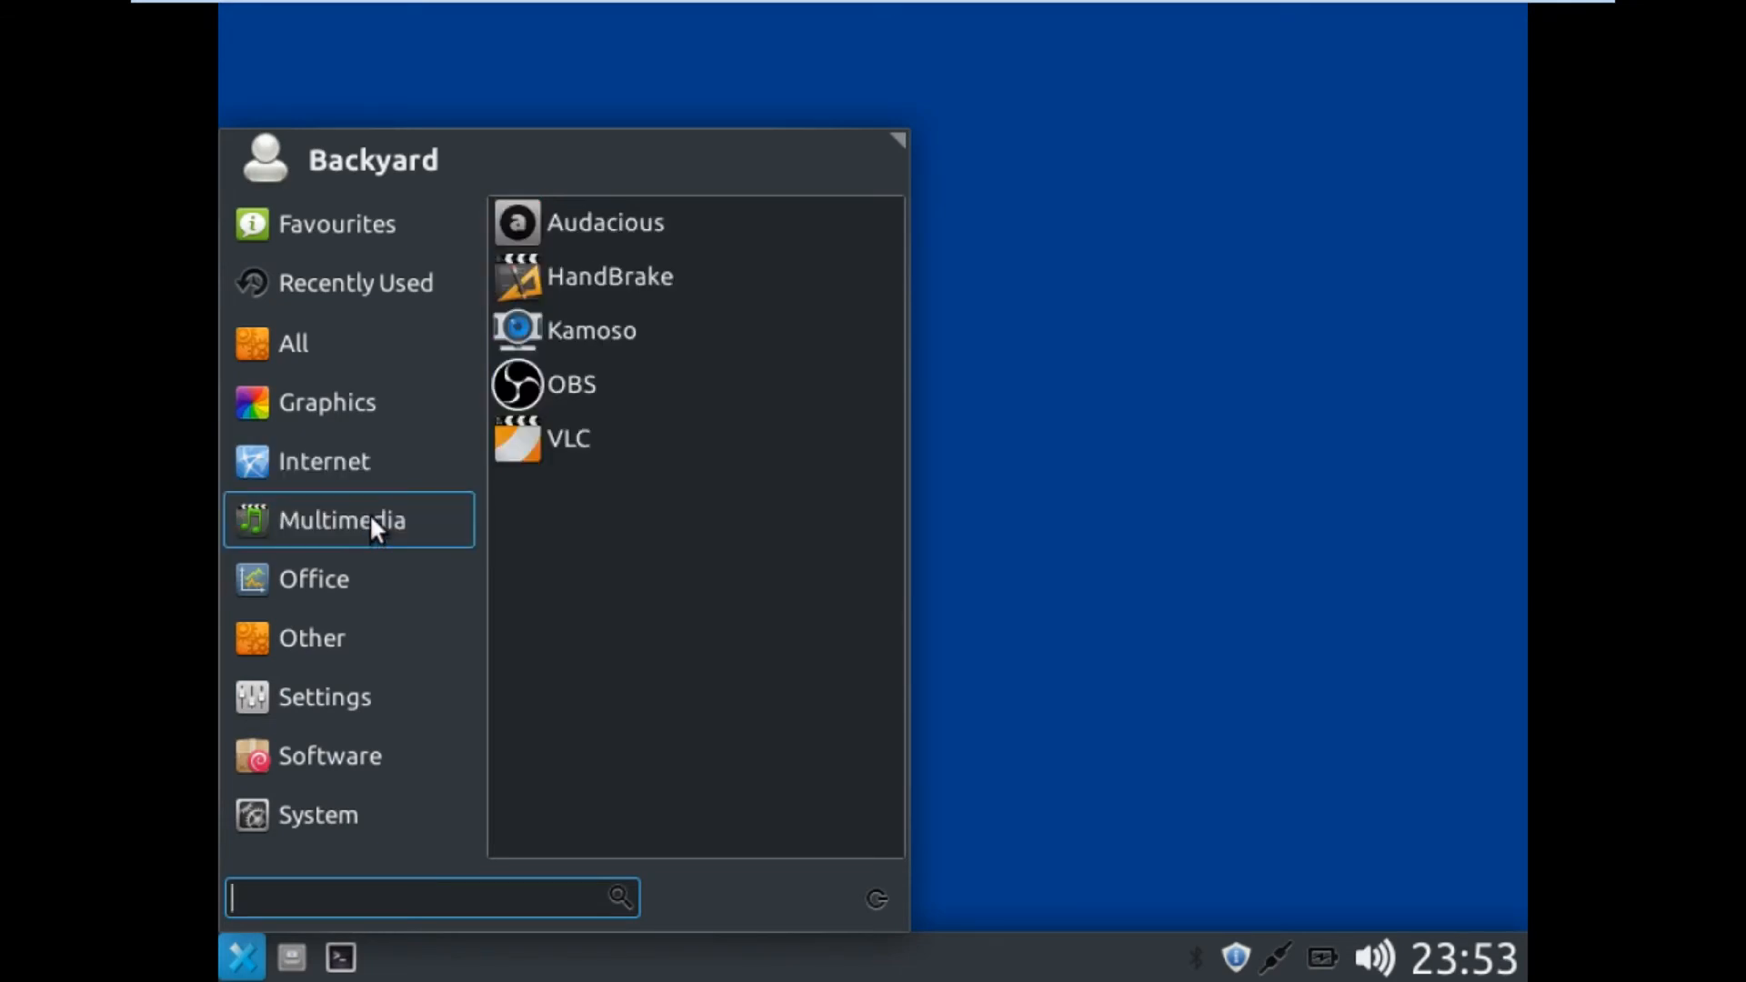
mouse_move(374, 545)
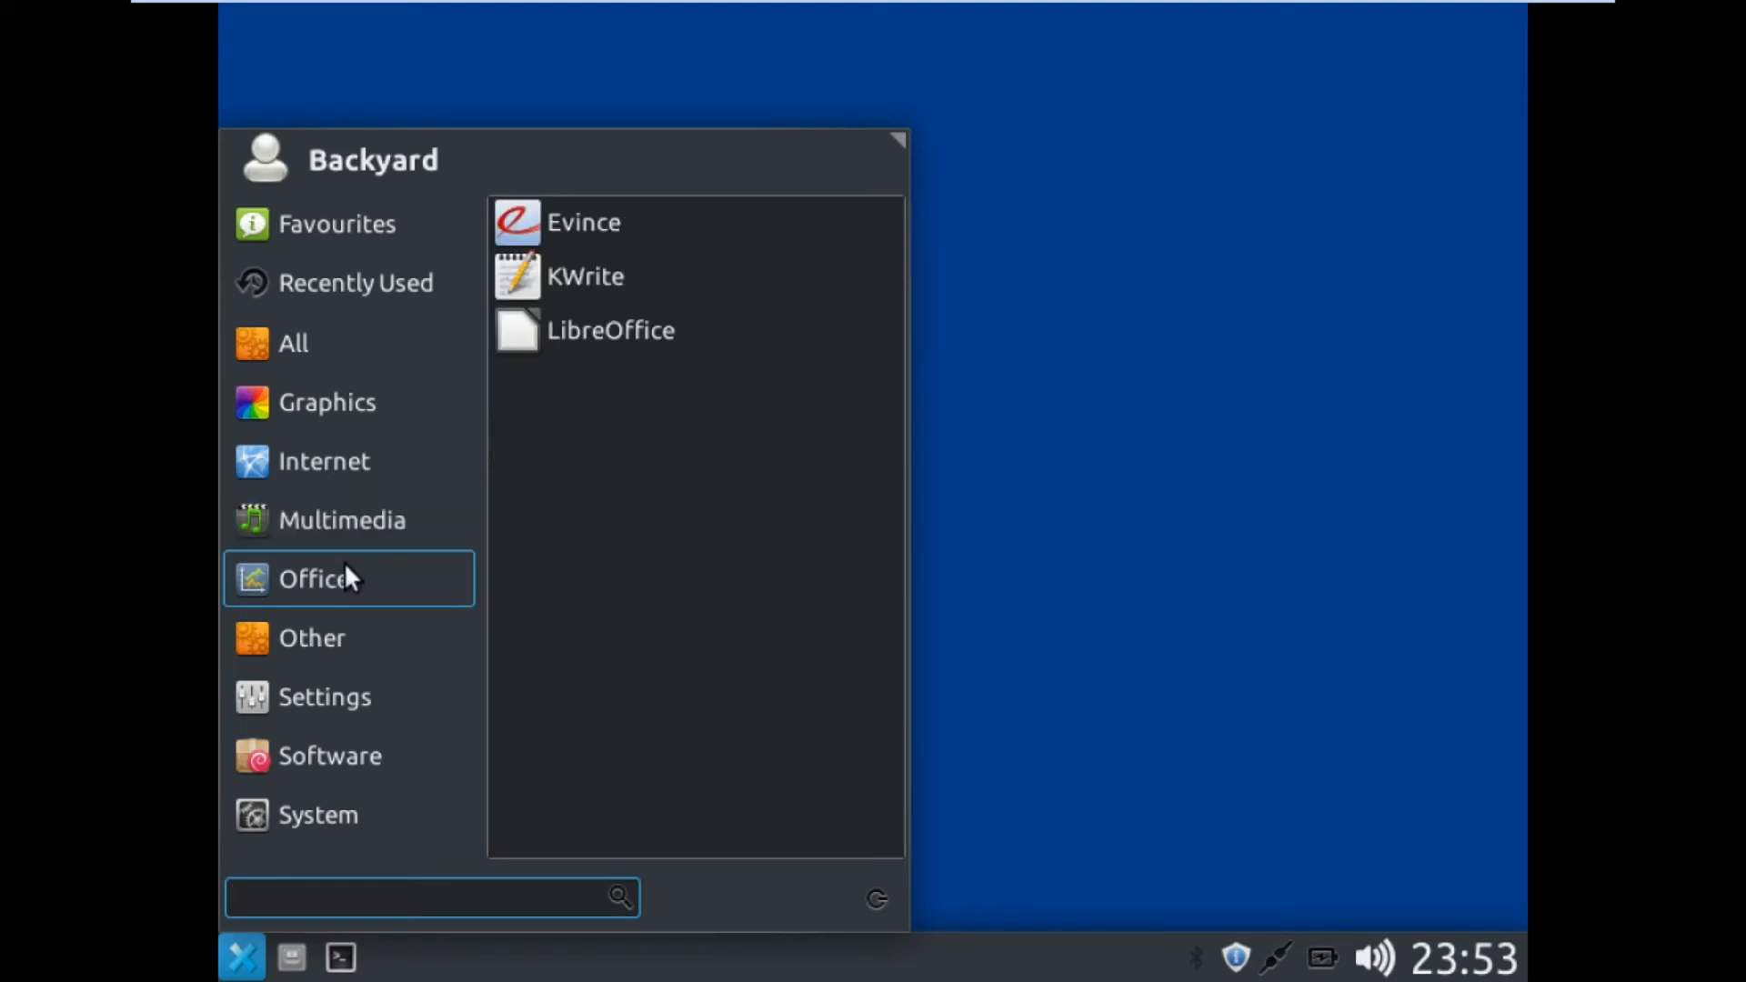
click(312, 636)
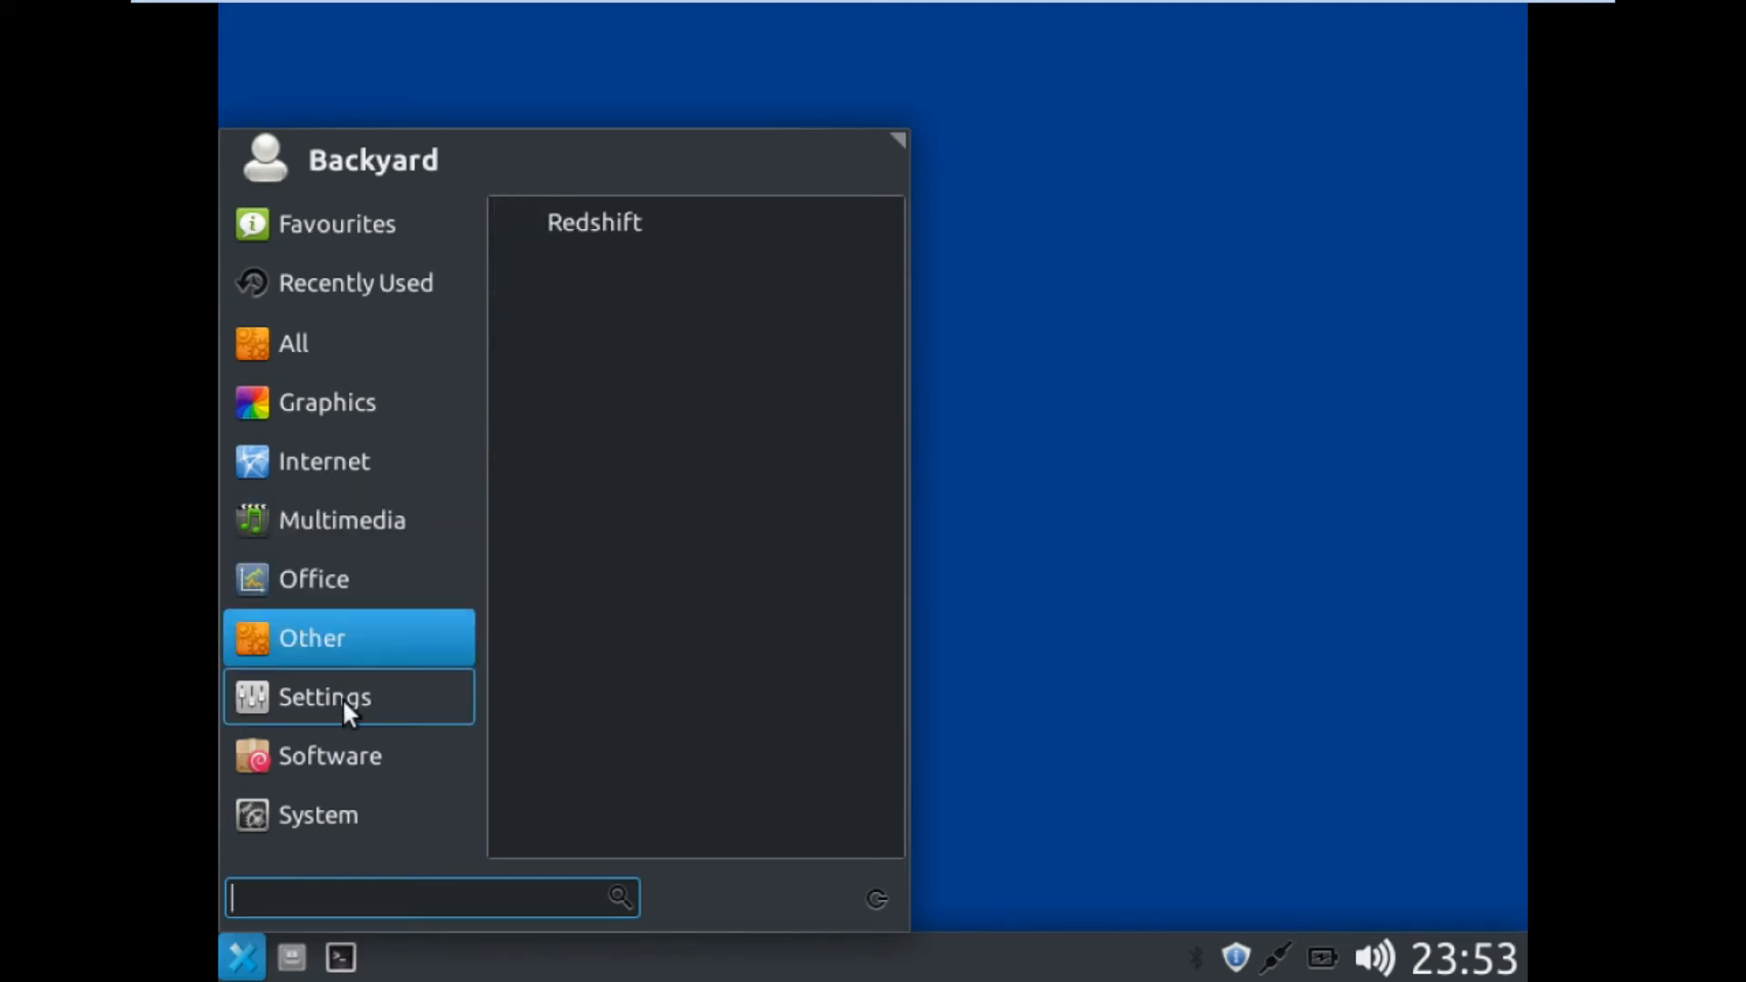
click(325, 696)
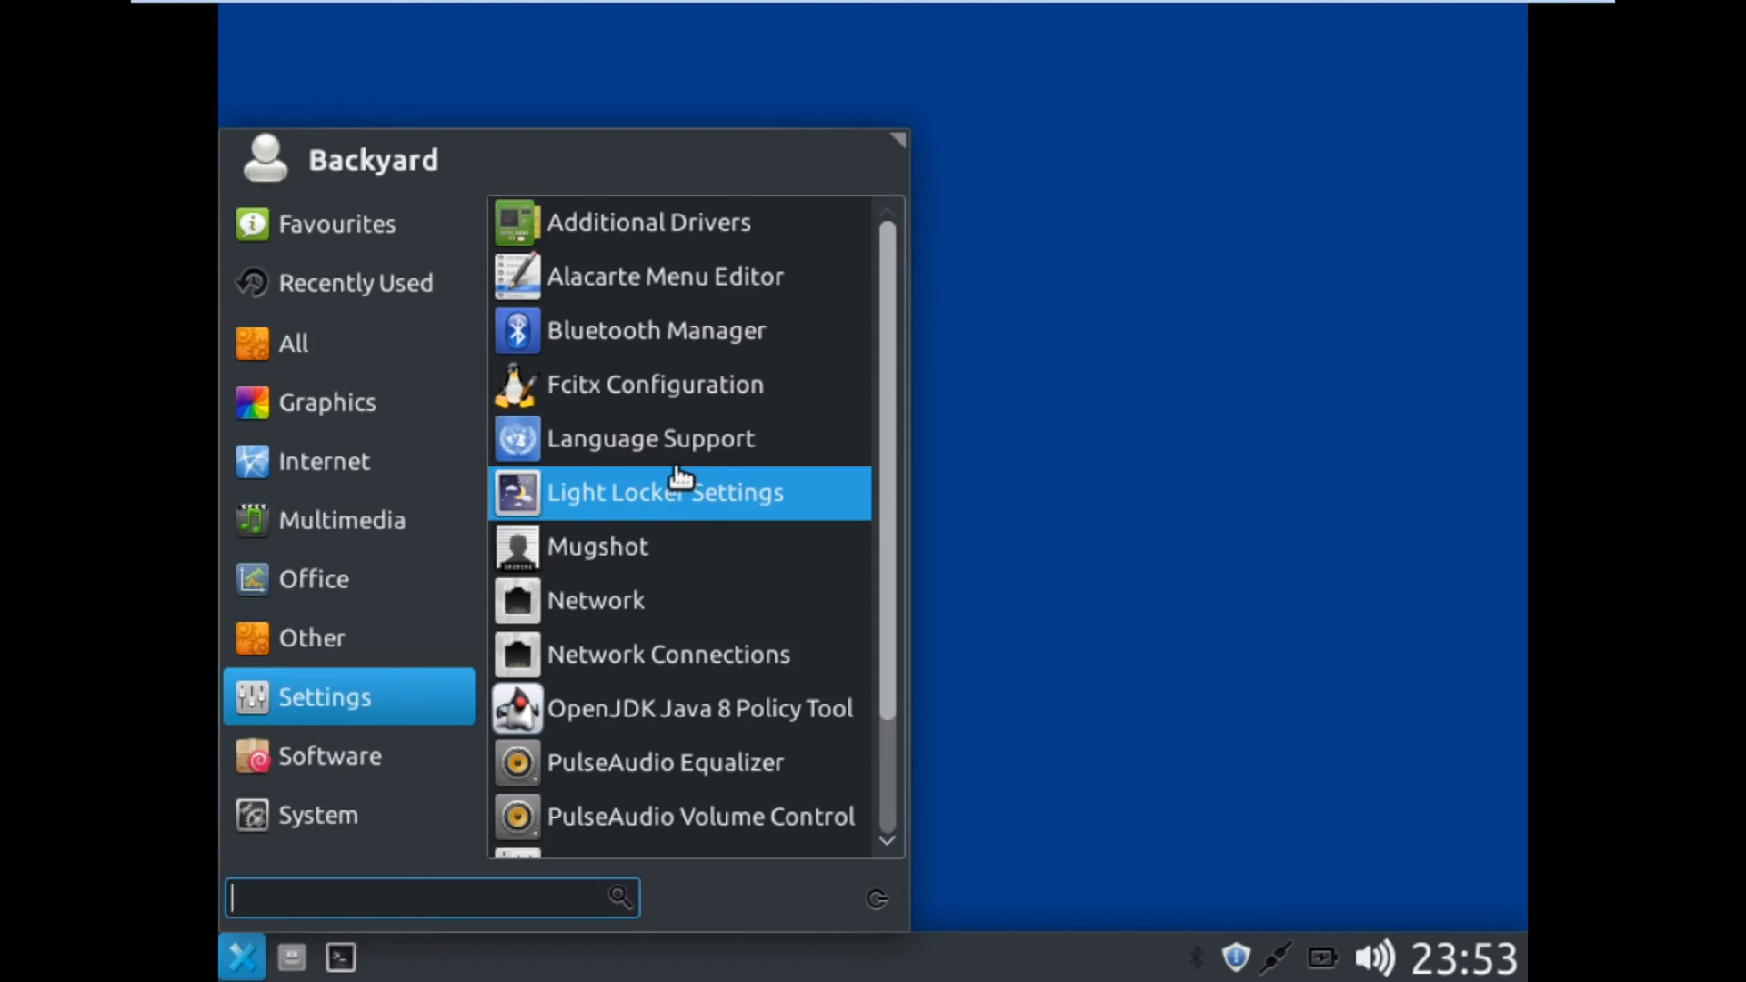
scroll(down, 3)
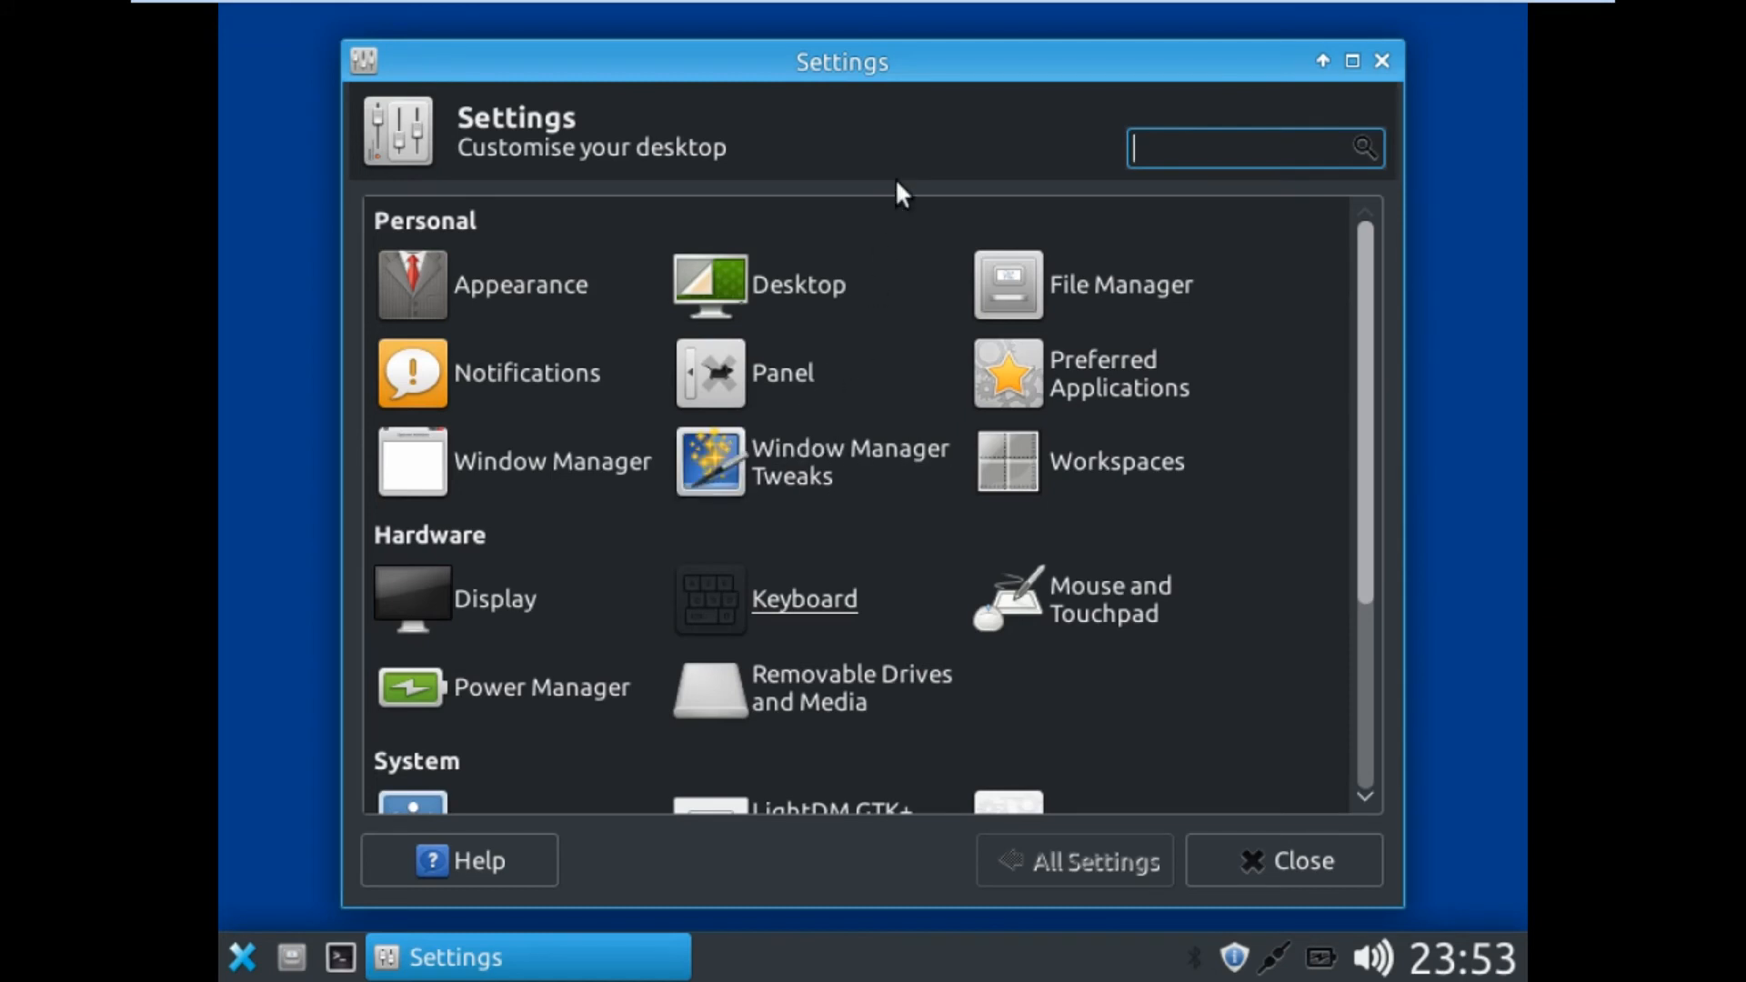
Step: Open the Desktop settings and view its Menus and Icons tabs
scroll(down, 3)
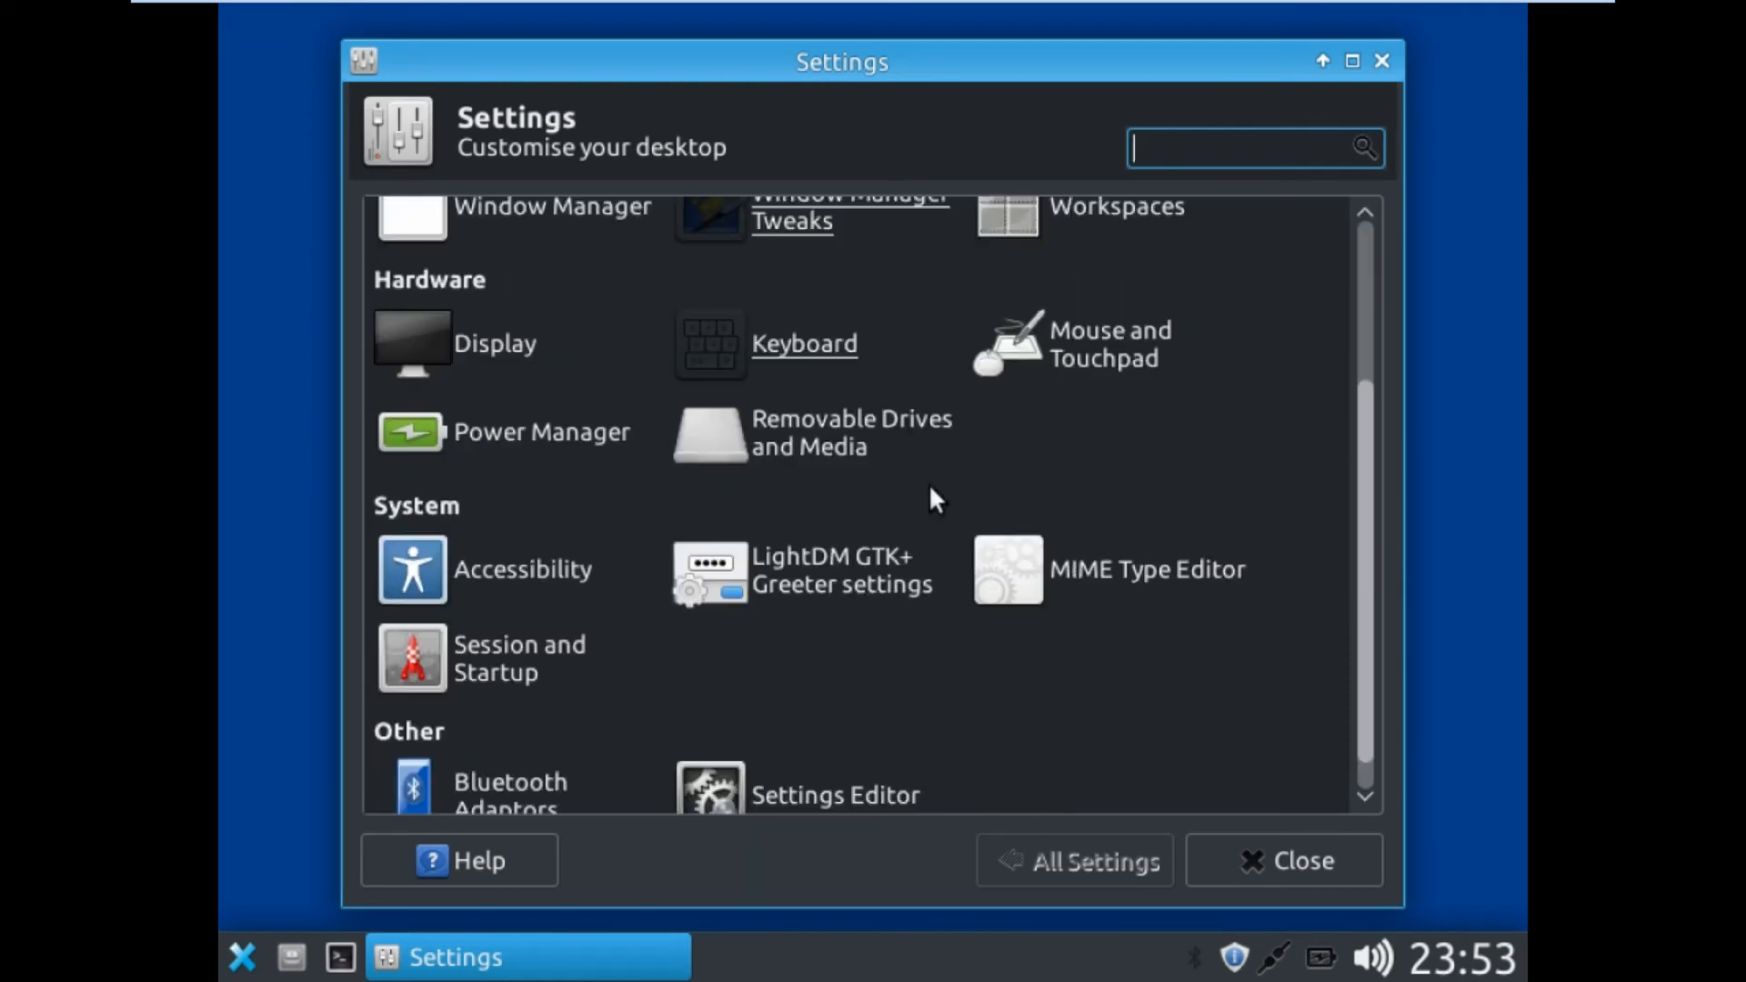
scroll(down, 3)
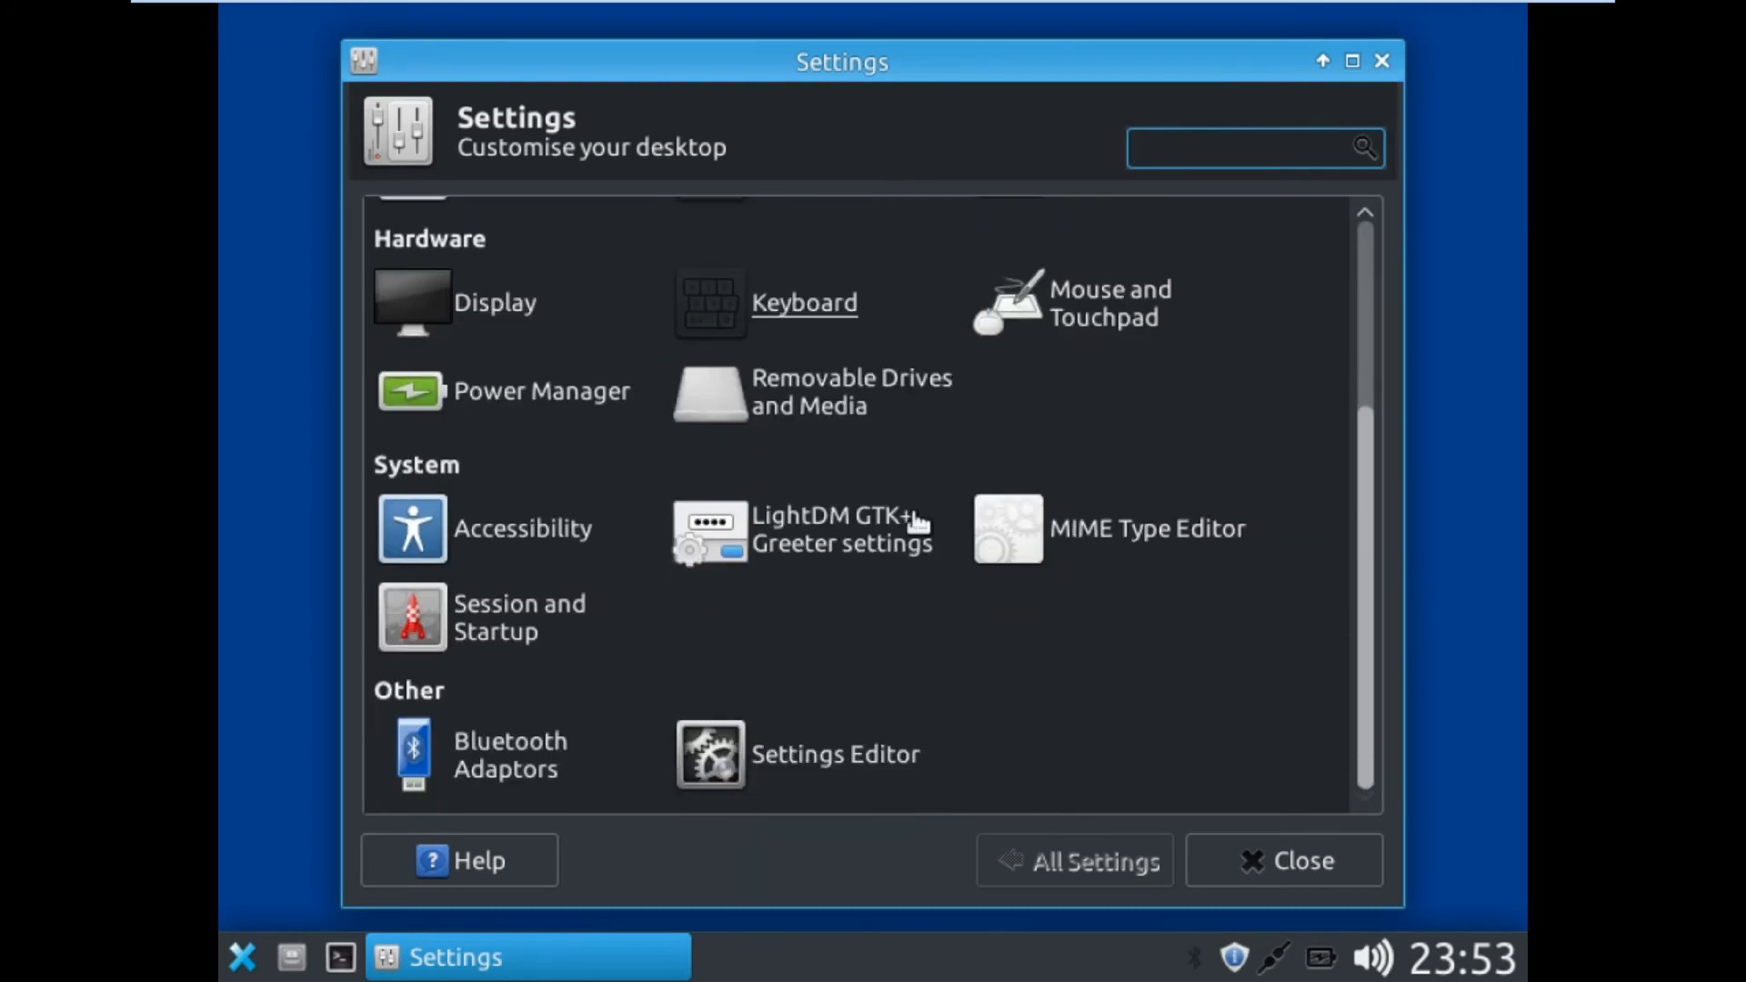
click(1253, 148)
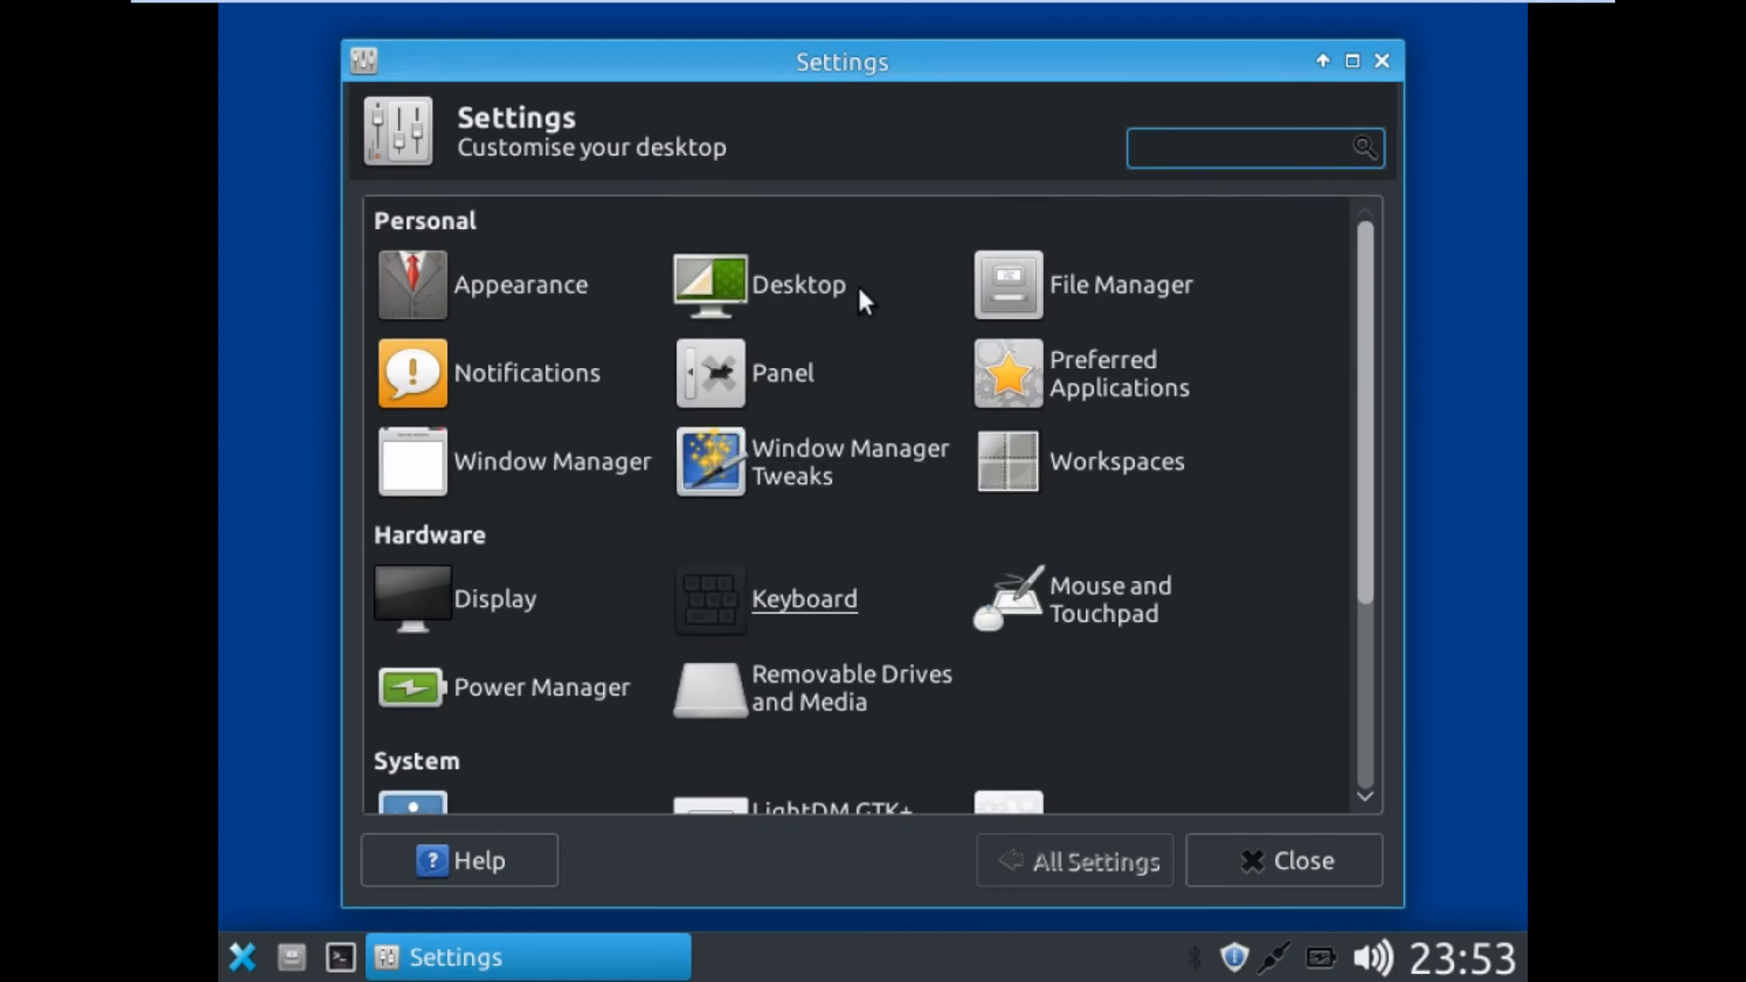
click(709, 283)
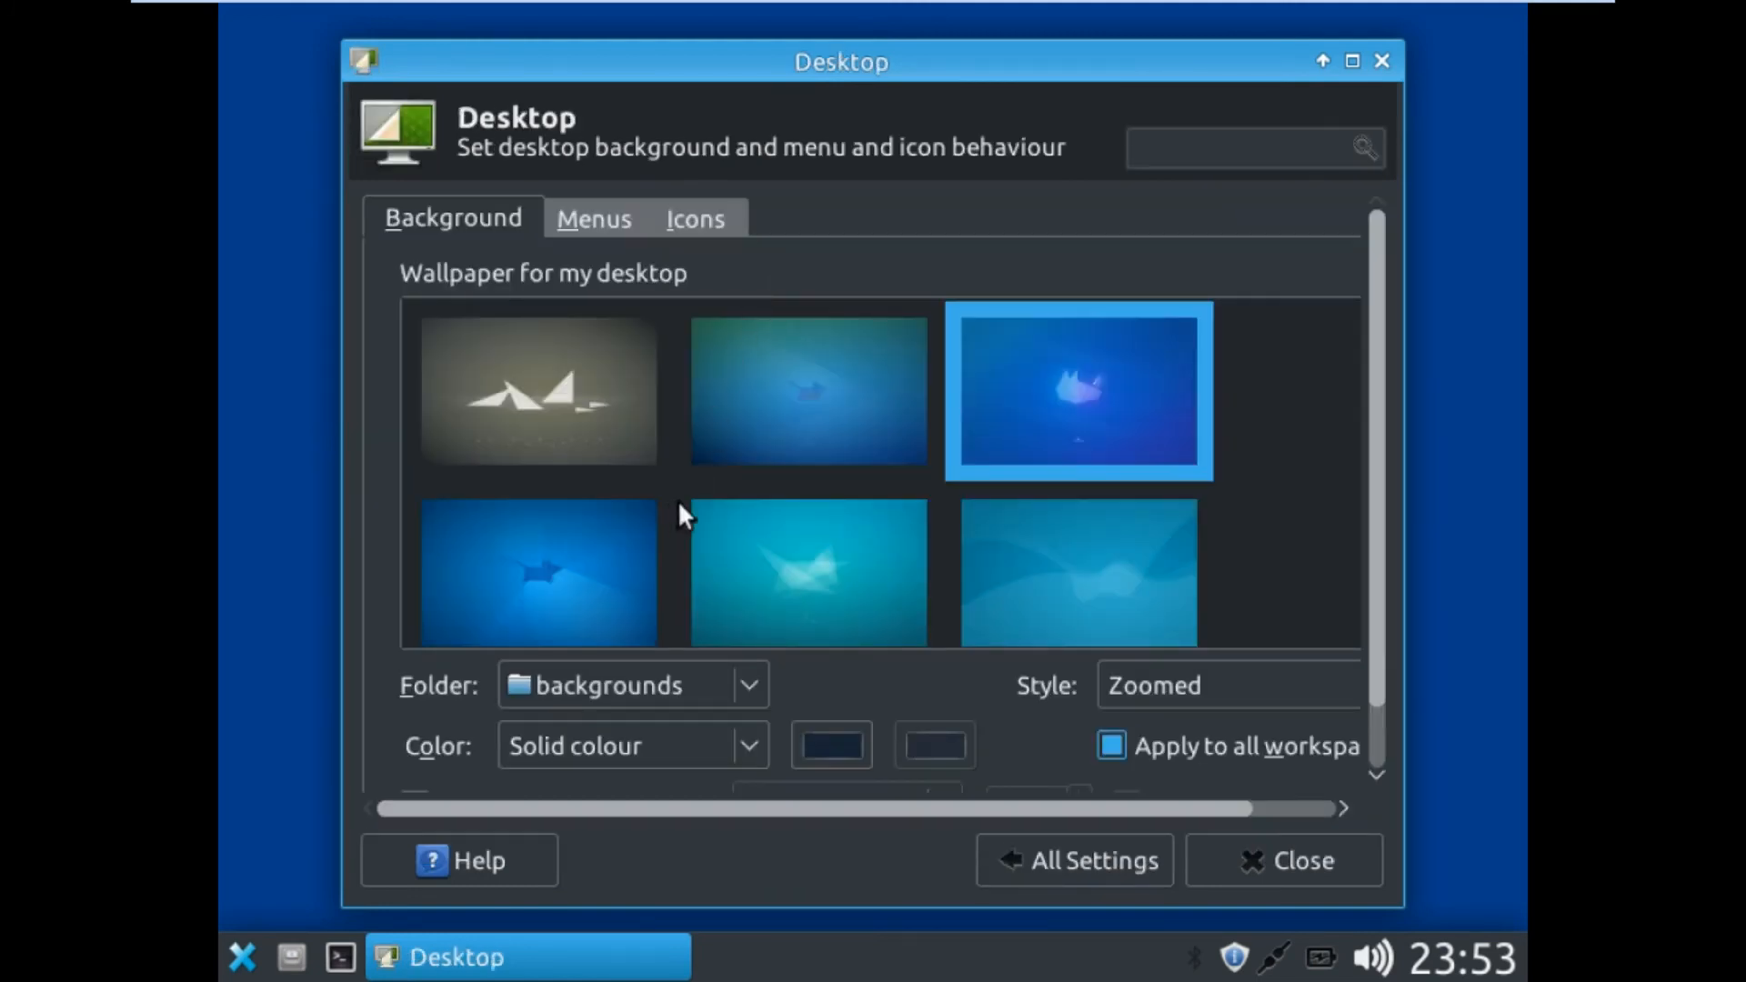
click(593, 217)
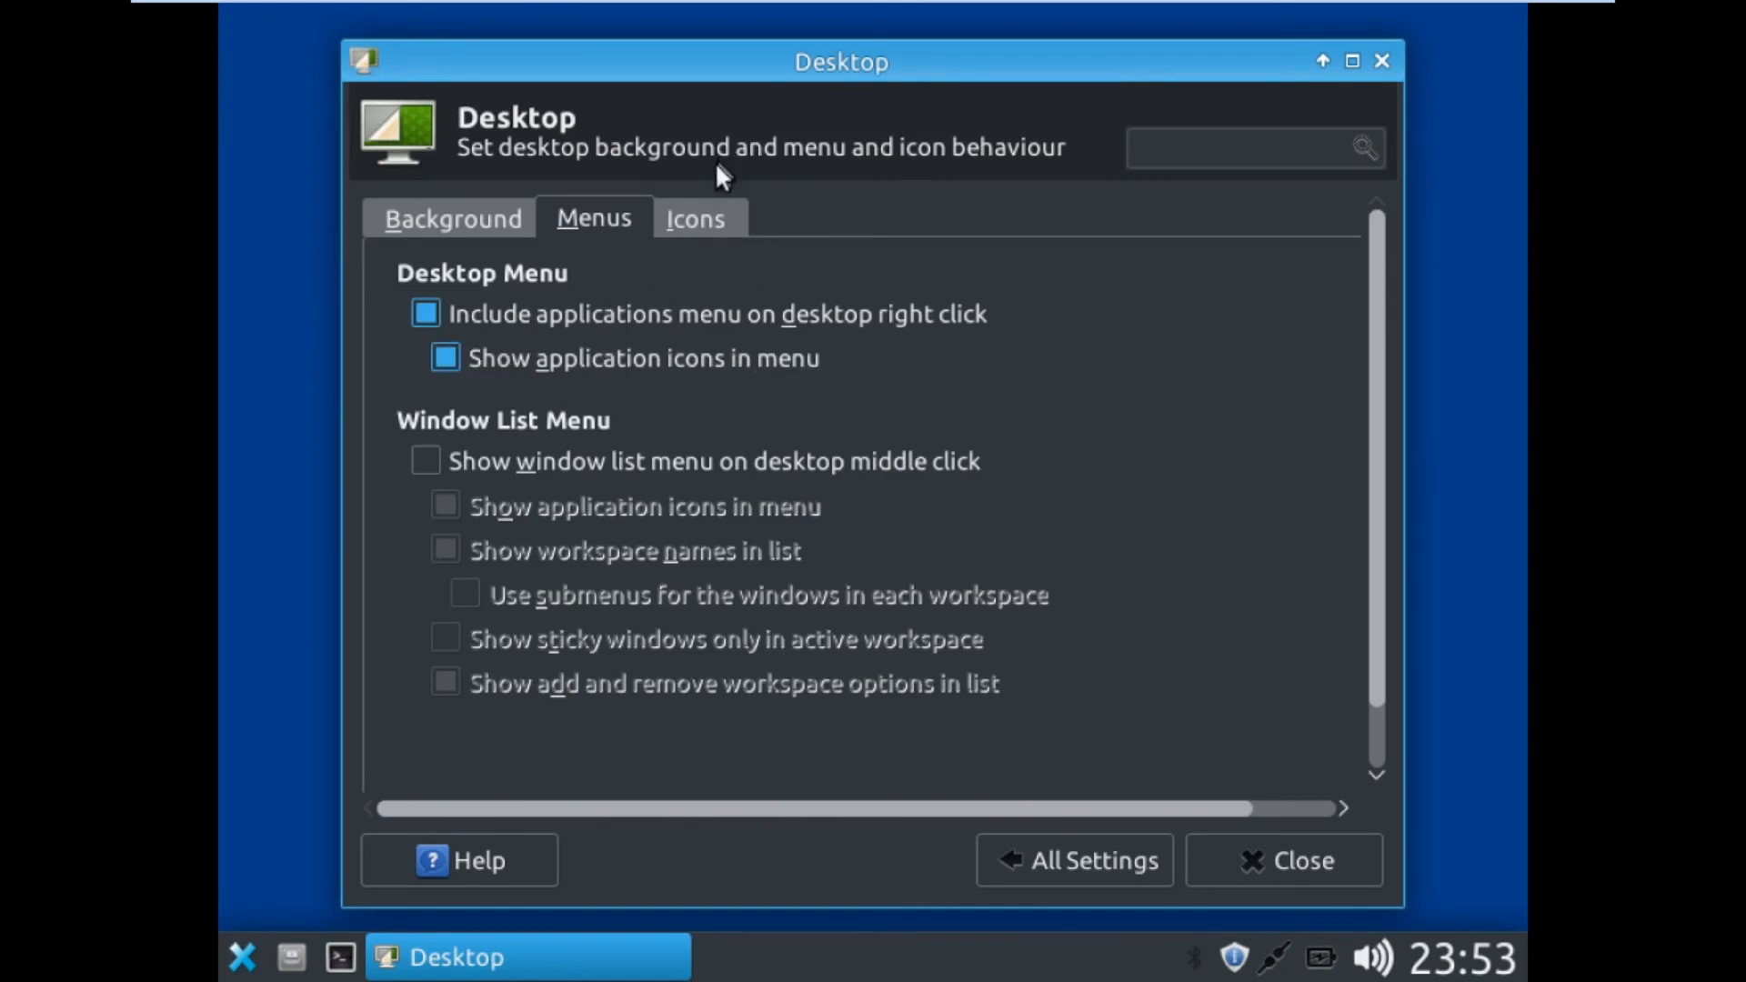
click(695, 218)
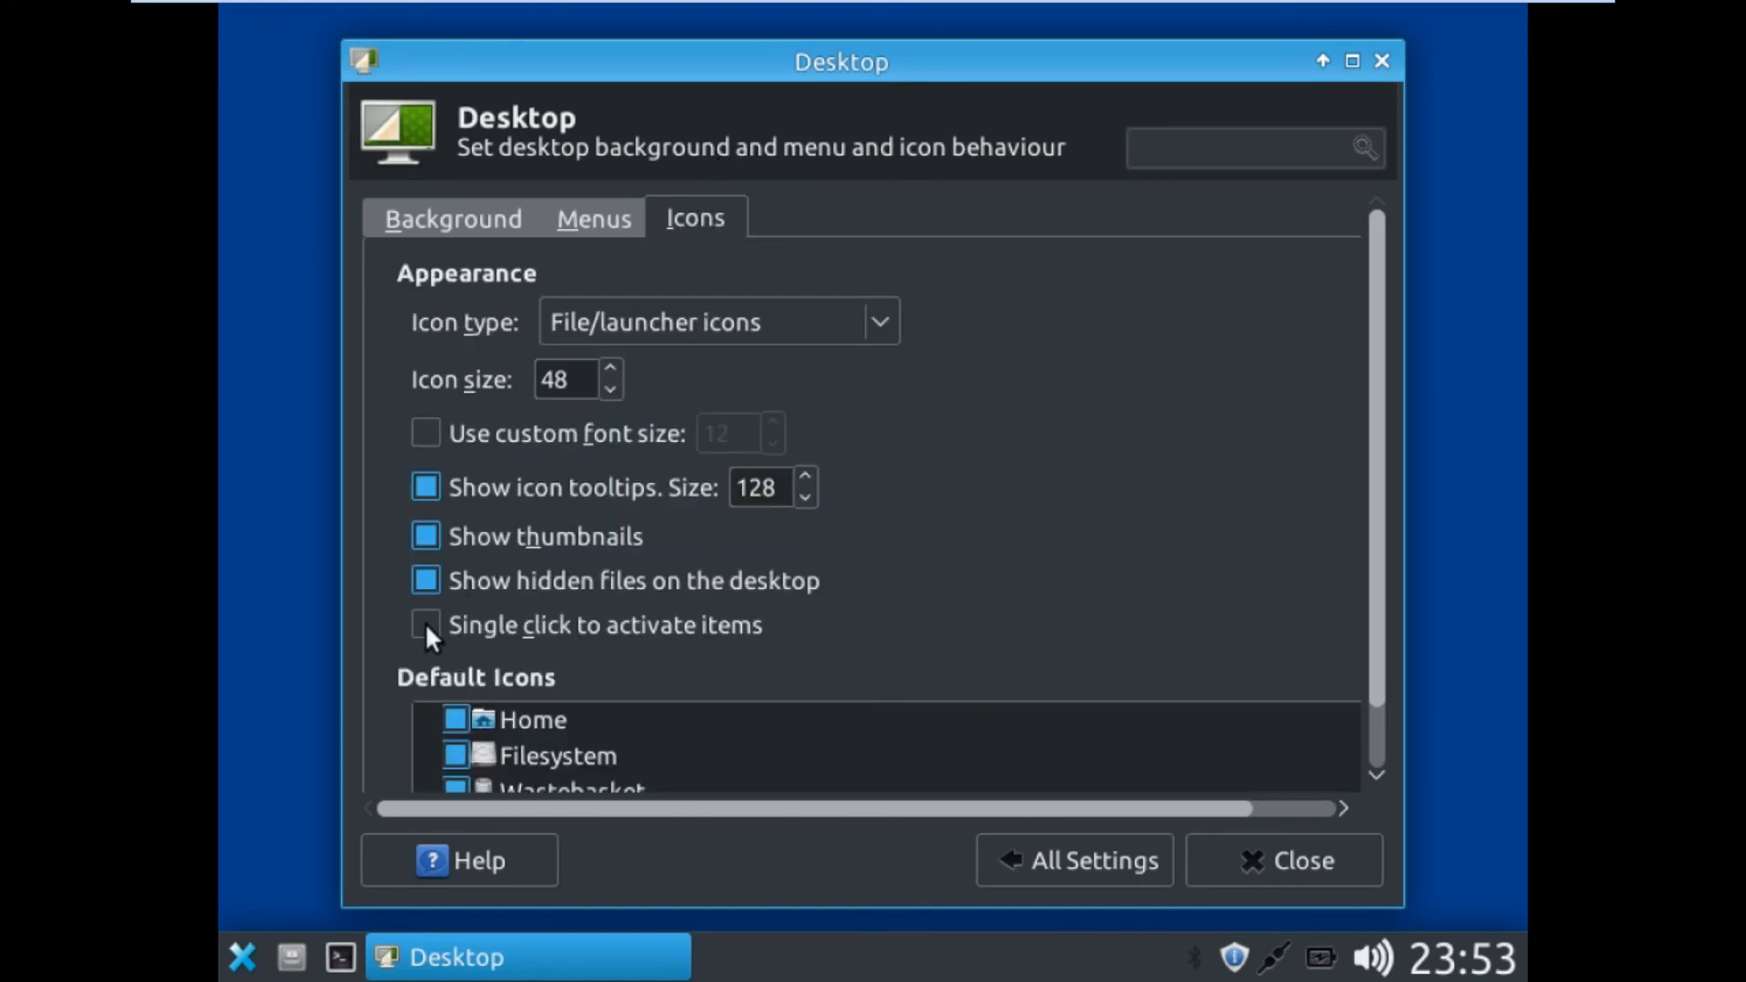
Step: Enable custom icon font size 12, keep File/launcher icons, and return to All Settings
click(425, 433)
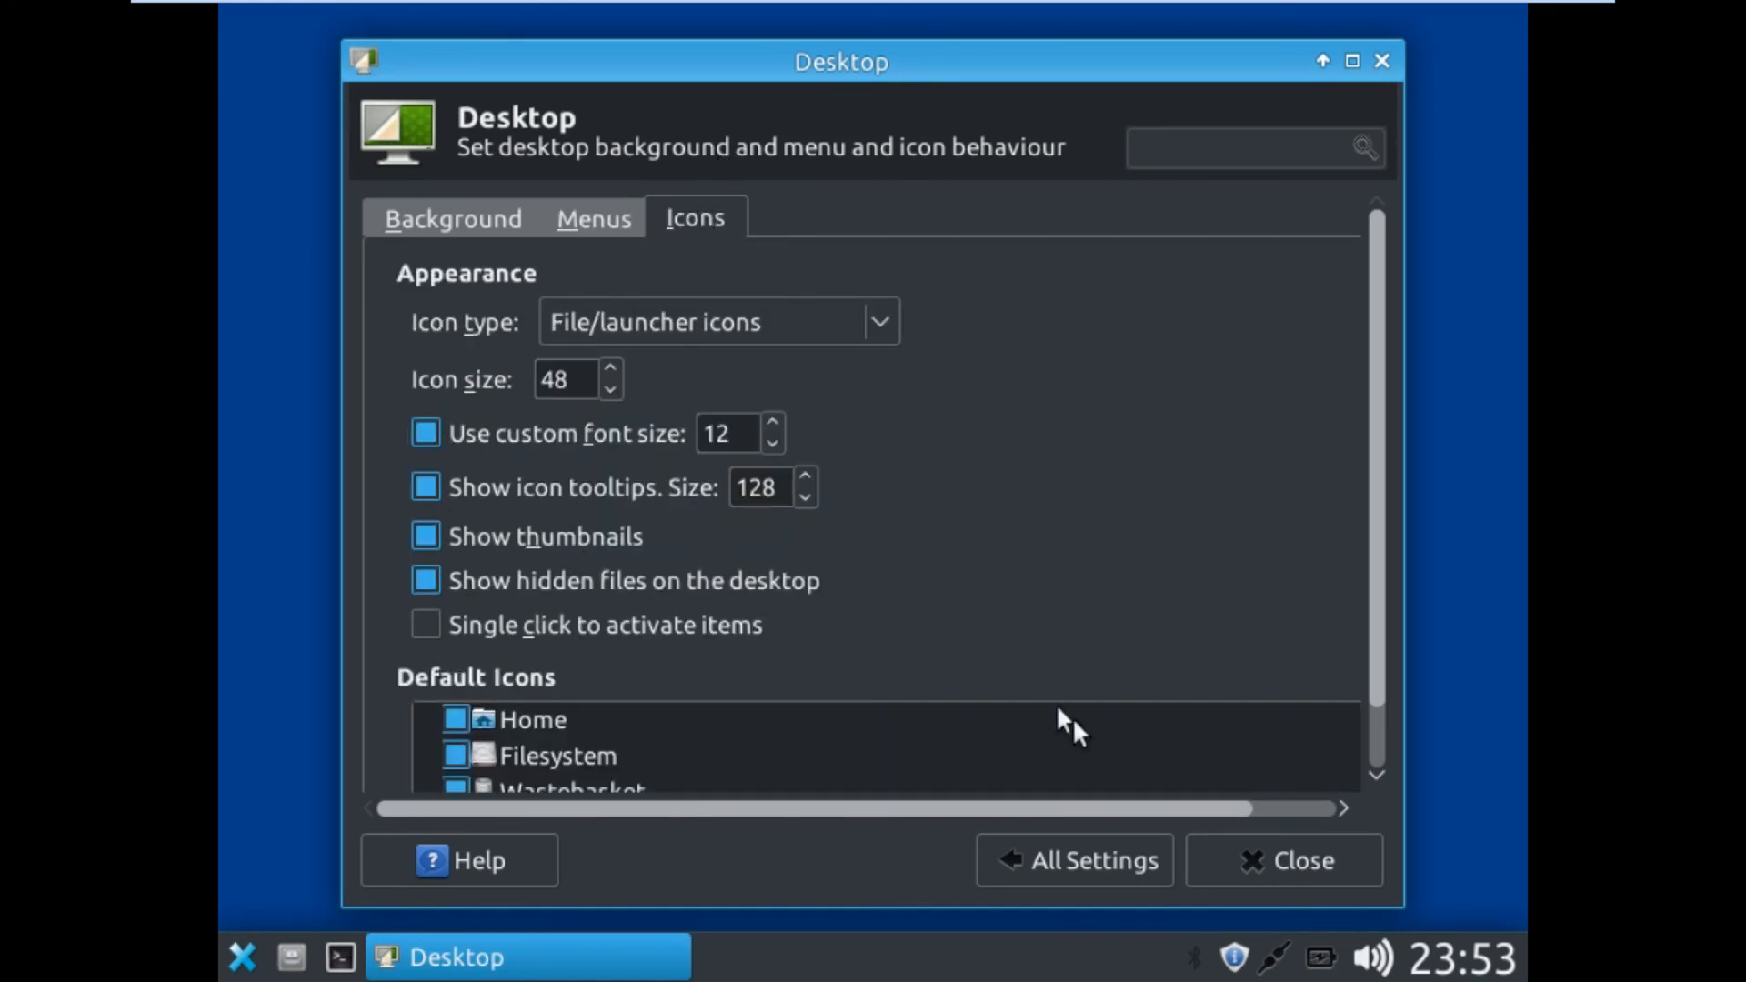
click(718, 322)
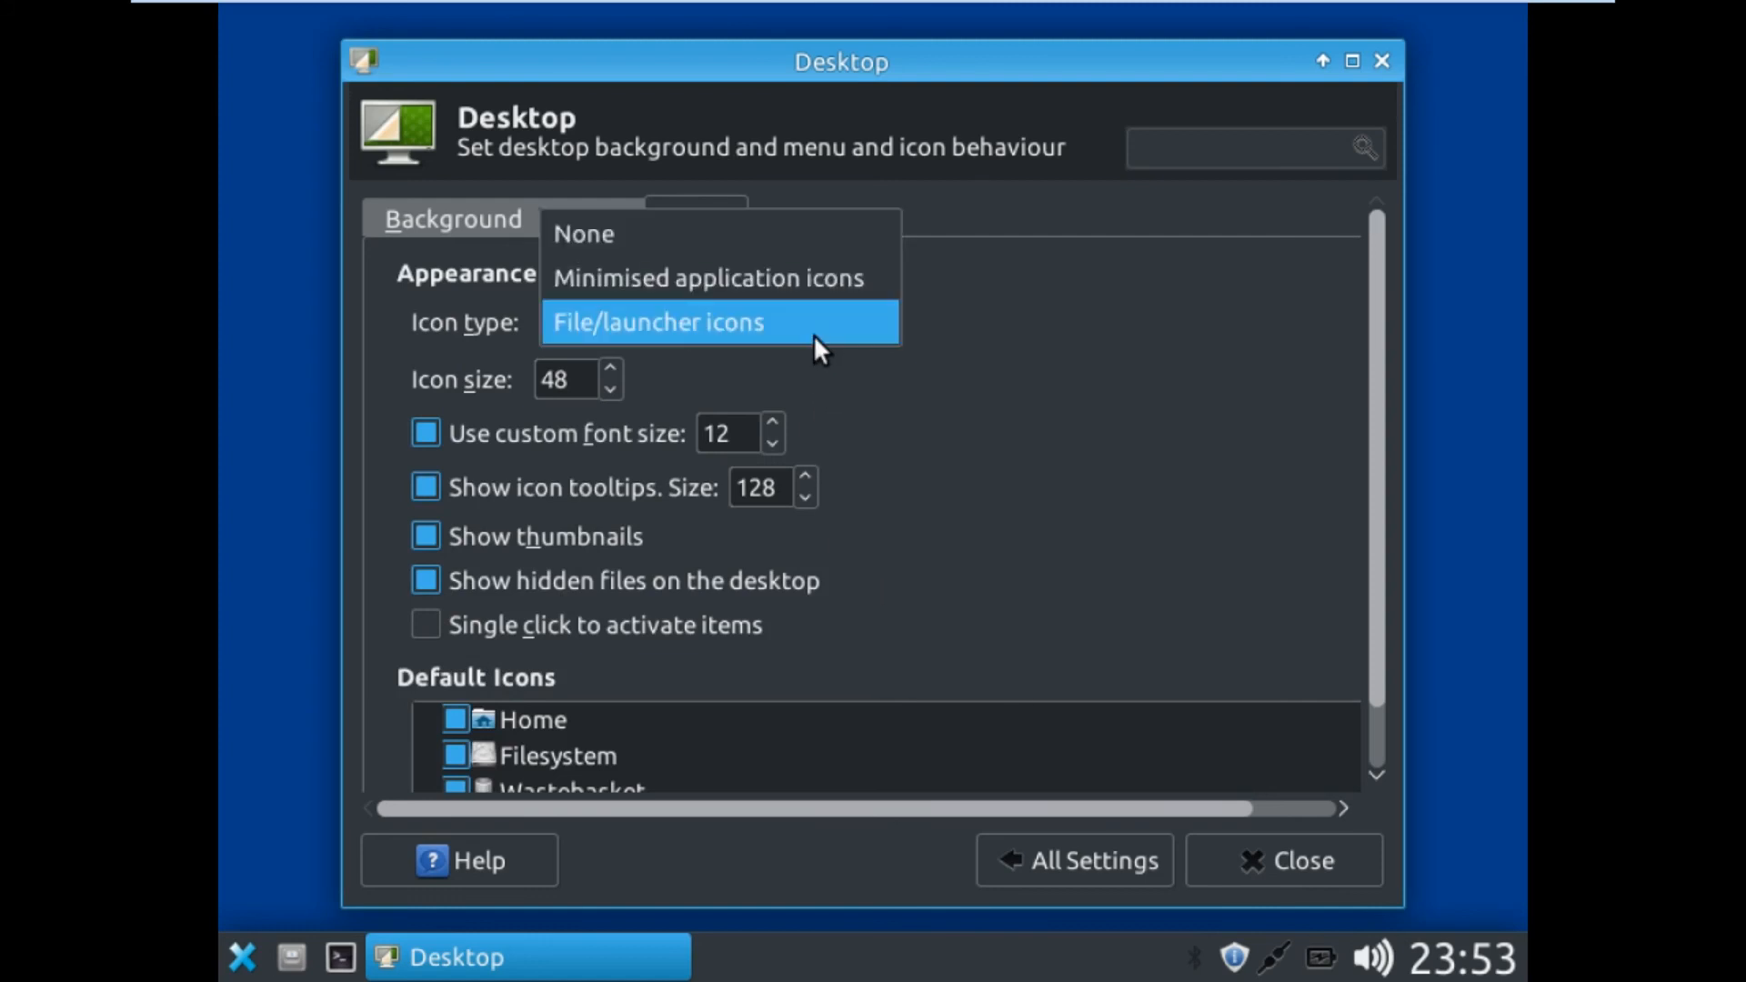
click(656, 322)
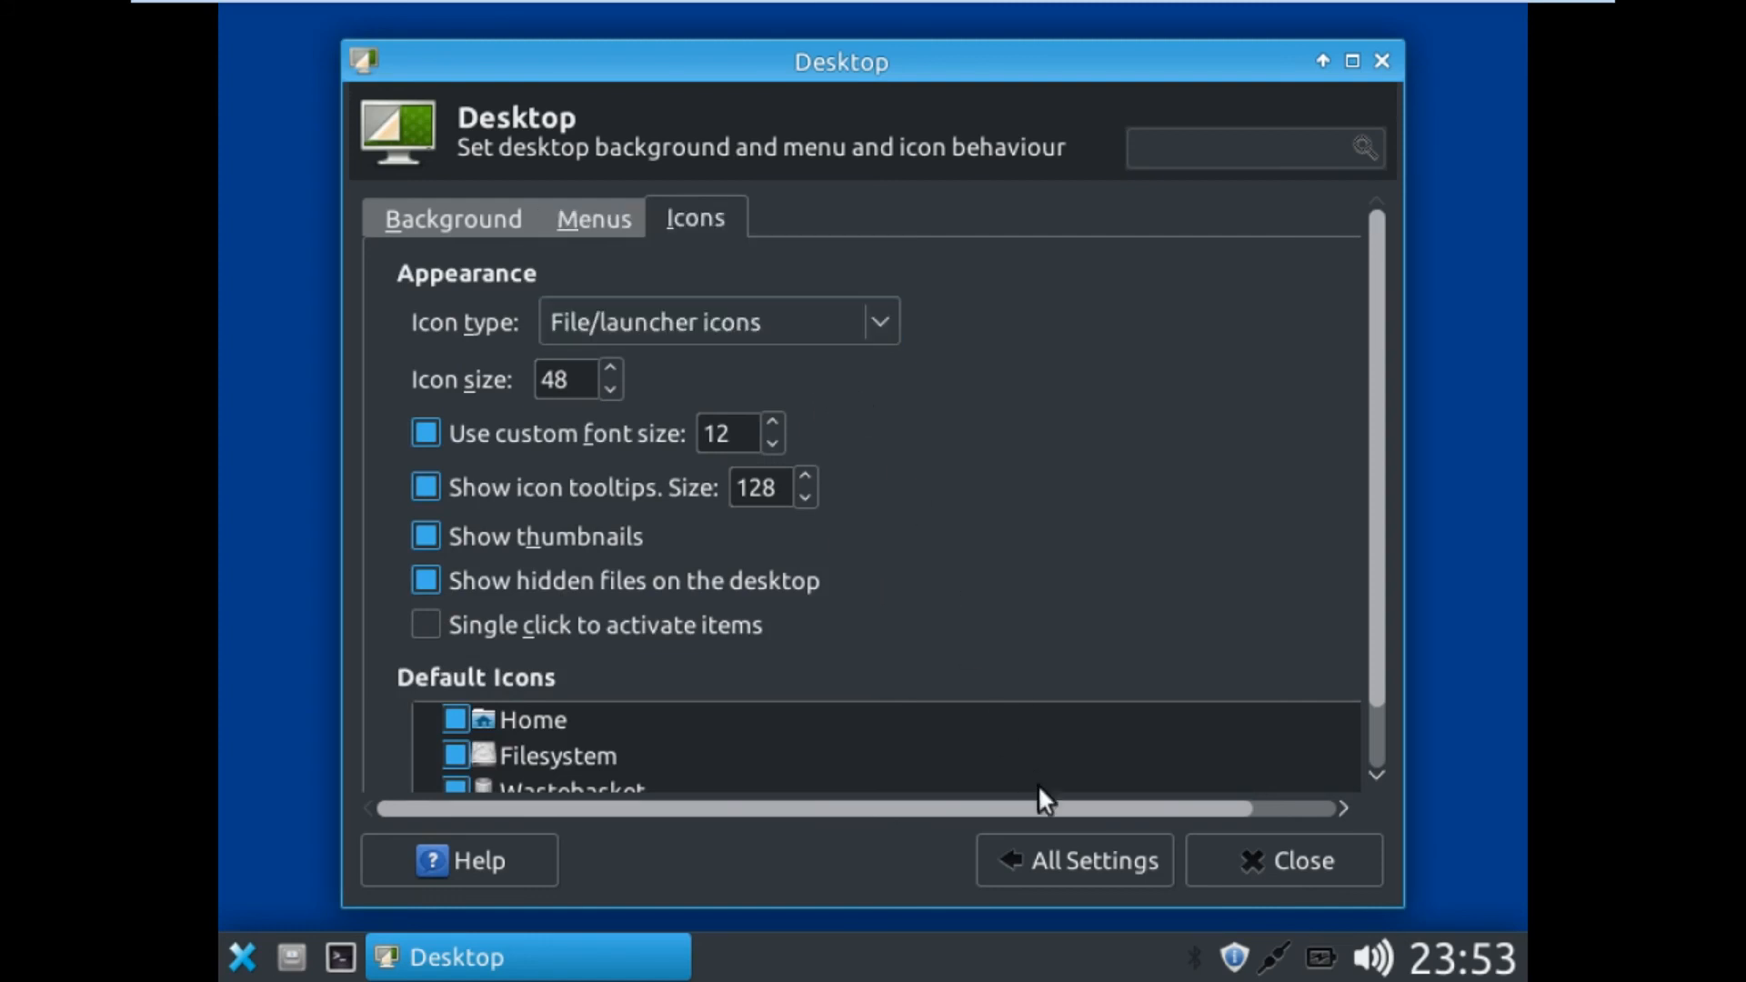
click(1072, 859)
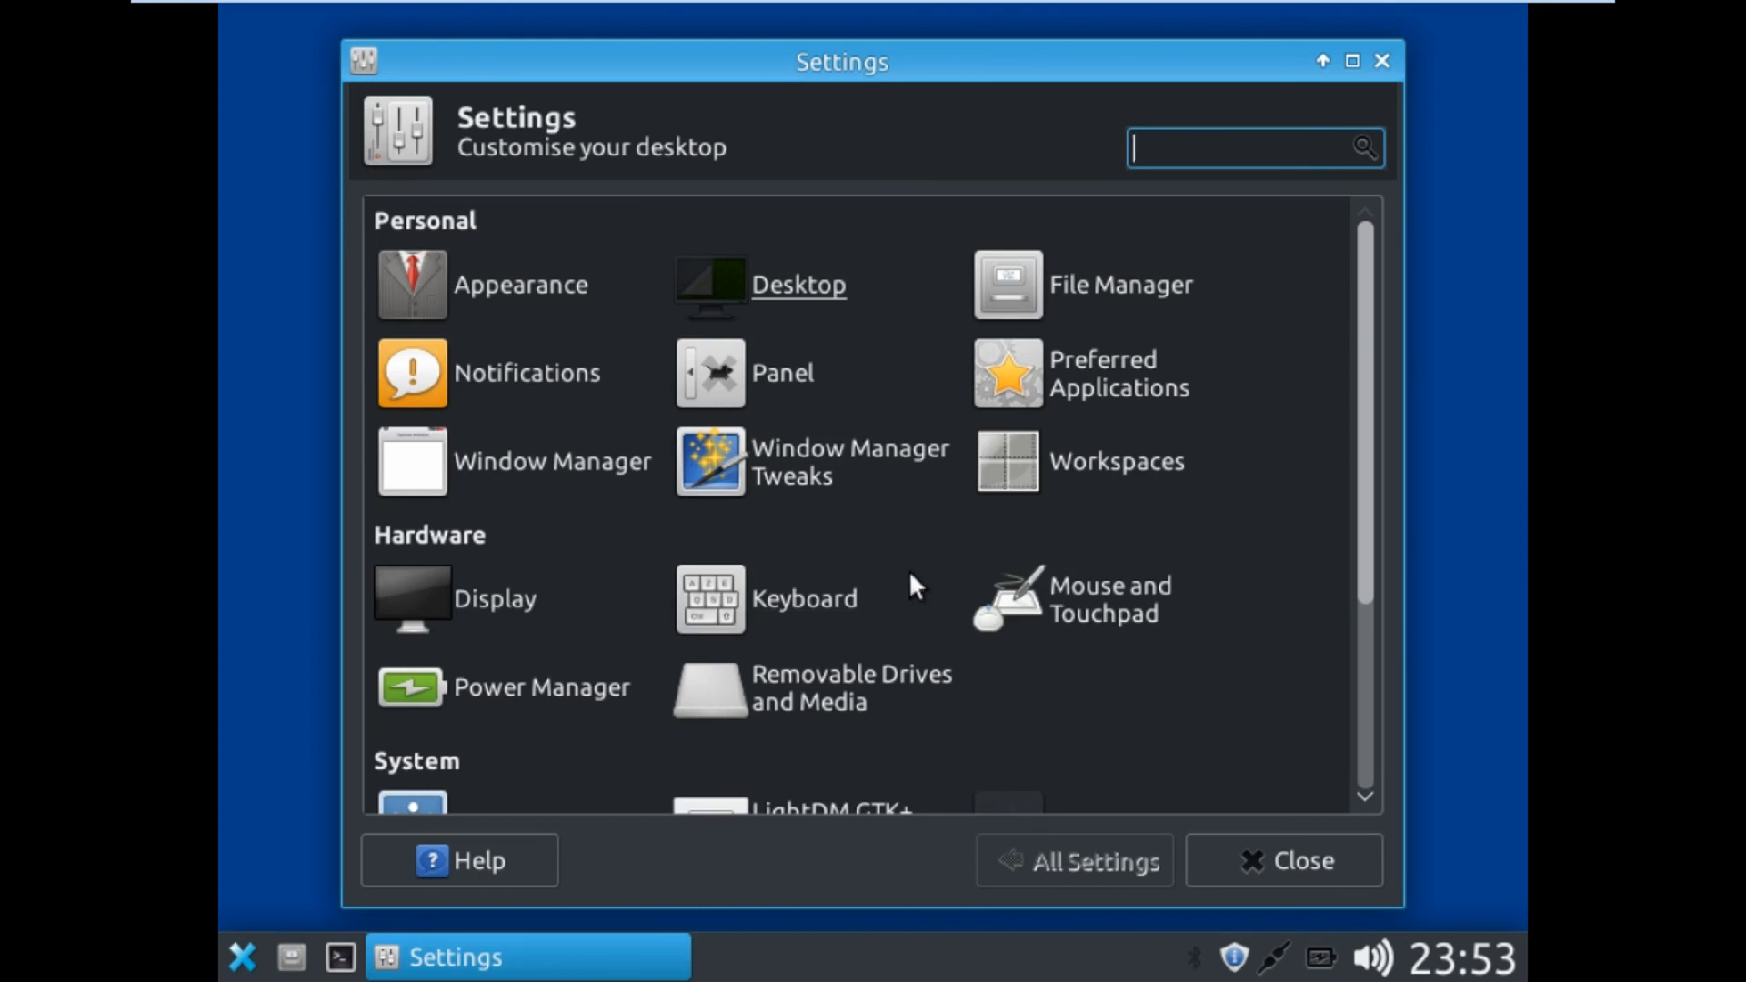
scroll(down, 3)
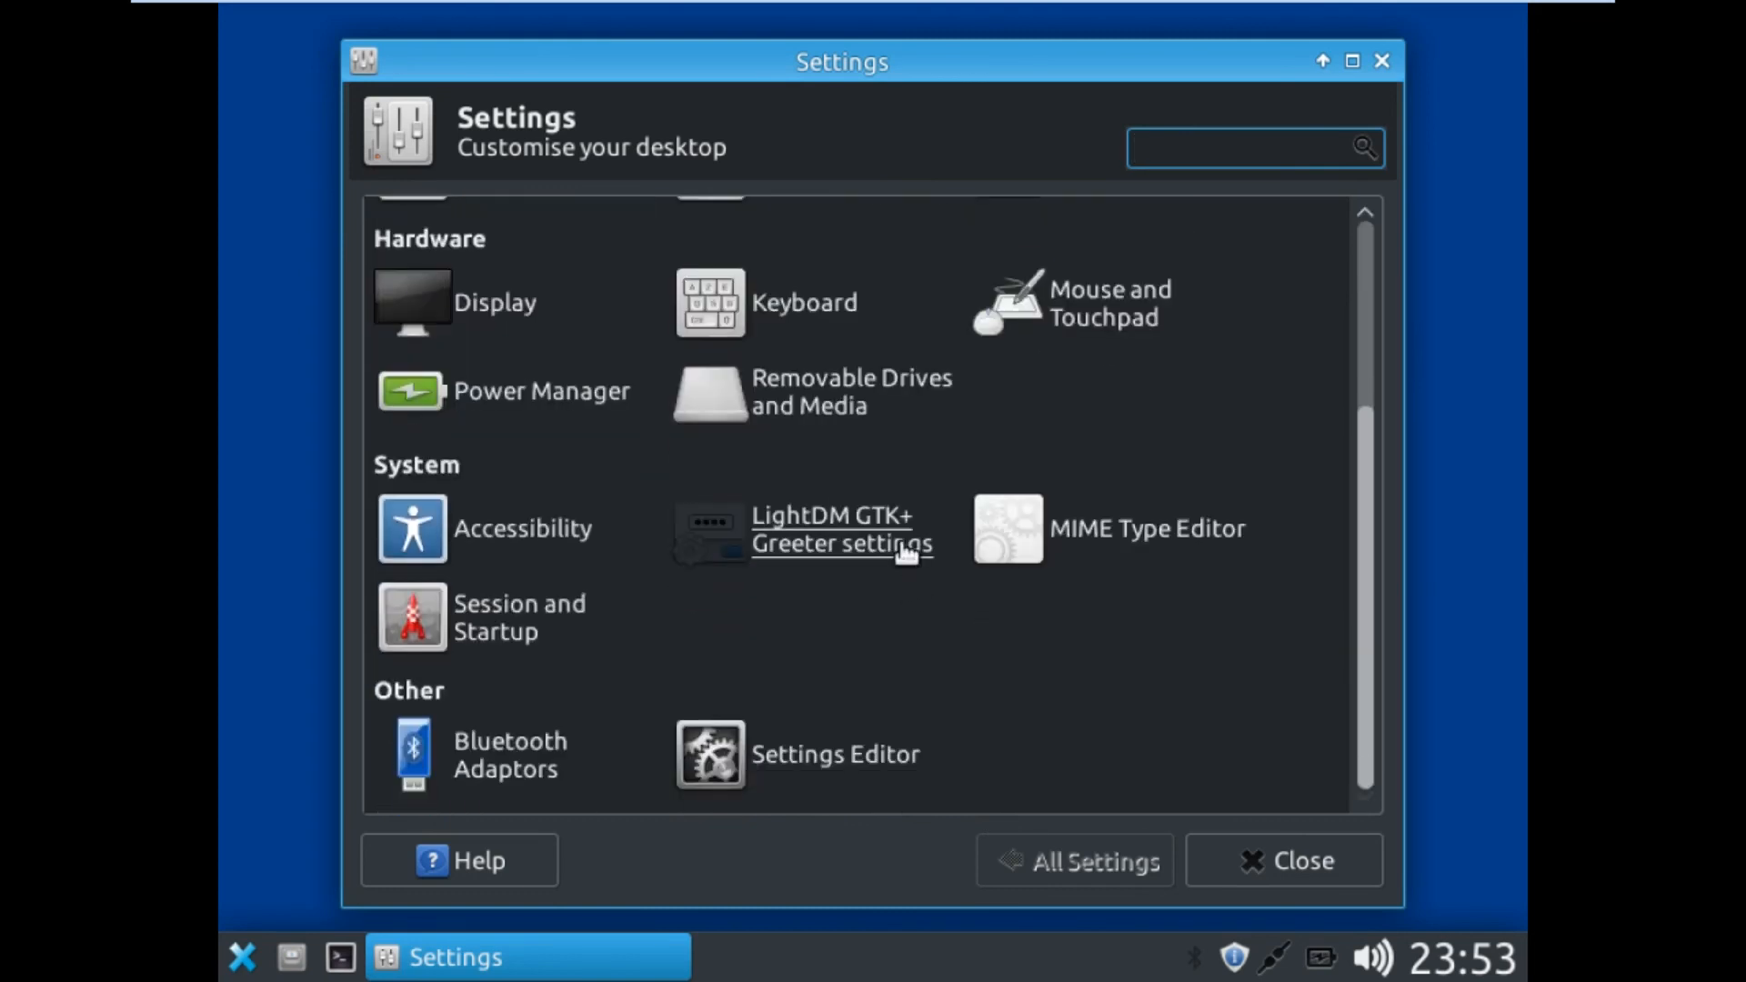